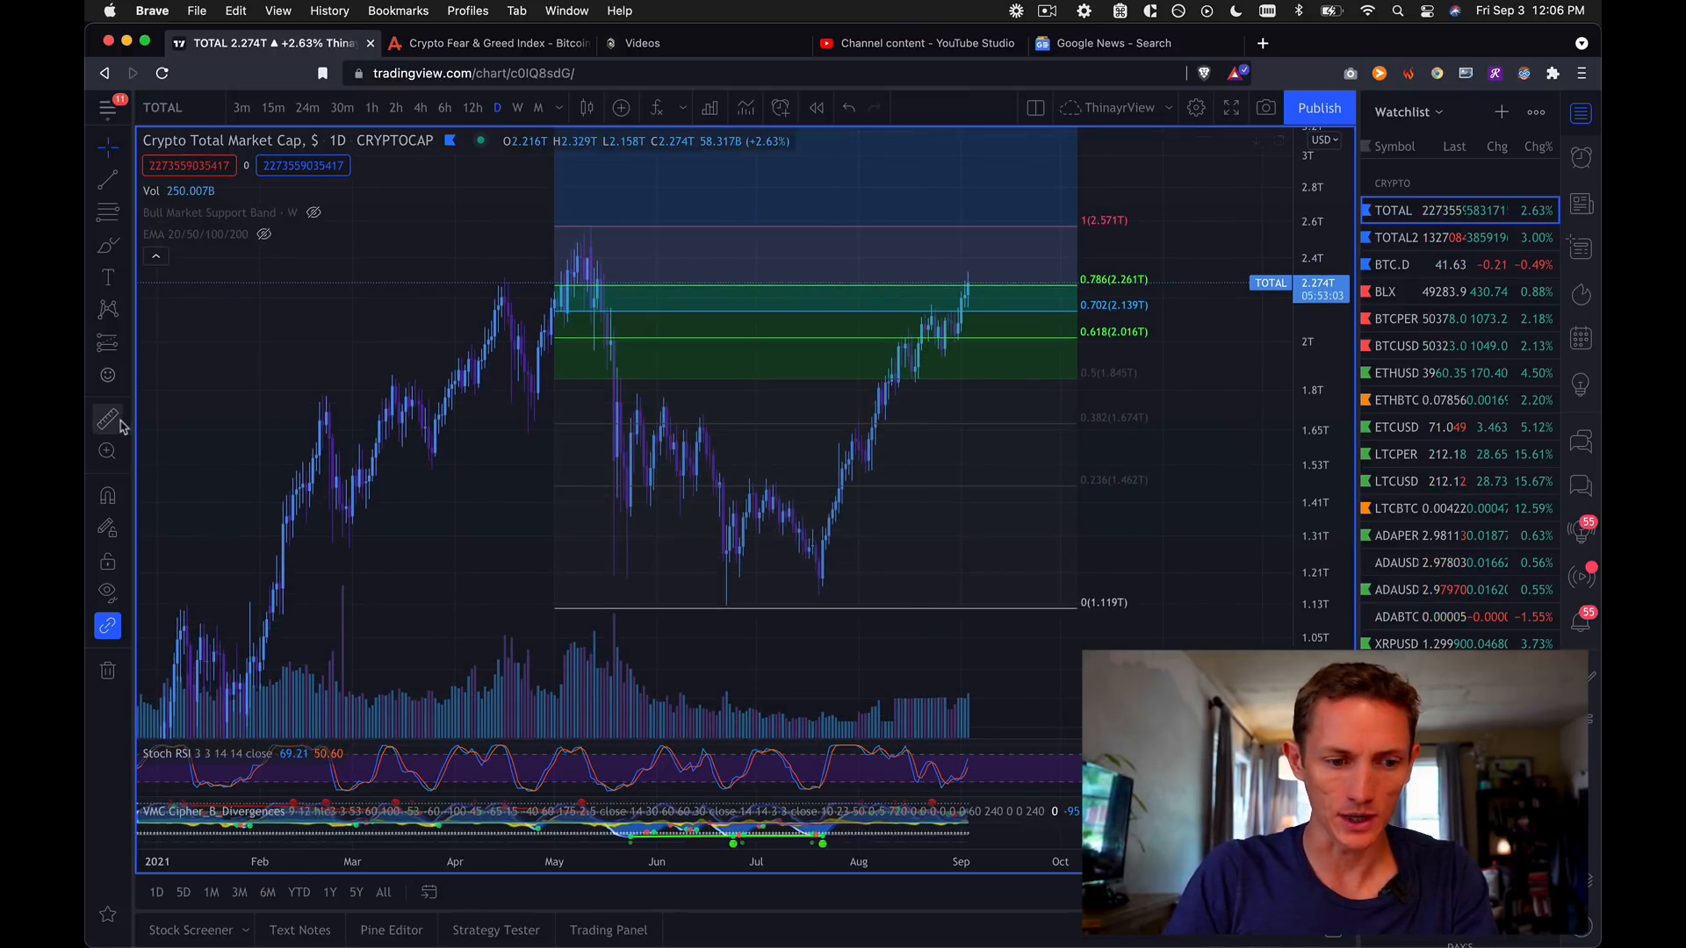
mouse_move(611, 586)
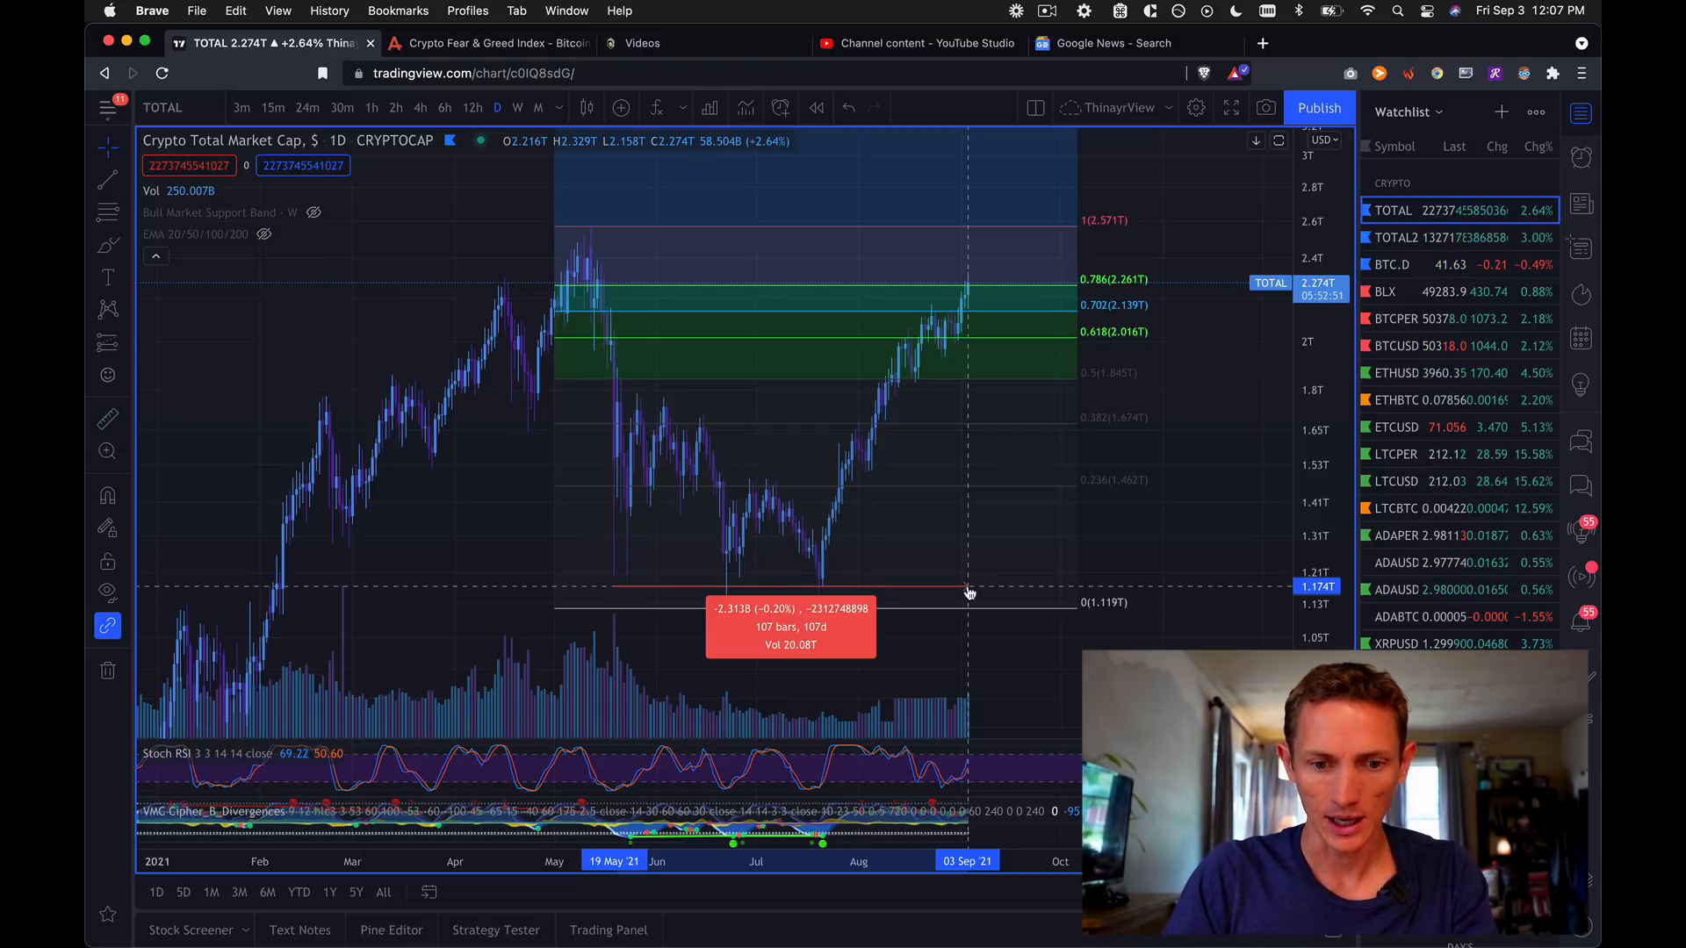
mouse_move(739, 527)
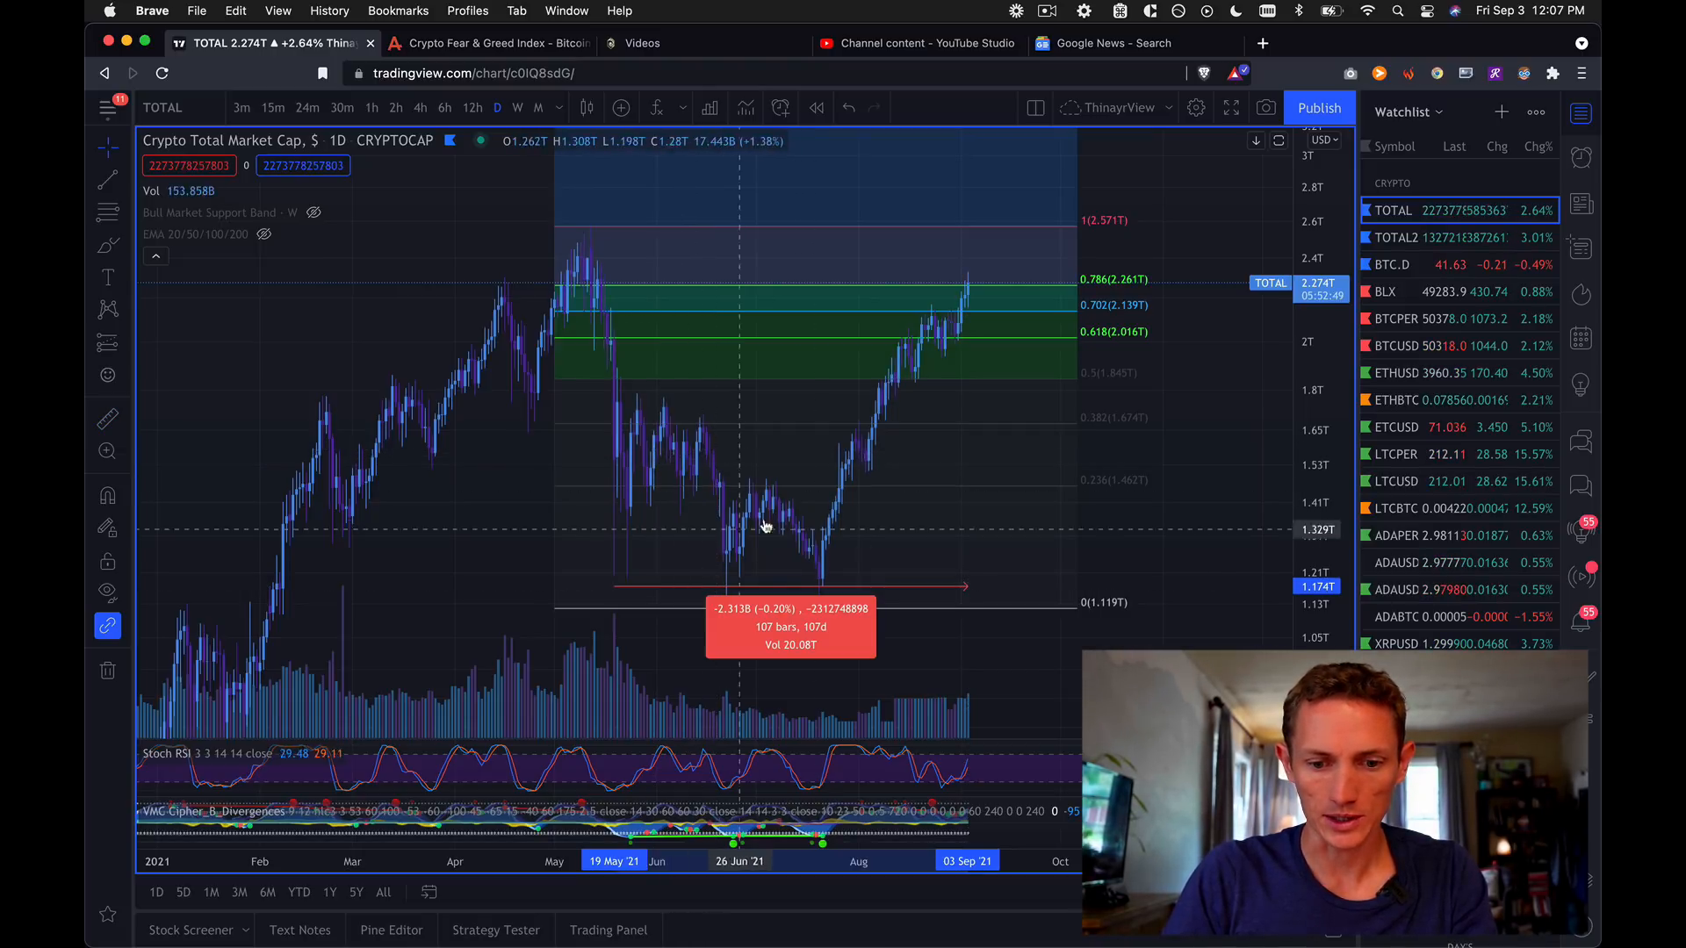
mouse_move(957, 291)
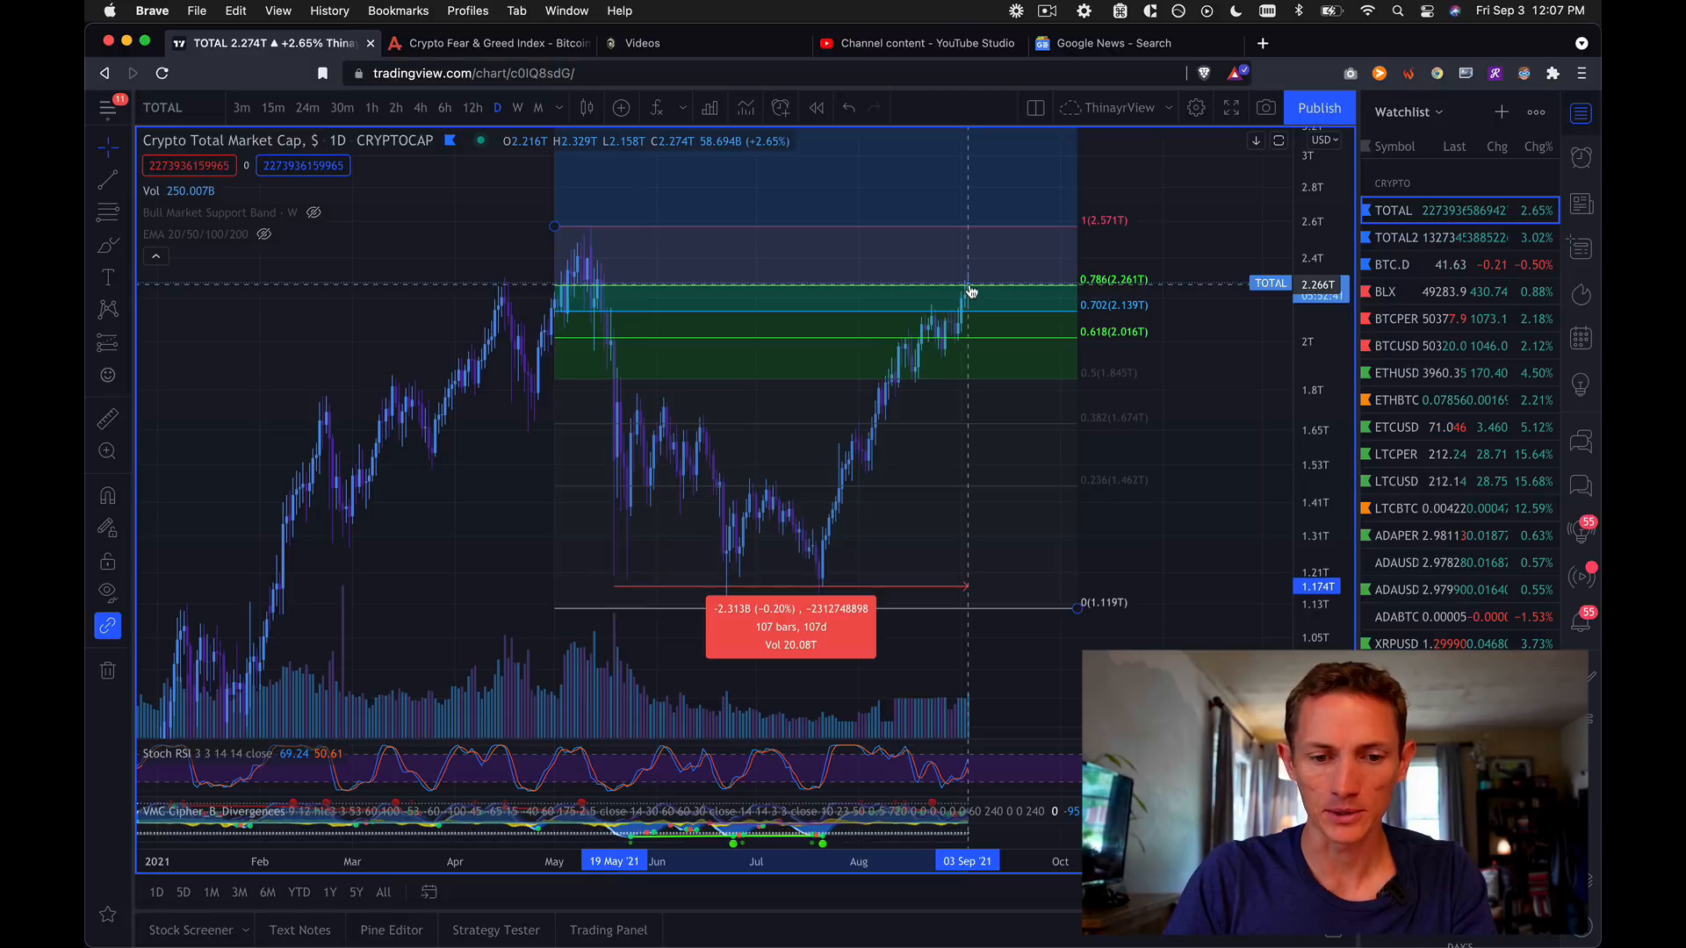
mouse_move(1021, 296)
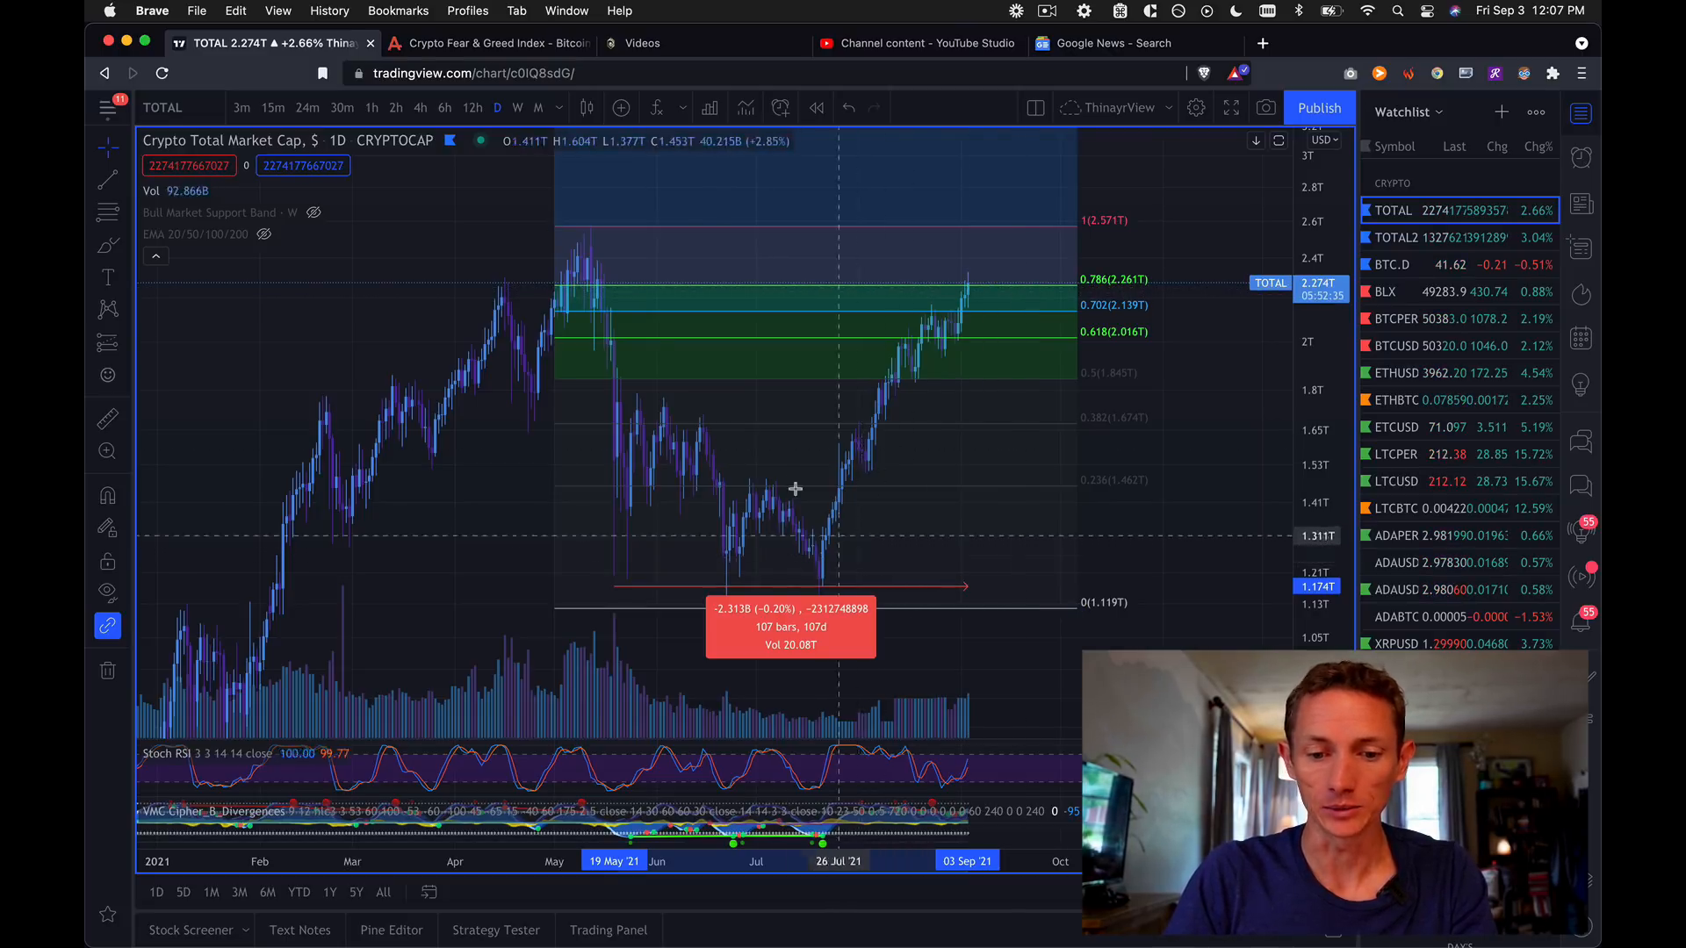
mouse_move(767, 528)
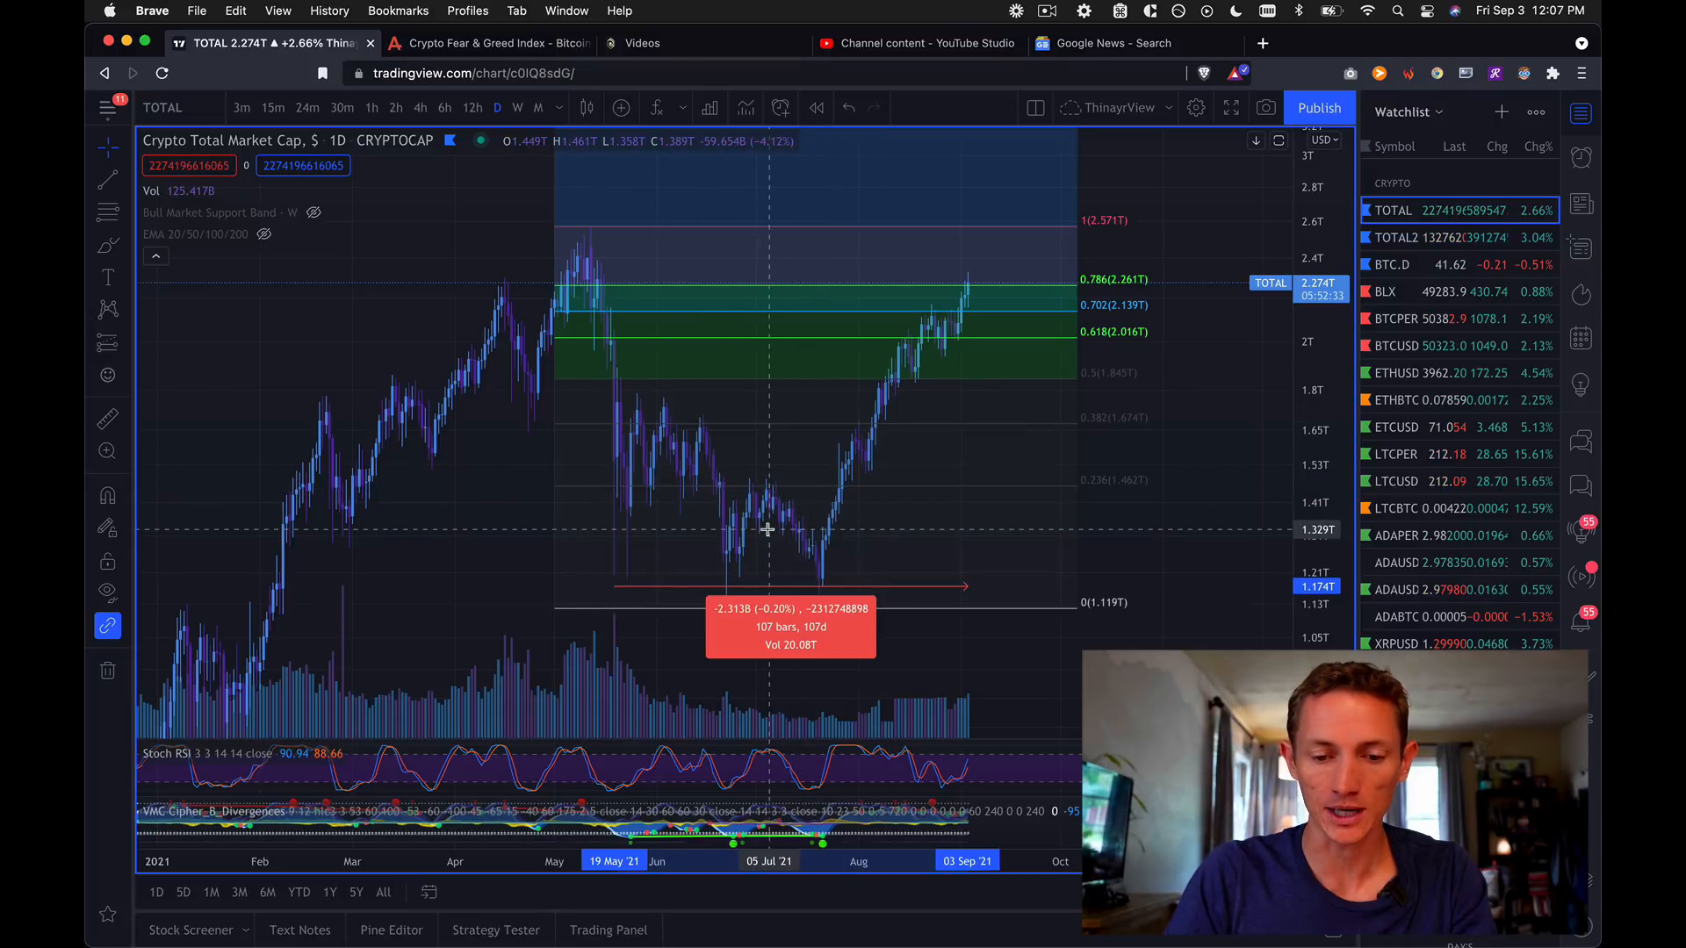
mouse_move(1026, 542)
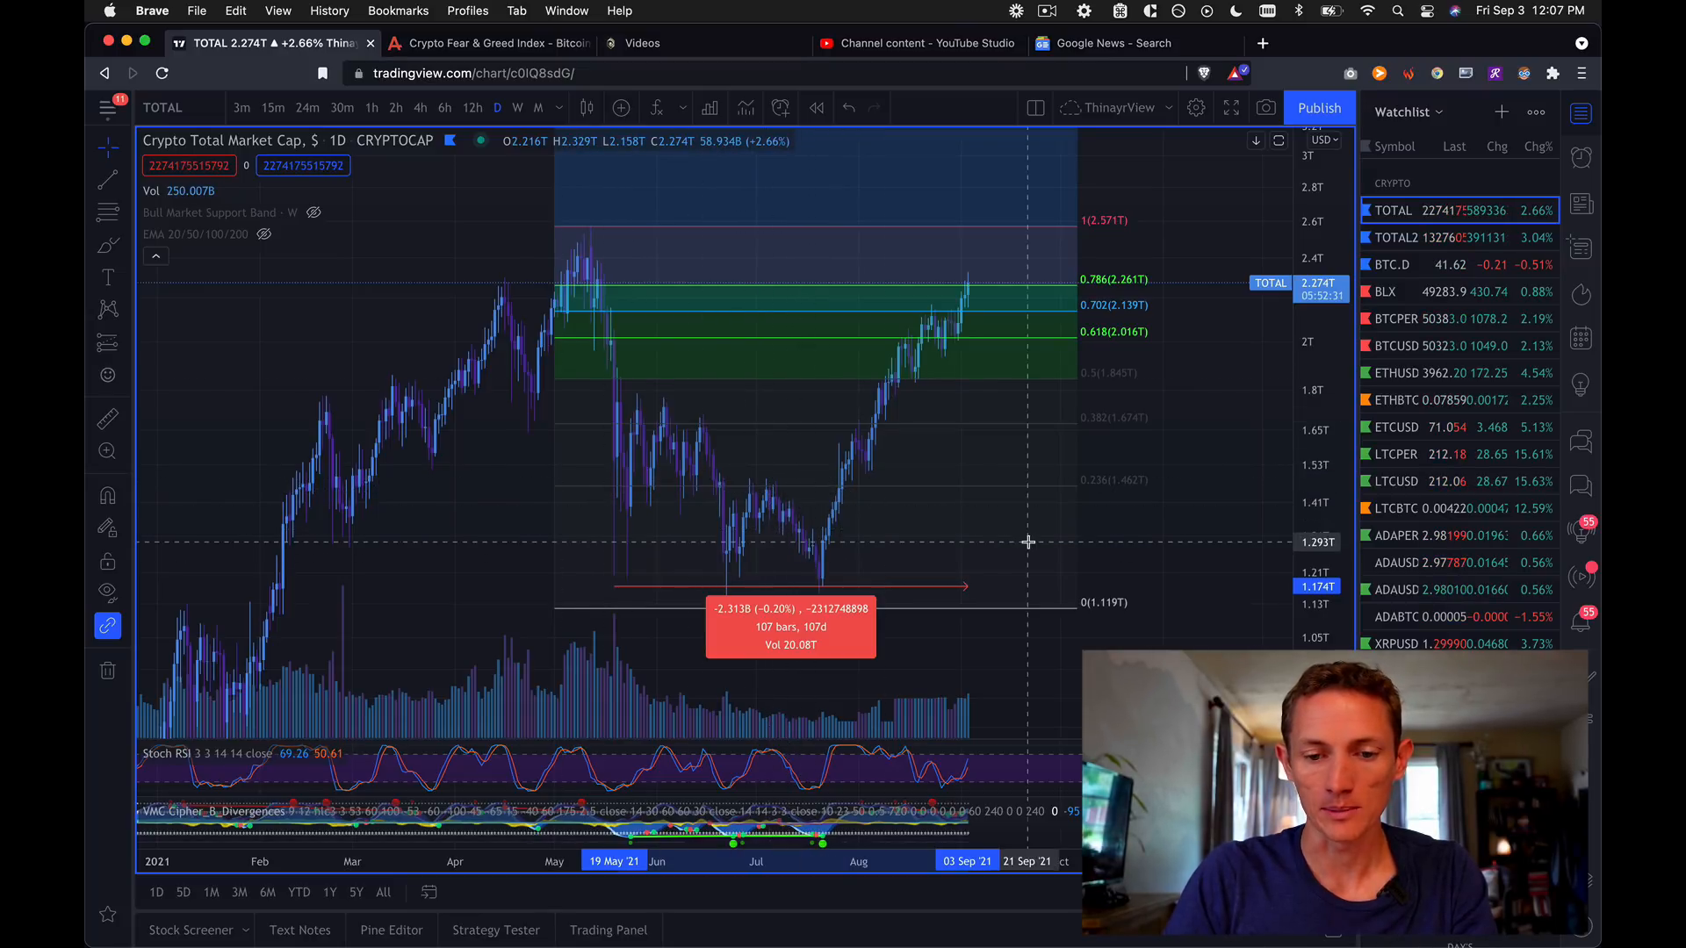
mouse_move(842, 571)
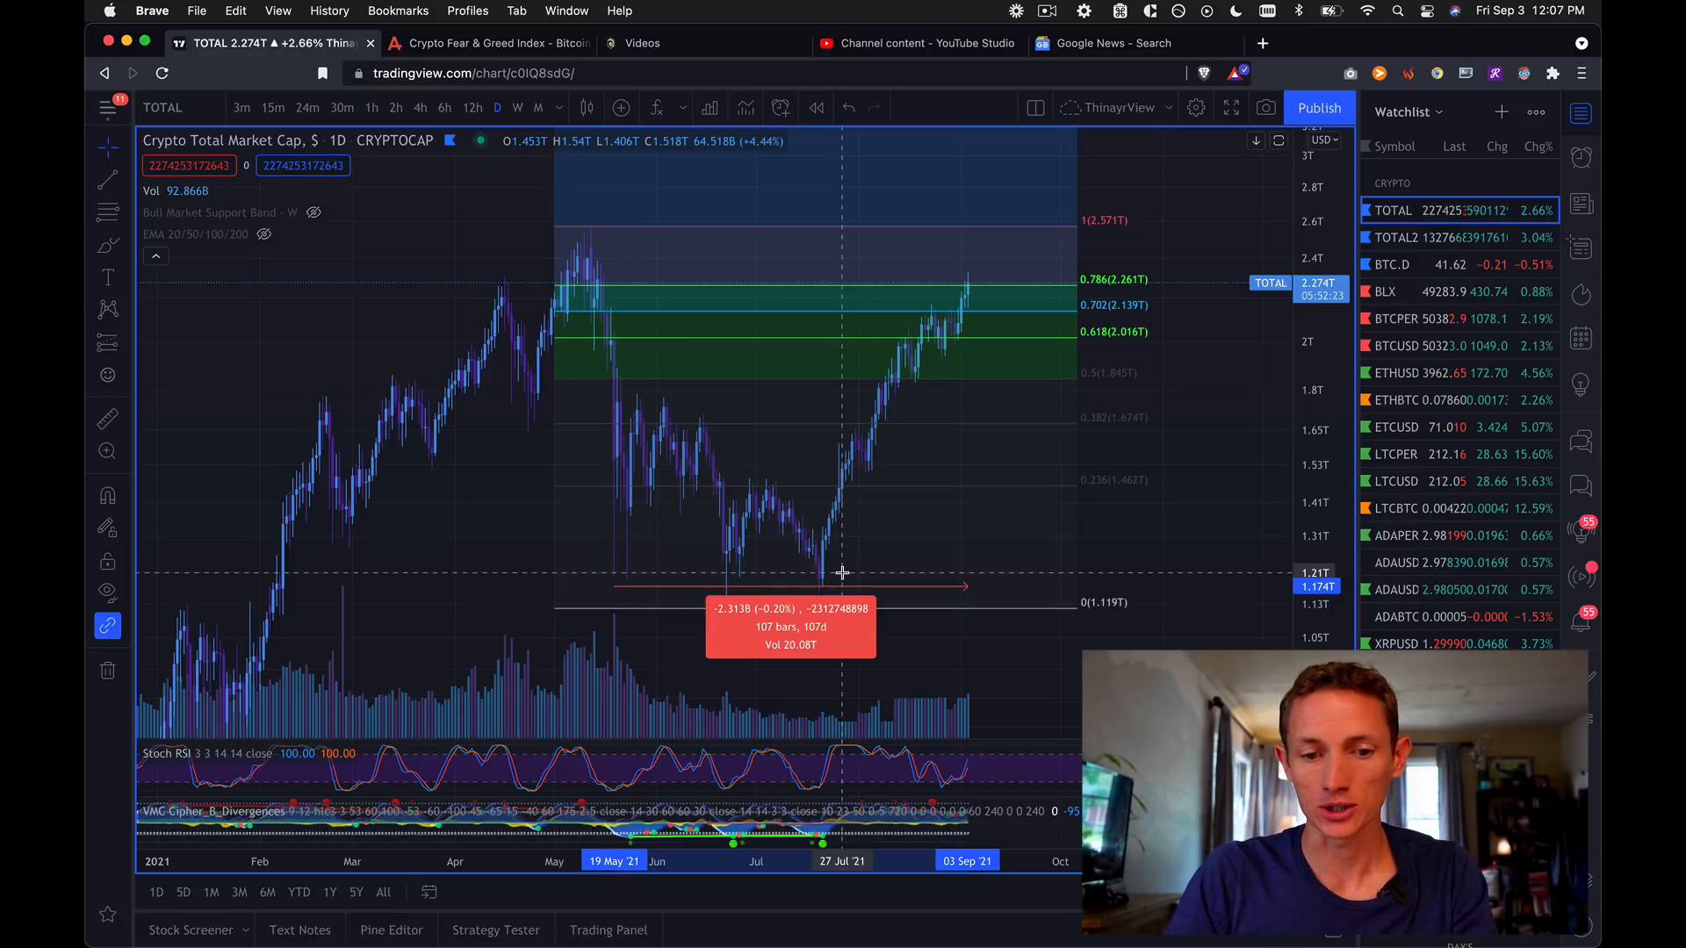
mouse_move(598, 458)
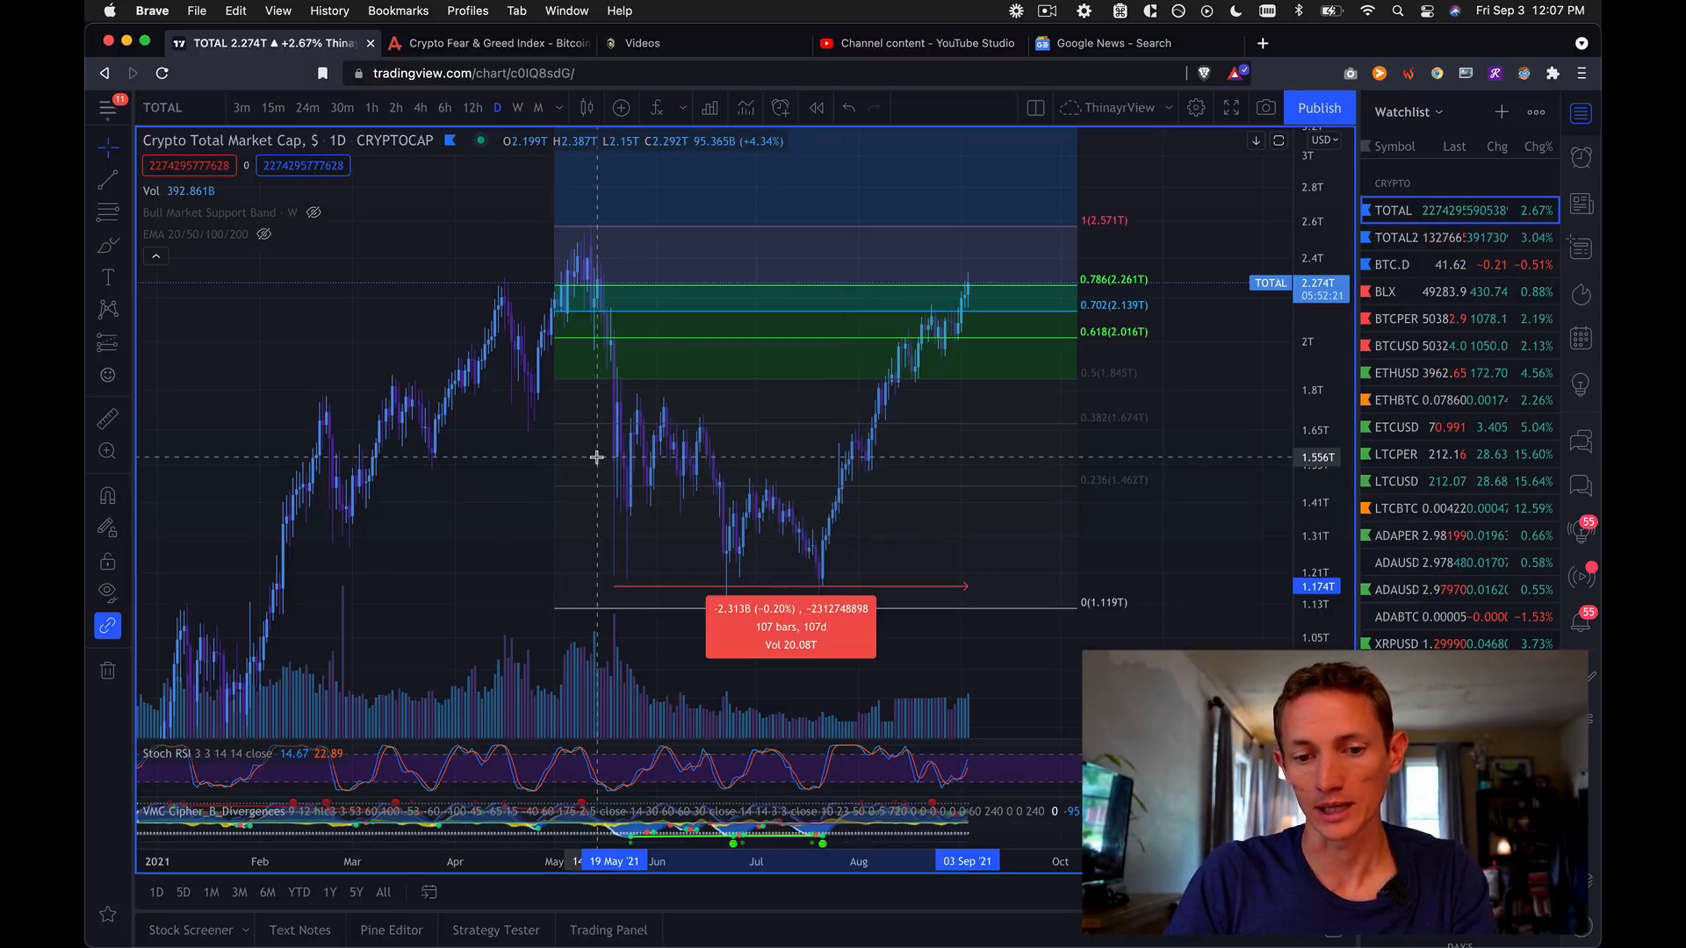
mouse_move(616, 509)
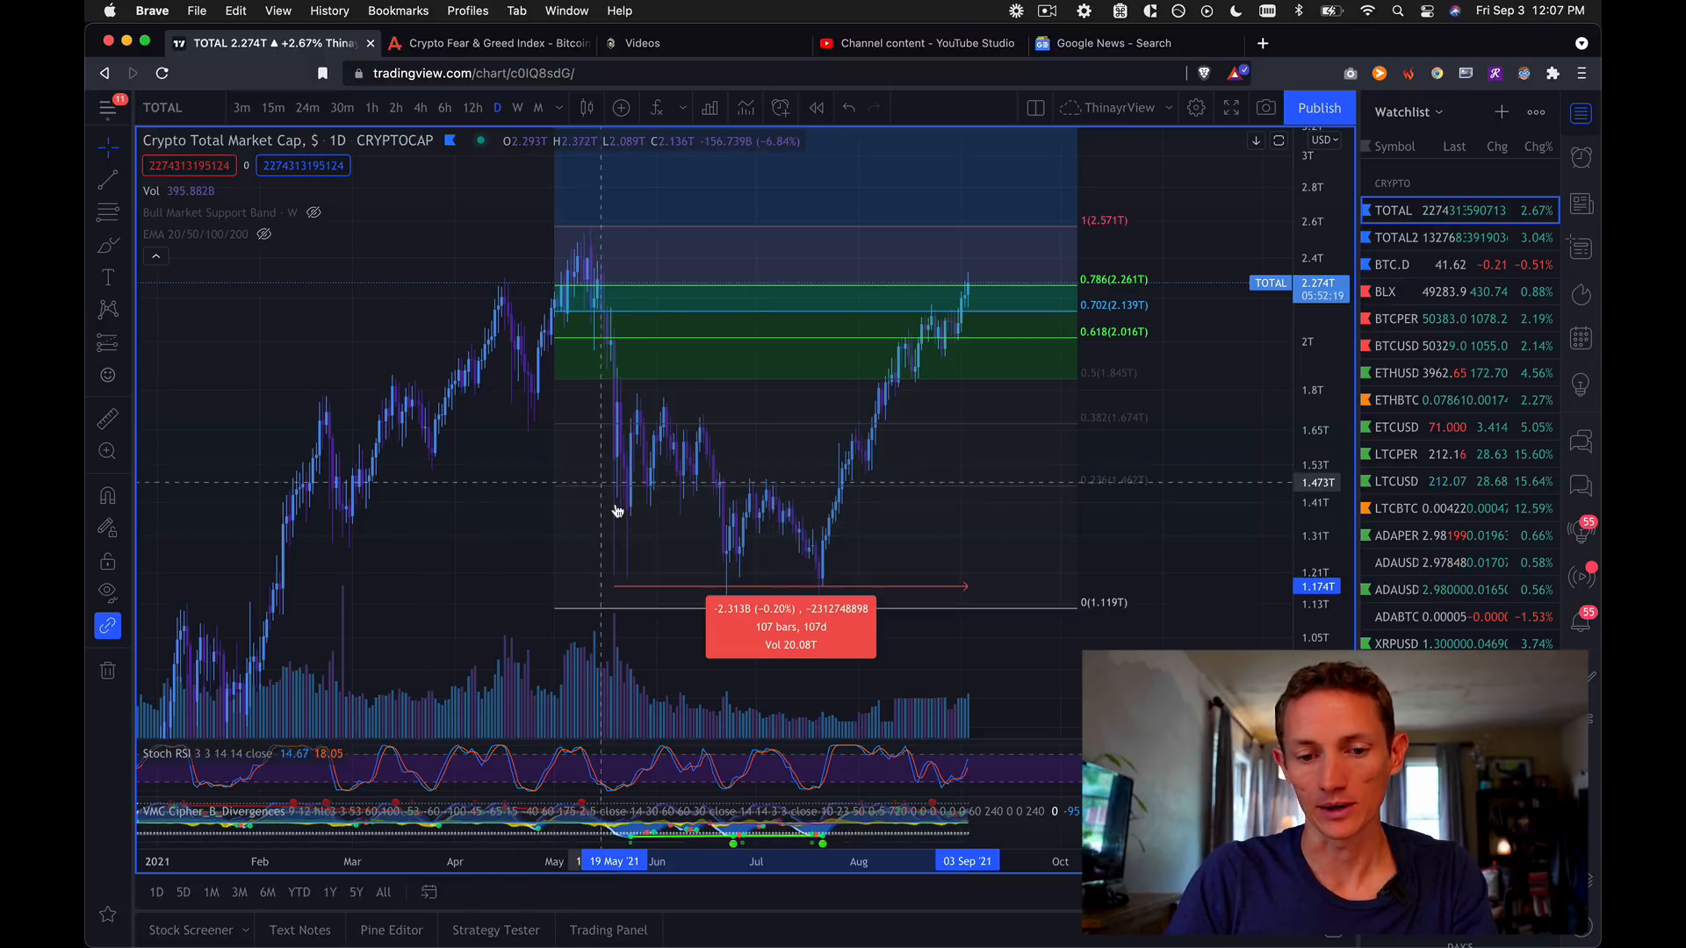
mouse_move(909, 496)
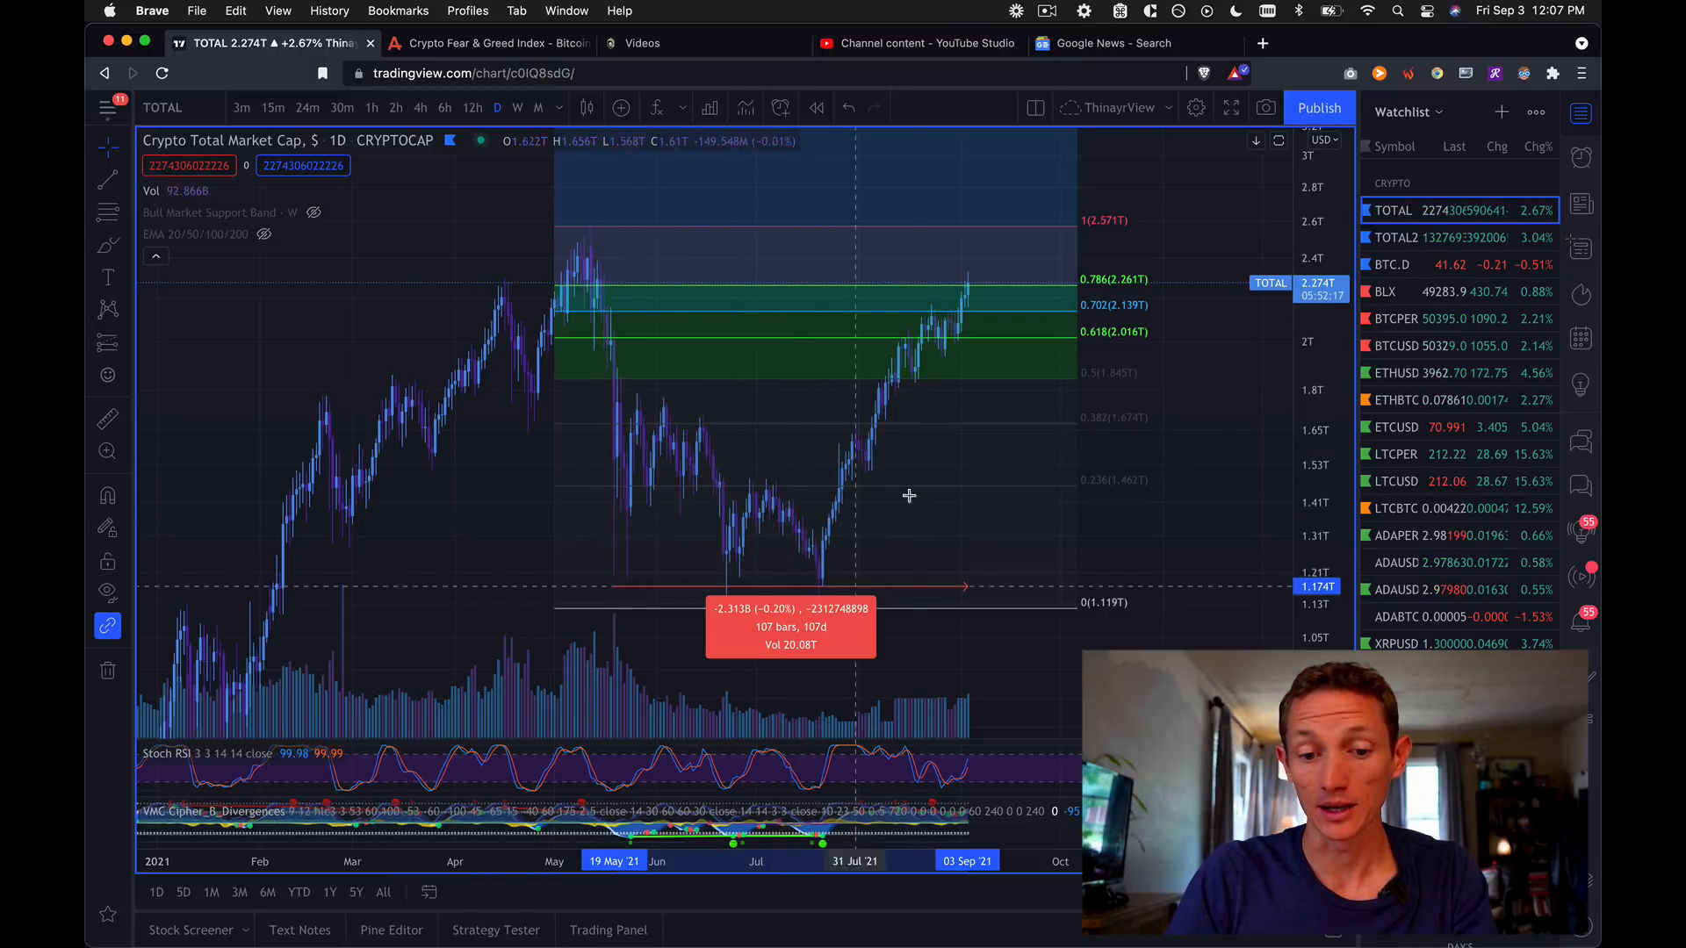
mouse_move(837, 445)
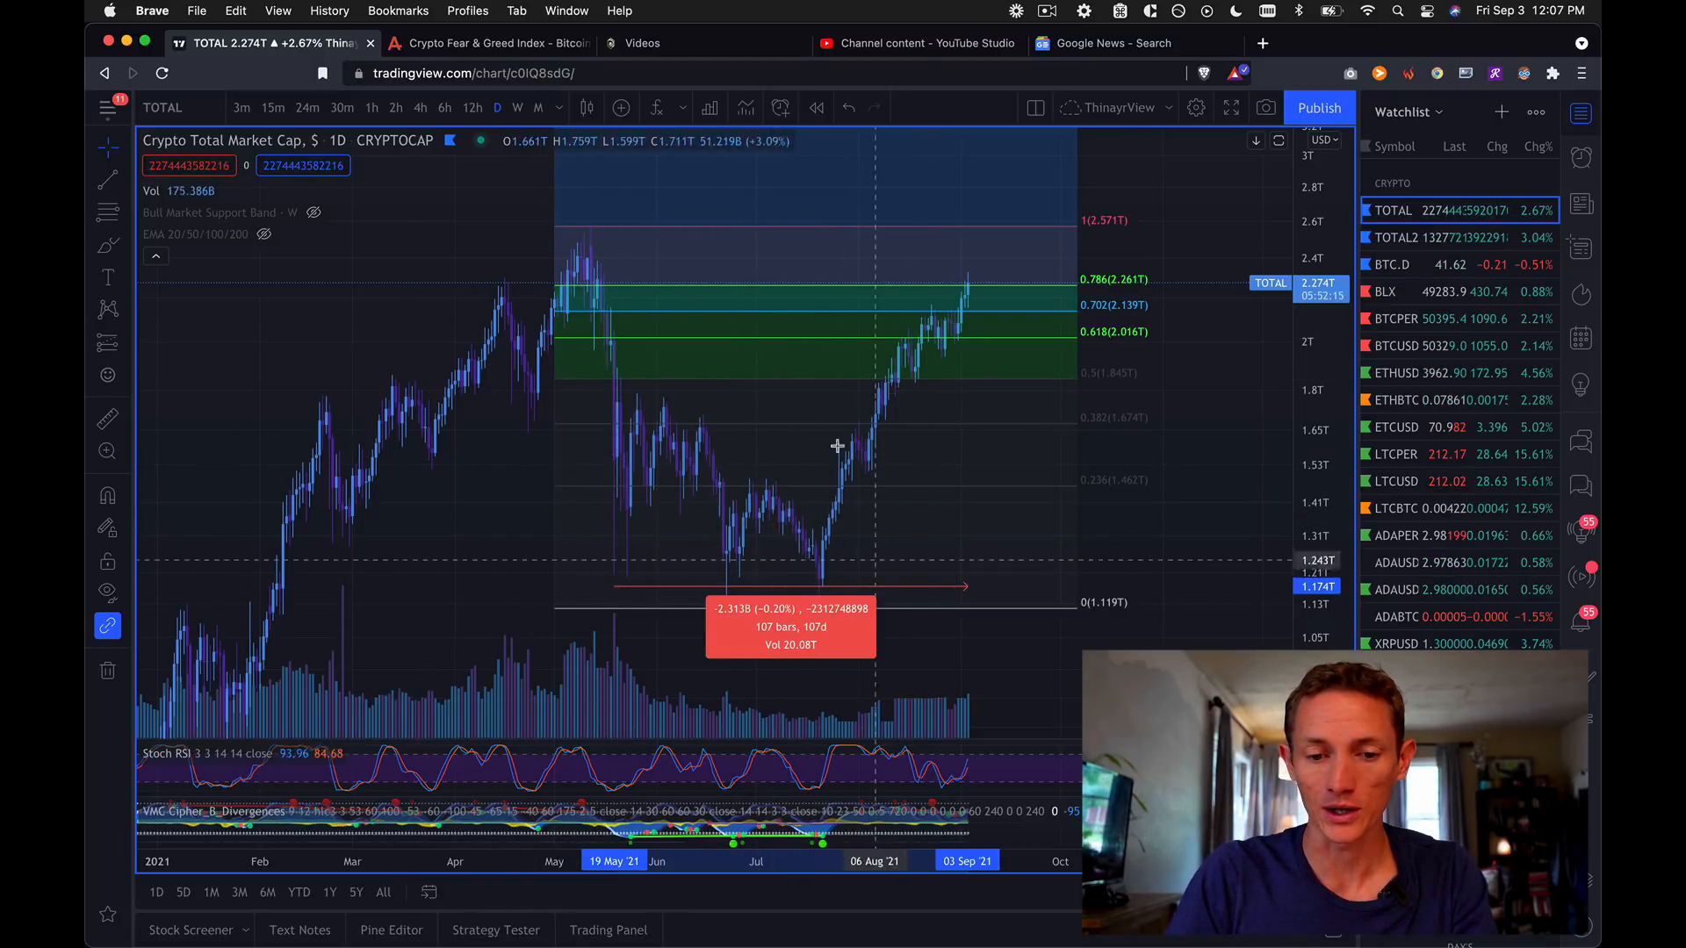
mouse_move(817, 570)
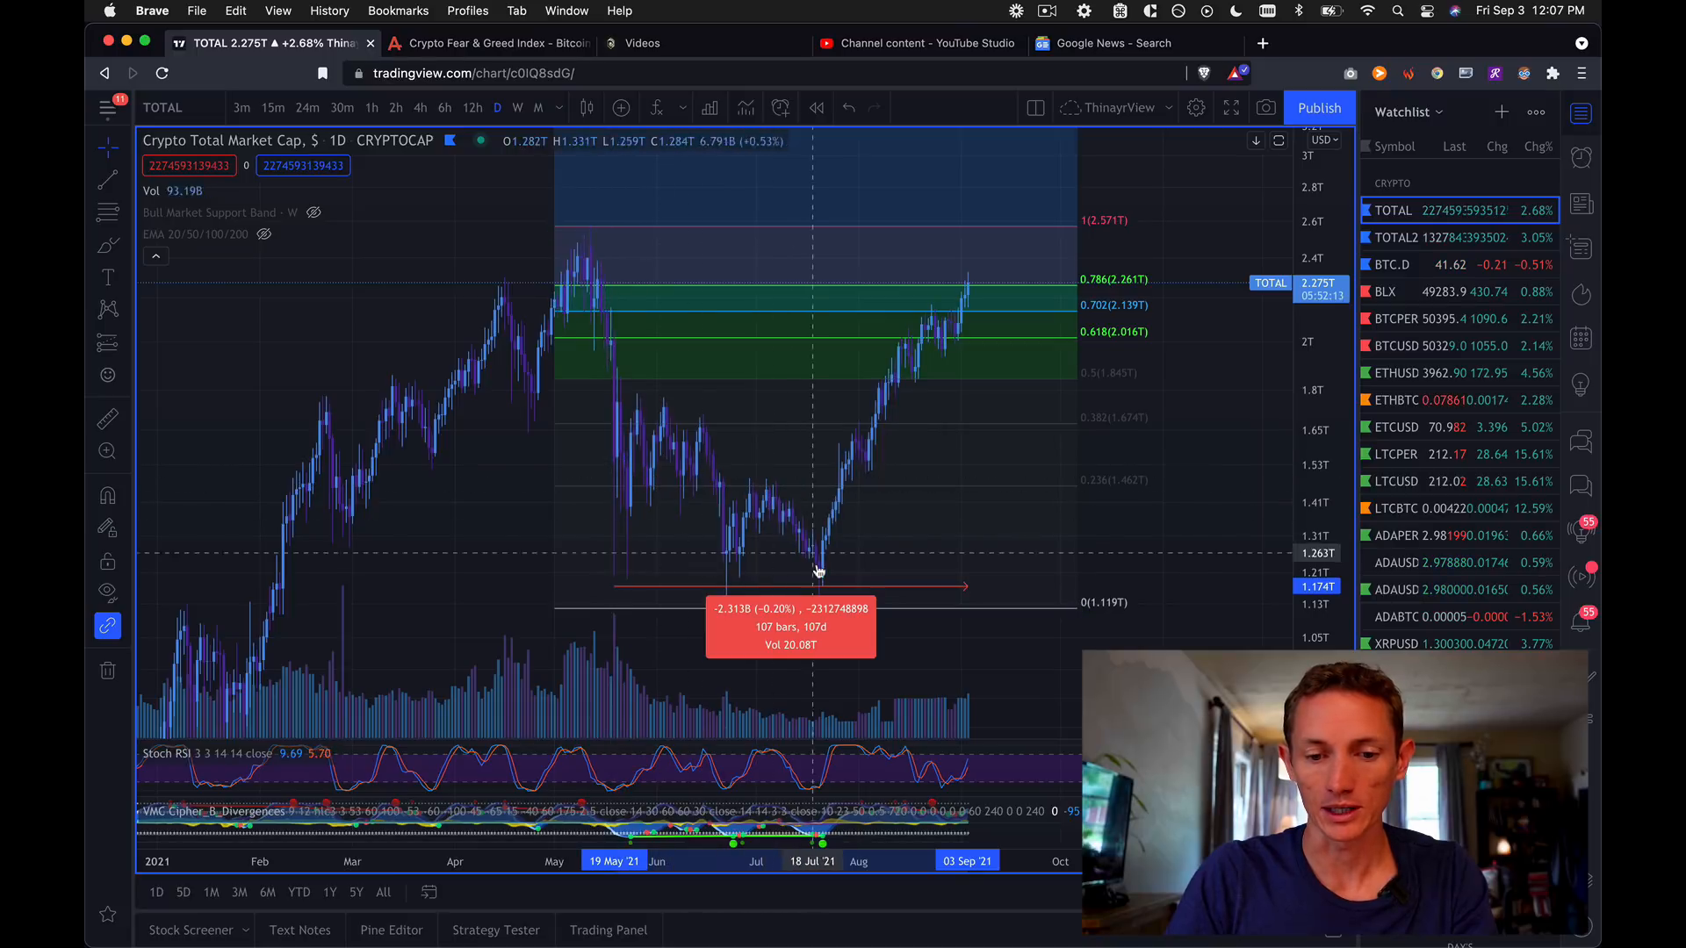
mouse_move(833, 537)
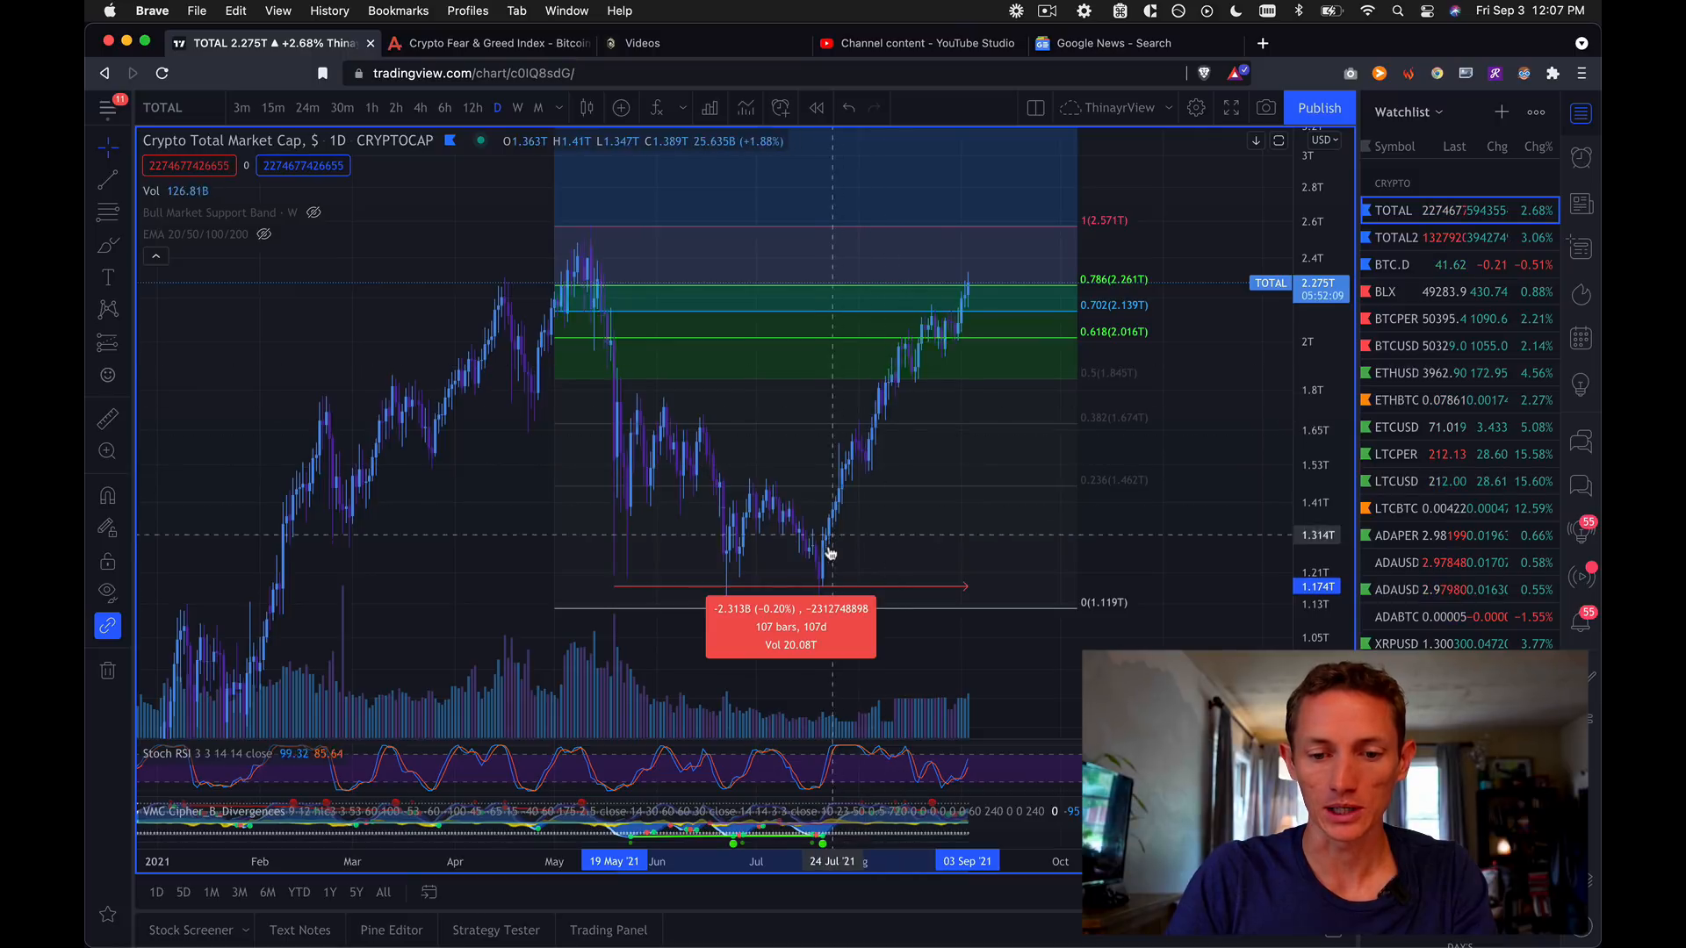
mouse_move(892, 398)
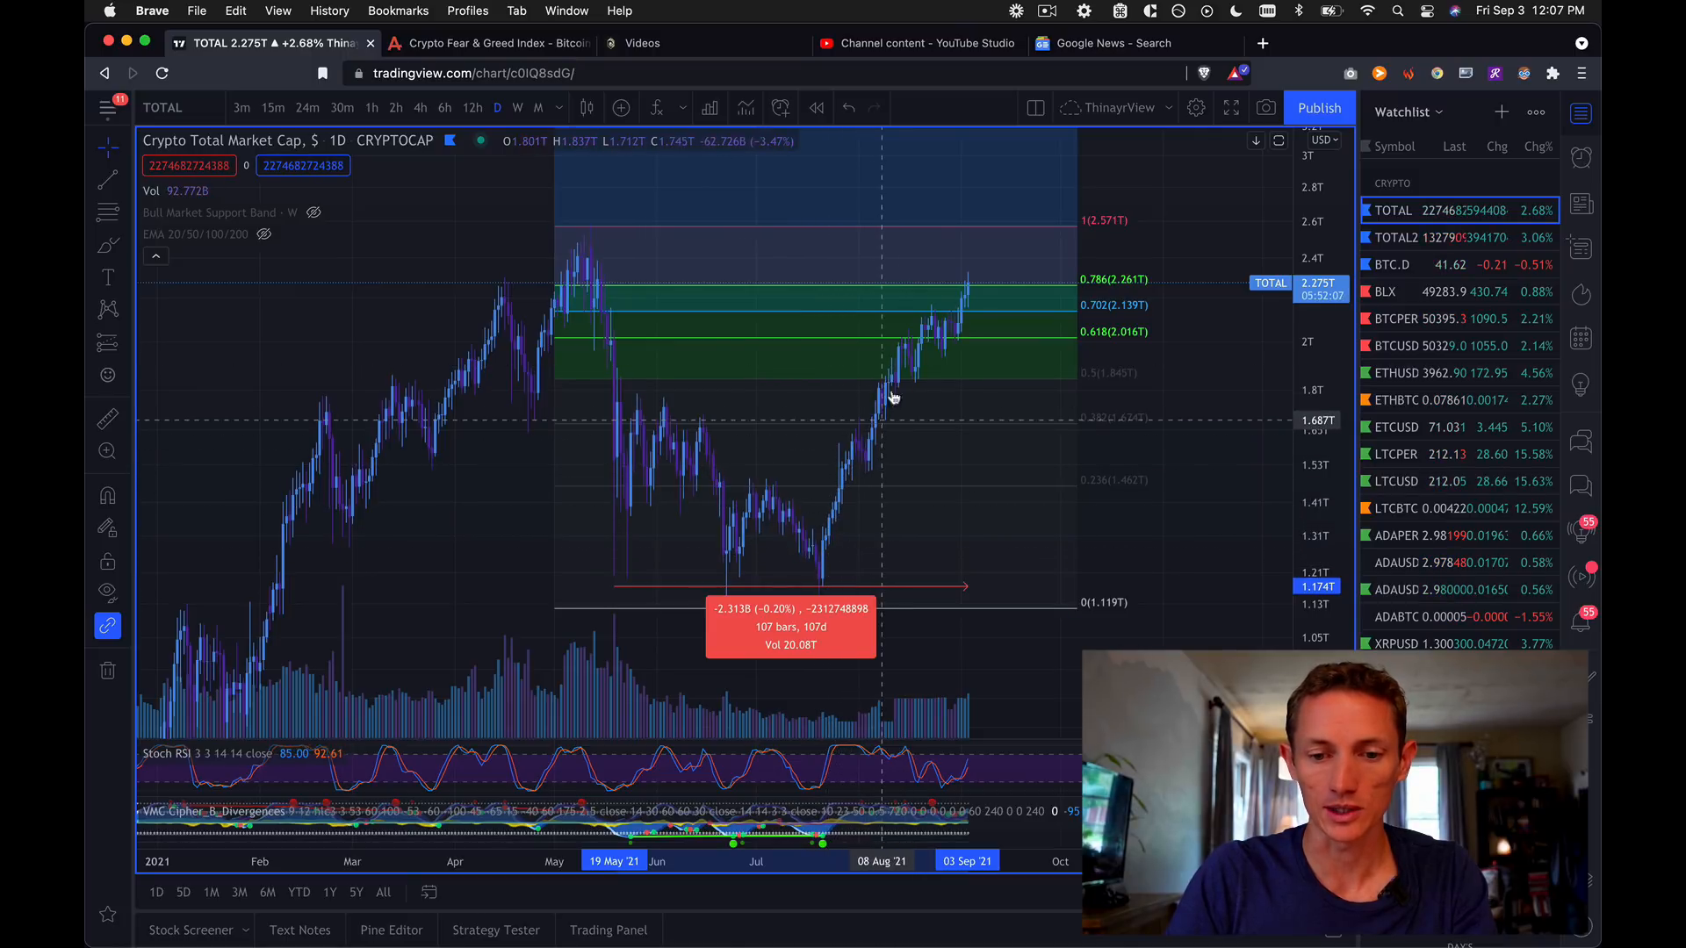
mouse_move(963, 310)
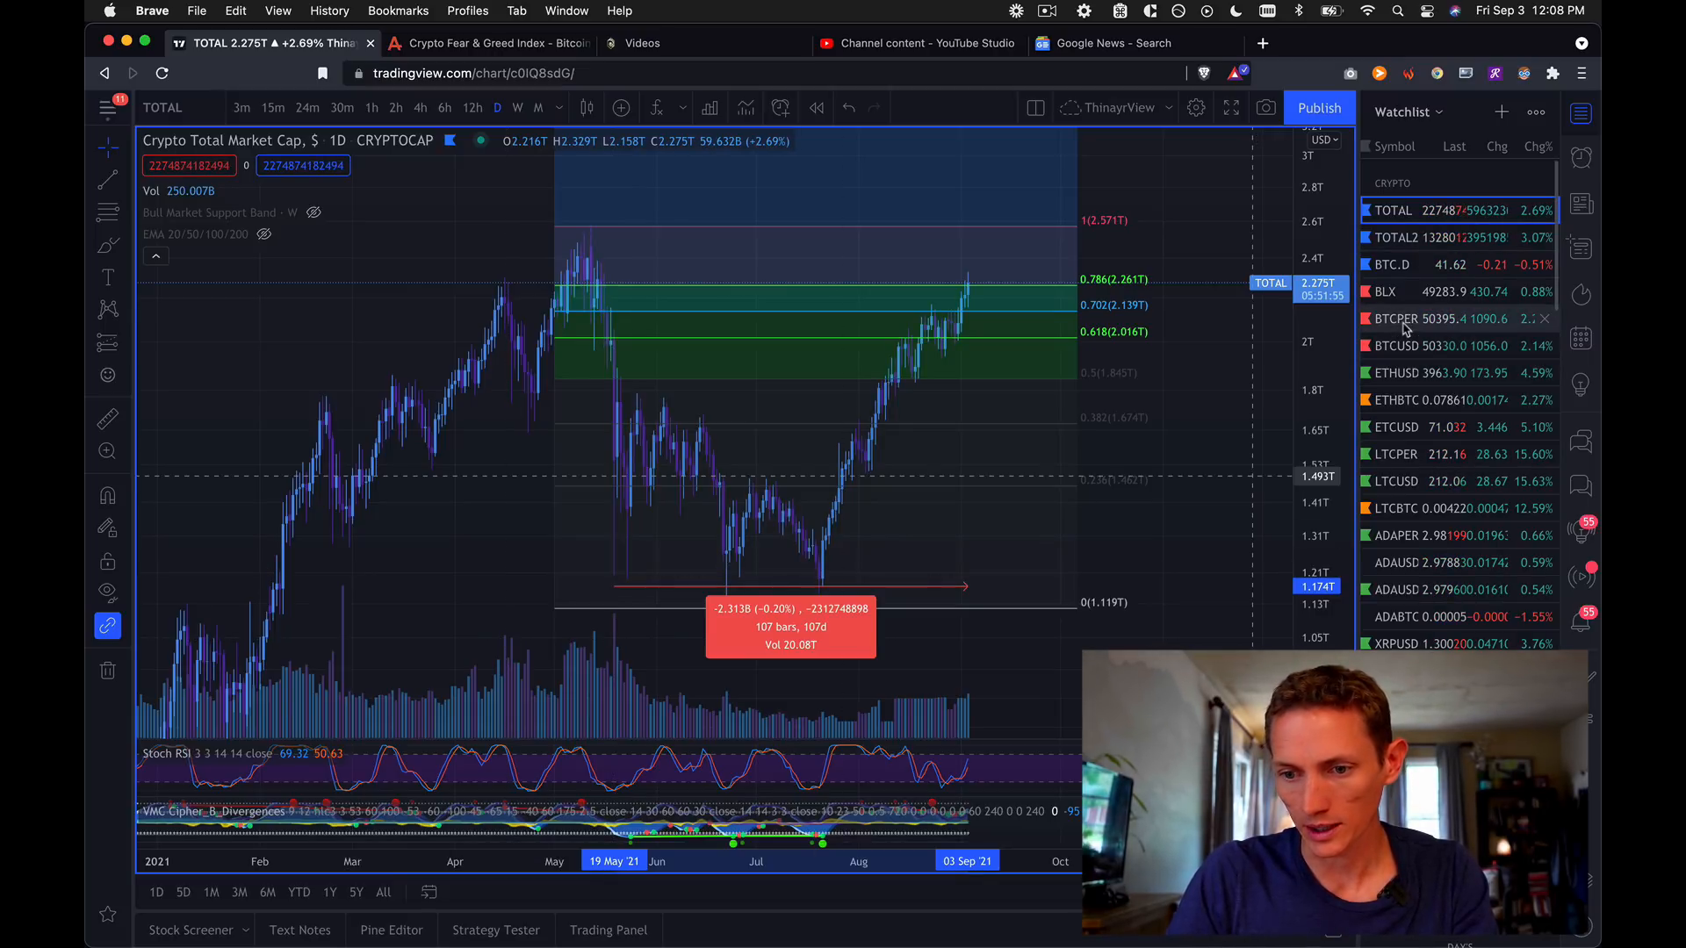
Switch to the BTC perpetual futures daily chart with its Wyckoff phase labels.
click(1387, 318)
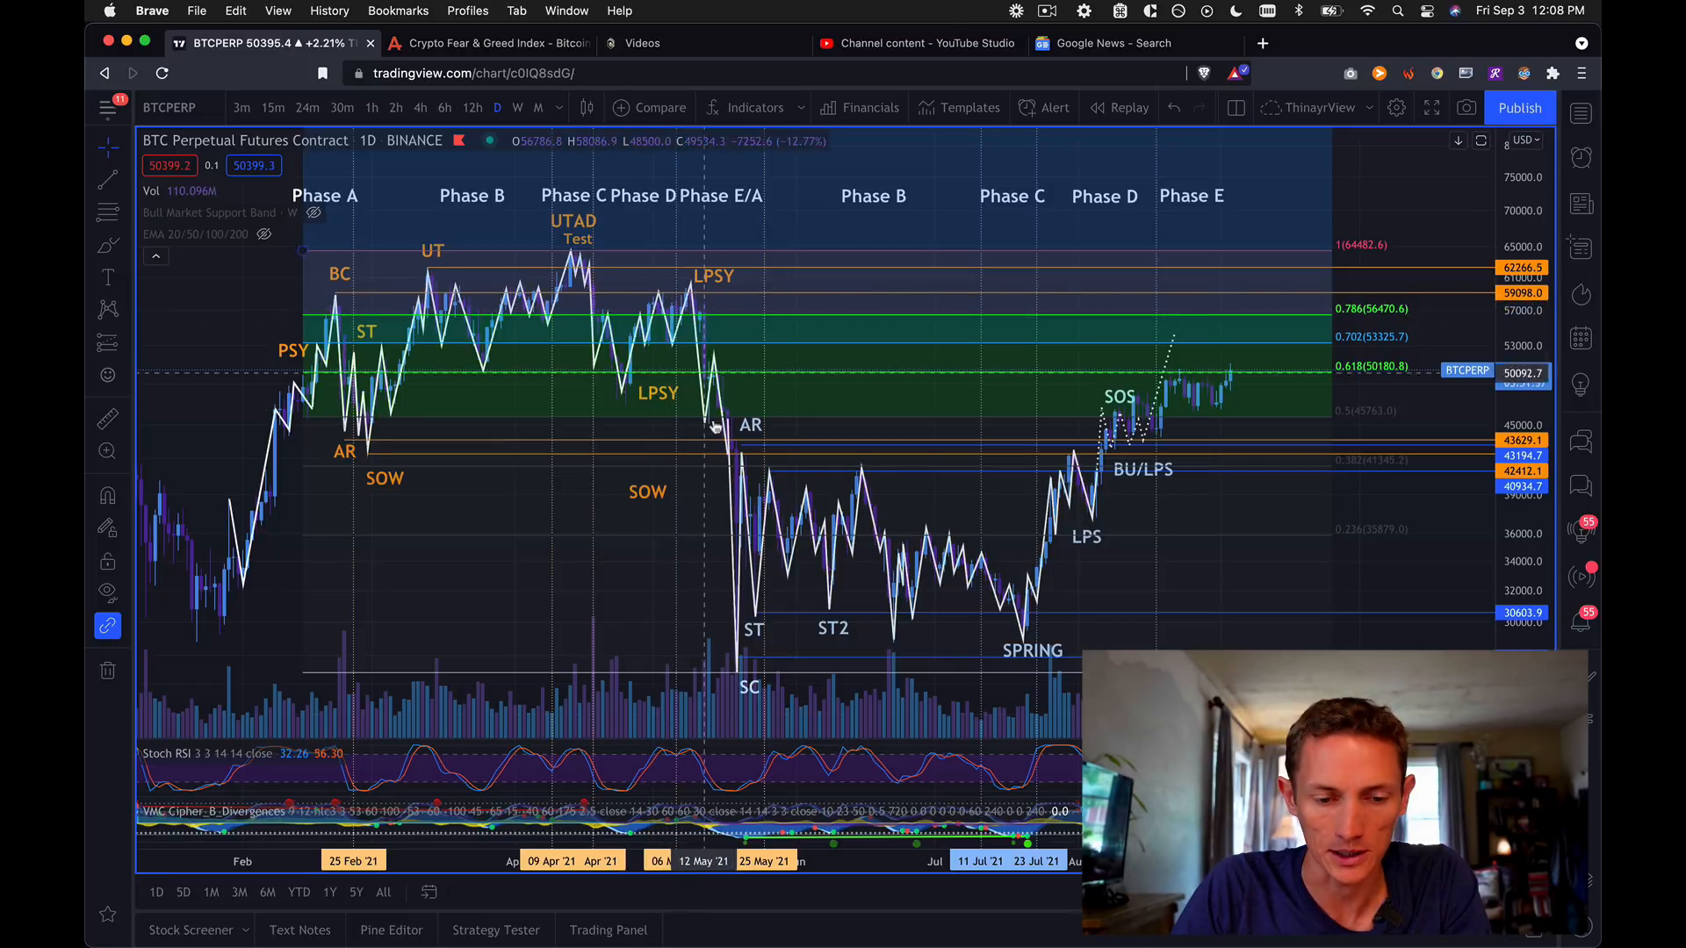
mouse_move(742, 677)
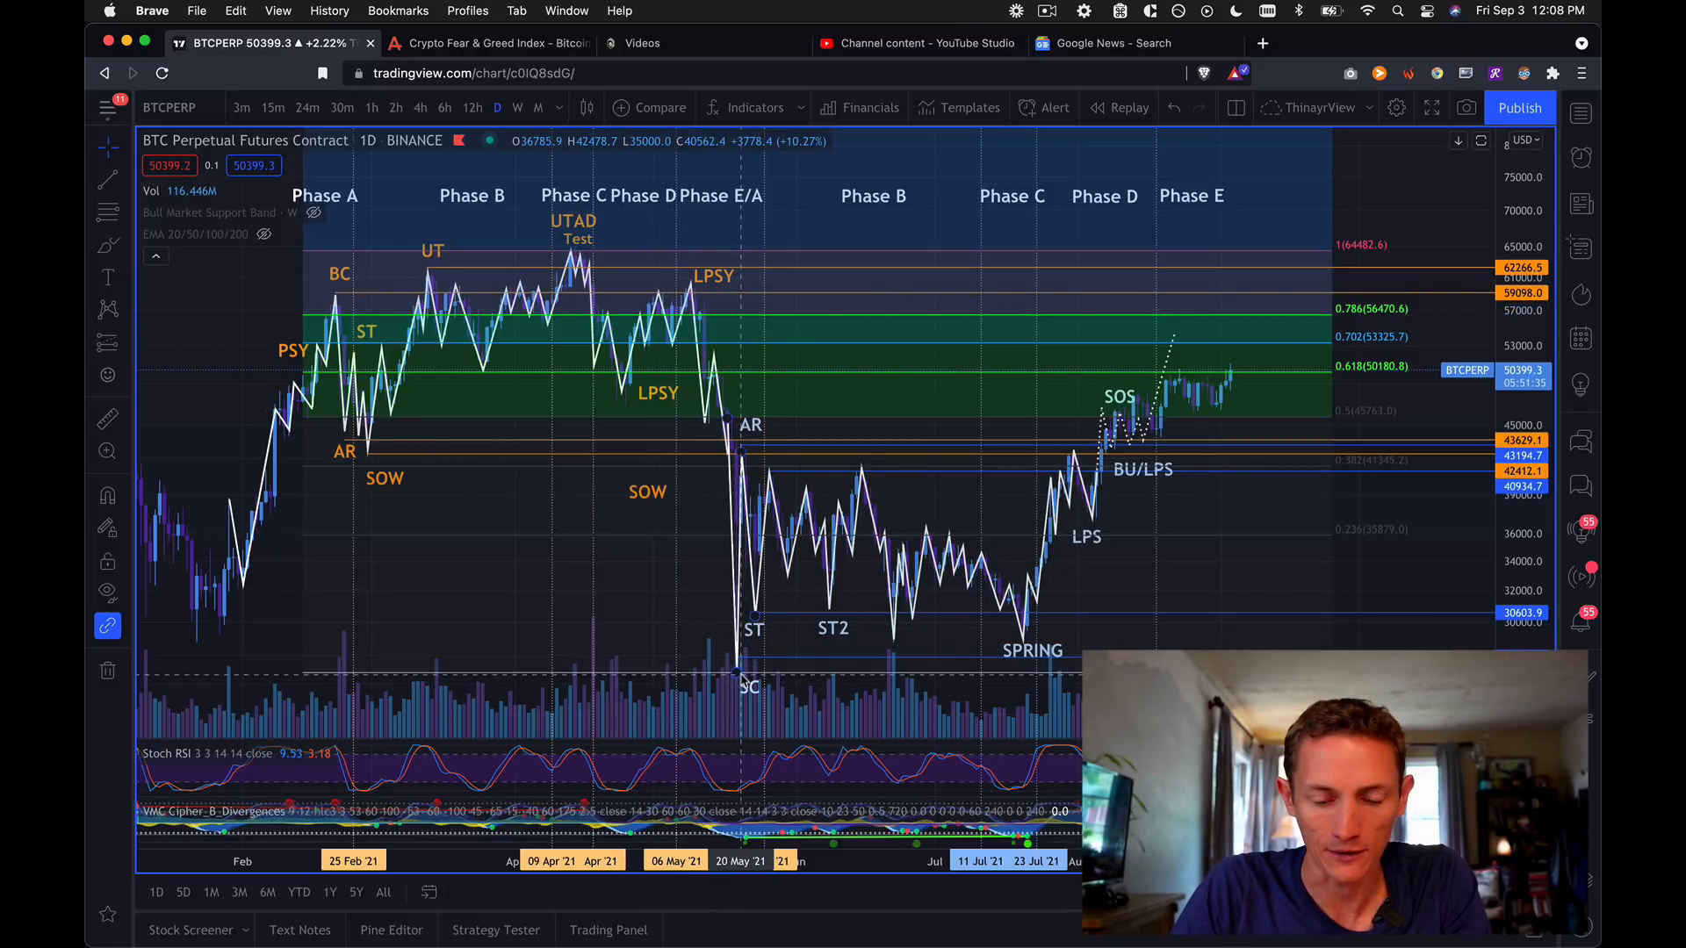
mouse_move(837, 595)
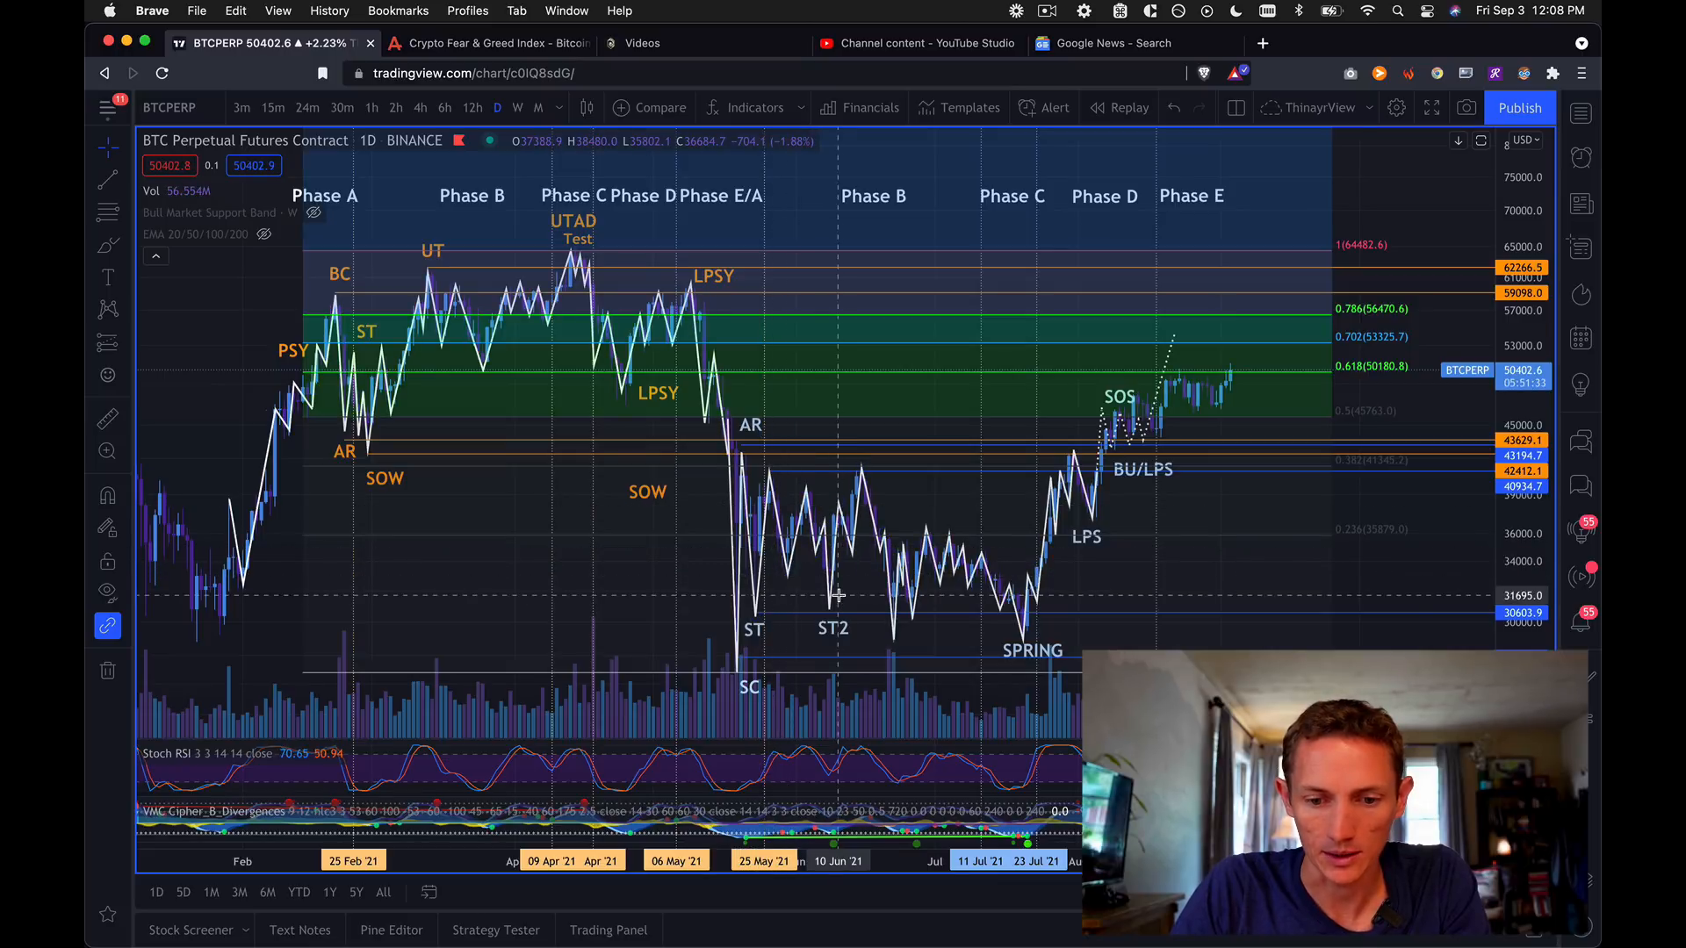
mouse_move(935, 581)
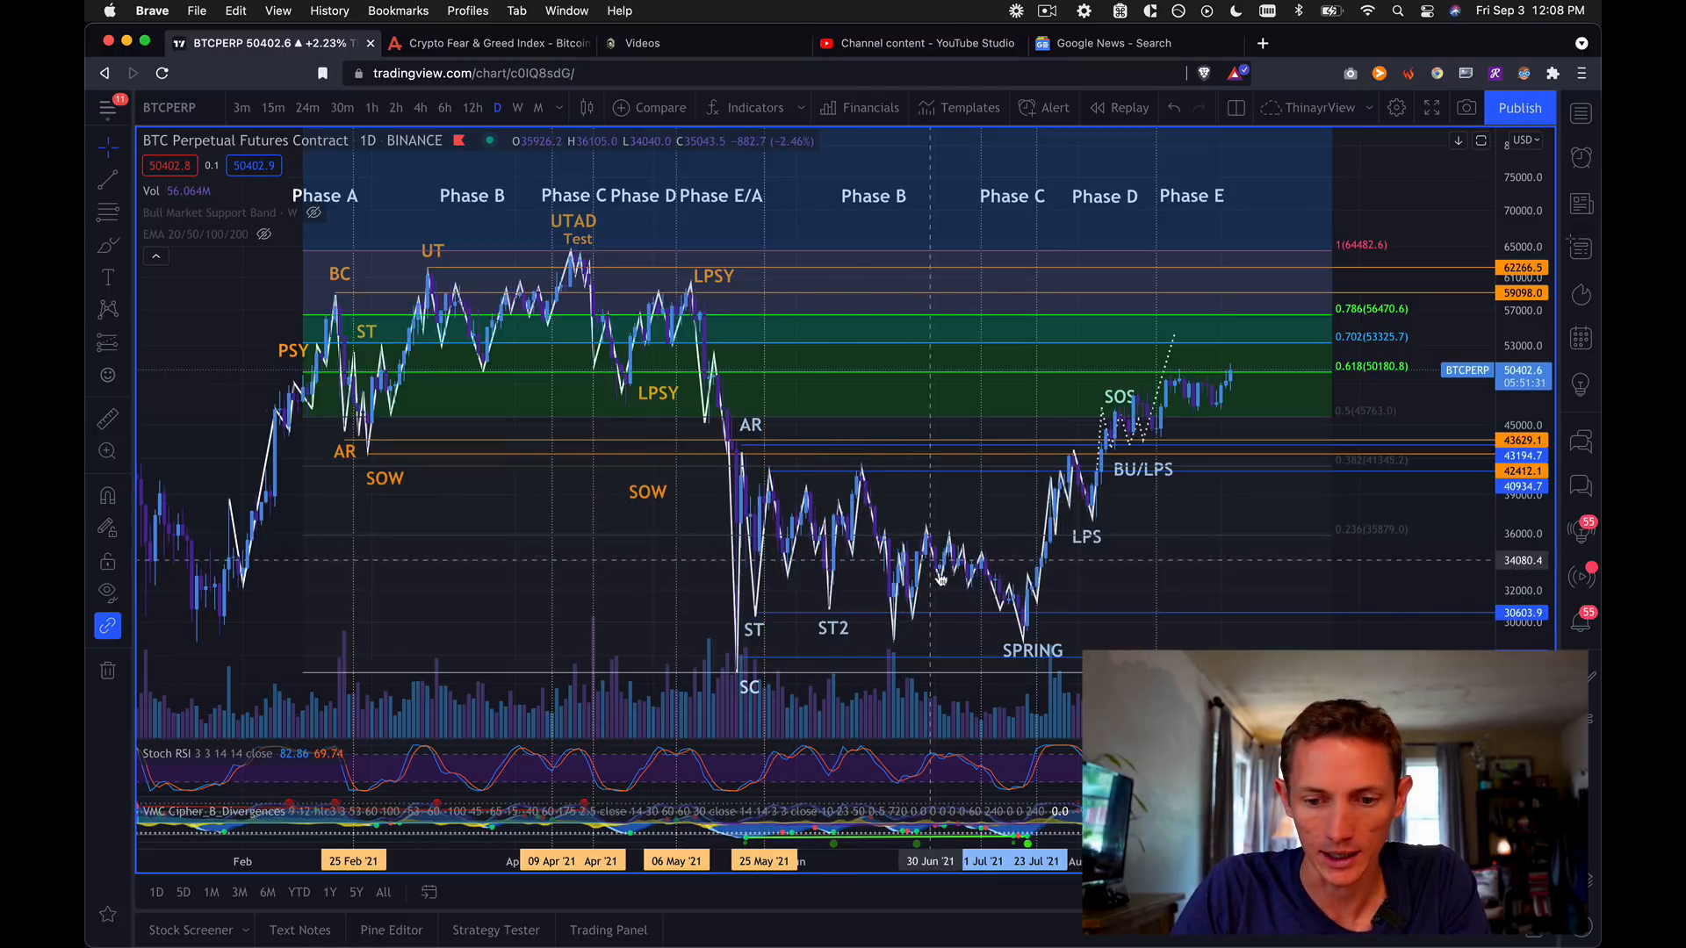
mouse_move(1026, 640)
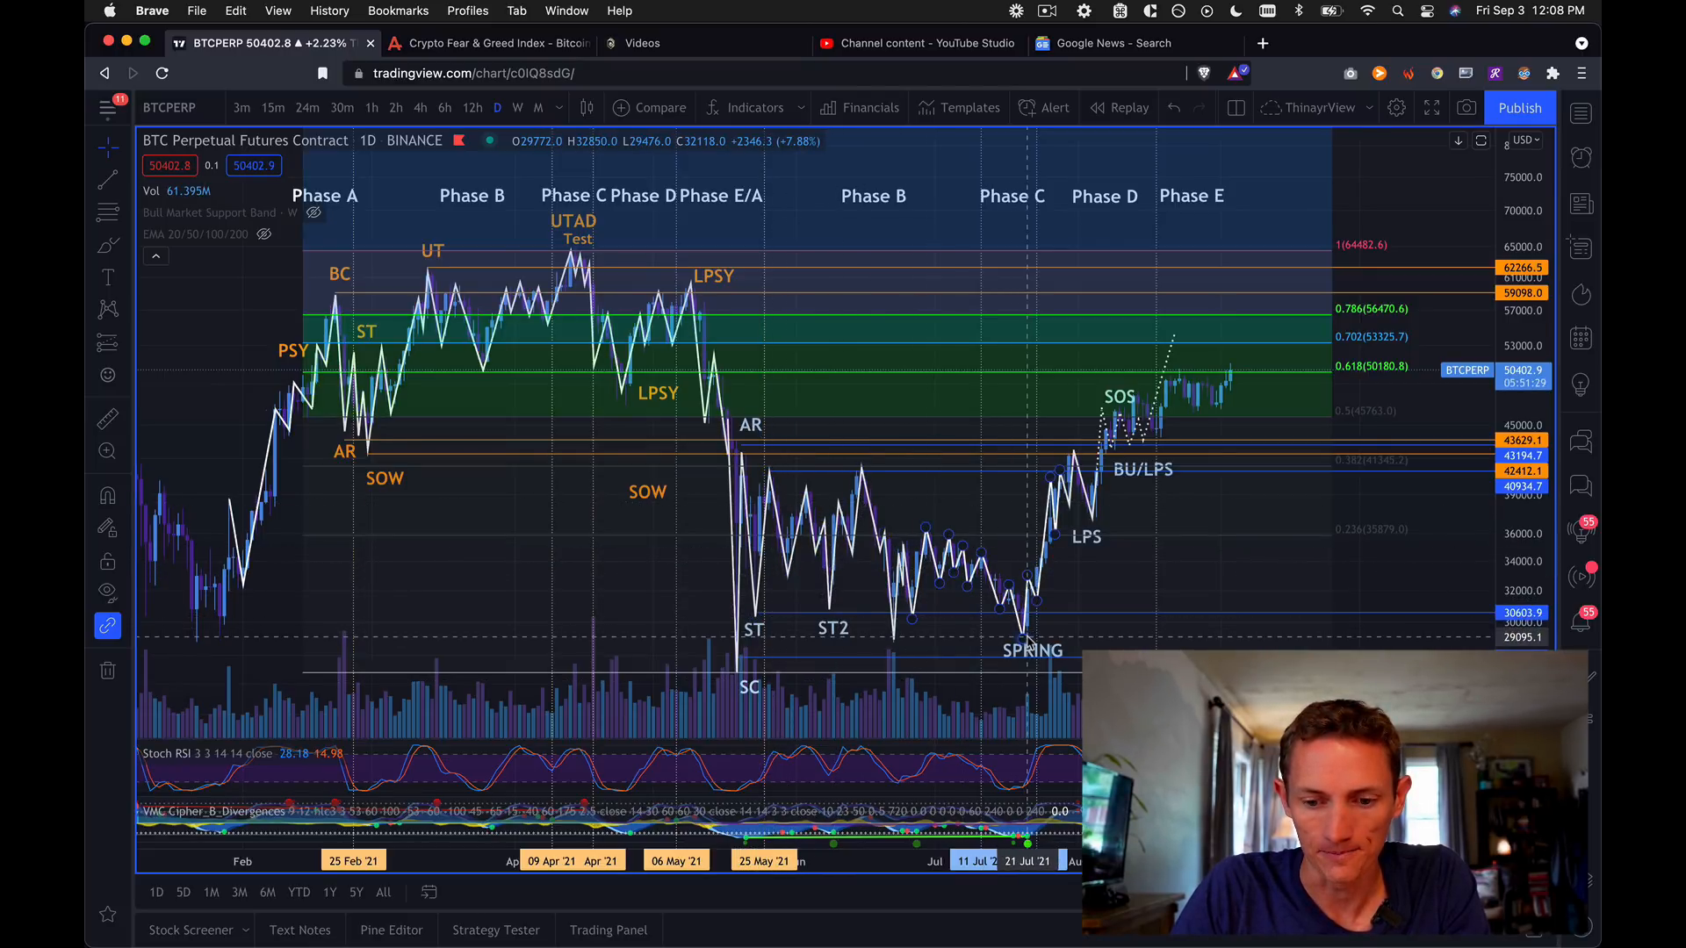
mouse_move(1002, 554)
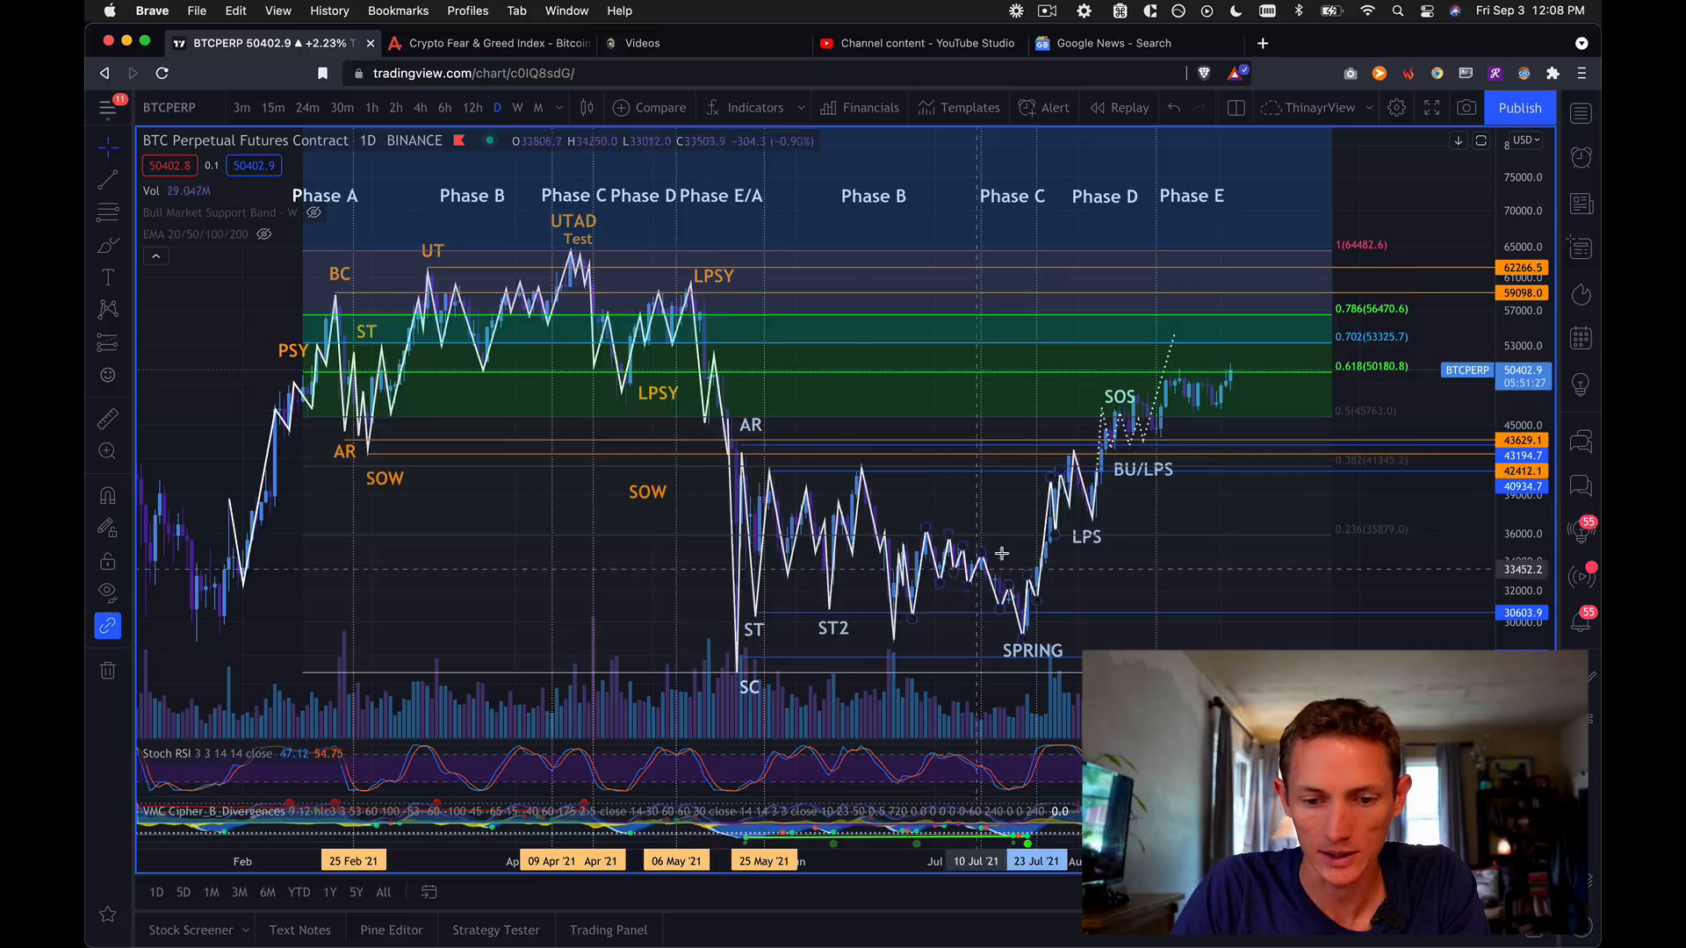
mouse_move(1006, 660)
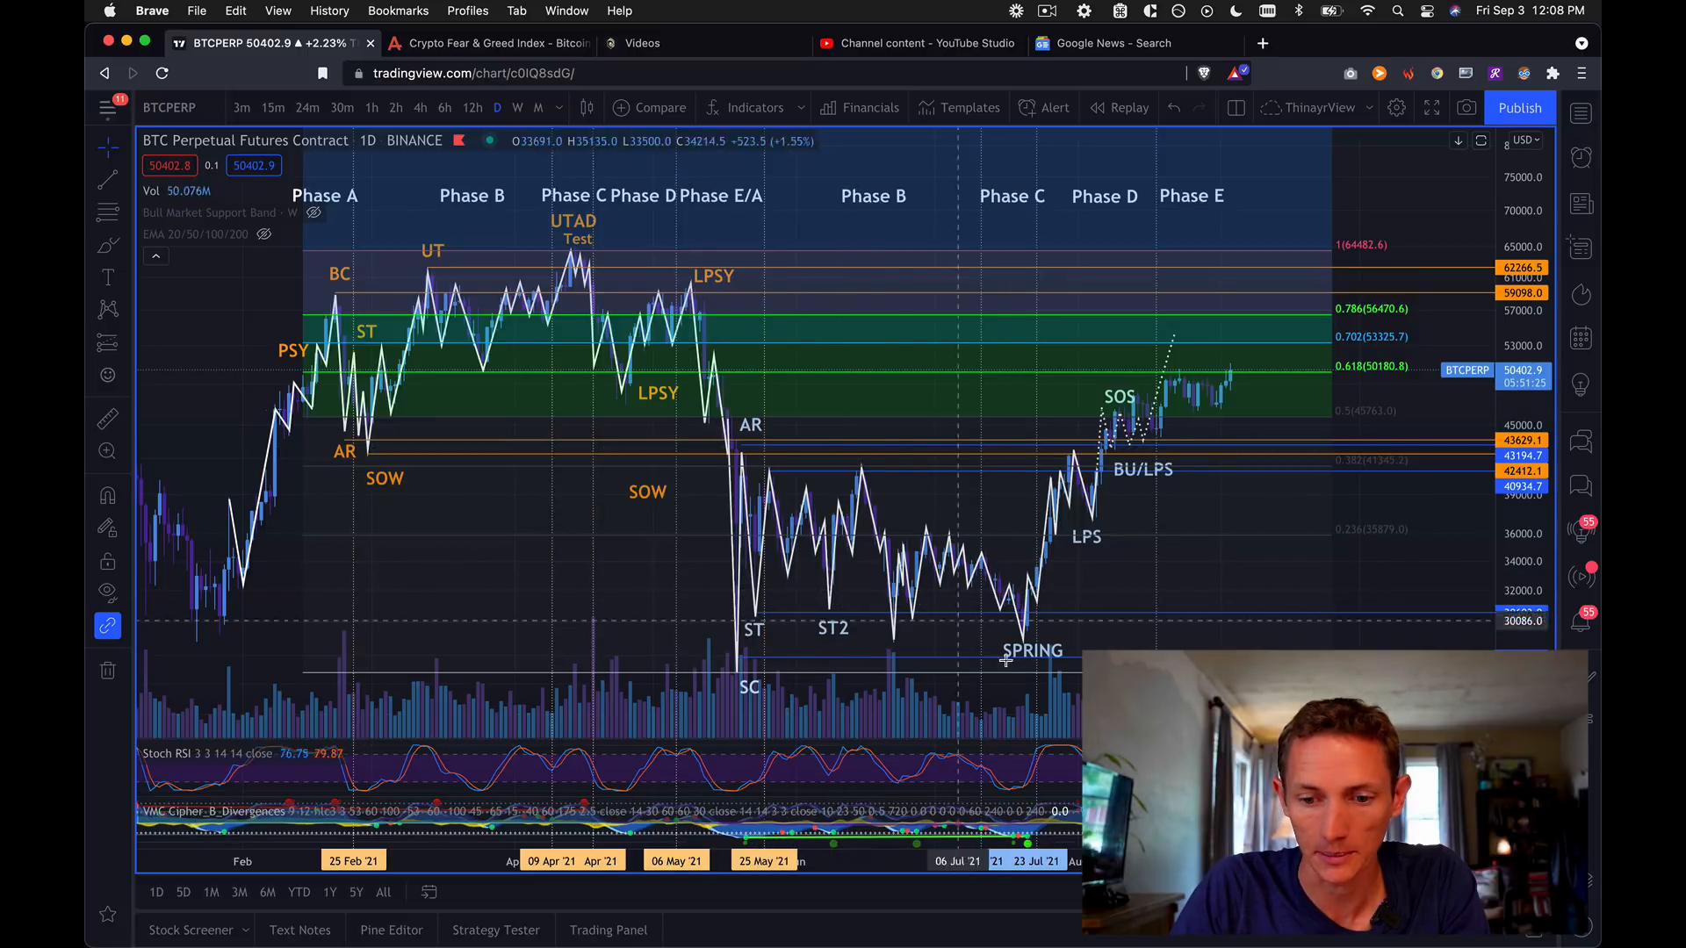
mouse_move(1021, 666)
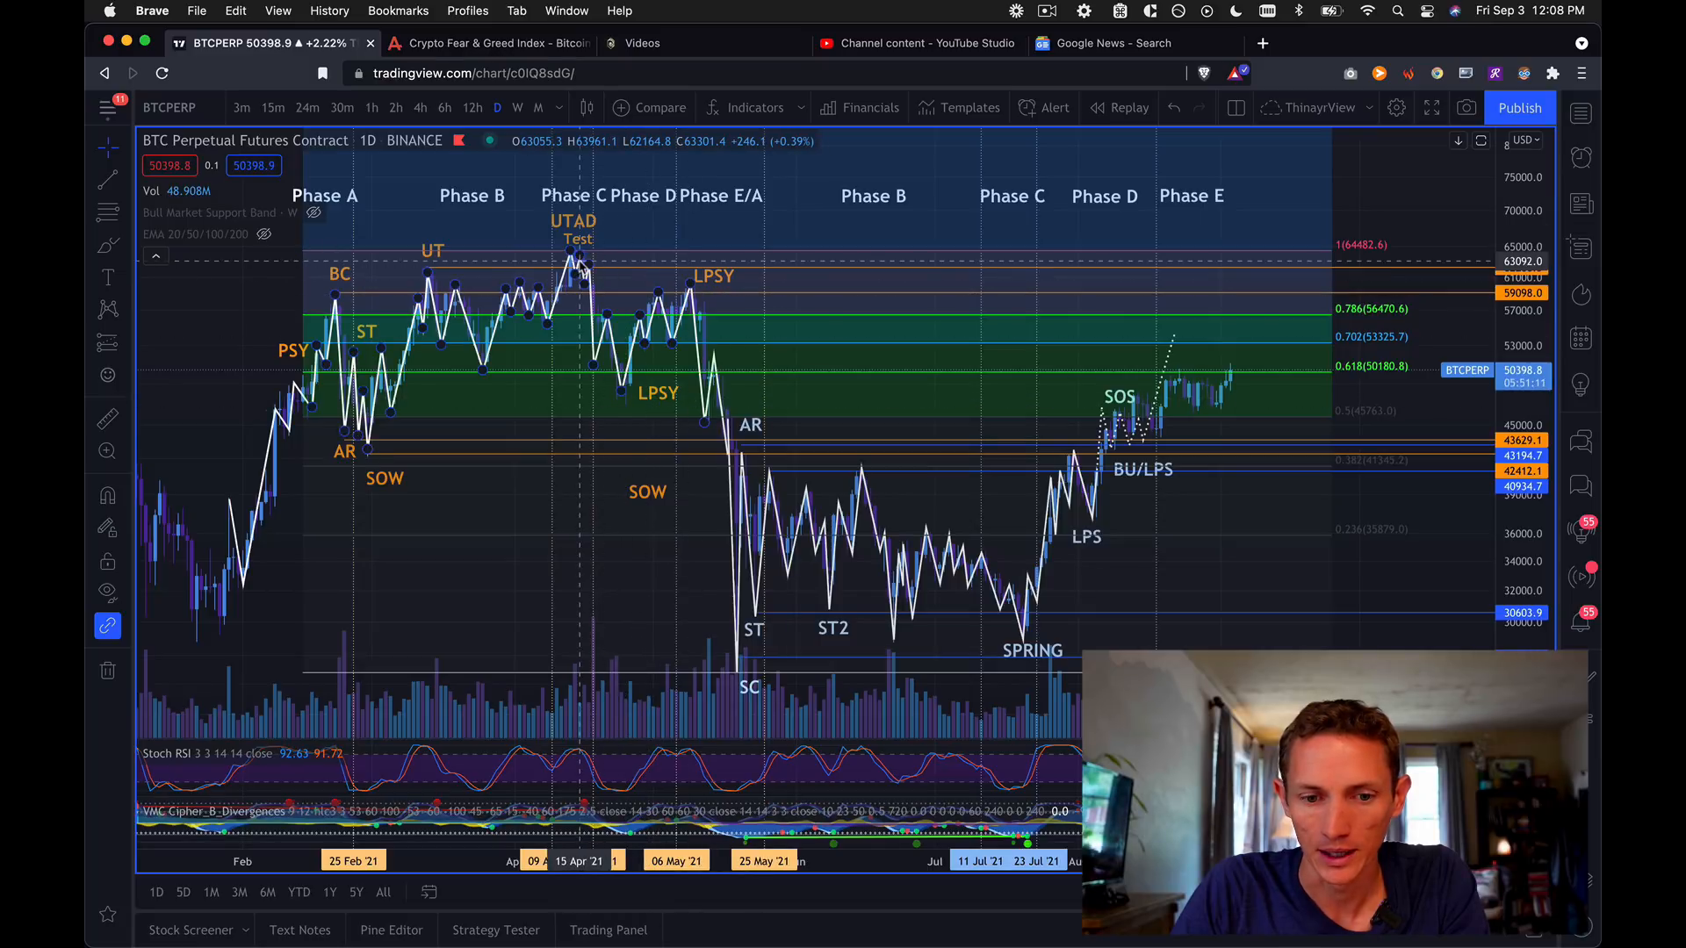
mouse_move(608, 320)
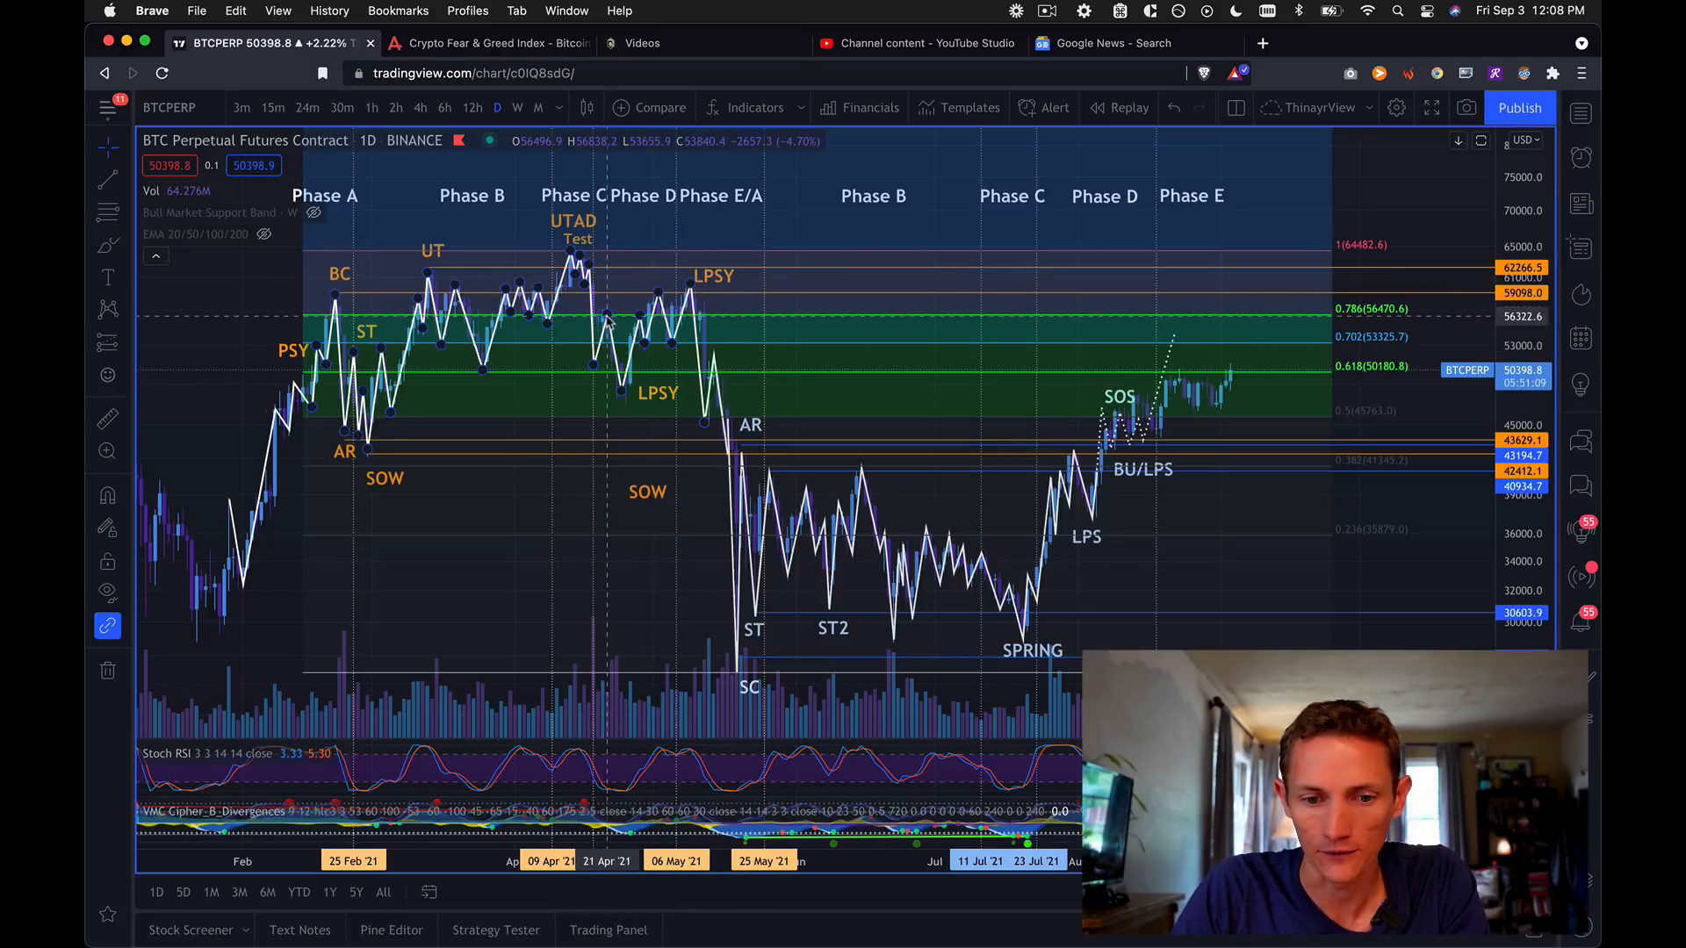
mouse_move(656, 408)
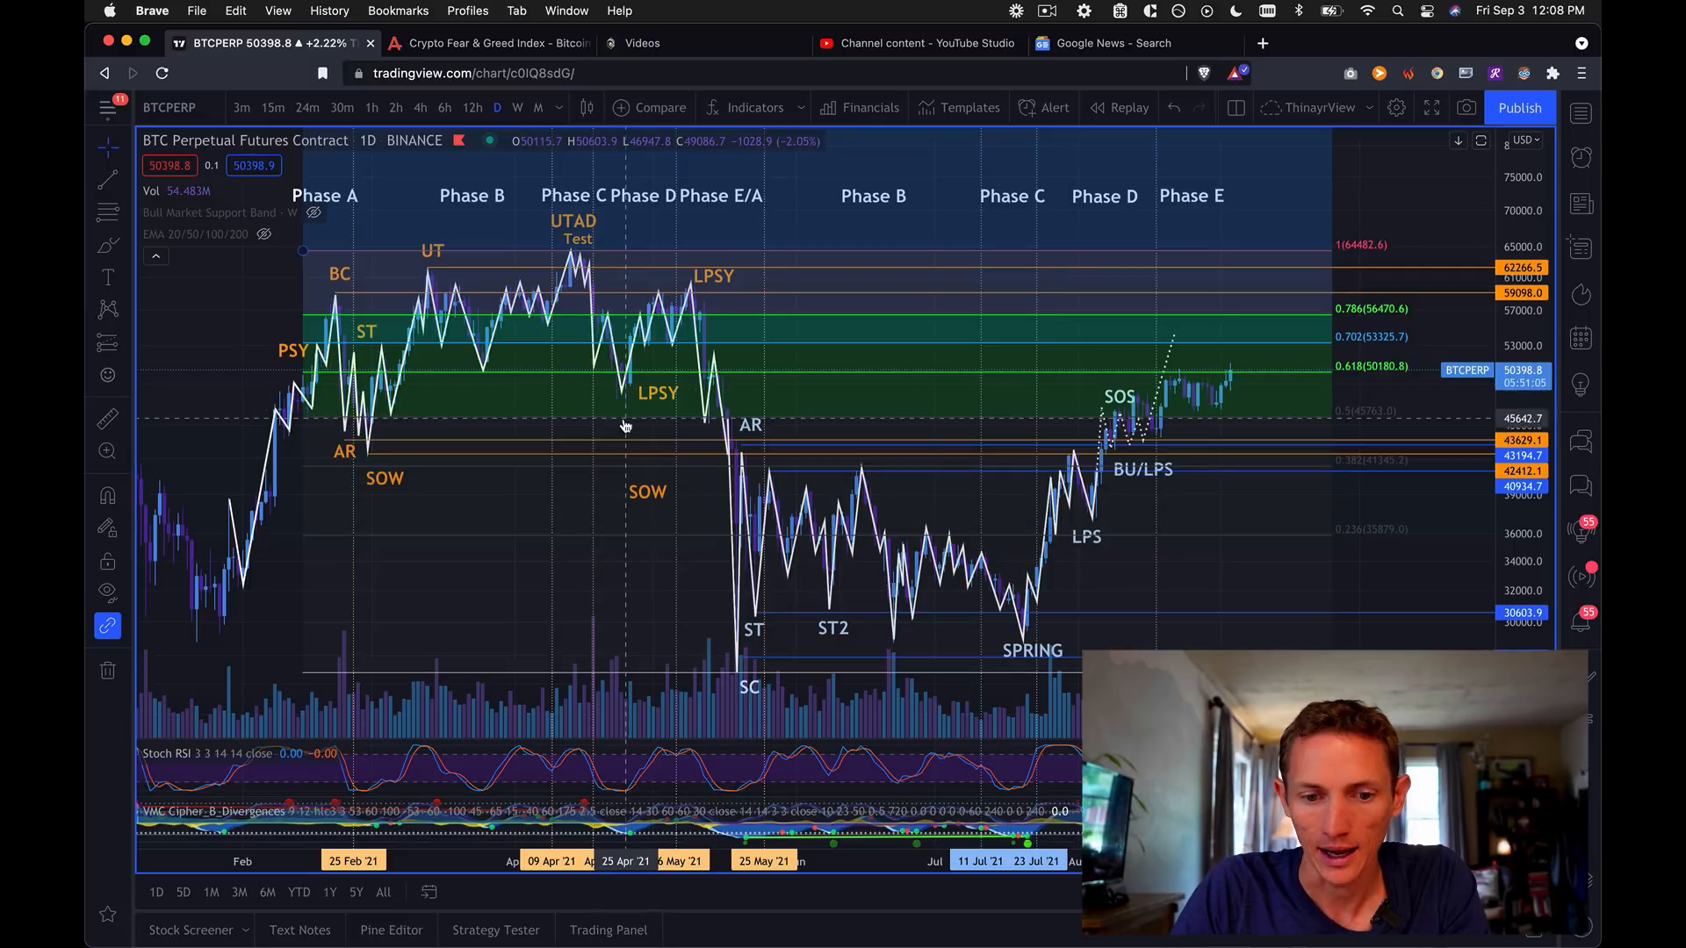
mouse_move(667, 315)
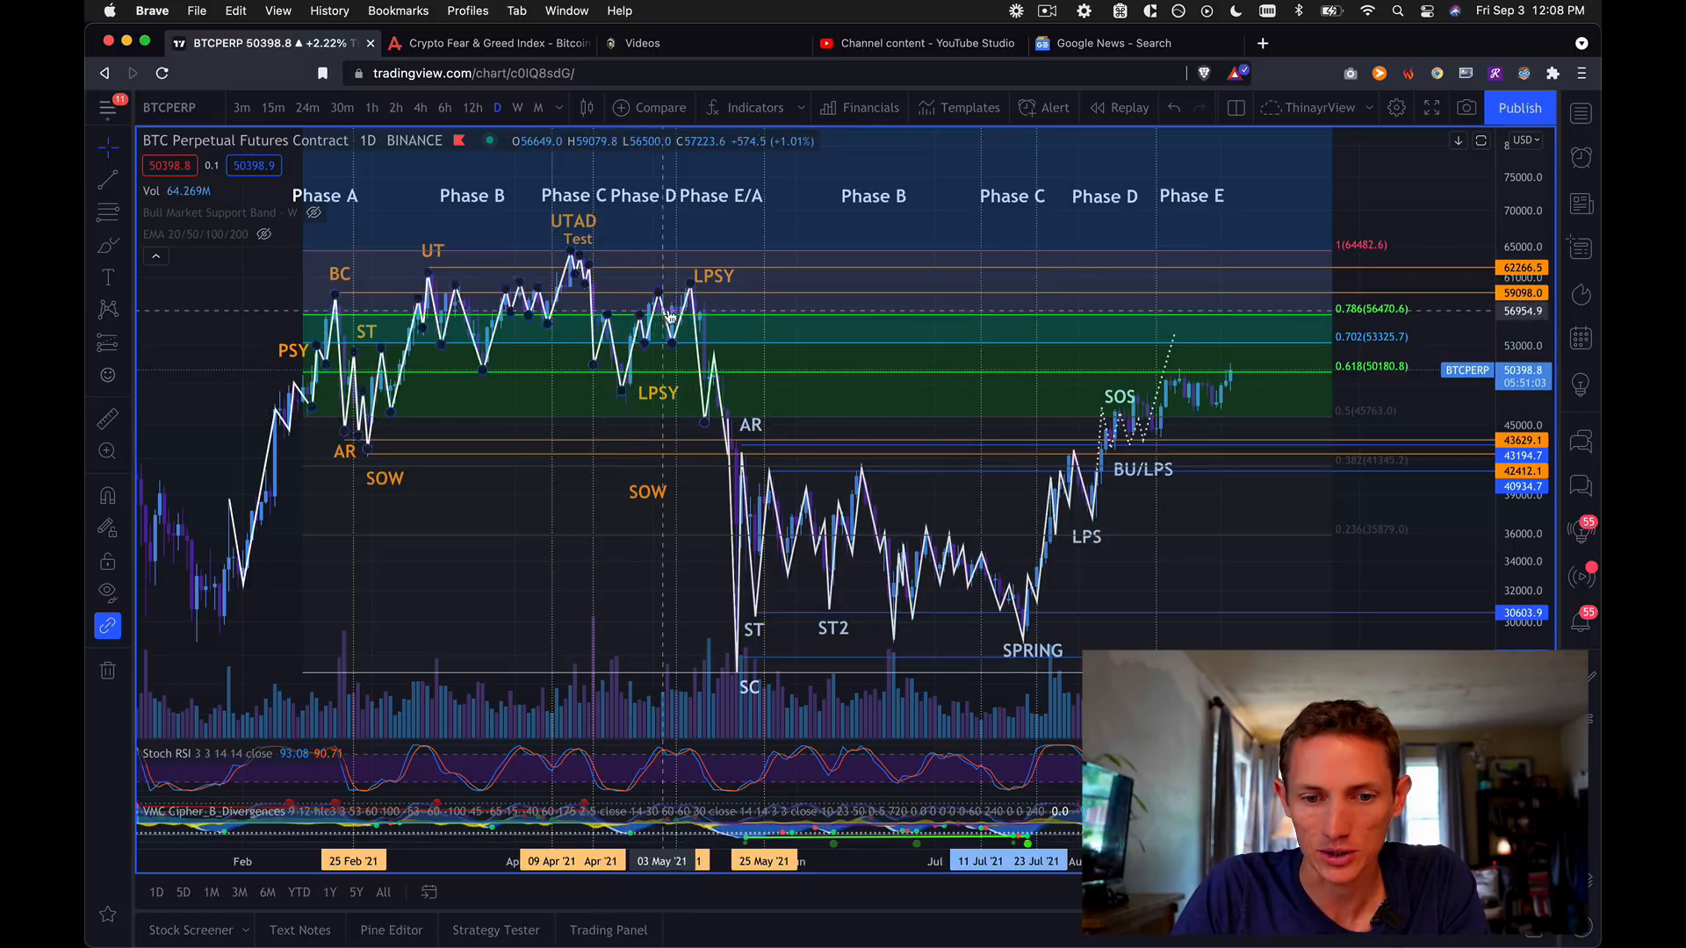
mouse_move(672, 312)
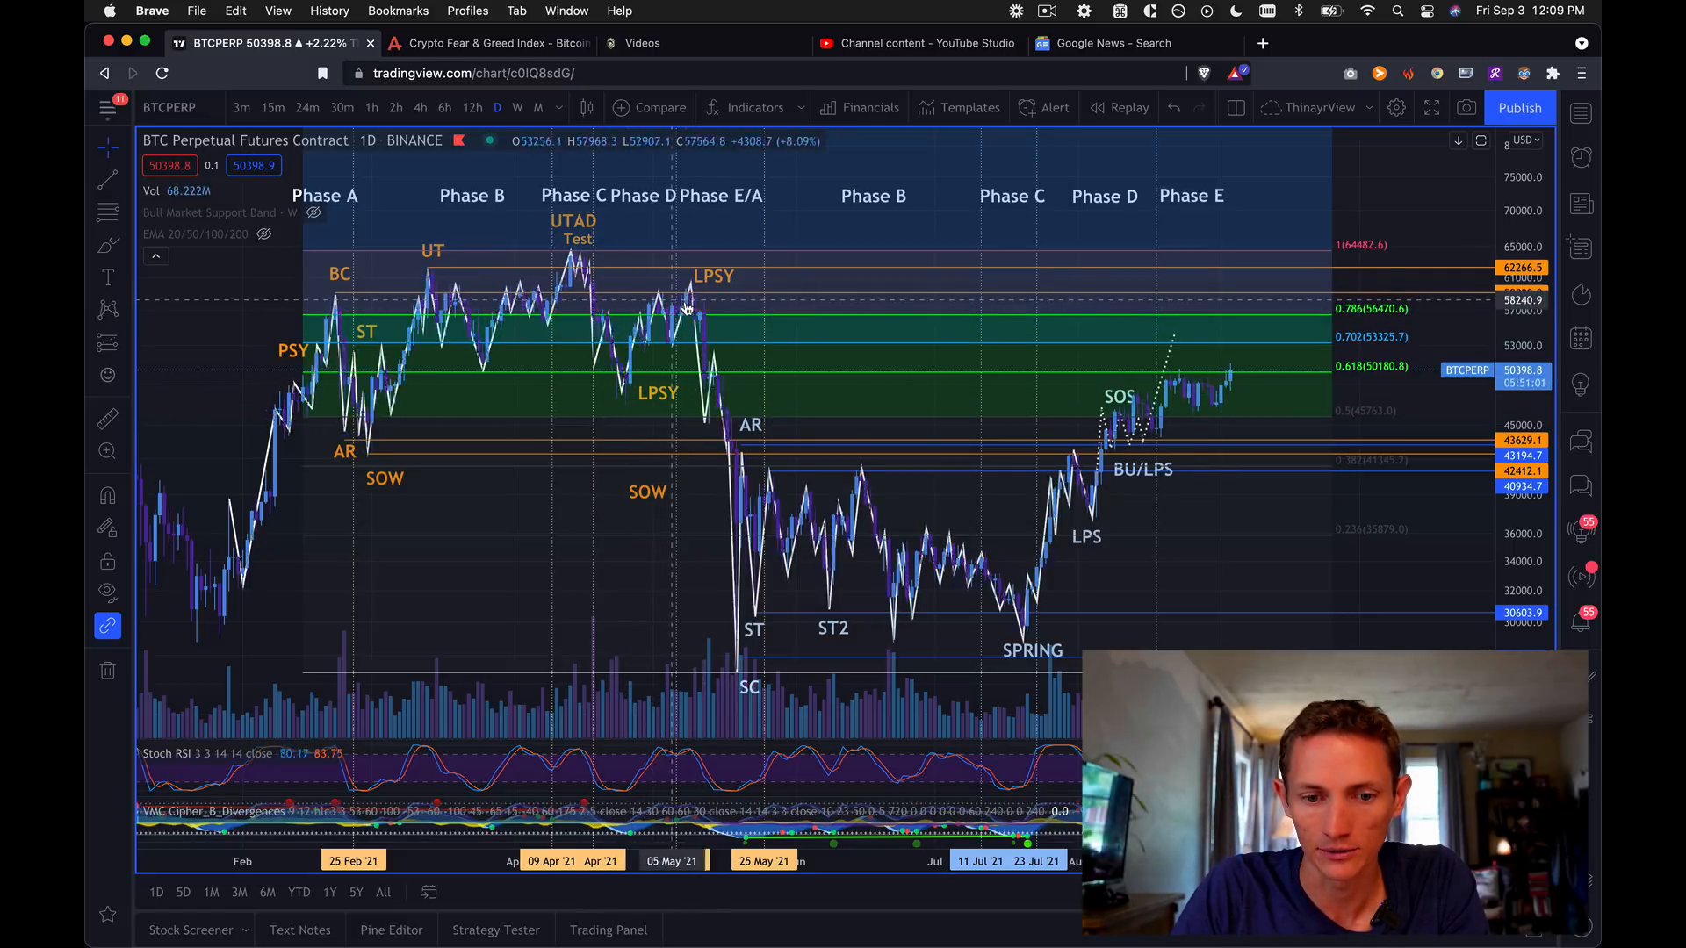
mouse_move(683, 317)
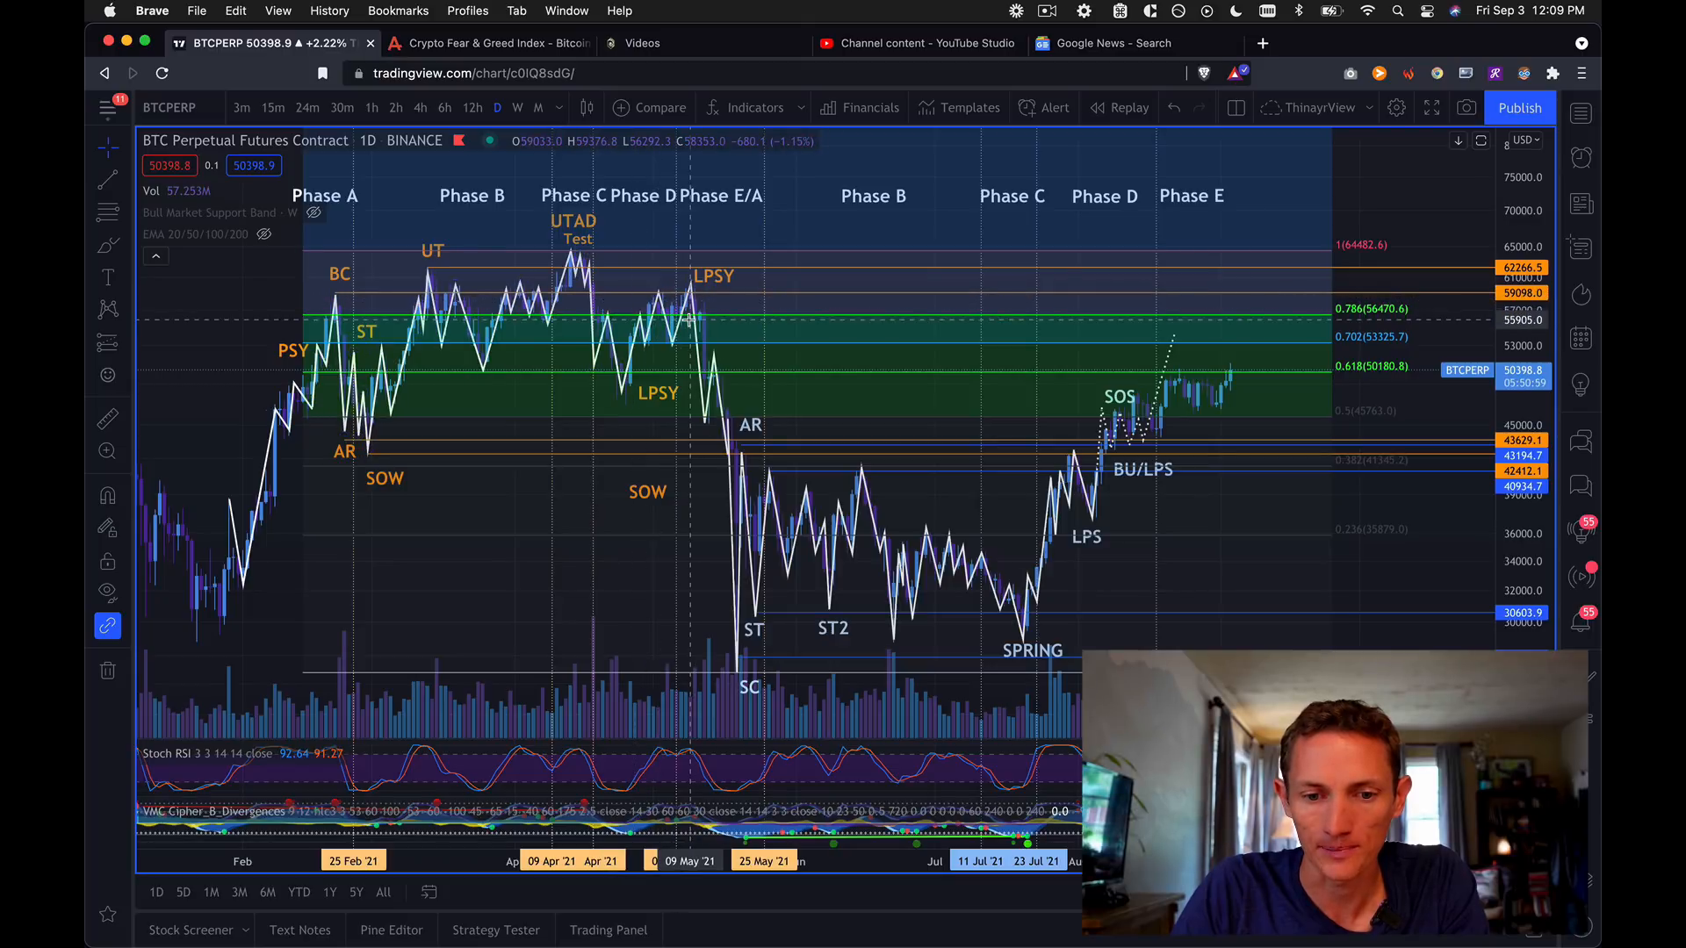
mouse_move(675, 322)
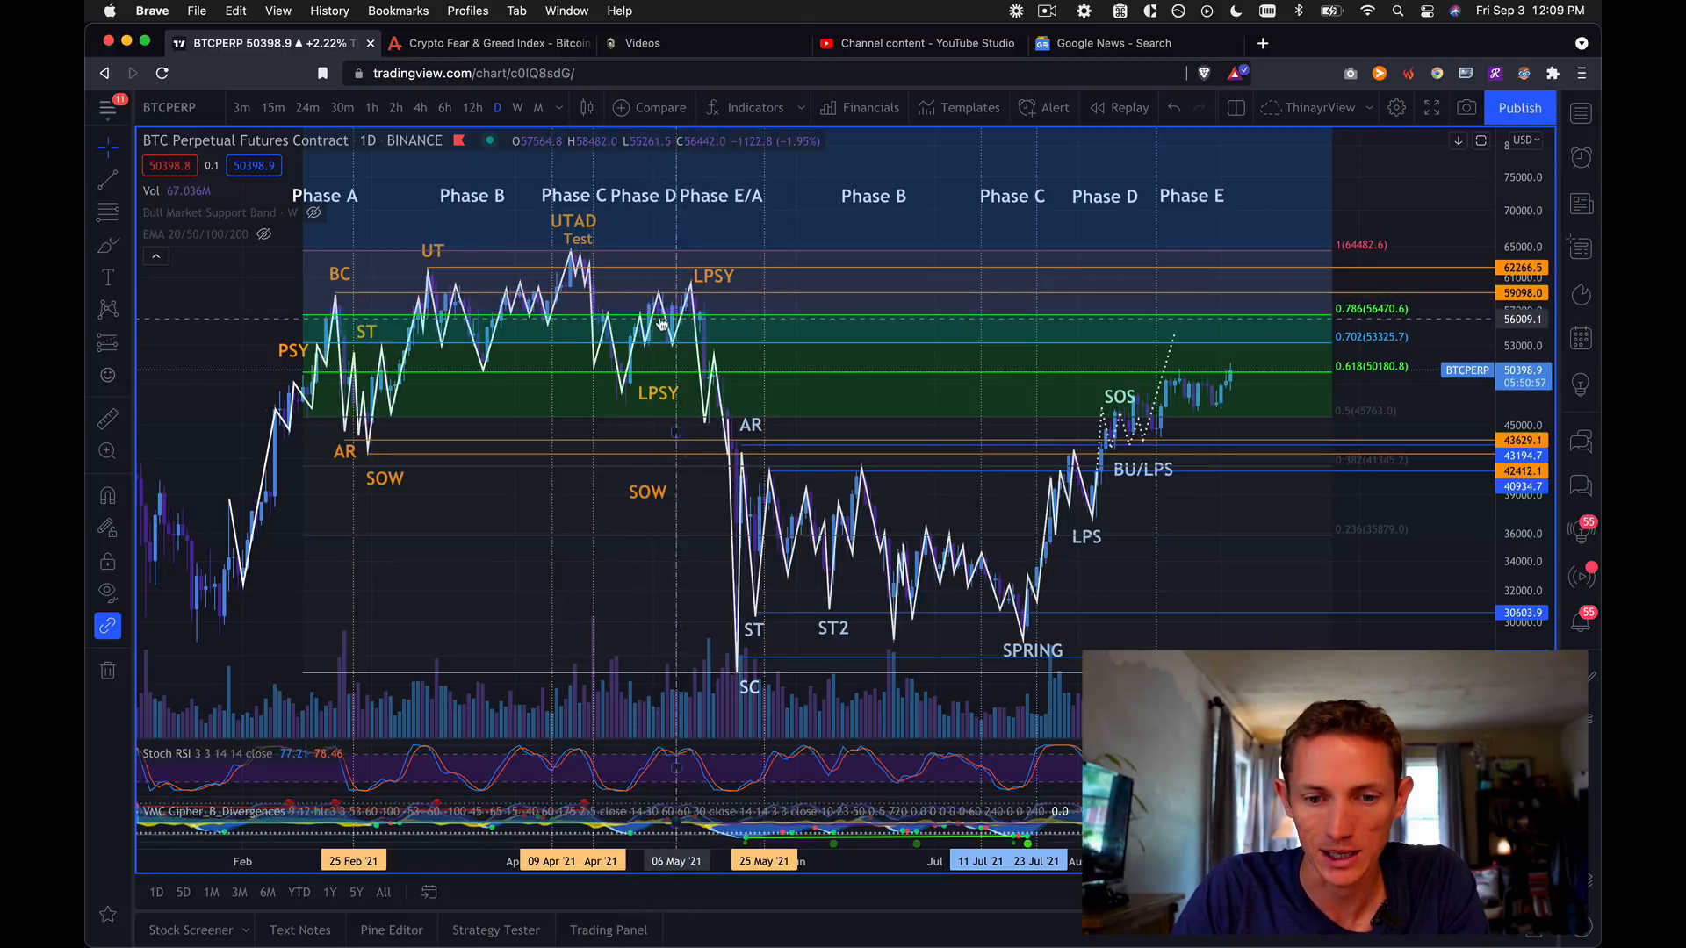
mouse_move(660, 326)
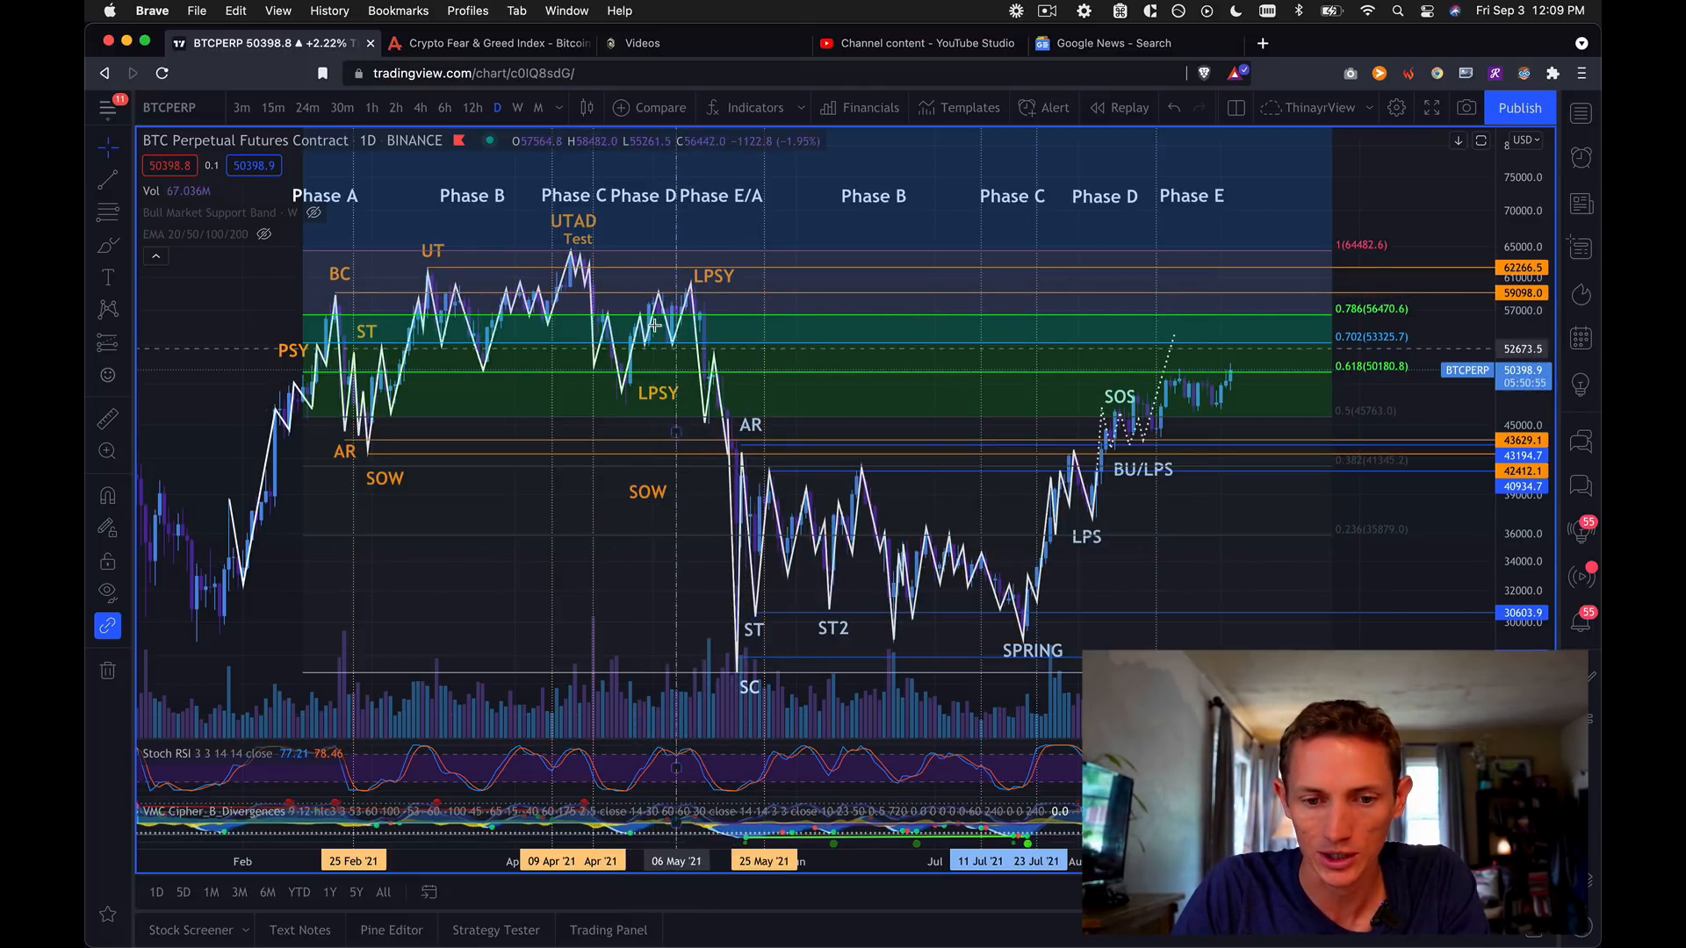
mouse_move(1027, 575)
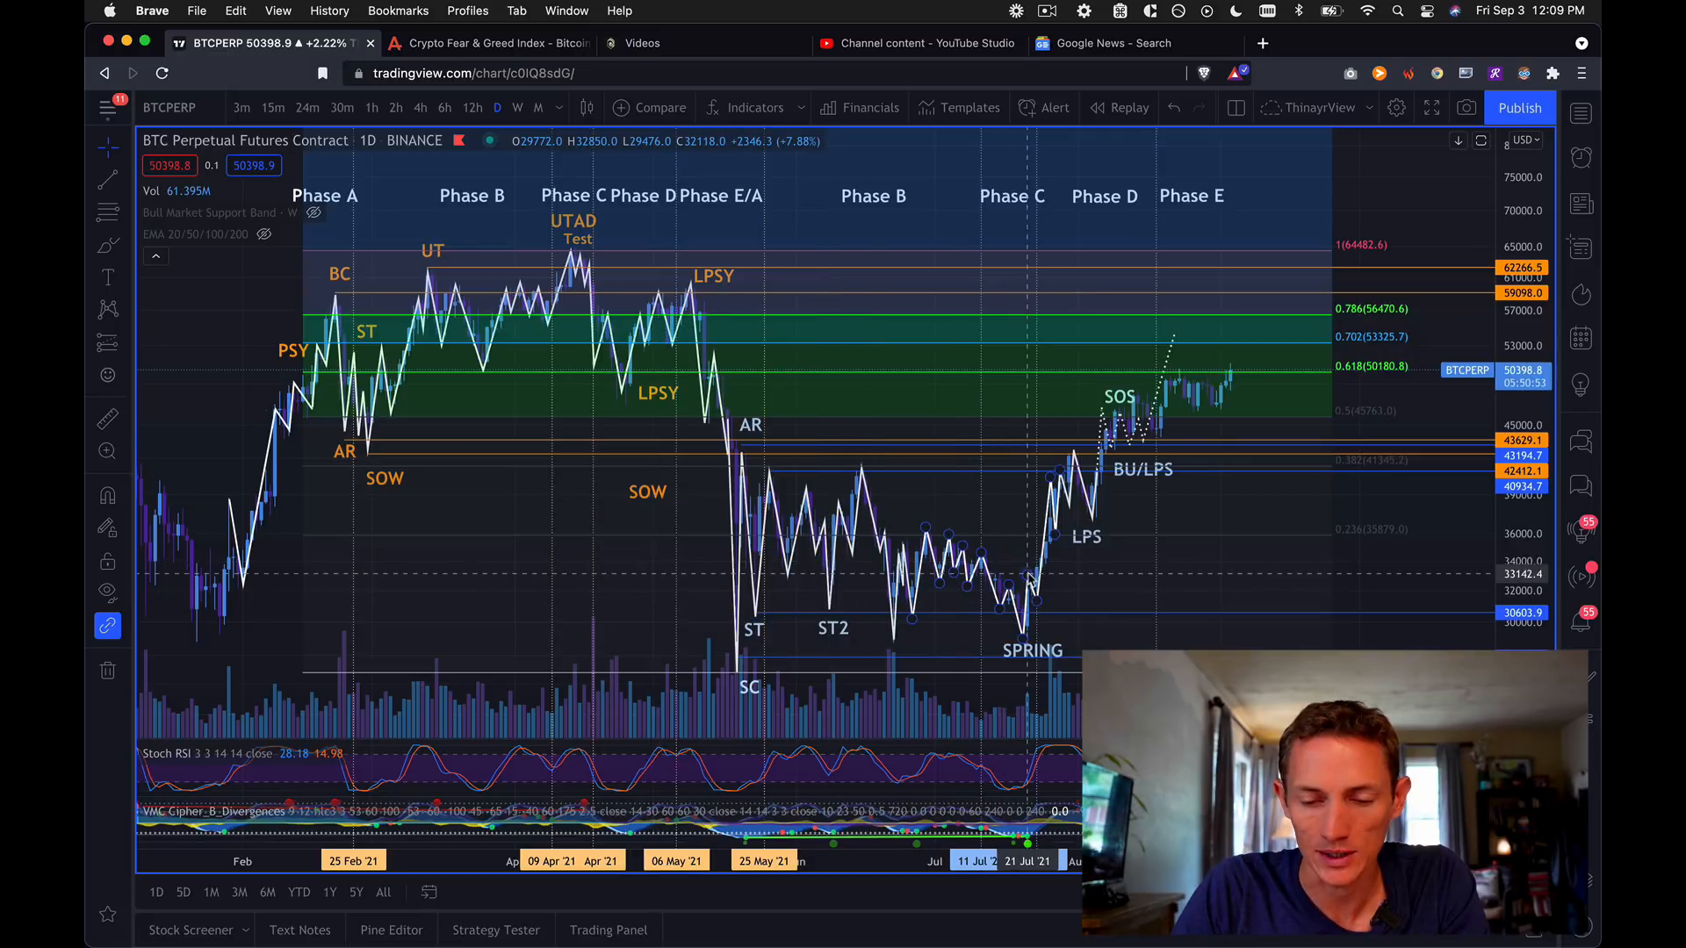
mouse_move(1078, 464)
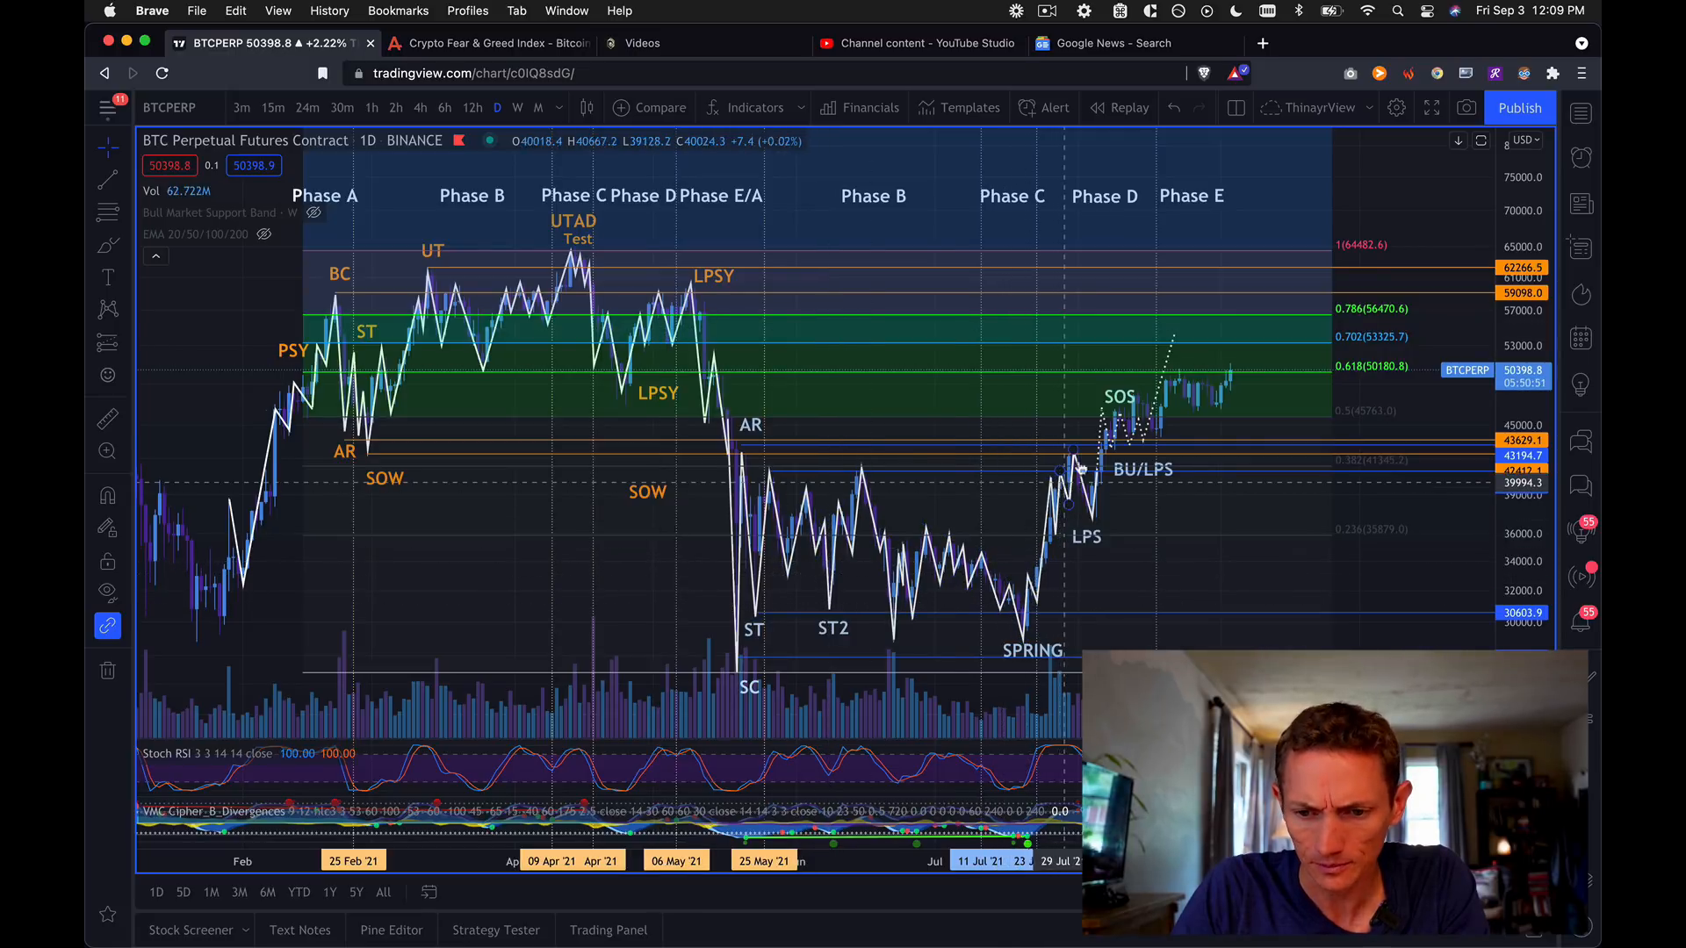
mouse_move(1177, 374)
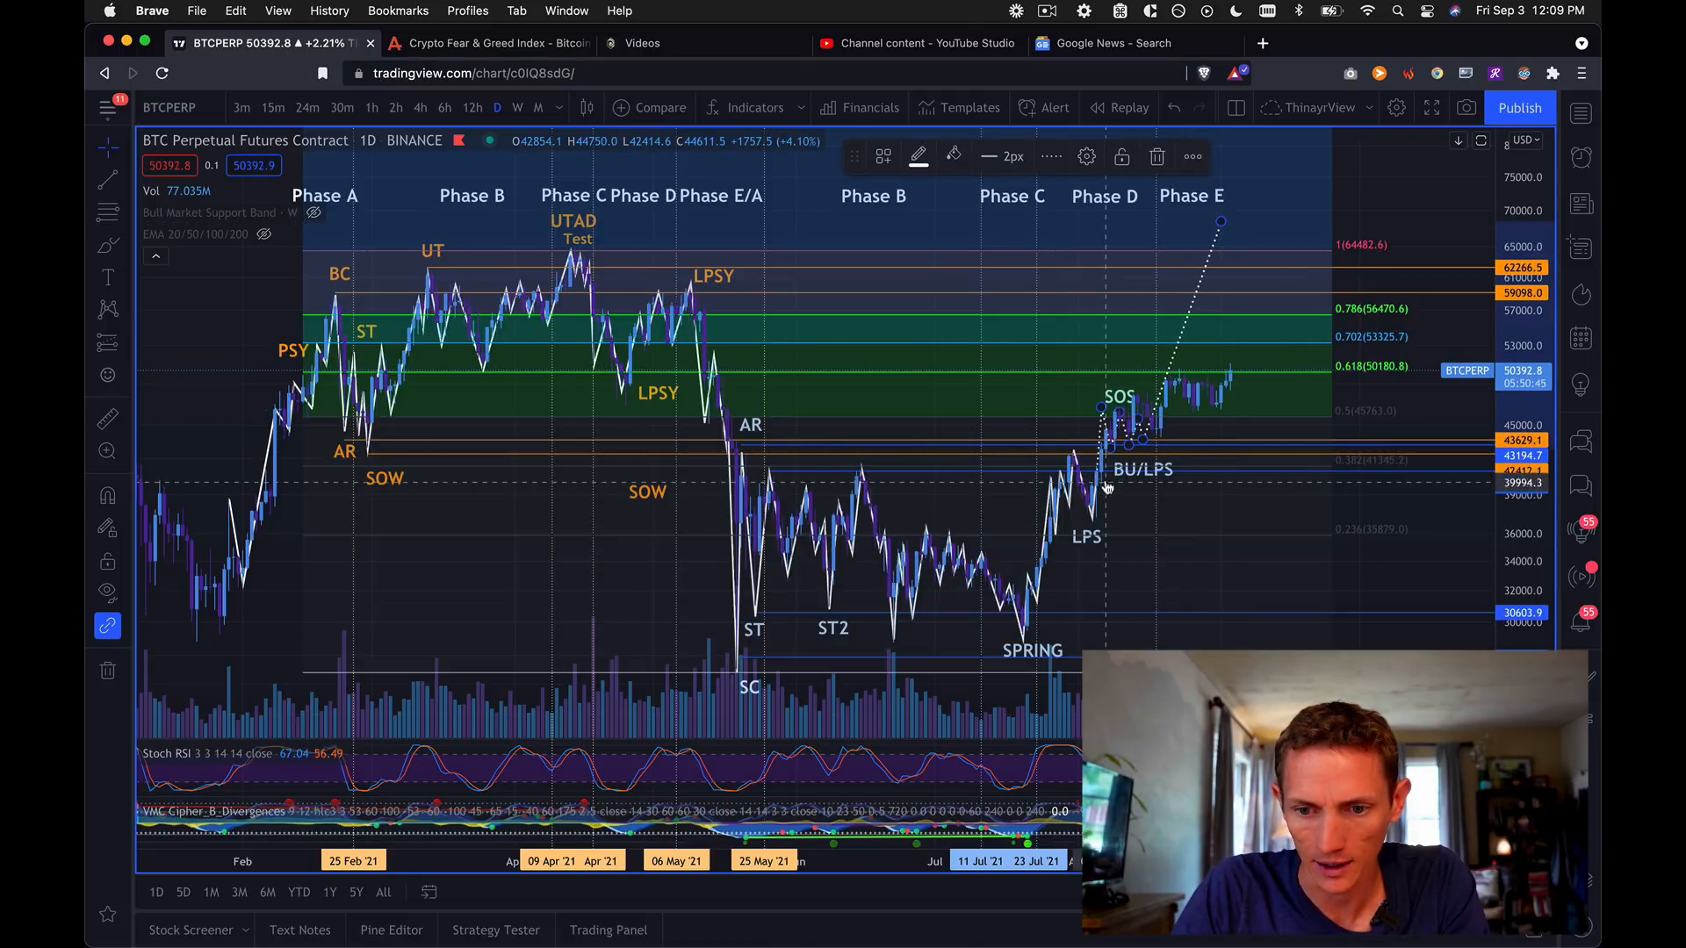
mouse_move(1221, 382)
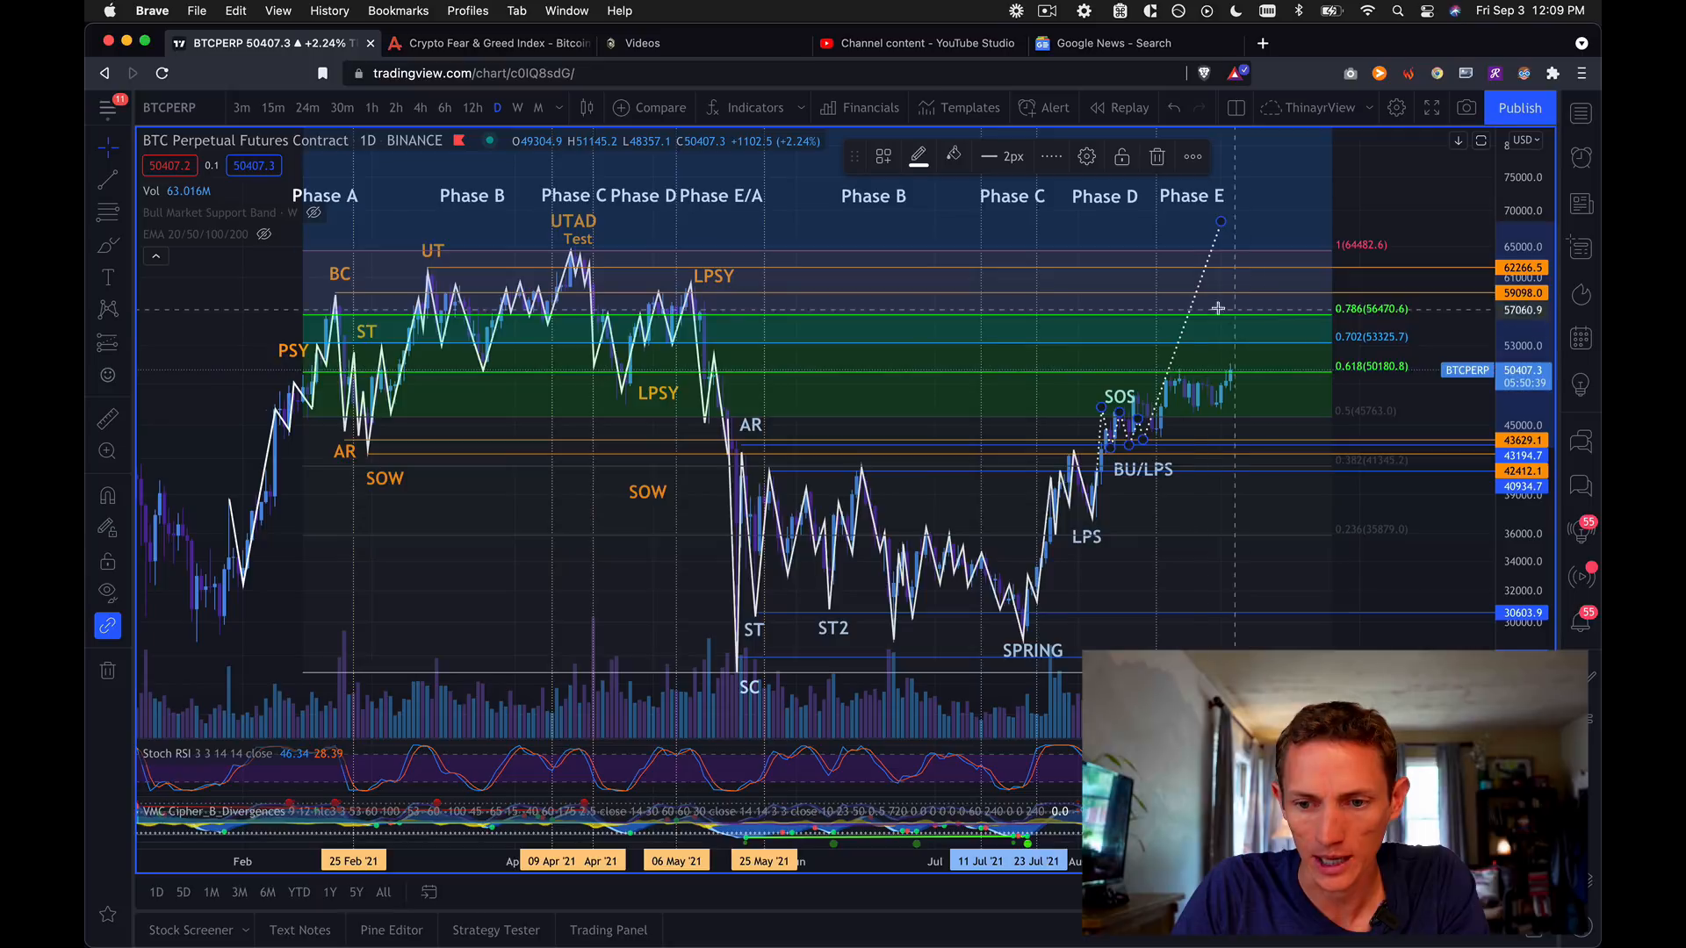
mouse_move(1190, 359)
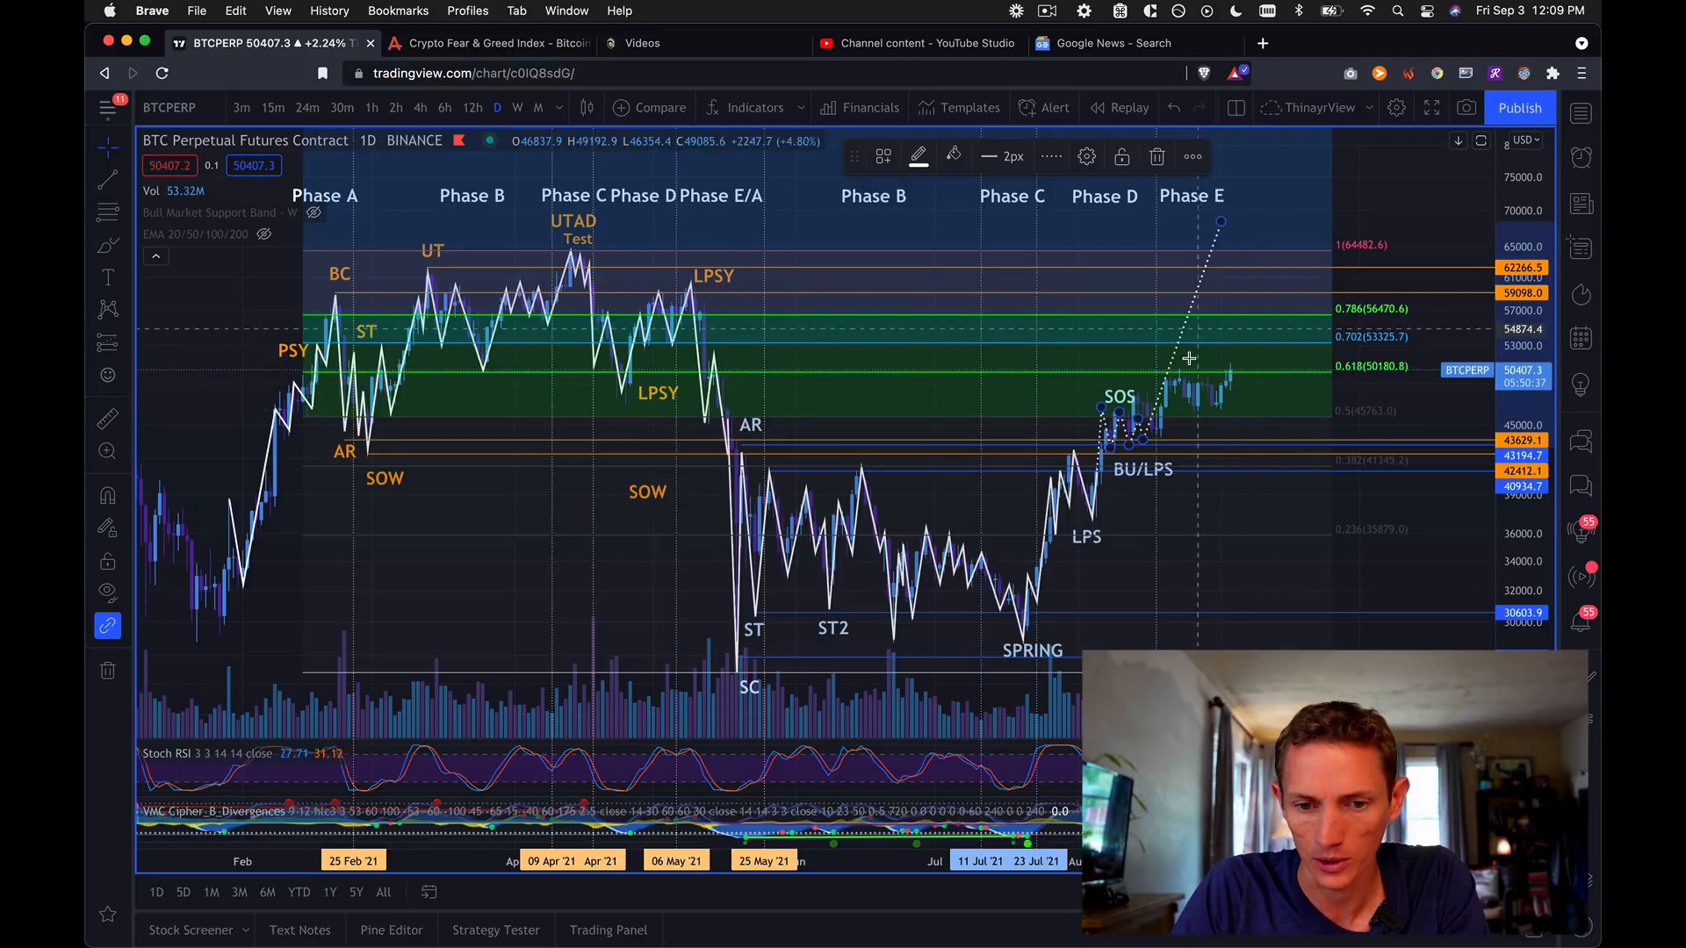
mouse_move(1203, 354)
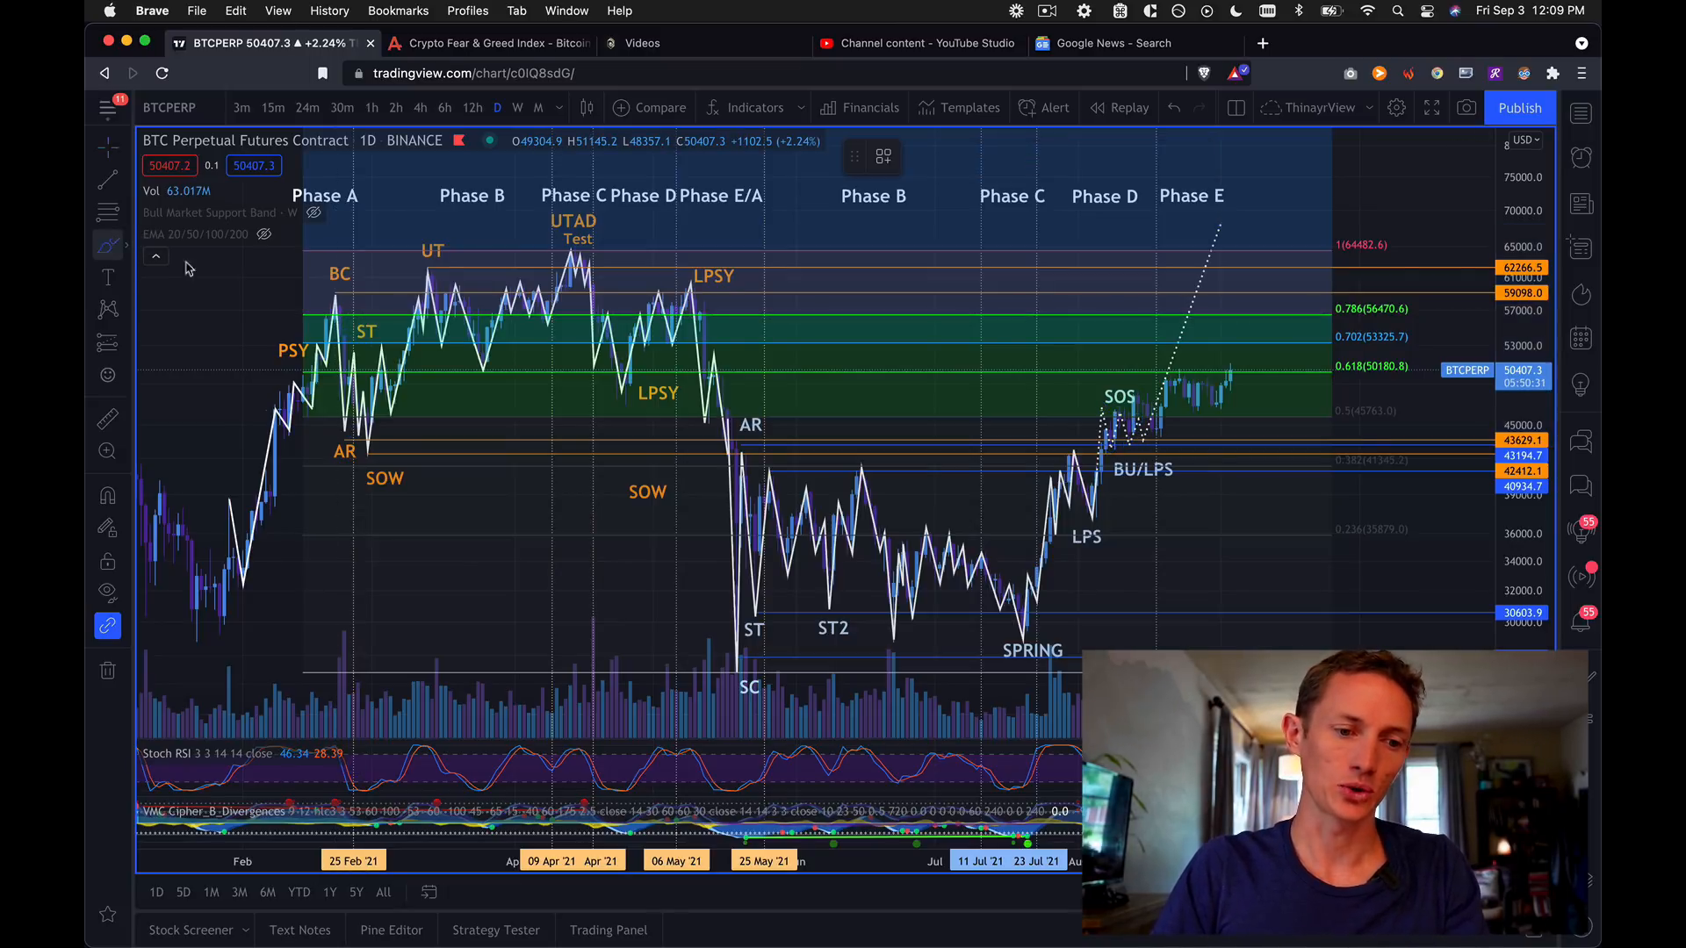
mouse_move(1231, 377)
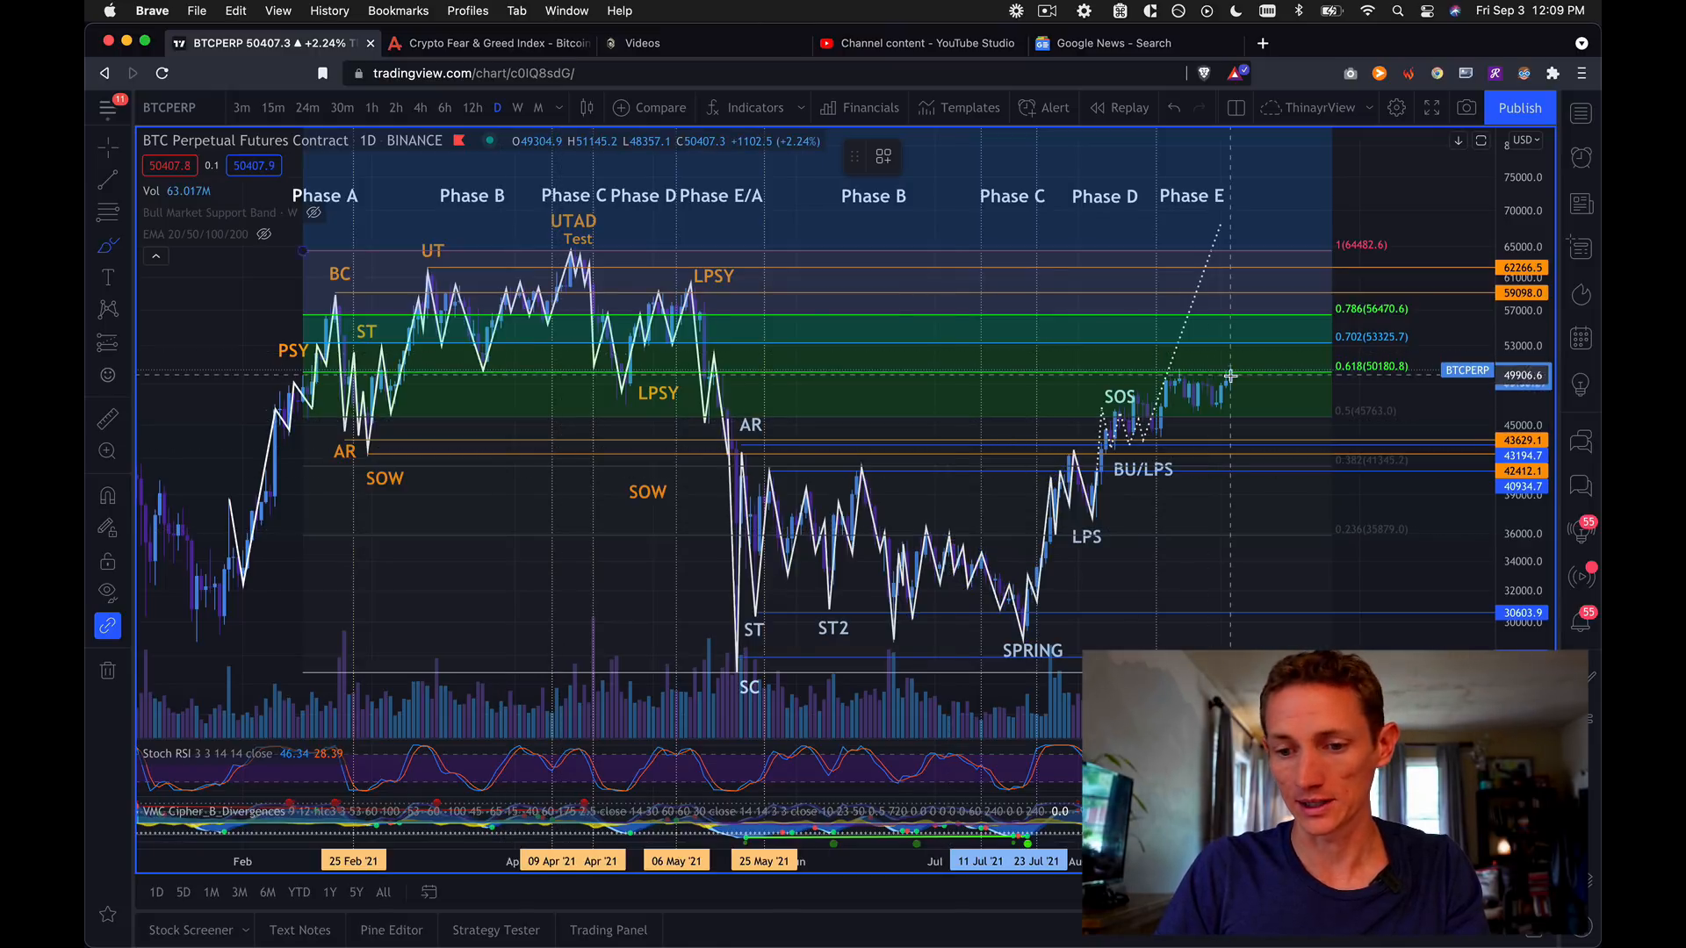
mouse_move(1156, 371)
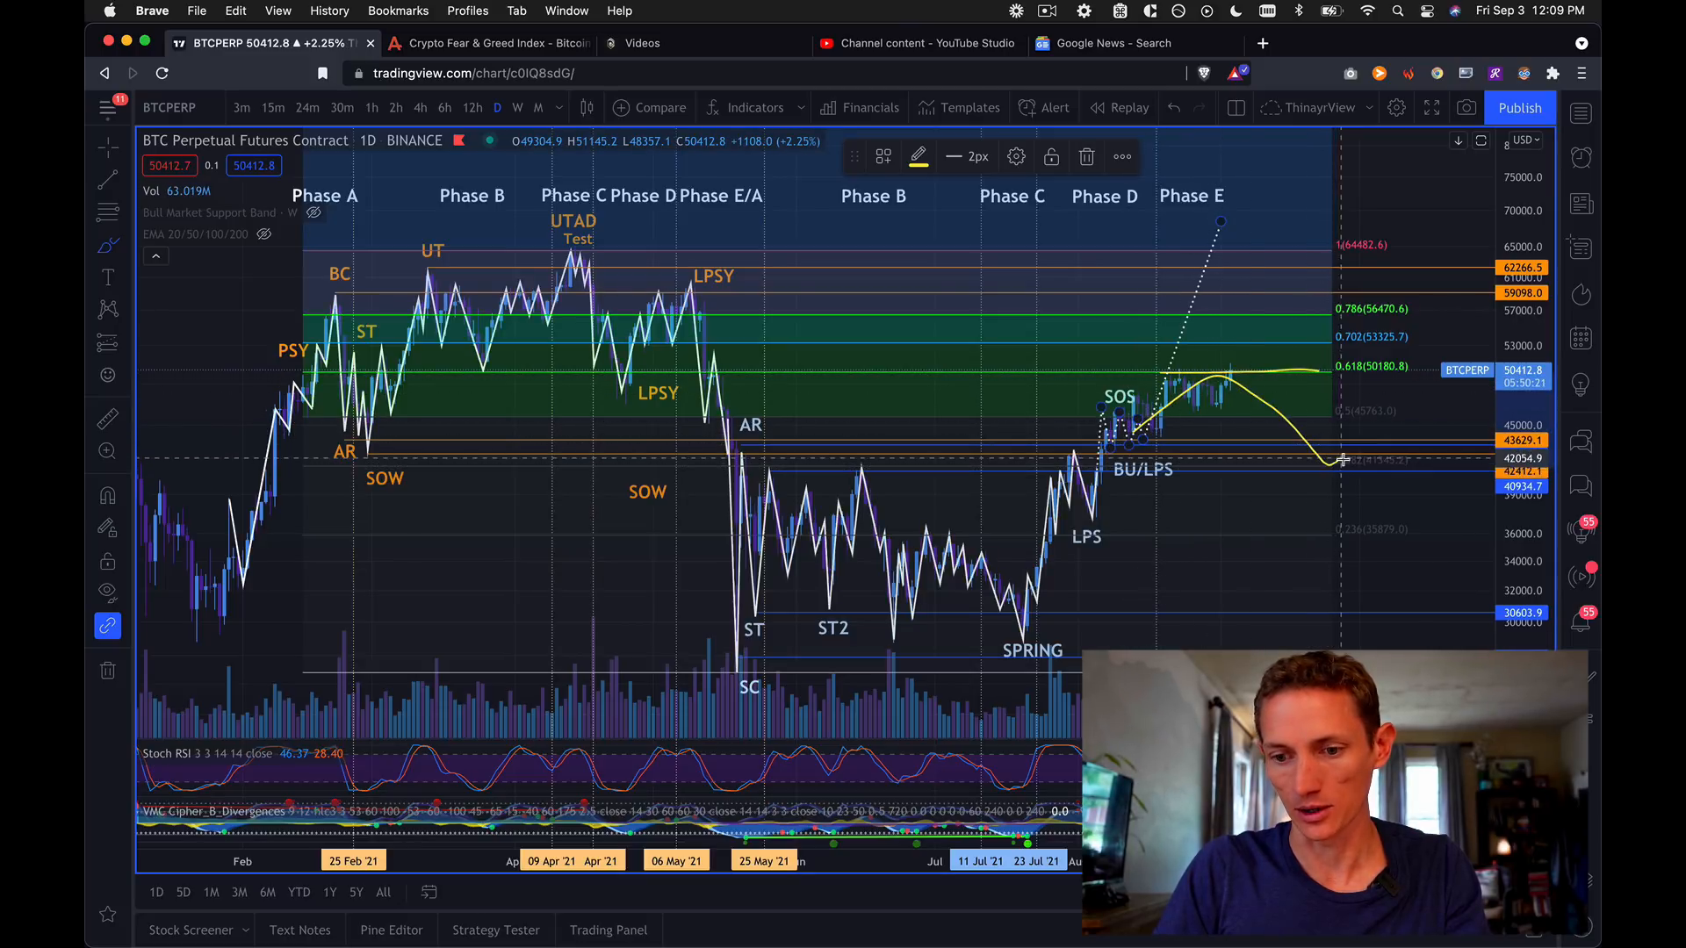
mouse_move(1414, 185)
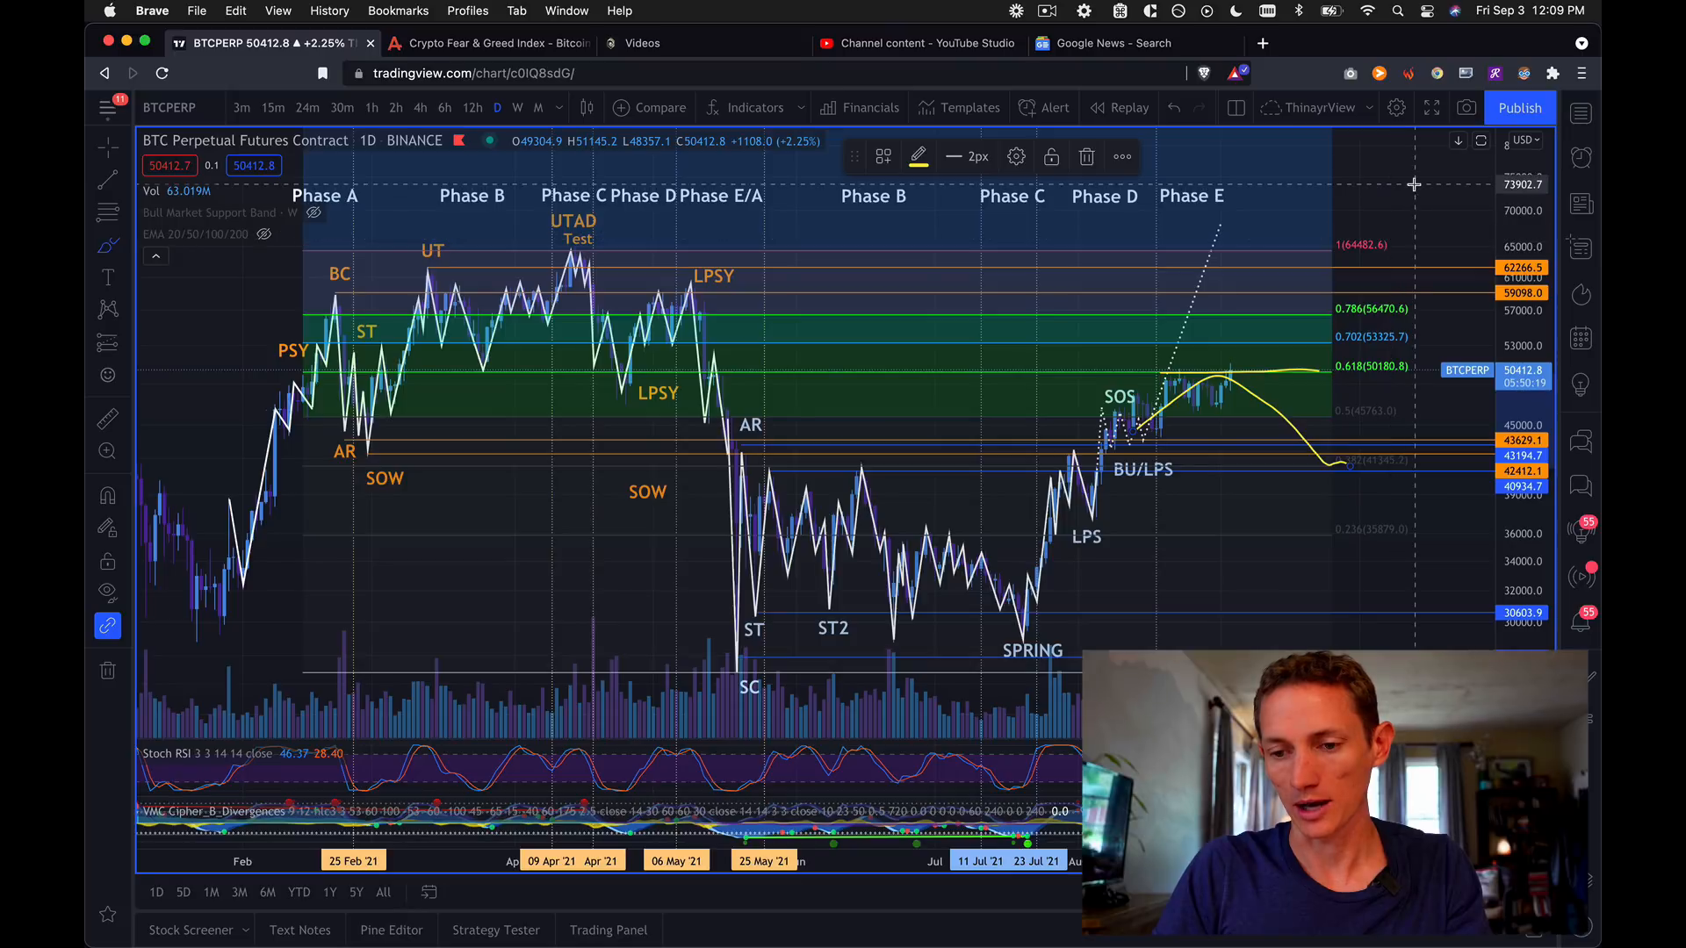
Pick a left-toolbar drawing tool to sketch yellow curves near Phase E on BTC.
click(106, 495)
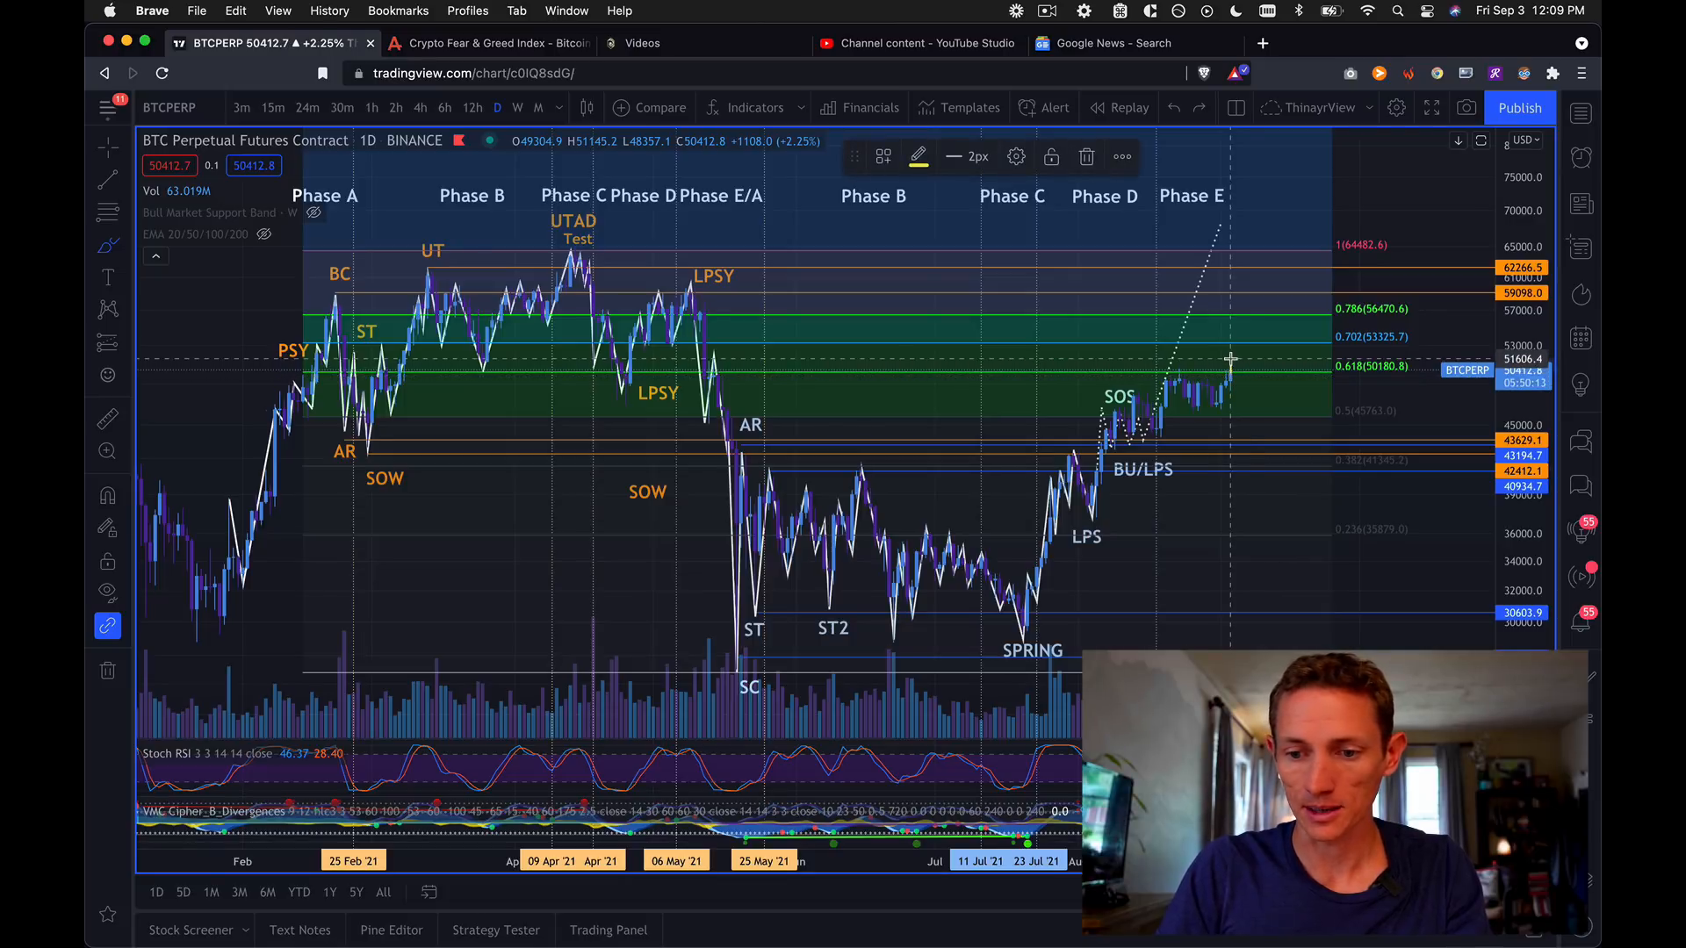
mouse_move(1256, 353)
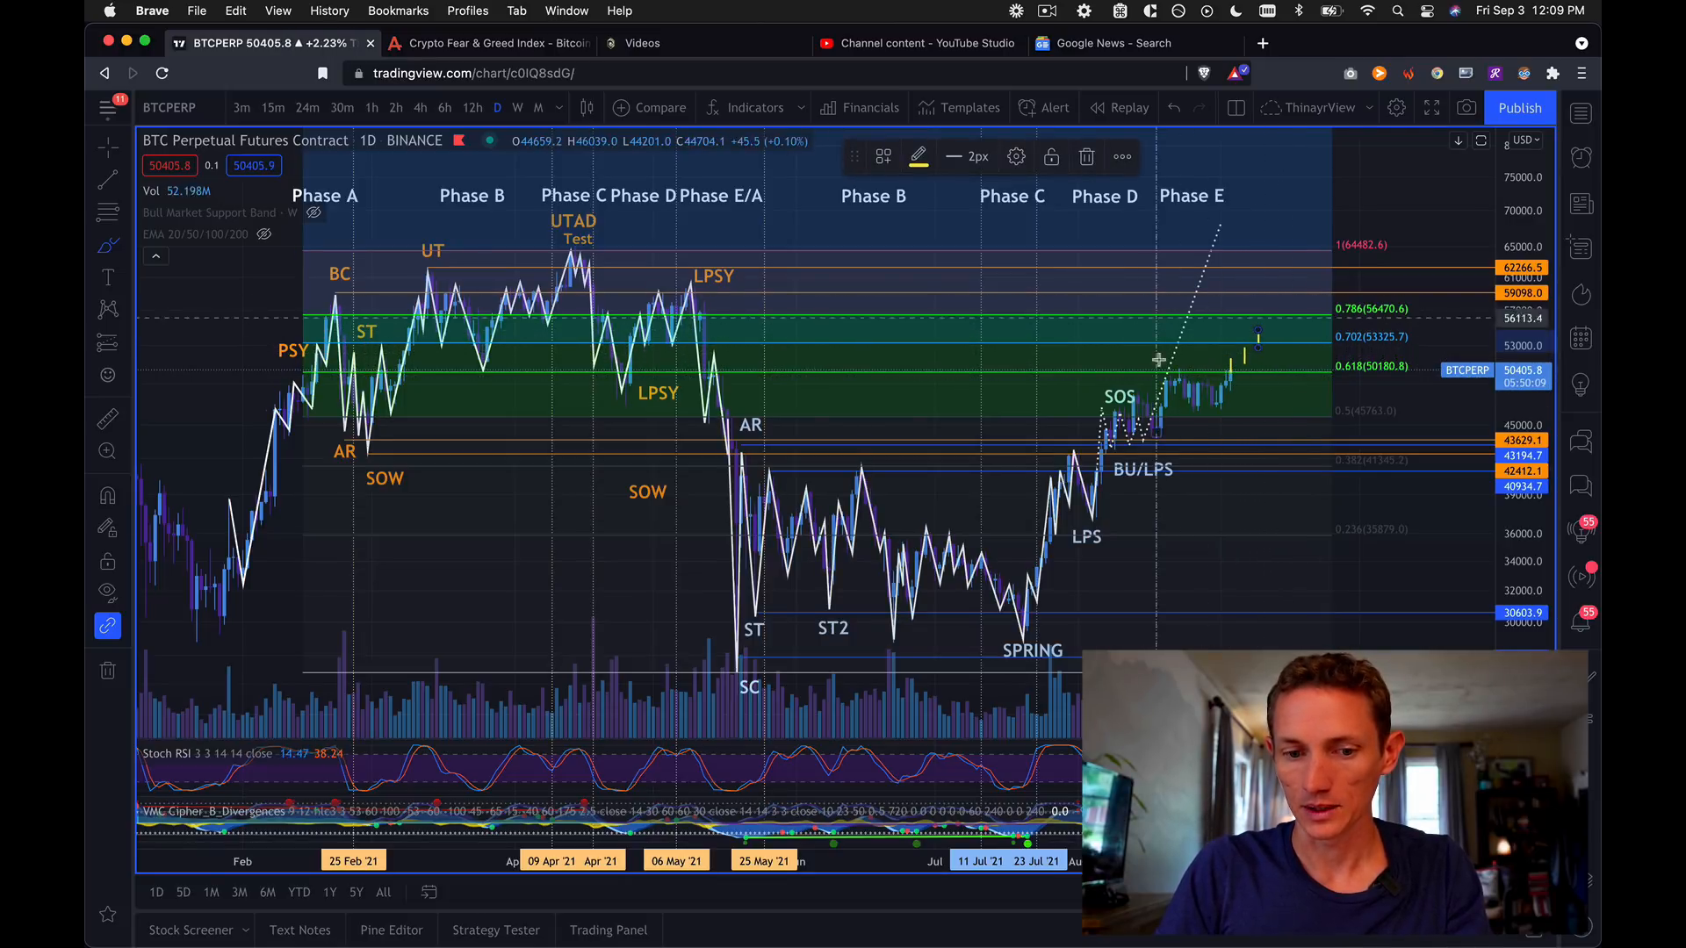
mouse_move(1283, 342)
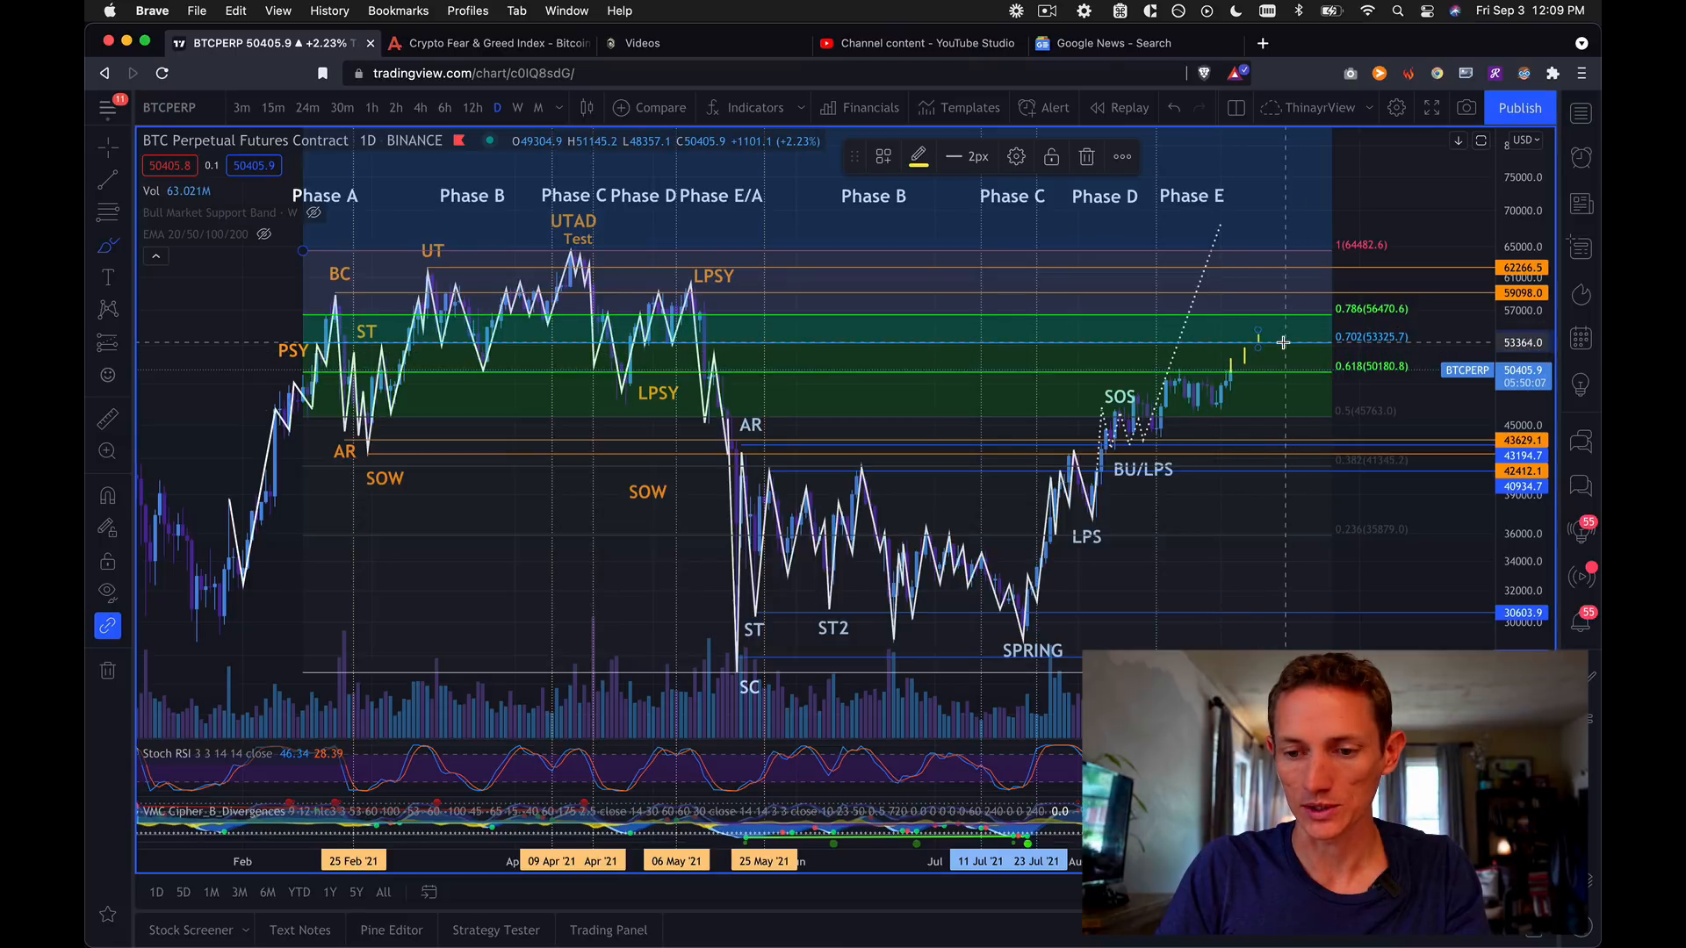
mouse_move(1352, 316)
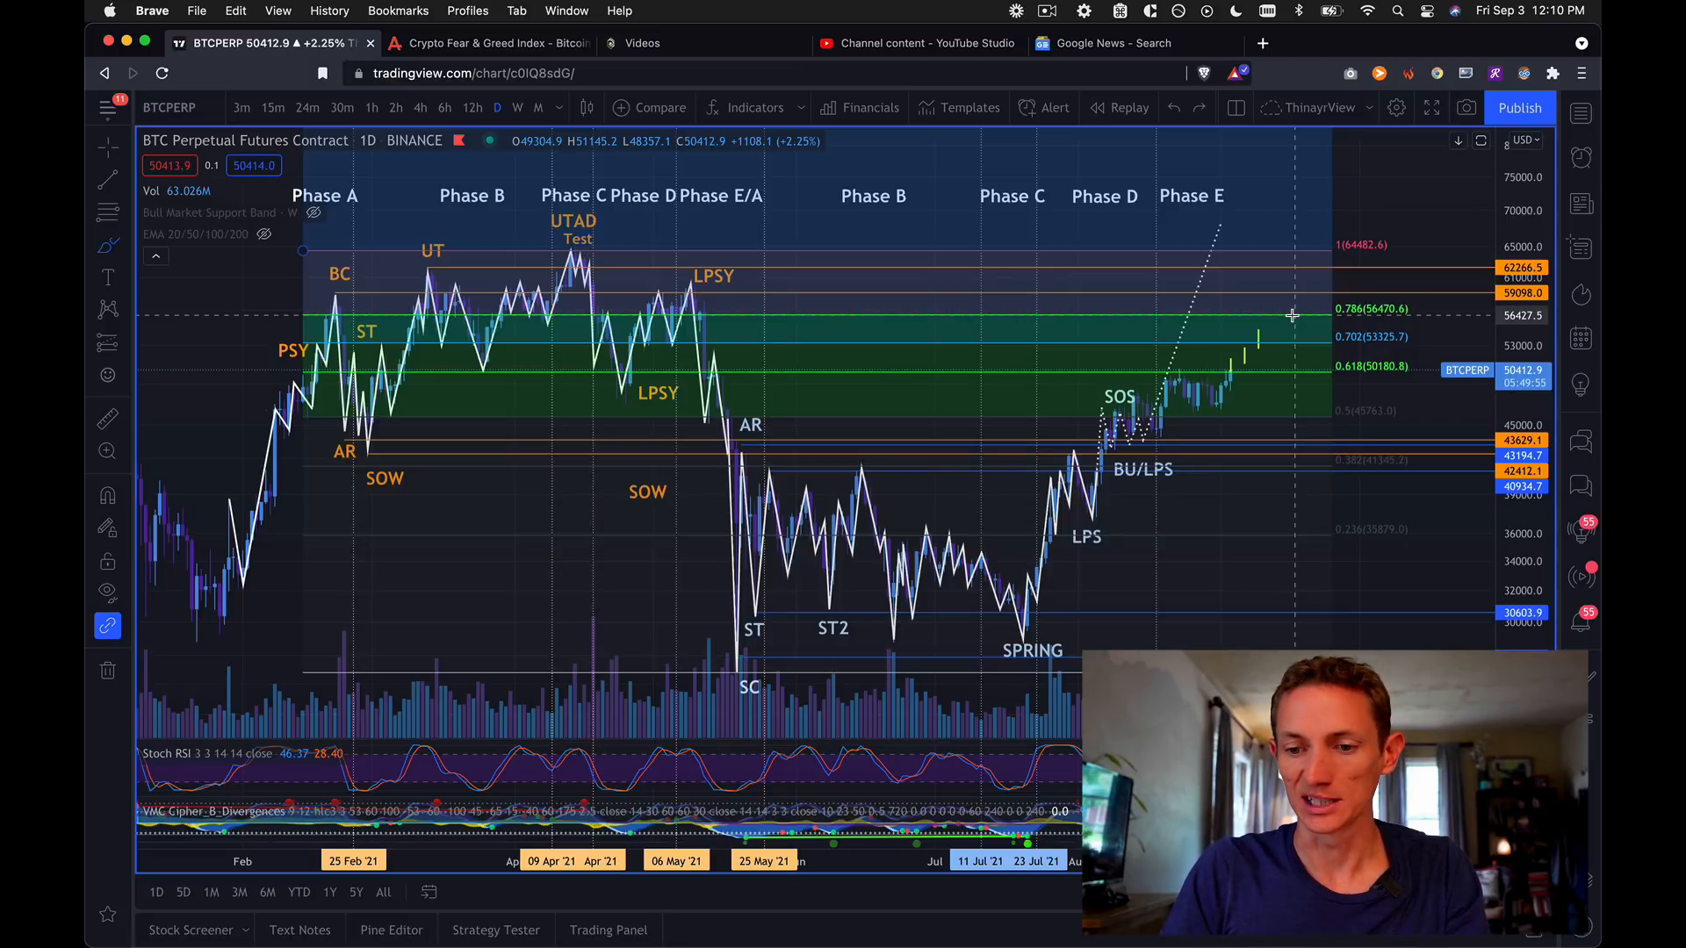
mouse_move(1277, 328)
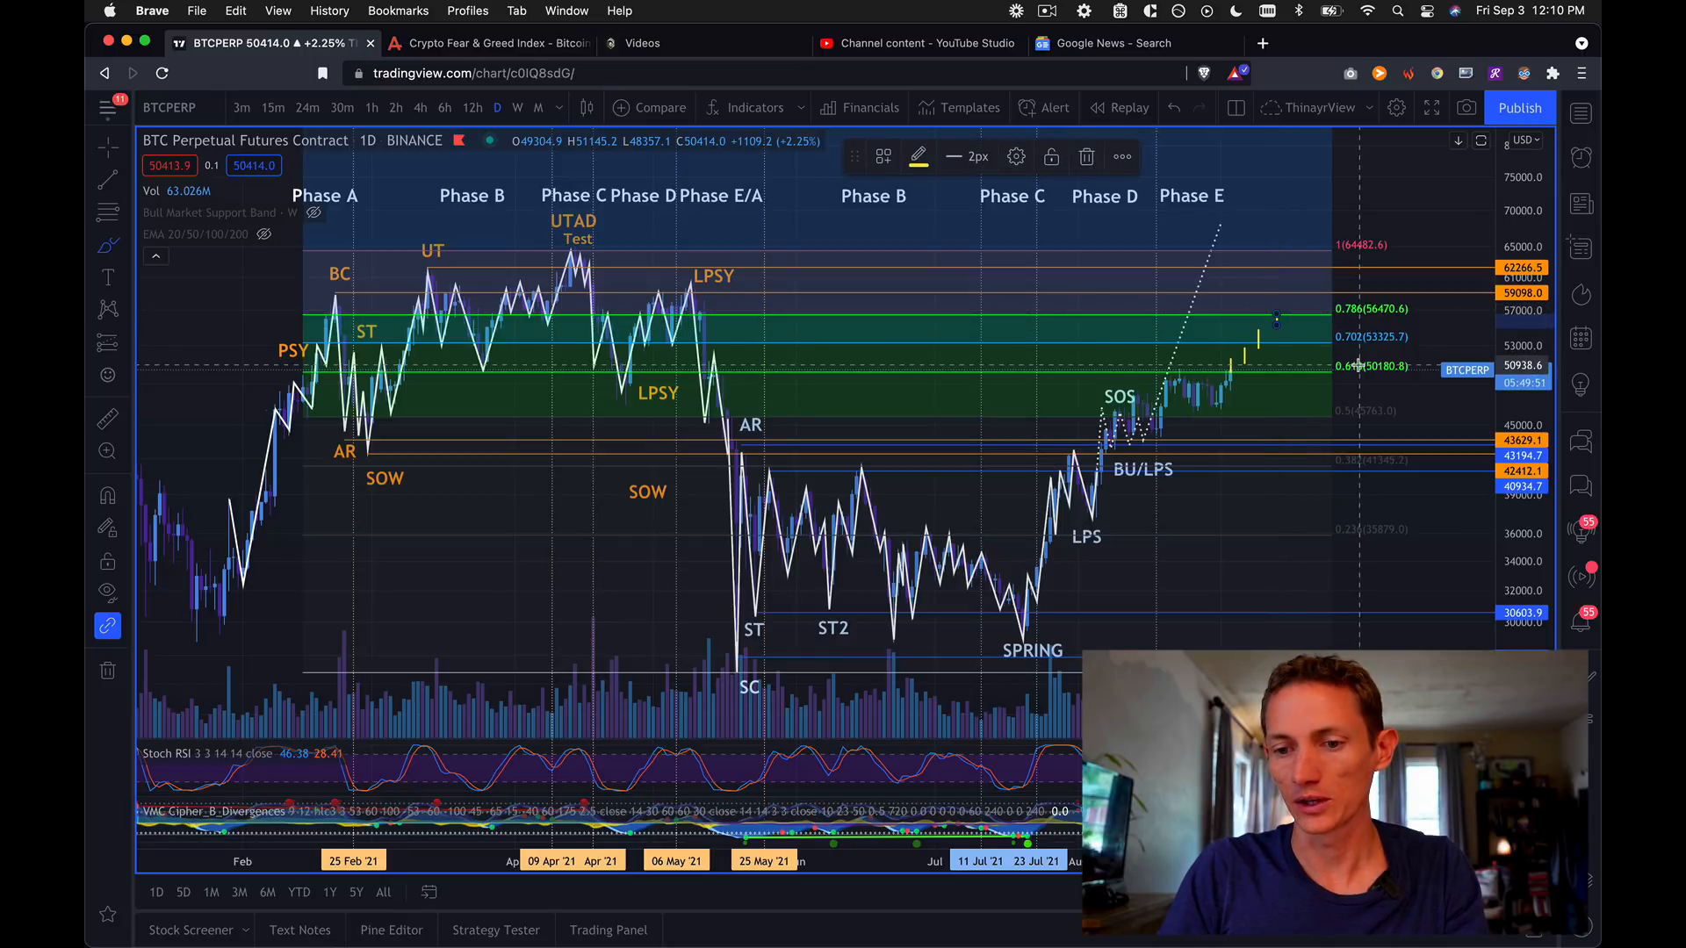
mouse_move(1347, 394)
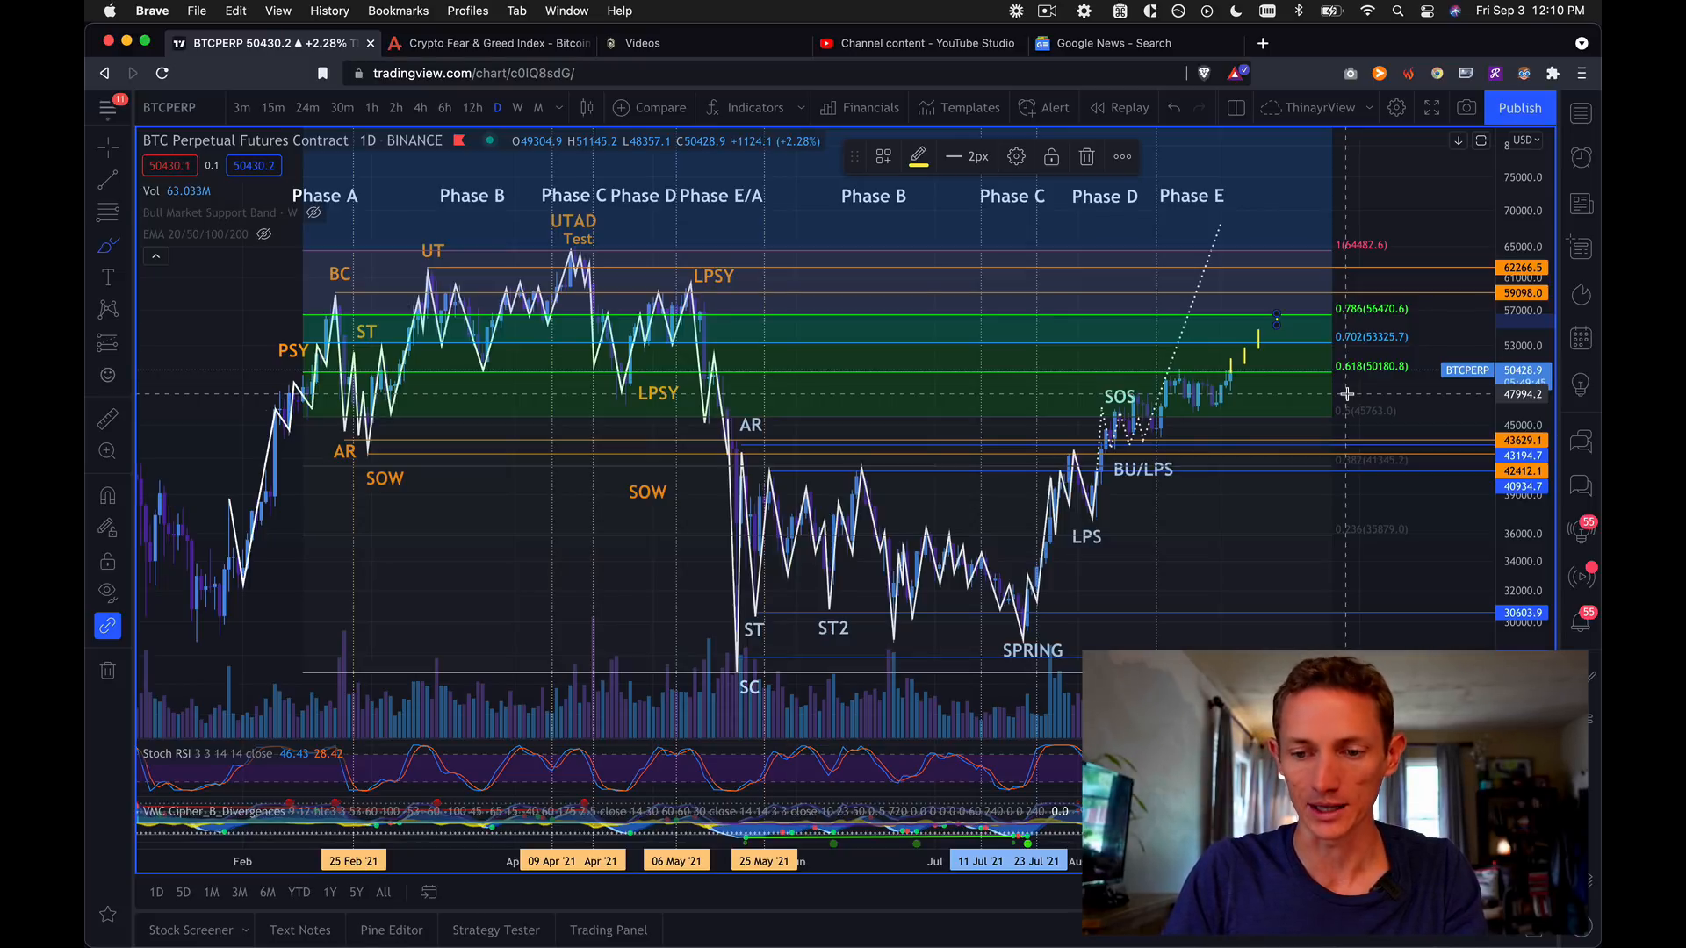
mouse_move(1256, 477)
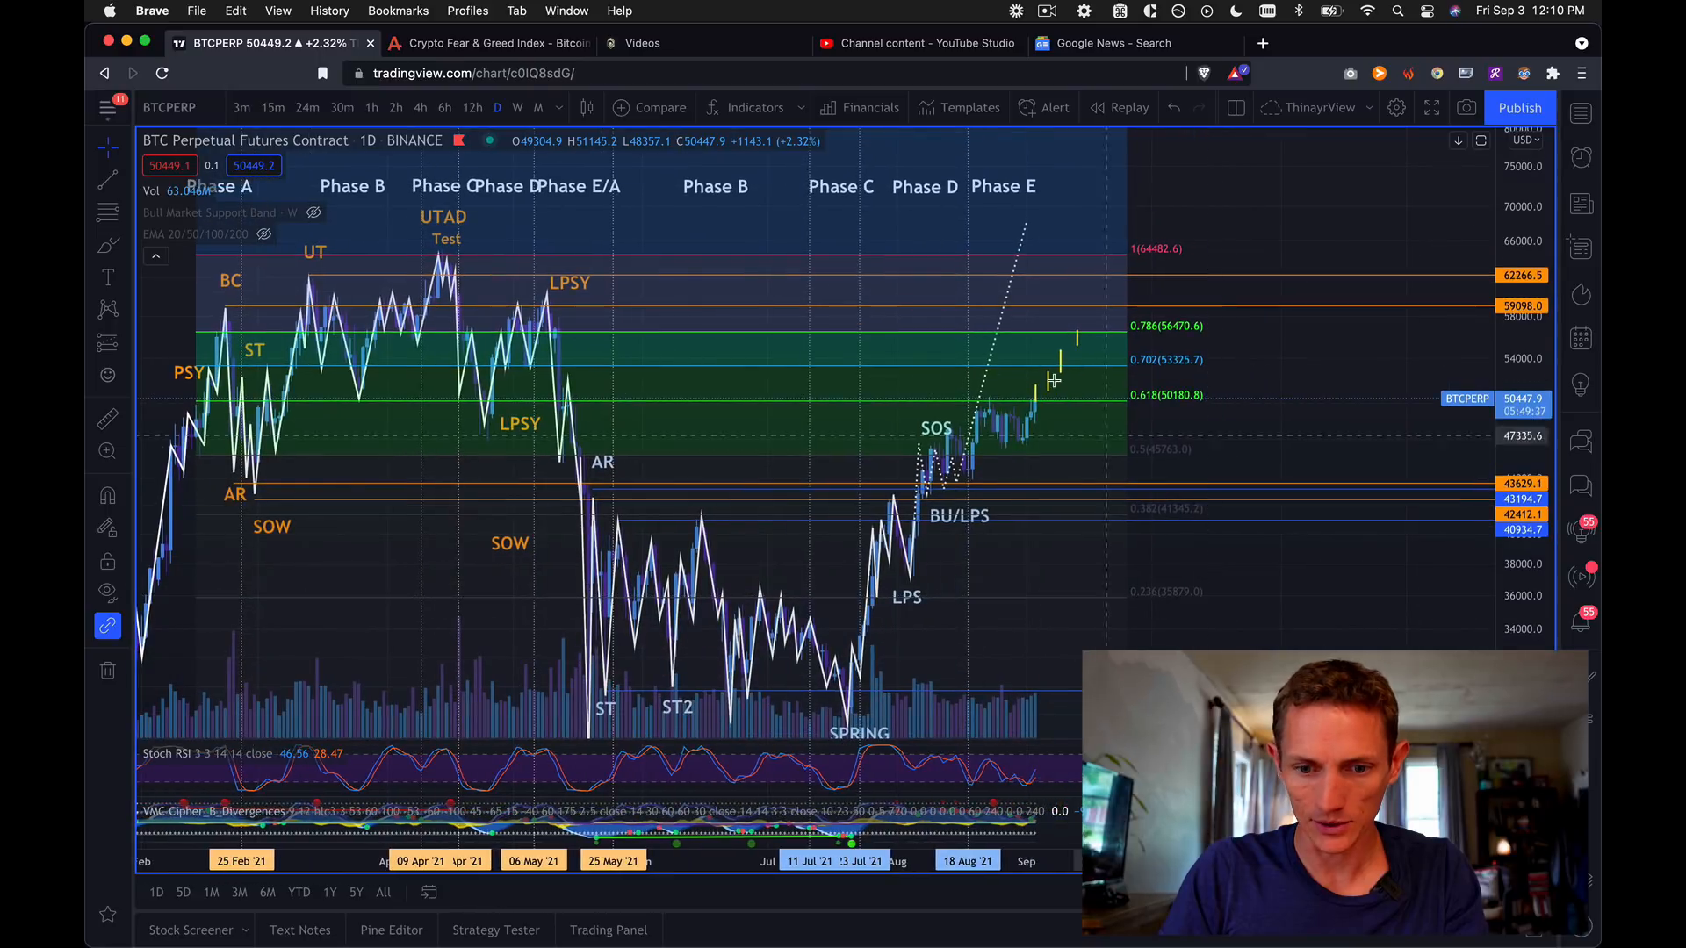
mouse_move(1084, 396)
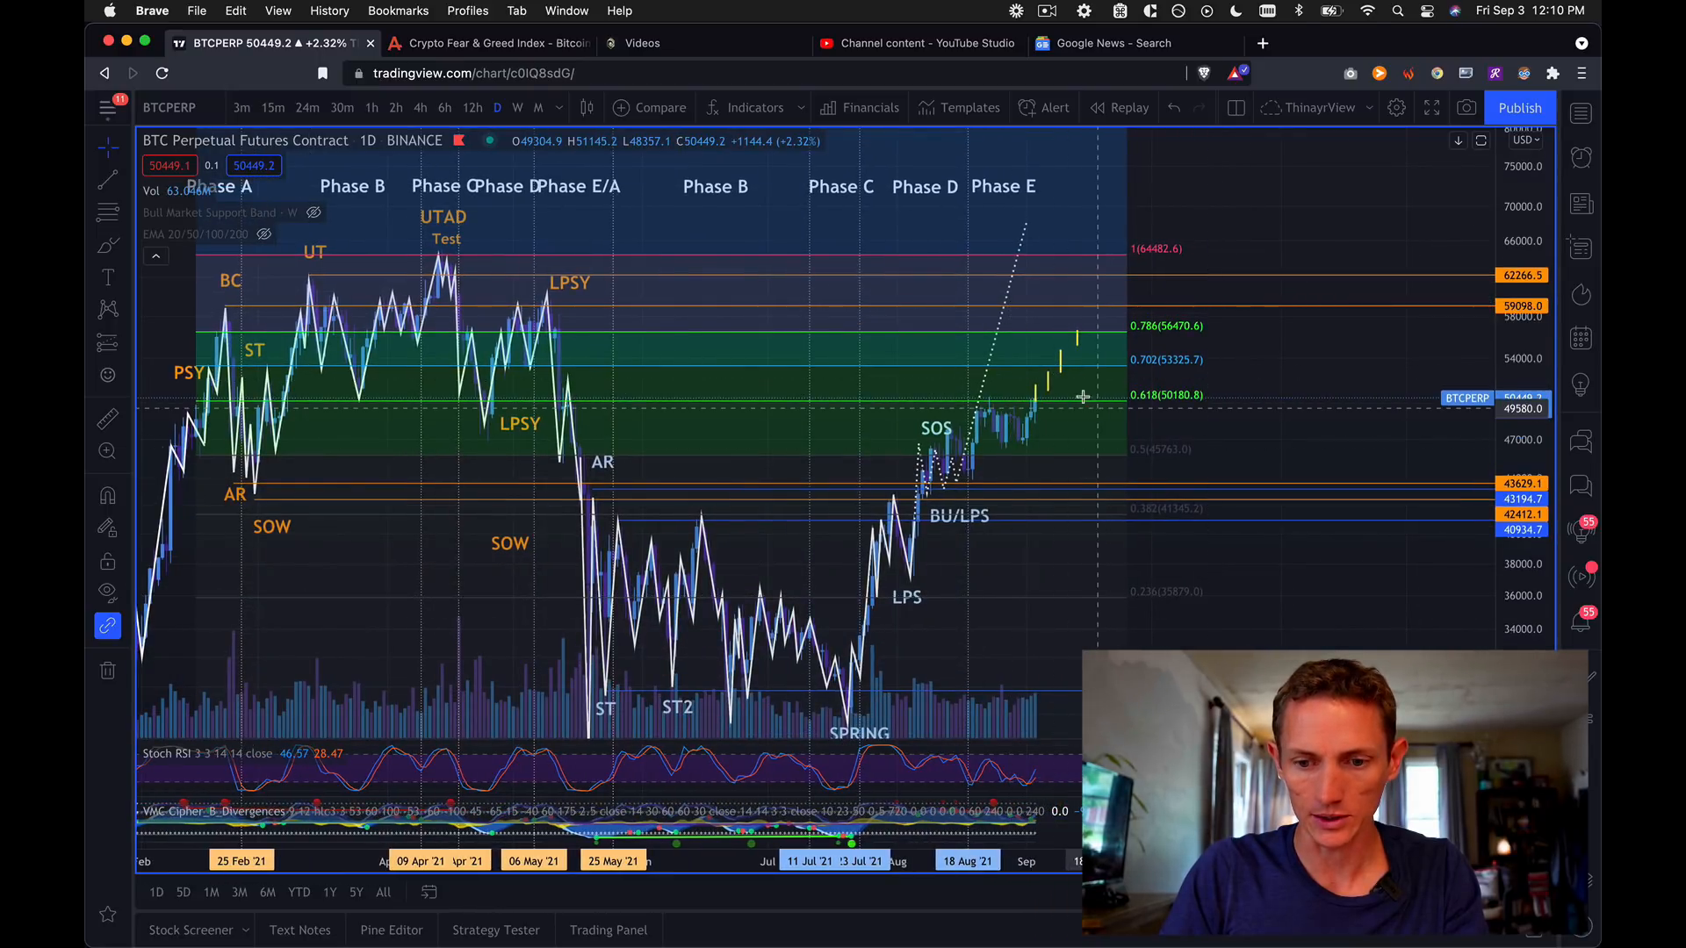
mouse_move(1081, 384)
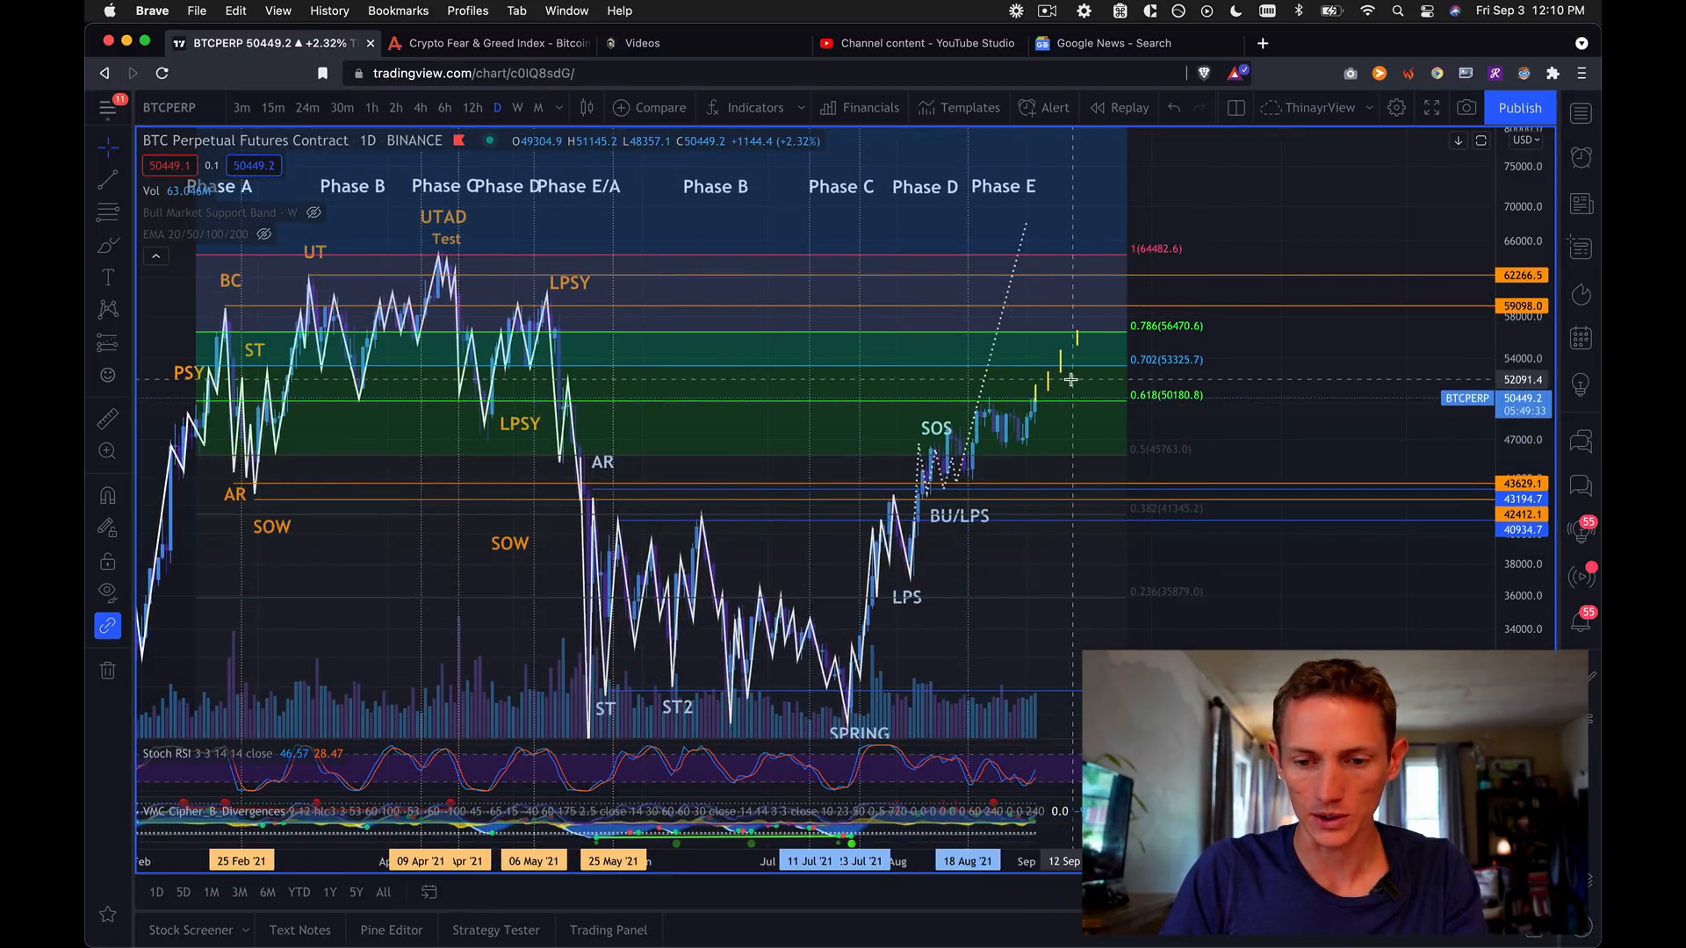
mouse_move(1000, 432)
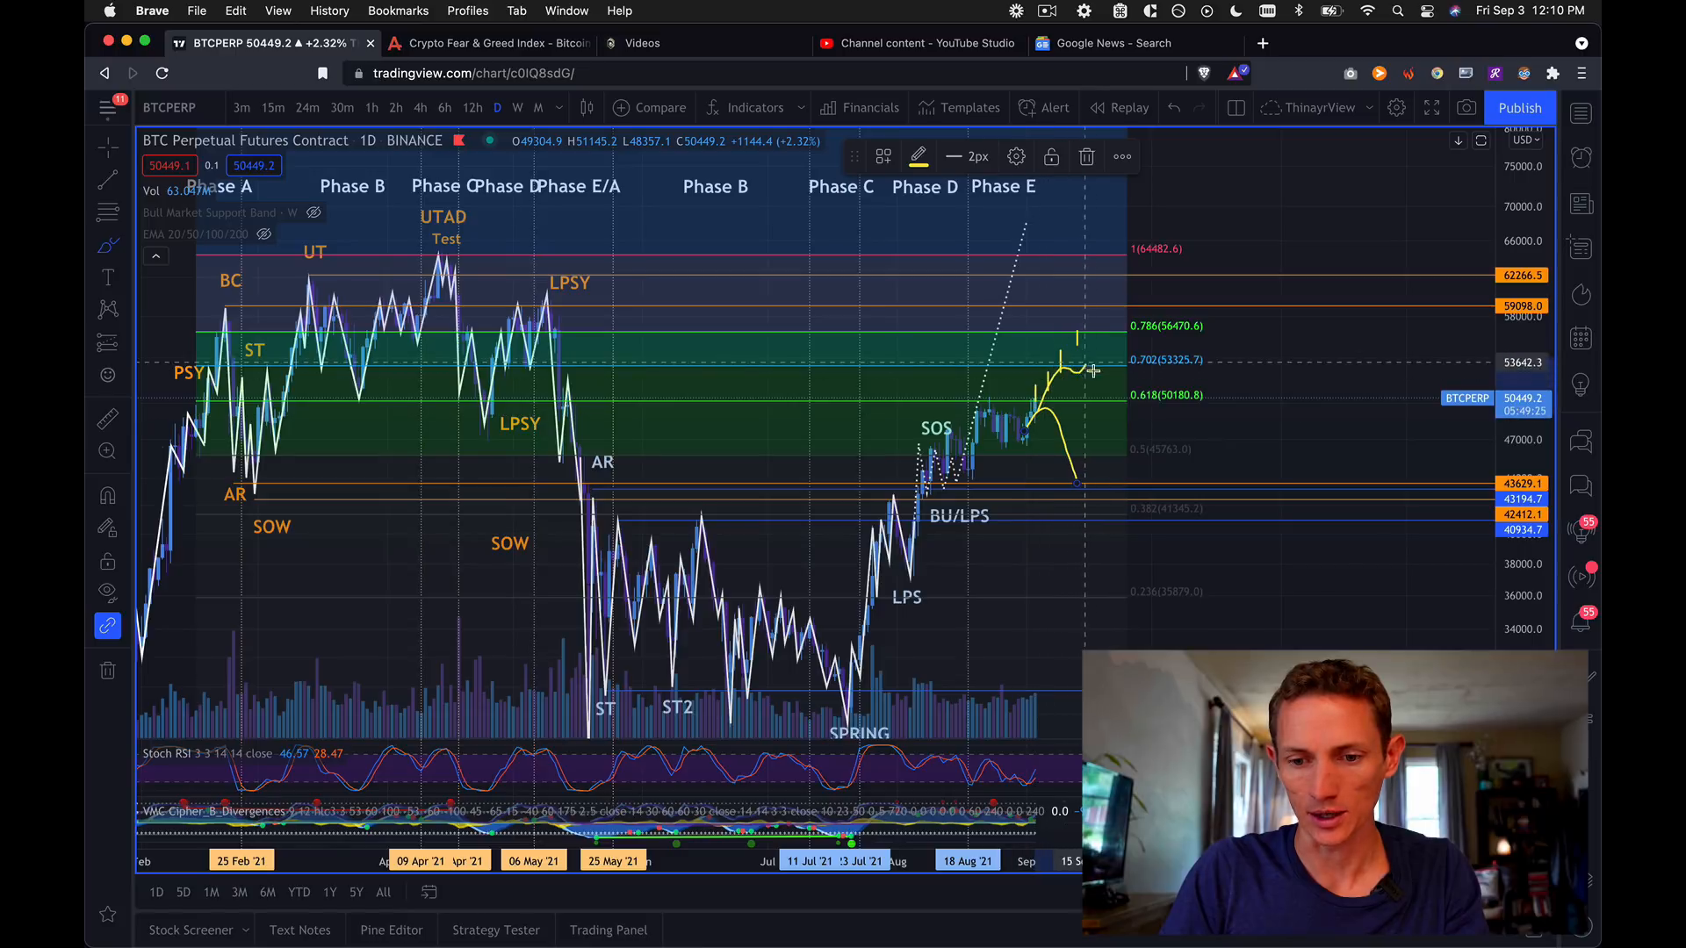
mouse_move(1019, 322)
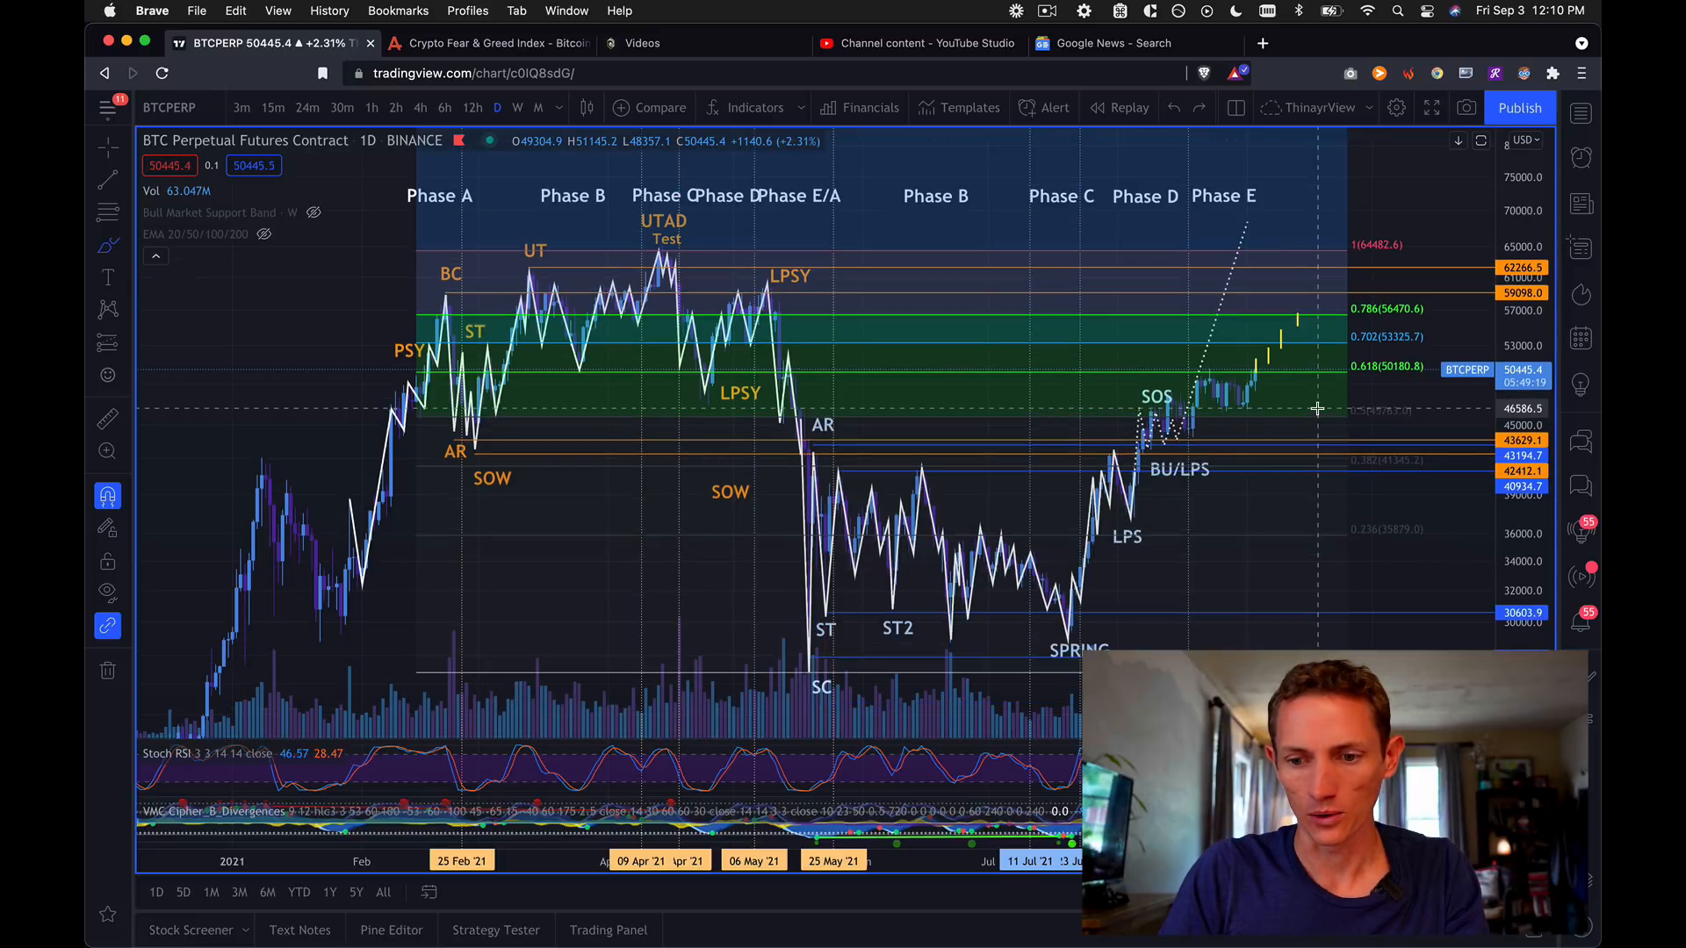
mouse_move(1469, 281)
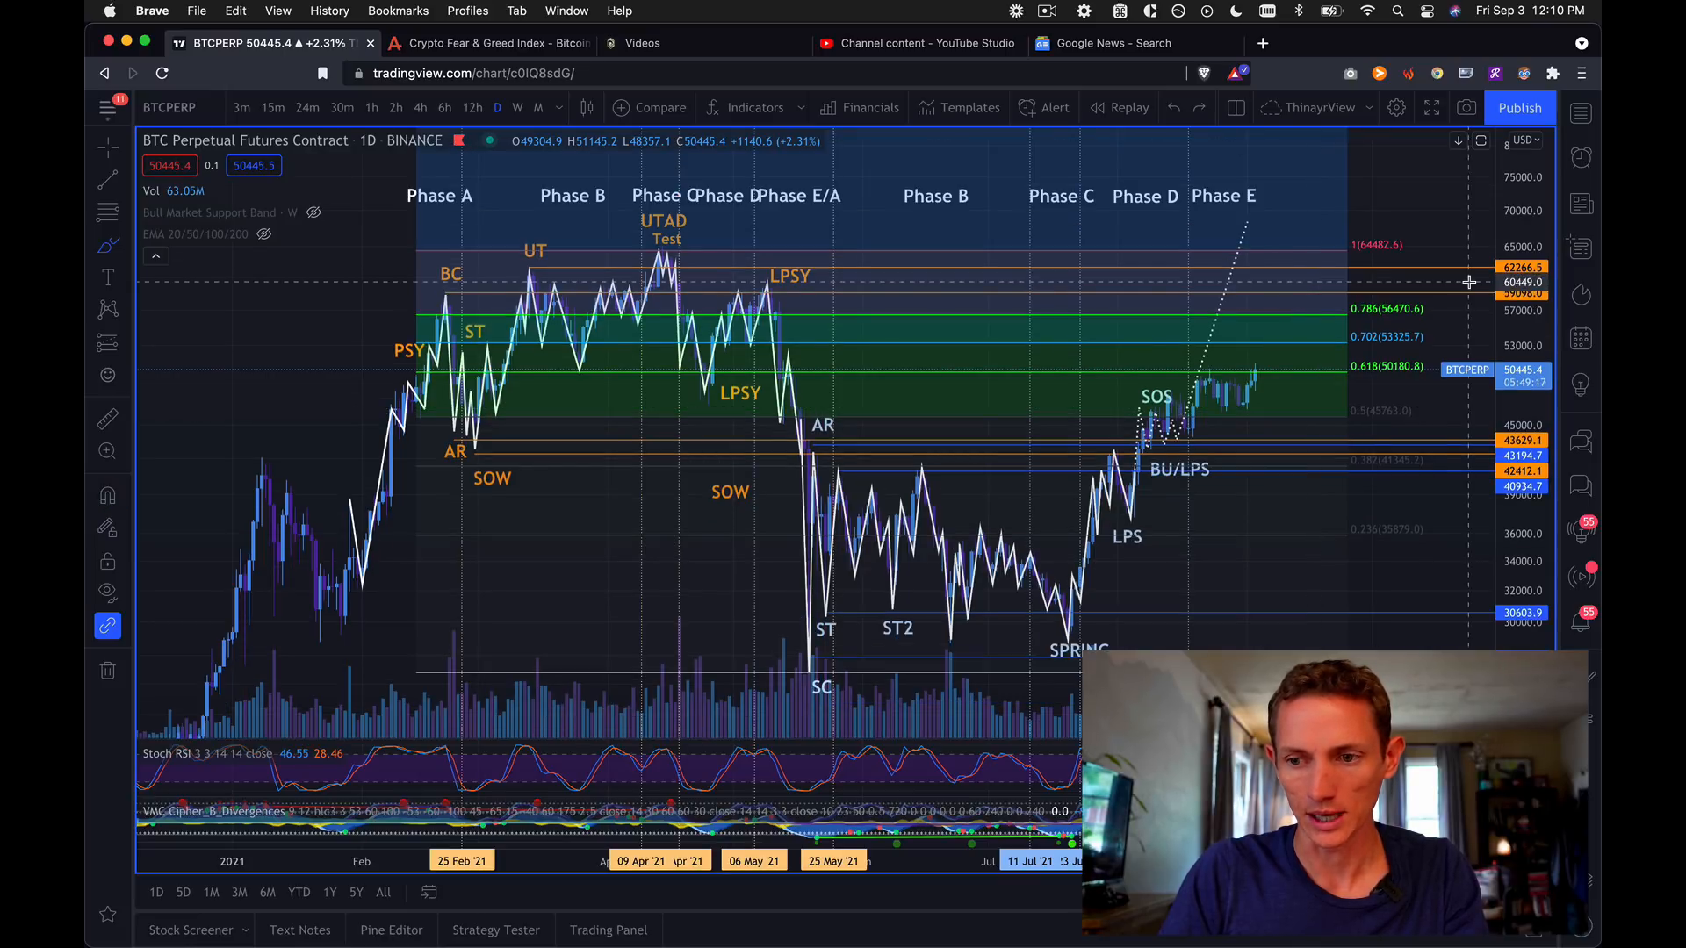
Switch to the ETHUSD perpetual futures daily chart from the watchlist.
click(1580, 112)
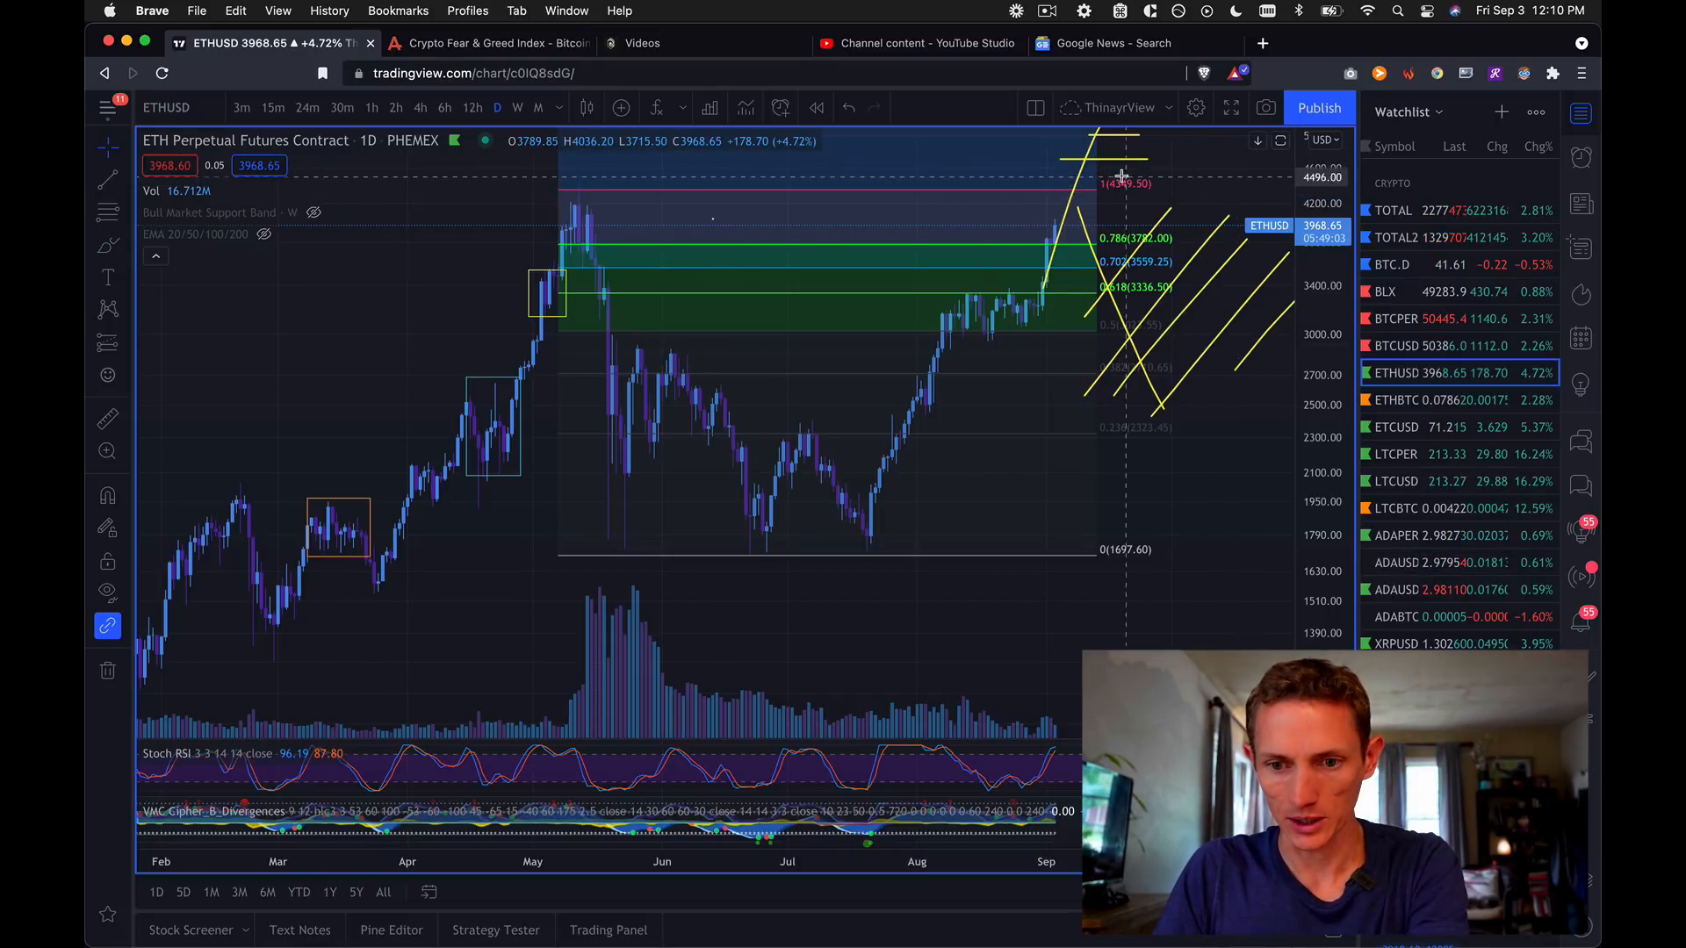
click(1099, 139)
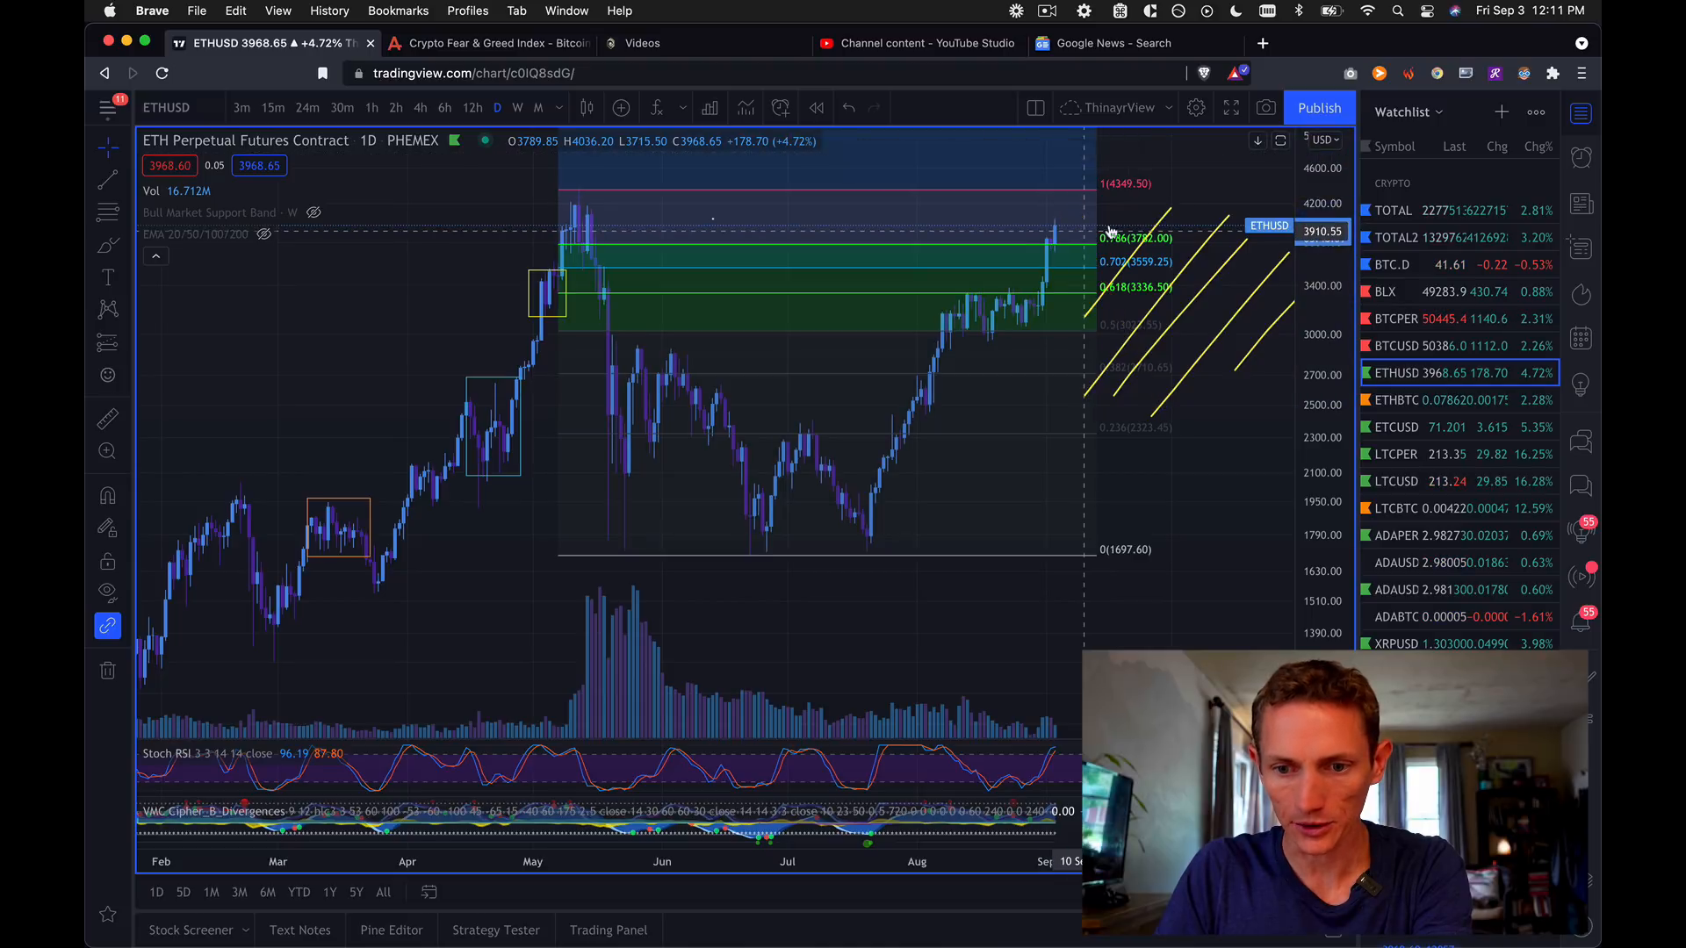
mouse_move(1210, 231)
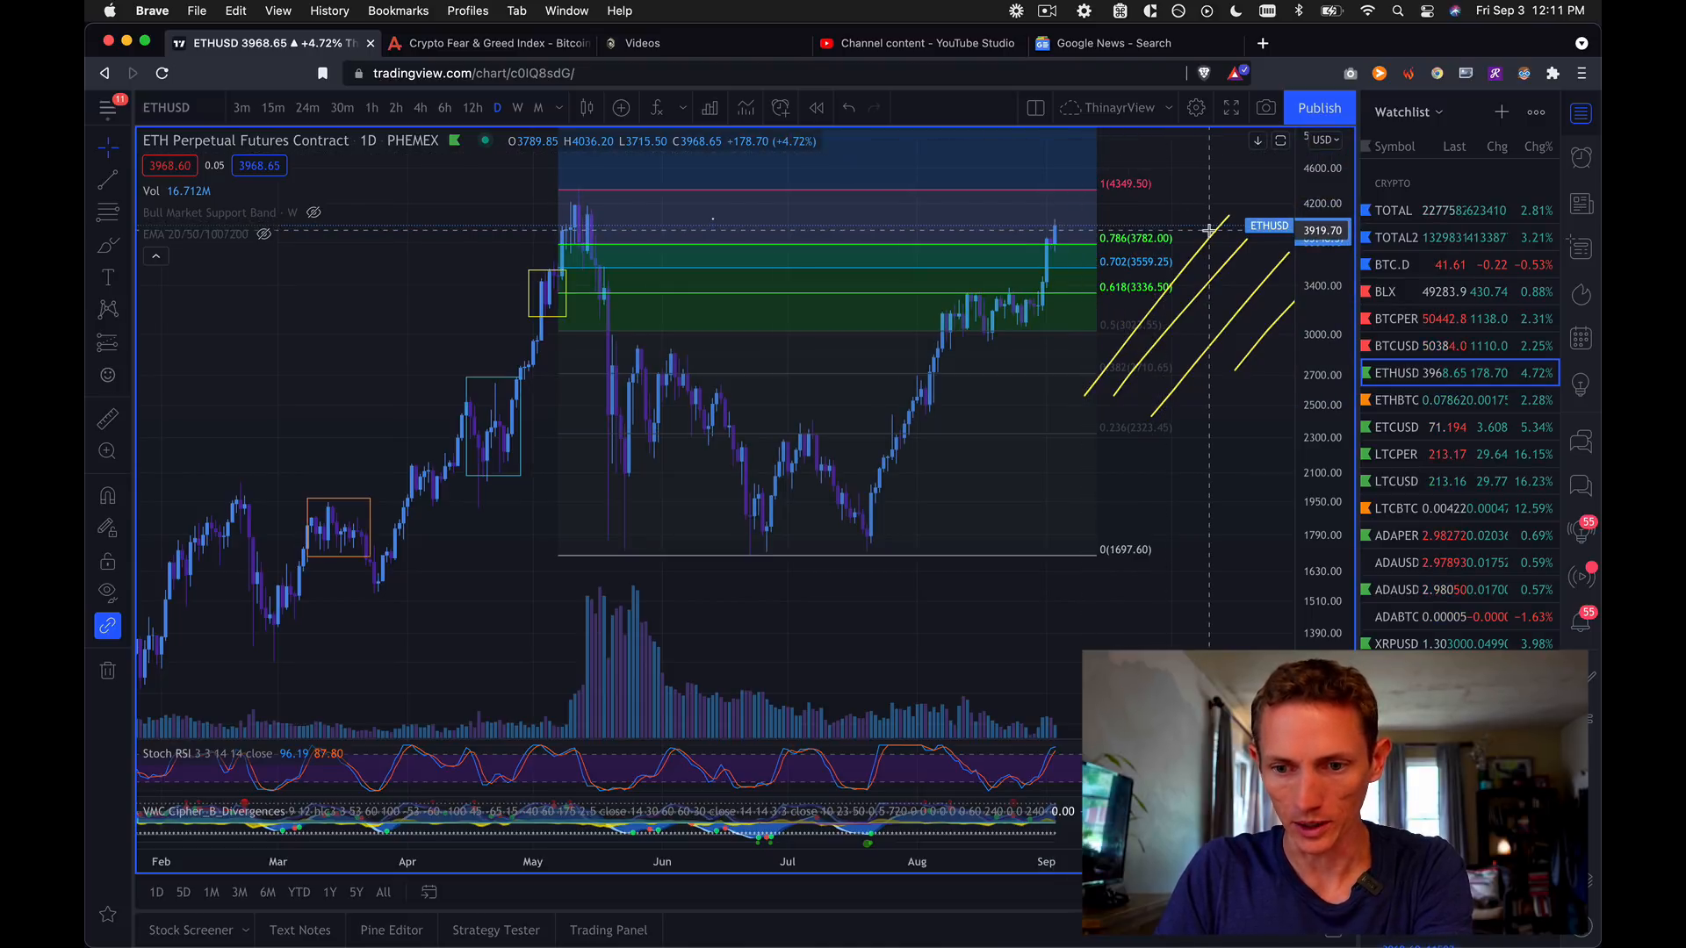
mouse_move(1253, 284)
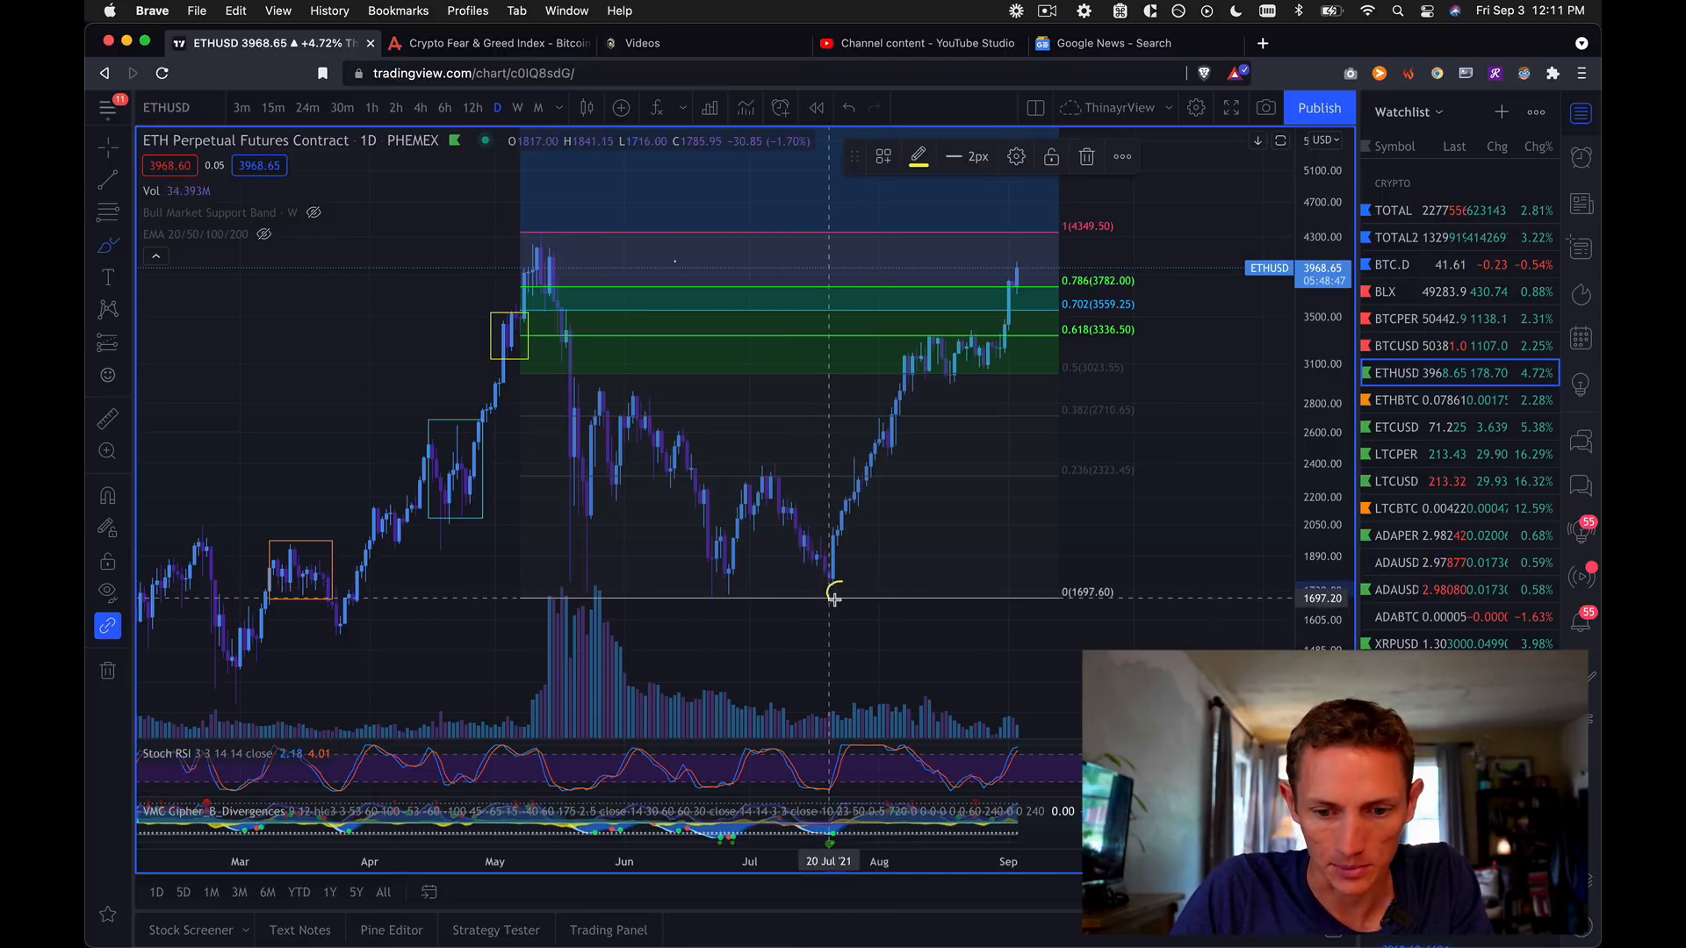
mouse_move(831, 591)
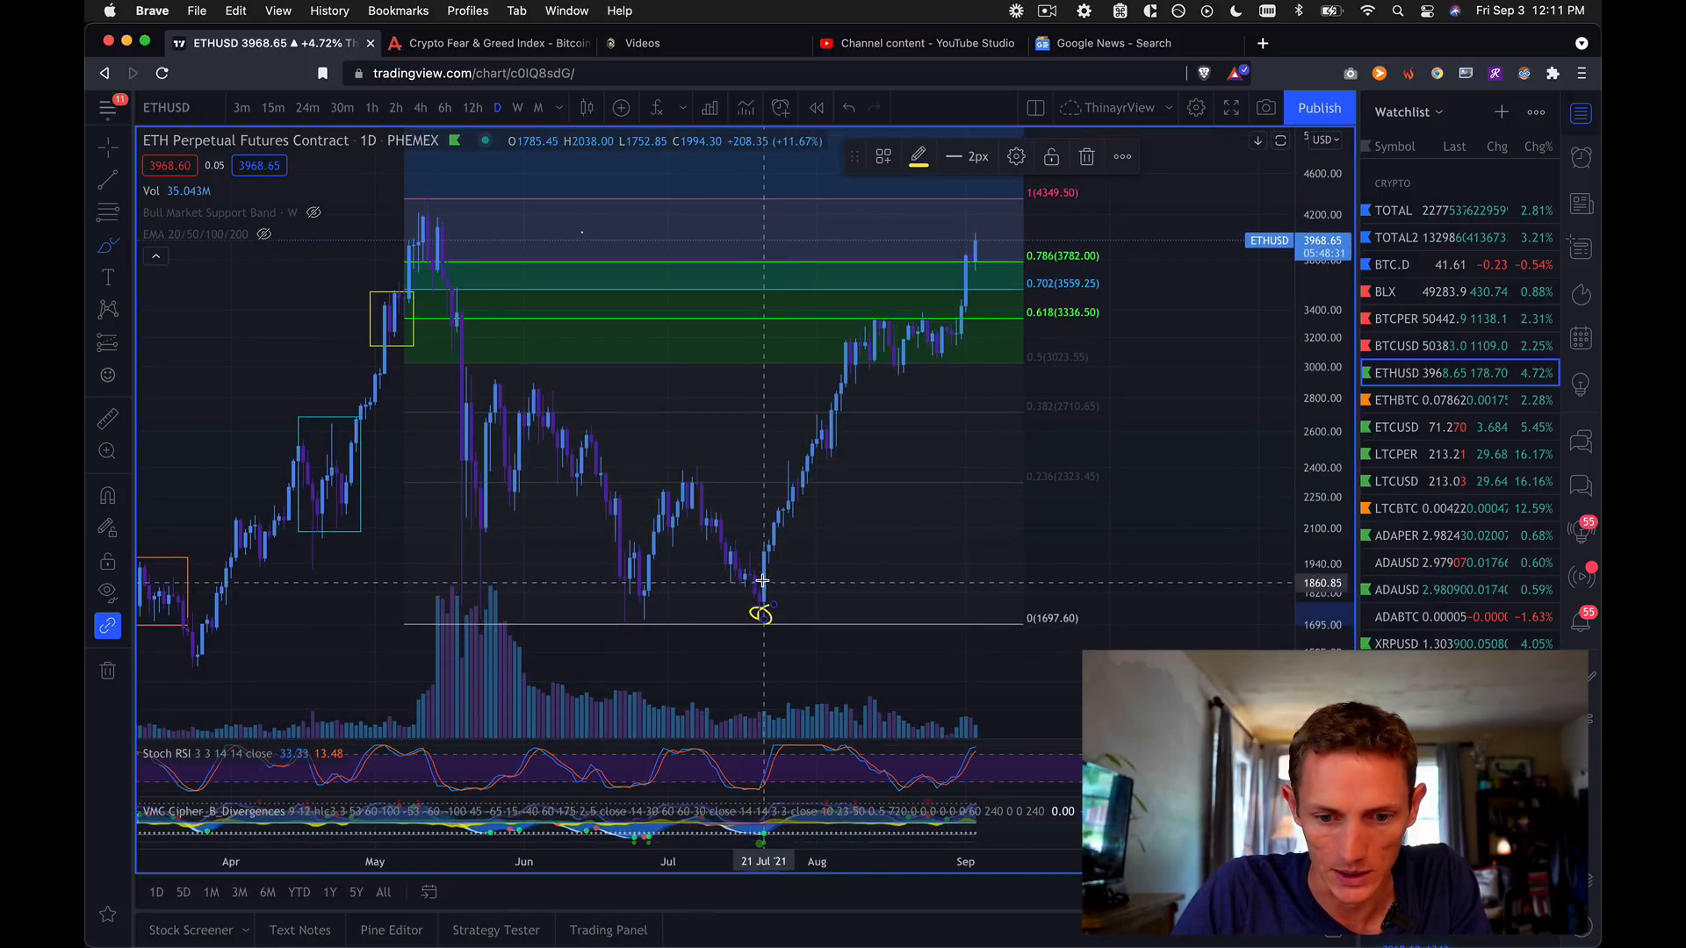
mouse_move(849, 327)
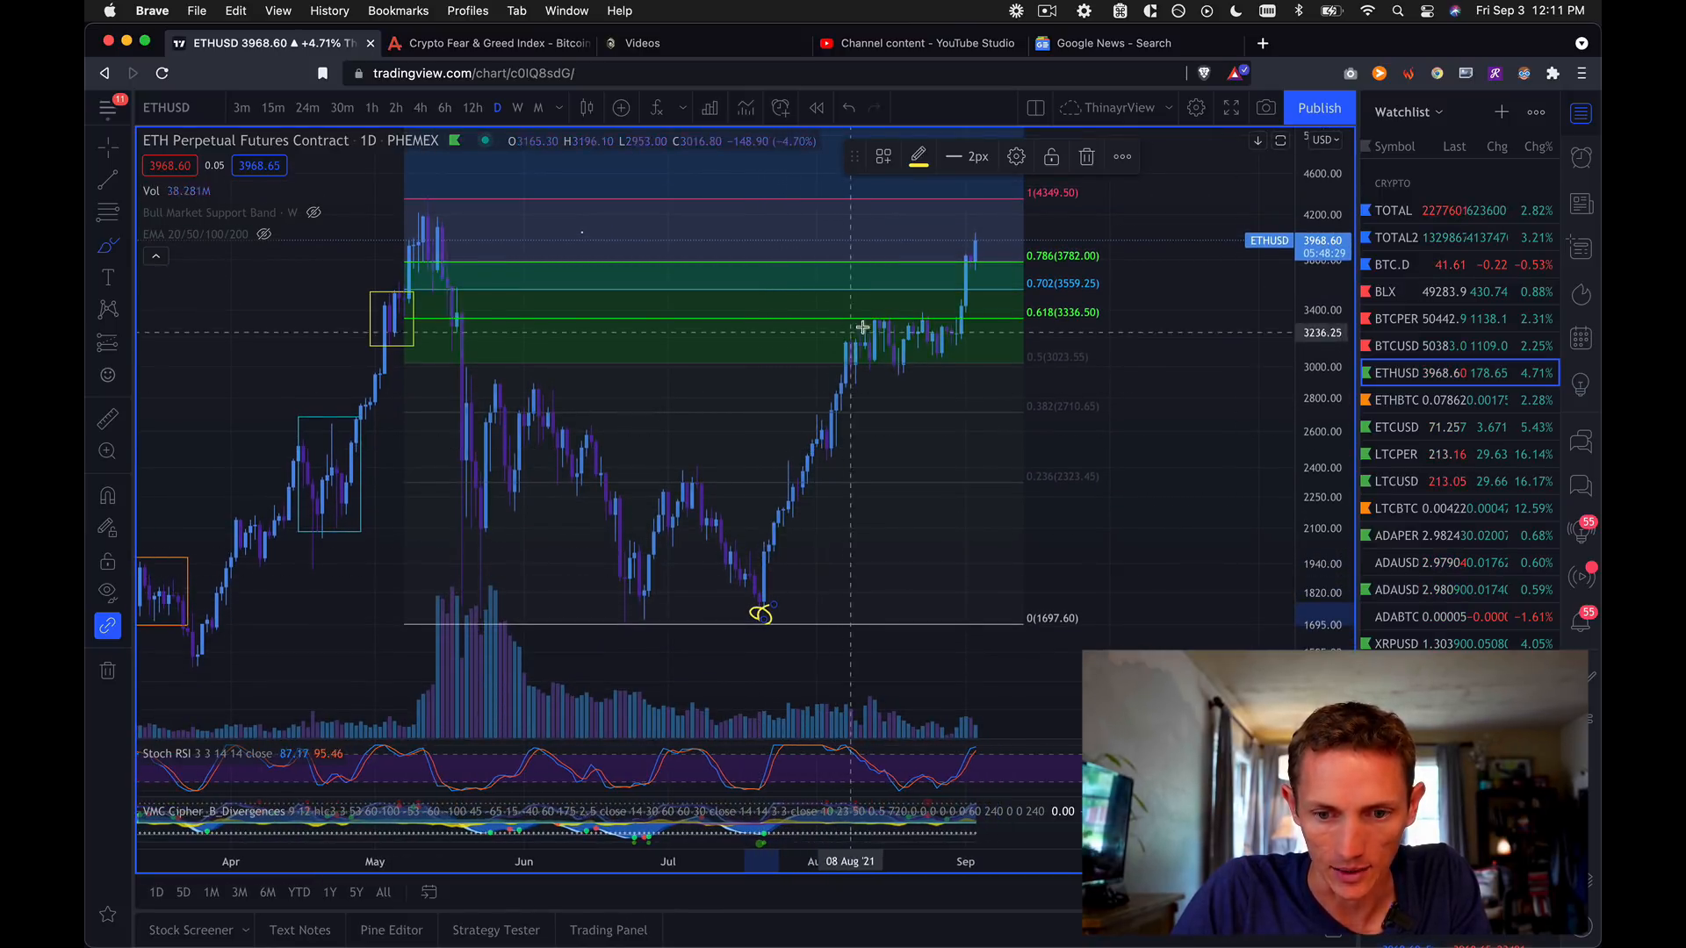
mouse_move(919, 312)
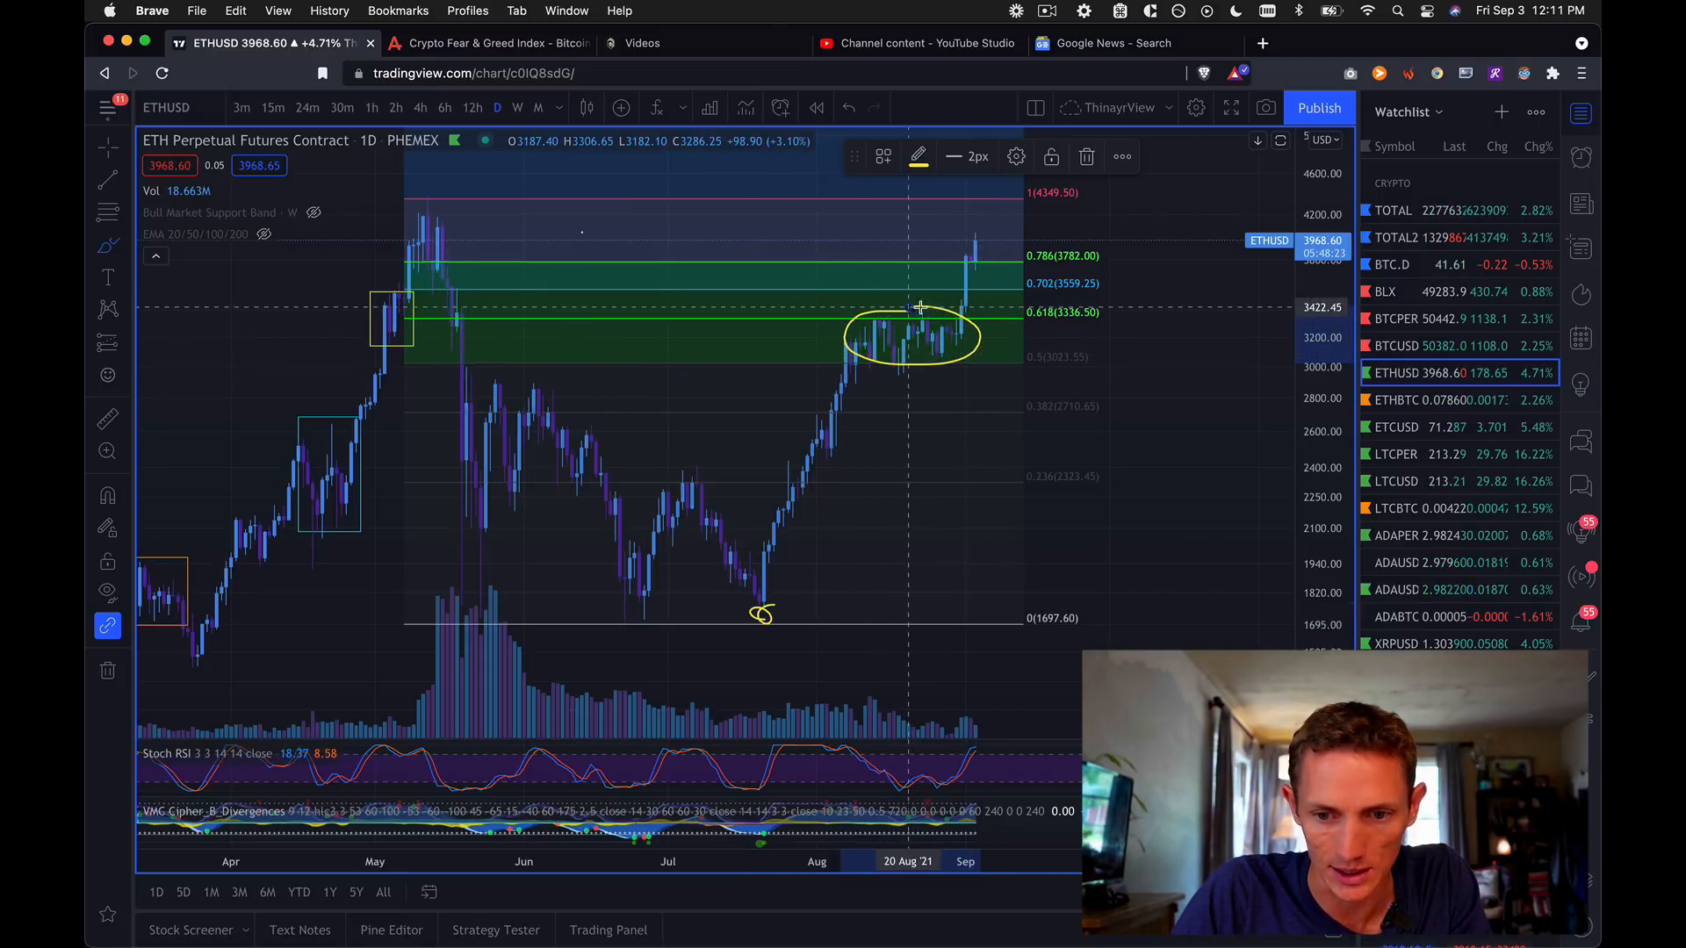
mouse_move(927, 322)
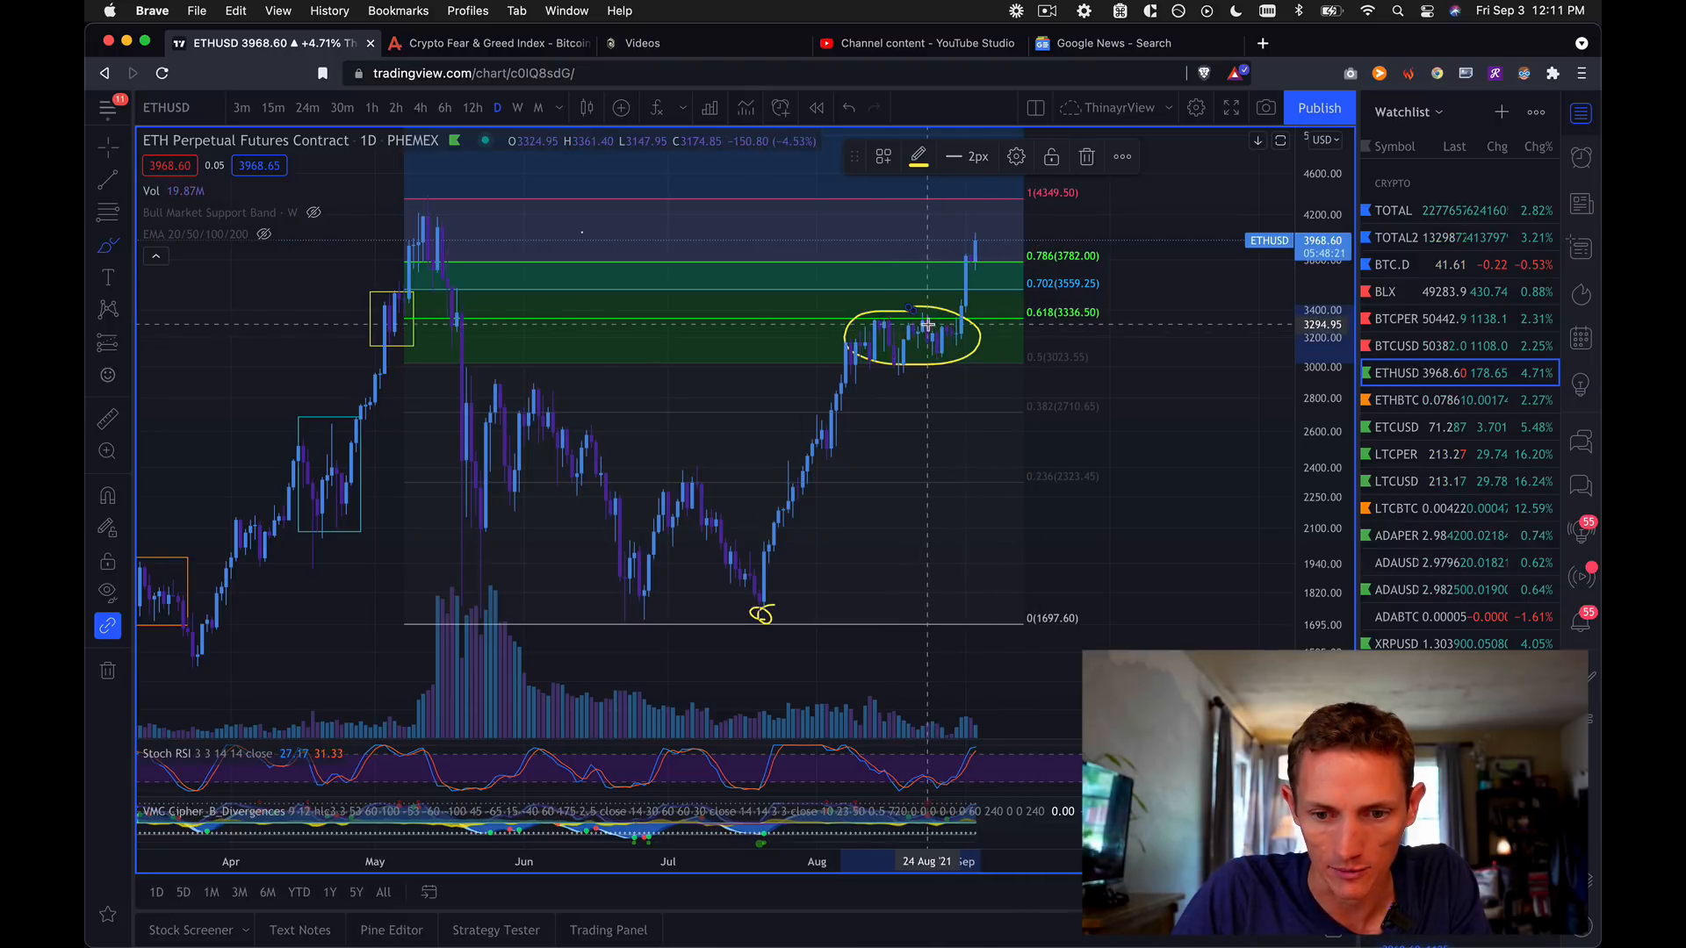
mouse_move(957, 342)
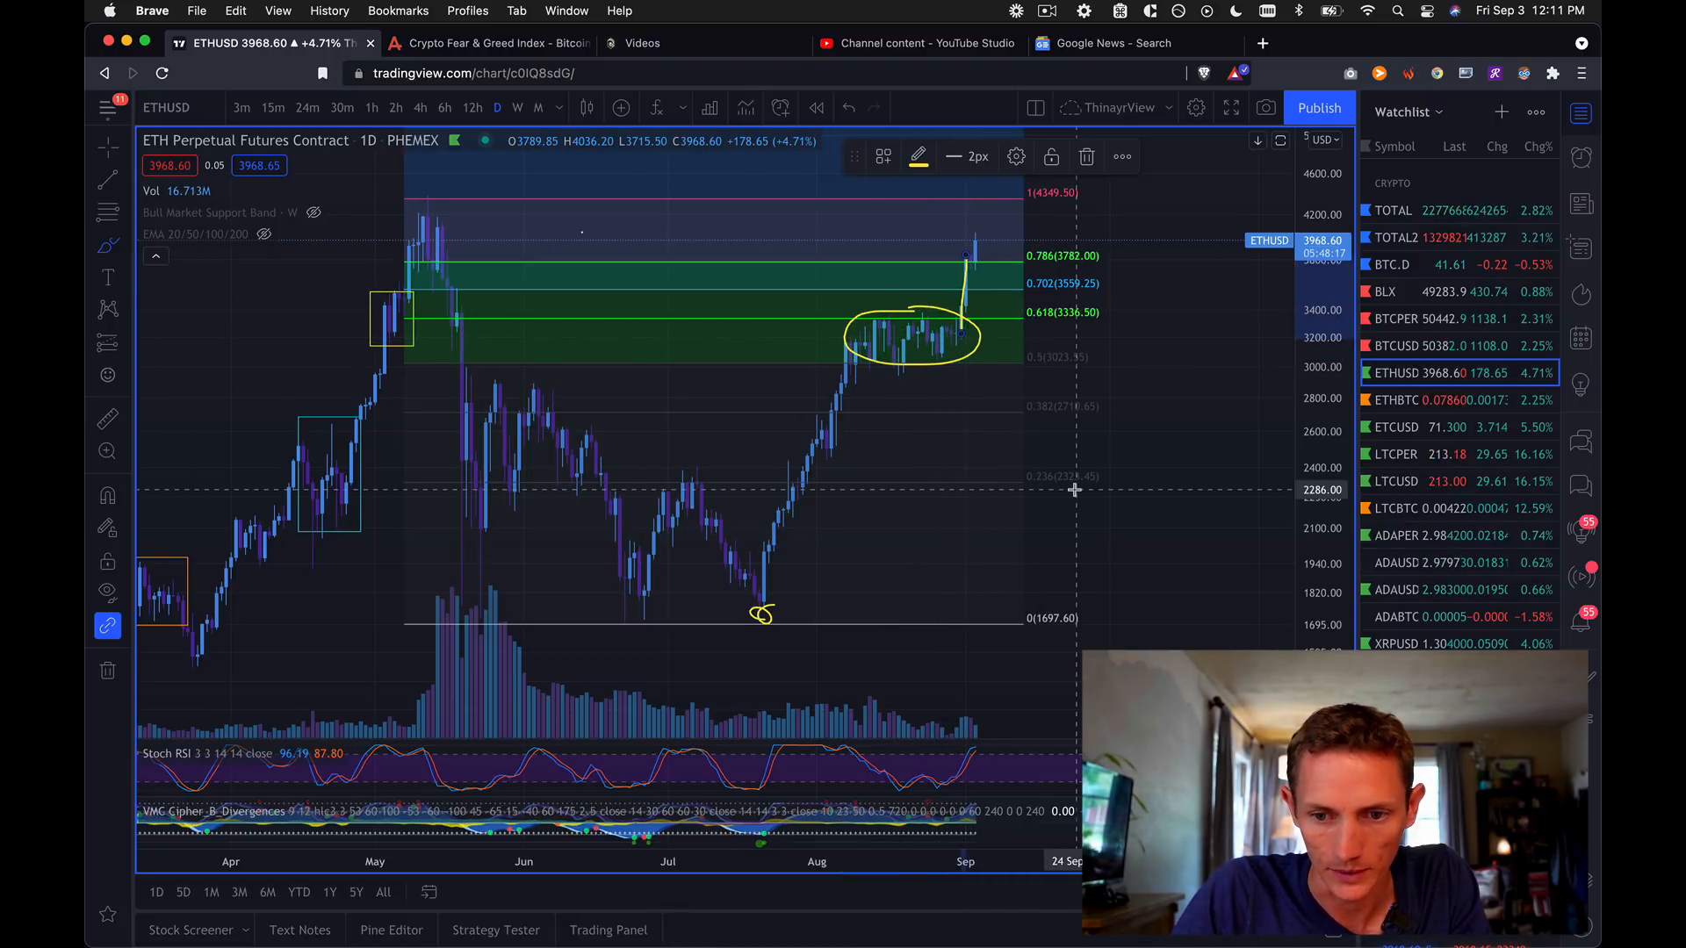
mouse_move(975, 258)
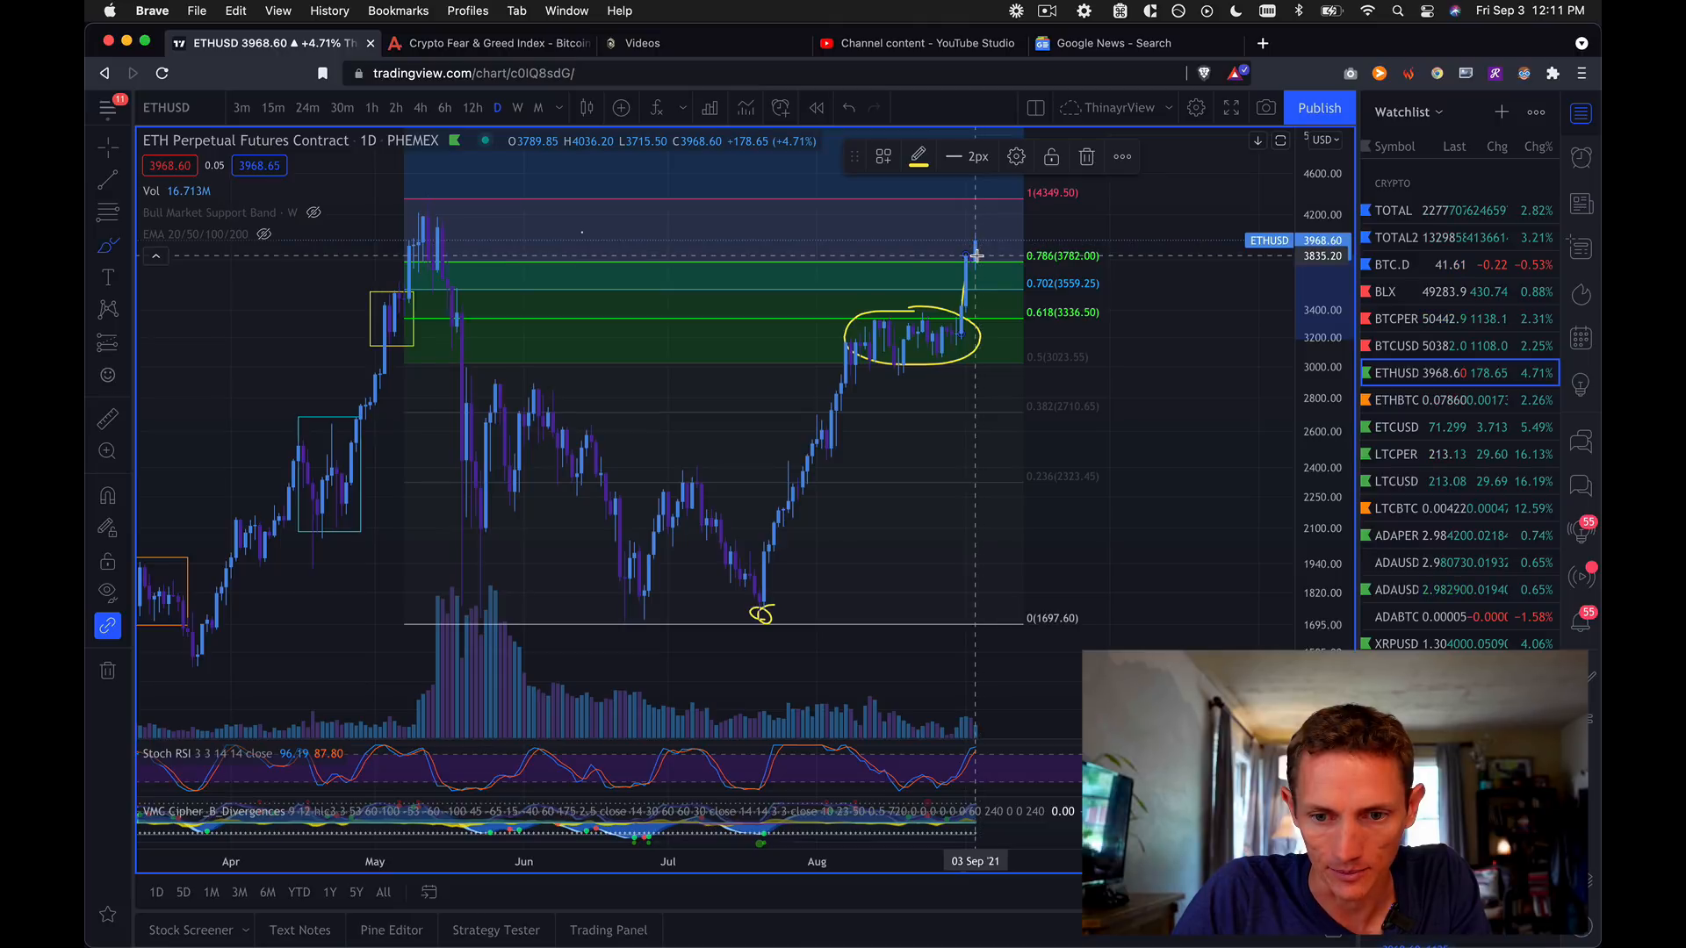
mouse_move(949, 312)
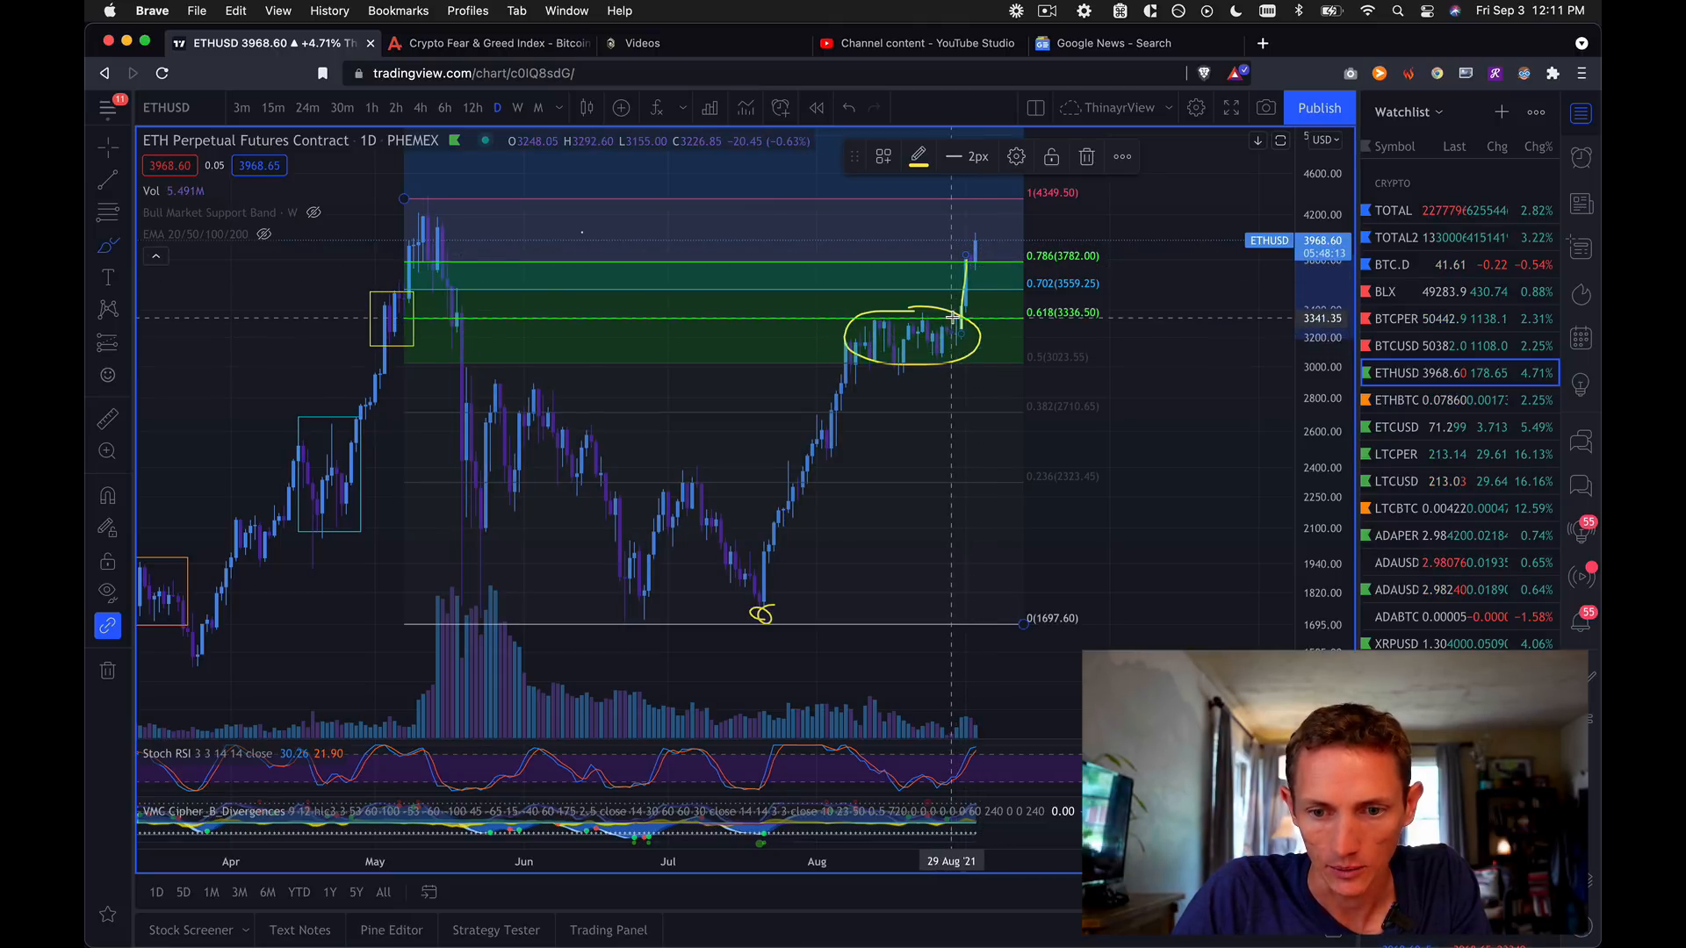
mouse_move(940, 314)
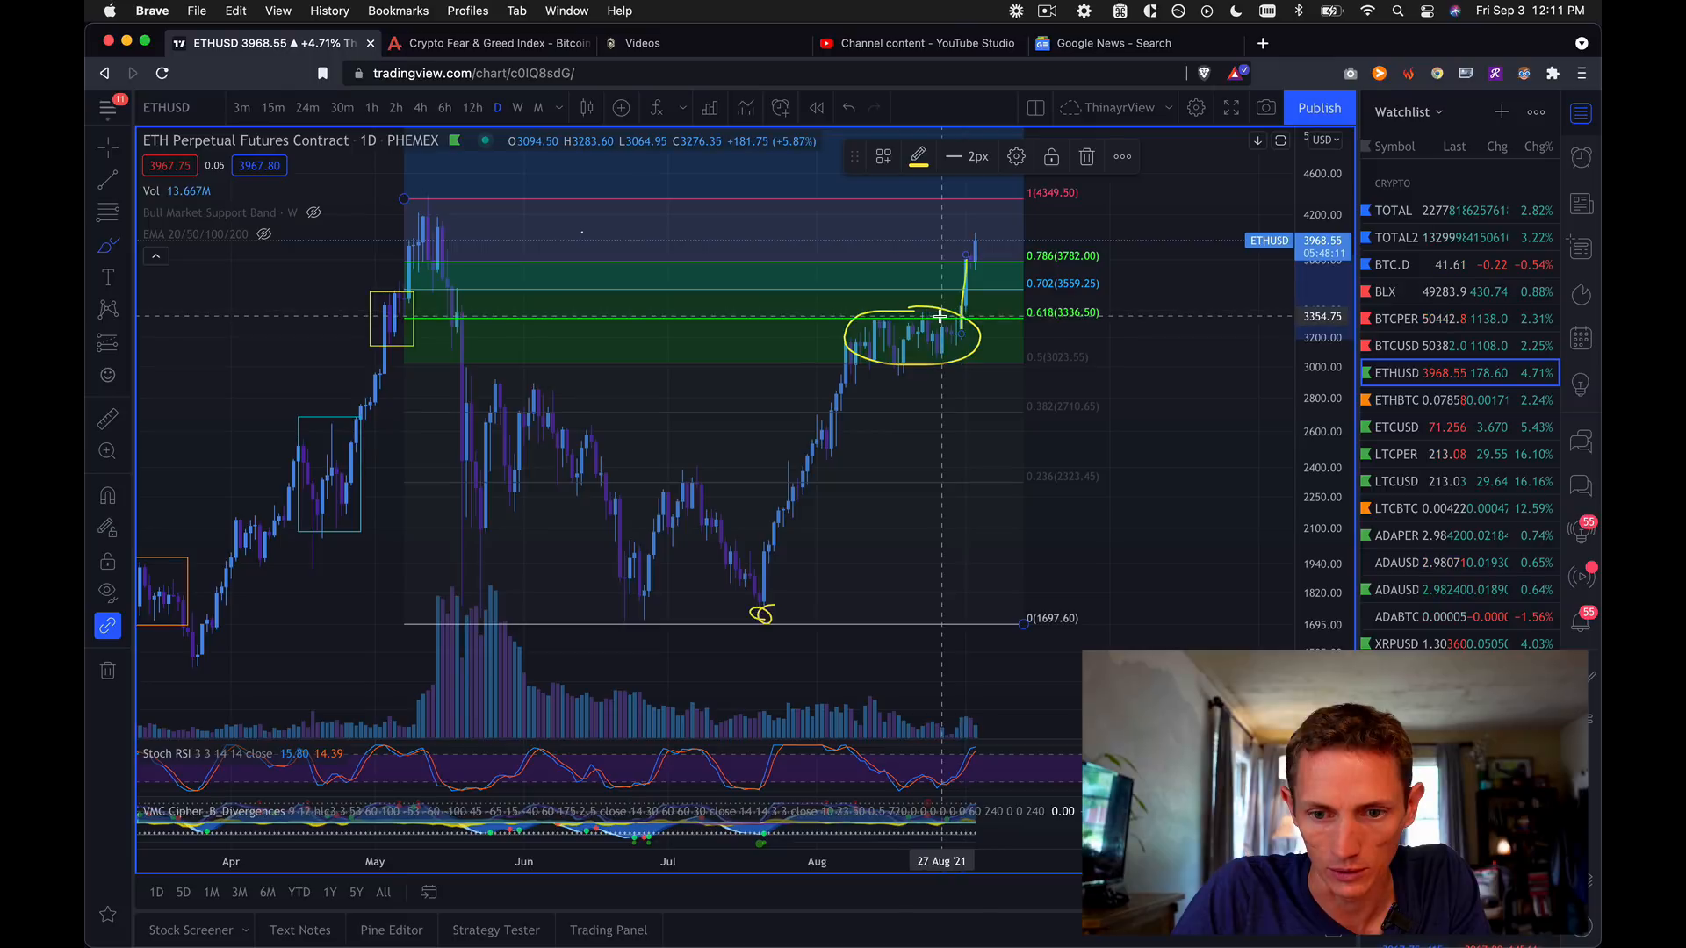
mouse_move(995, 312)
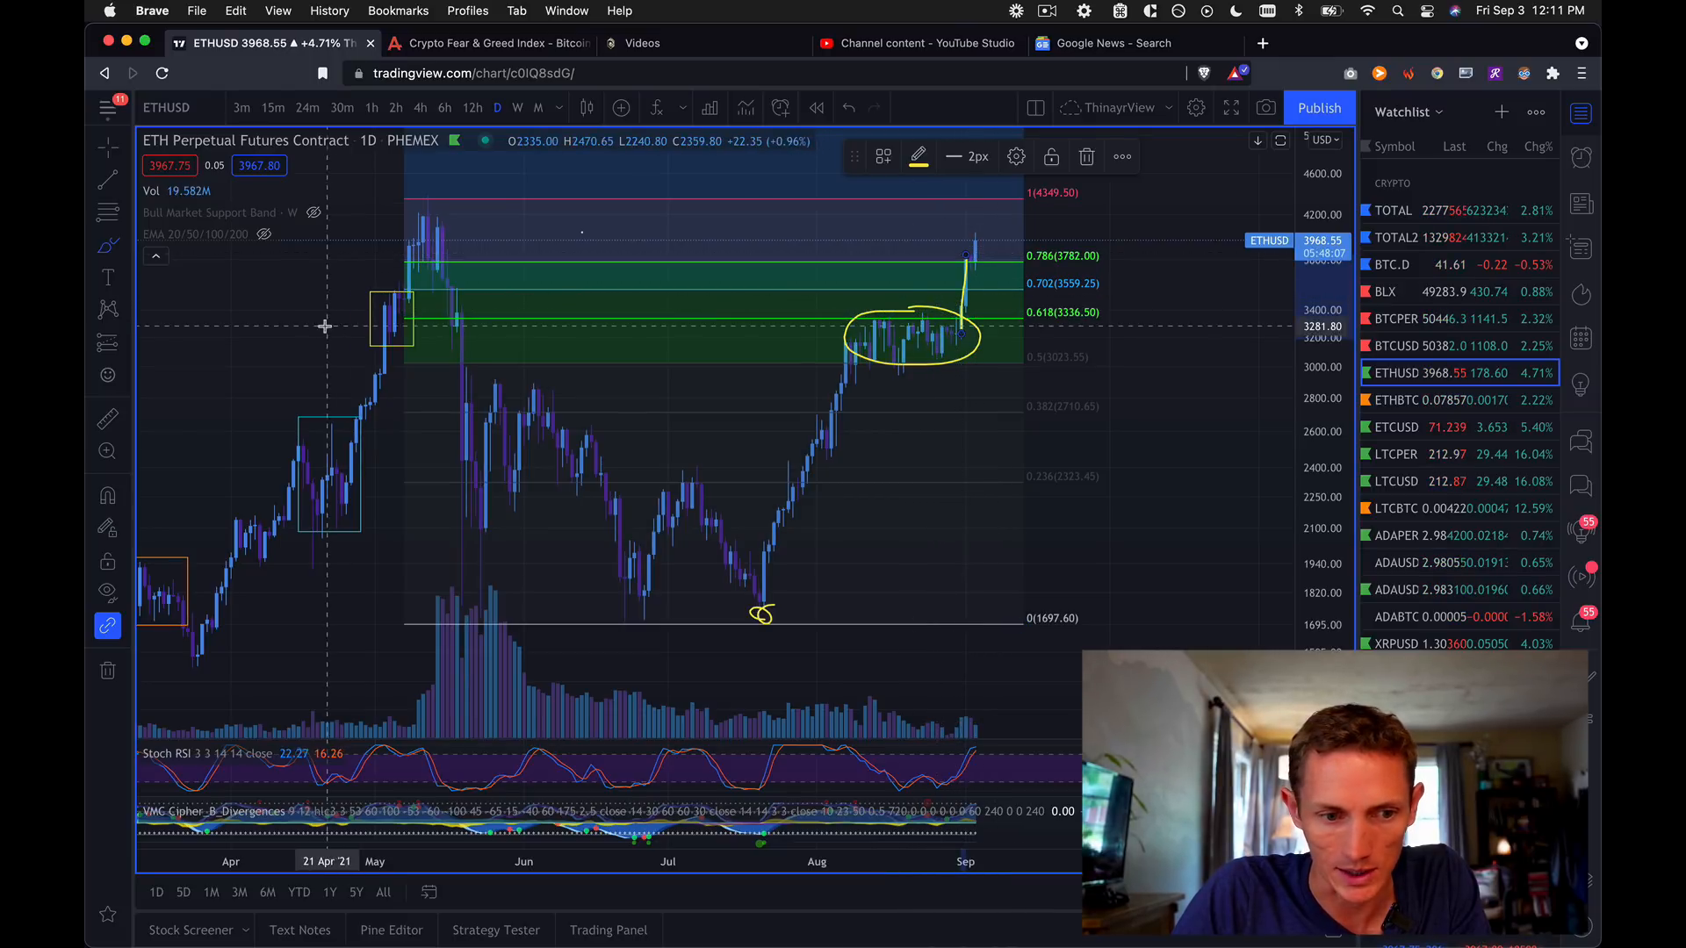
mouse_move(1021, 312)
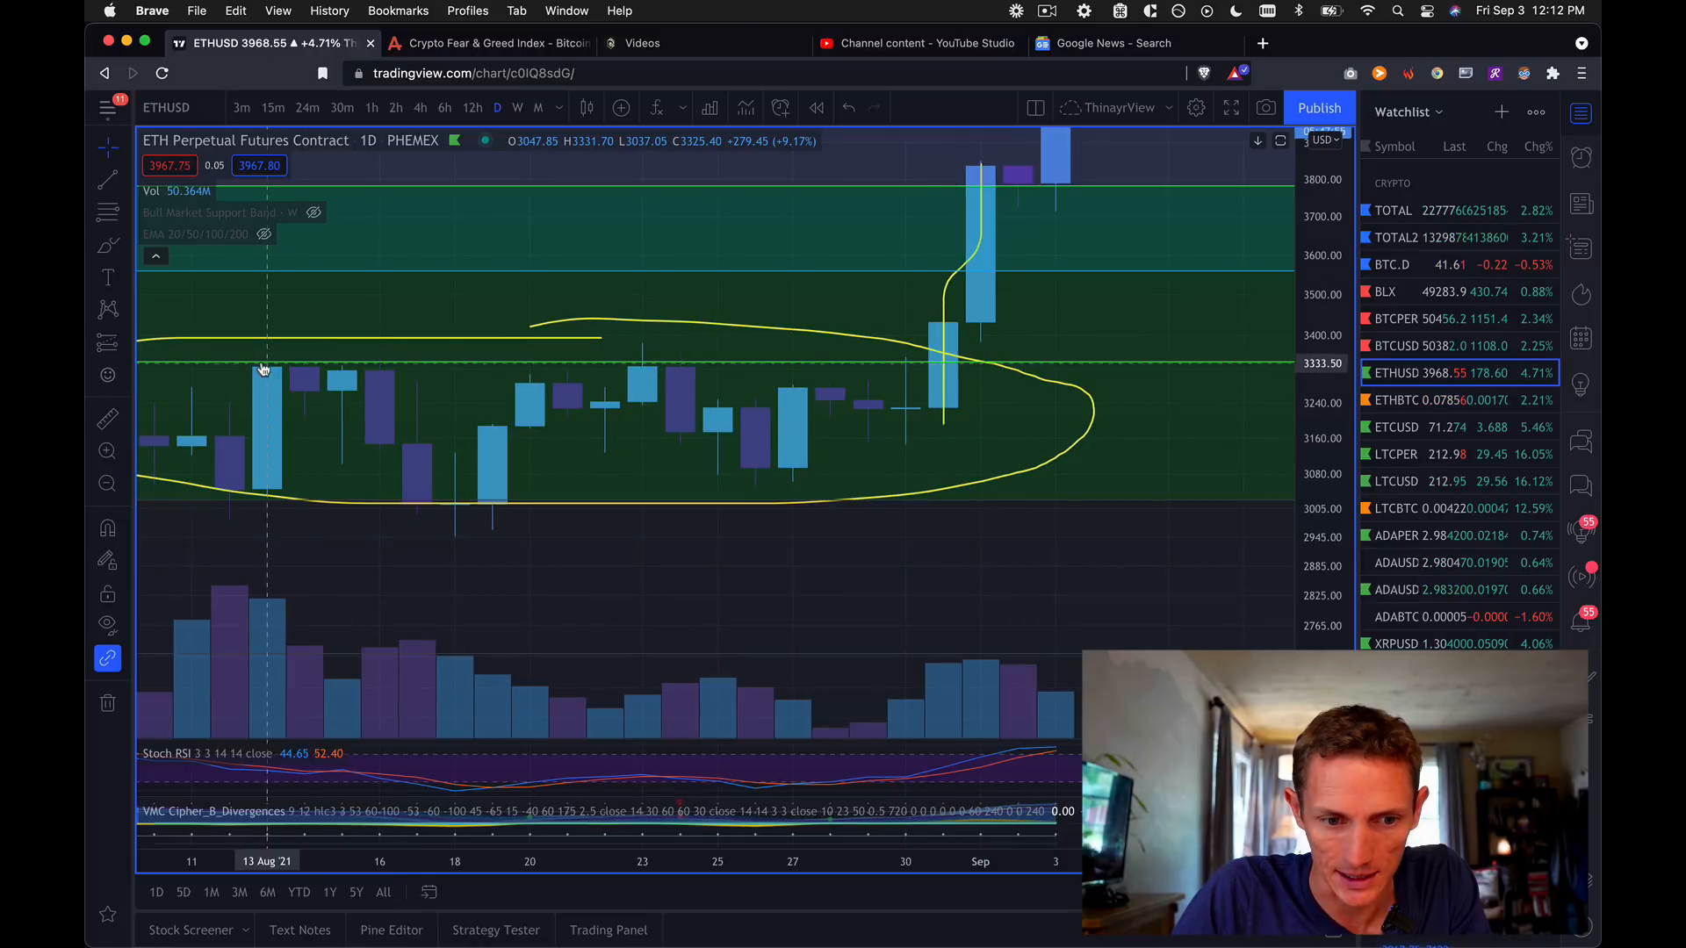
mouse_move(379, 370)
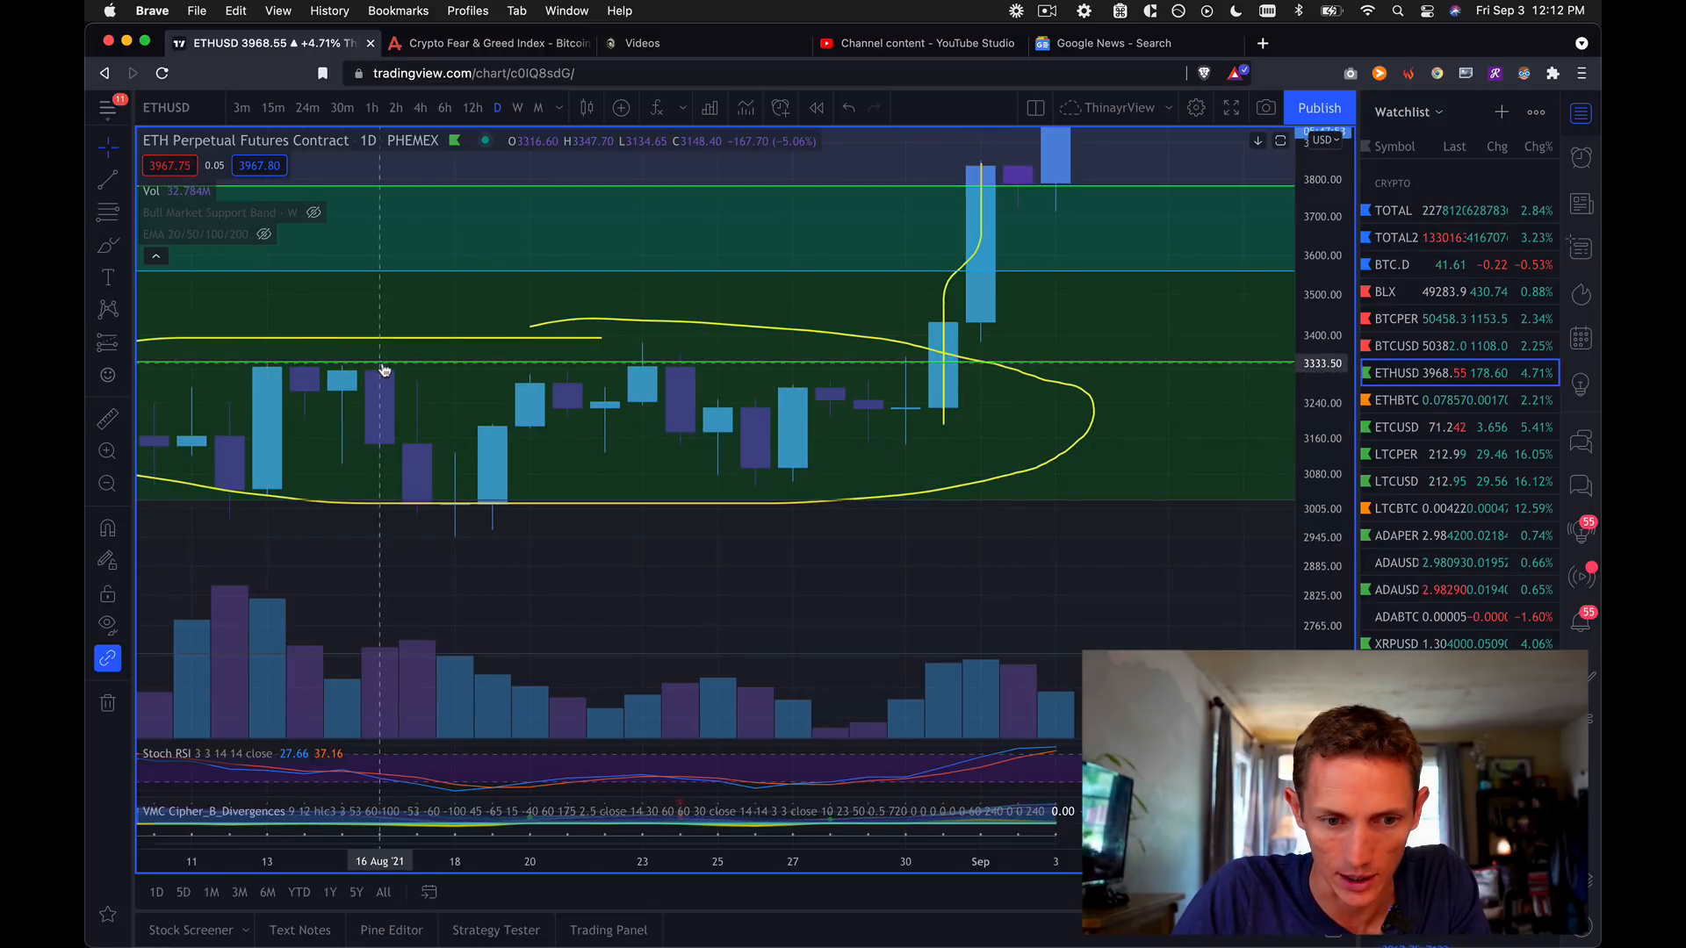
mouse_move(503, 543)
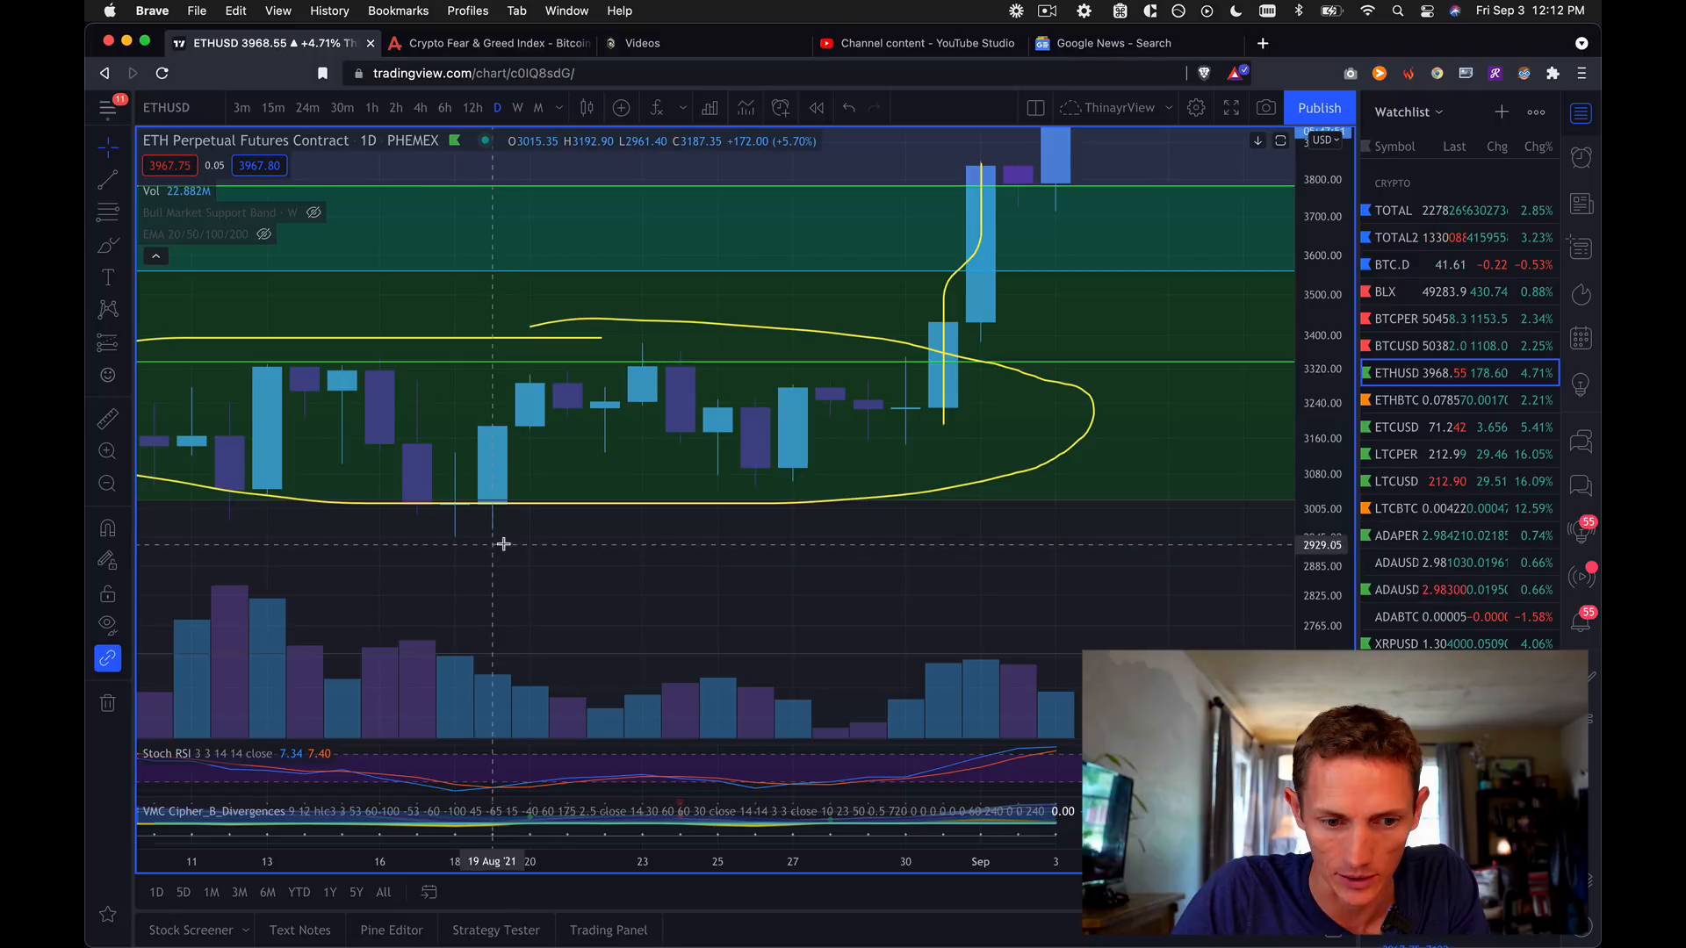
mouse_move(509, 500)
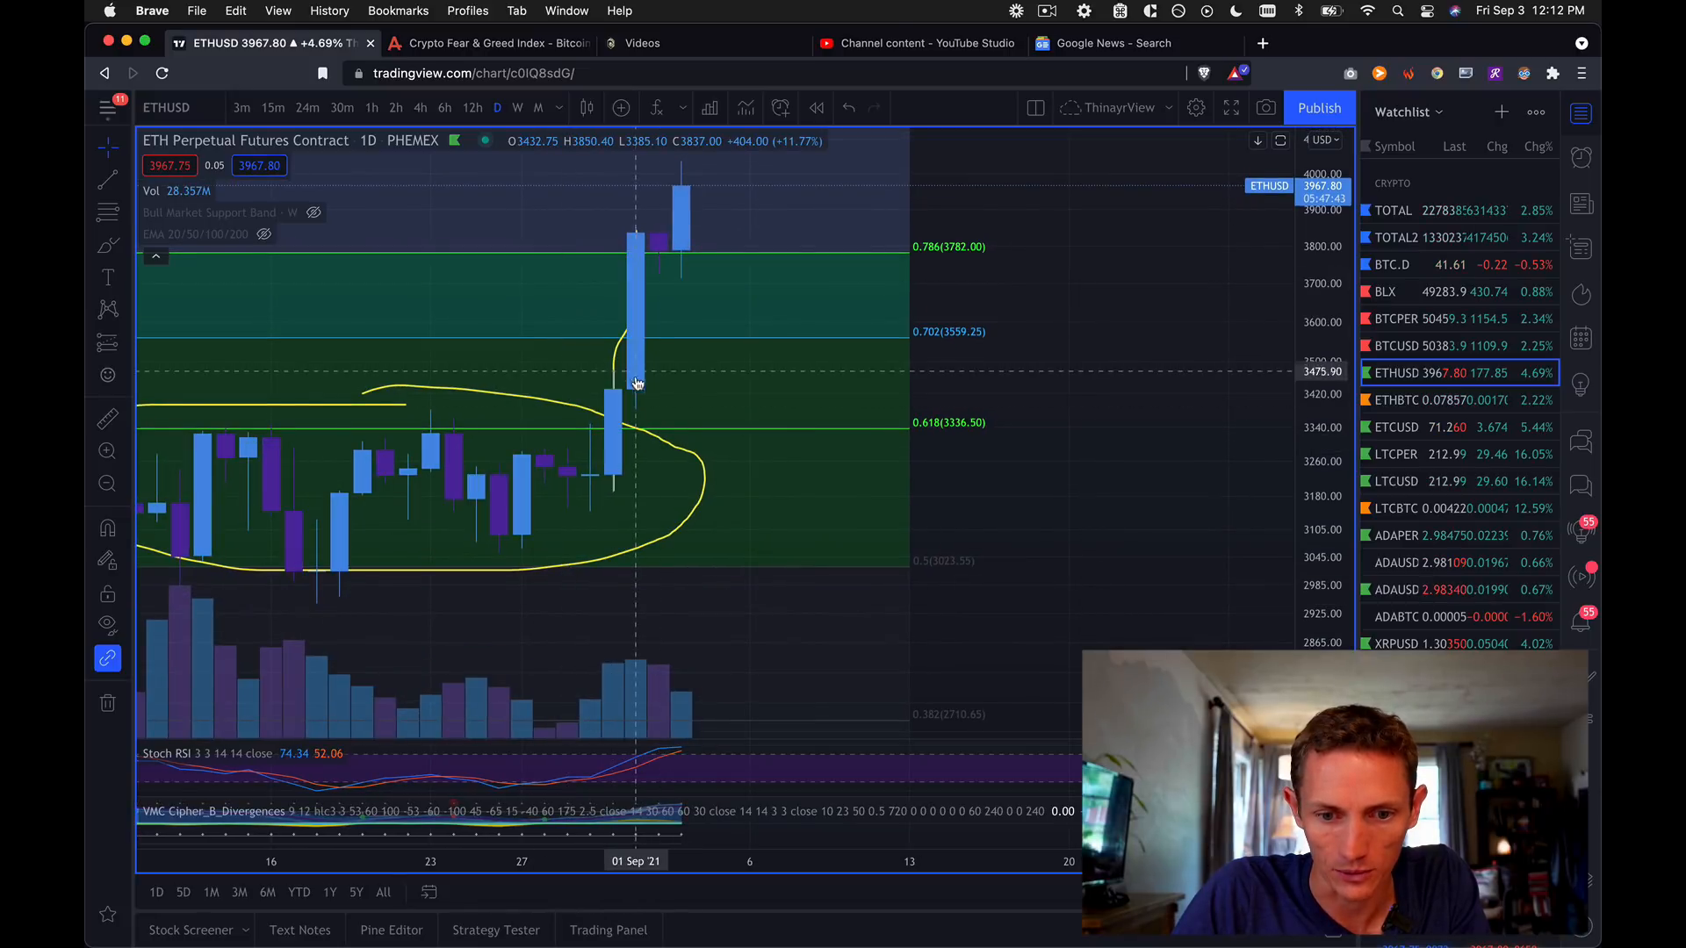
mouse_move(697, 222)
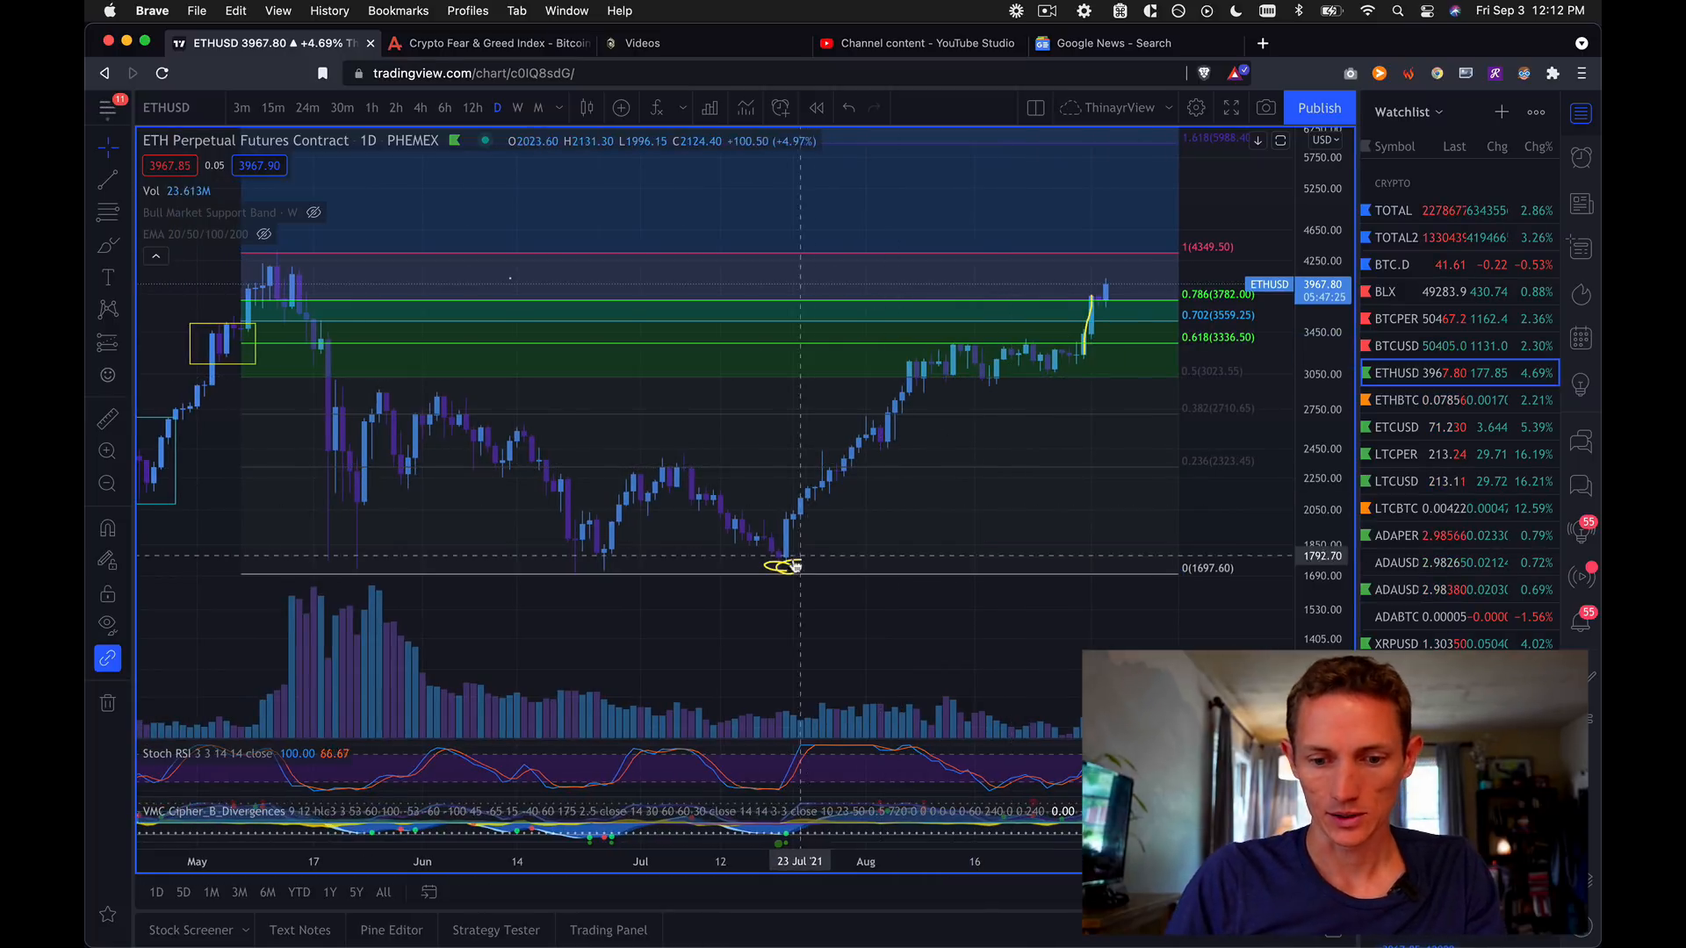
mouse_move(1046, 527)
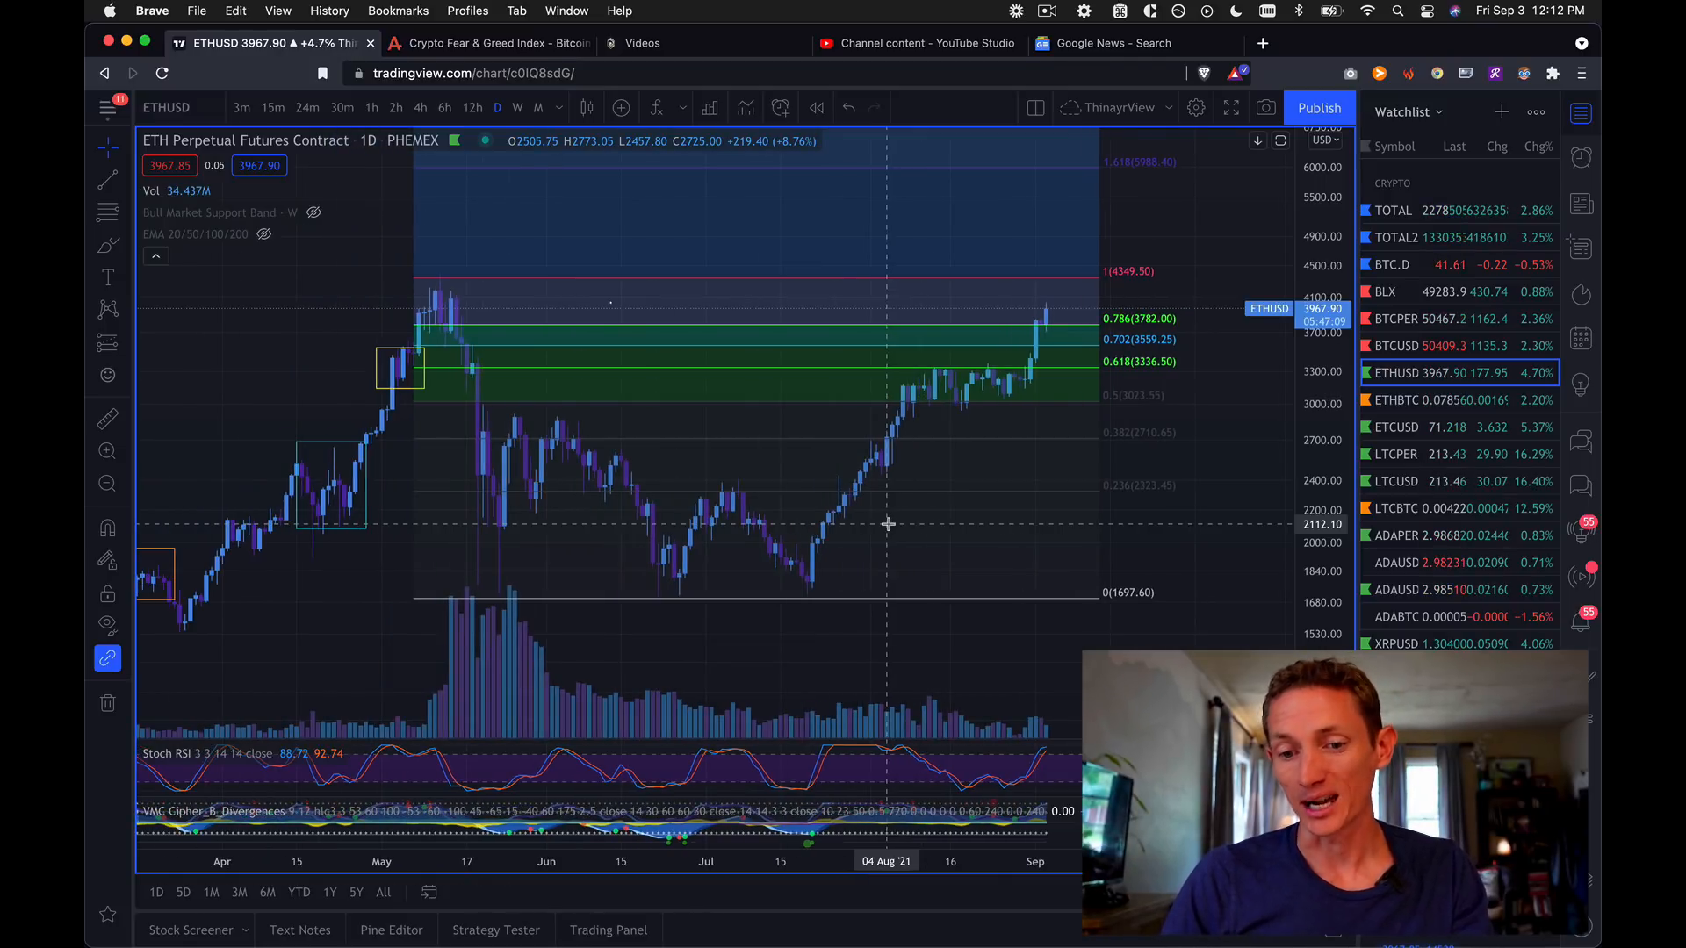
mouse_move(979, 347)
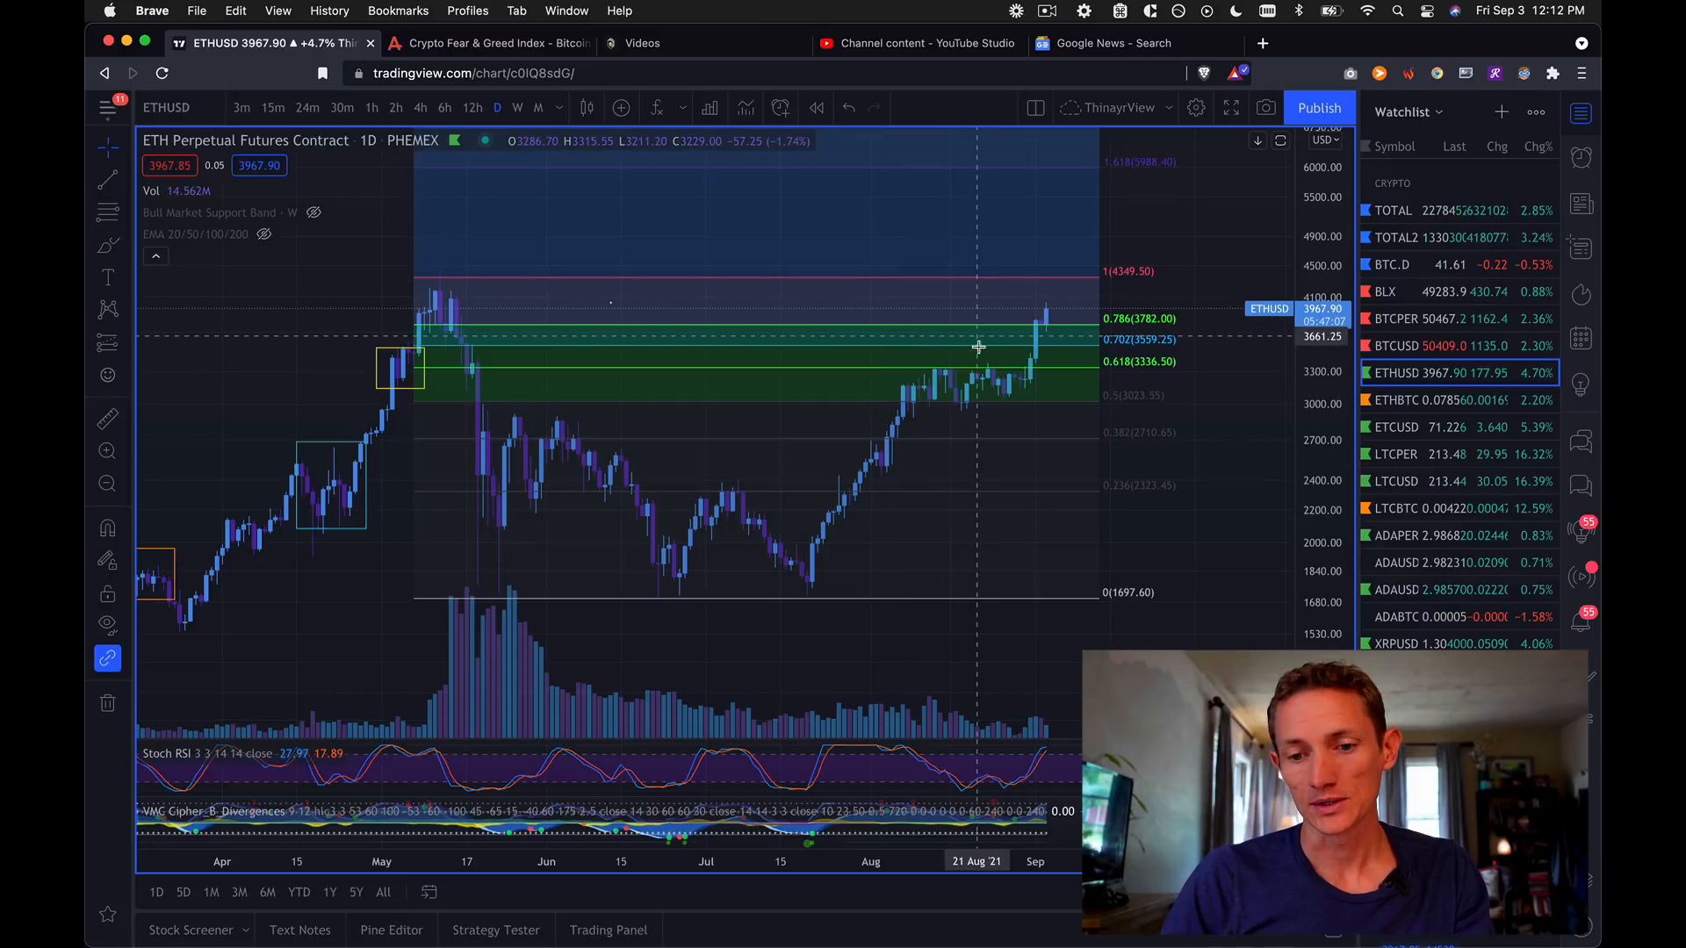
mouse_move(982, 428)
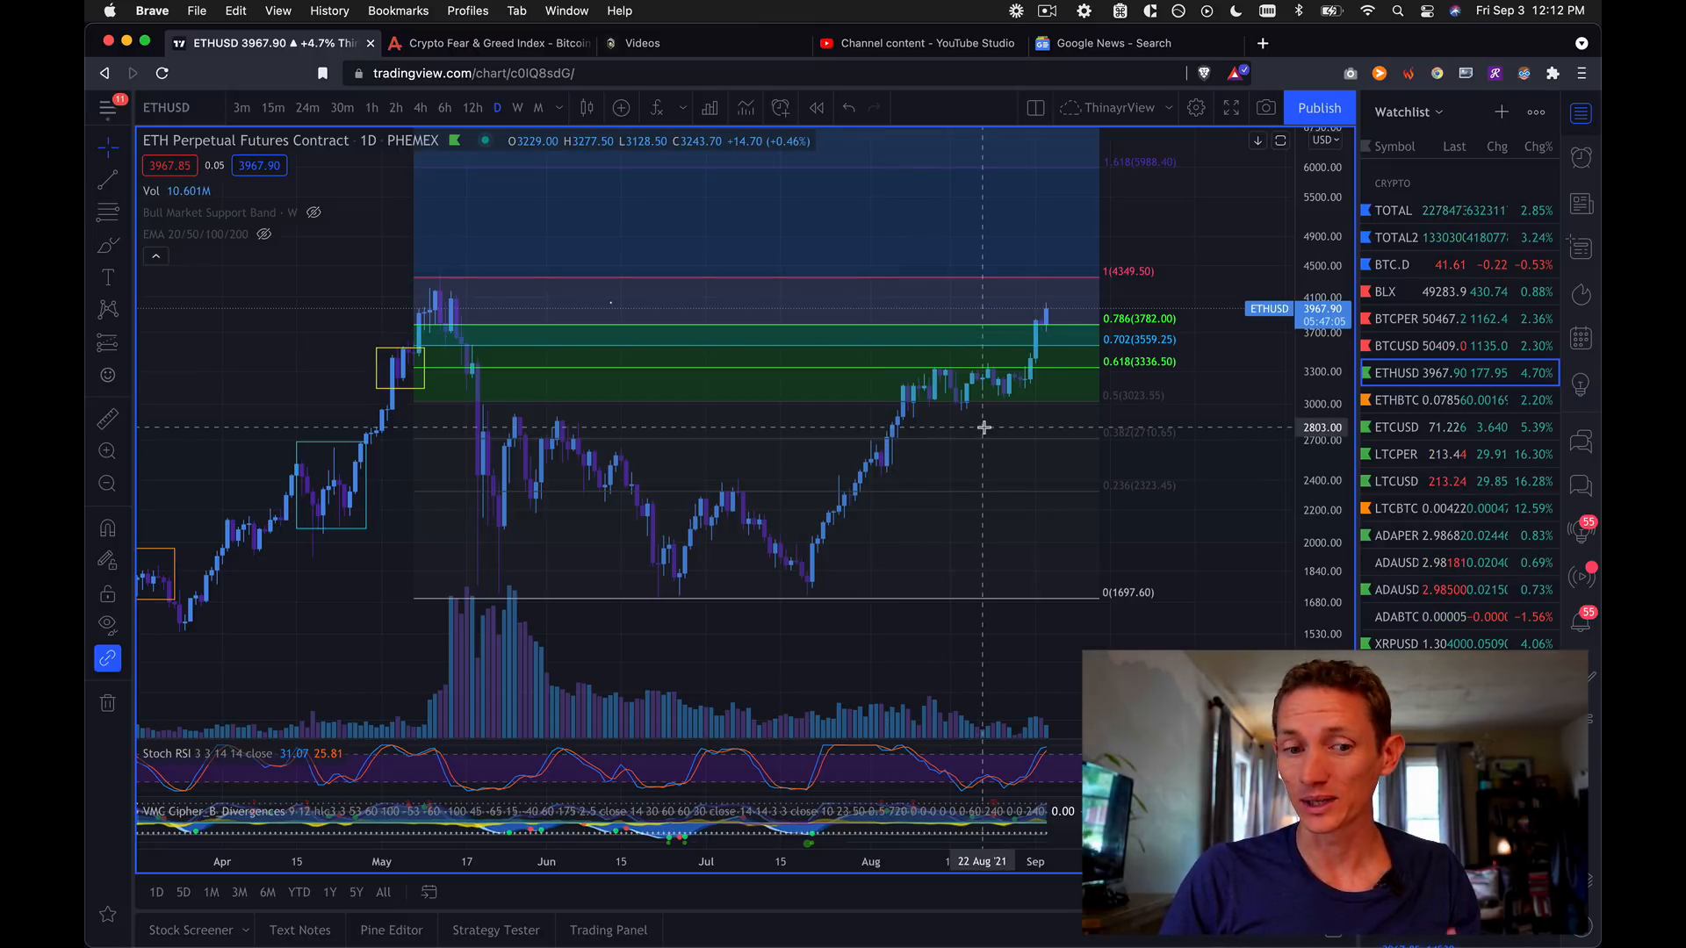
mouse_move(1058, 311)
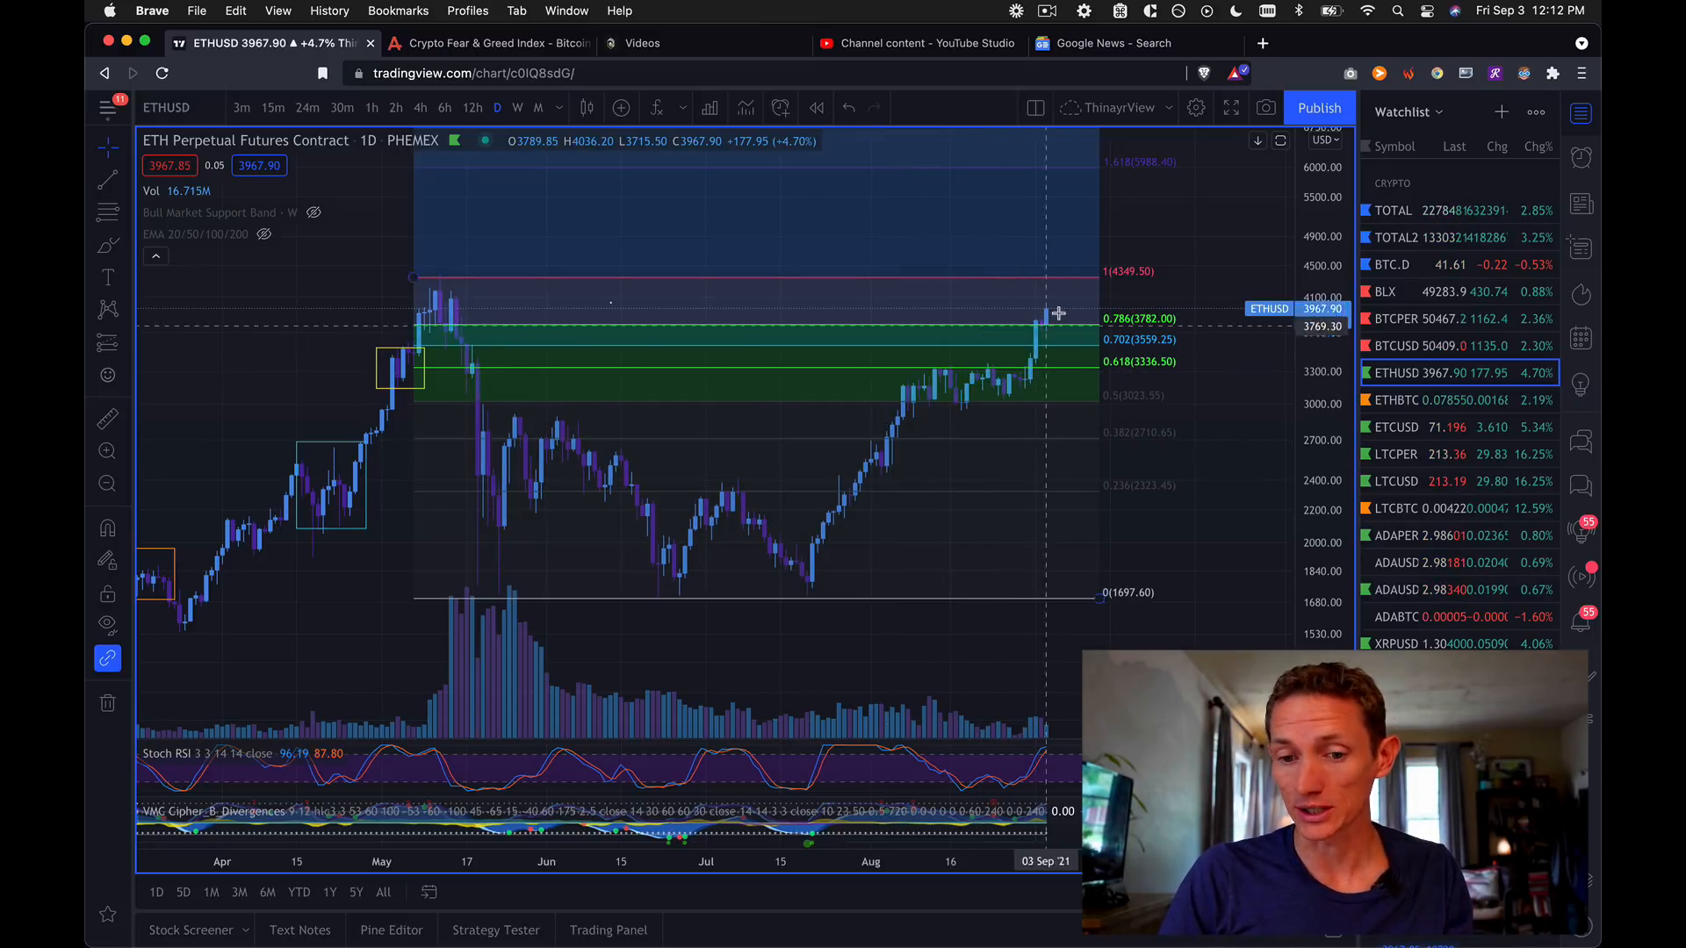
mouse_move(1057, 302)
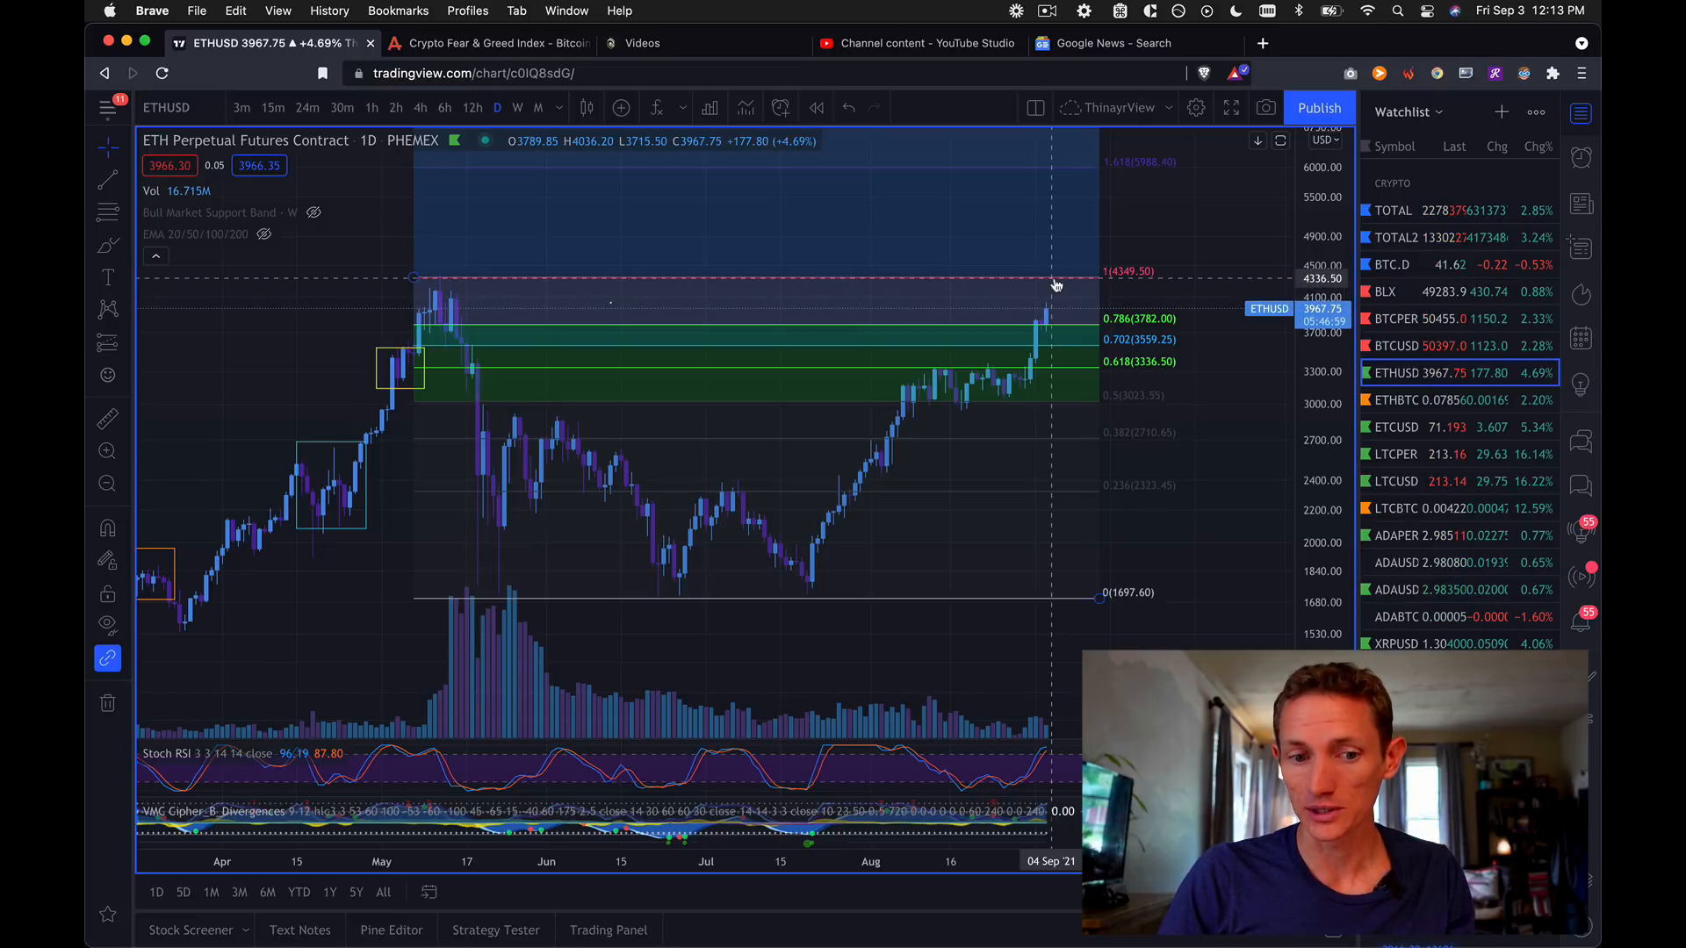
mouse_move(1049, 298)
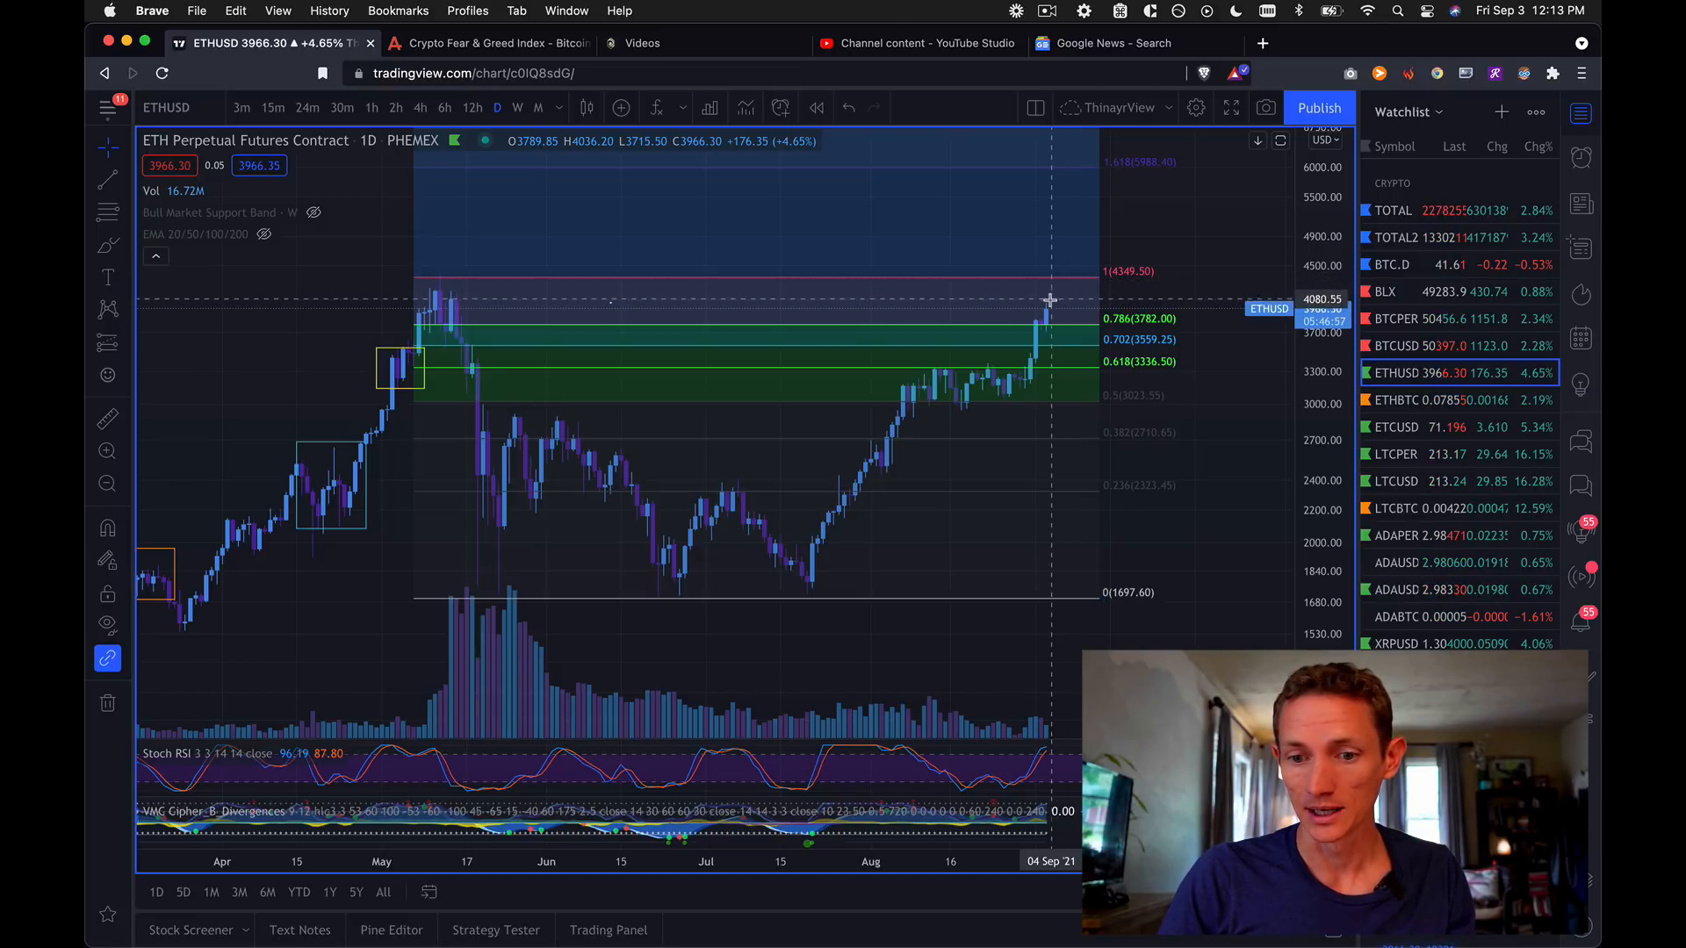
mouse_move(1059, 311)
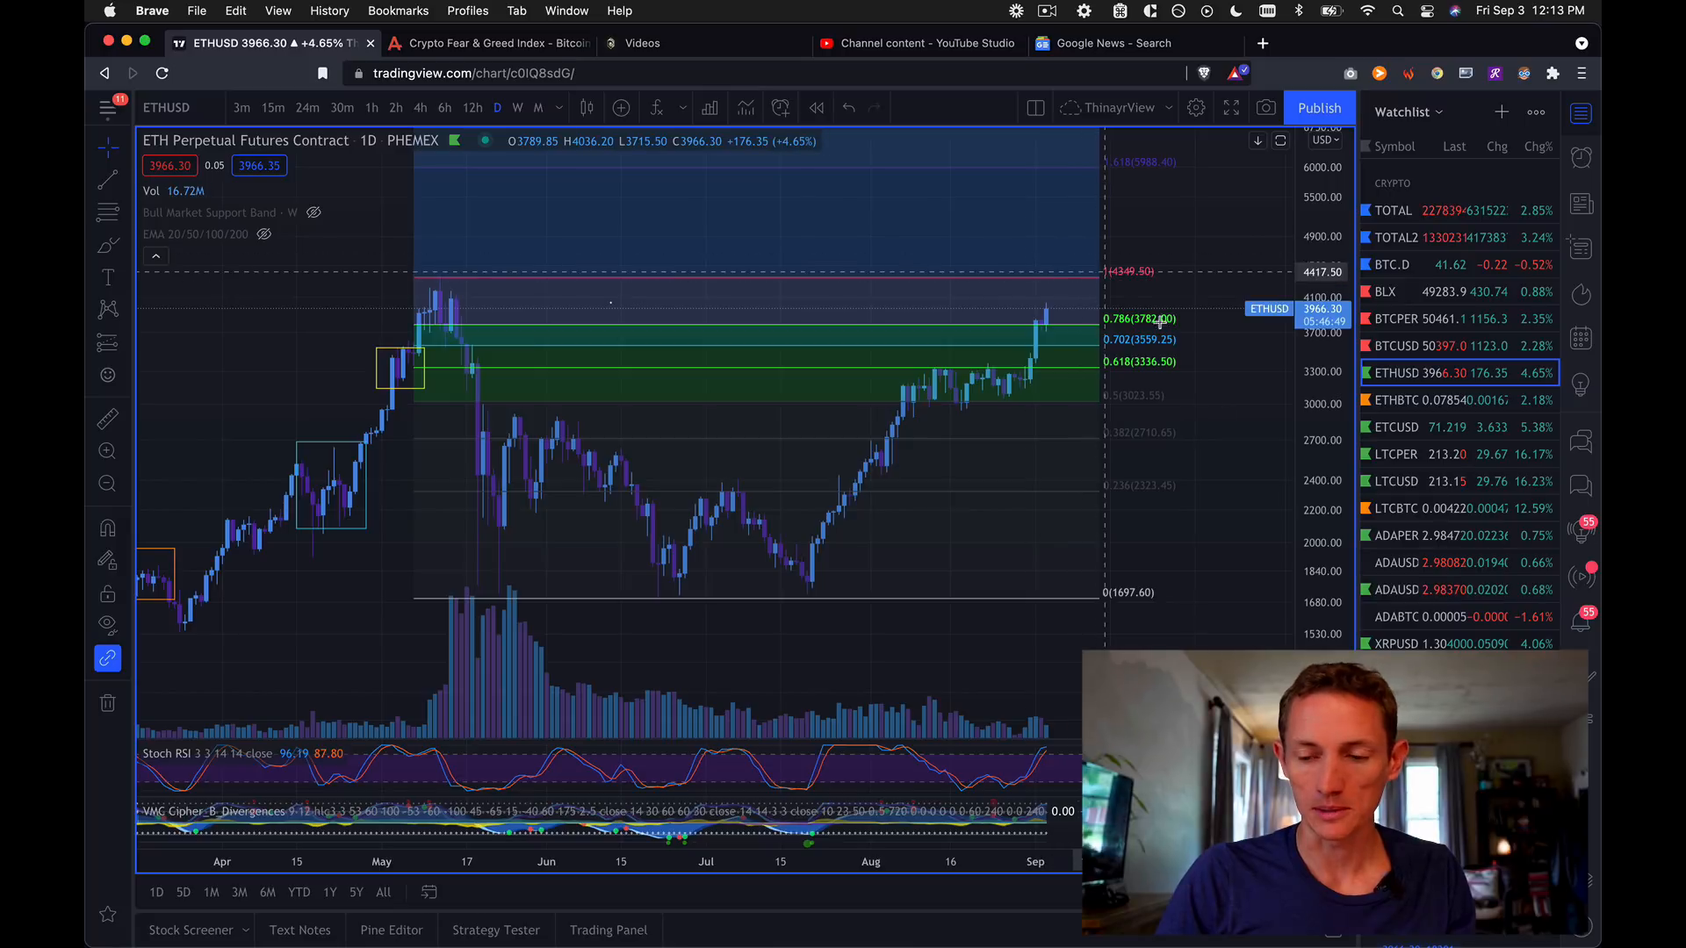
mouse_move(1106, 484)
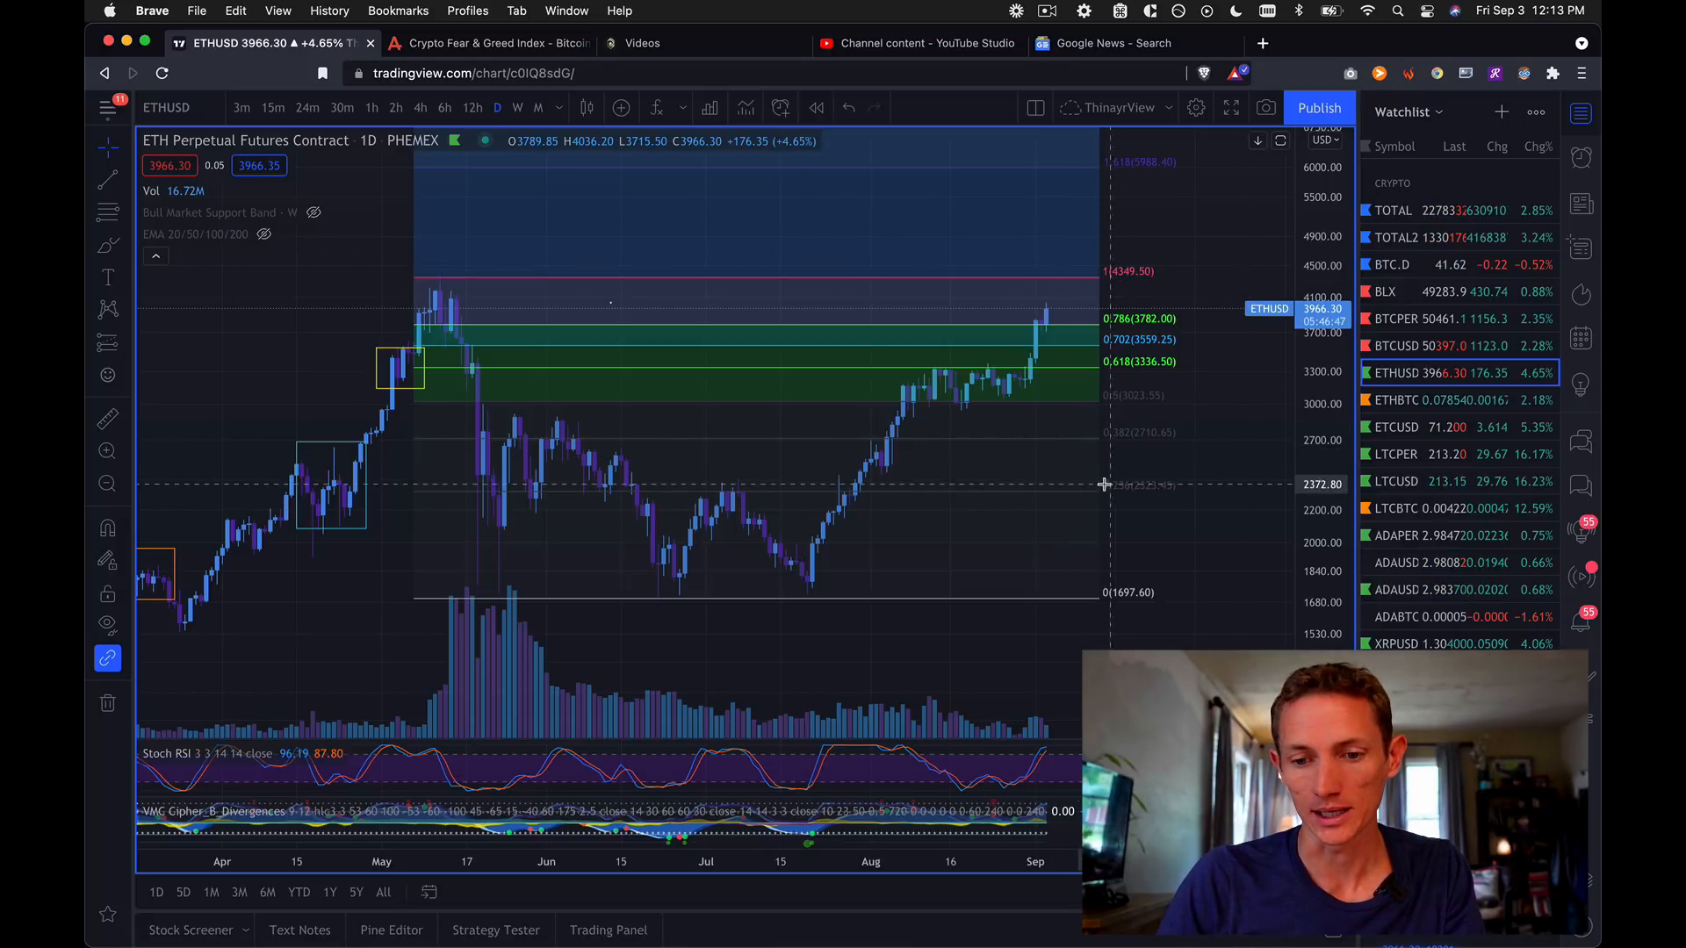
mouse_move(1393, 562)
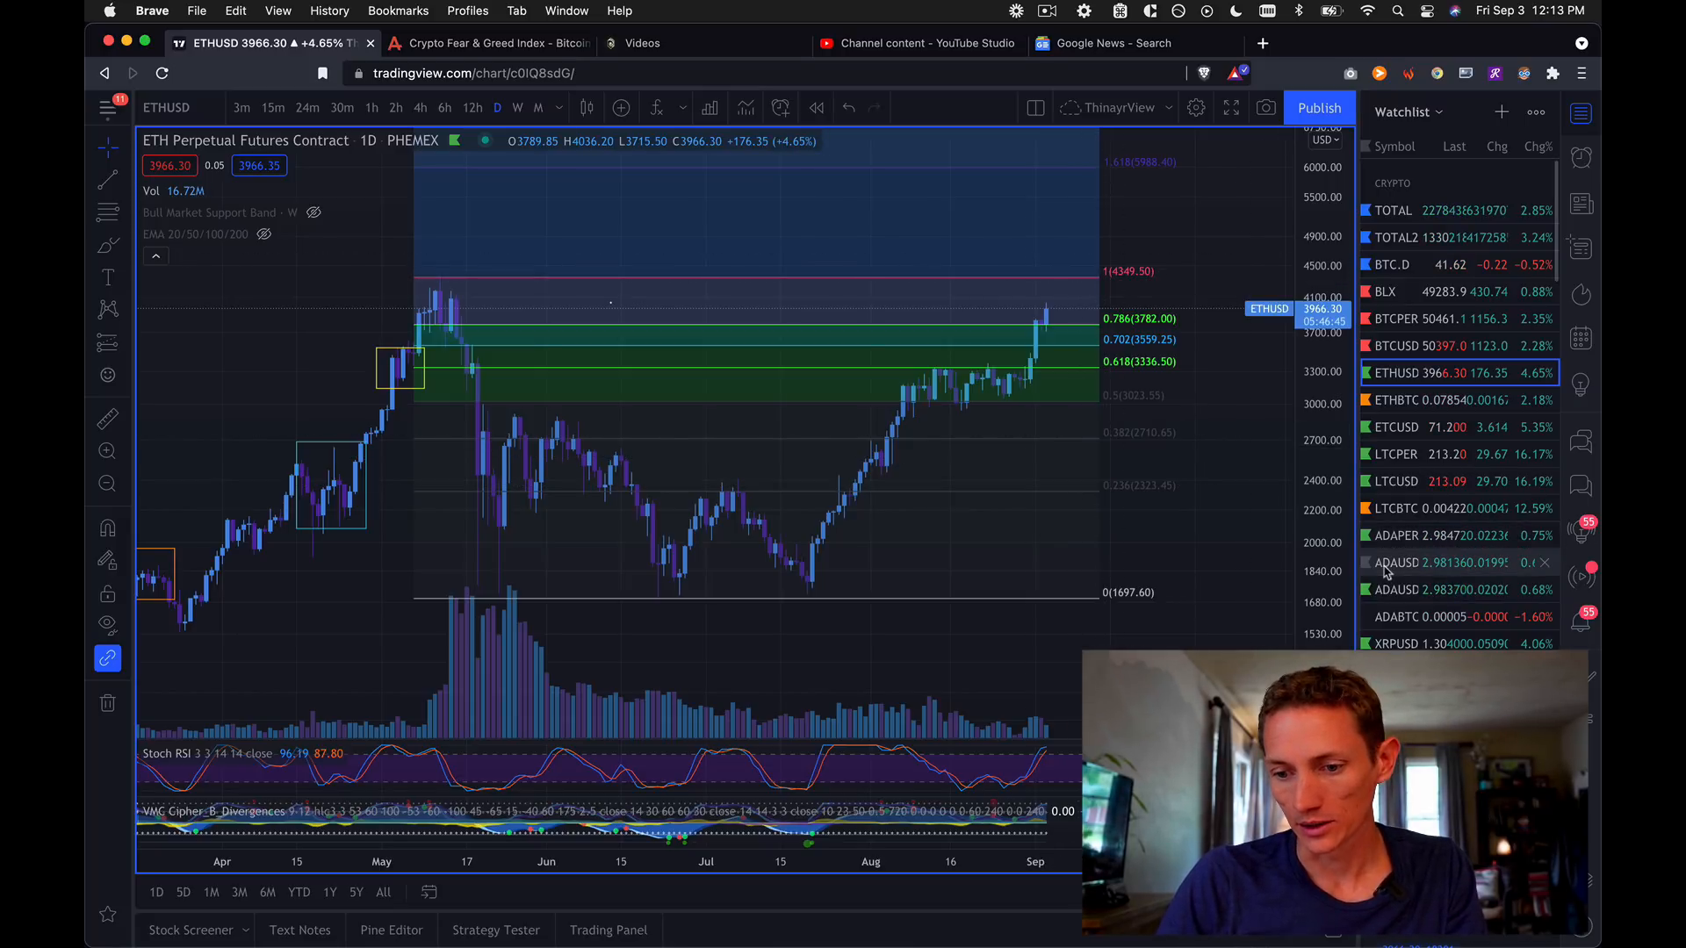
mouse_move(1398, 622)
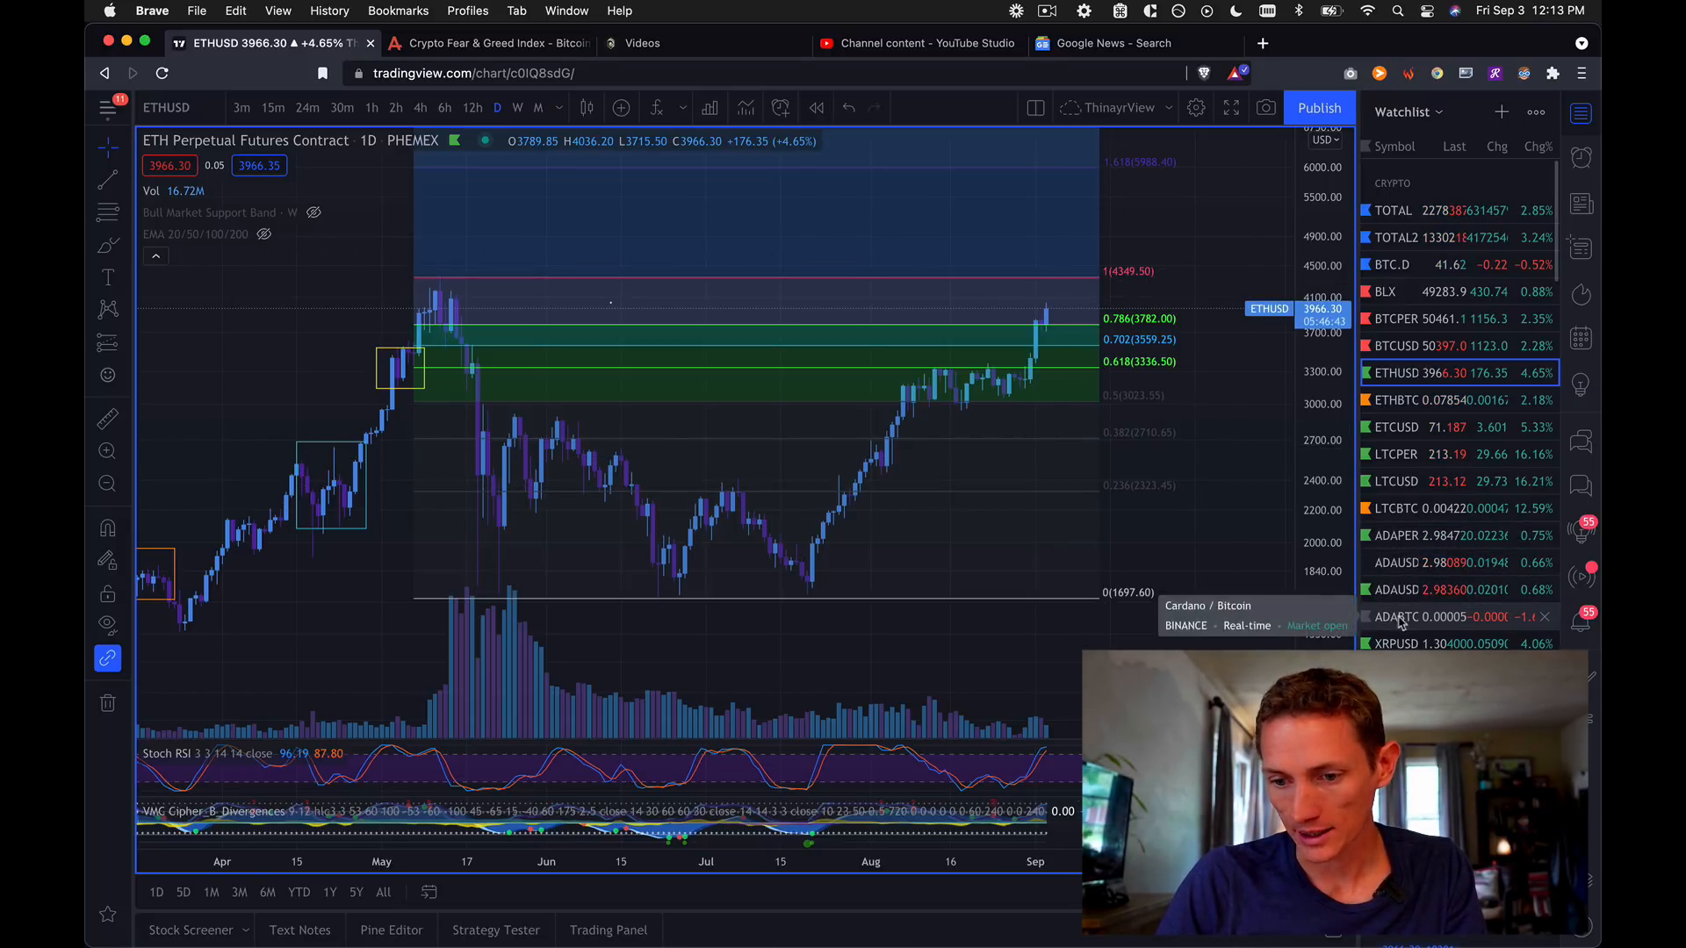
Load the Cardano / US Dollar (ADAUSD) daily chart from the watchlist.
click(1392, 562)
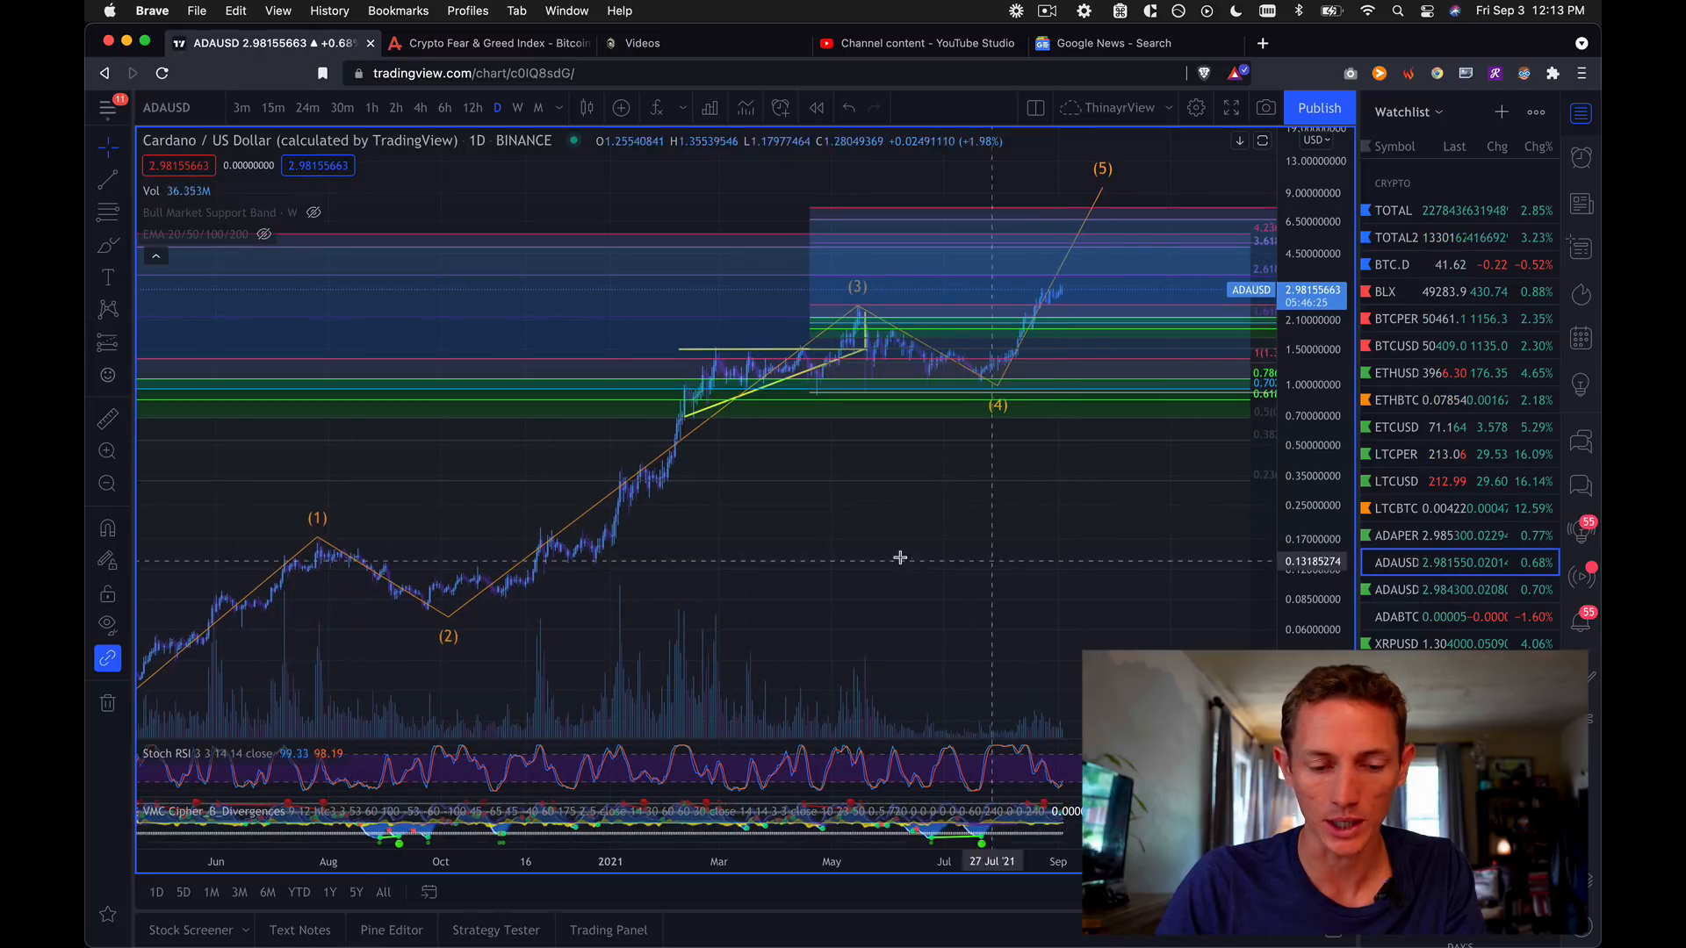
mouse_move(887, 489)
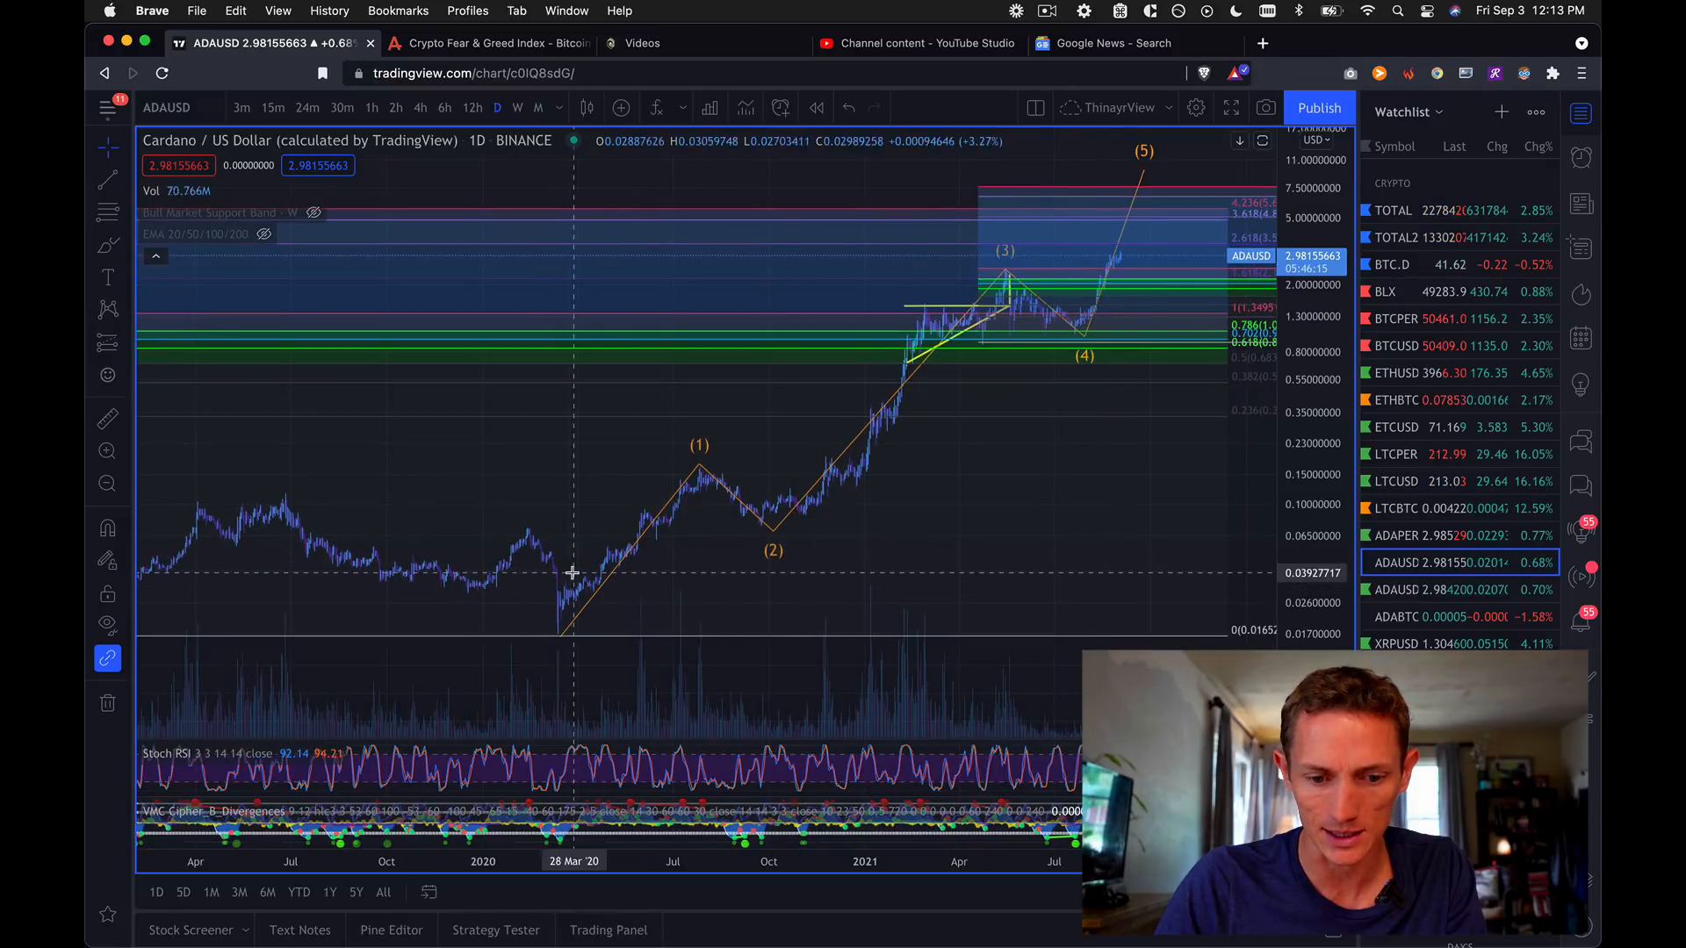
mouse_move(558, 578)
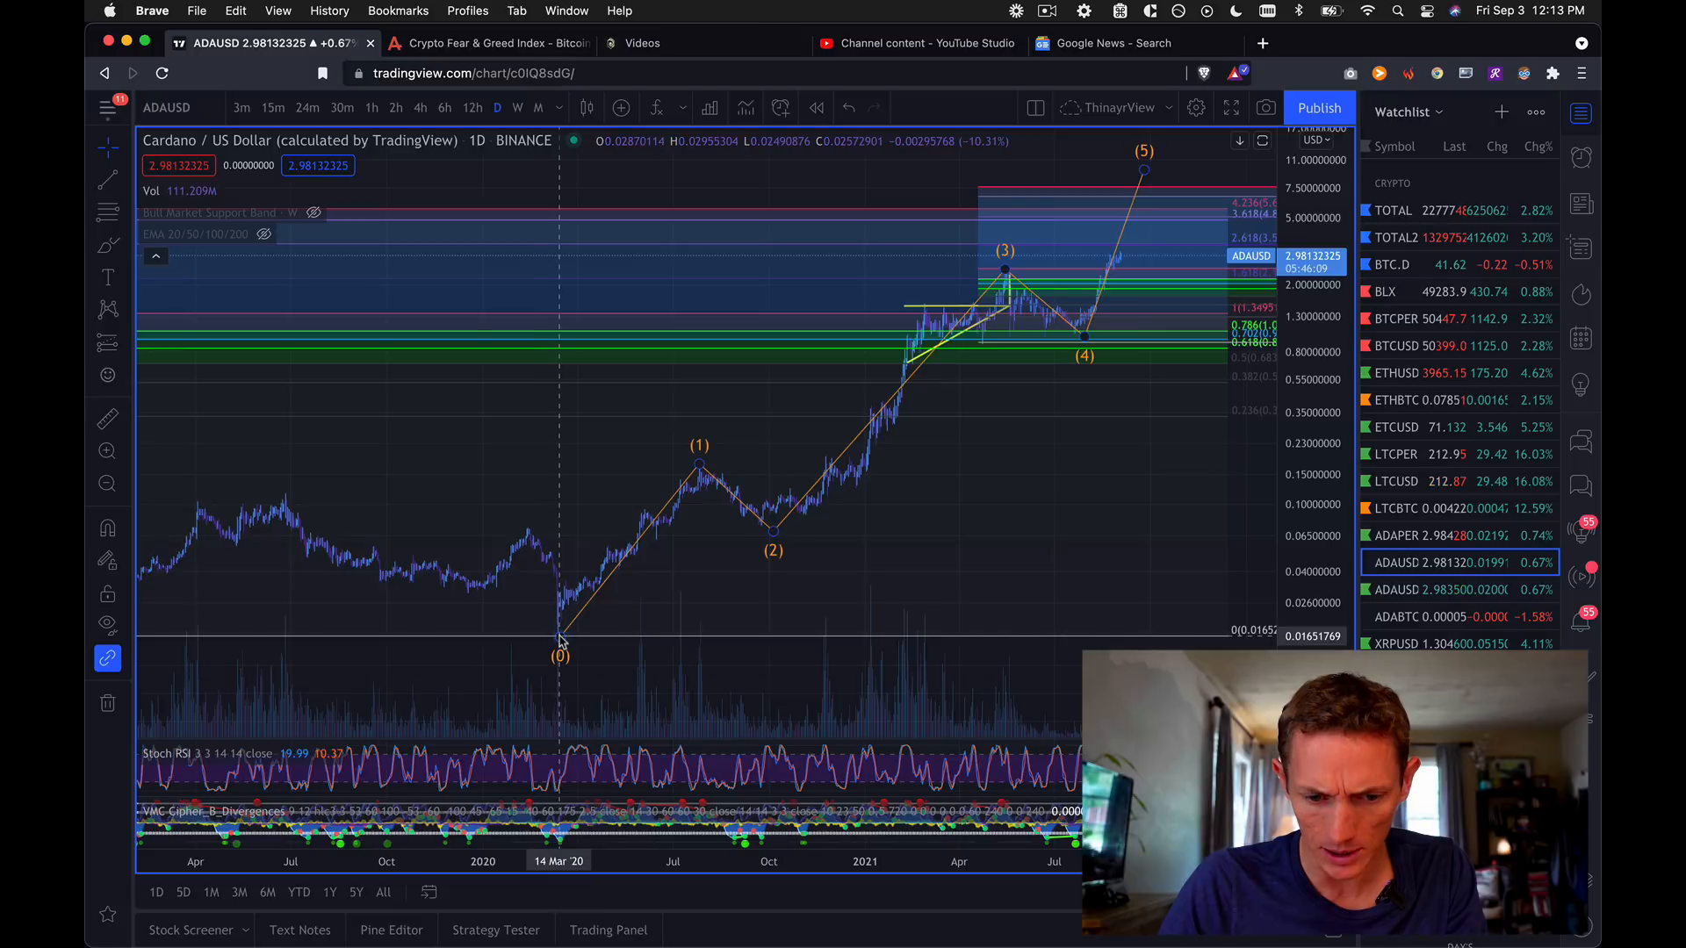
mouse_move(780, 548)
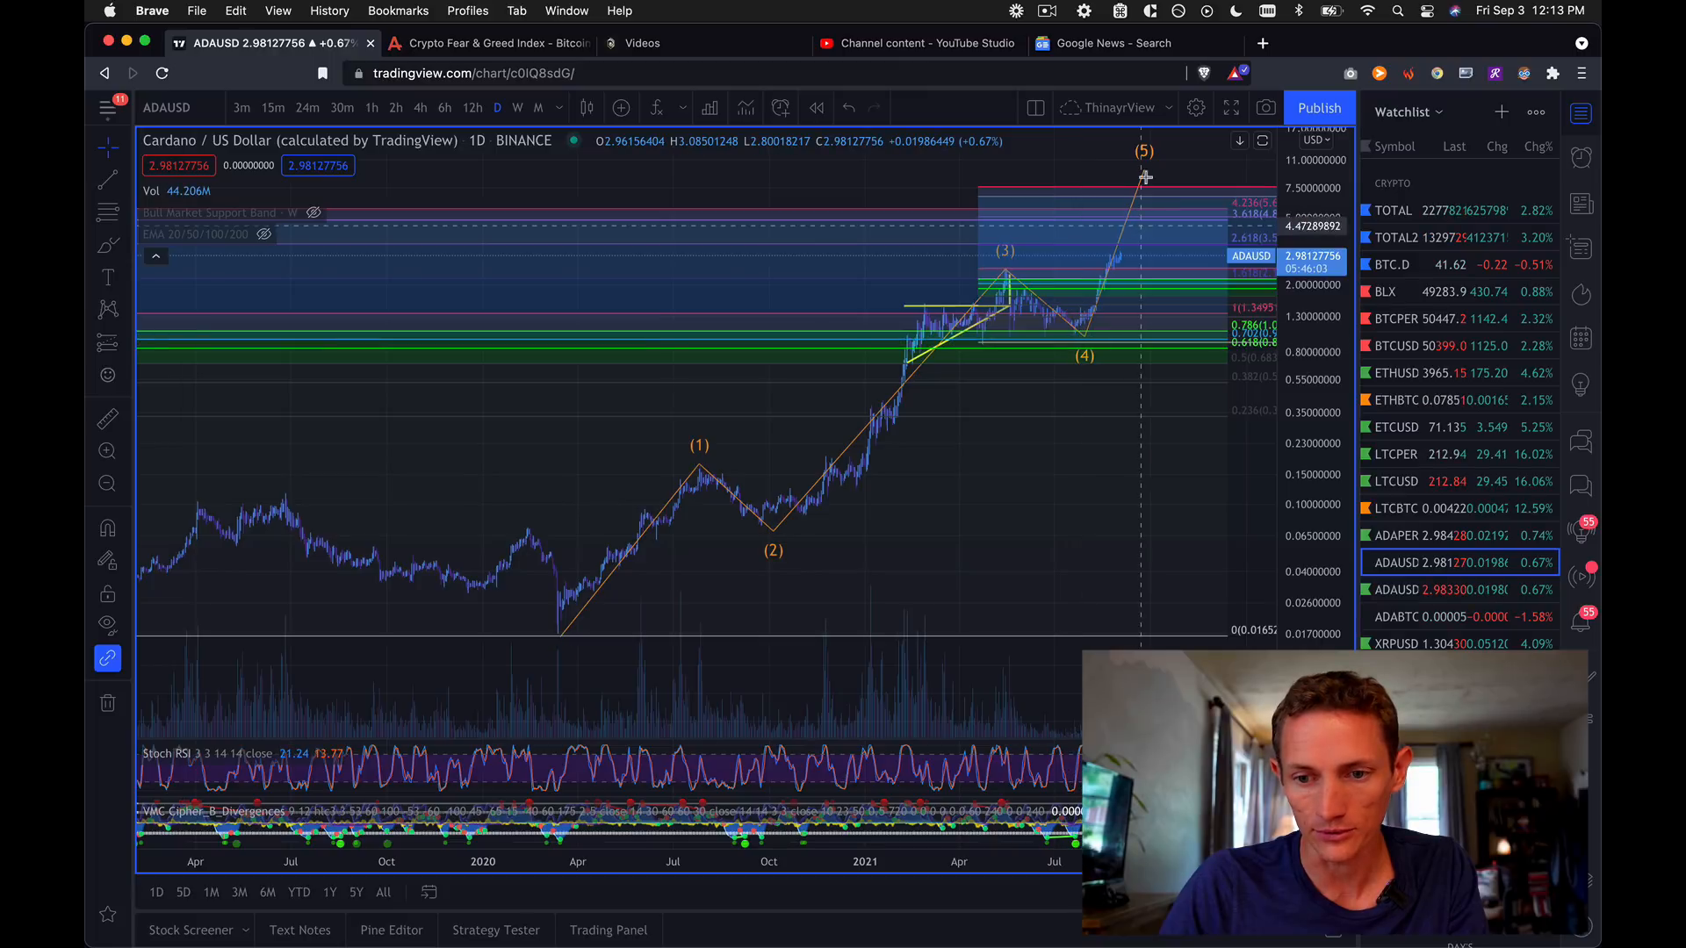
mouse_move(1111, 369)
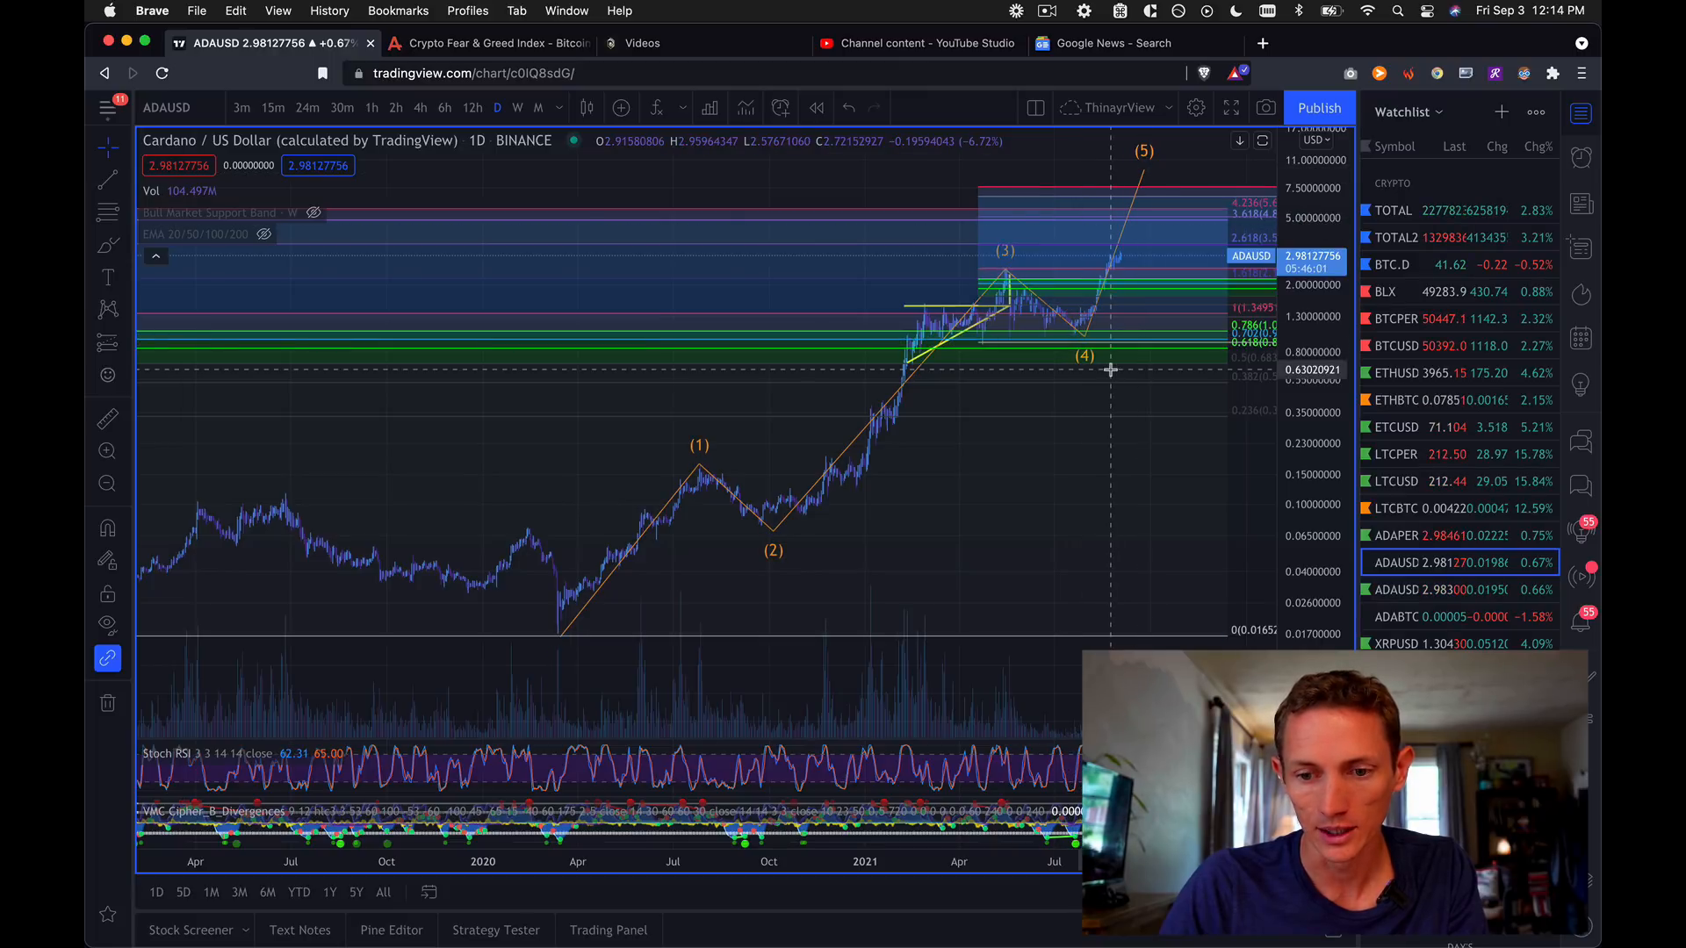
mouse_move(1128, 172)
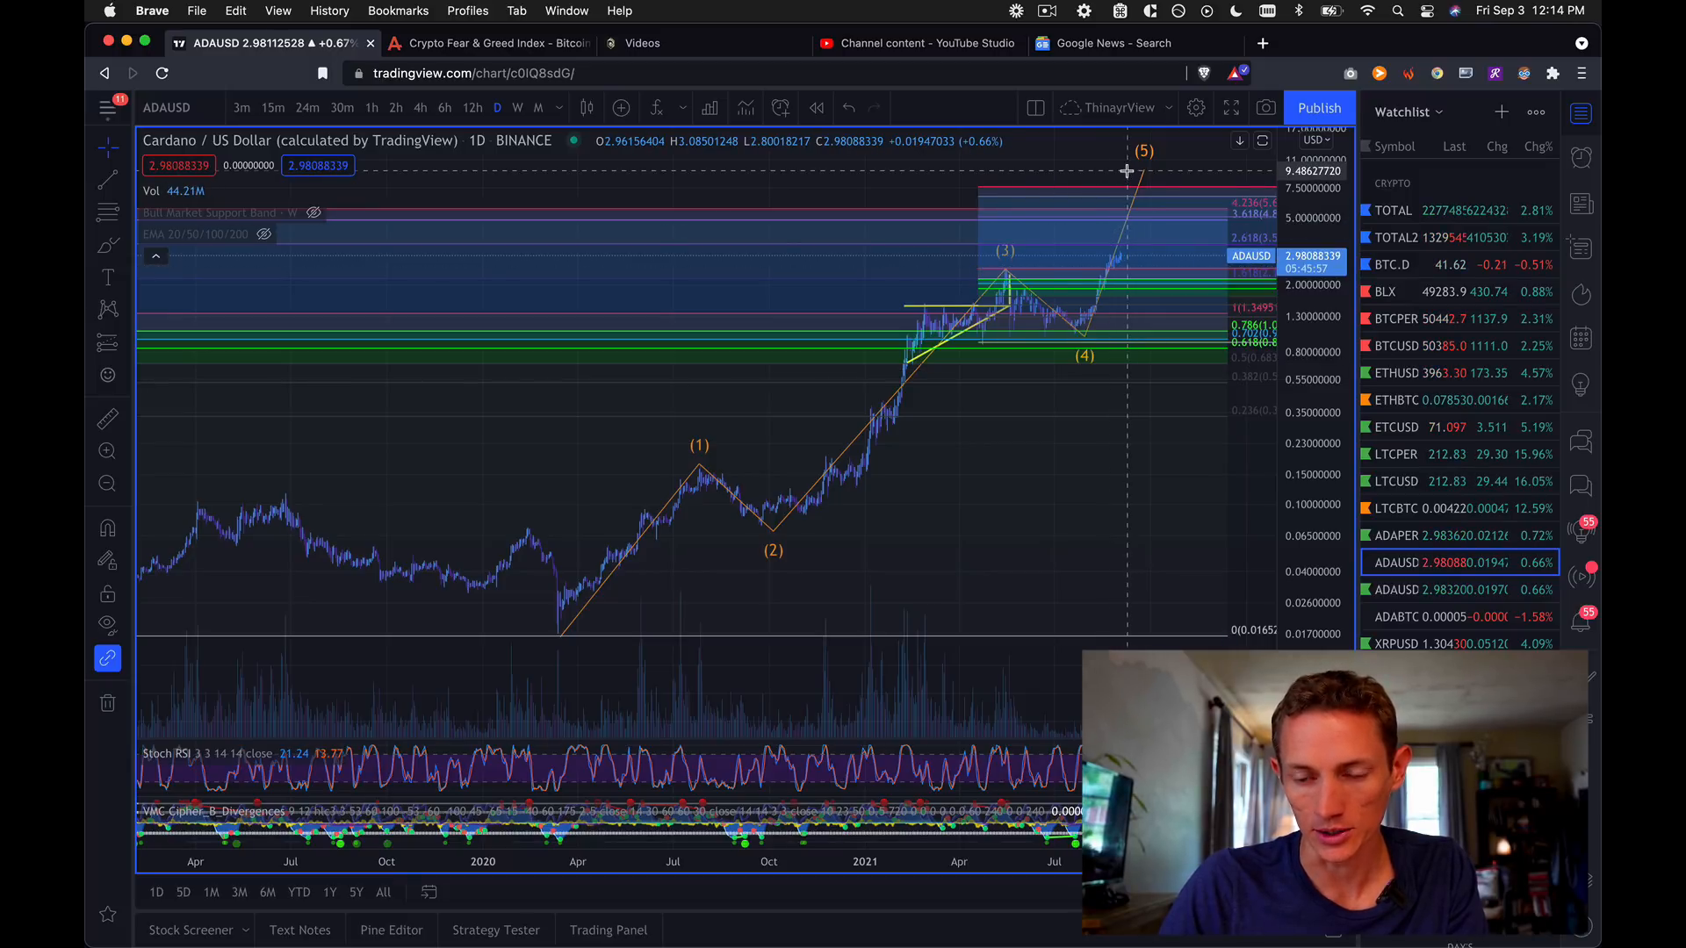
mouse_move(1102, 511)
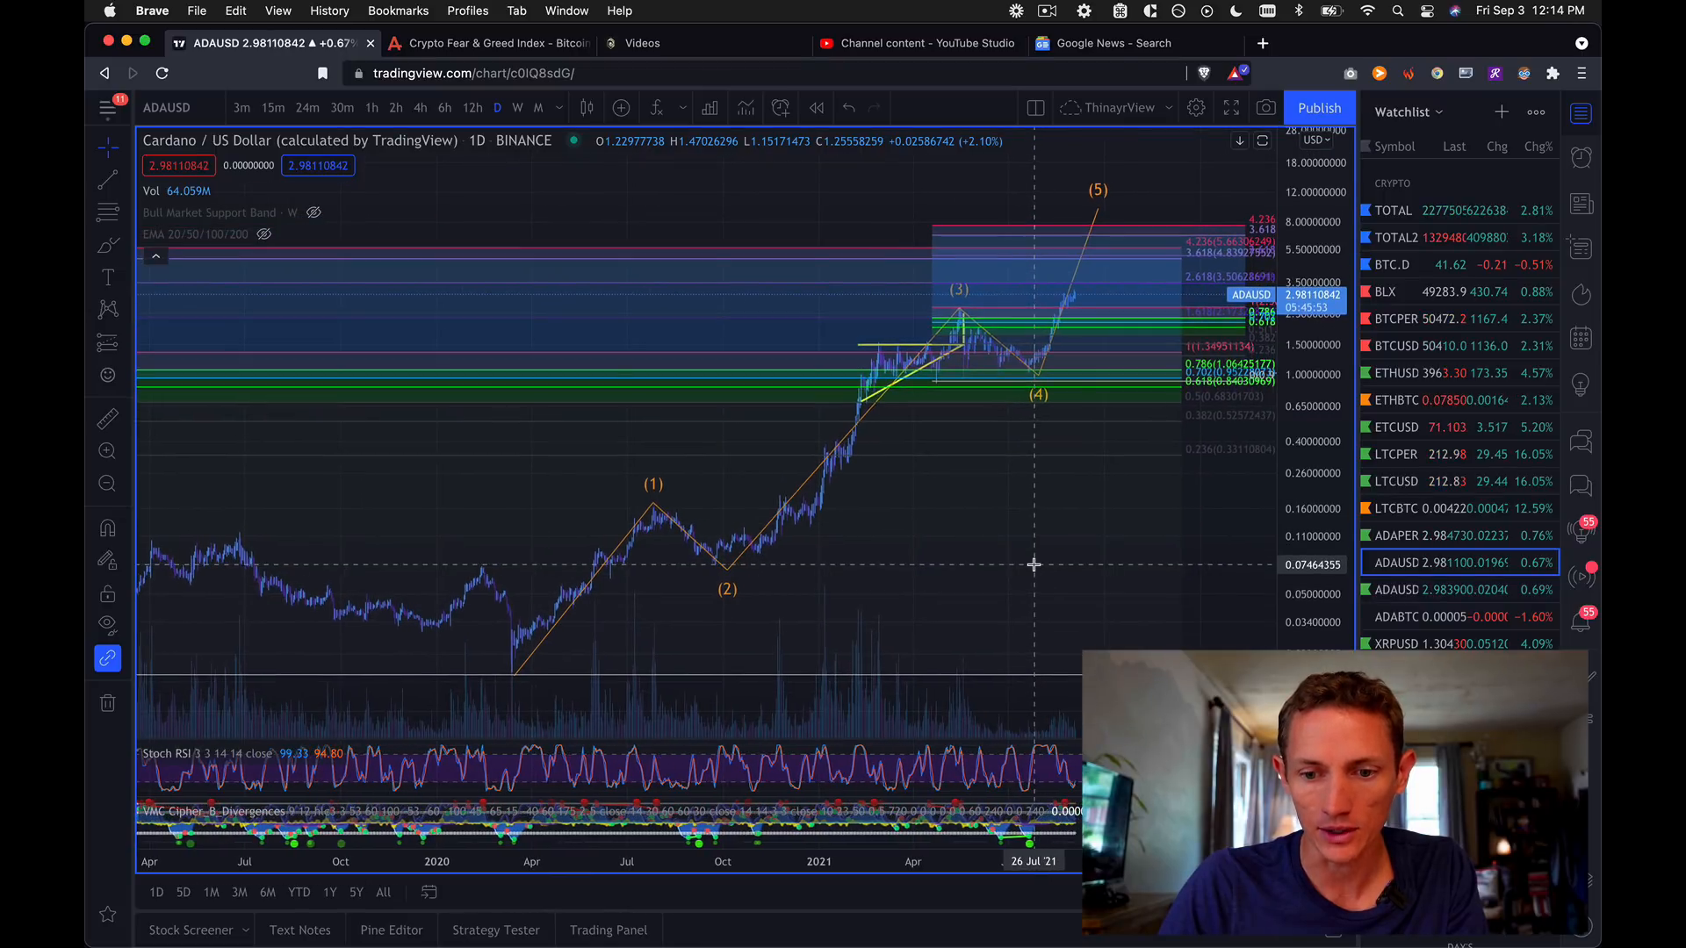
mouse_move(696, 267)
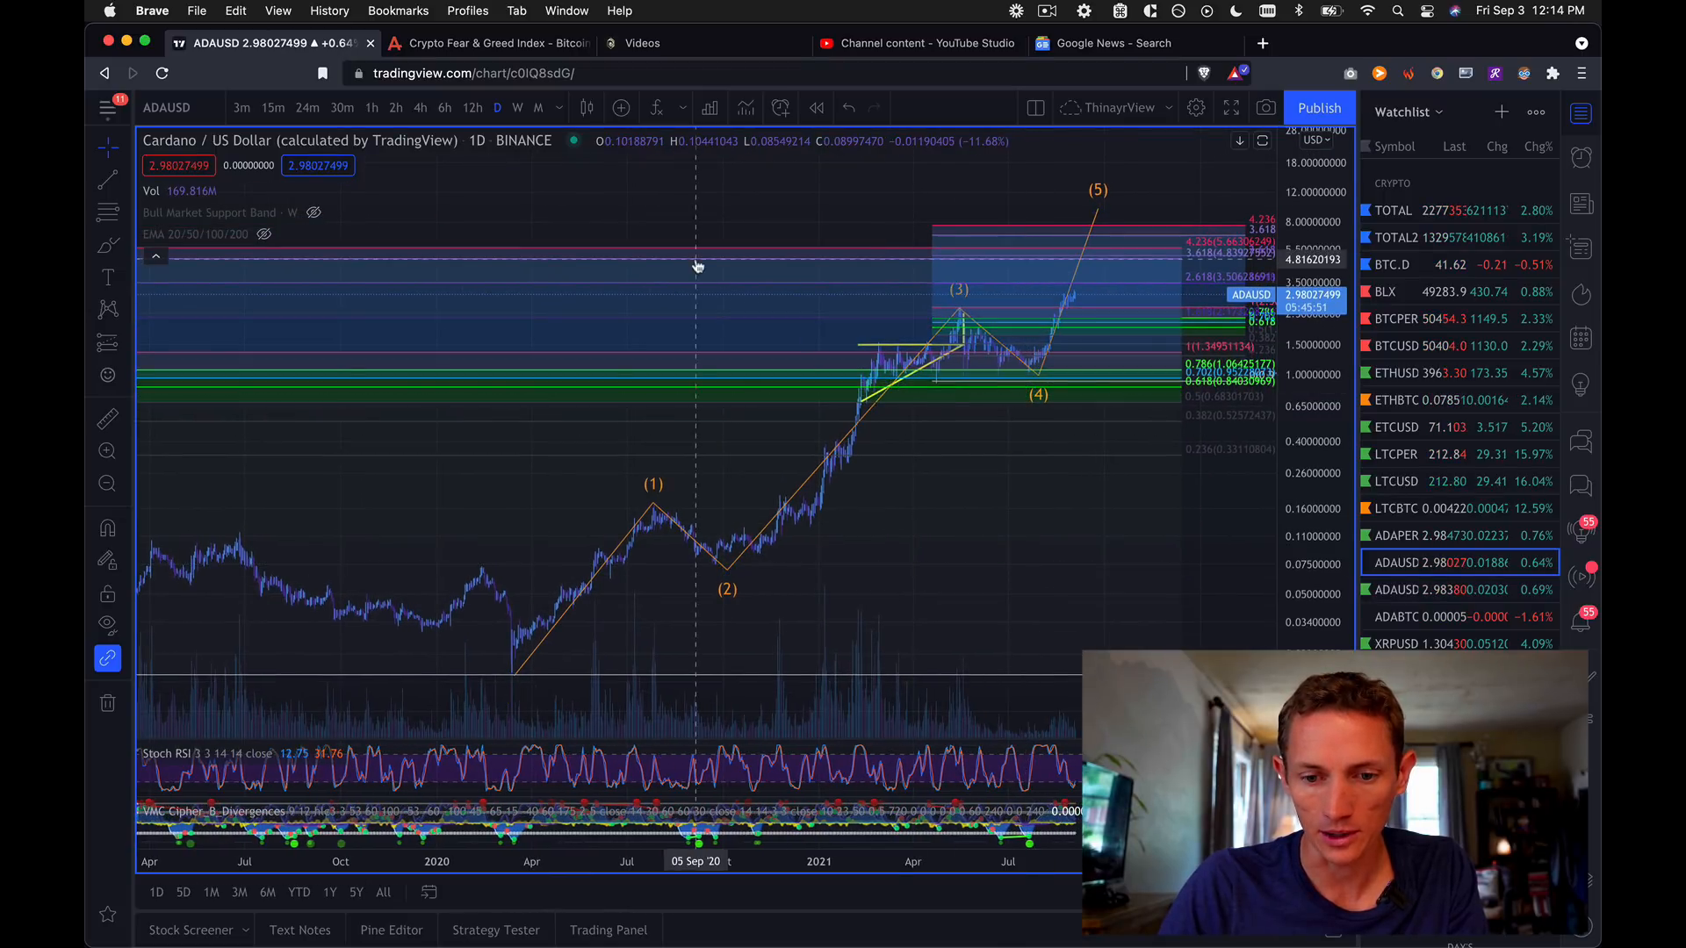
mouse_move(697, 396)
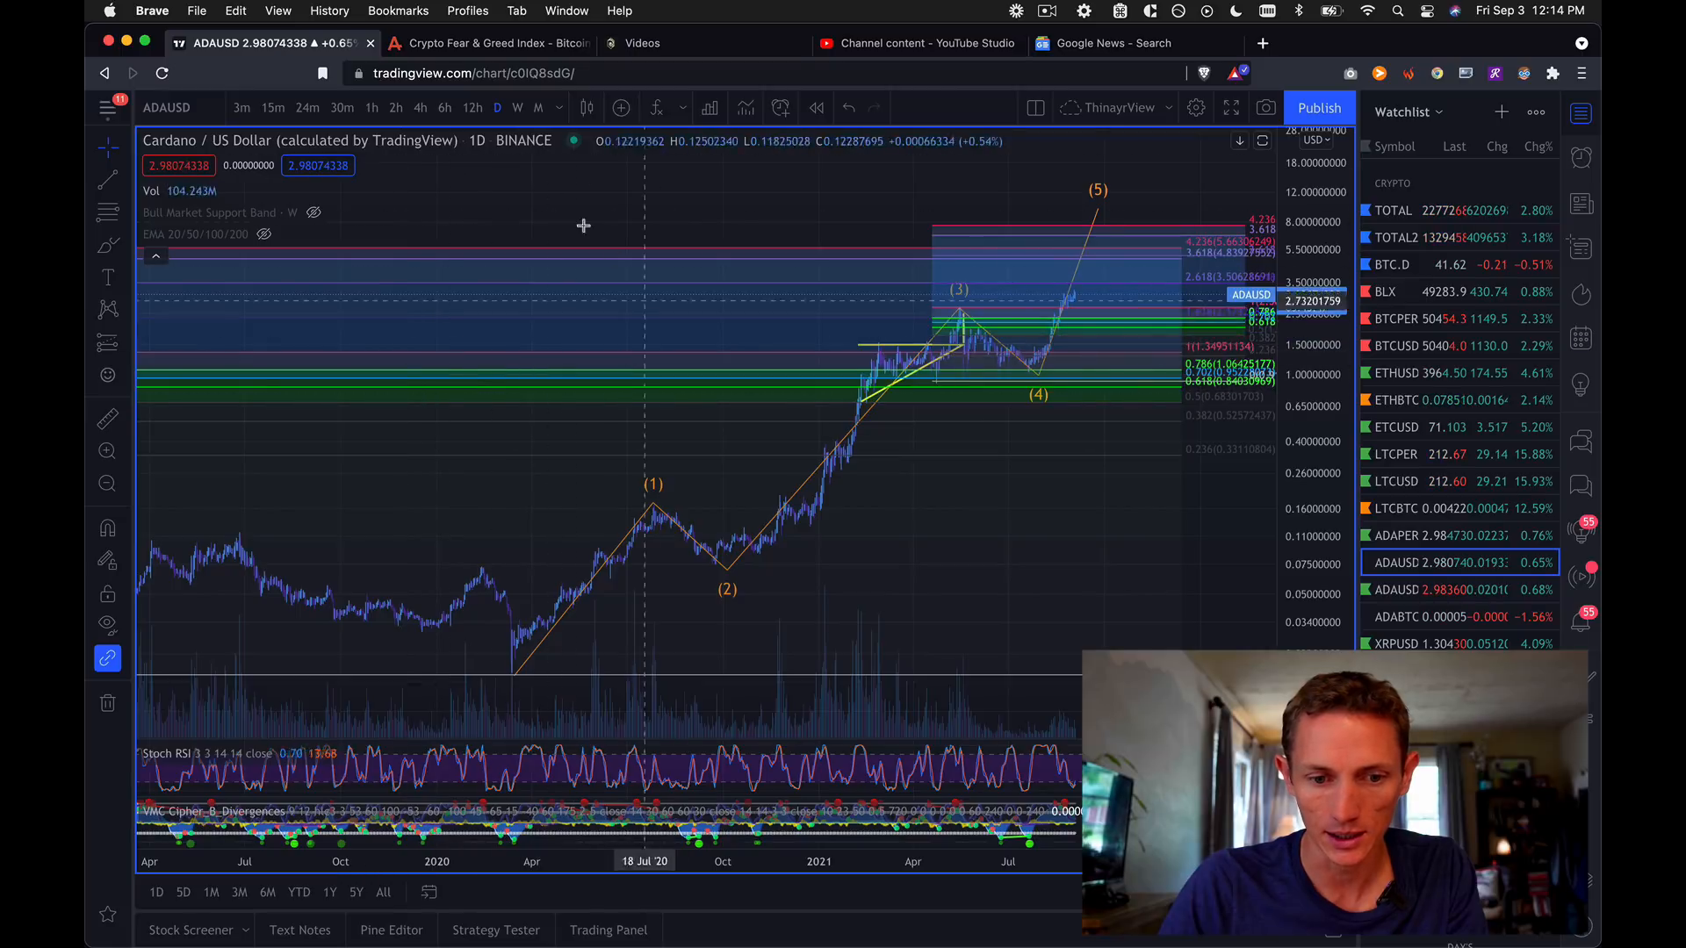
mouse_move(394, 325)
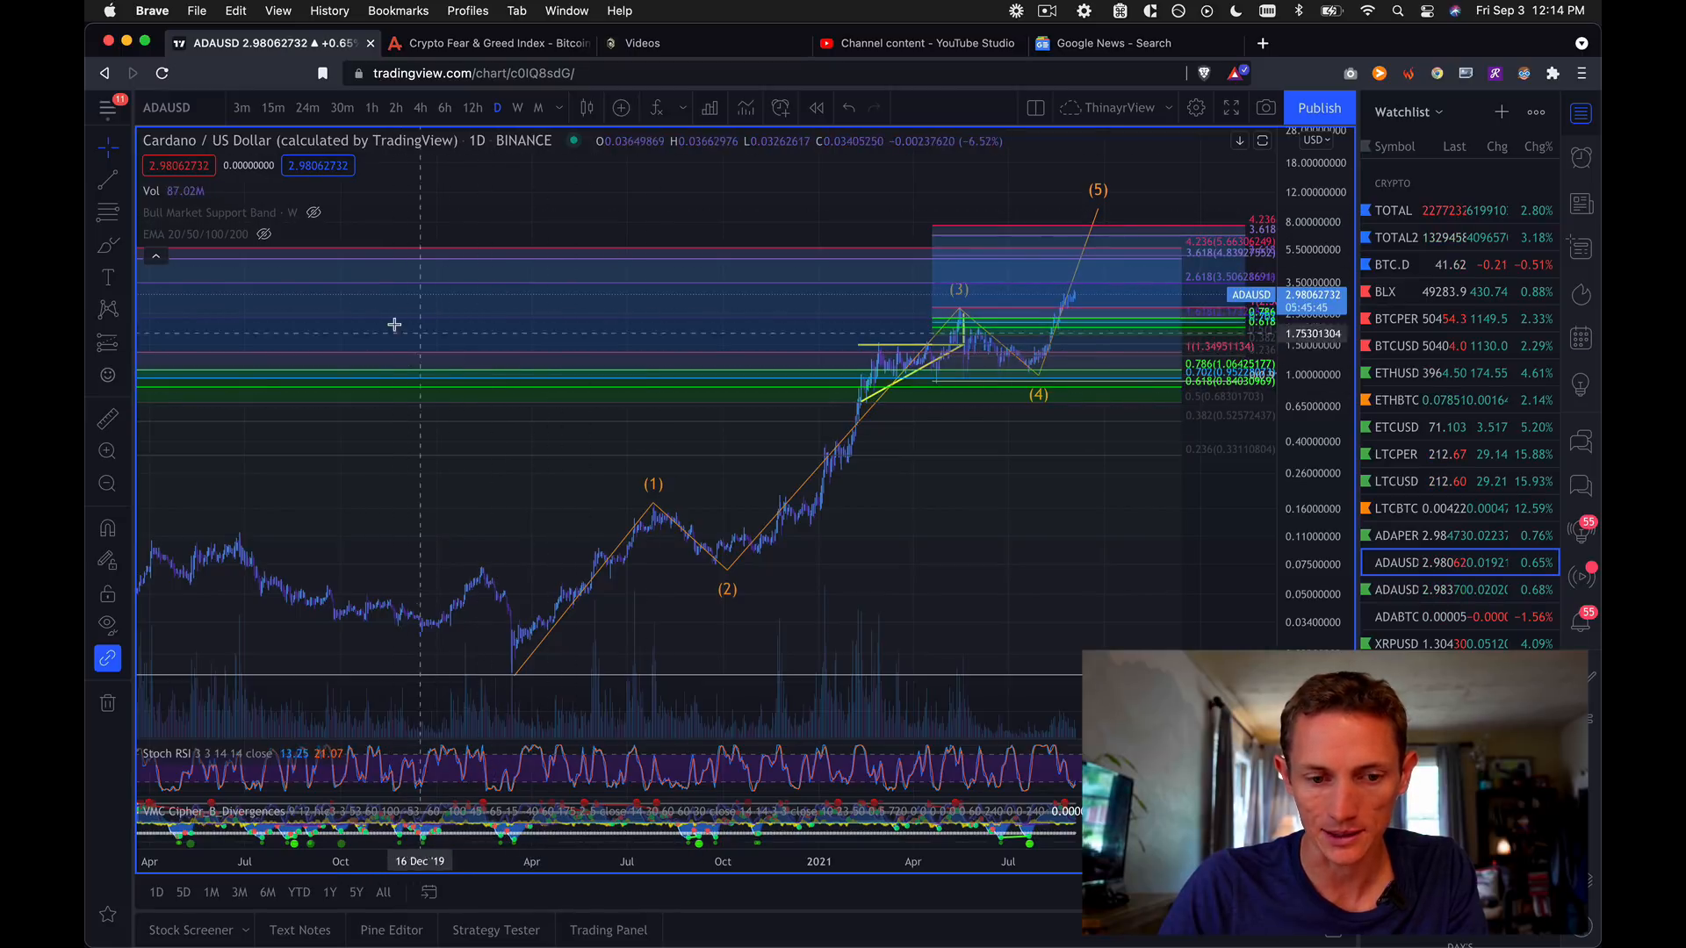
mouse_move(718, 408)
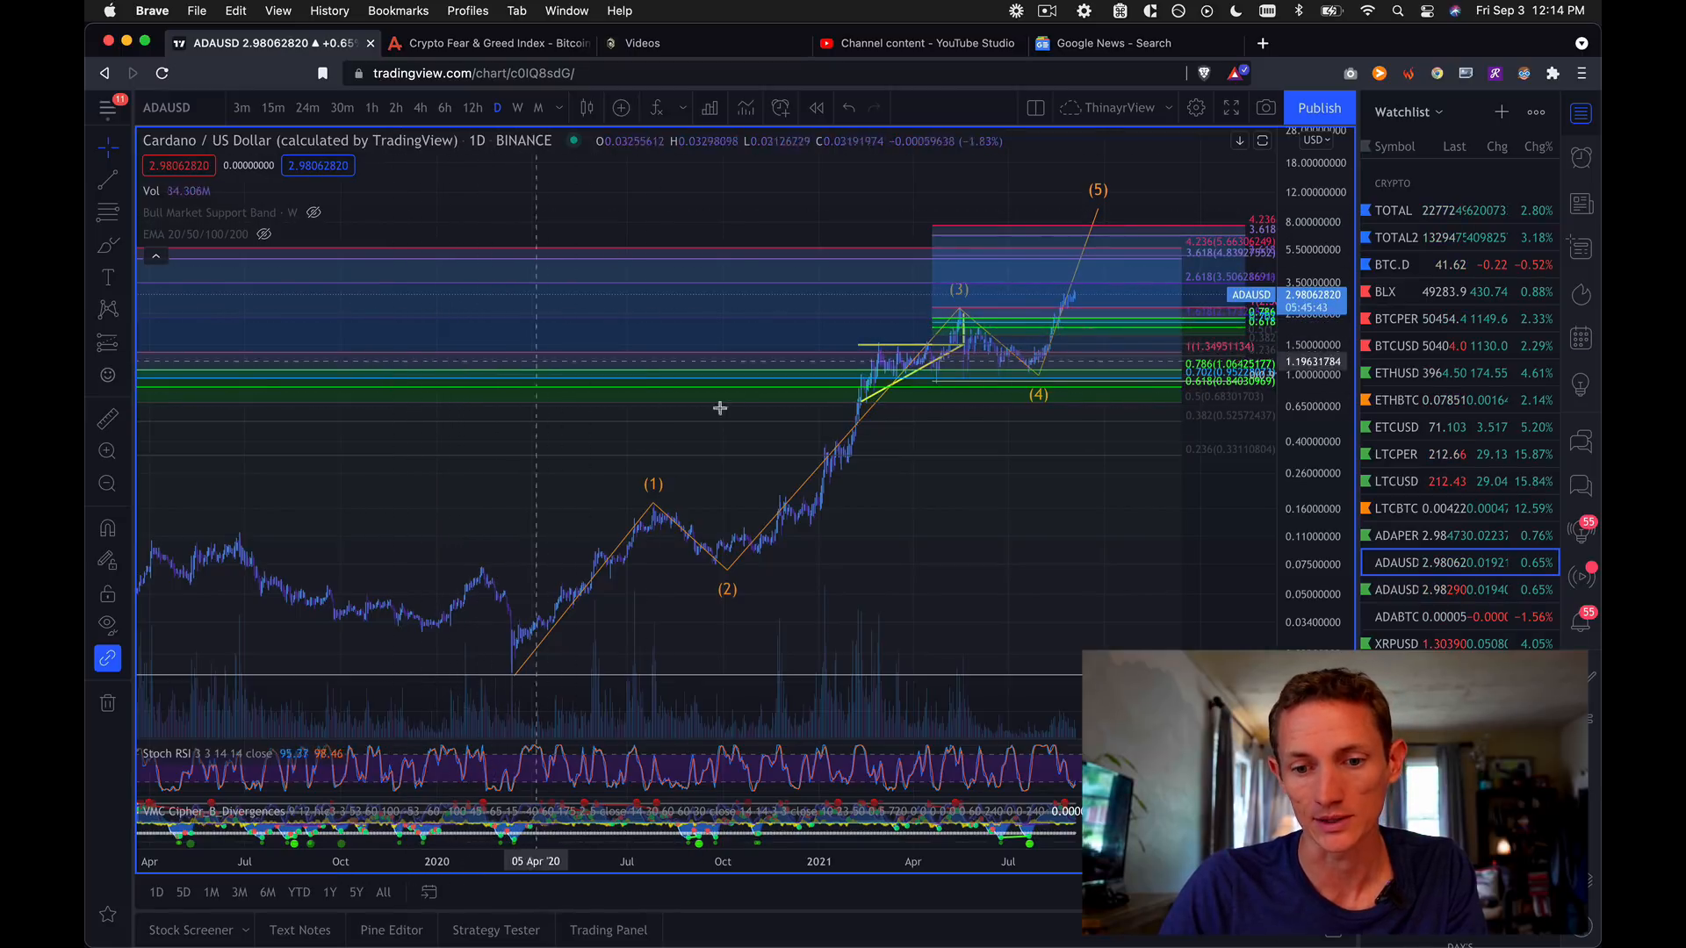
mouse_move(871, 370)
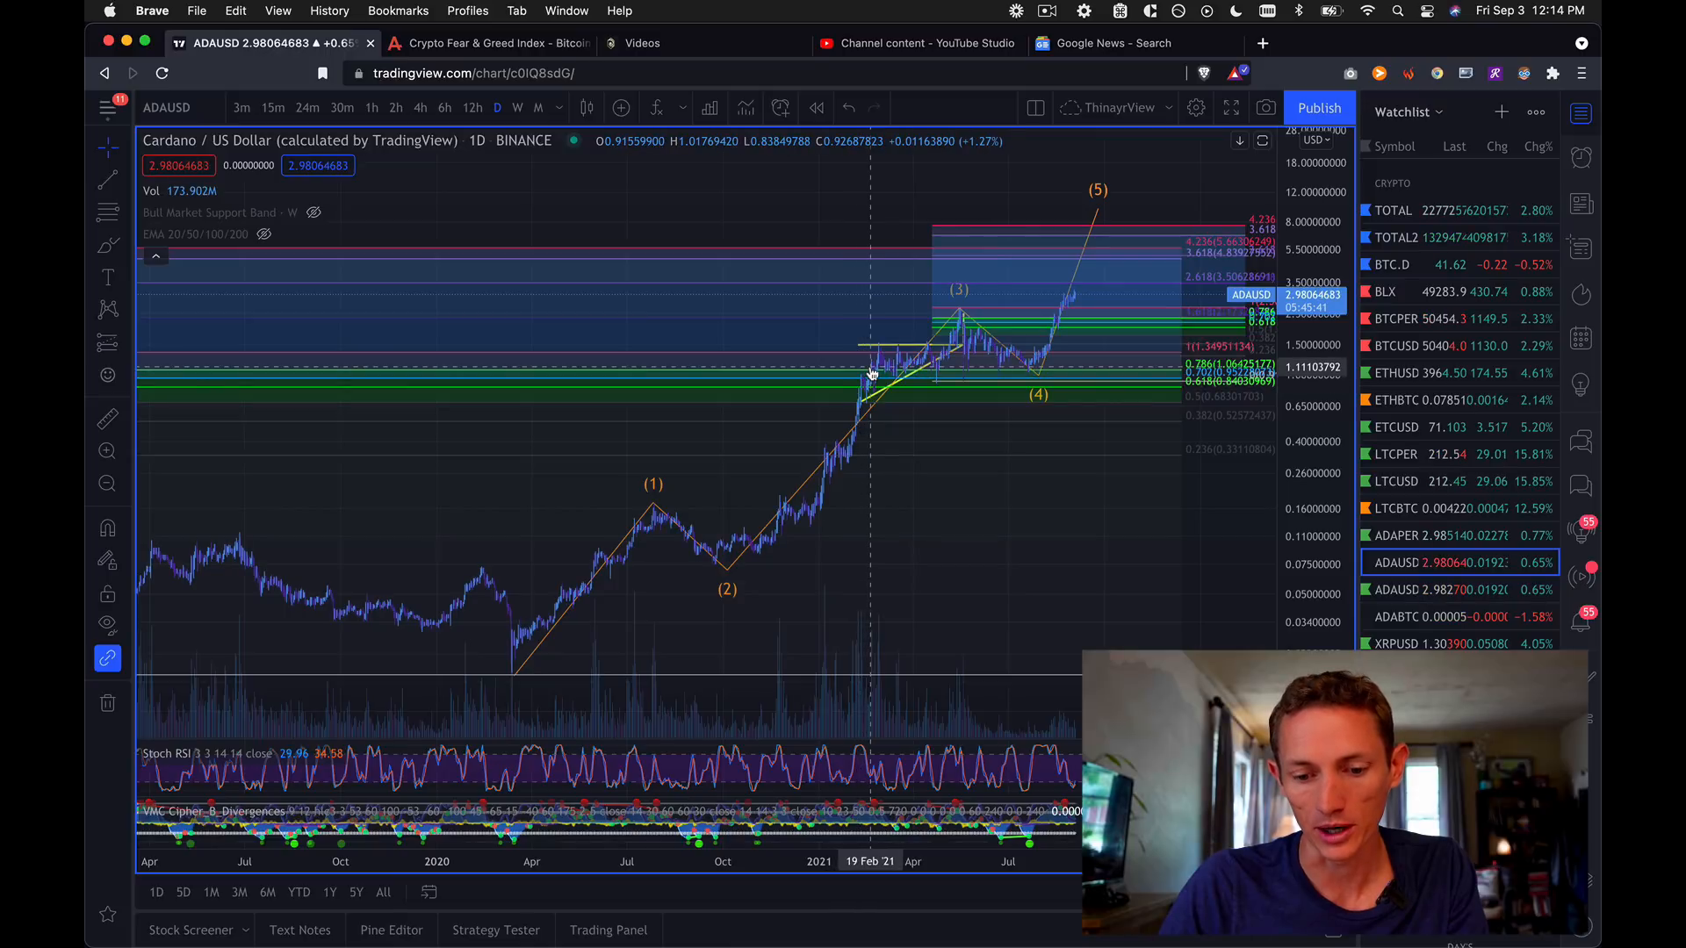
mouse_move(914, 377)
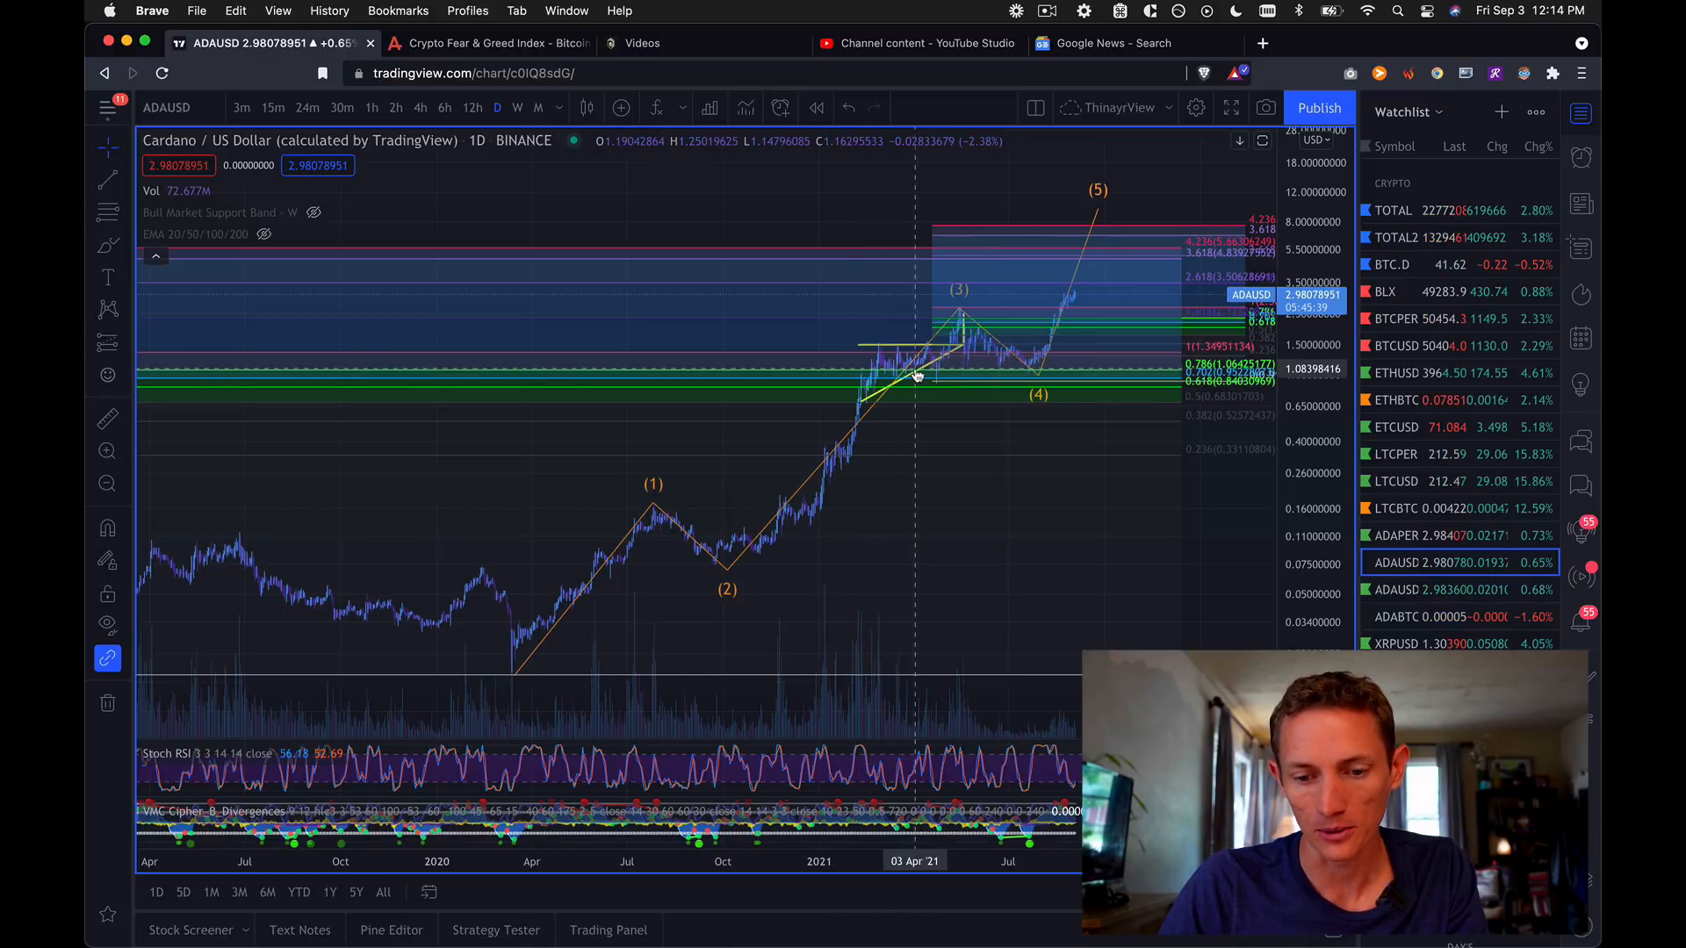
mouse_move(871, 370)
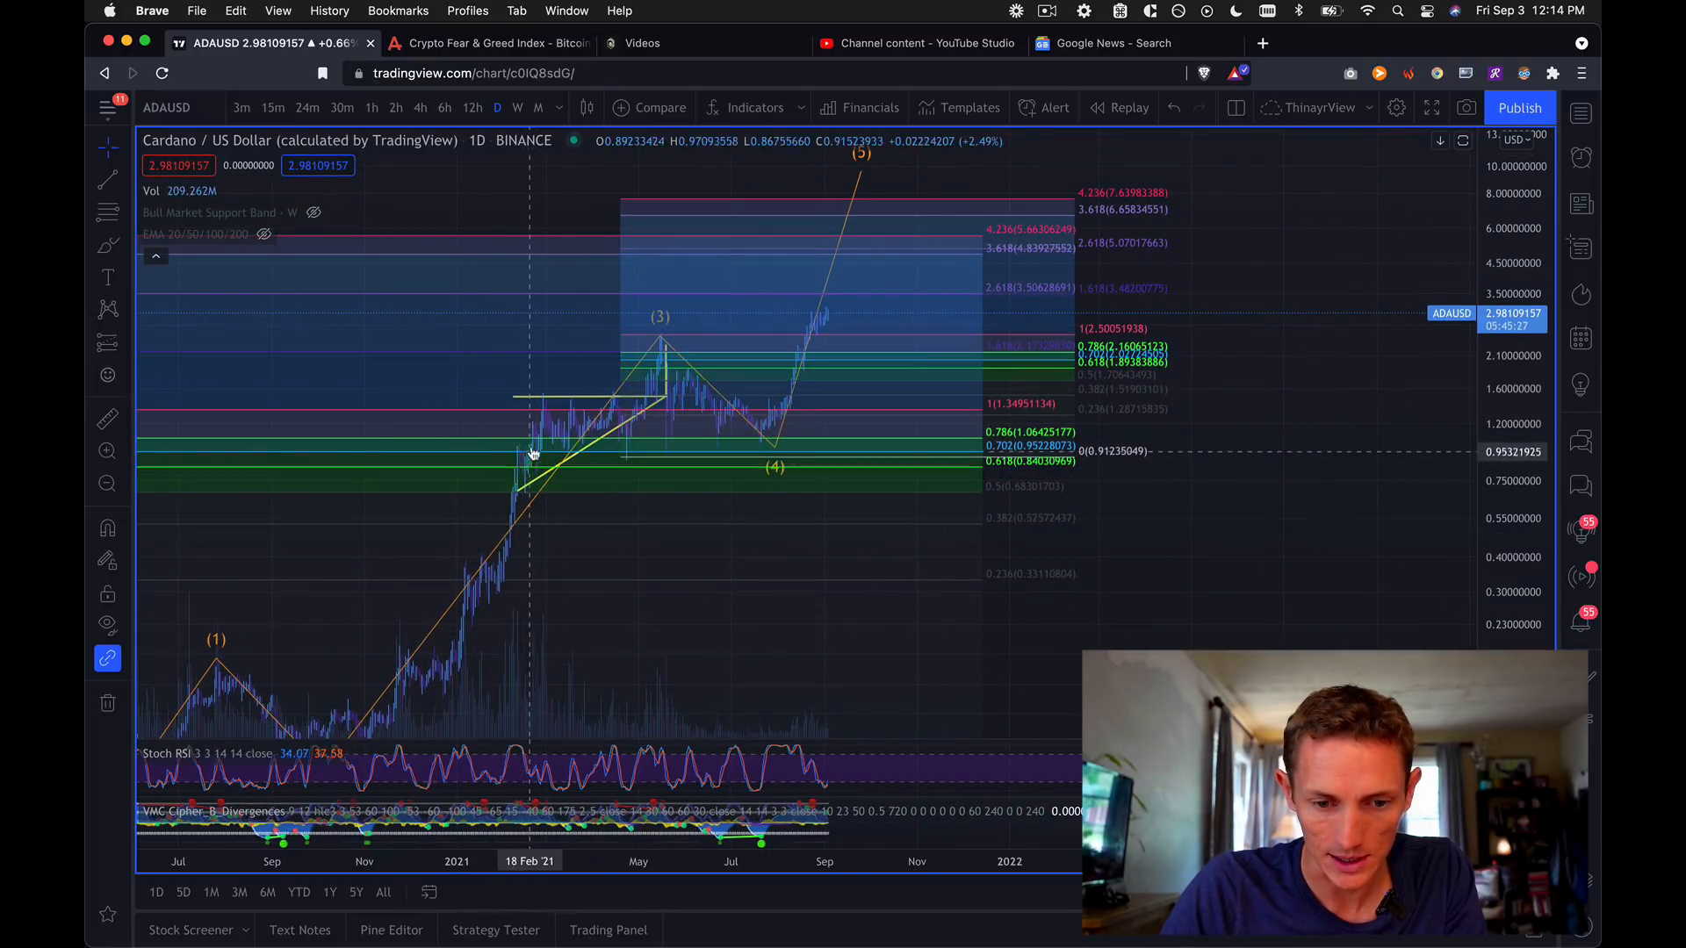
mouse_move(621, 437)
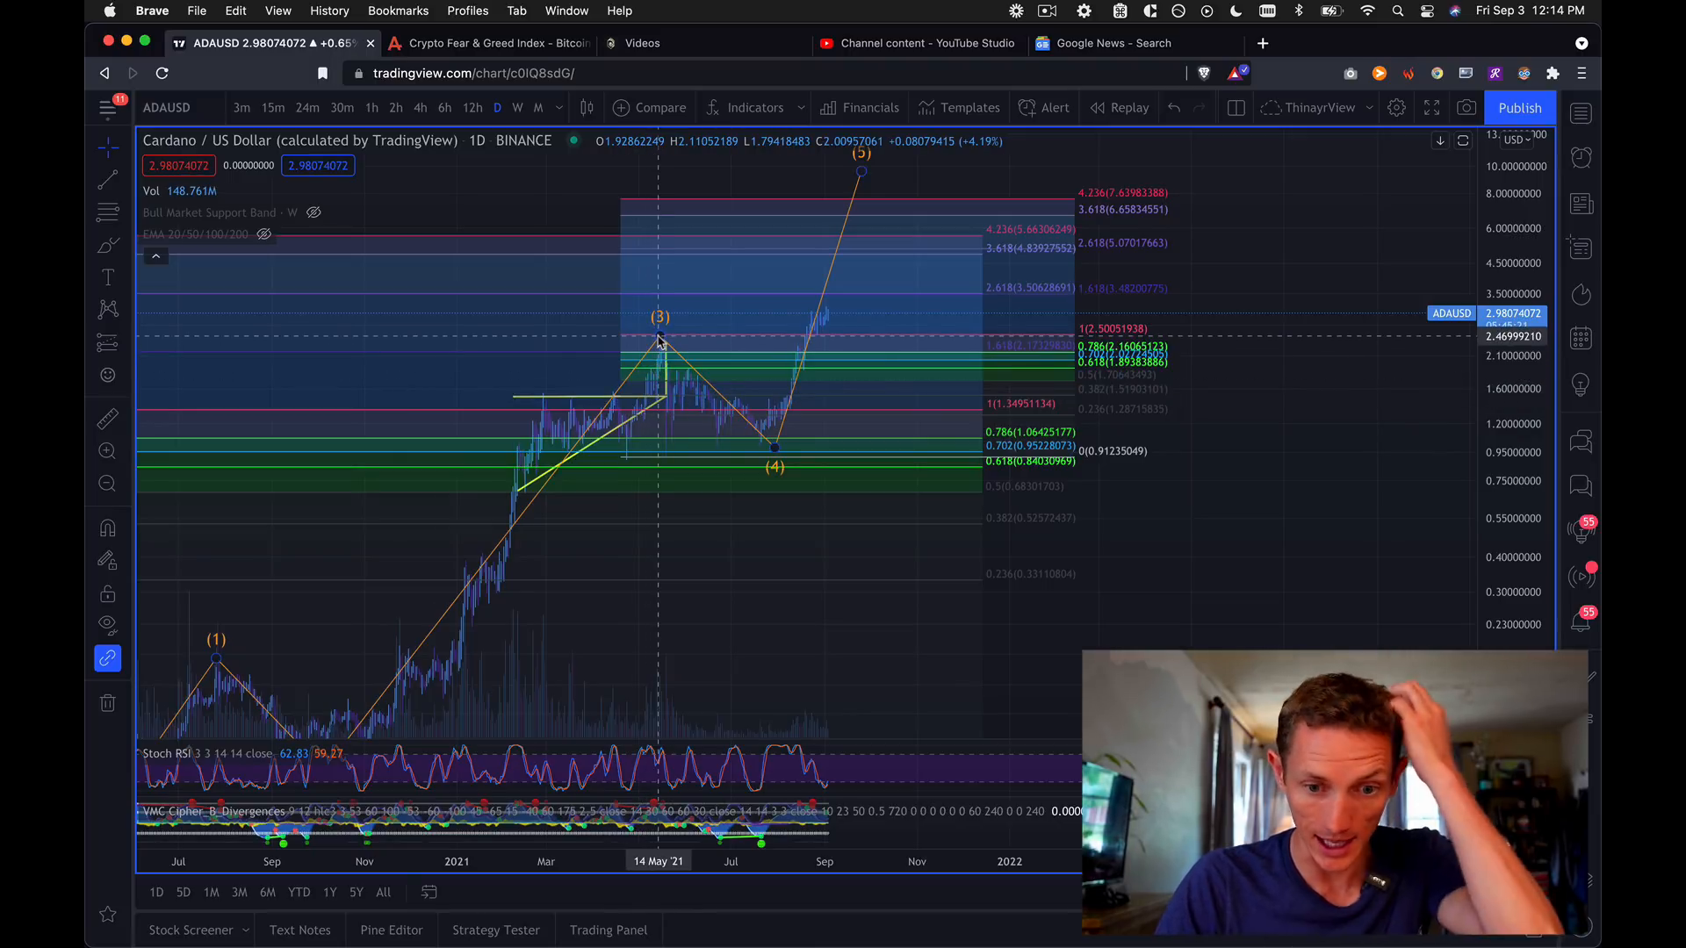
mouse_move(700, 446)
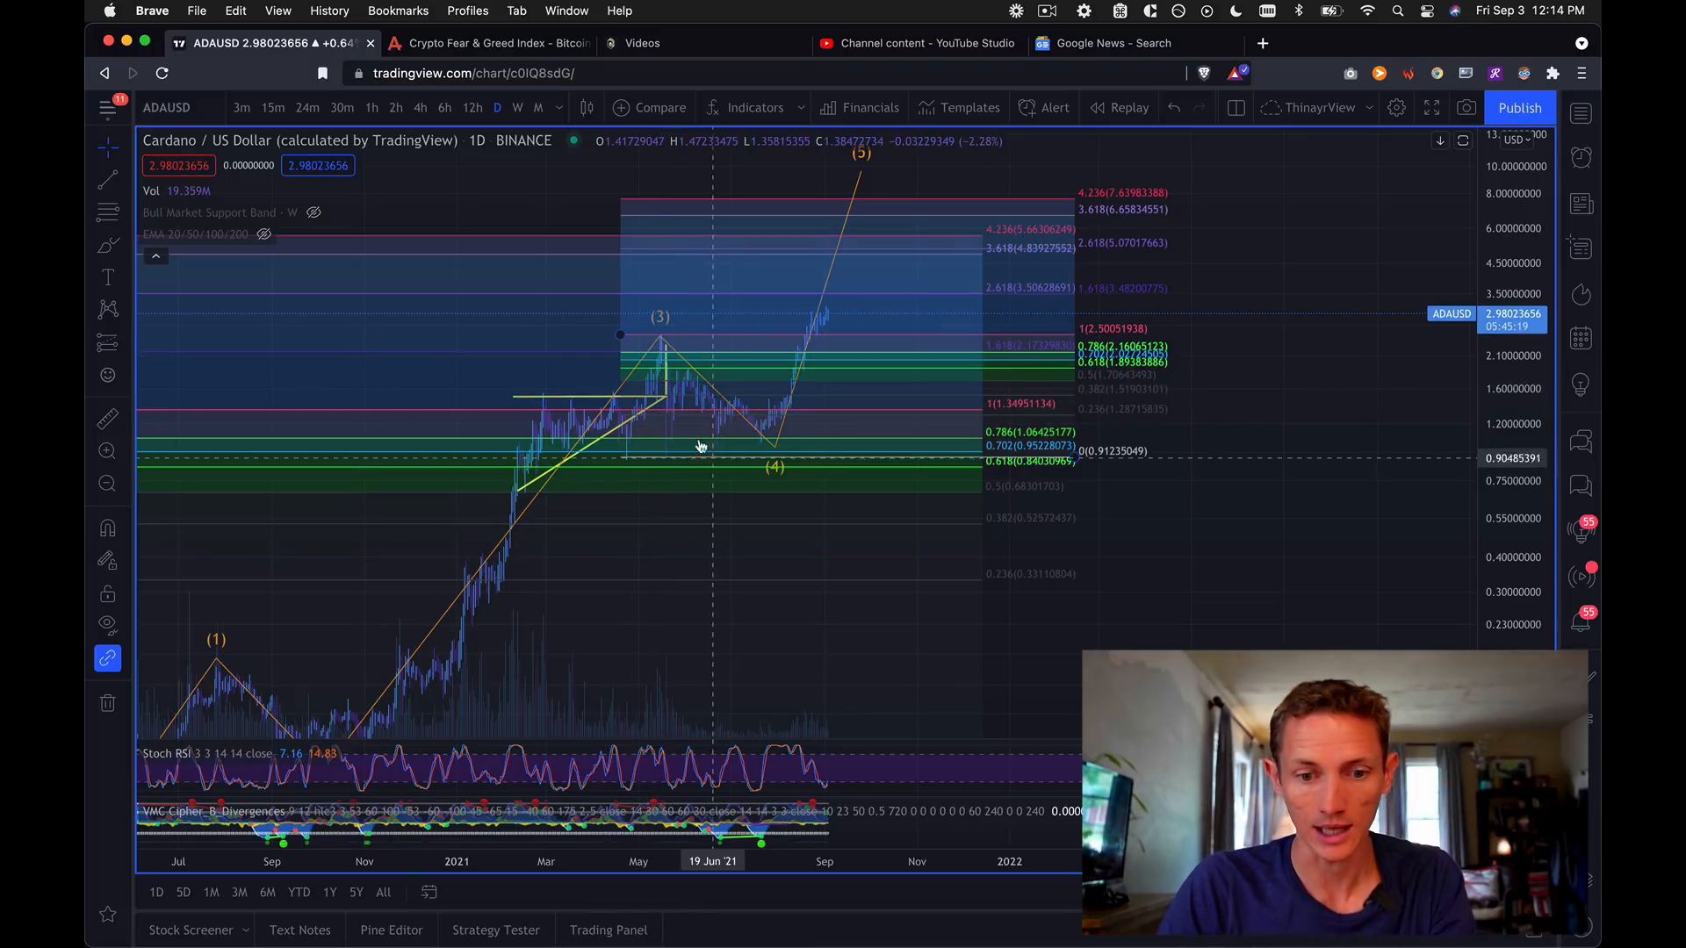
mouse_move(749, 444)
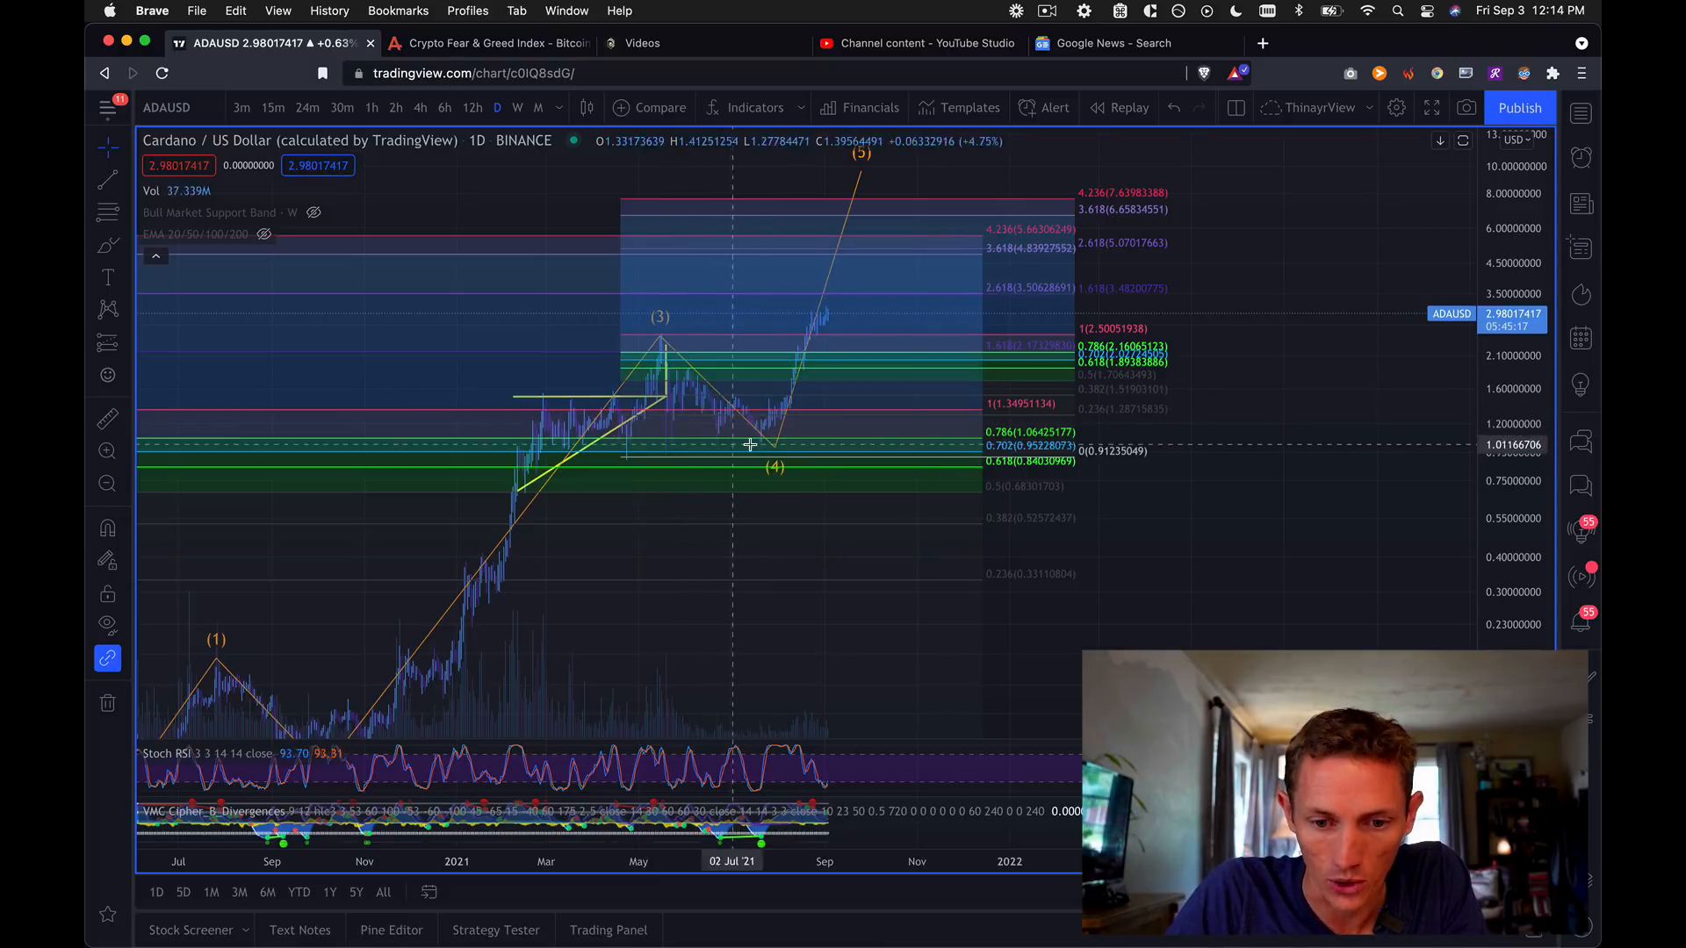
mouse_move(729, 417)
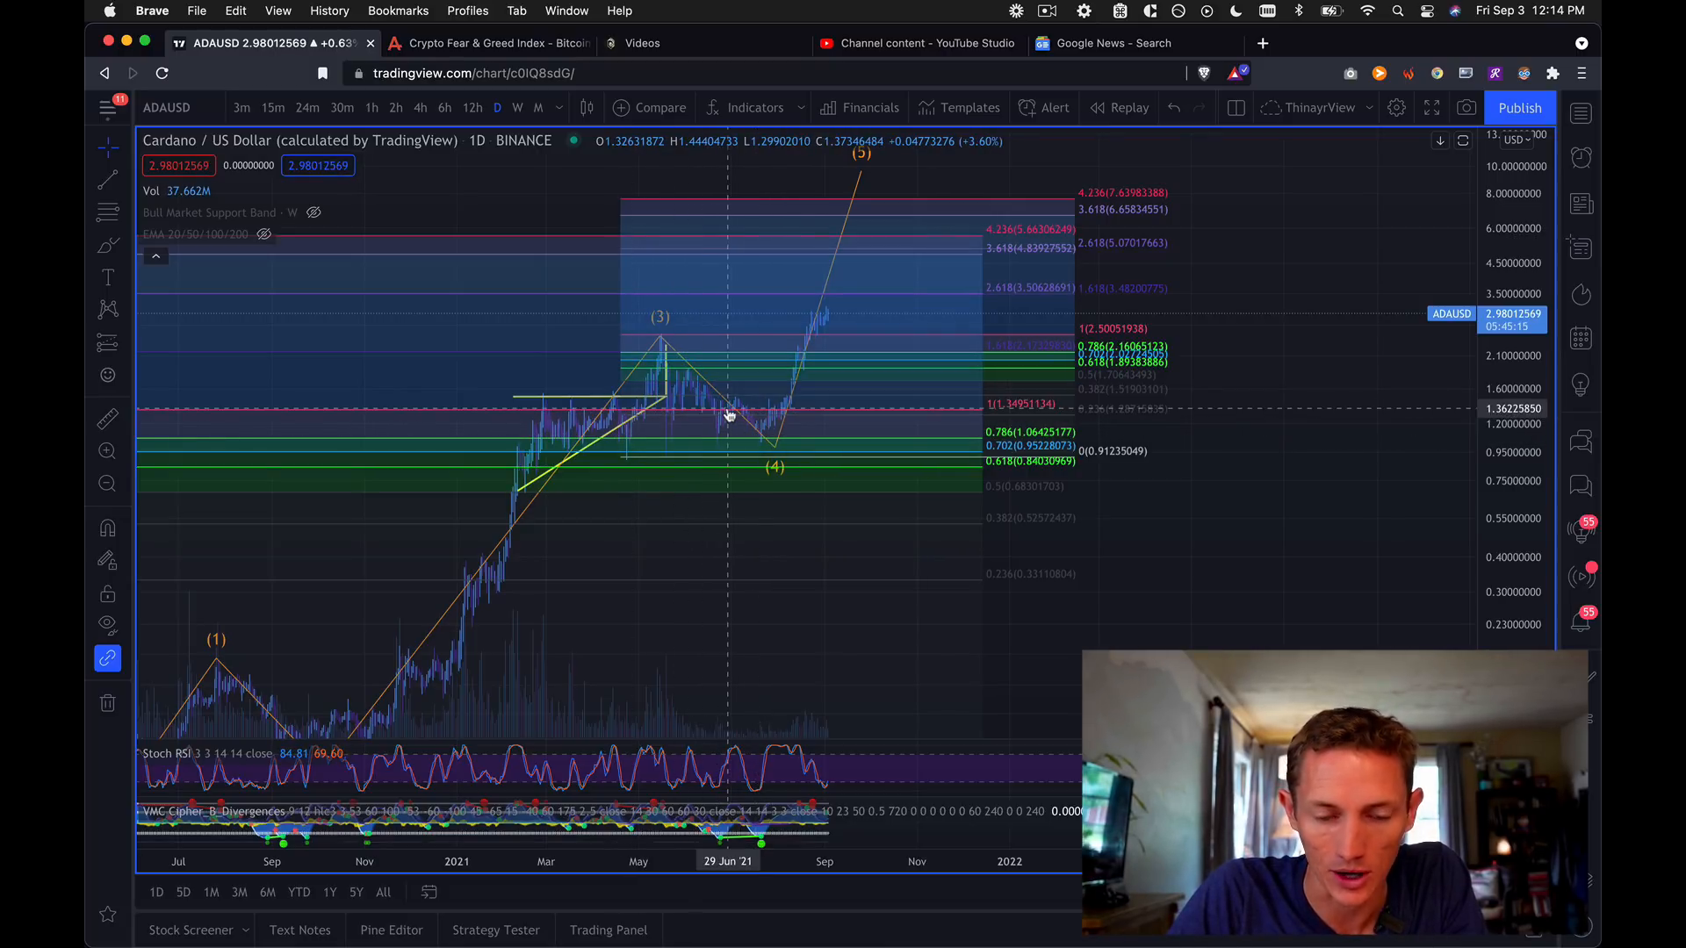
mouse_move(677, 449)
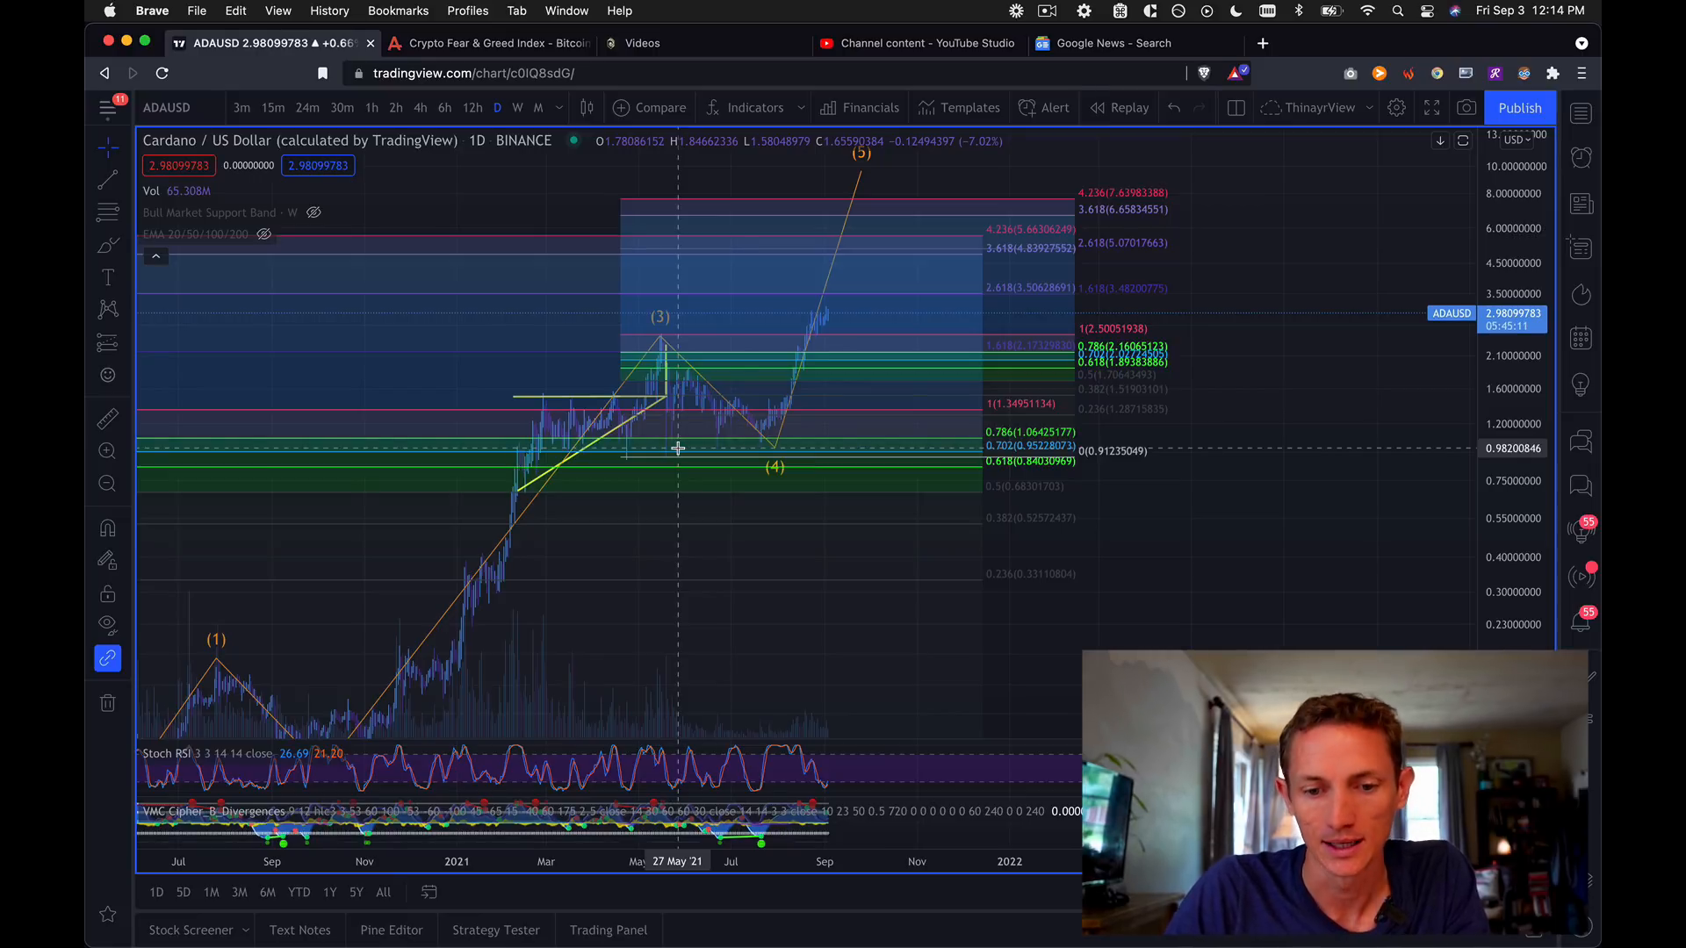
mouse_move(748, 444)
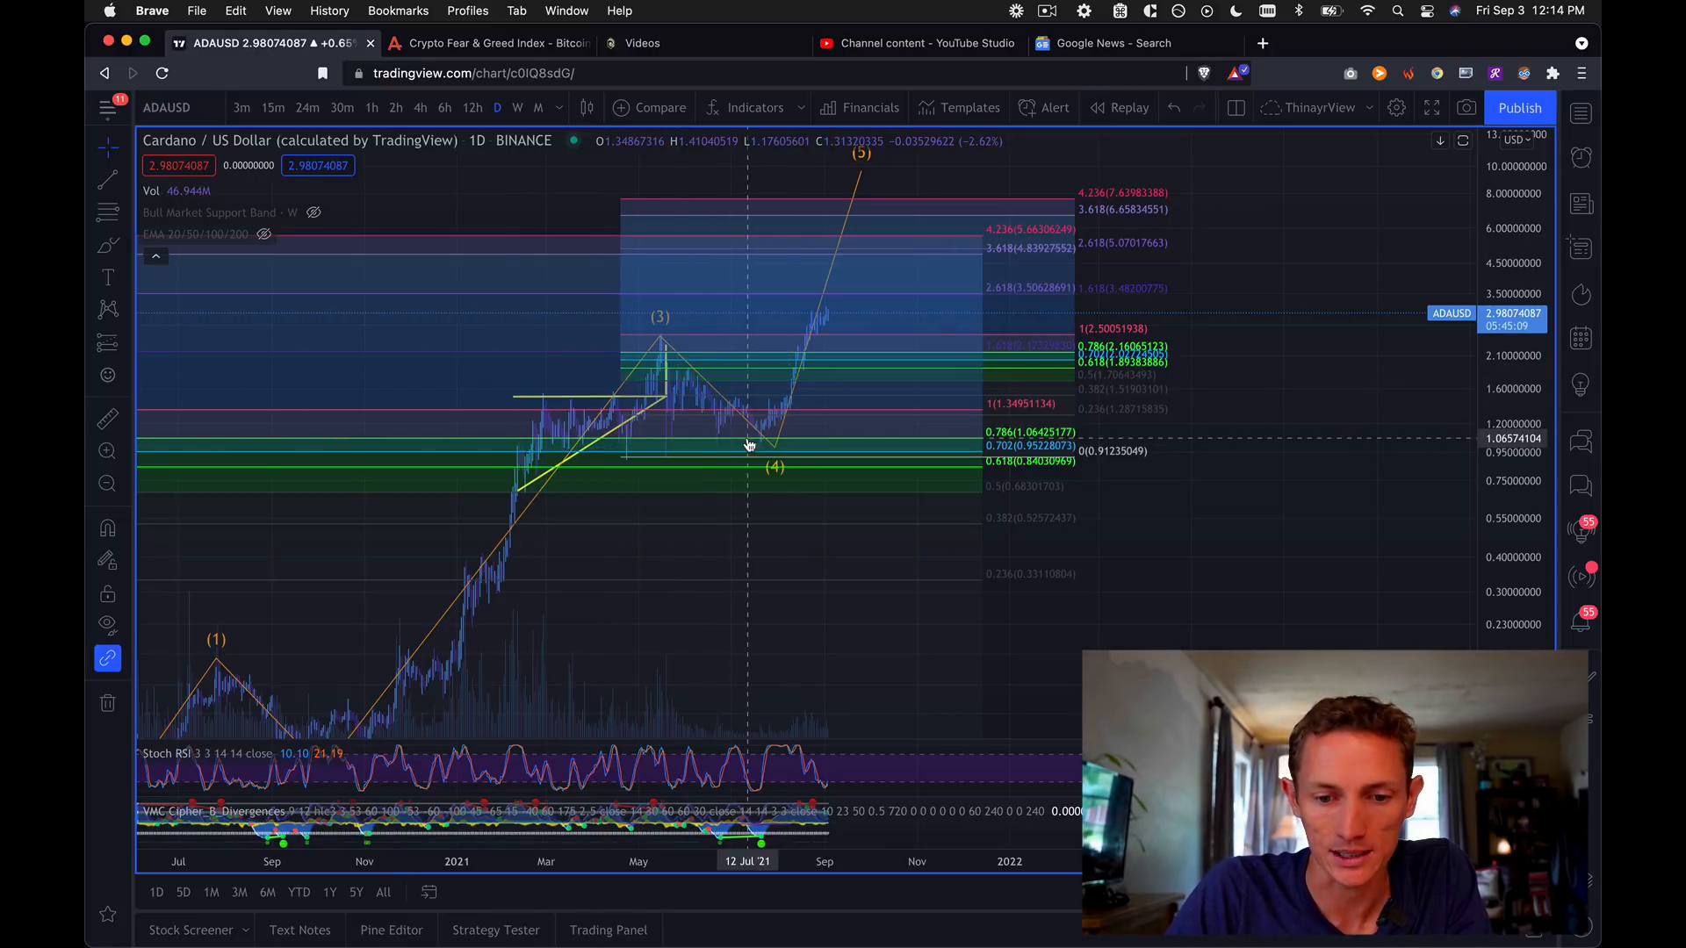
mouse_move(694, 403)
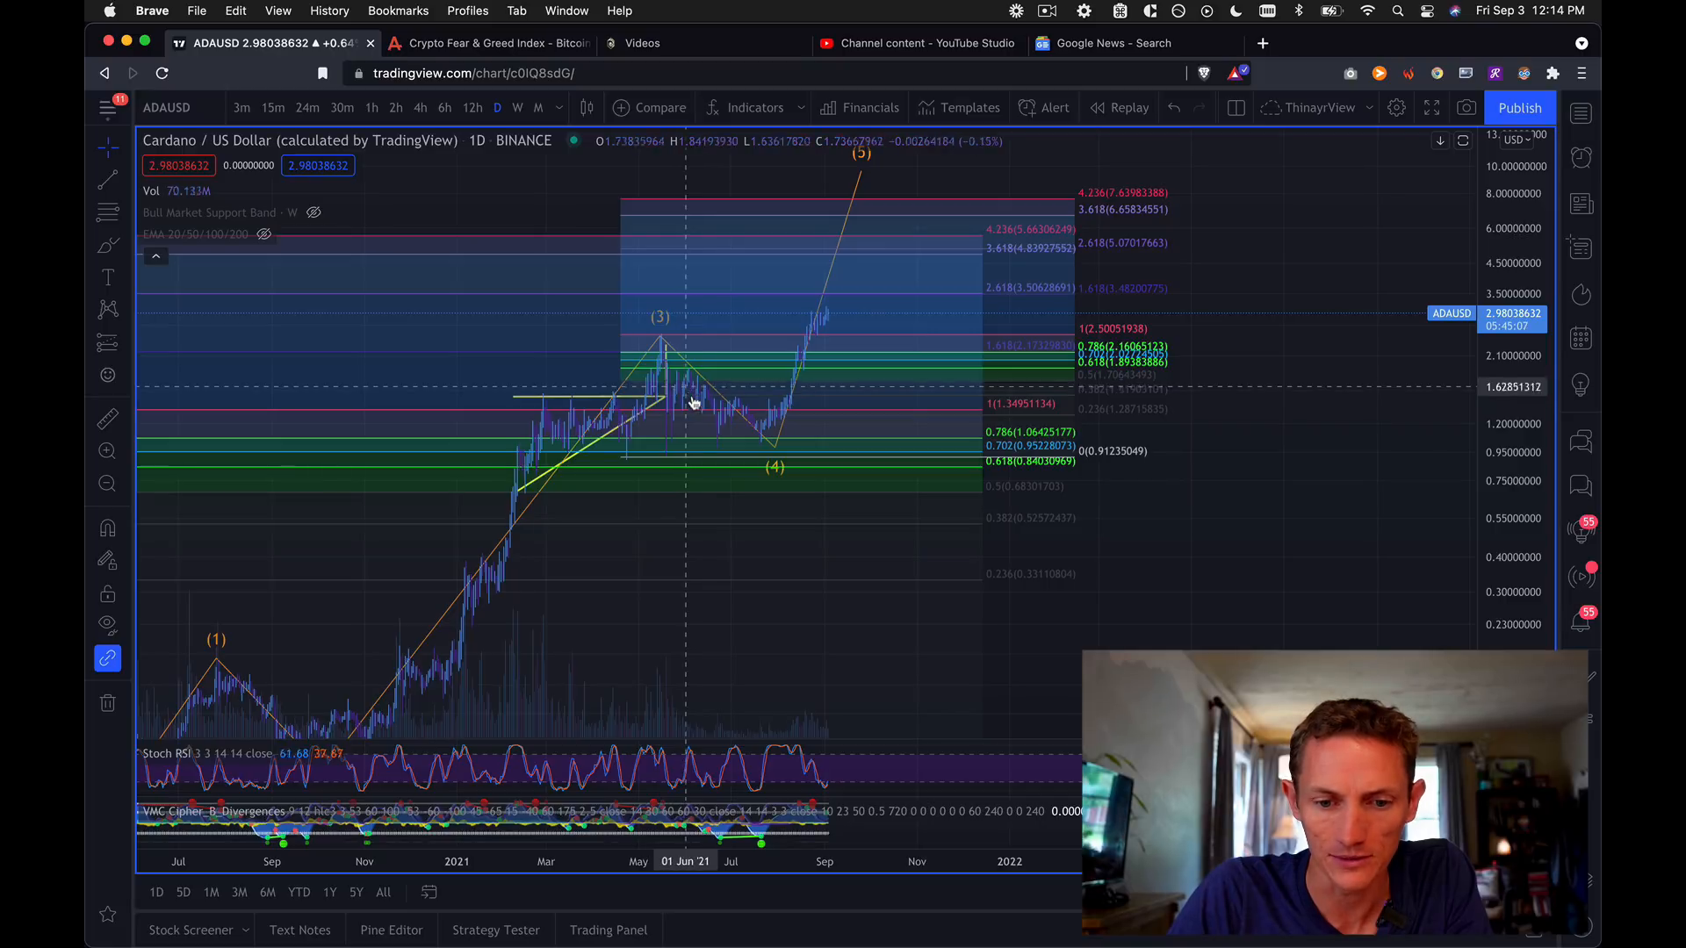
mouse_move(667, 387)
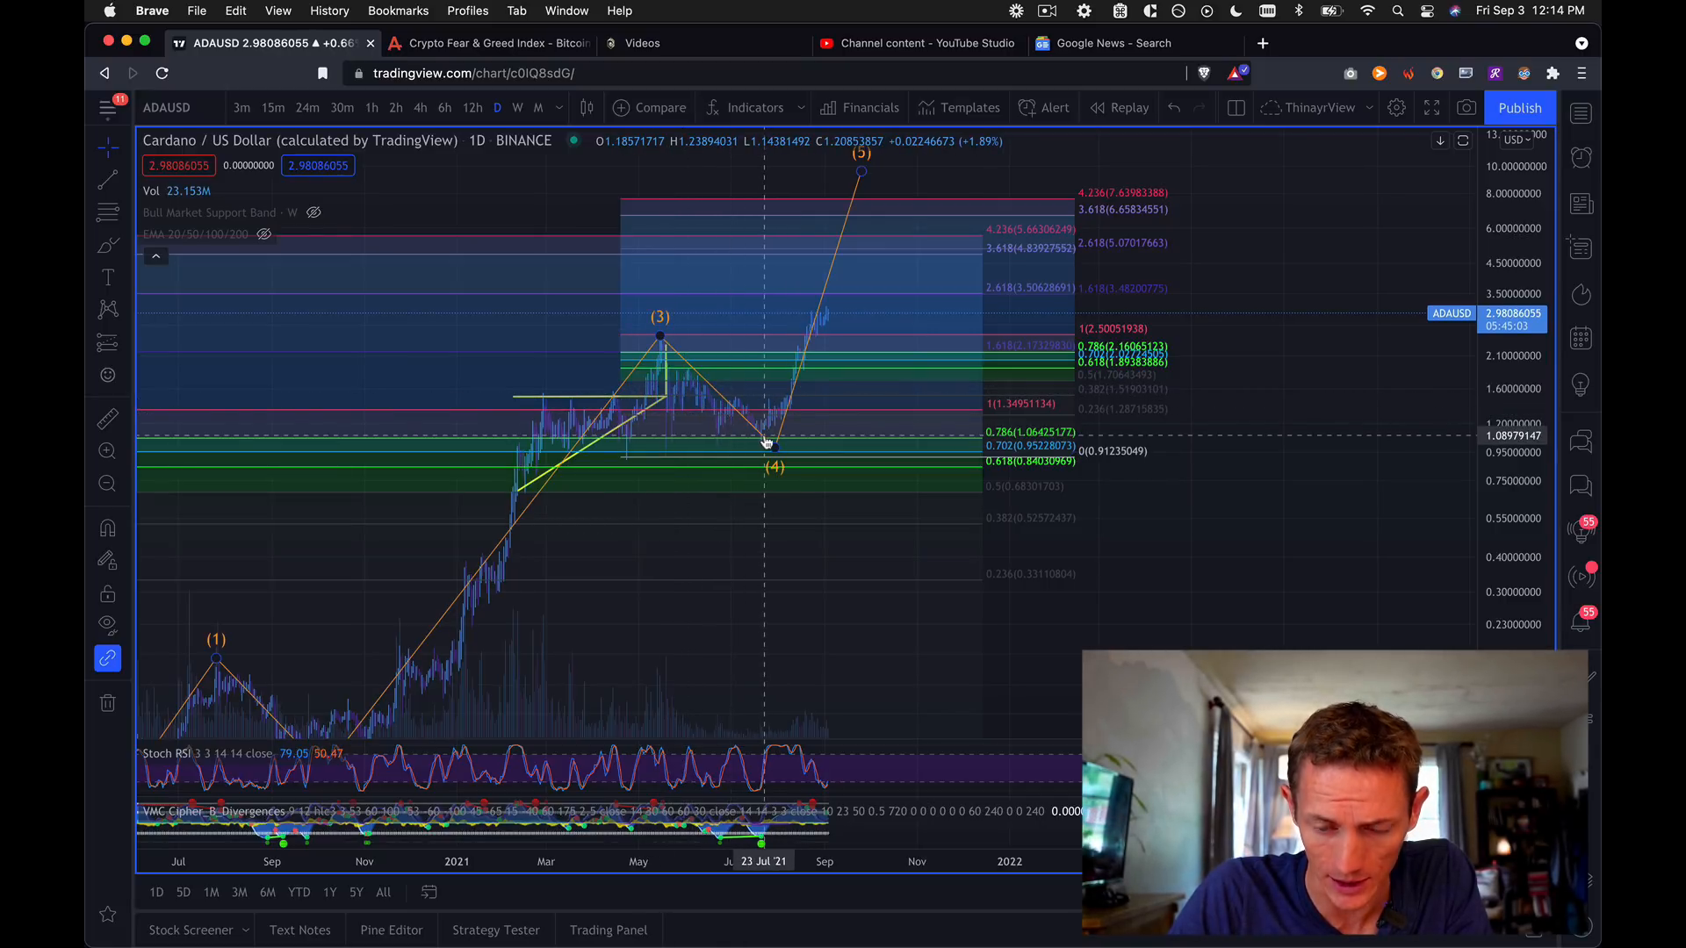
mouse_move(1015, 345)
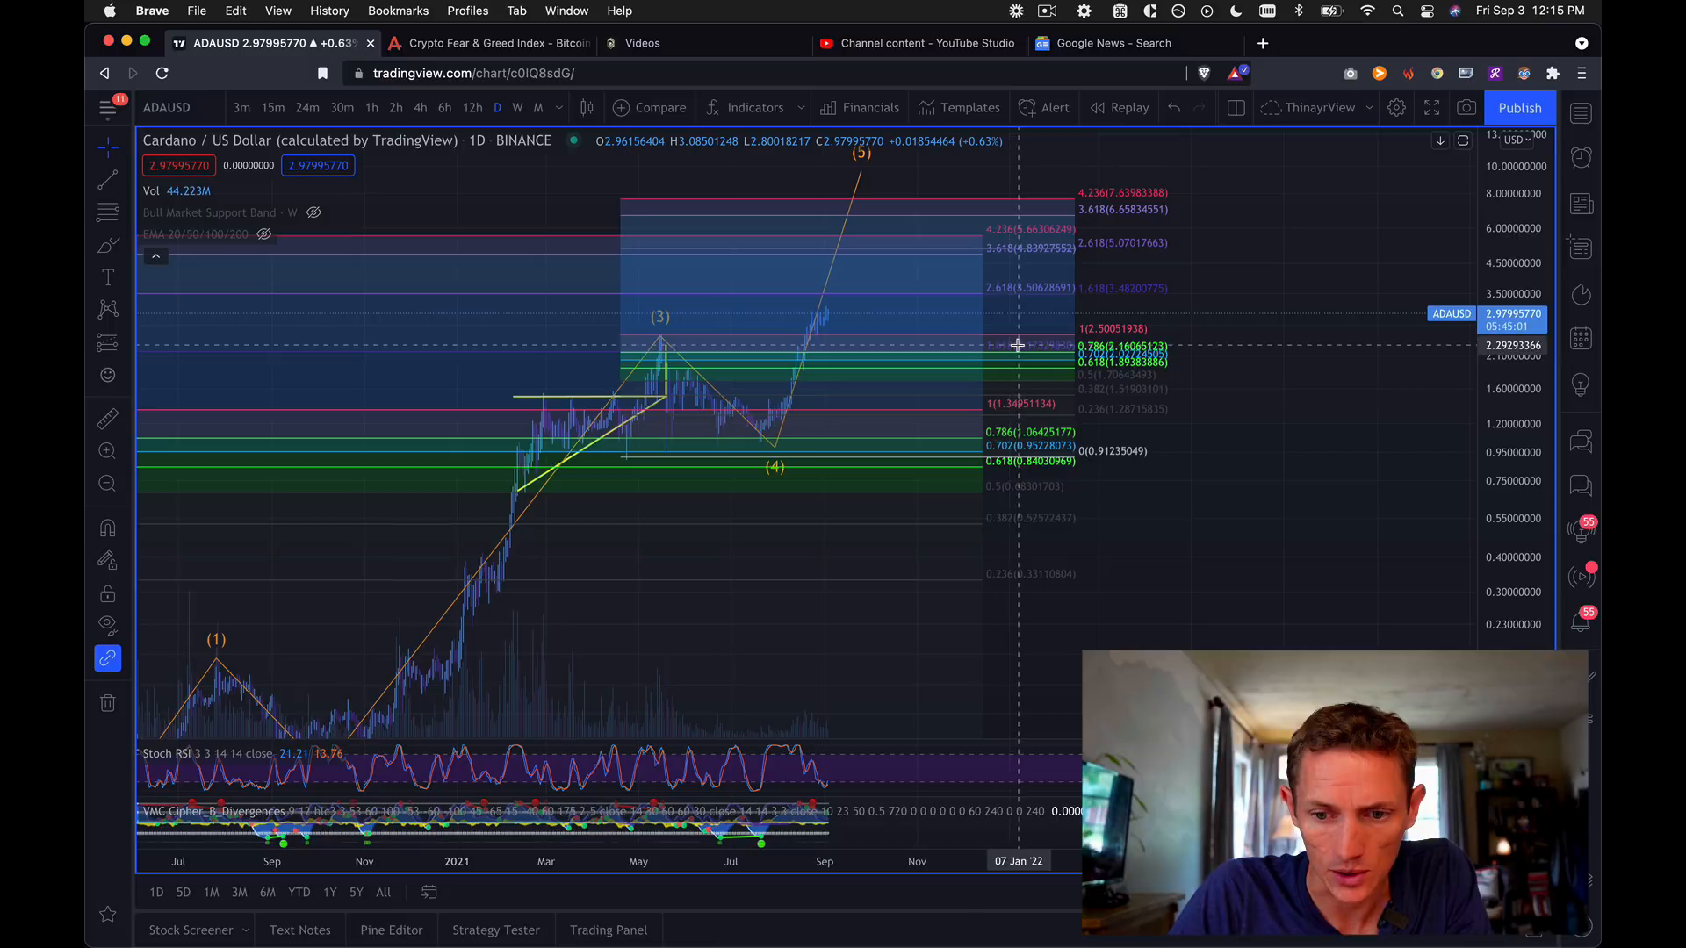
mouse_move(825, 261)
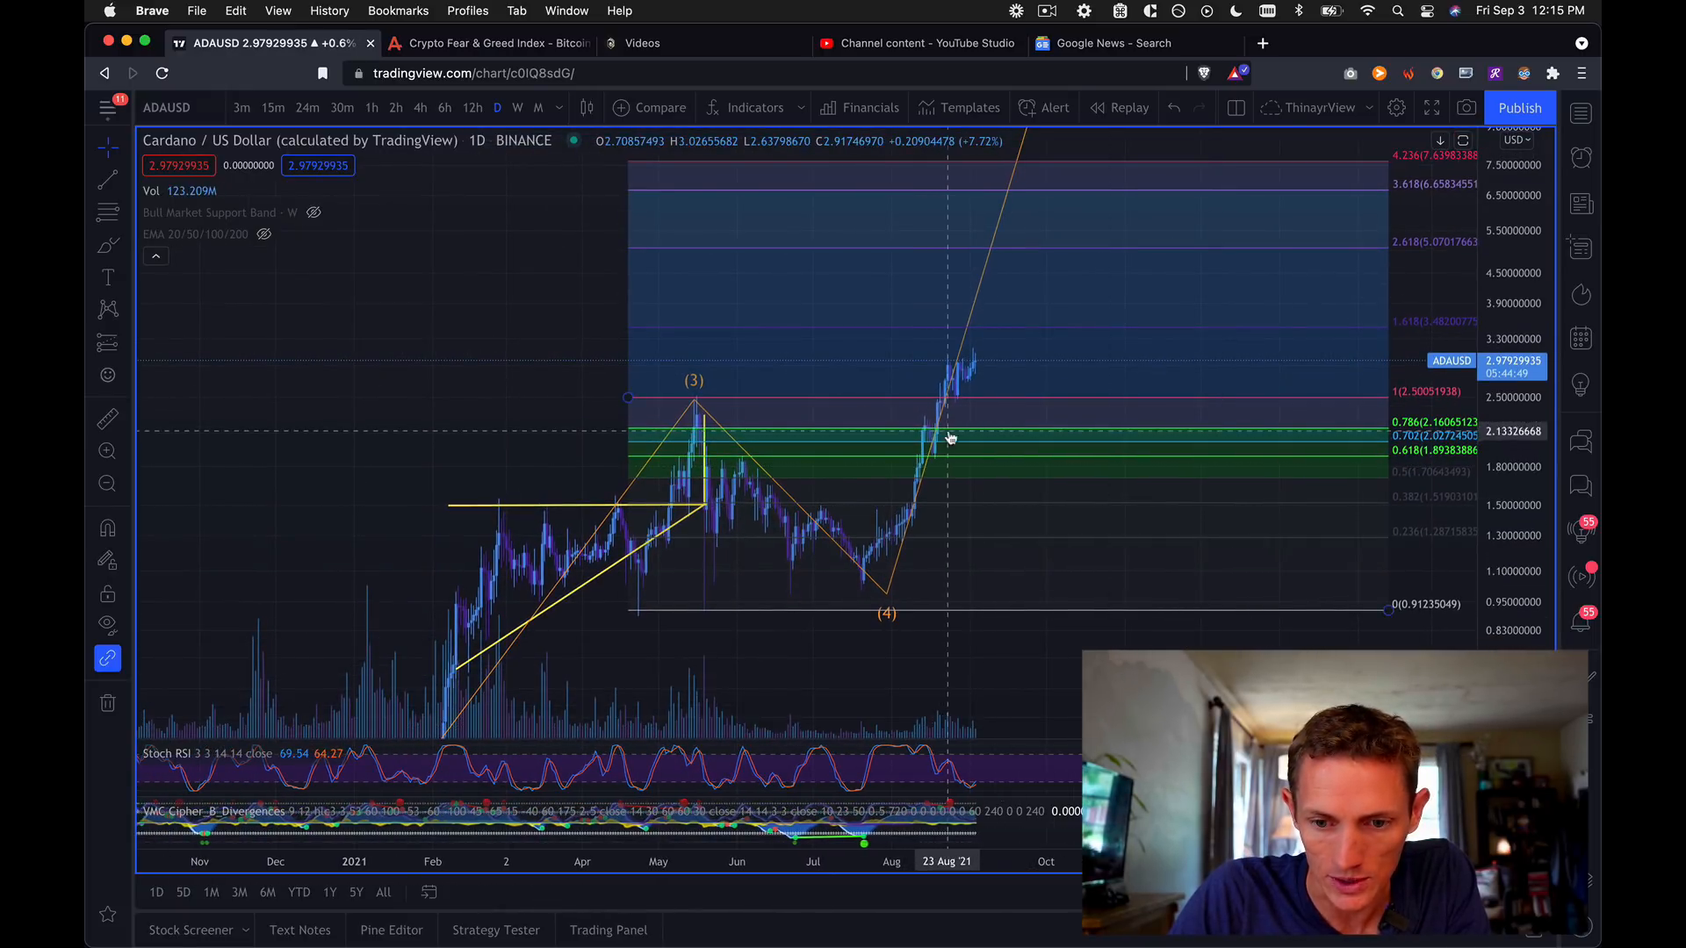
mouse_move(686, 404)
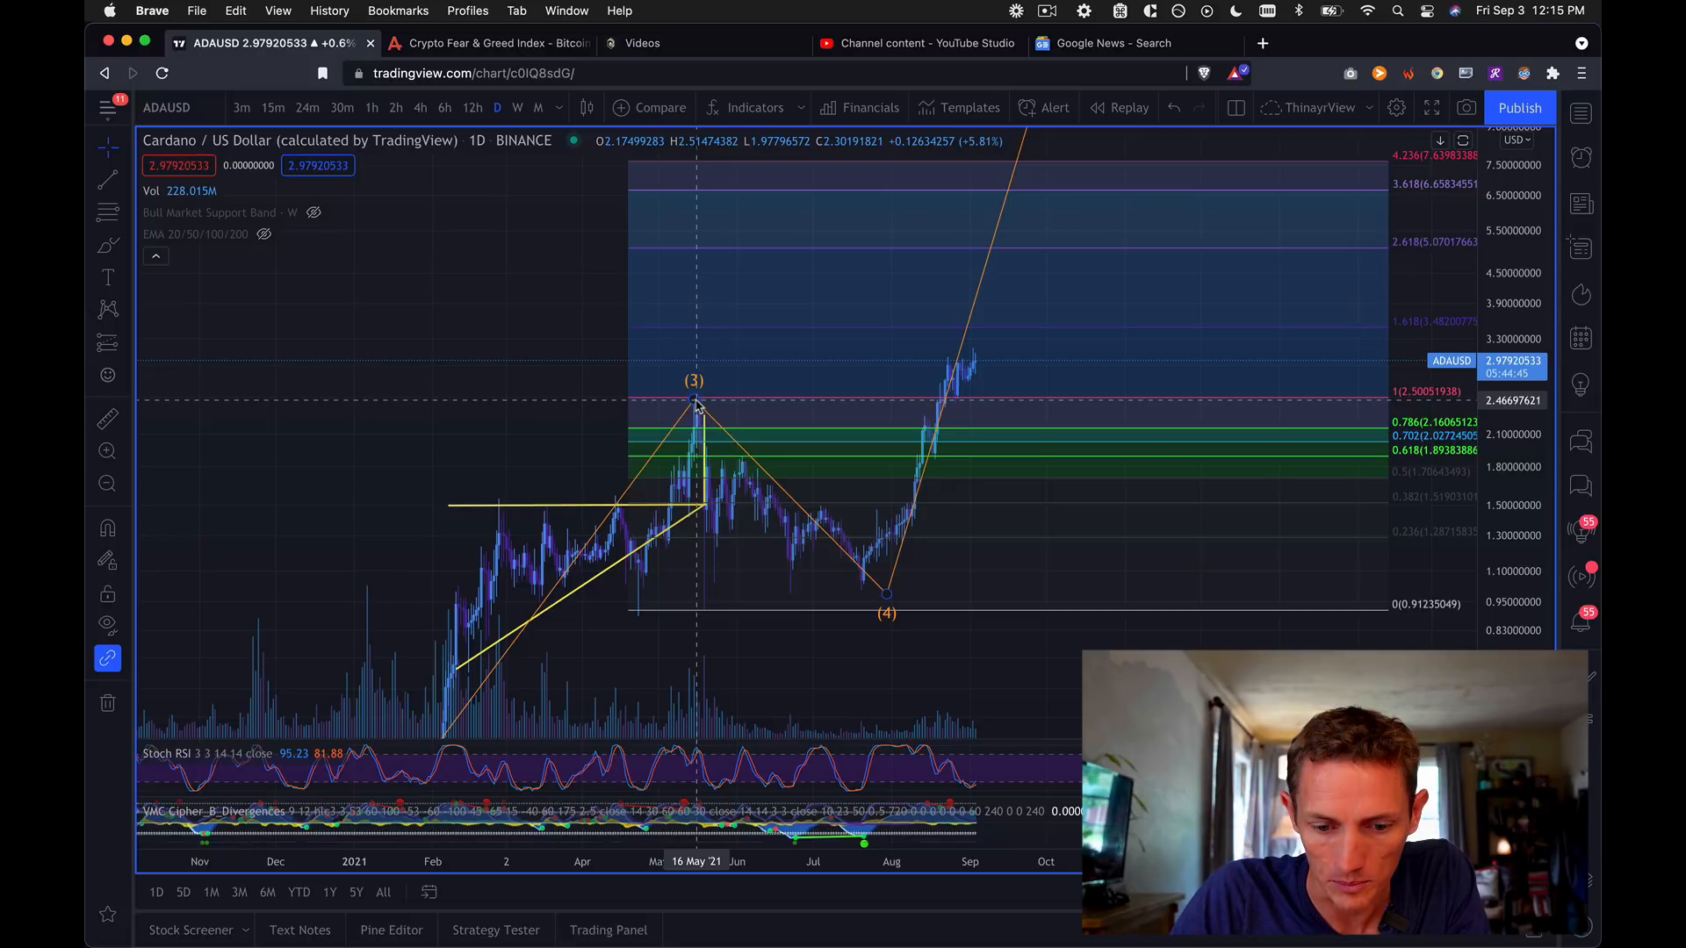
mouse_move(742, 484)
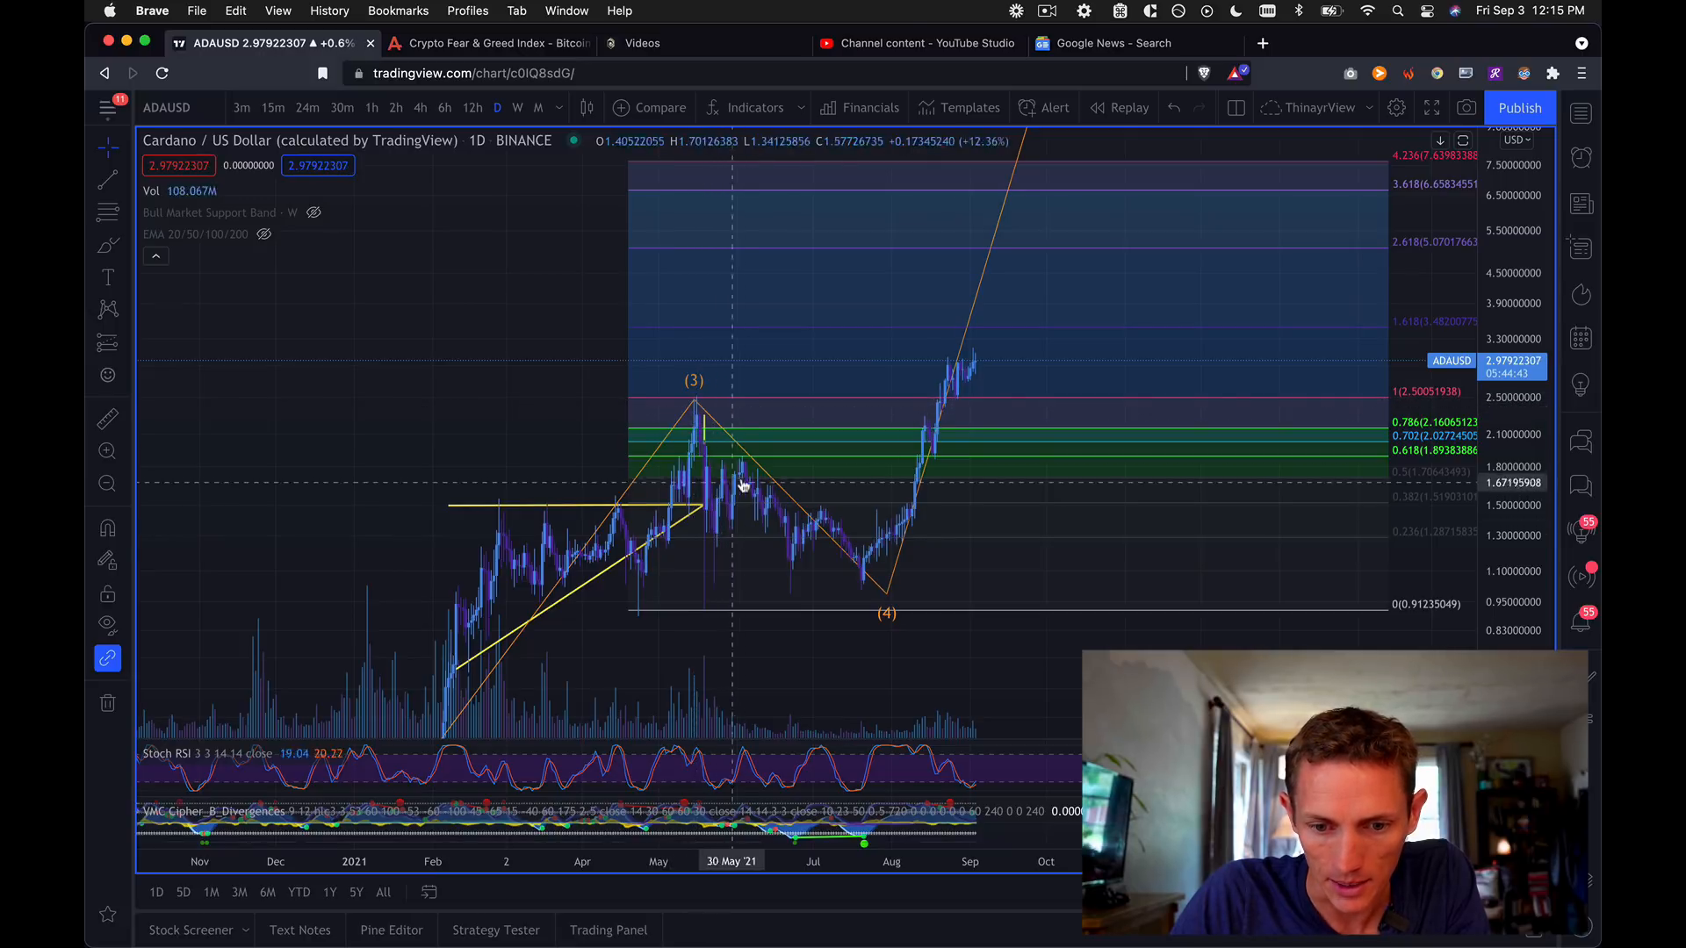
mouse_move(861, 600)
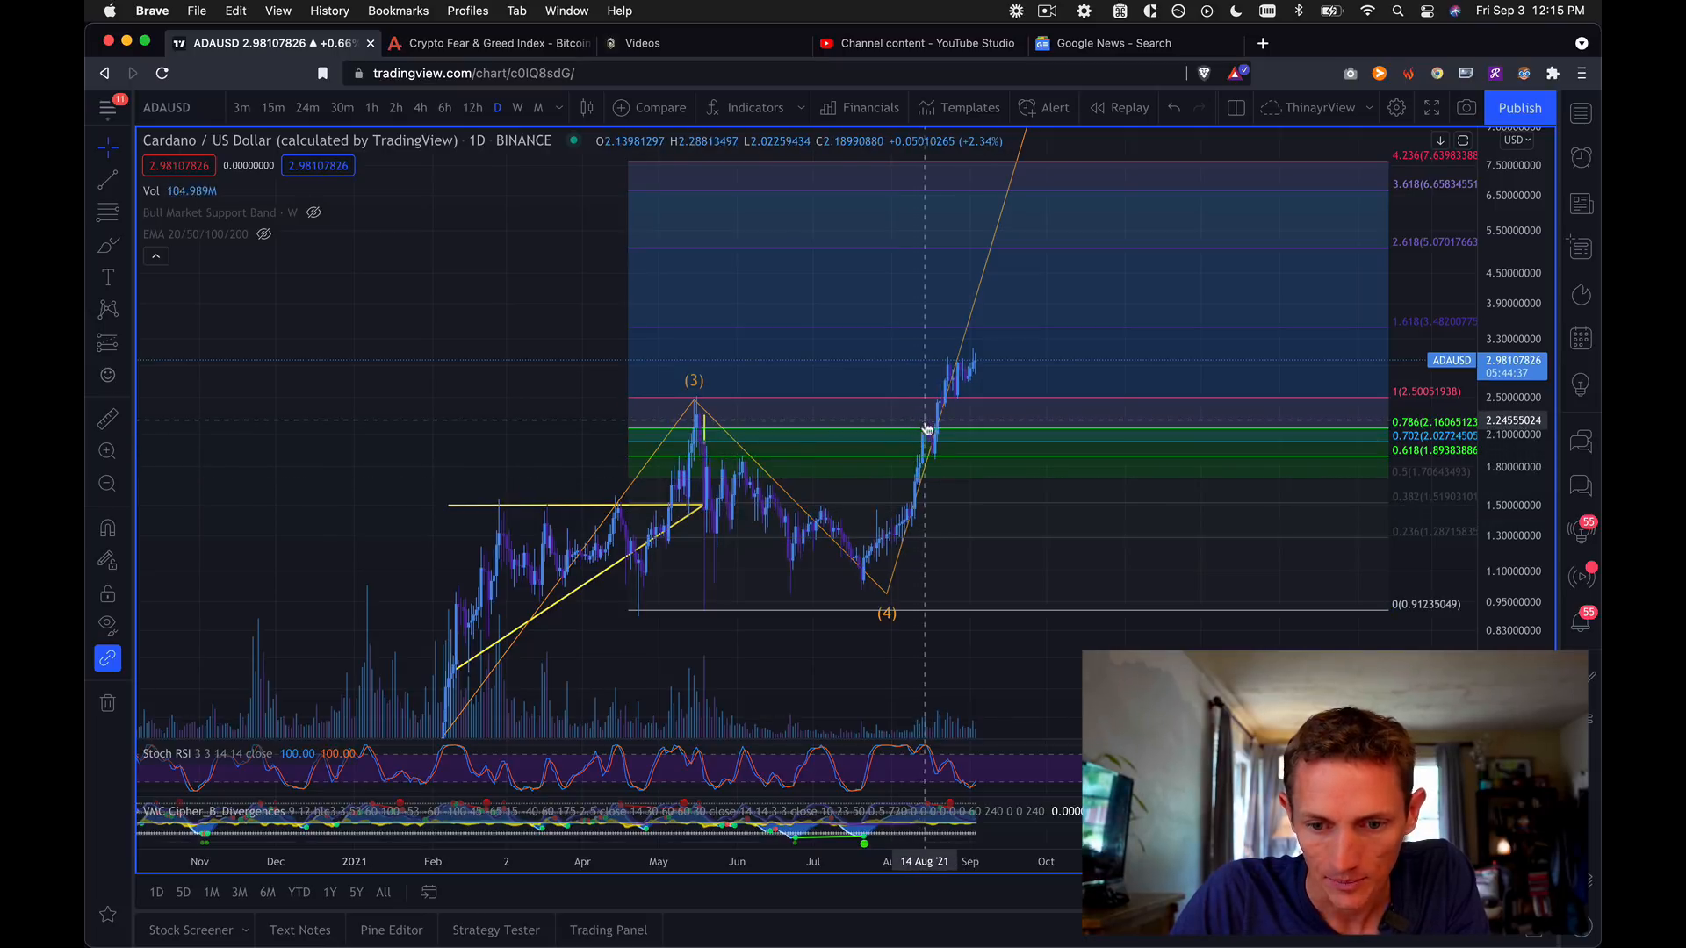
mouse_move(931, 443)
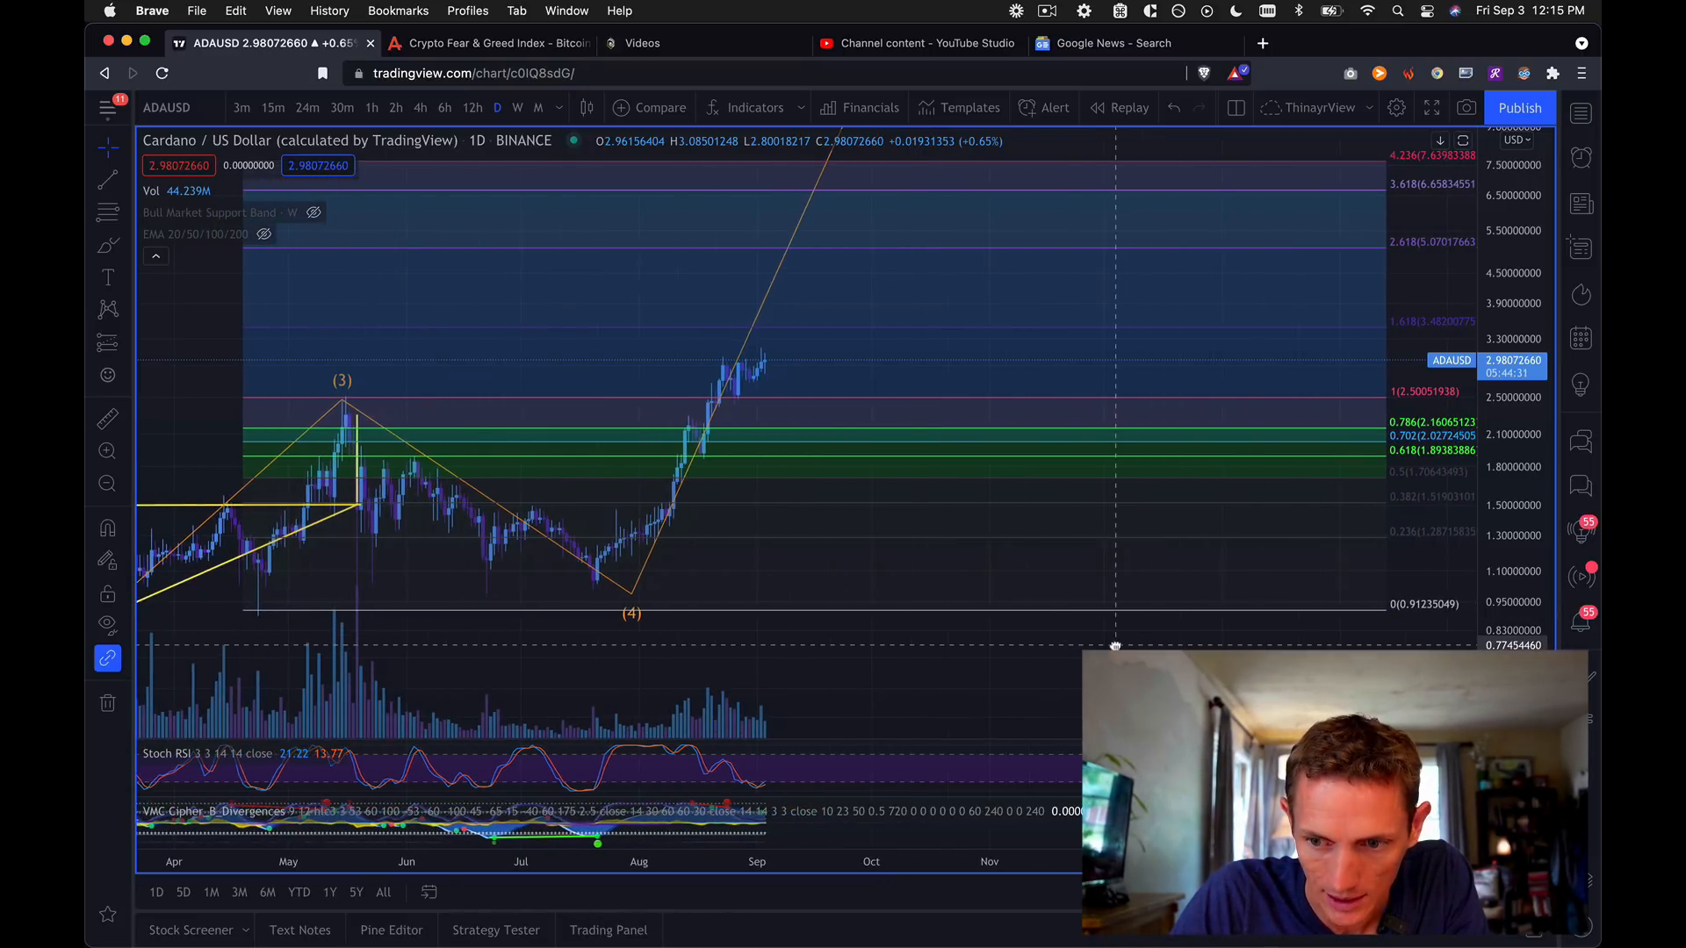
mouse_move(901, 512)
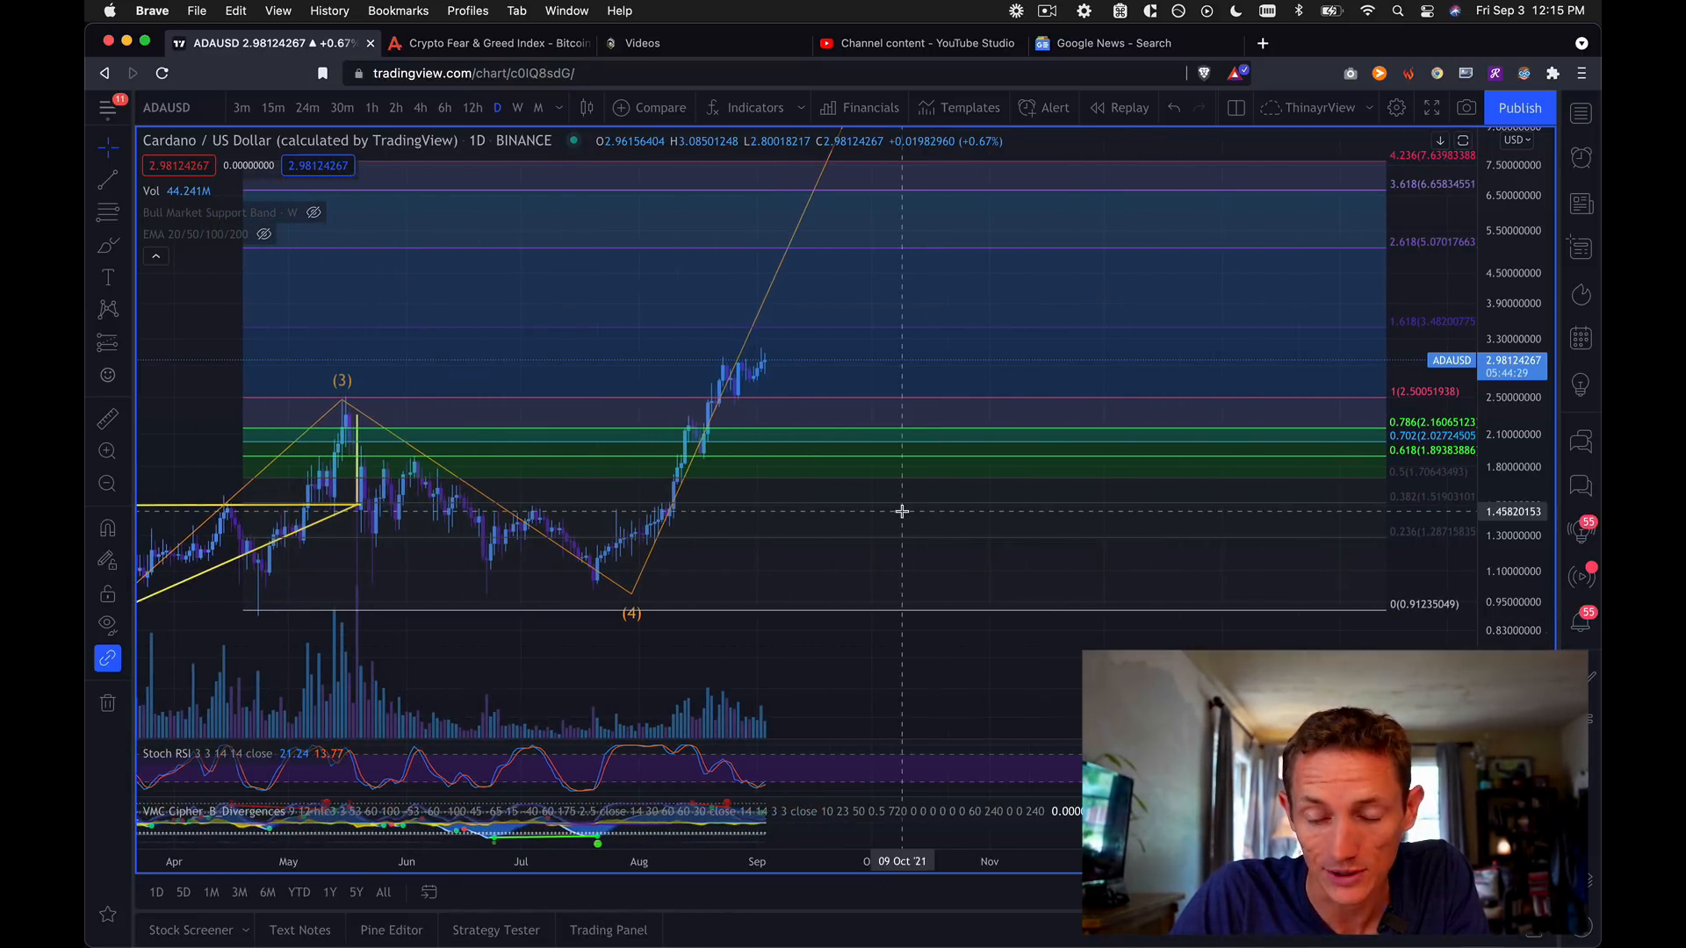
mouse_move(704, 431)
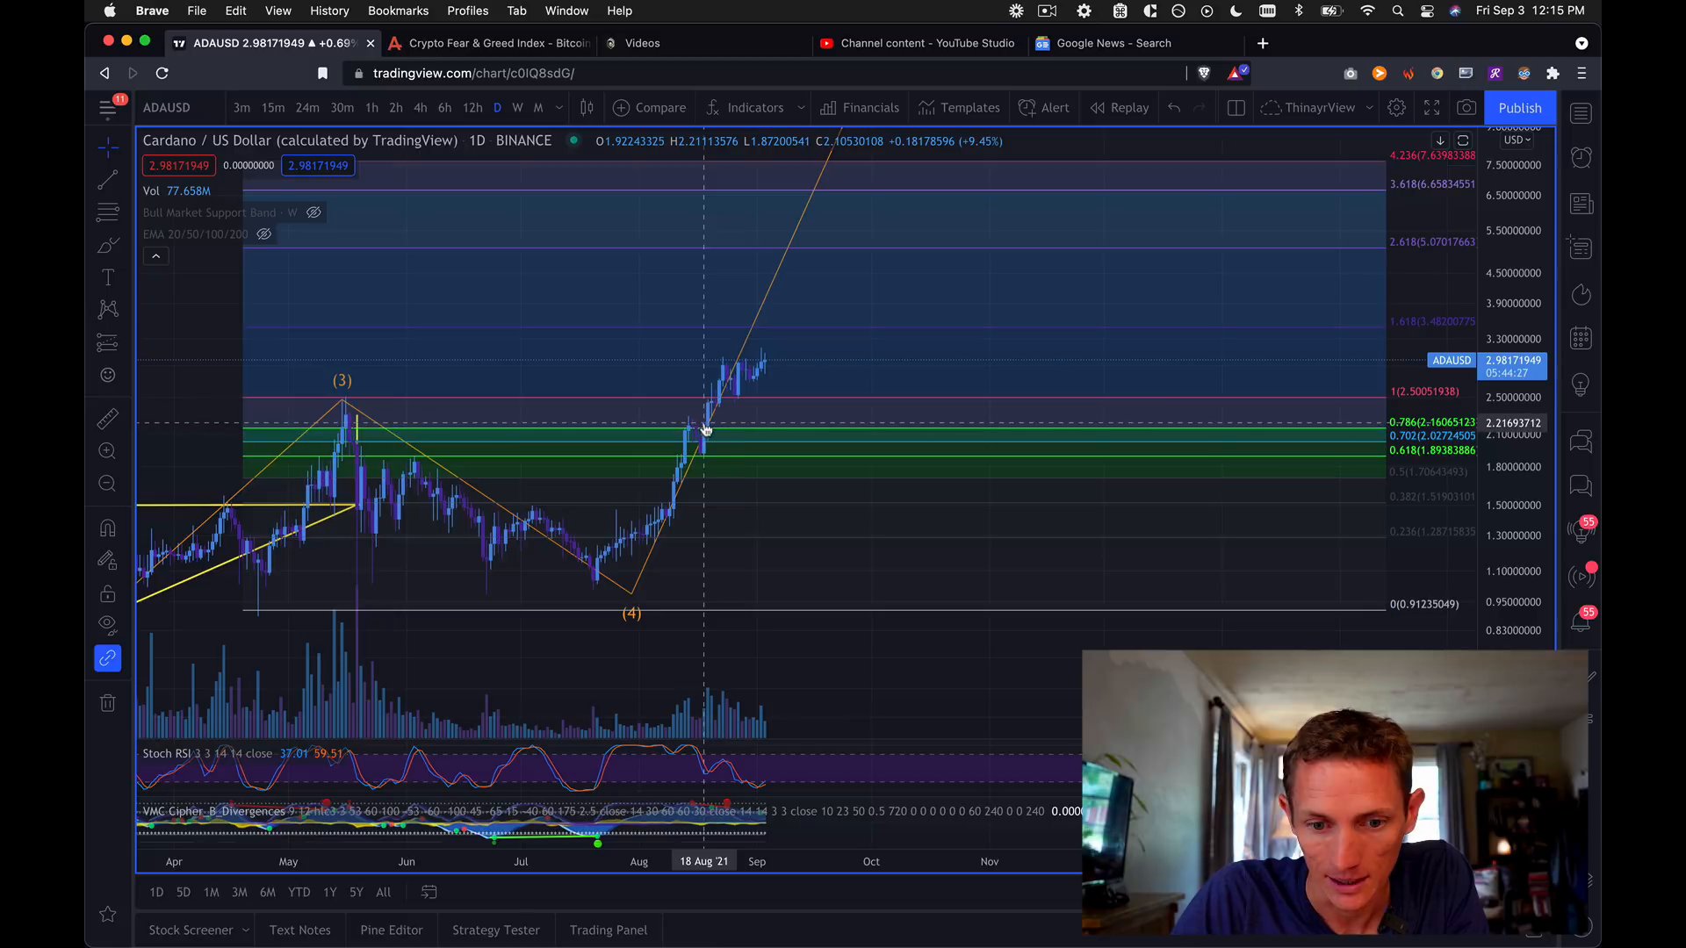
mouse_move(729, 366)
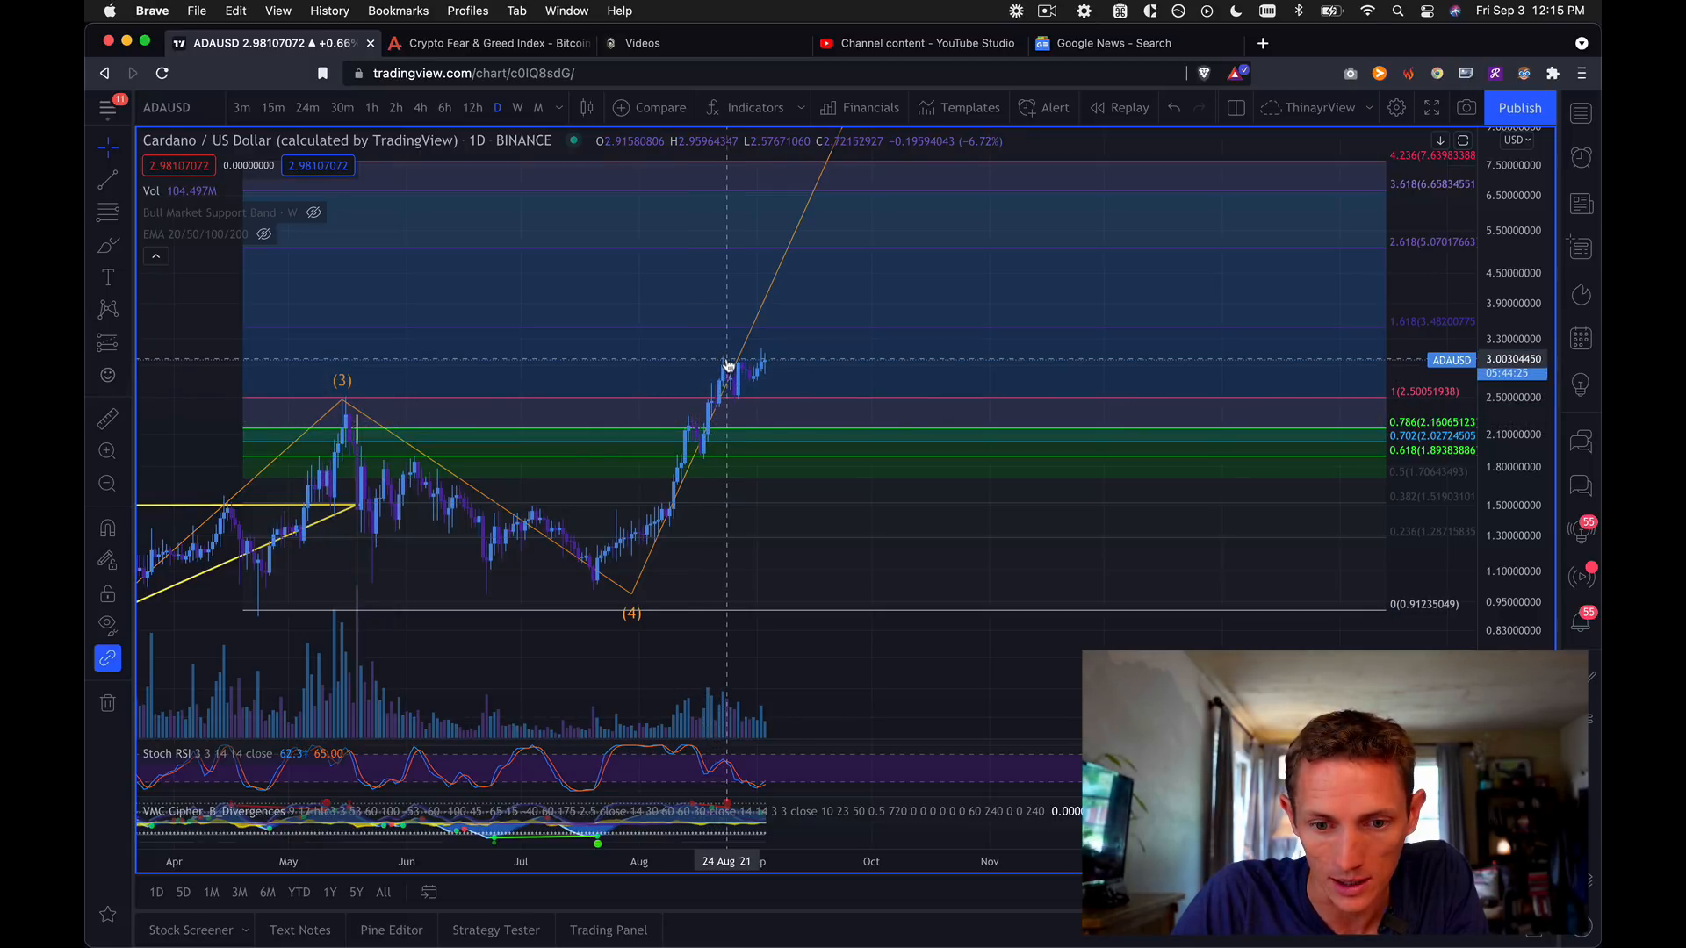
mouse_move(729, 400)
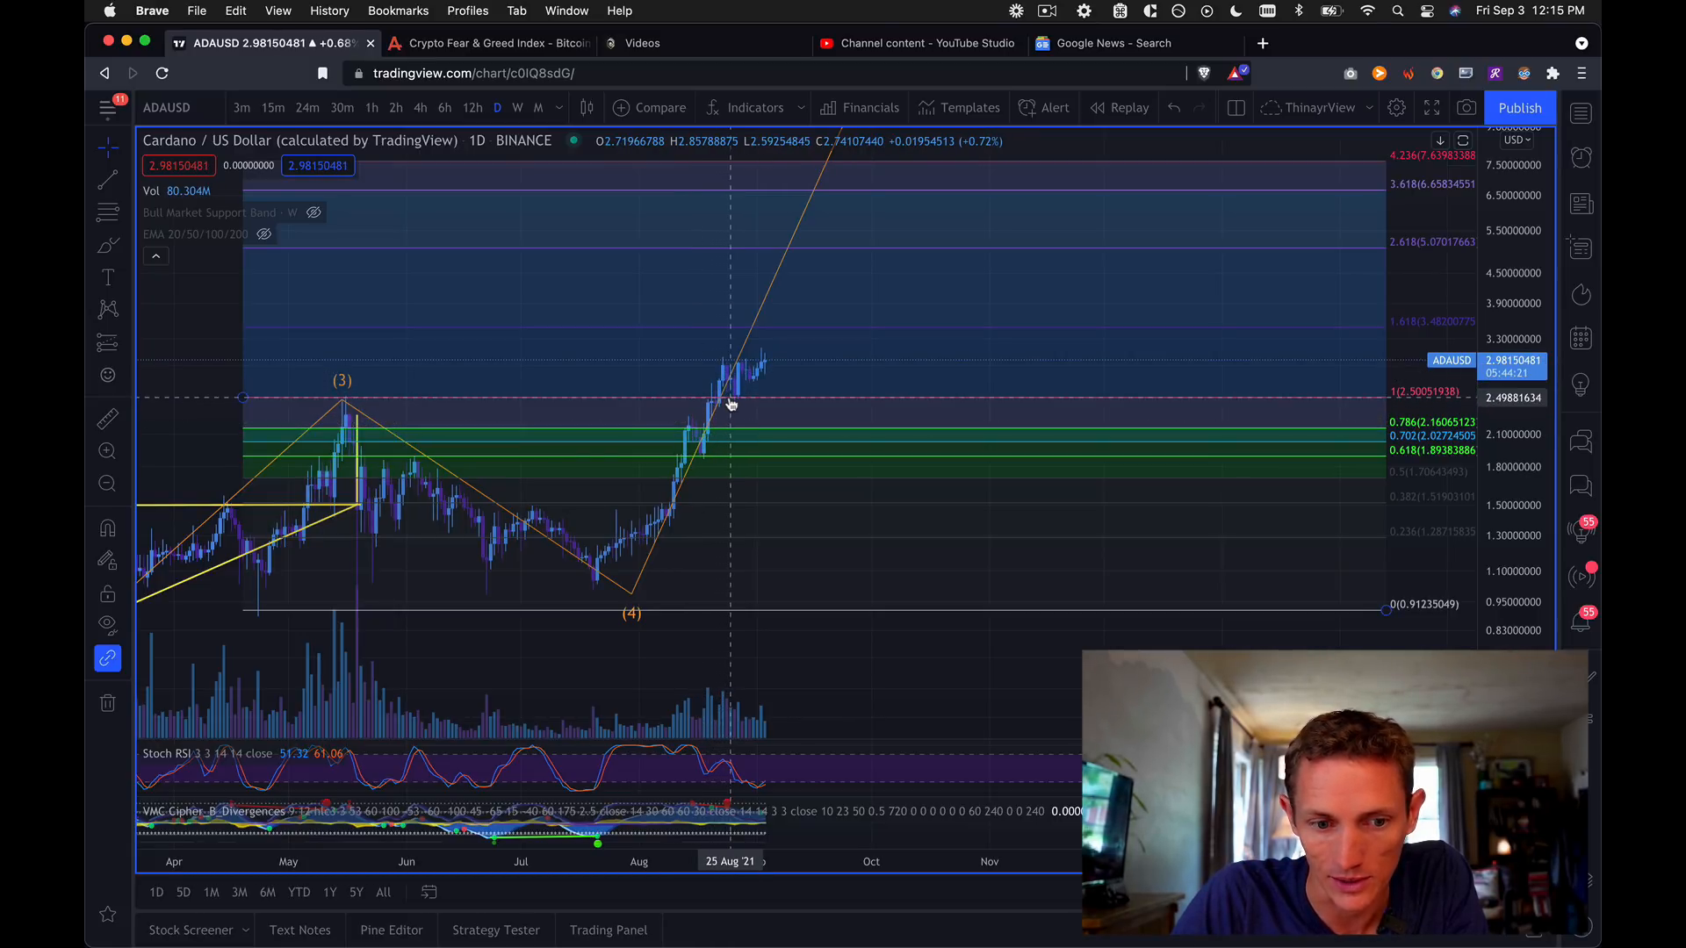
mouse_move(775, 354)
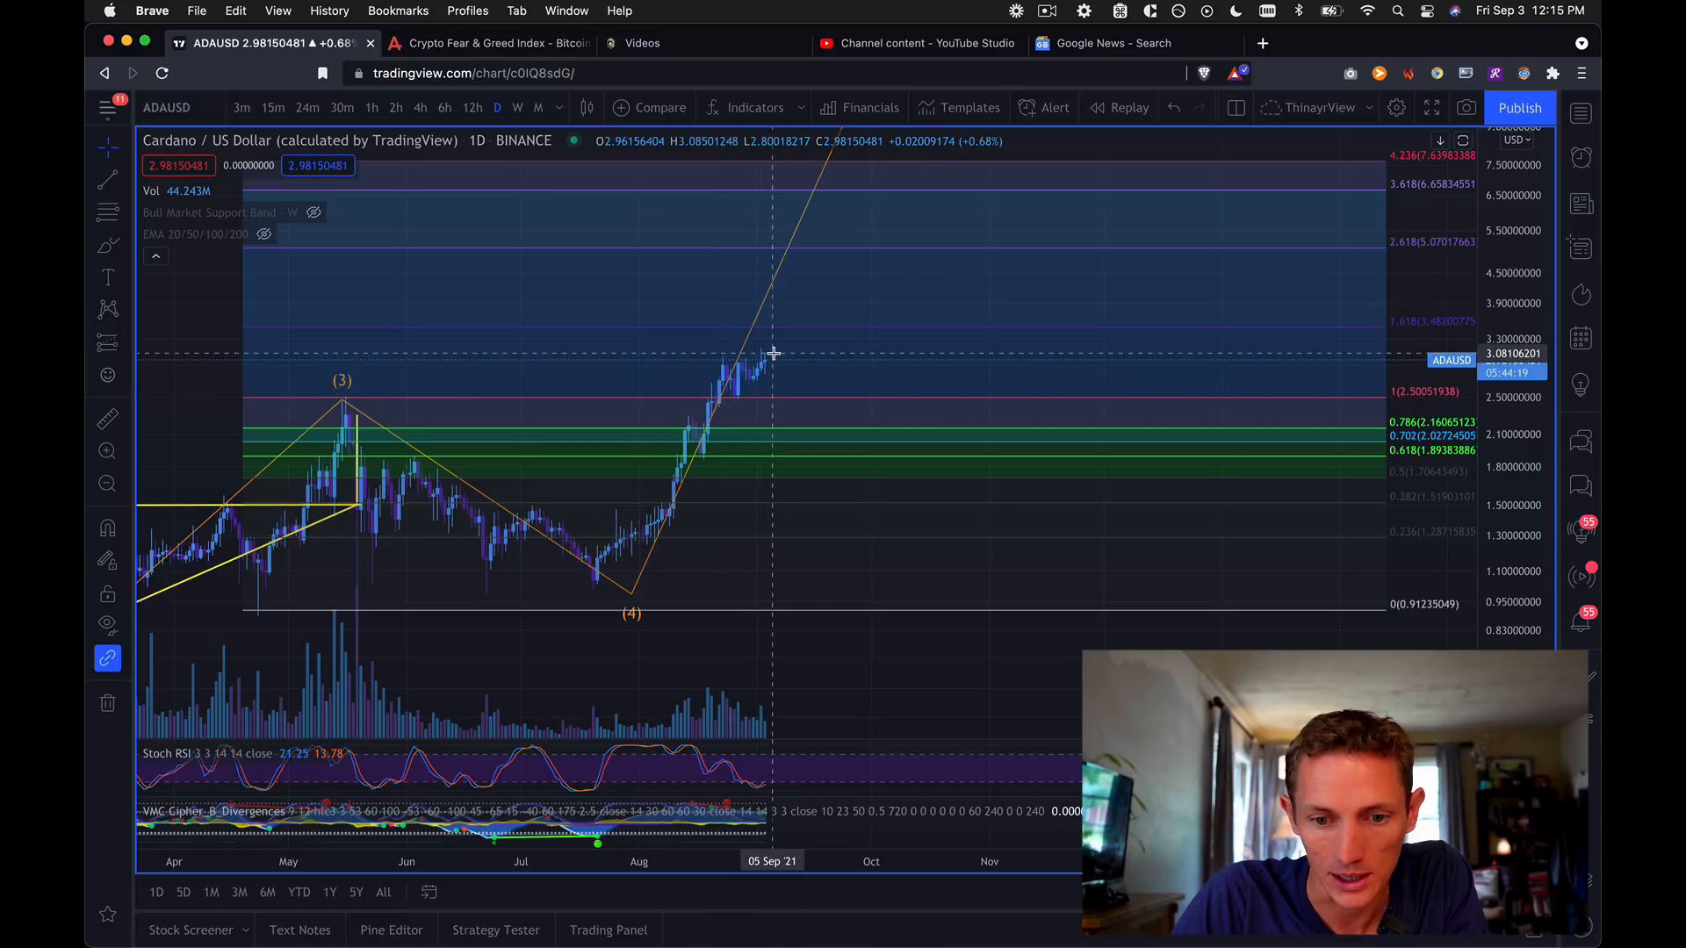
mouse_move(763, 360)
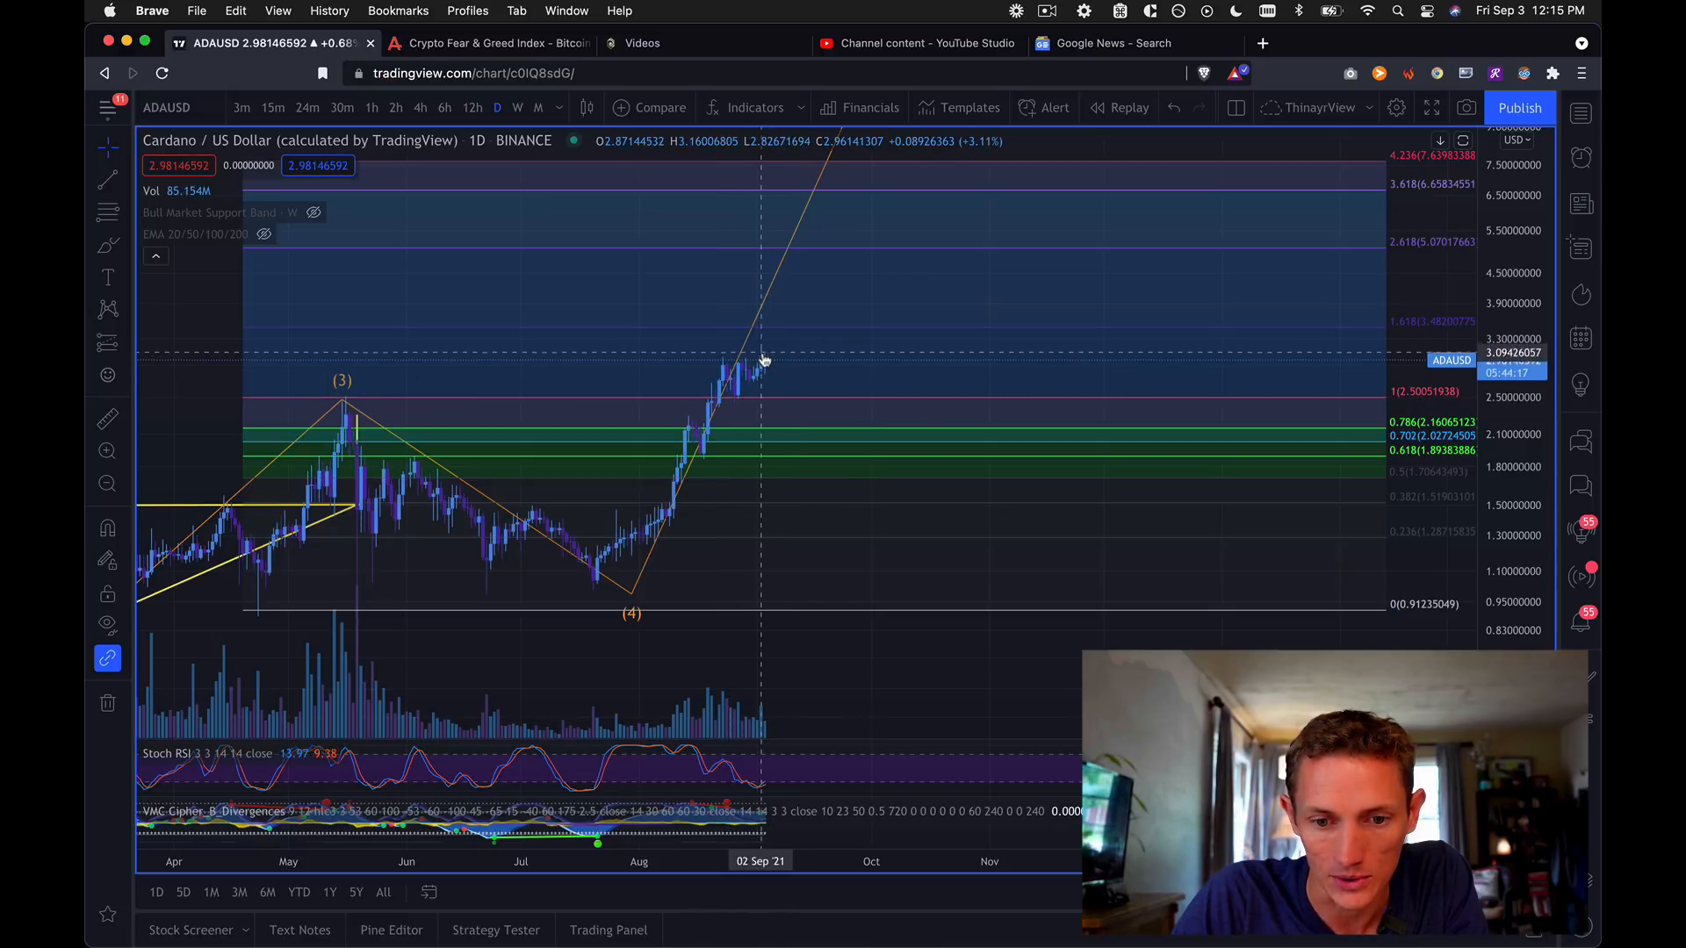
mouse_move(765, 344)
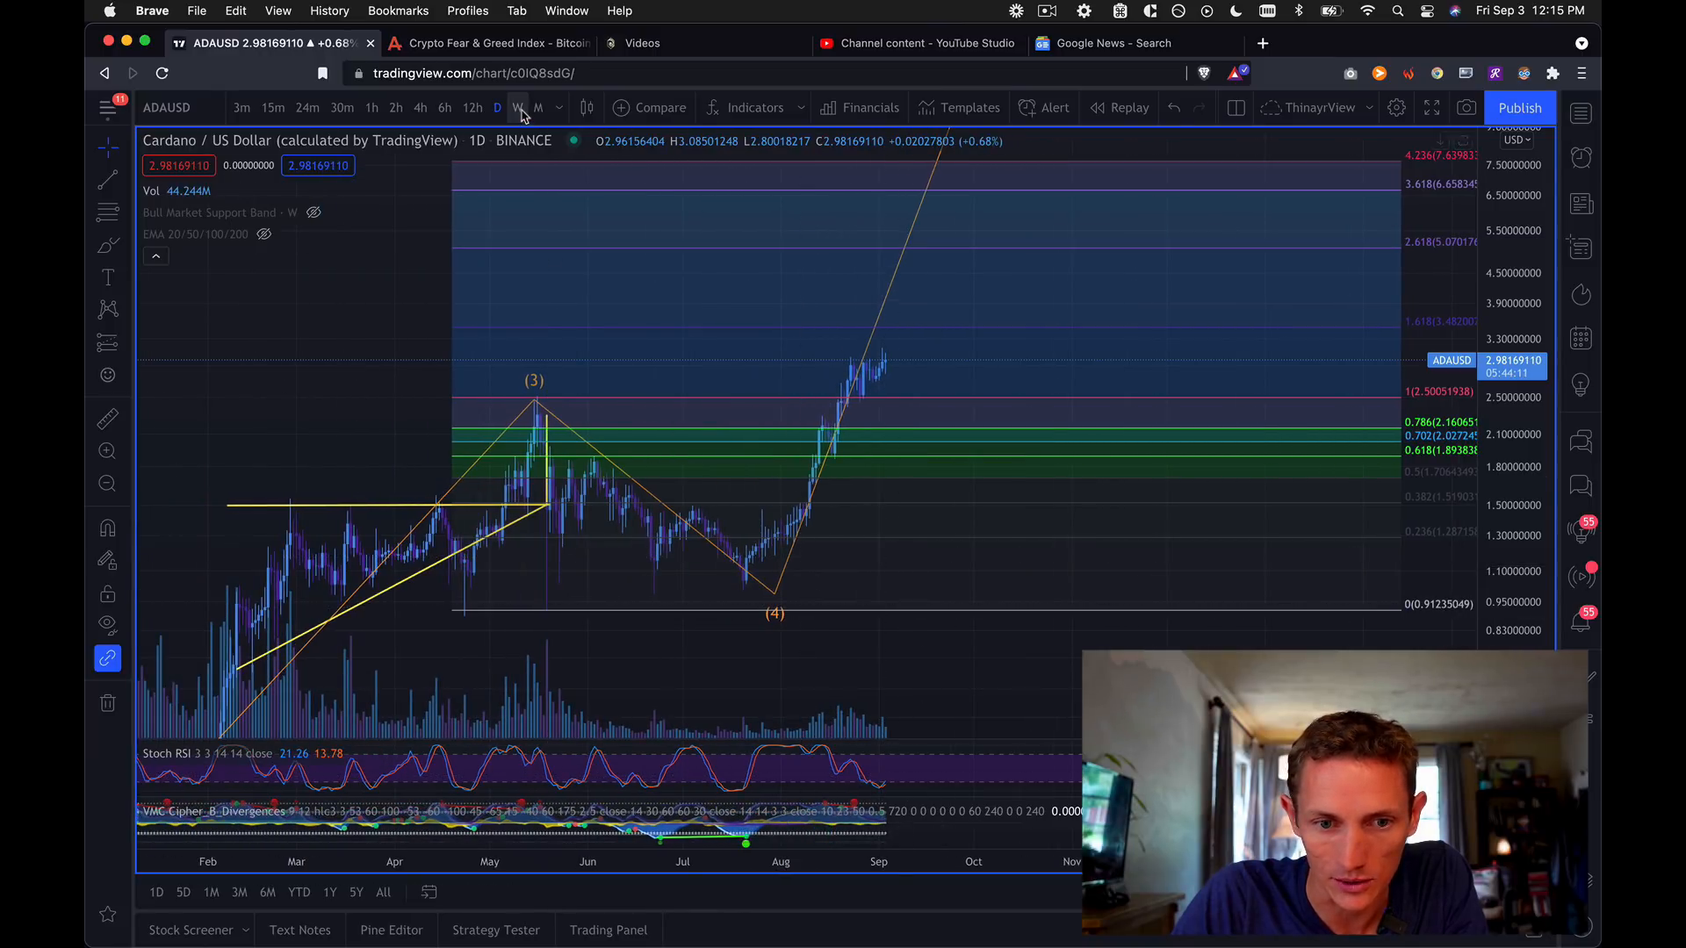
Put Cardano on weekly candles, comparing with daily before returning to weekly.
click(517, 107)
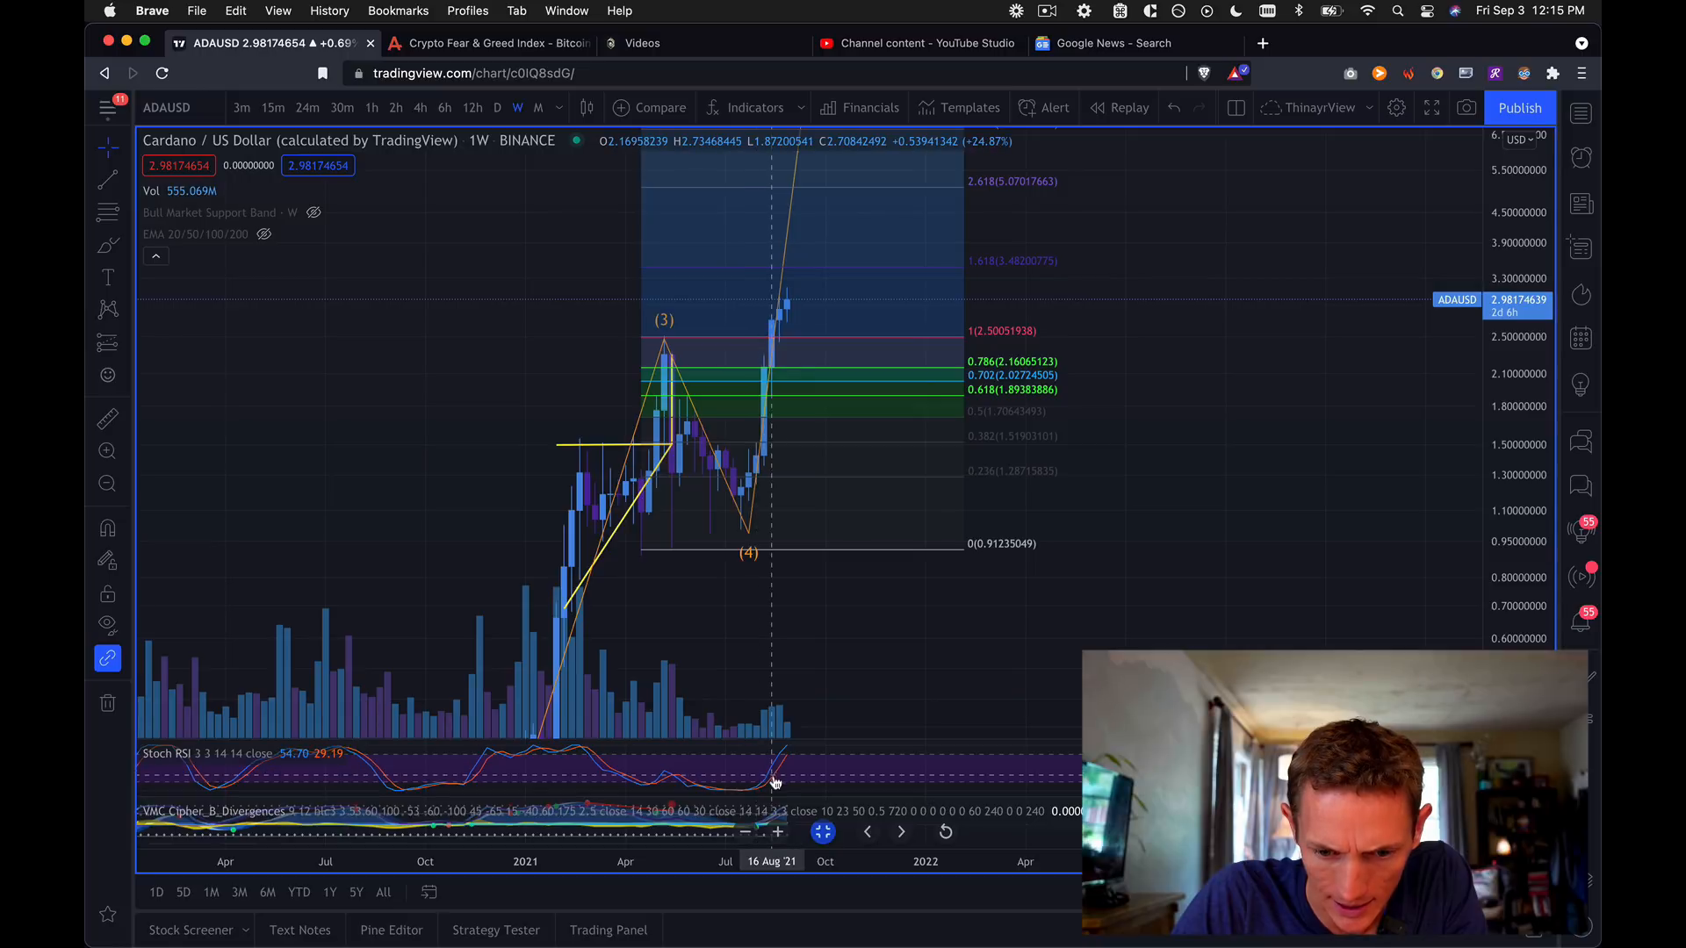
mouse_move(791, 752)
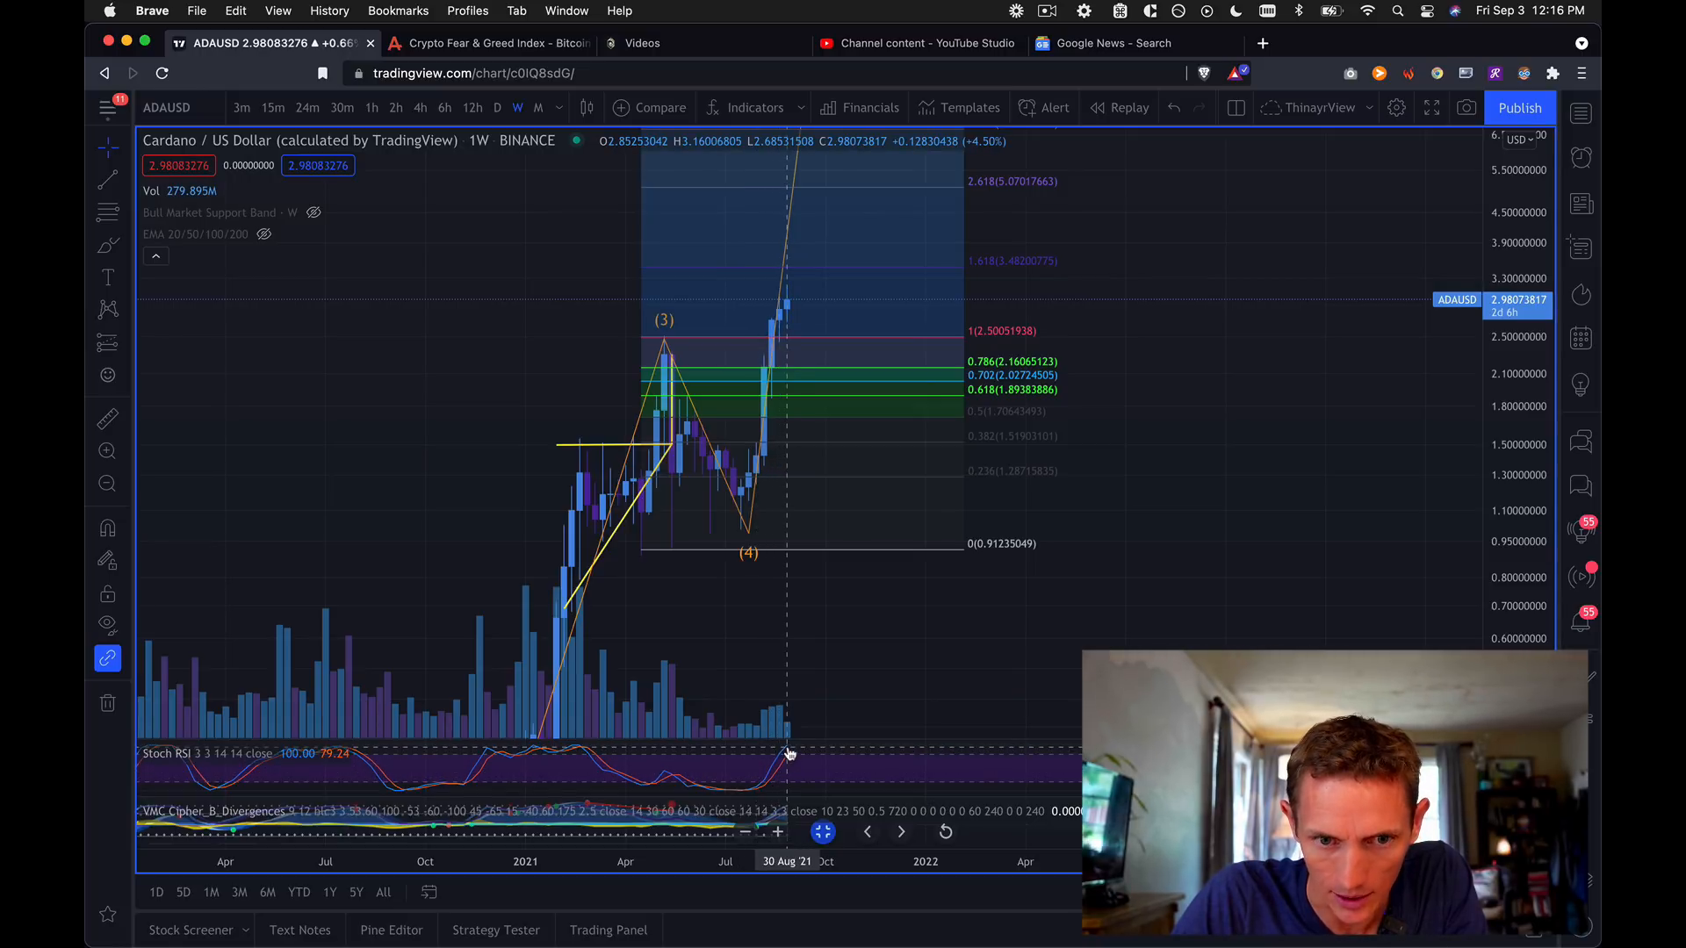
mouse_move(557, 43)
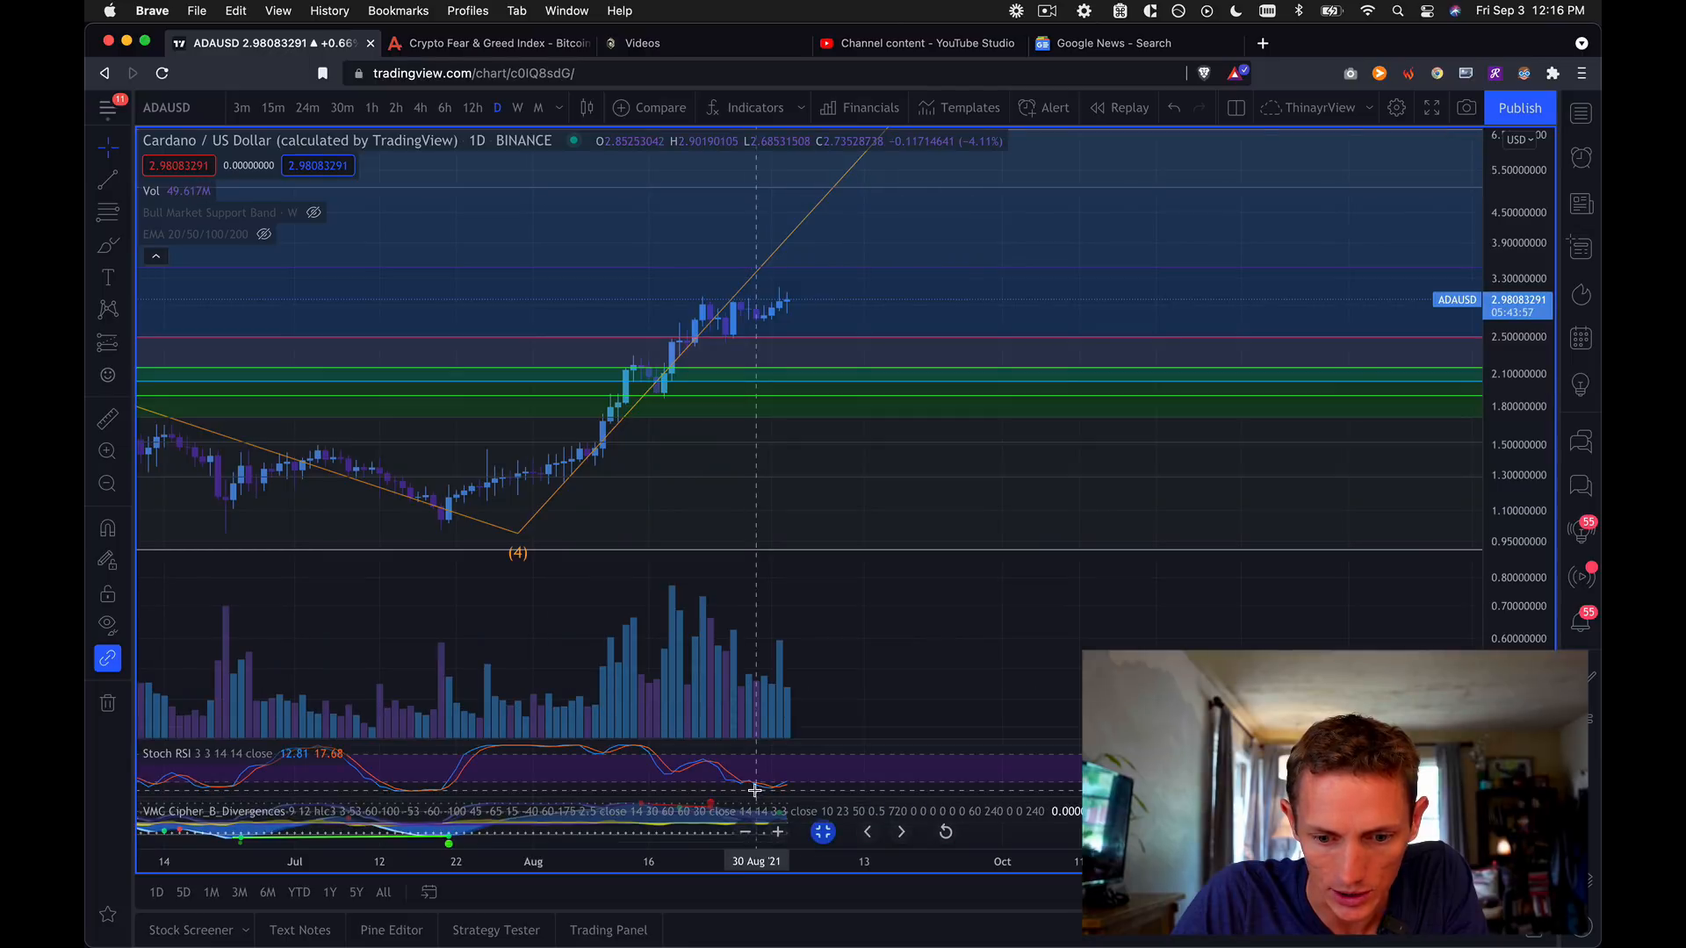
mouse_move(780, 791)
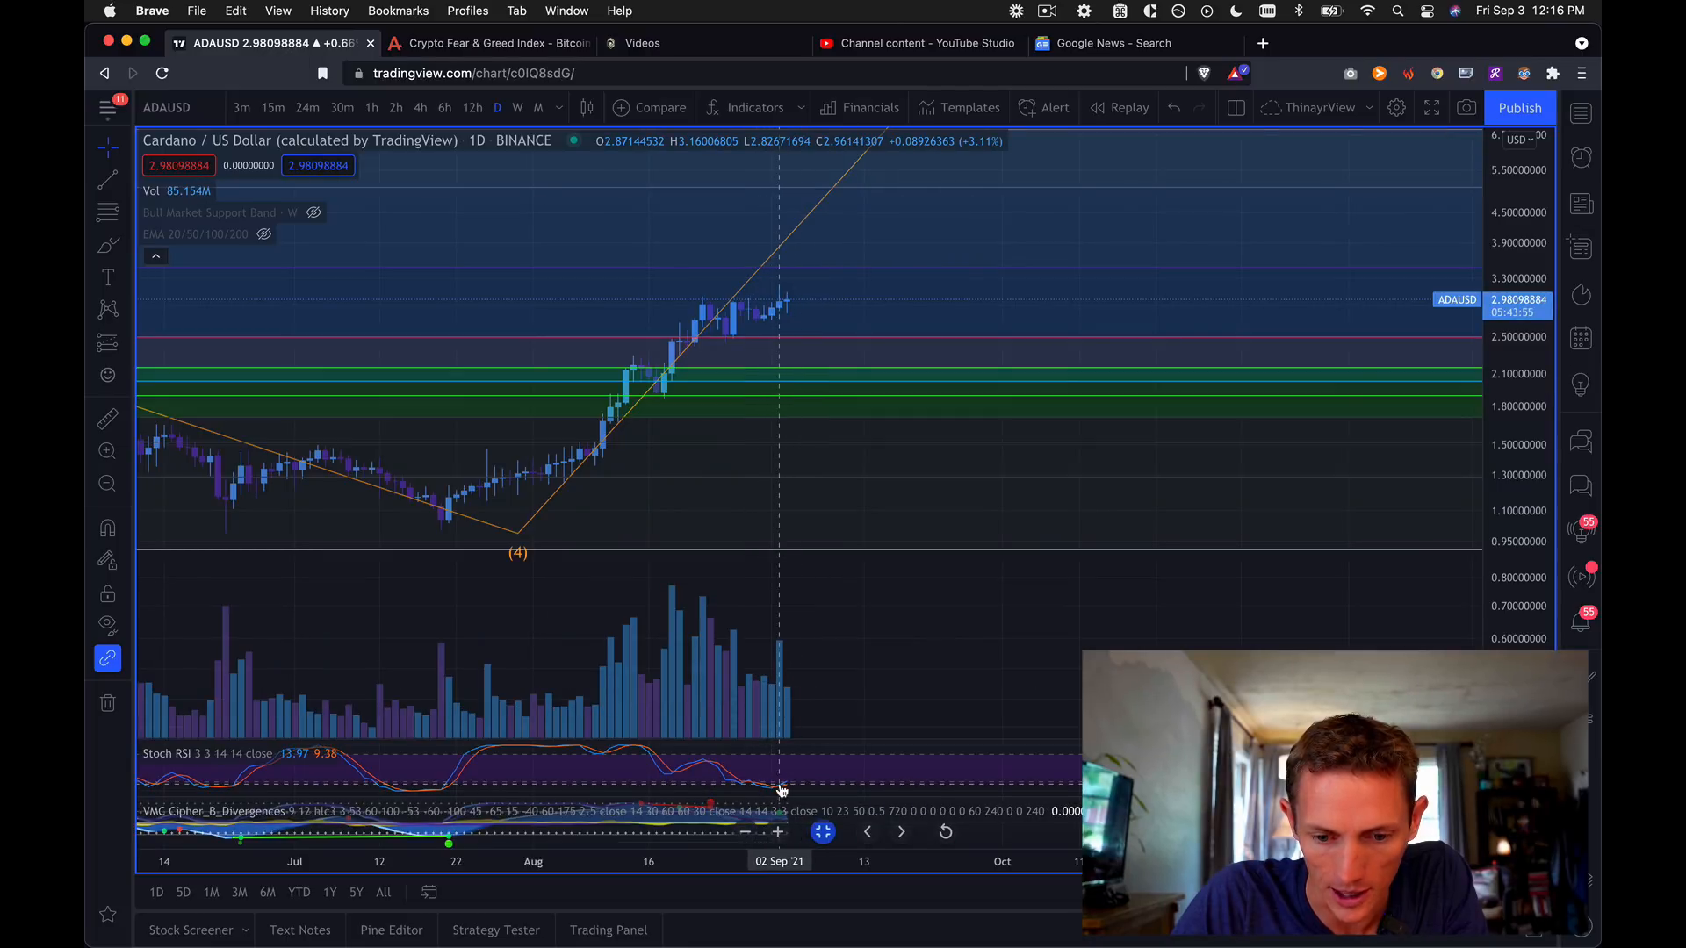
mouse_move(785, 792)
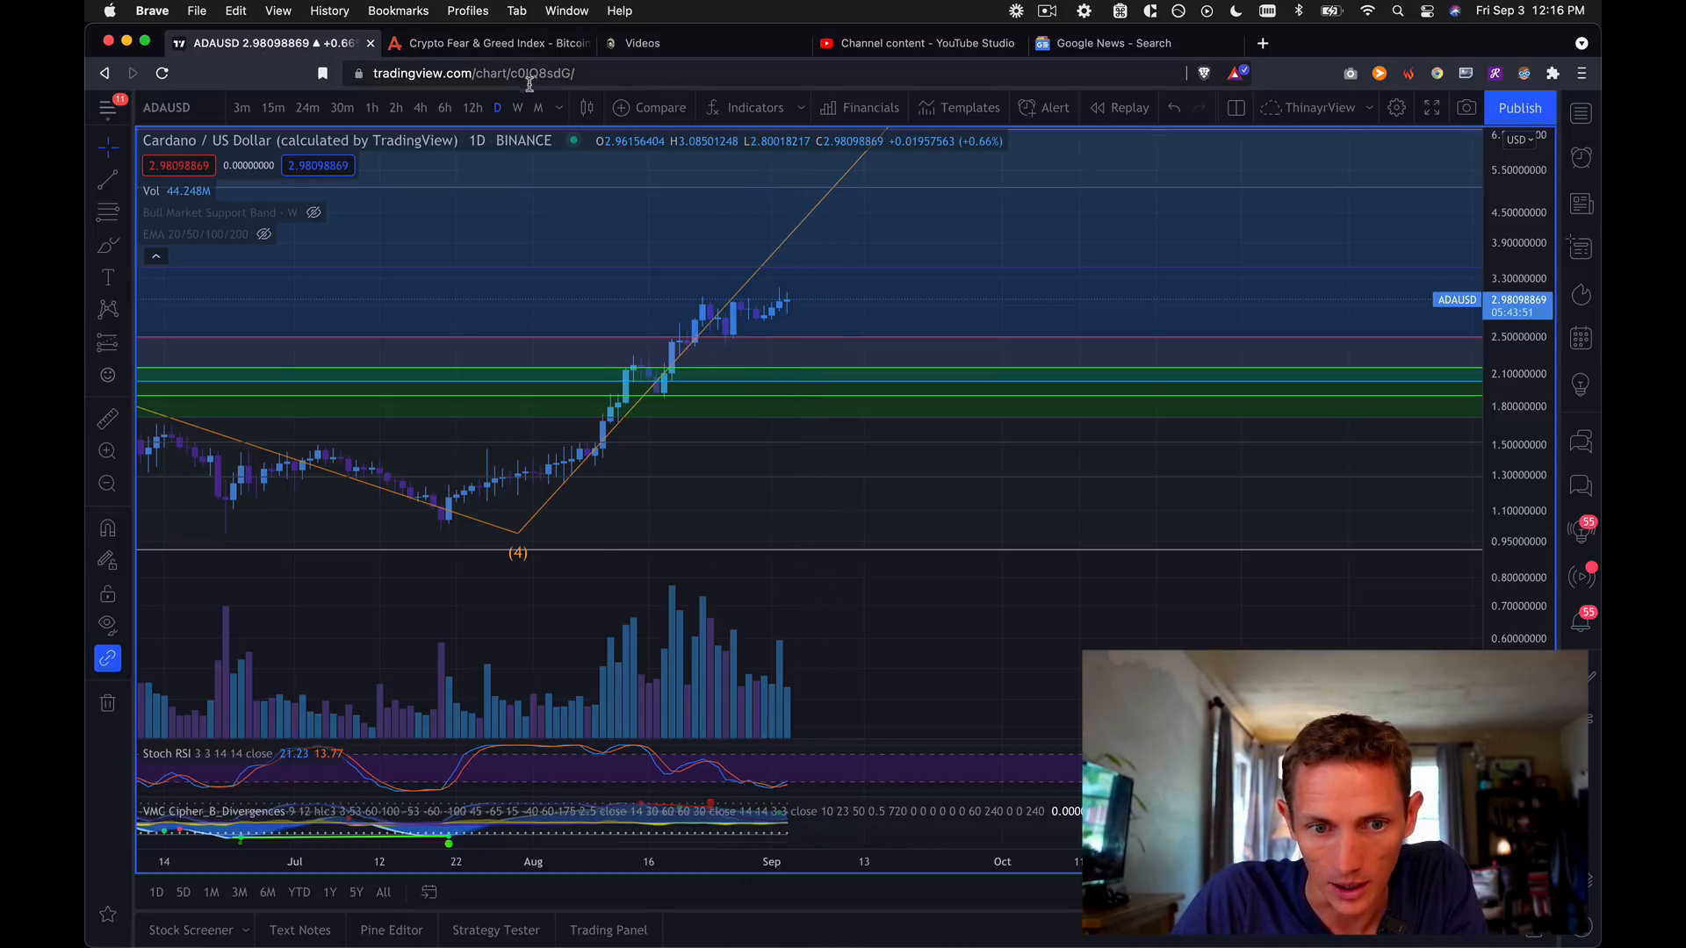
click(518, 107)
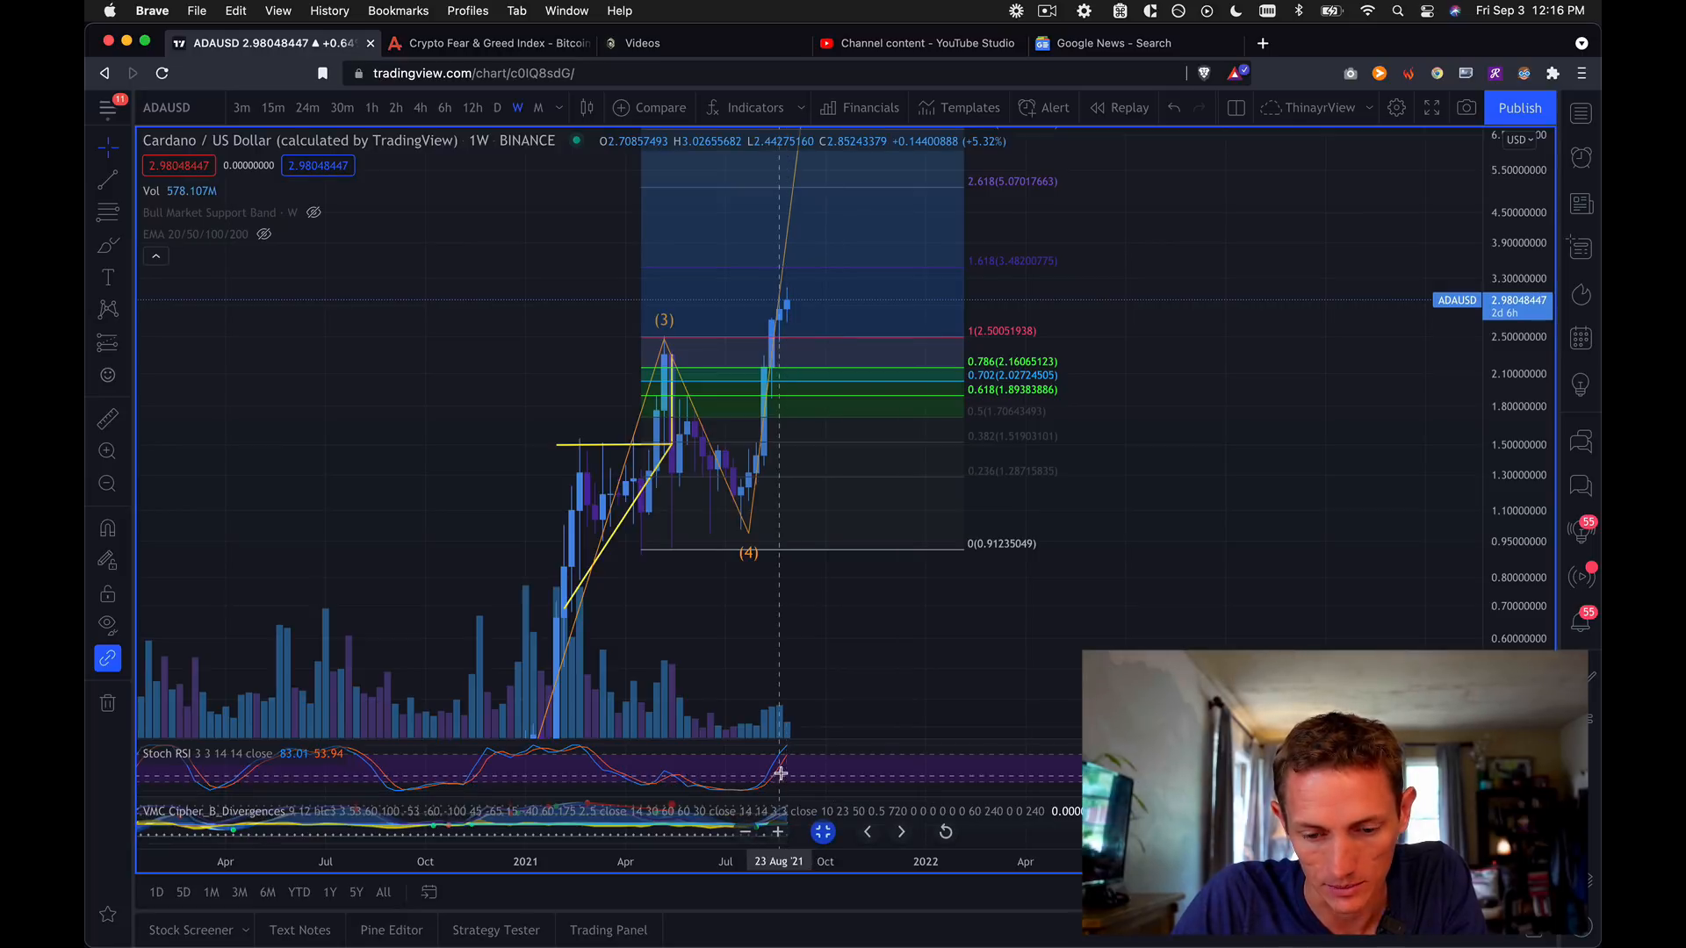
mouse_move(791, 758)
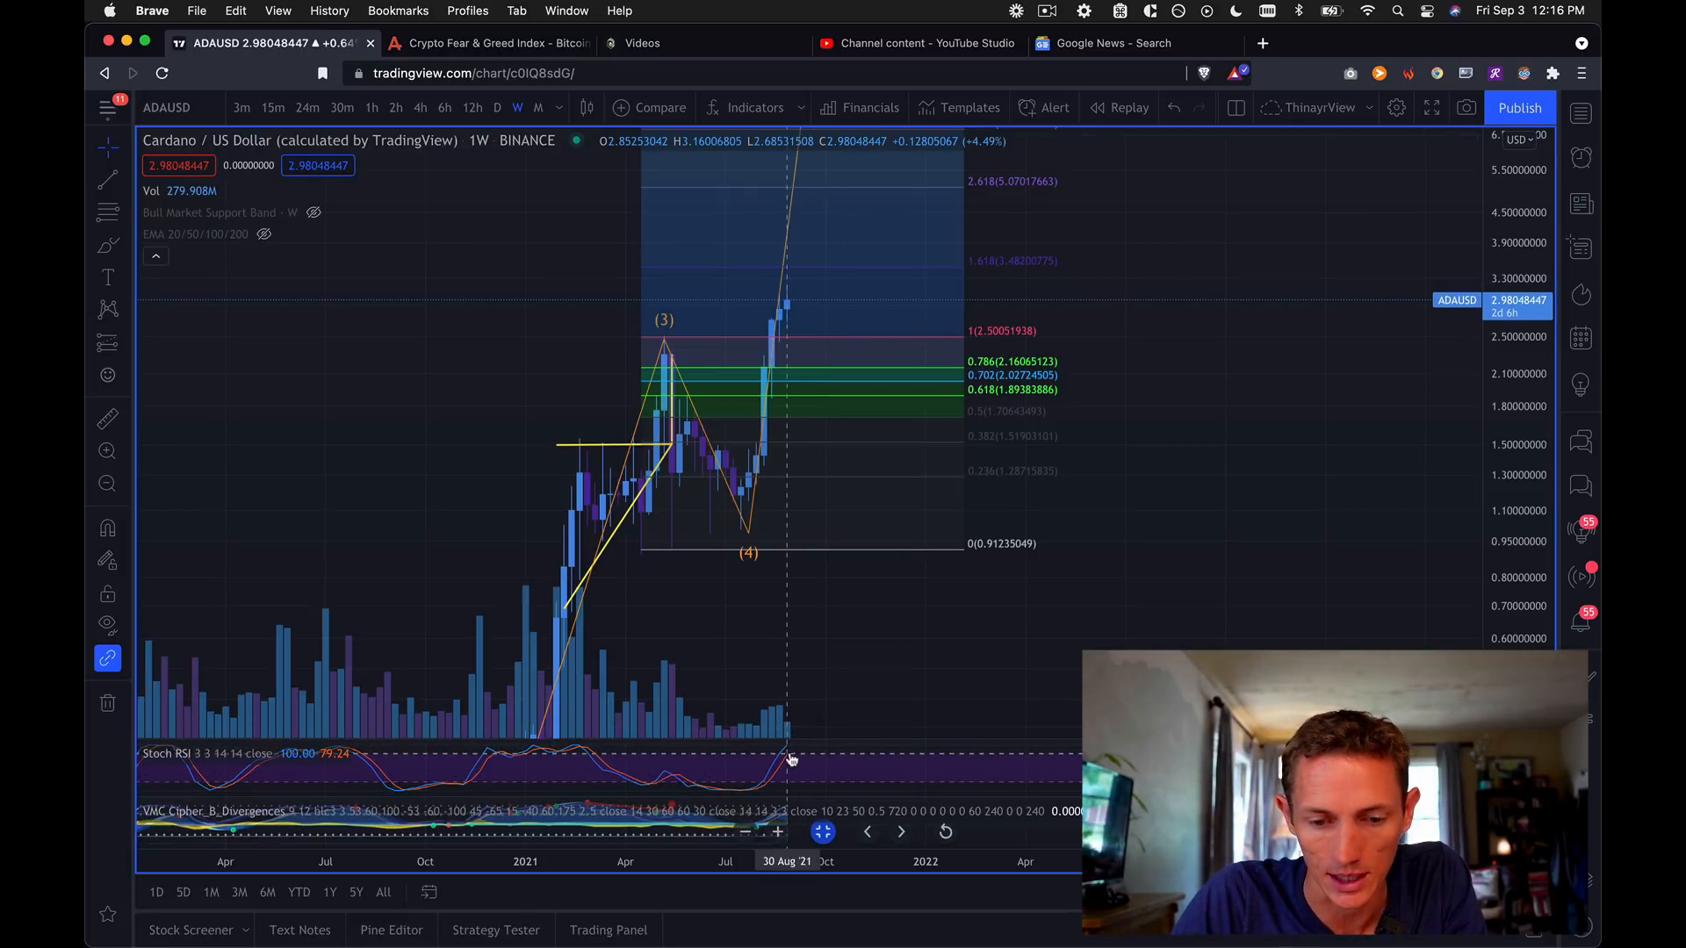
mouse_move(790, 663)
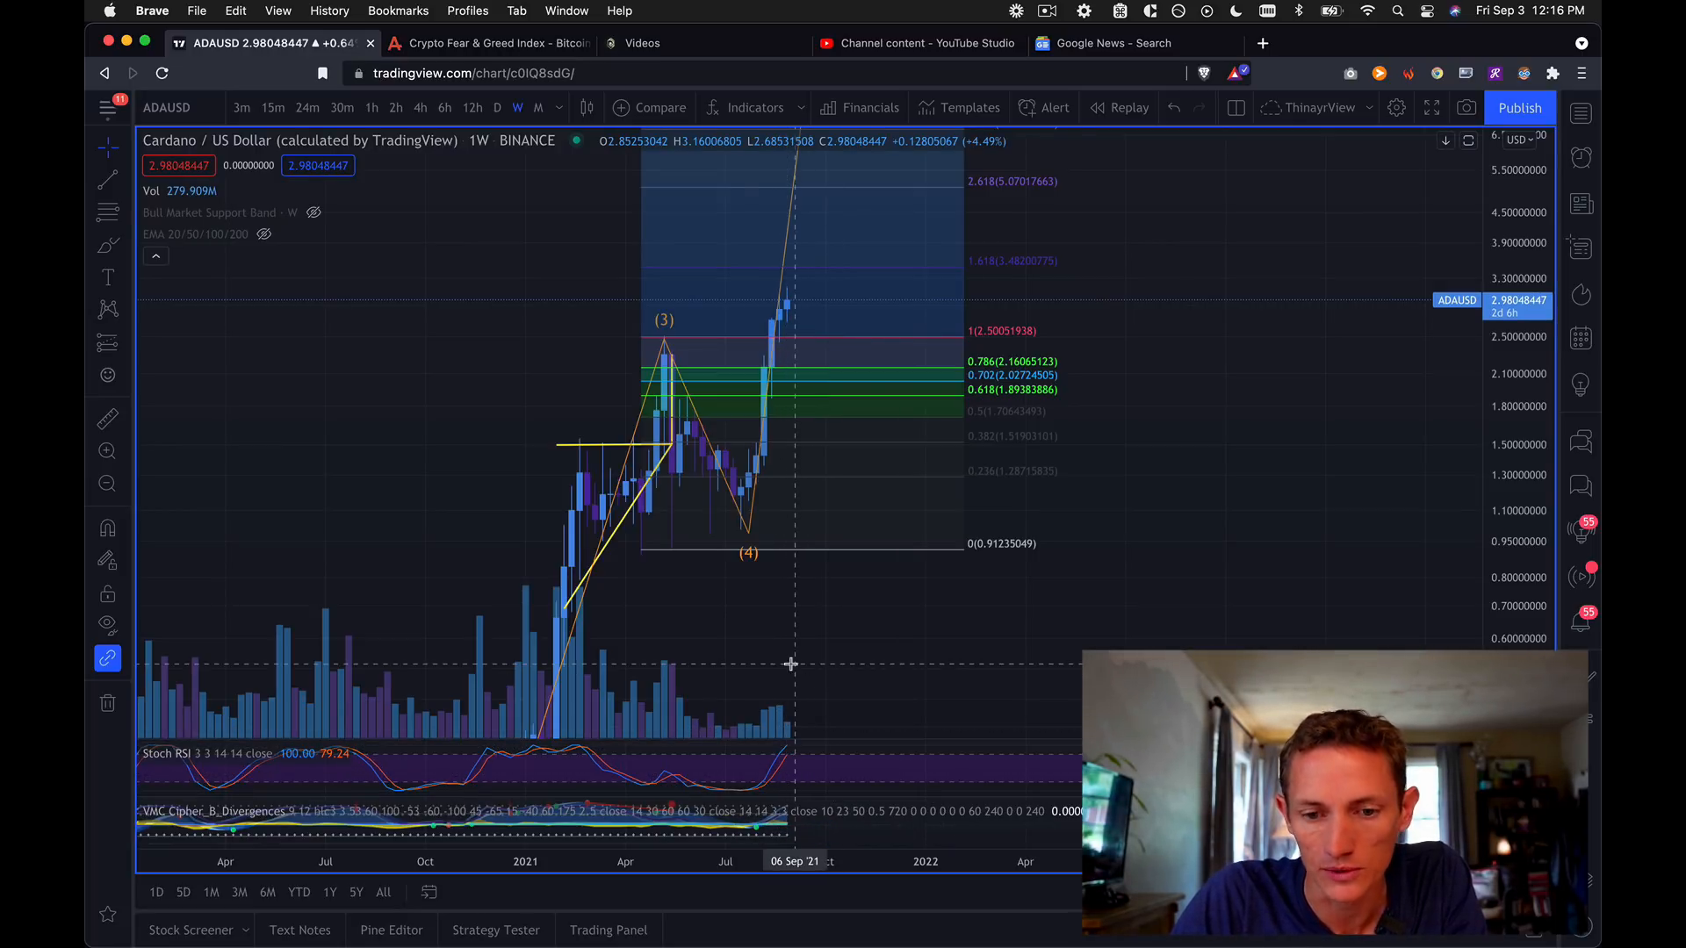
mouse_move(794, 288)
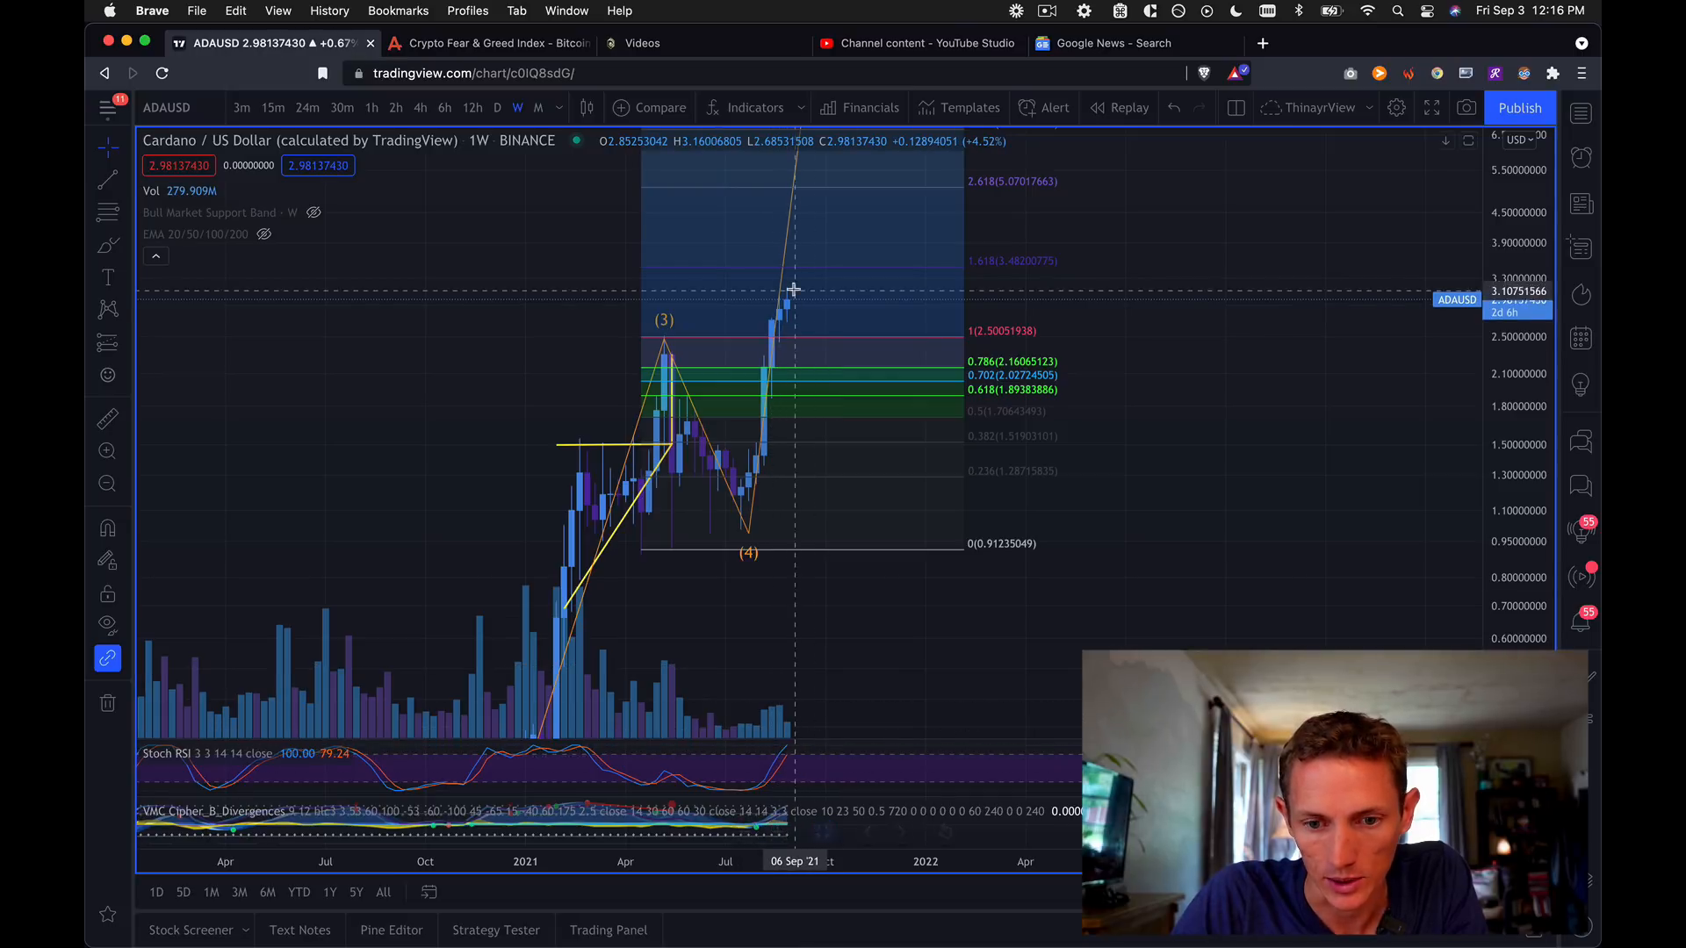
mouse_move(245, 333)
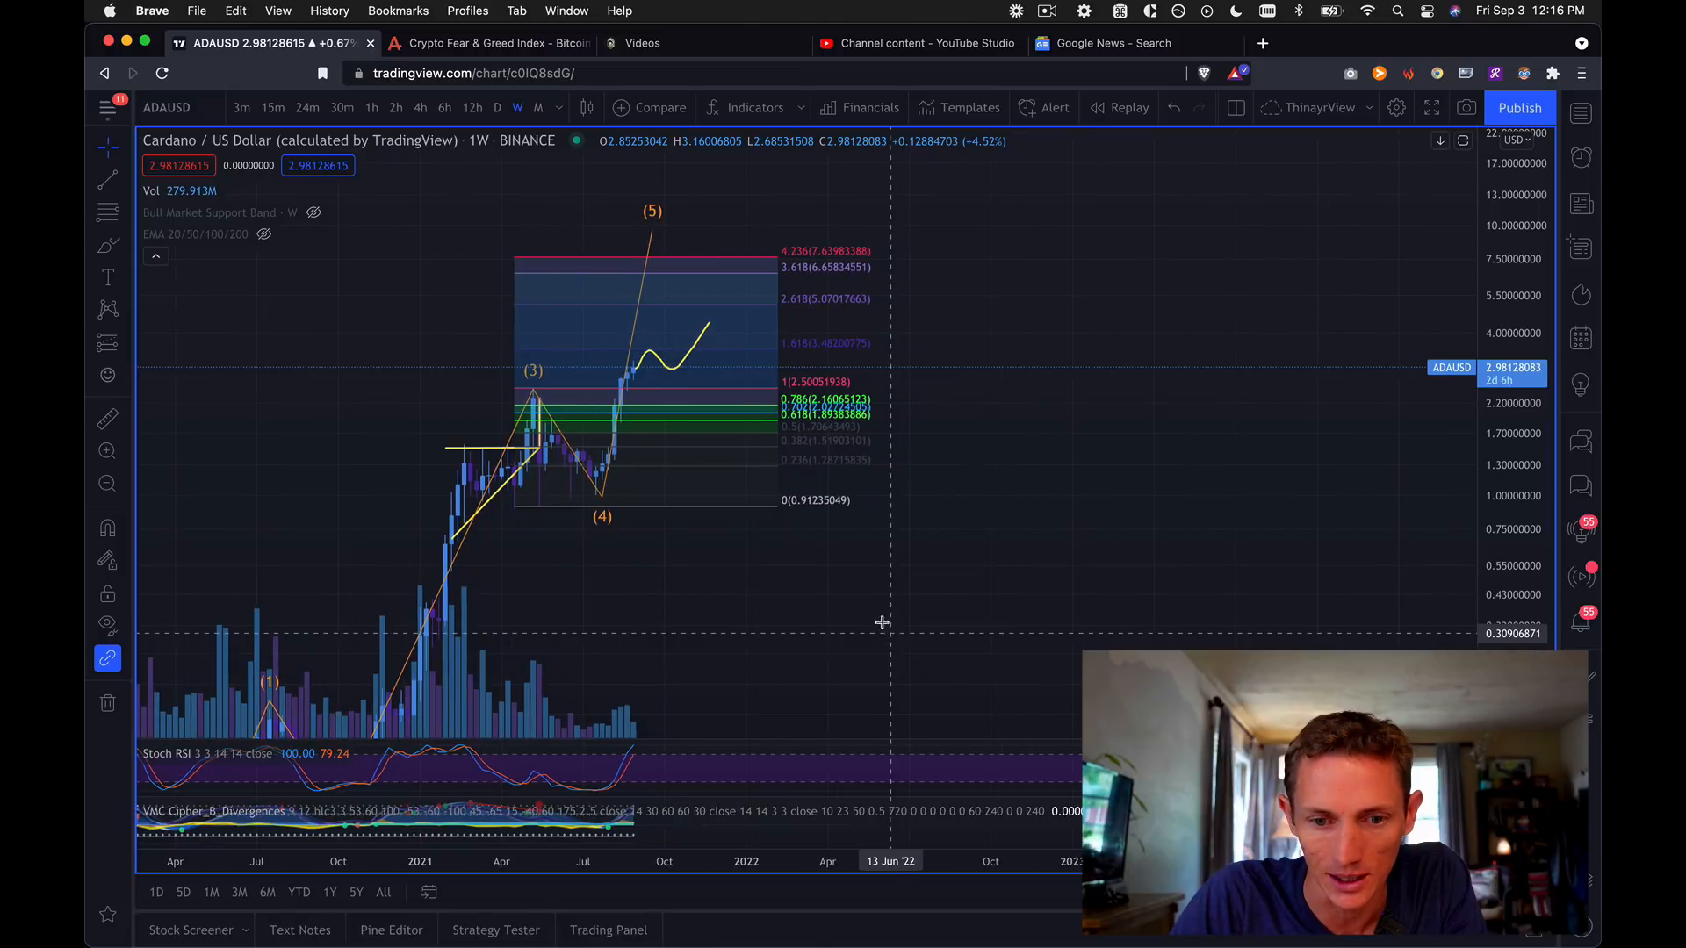
Remove the yellow squiggle beside the wave (5) rally on weekly Cardano.
click(699, 344)
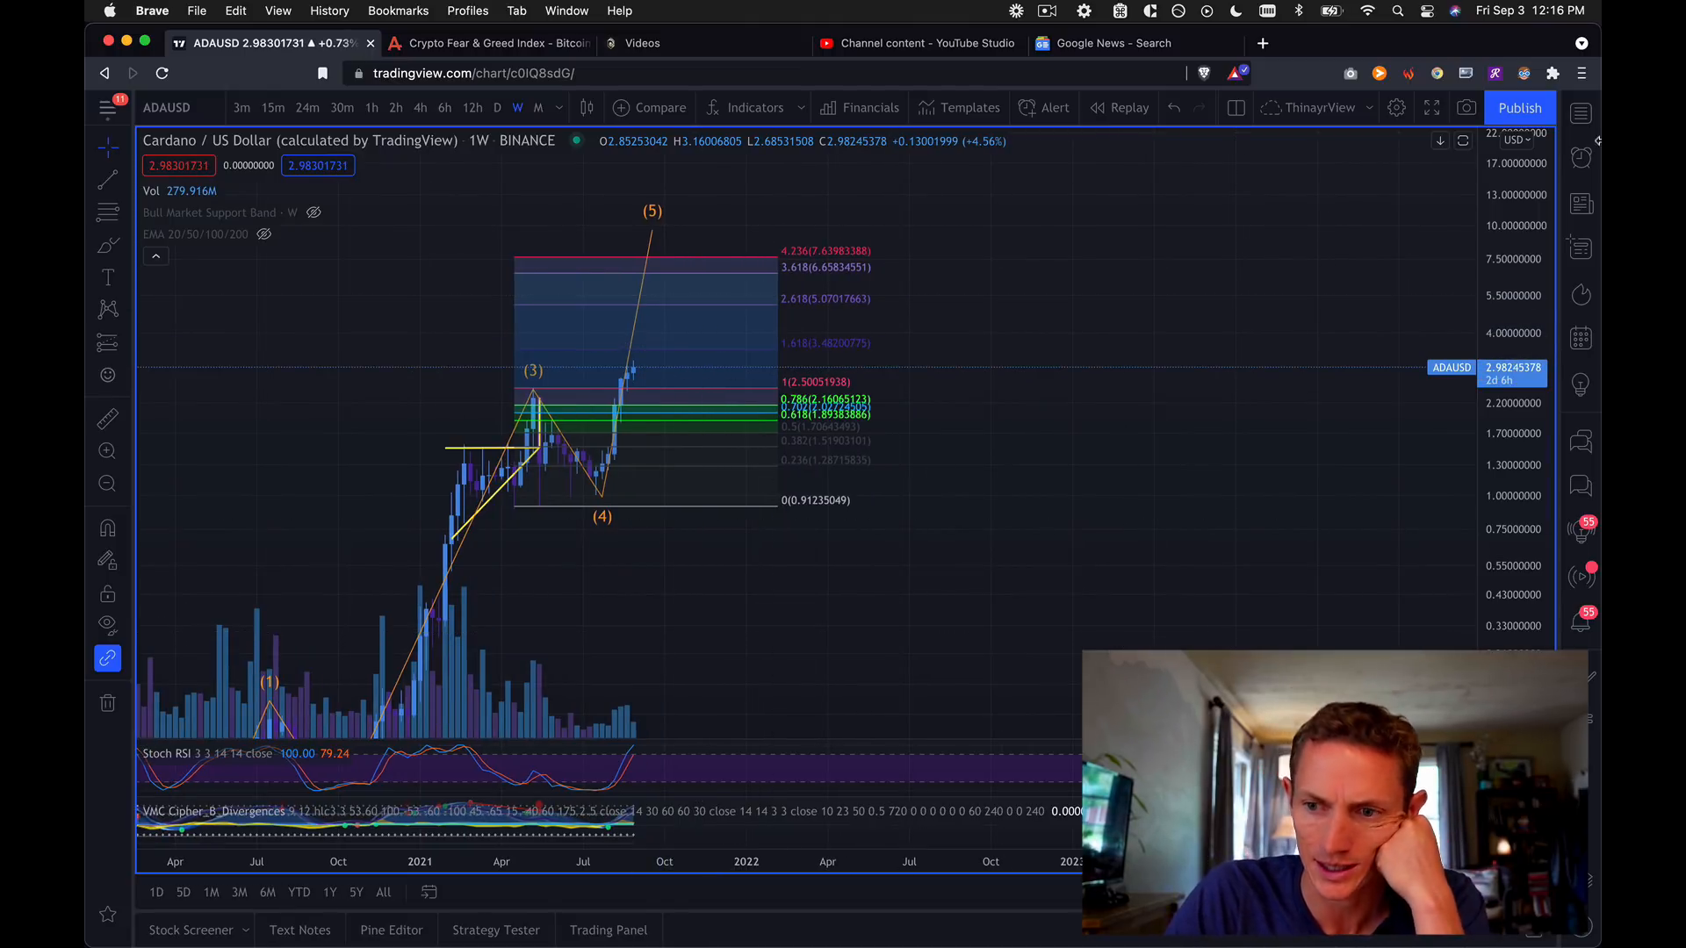
Show the watchlist and browse tracked symbols such as ADAUSD, TOTAL and BTC pairs.
click(1581, 111)
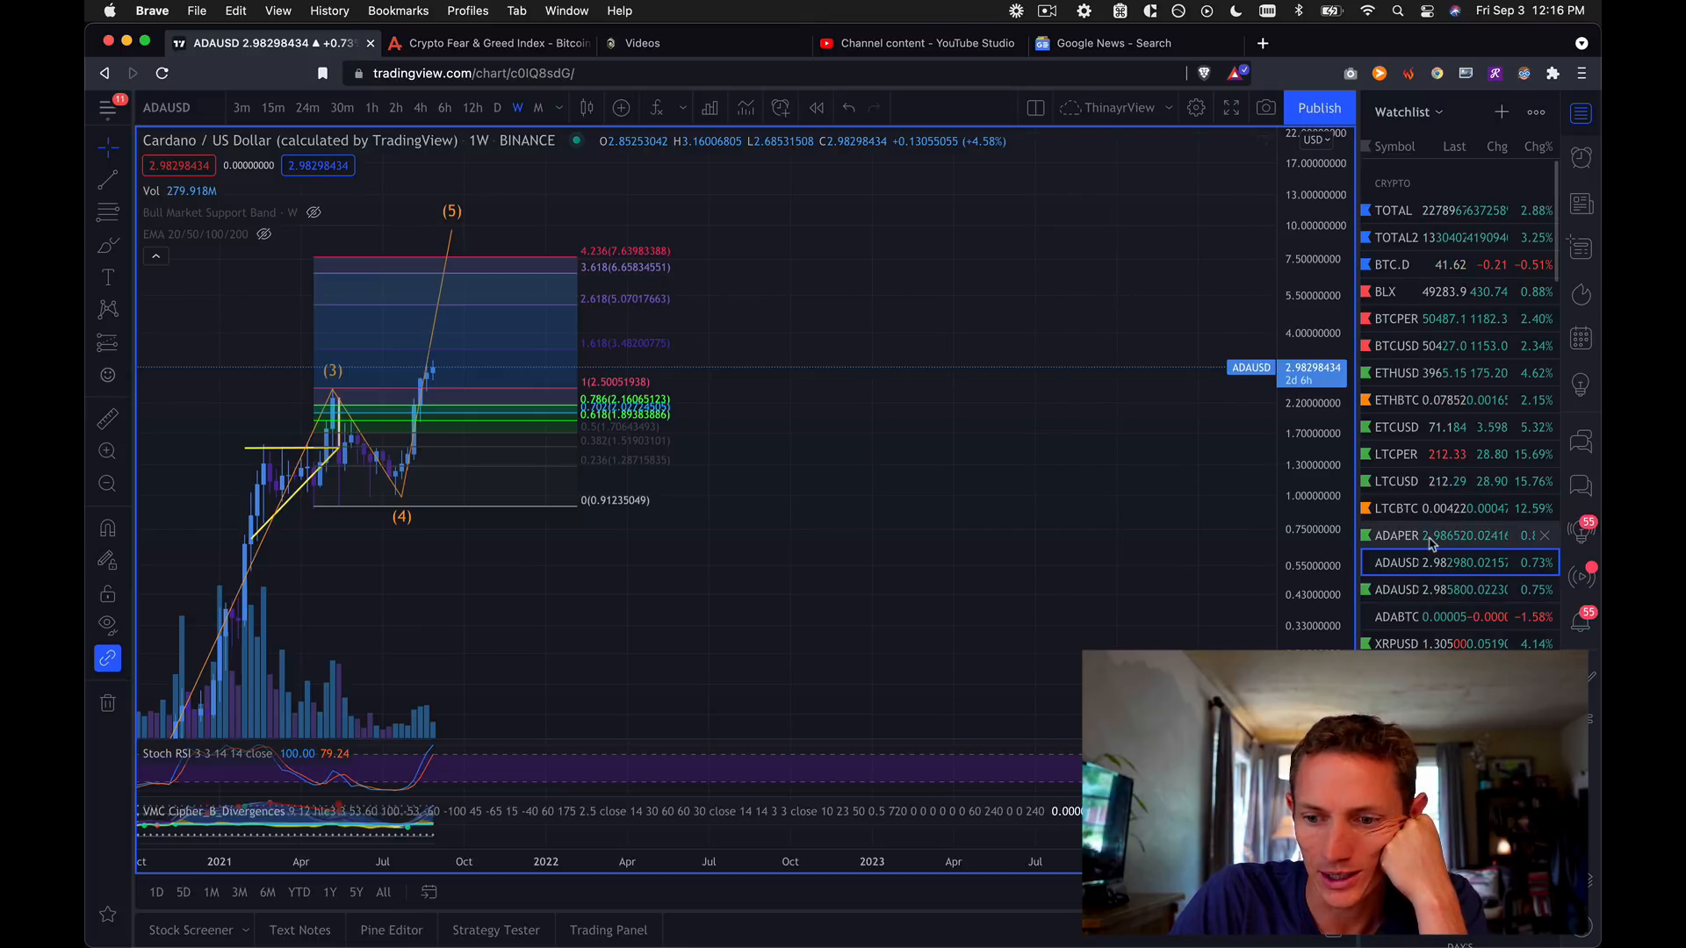
scroll(down, 3)
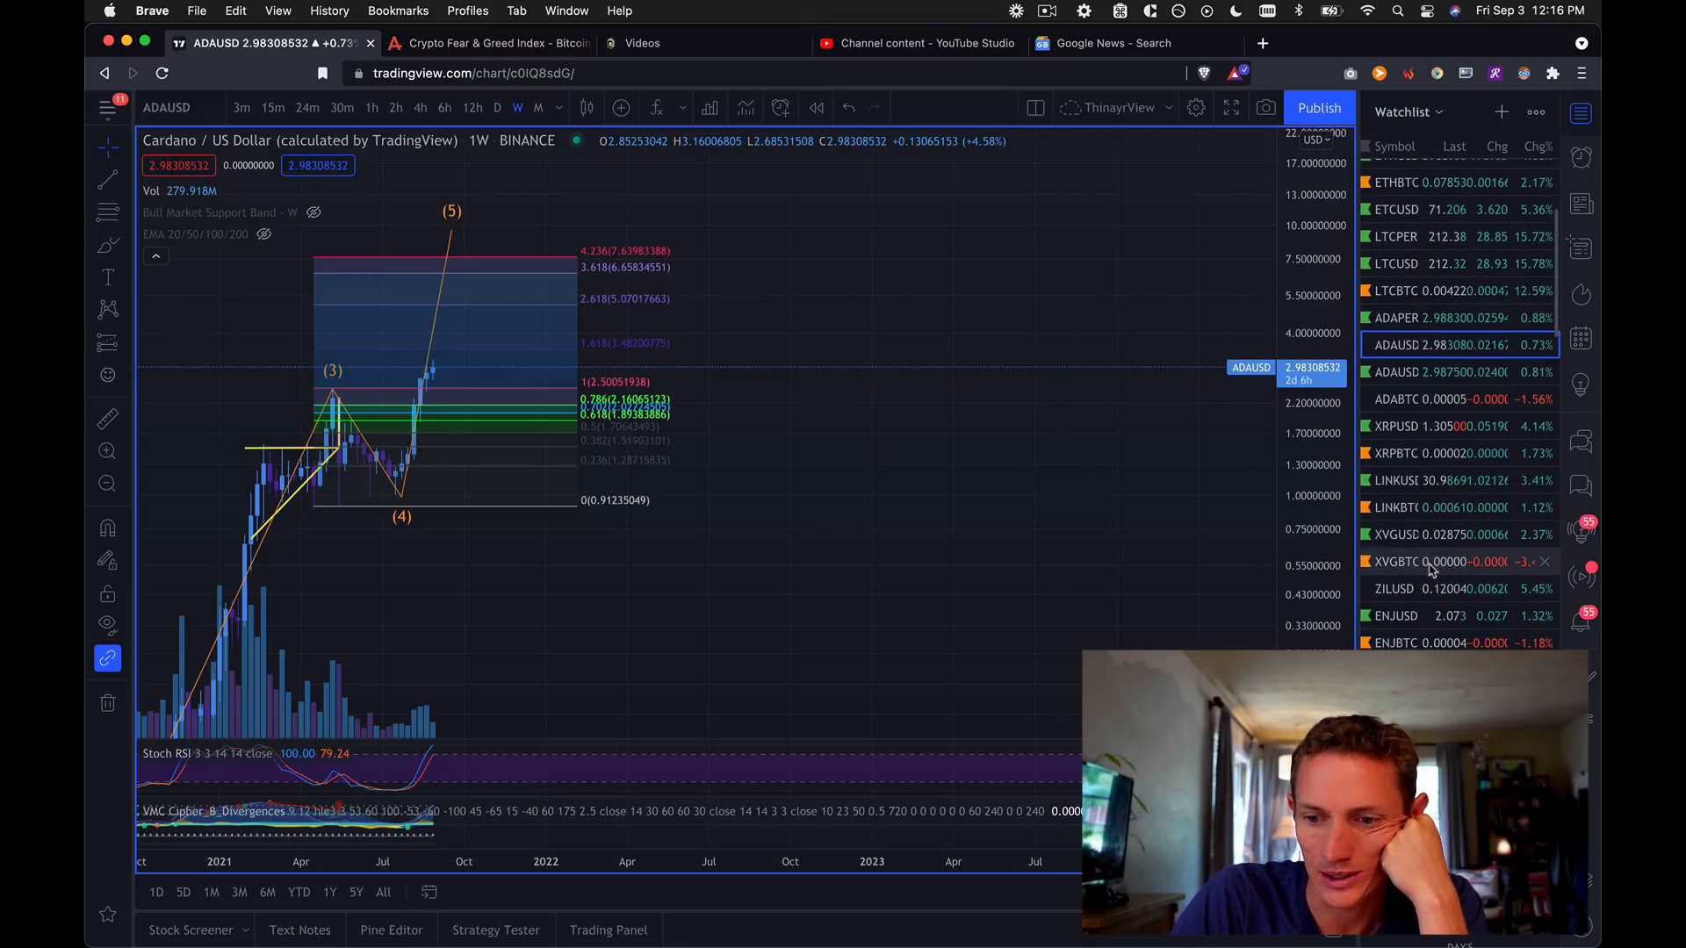
scroll(down, 3)
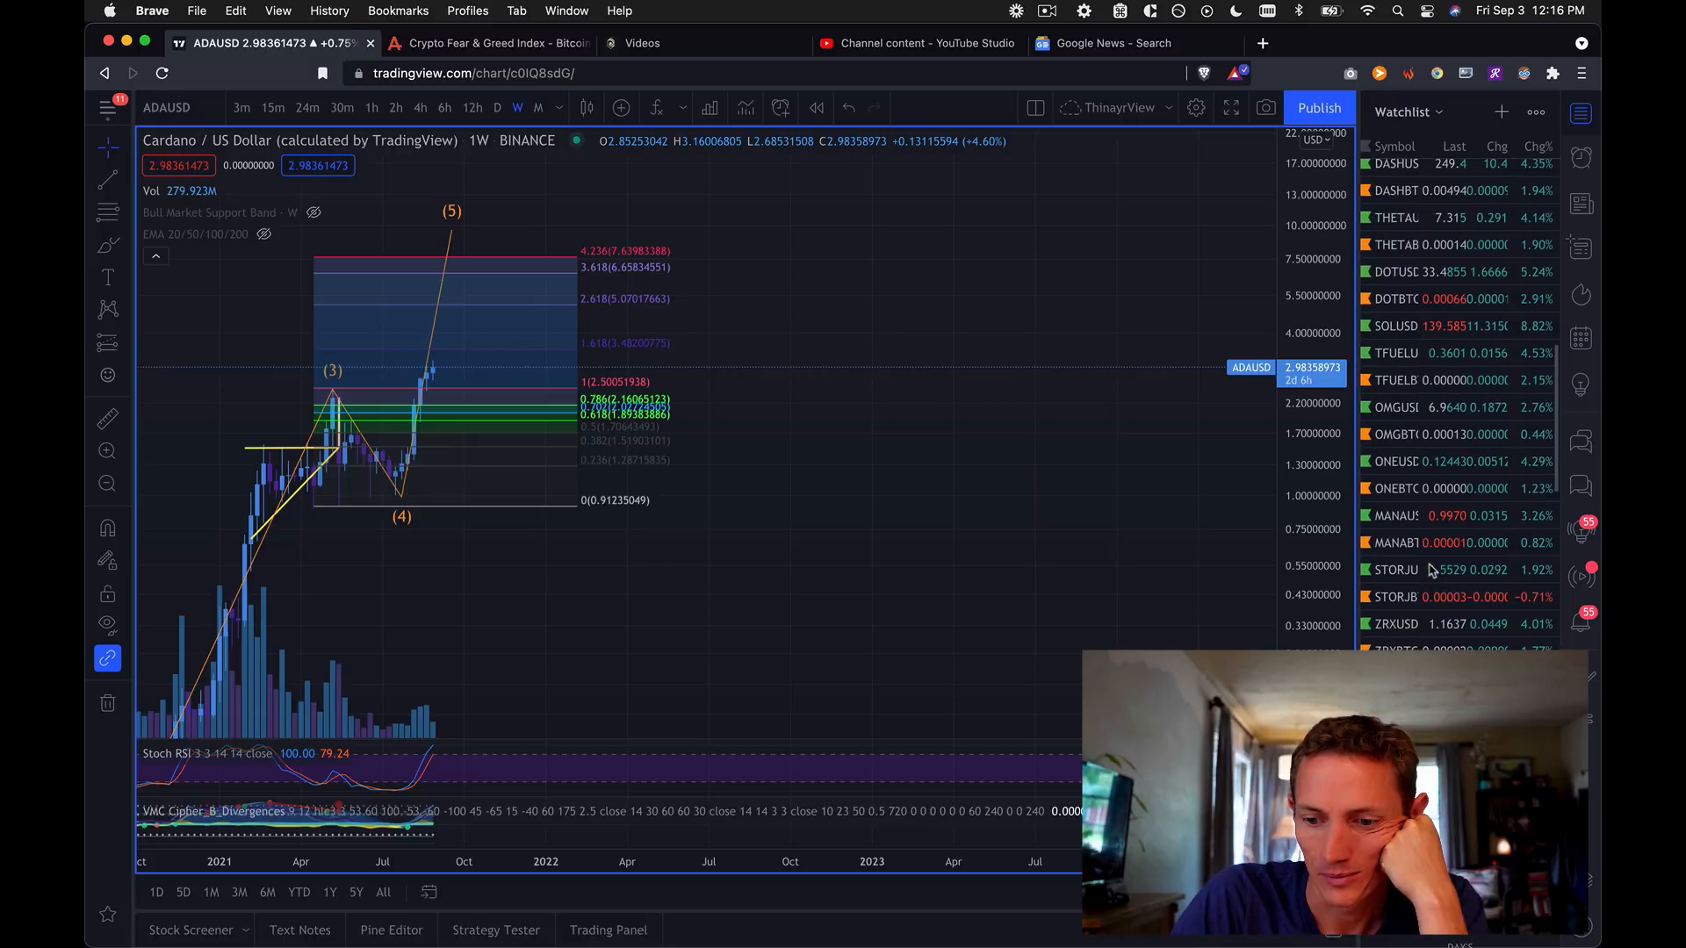
scroll(up, 3)
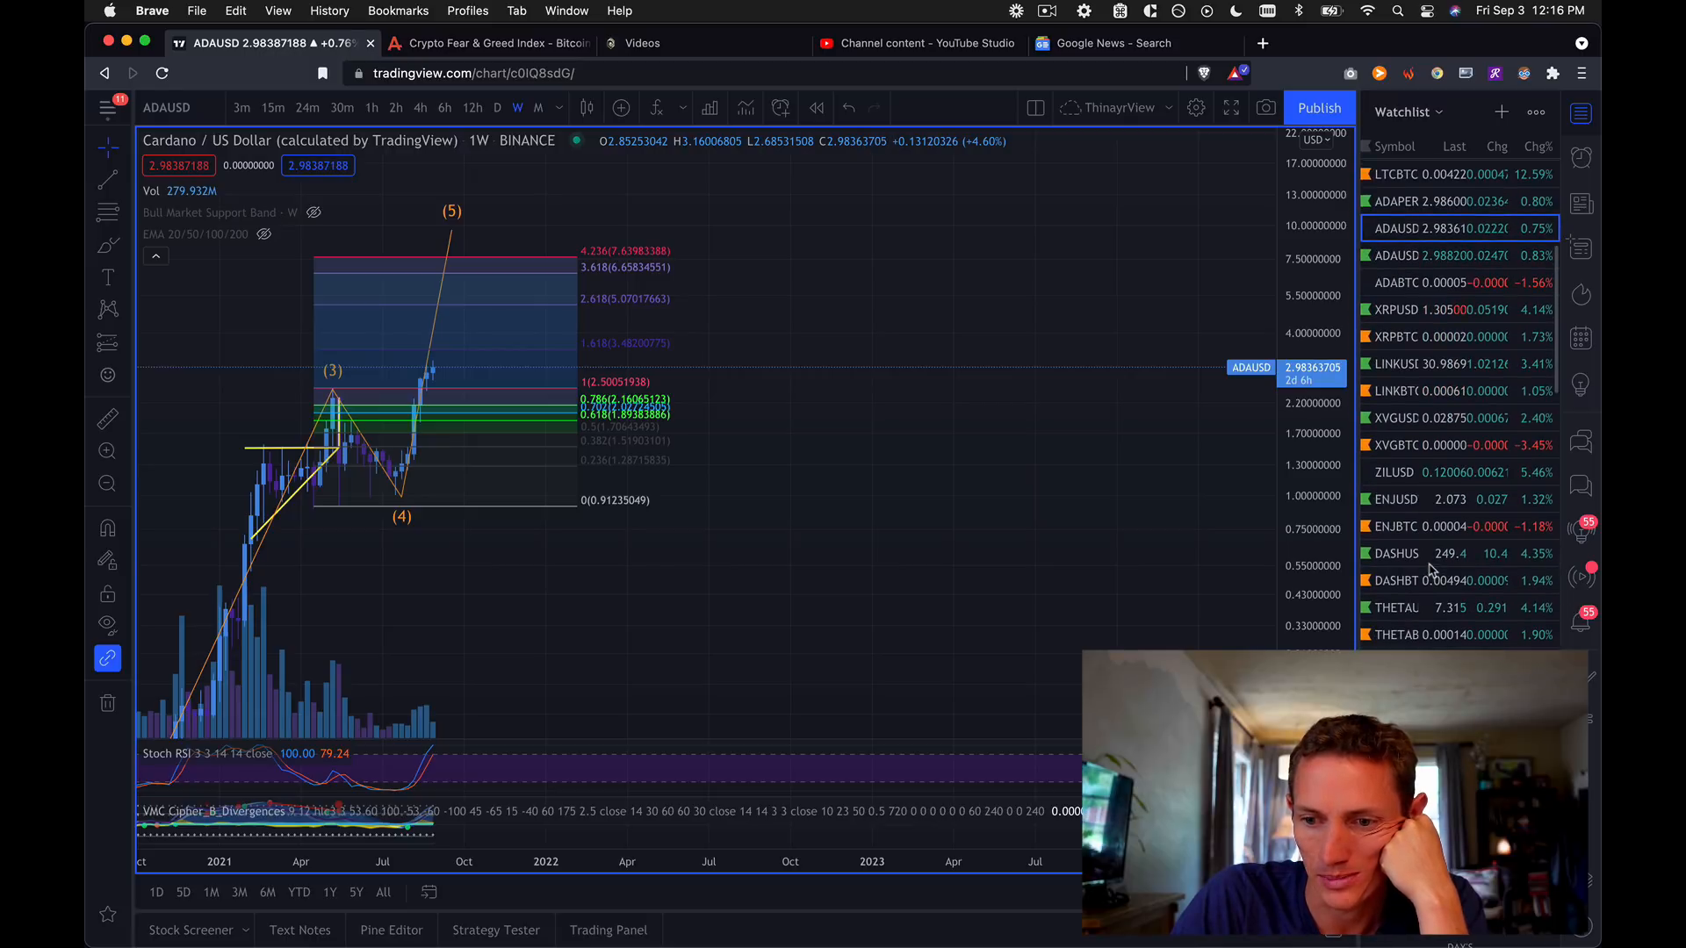
scroll(up, 3)
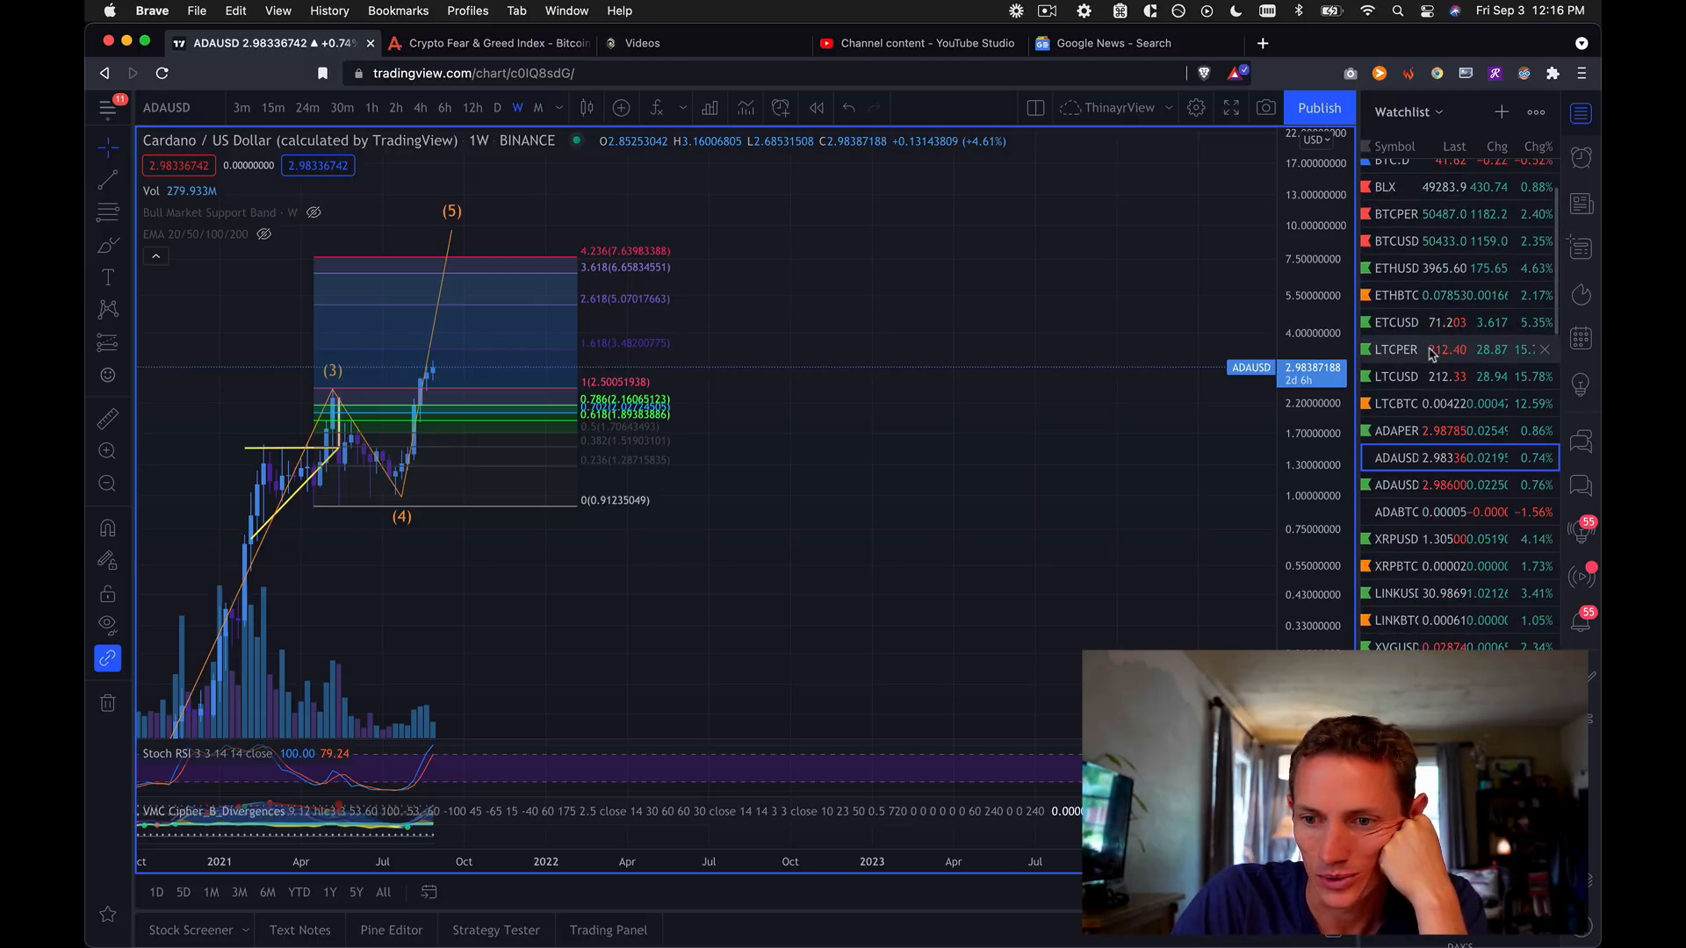
scroll(down, 3)
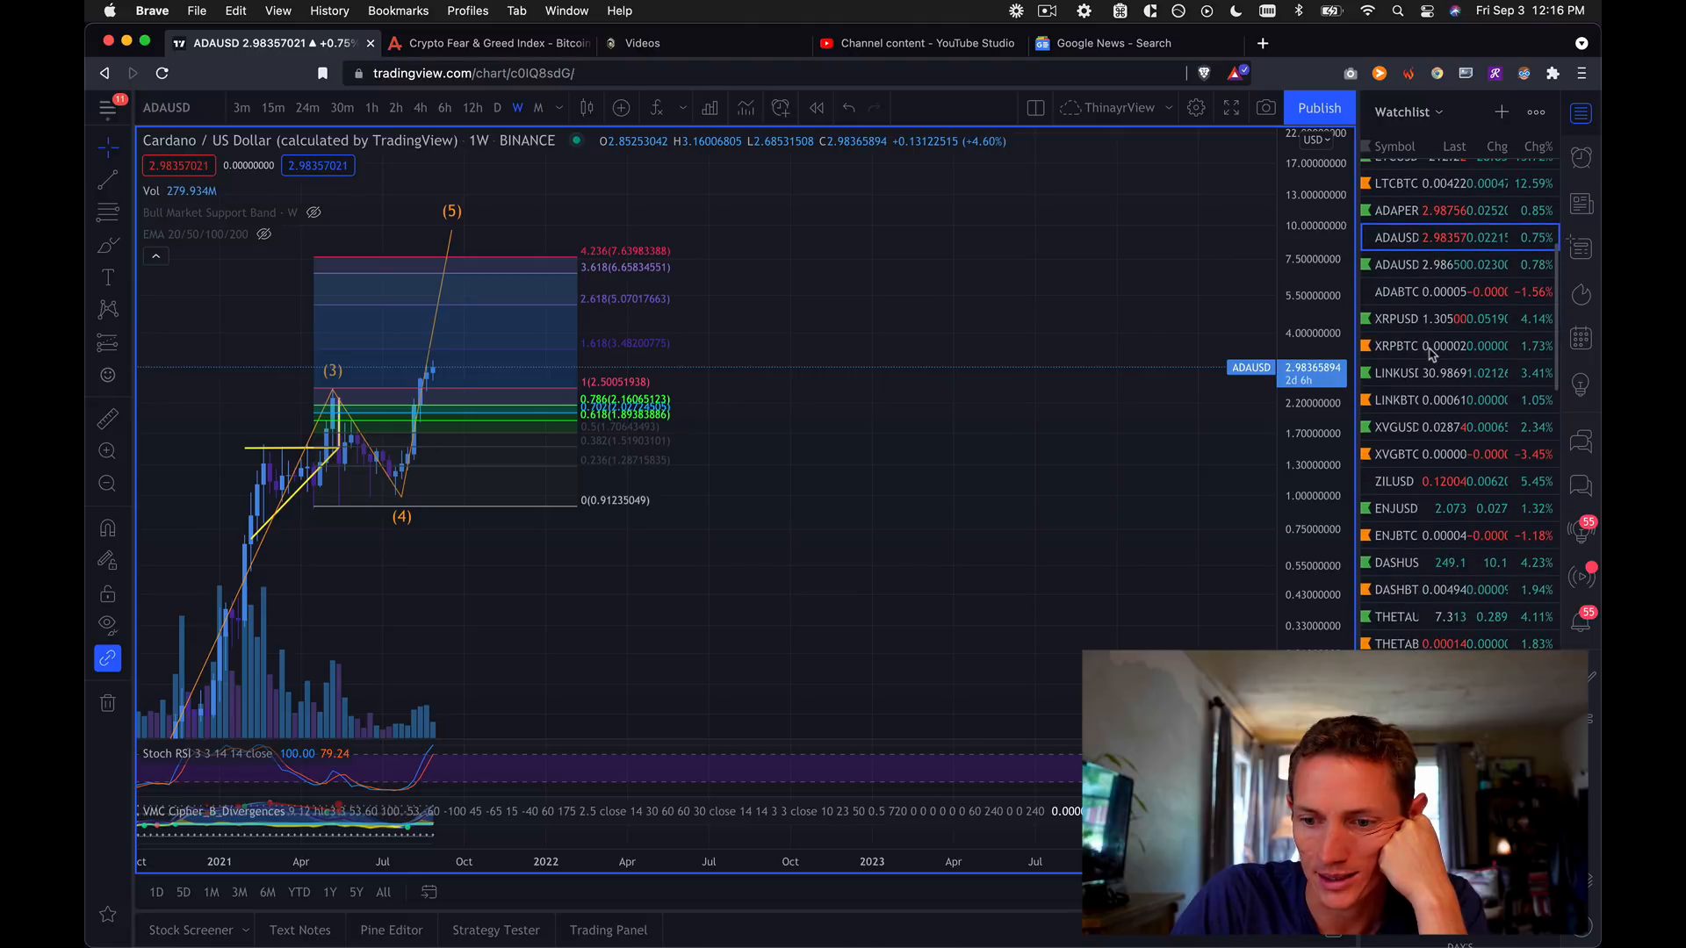
scroll(down, 3)
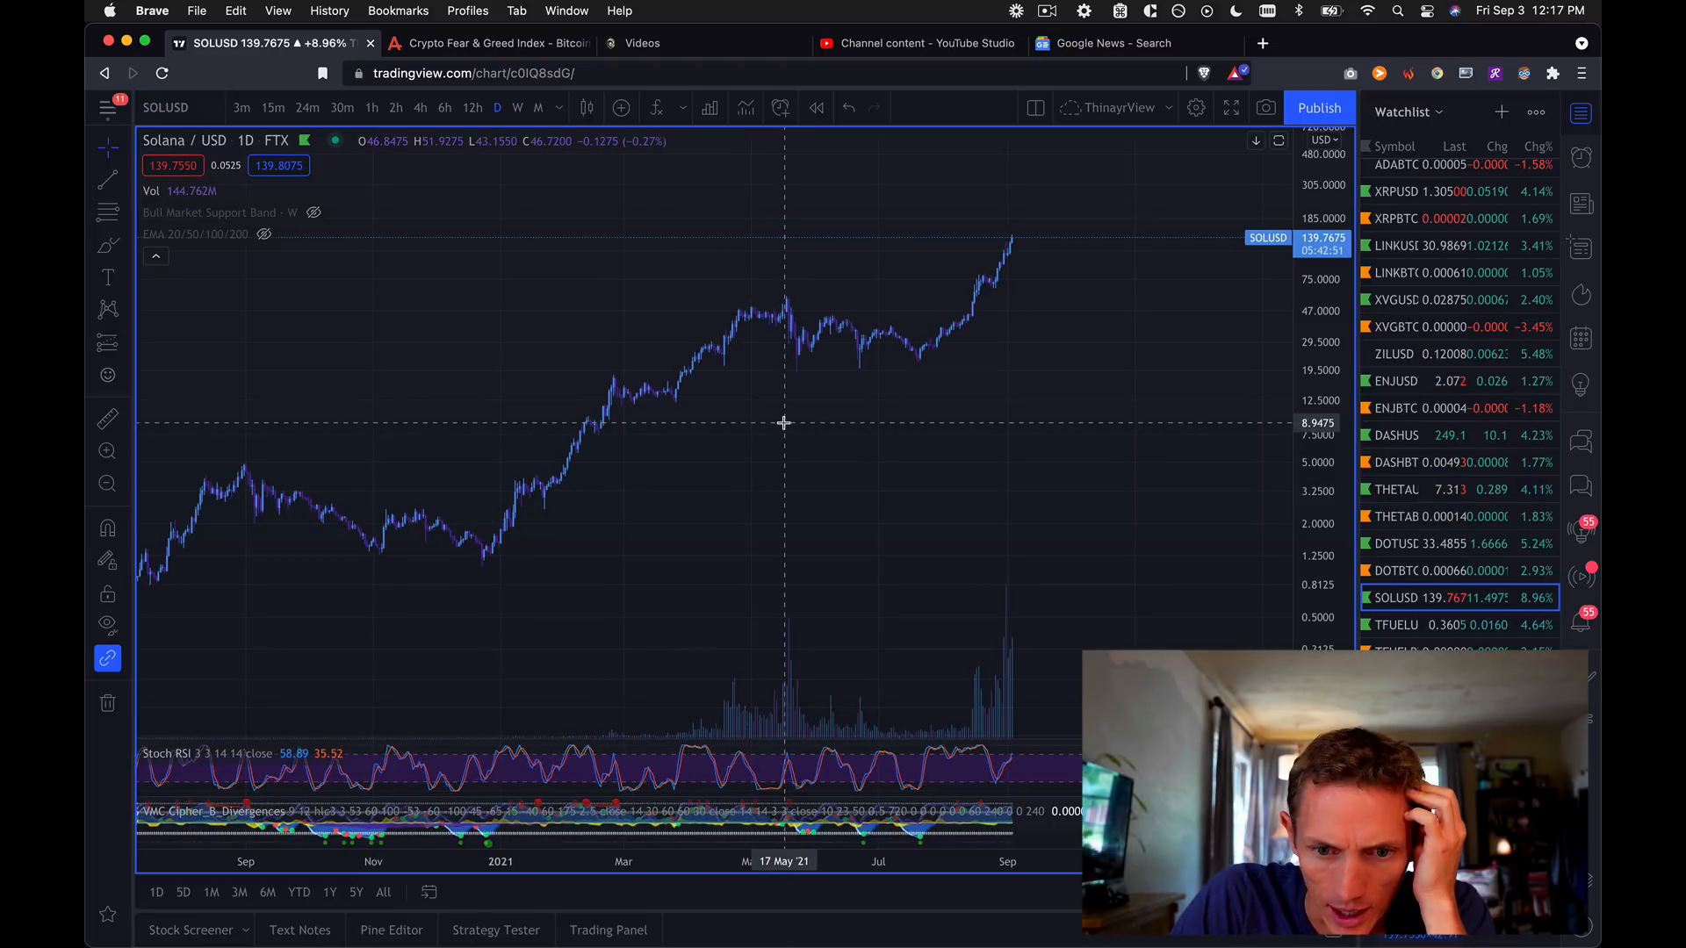
mouse_move(758, 319)
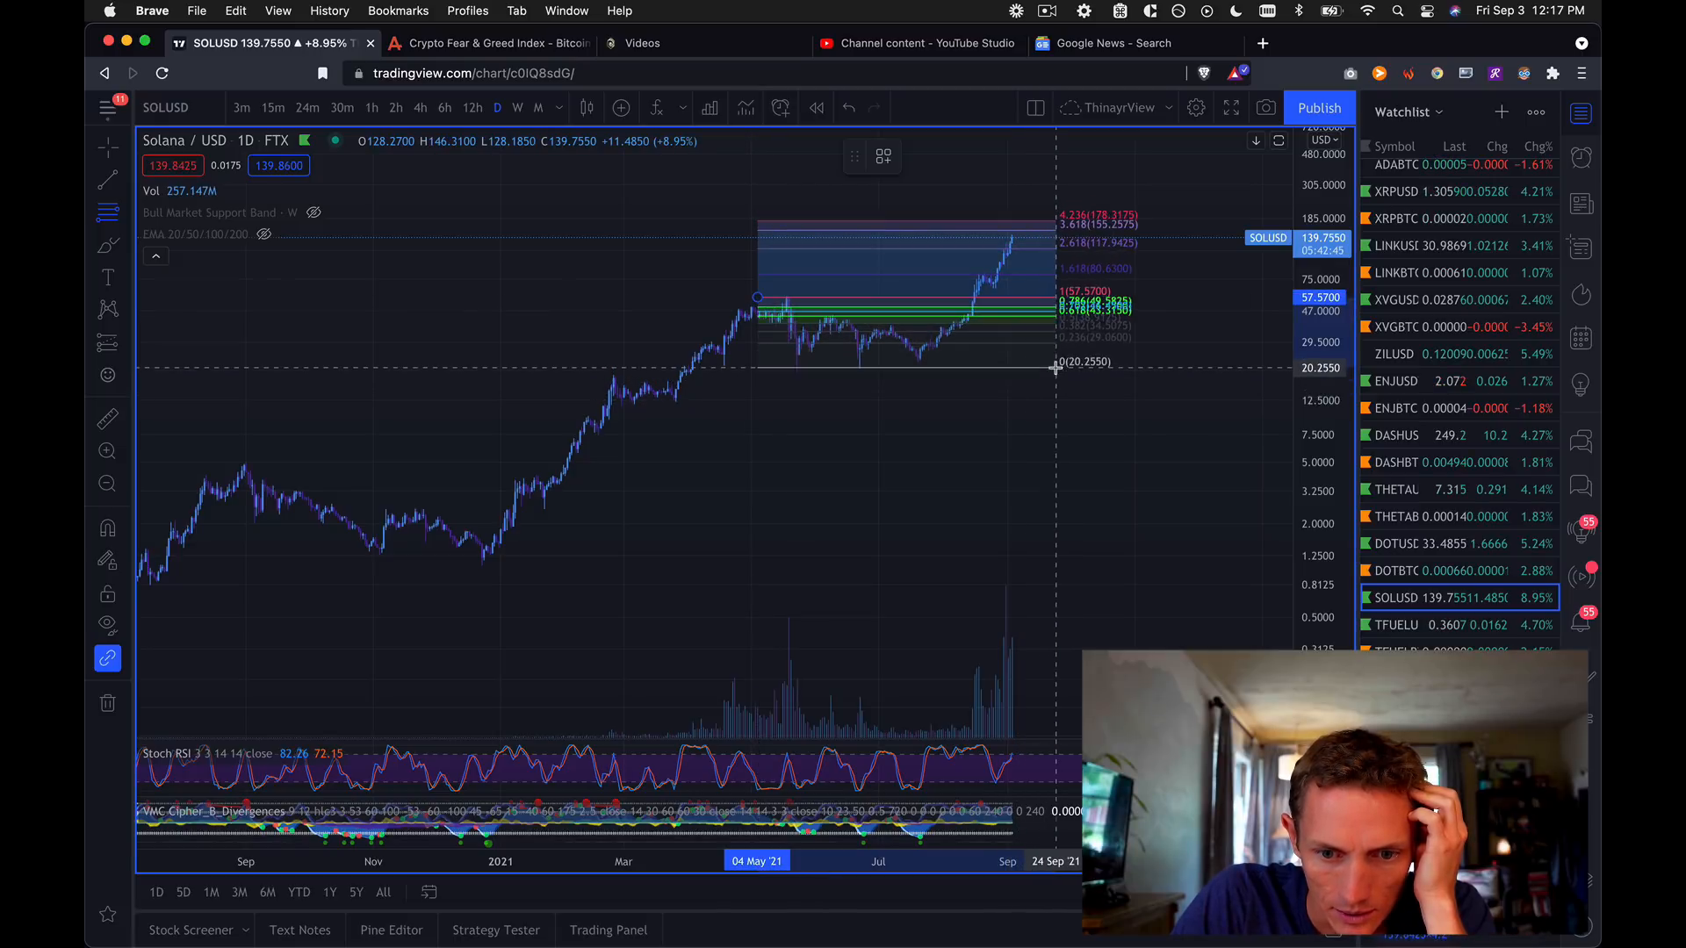
mouse_move(1081, 371)
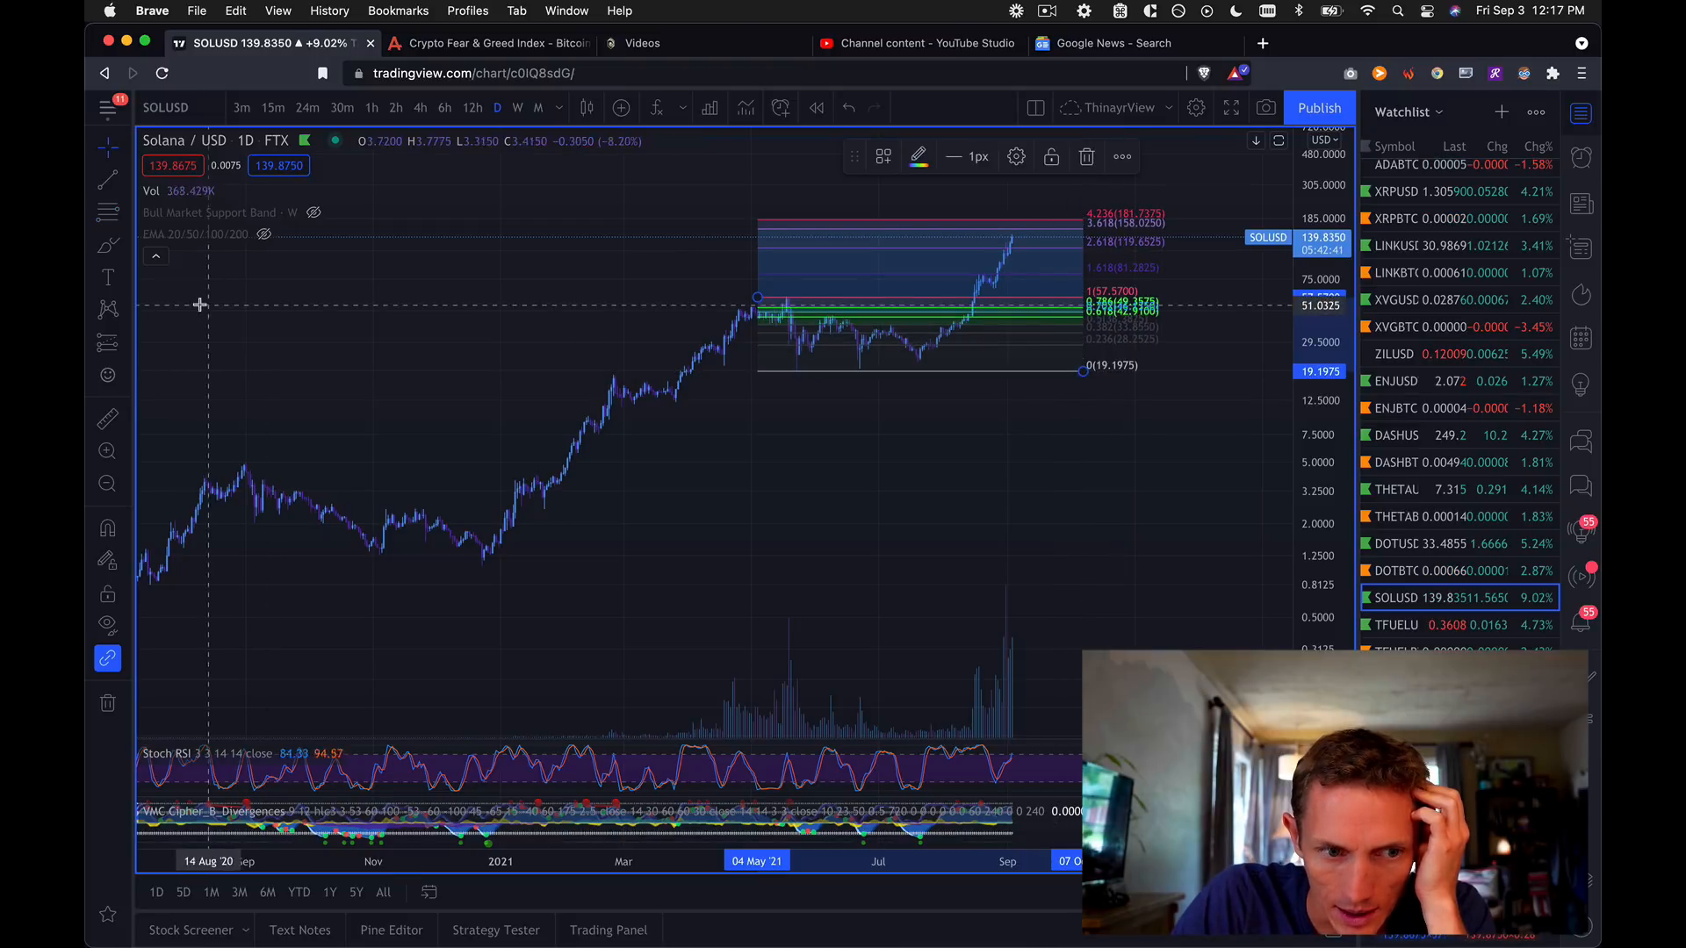
mouse_move(782, 198)
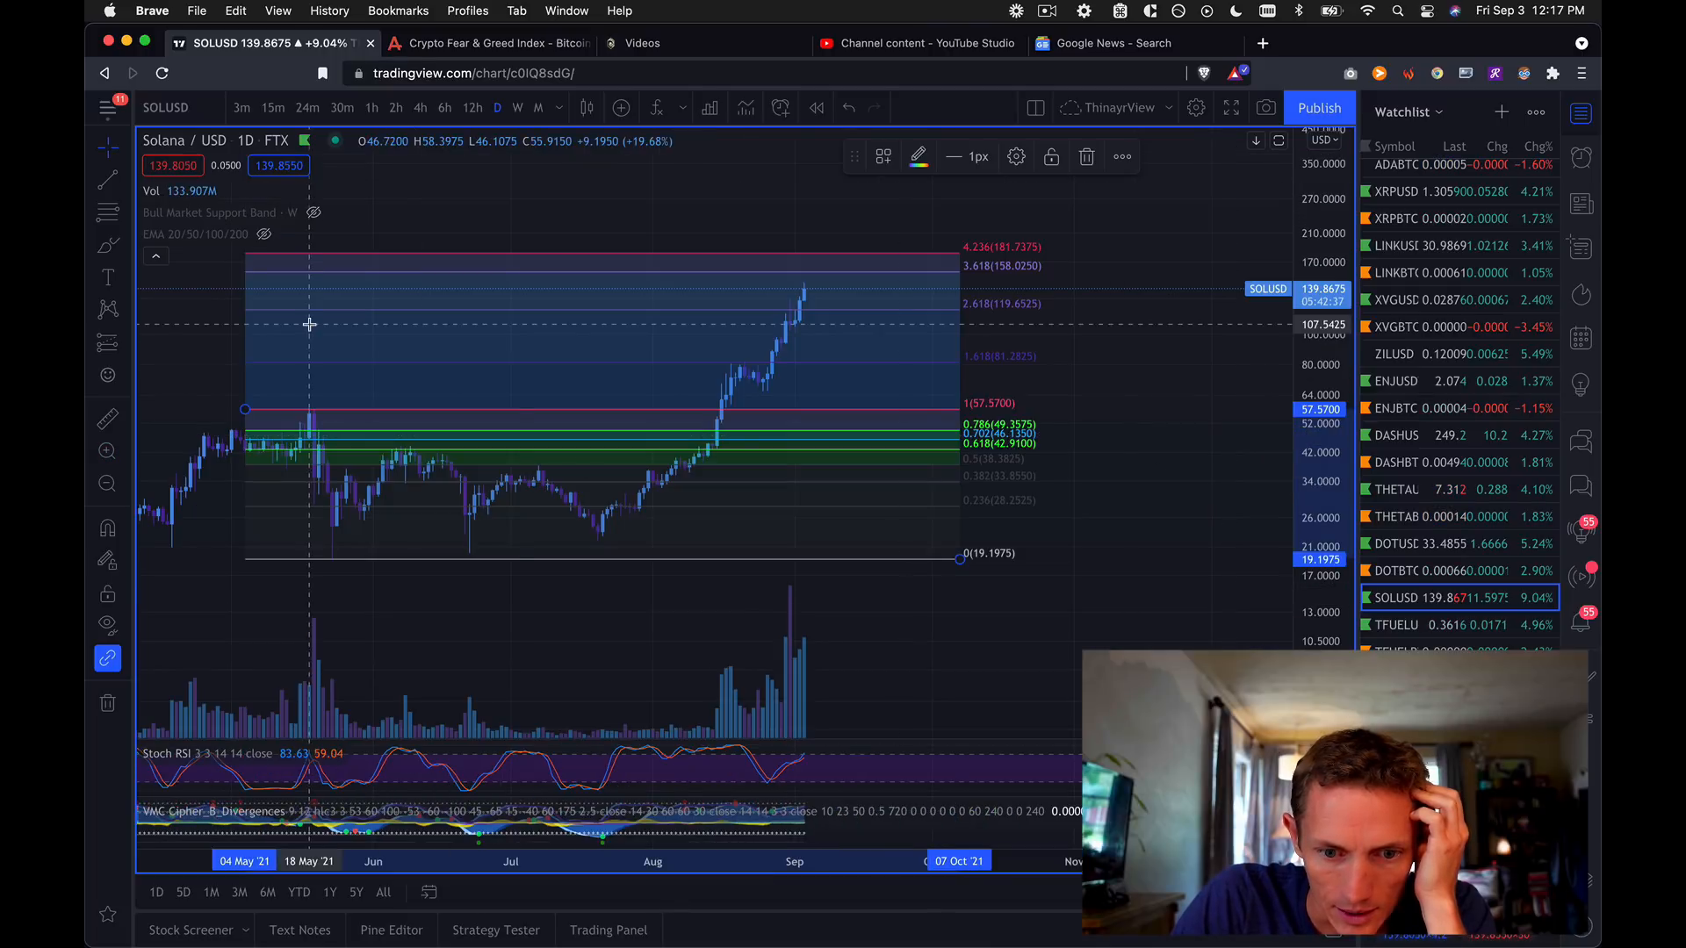
mouse_move(703, 467)
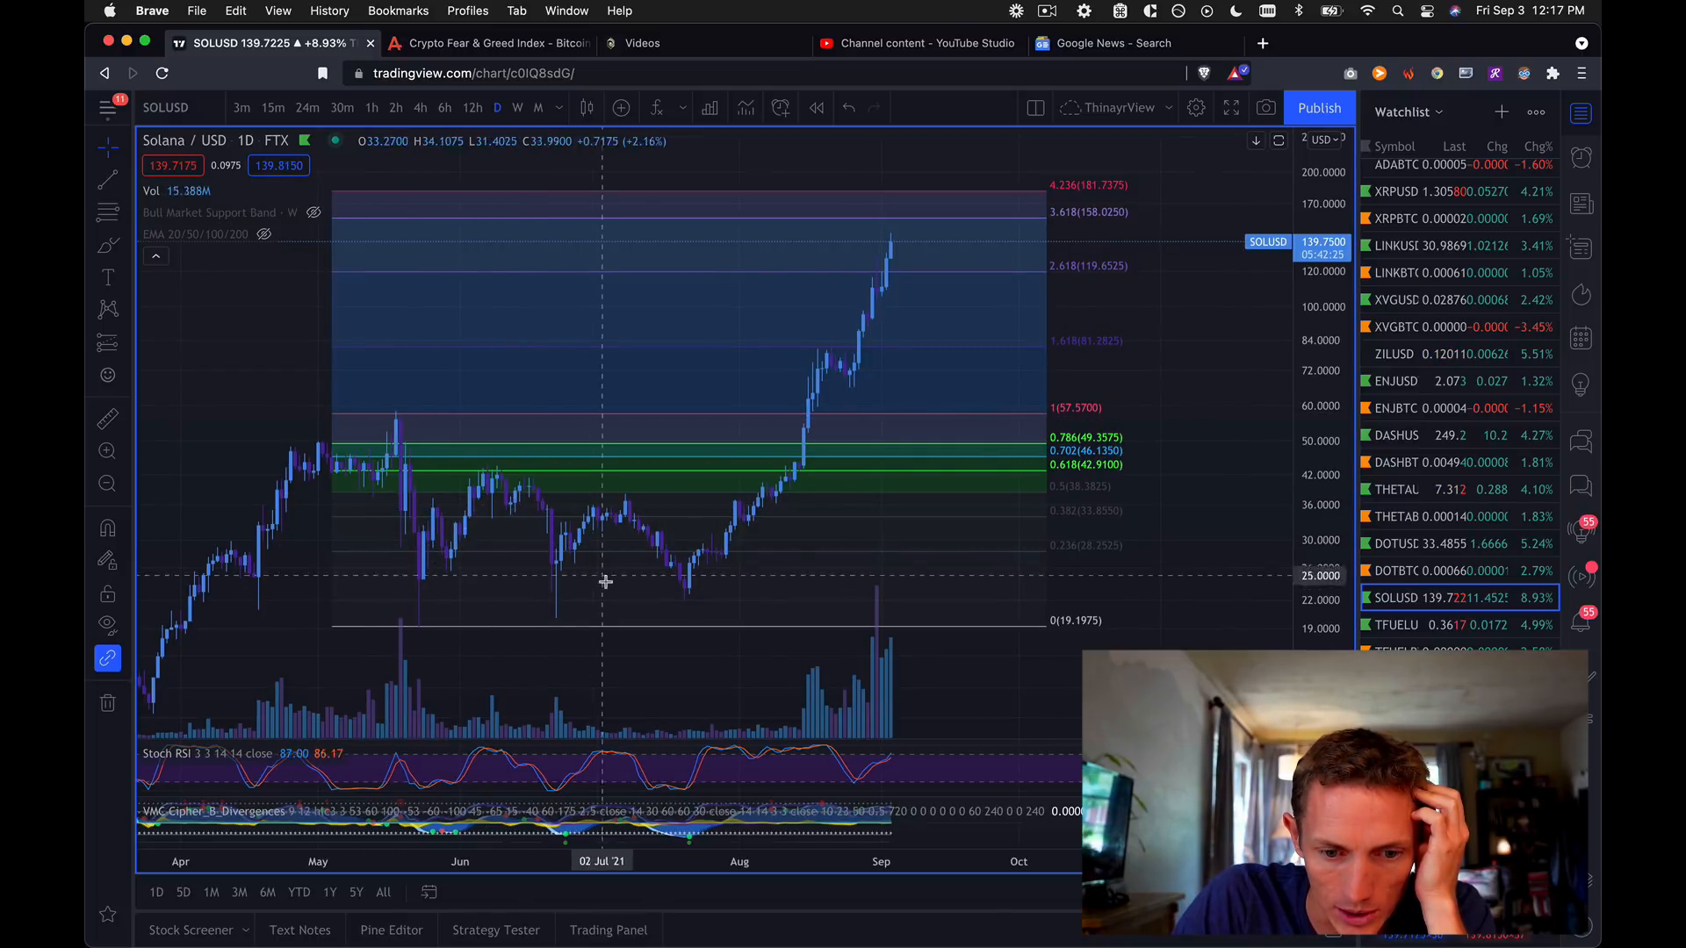
mouse_move(804, 446)
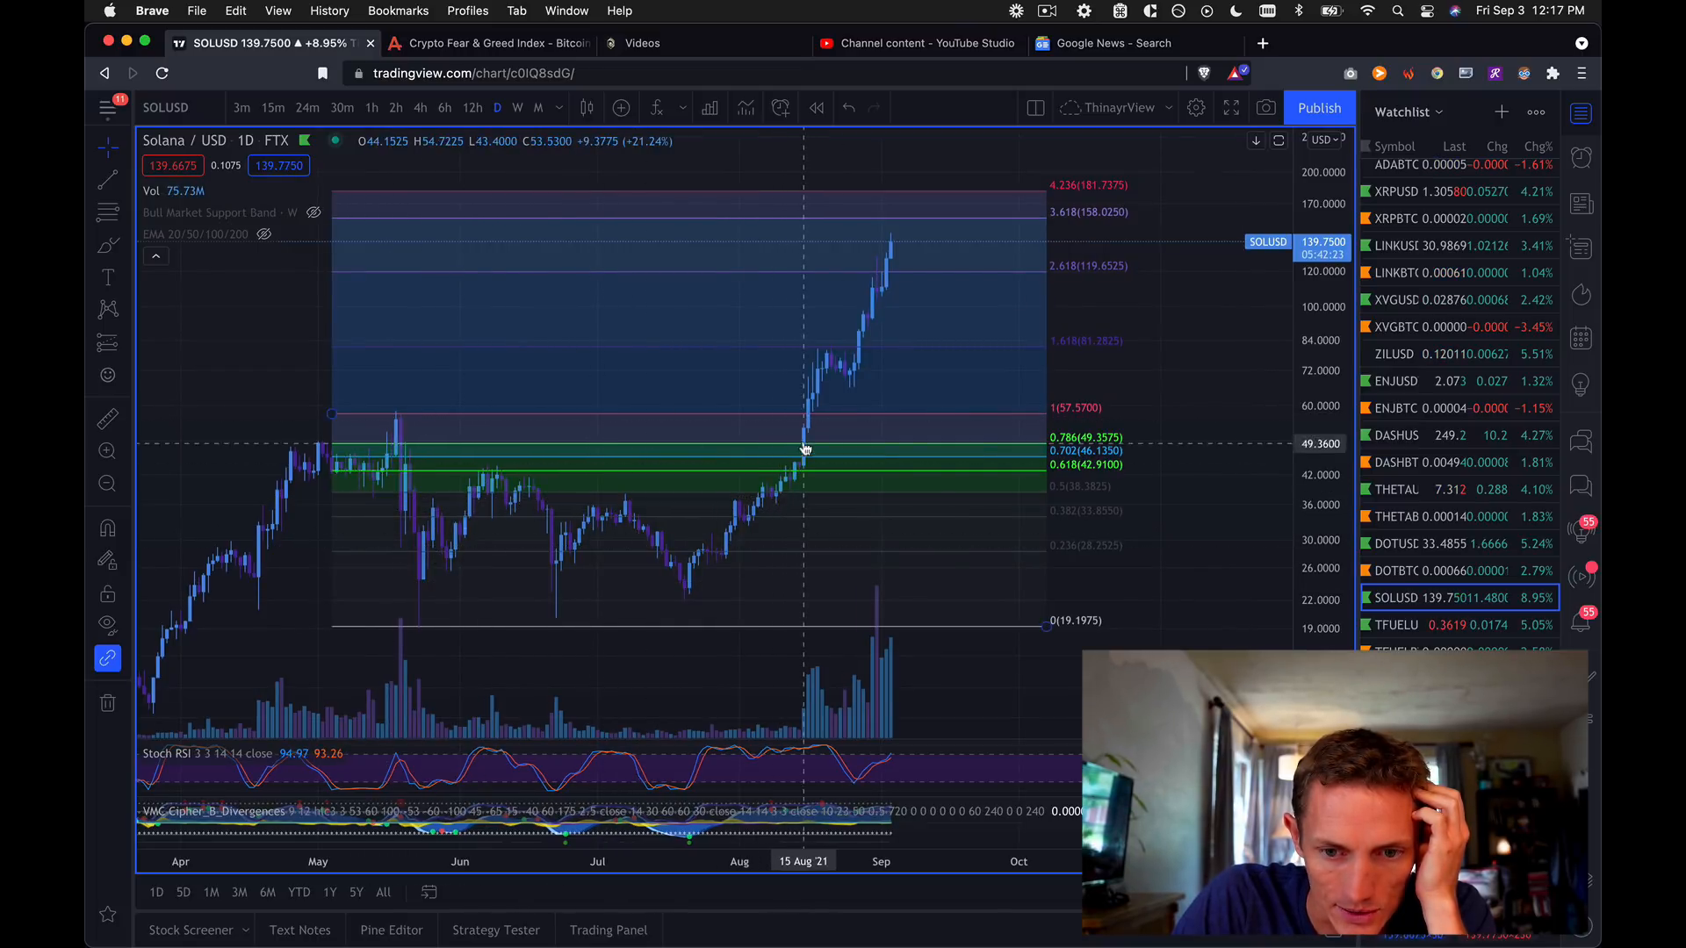
mouse_move(896, 200)
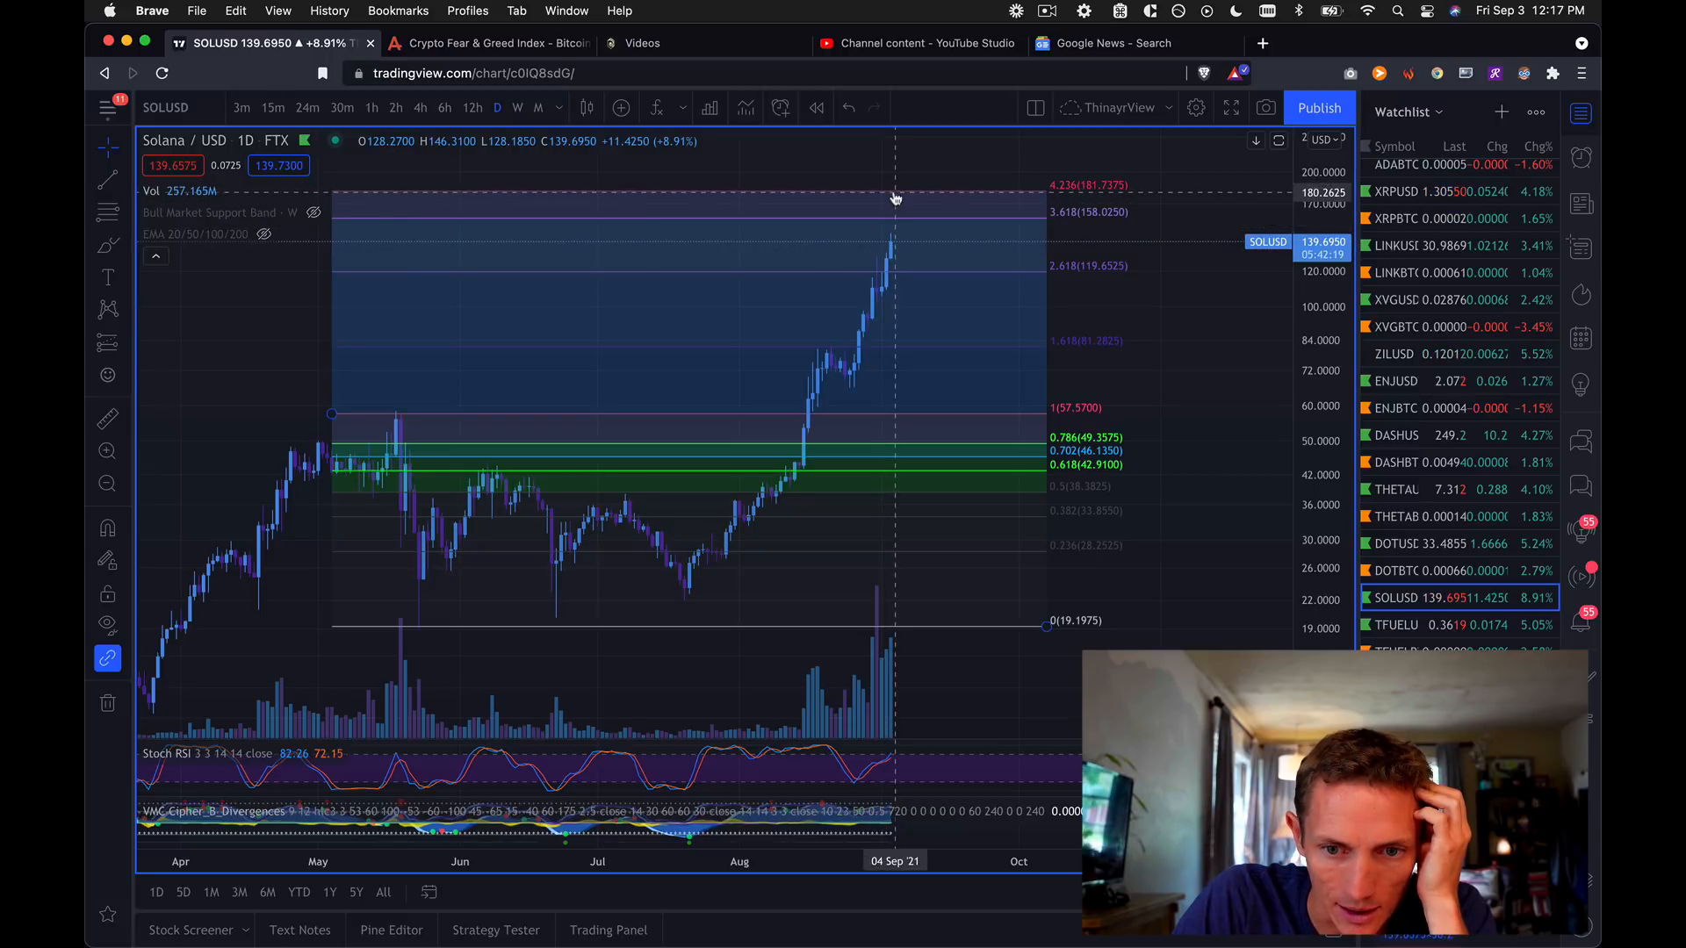
mouse_move(903, 197)
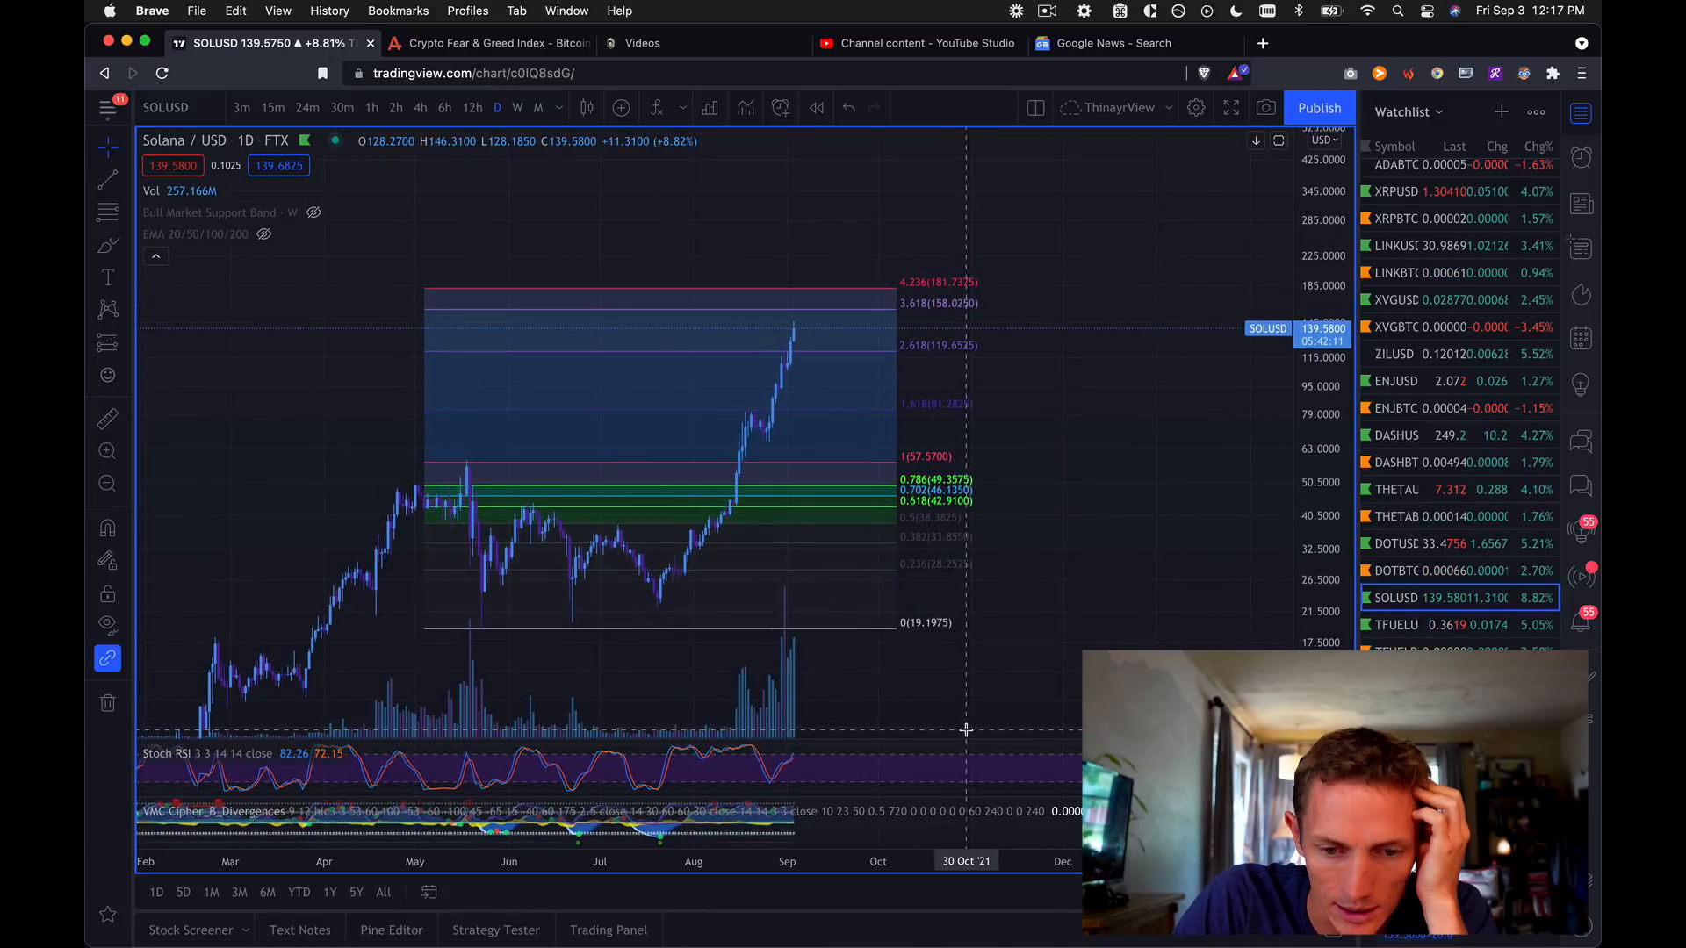
mouse_move(622, 599)
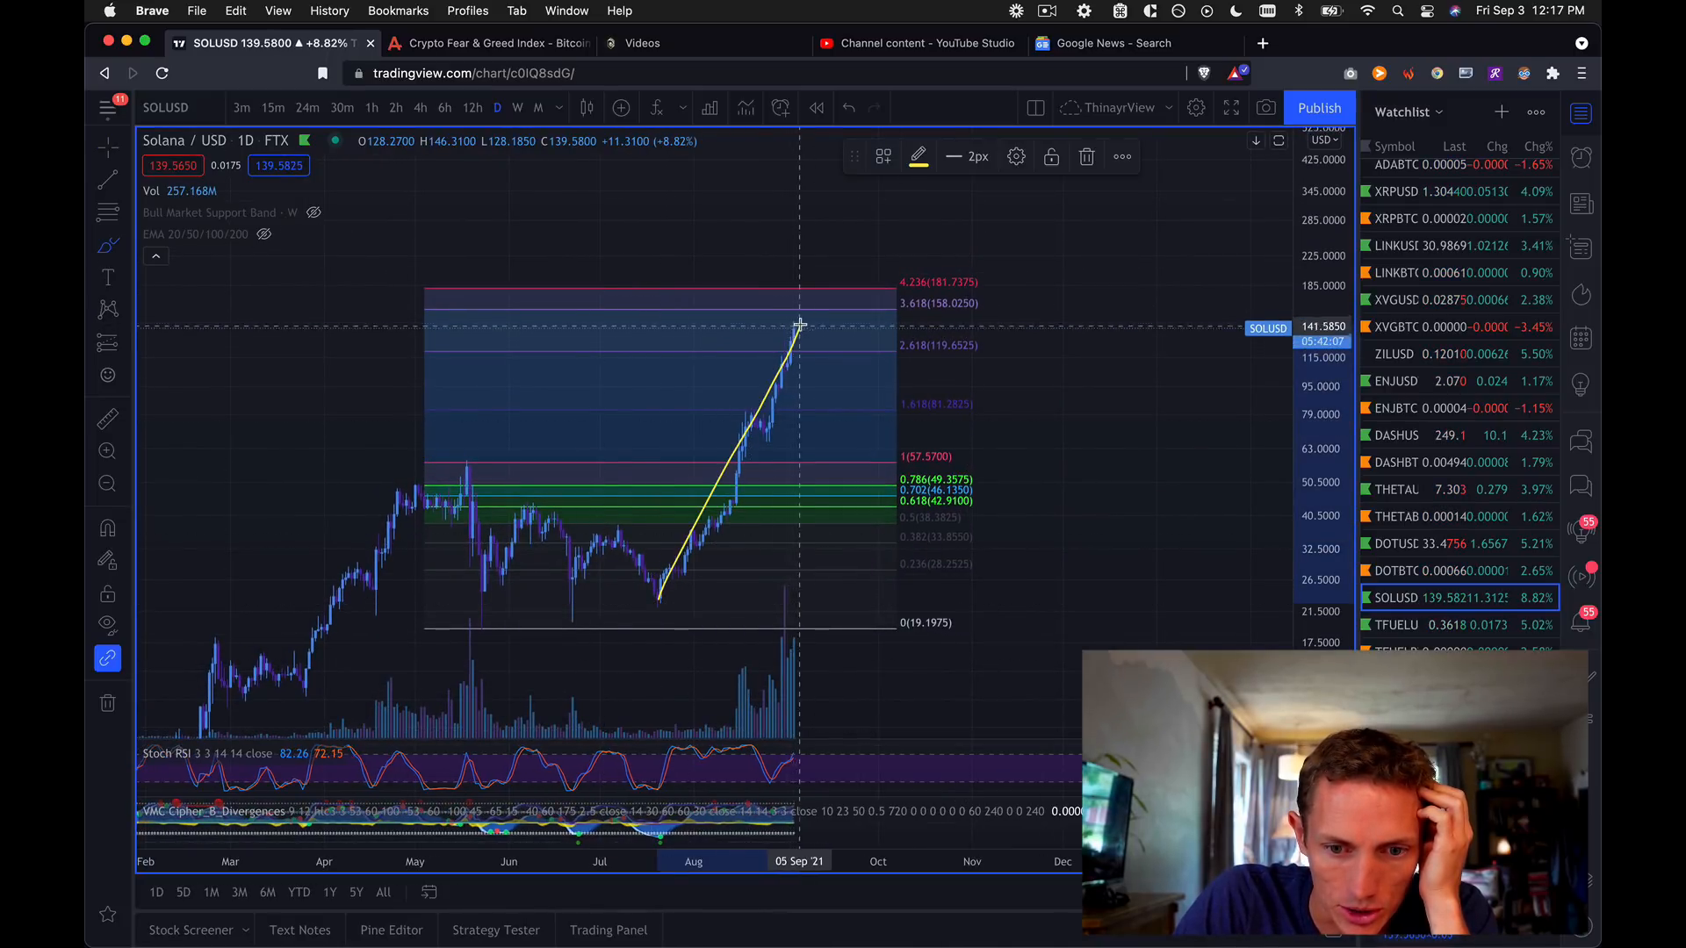
mouse_move(451, 460)
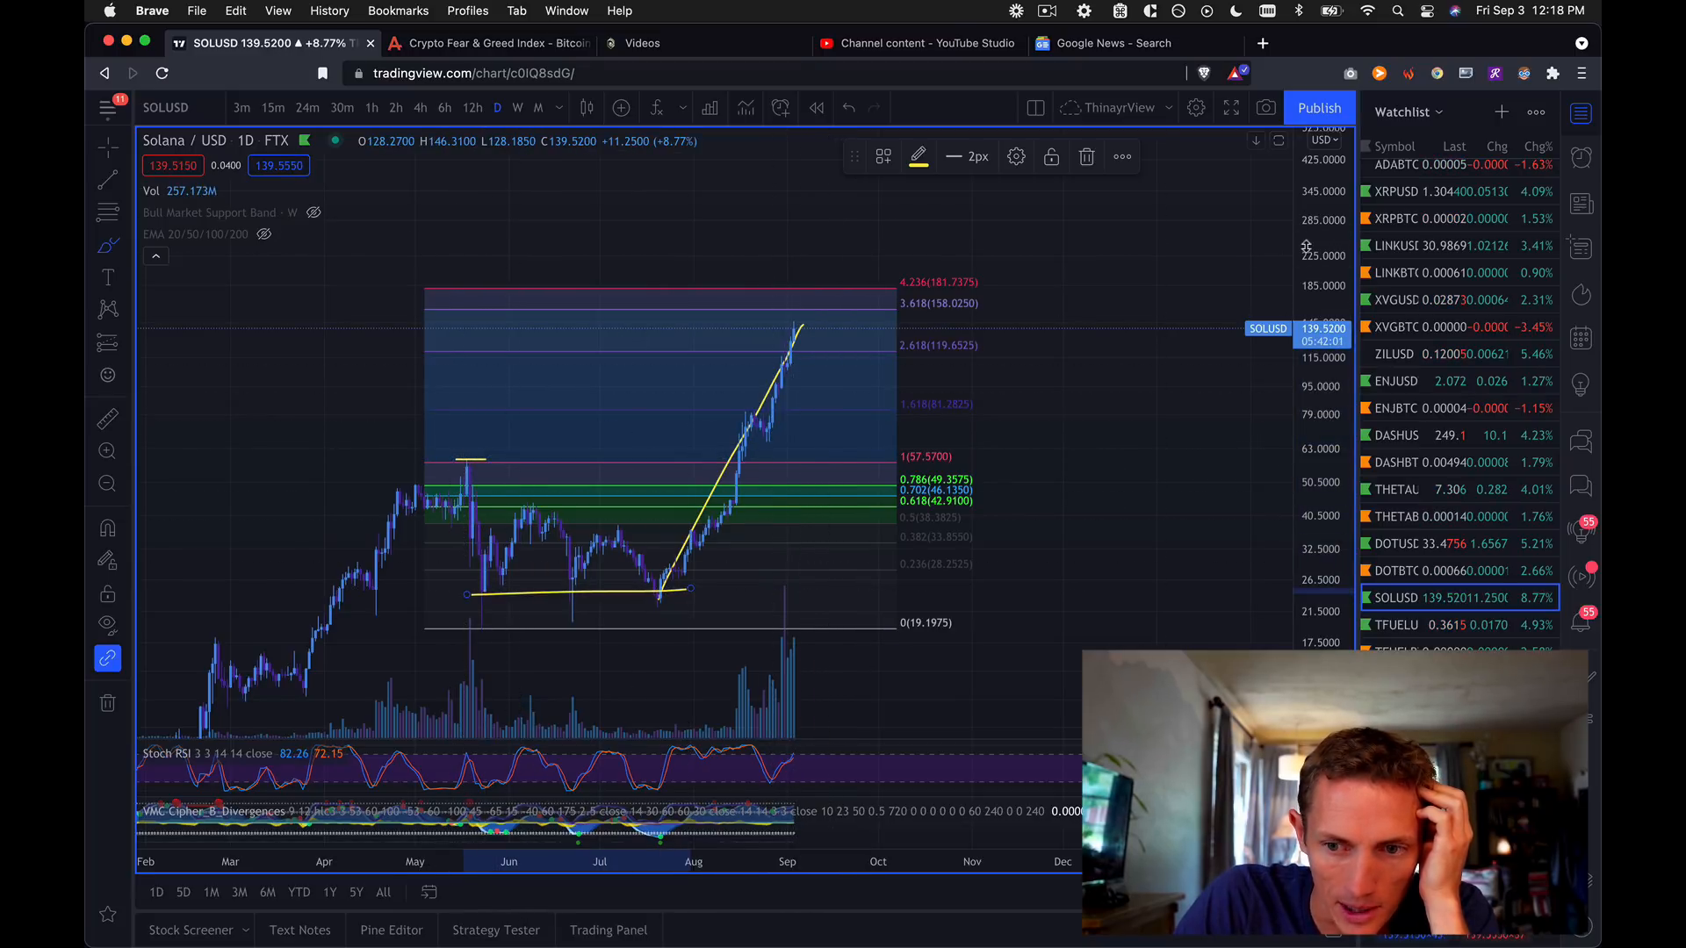
Scroll the Solana chart to frame the base and rally for yellow sketches.
scroll(down, 3)
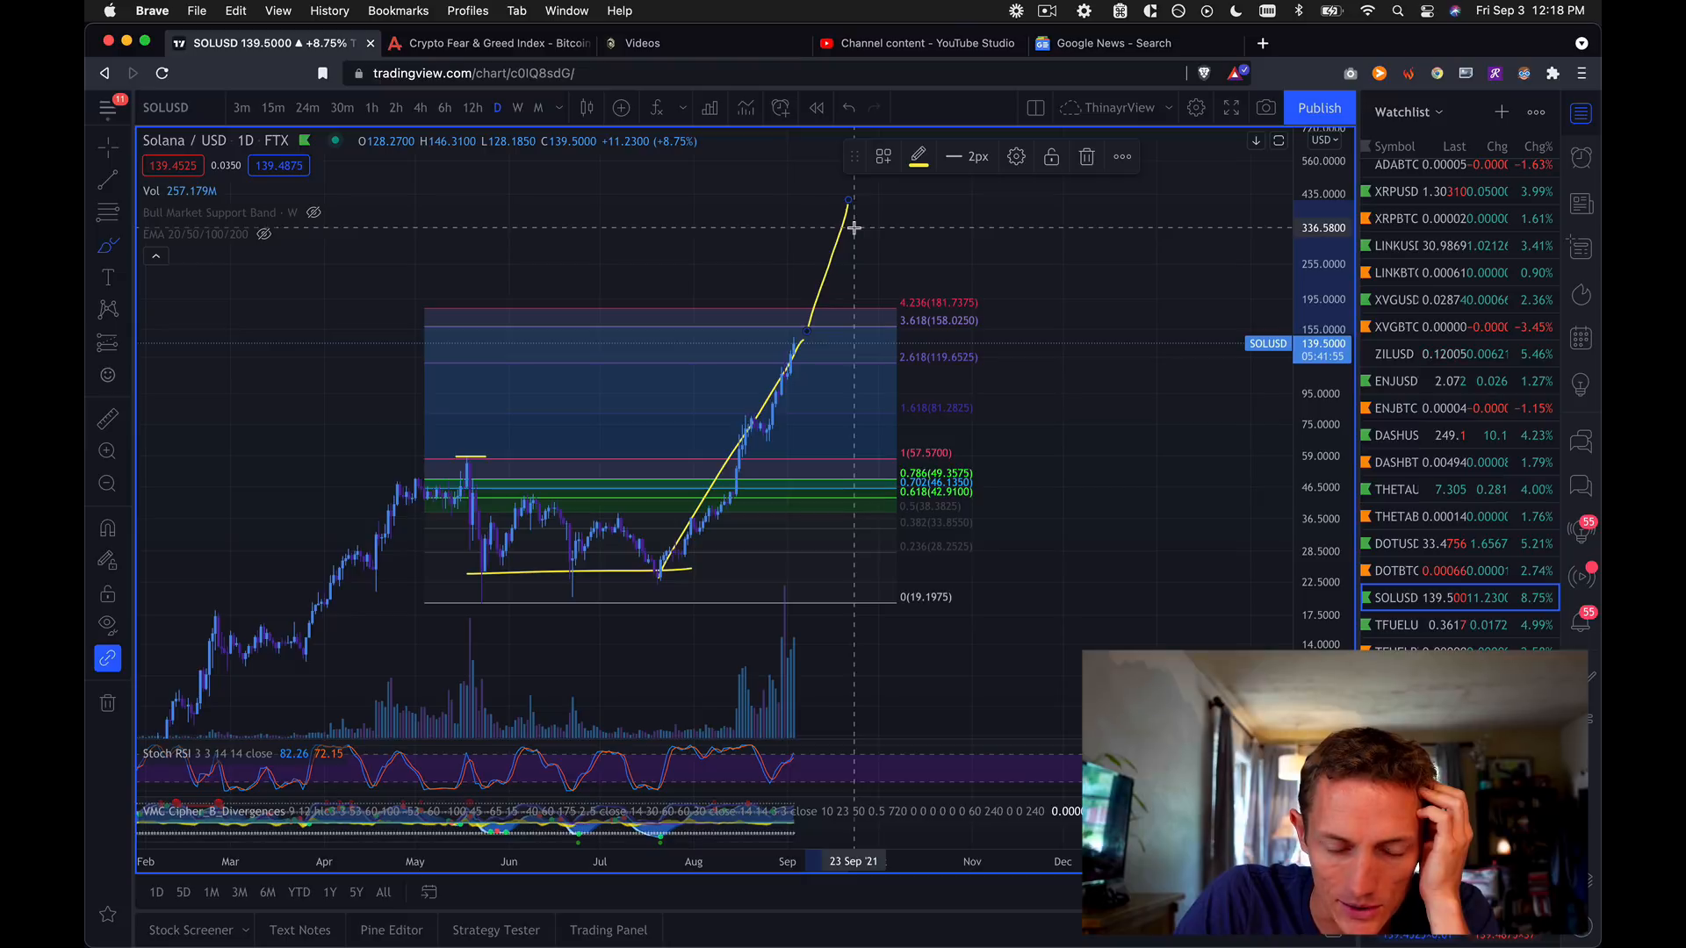
mouse_move(855, 196)
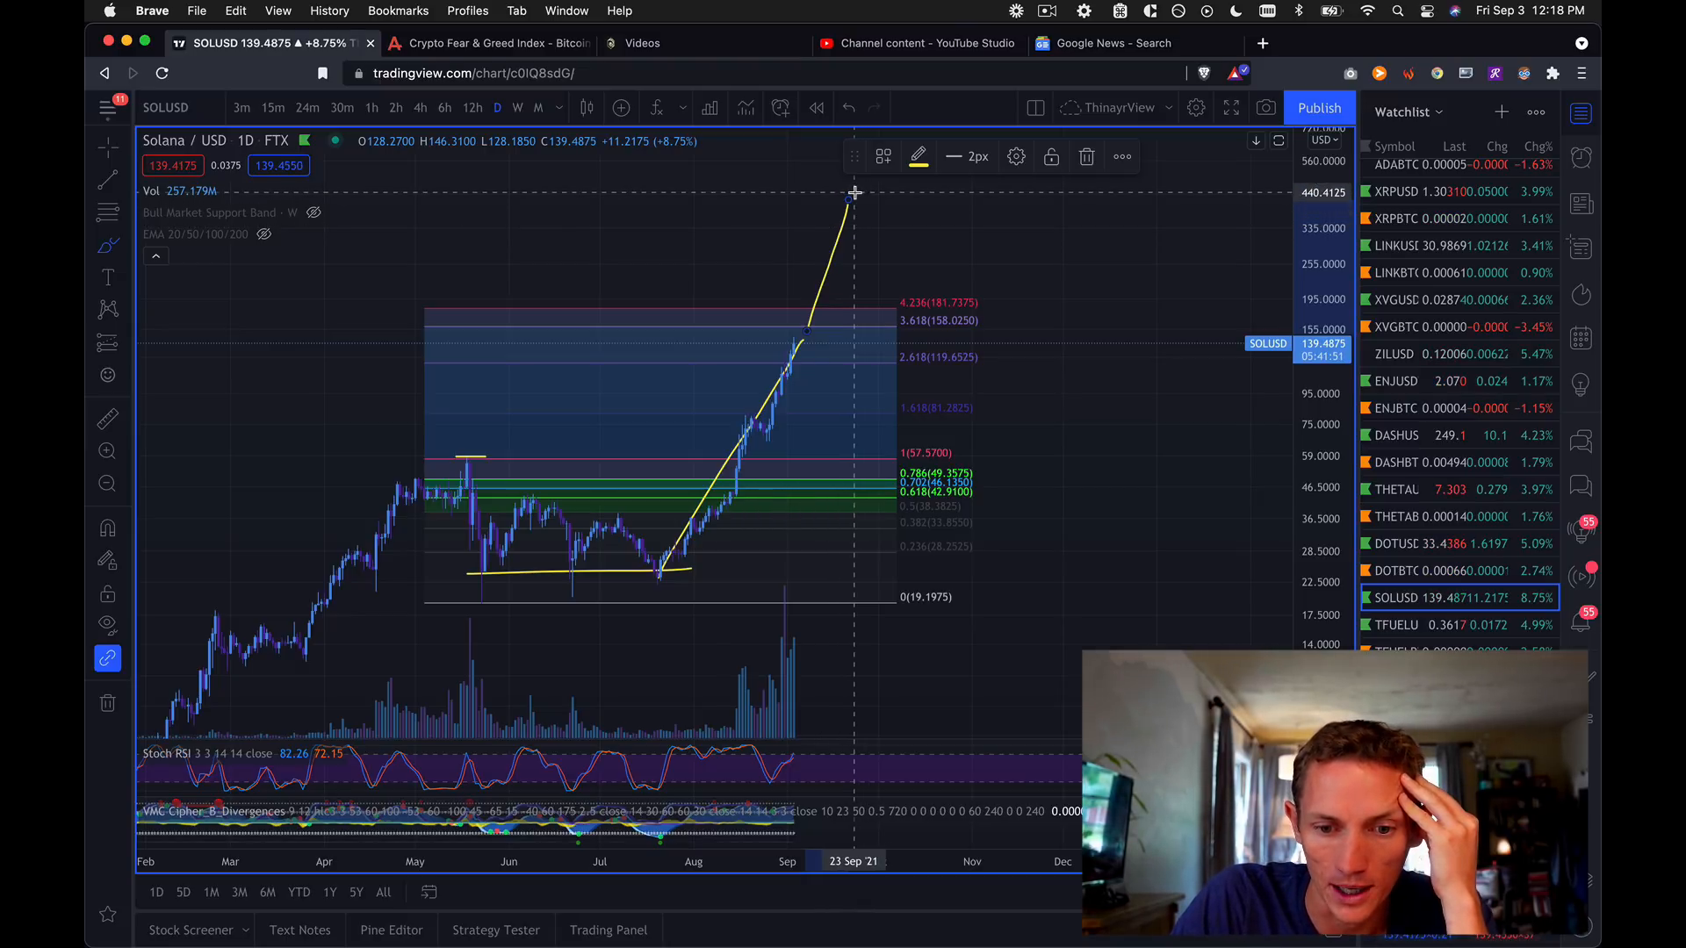
mouse_move(818, 344)
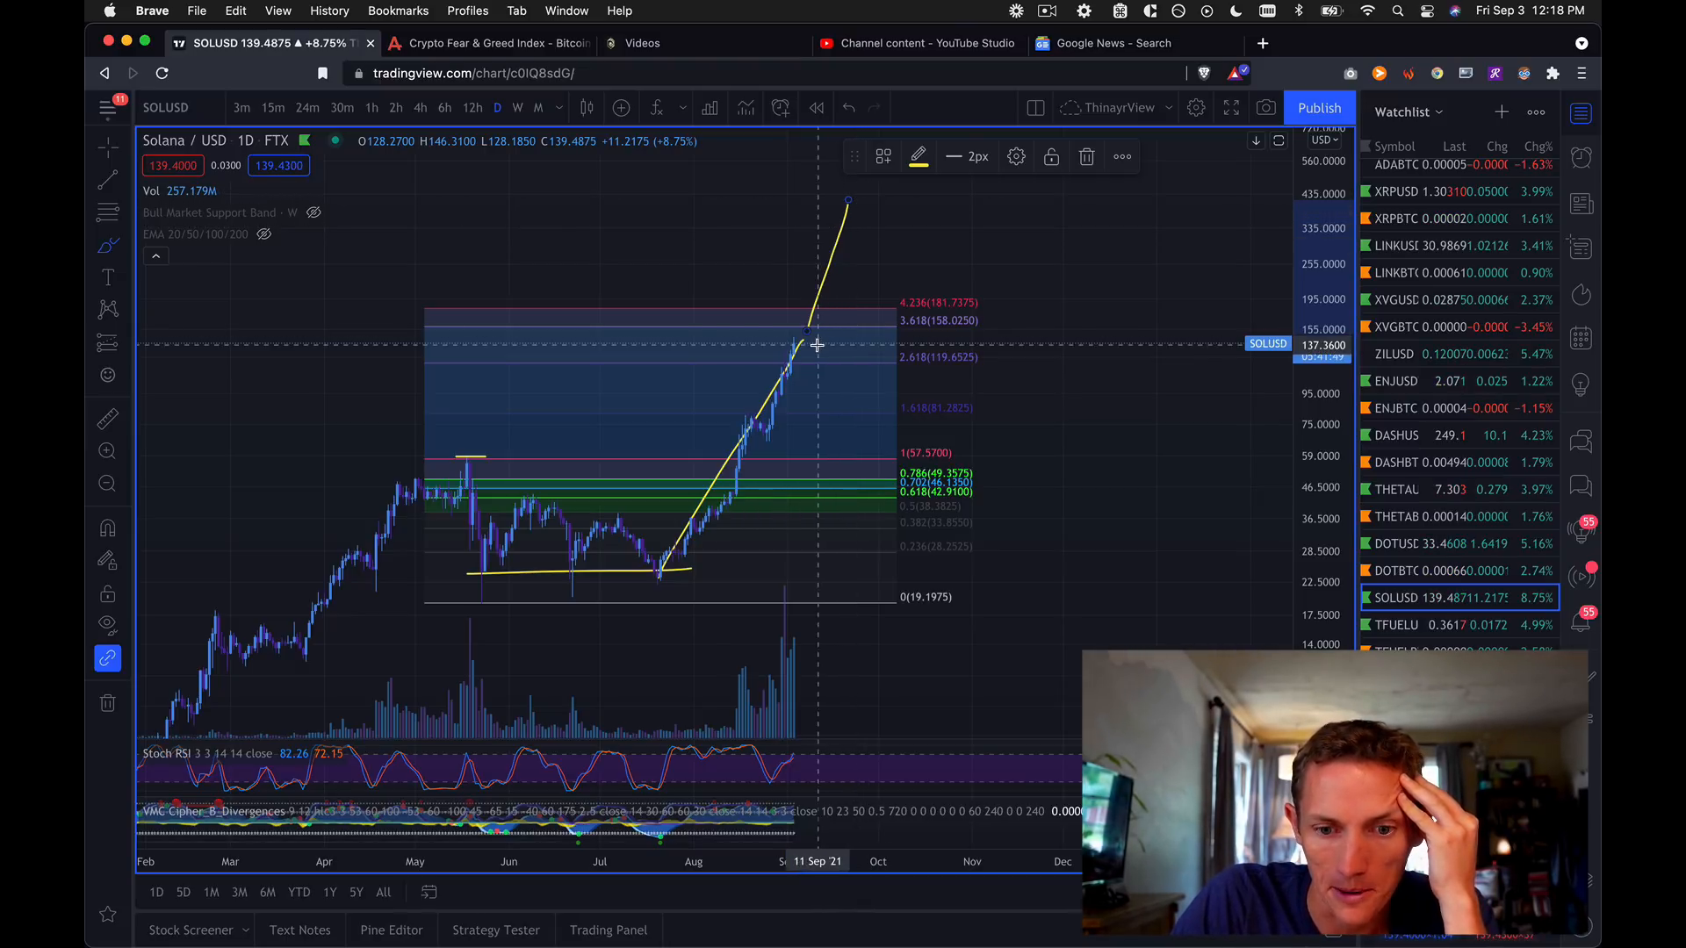
mouse_move(804, 342)
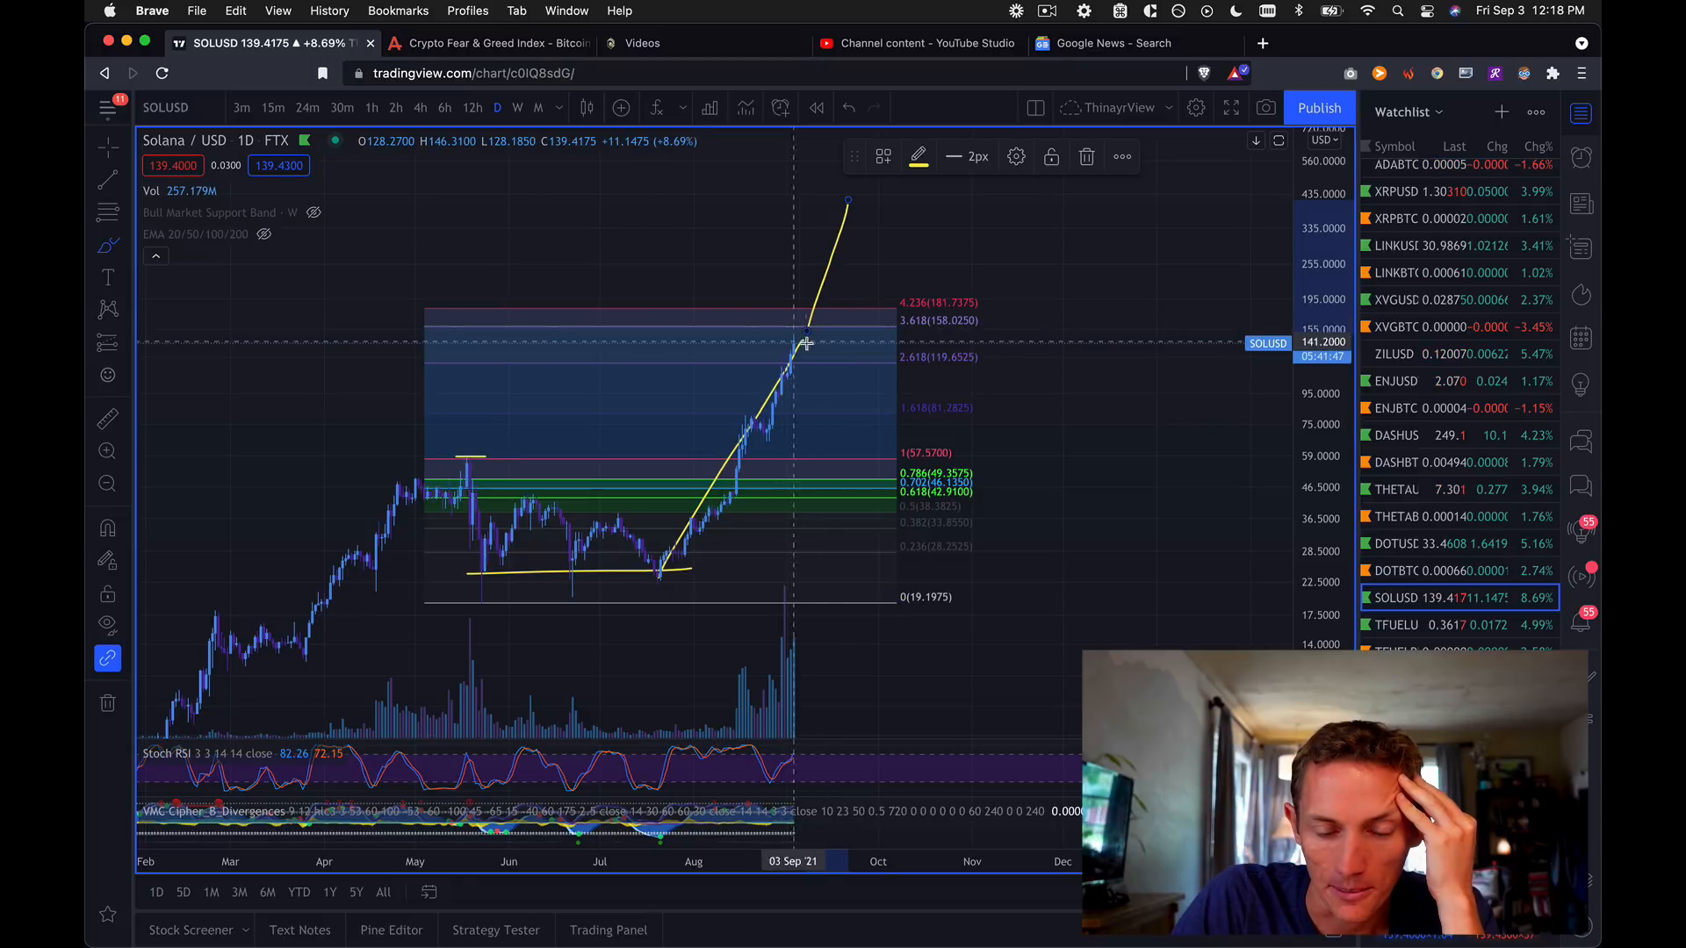
mouse_move(795, 330)
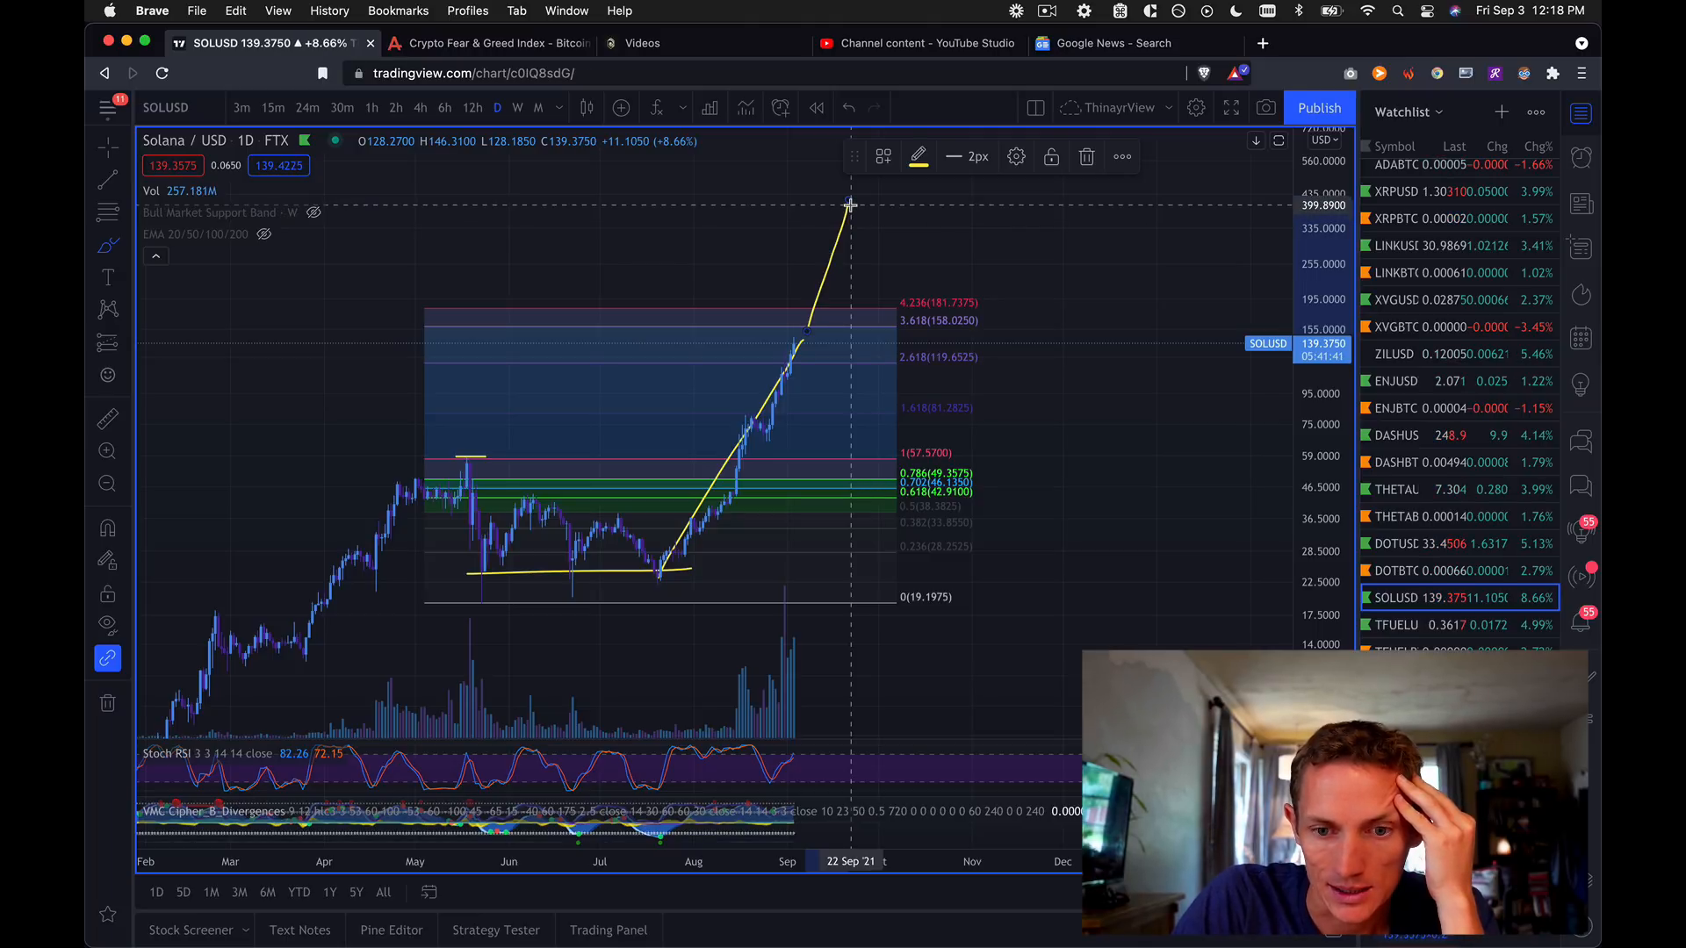
mouse_move(656, 560)
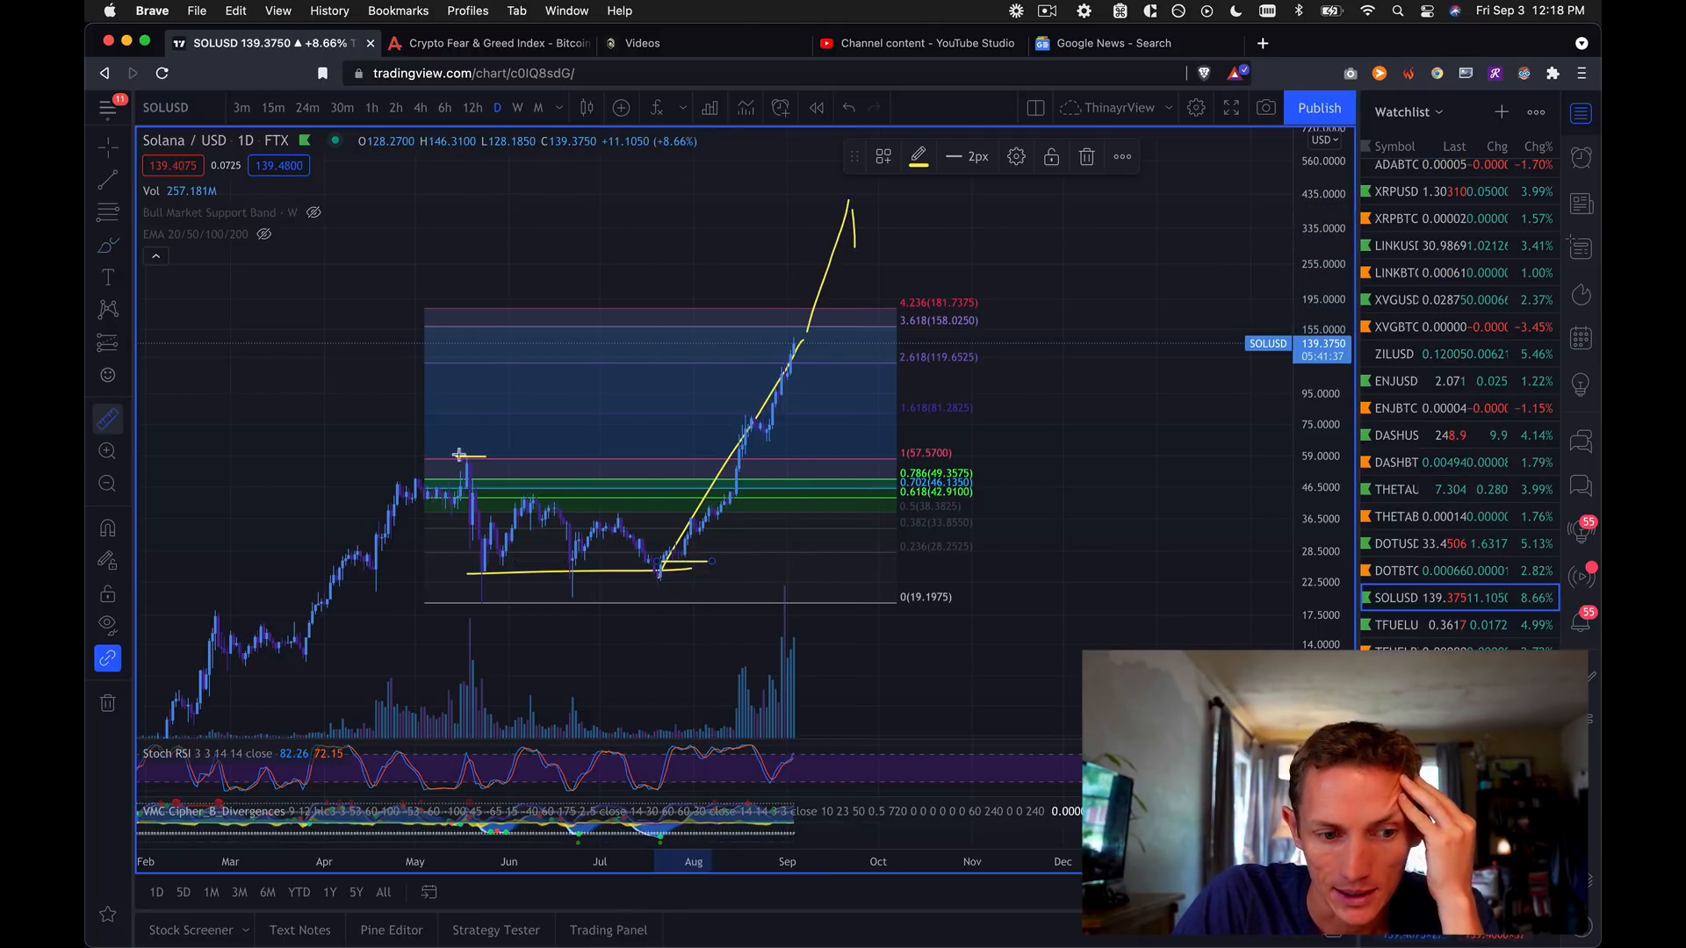
mouse_move(657, 628)
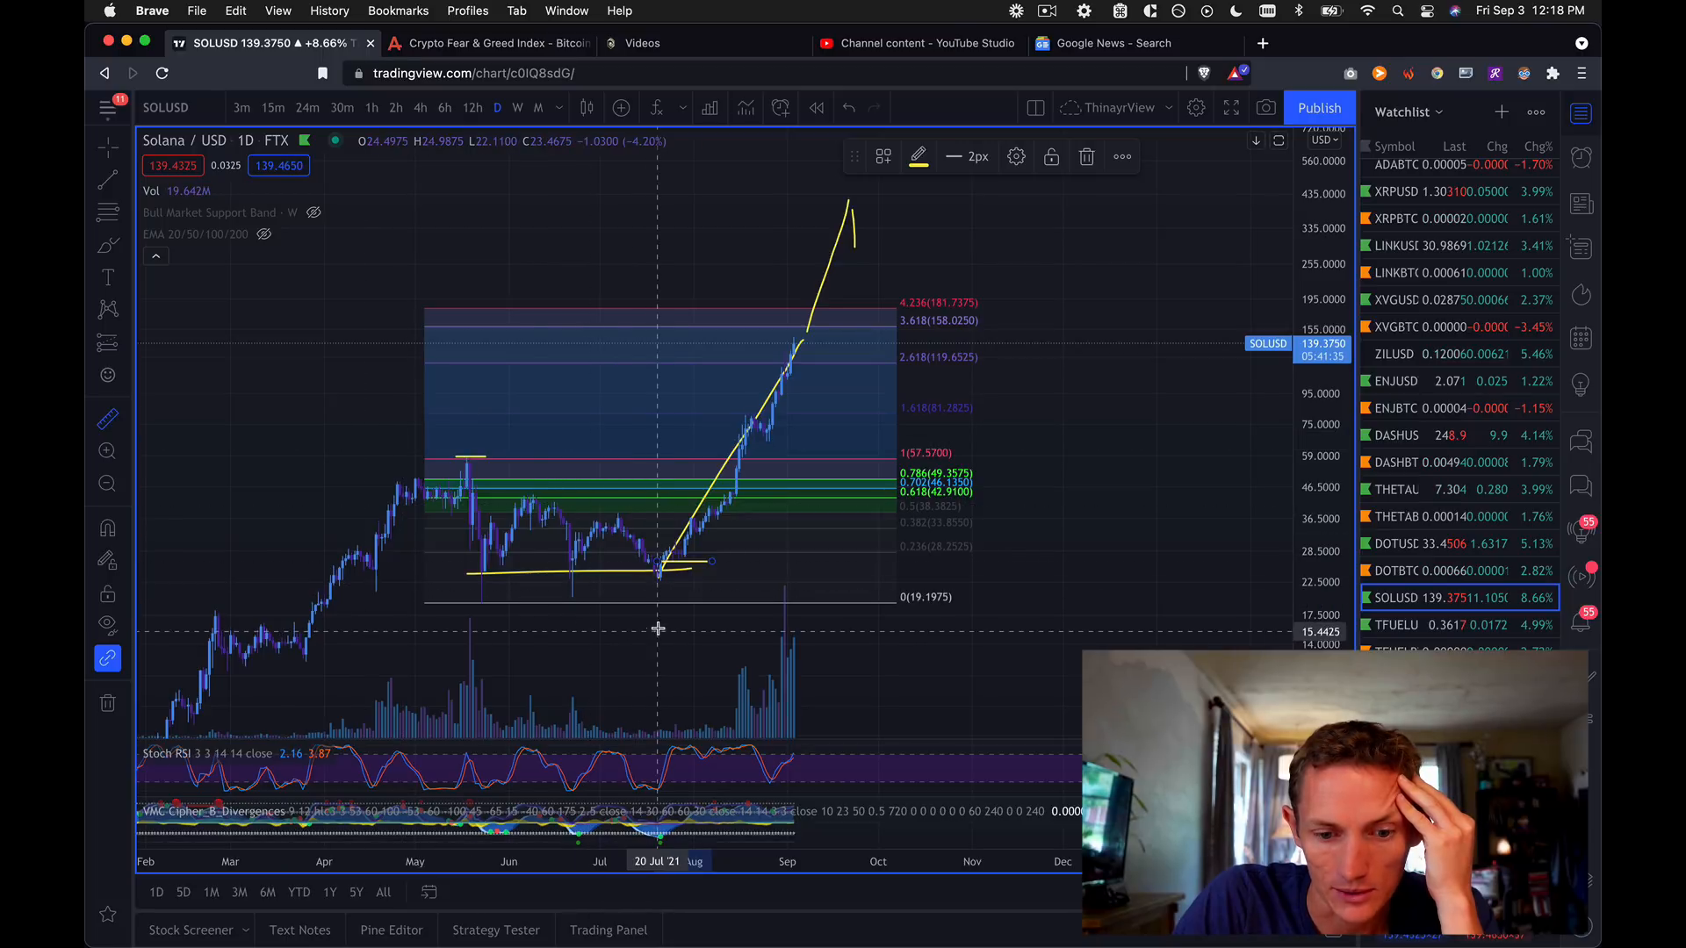
mouse_move(656, 567)
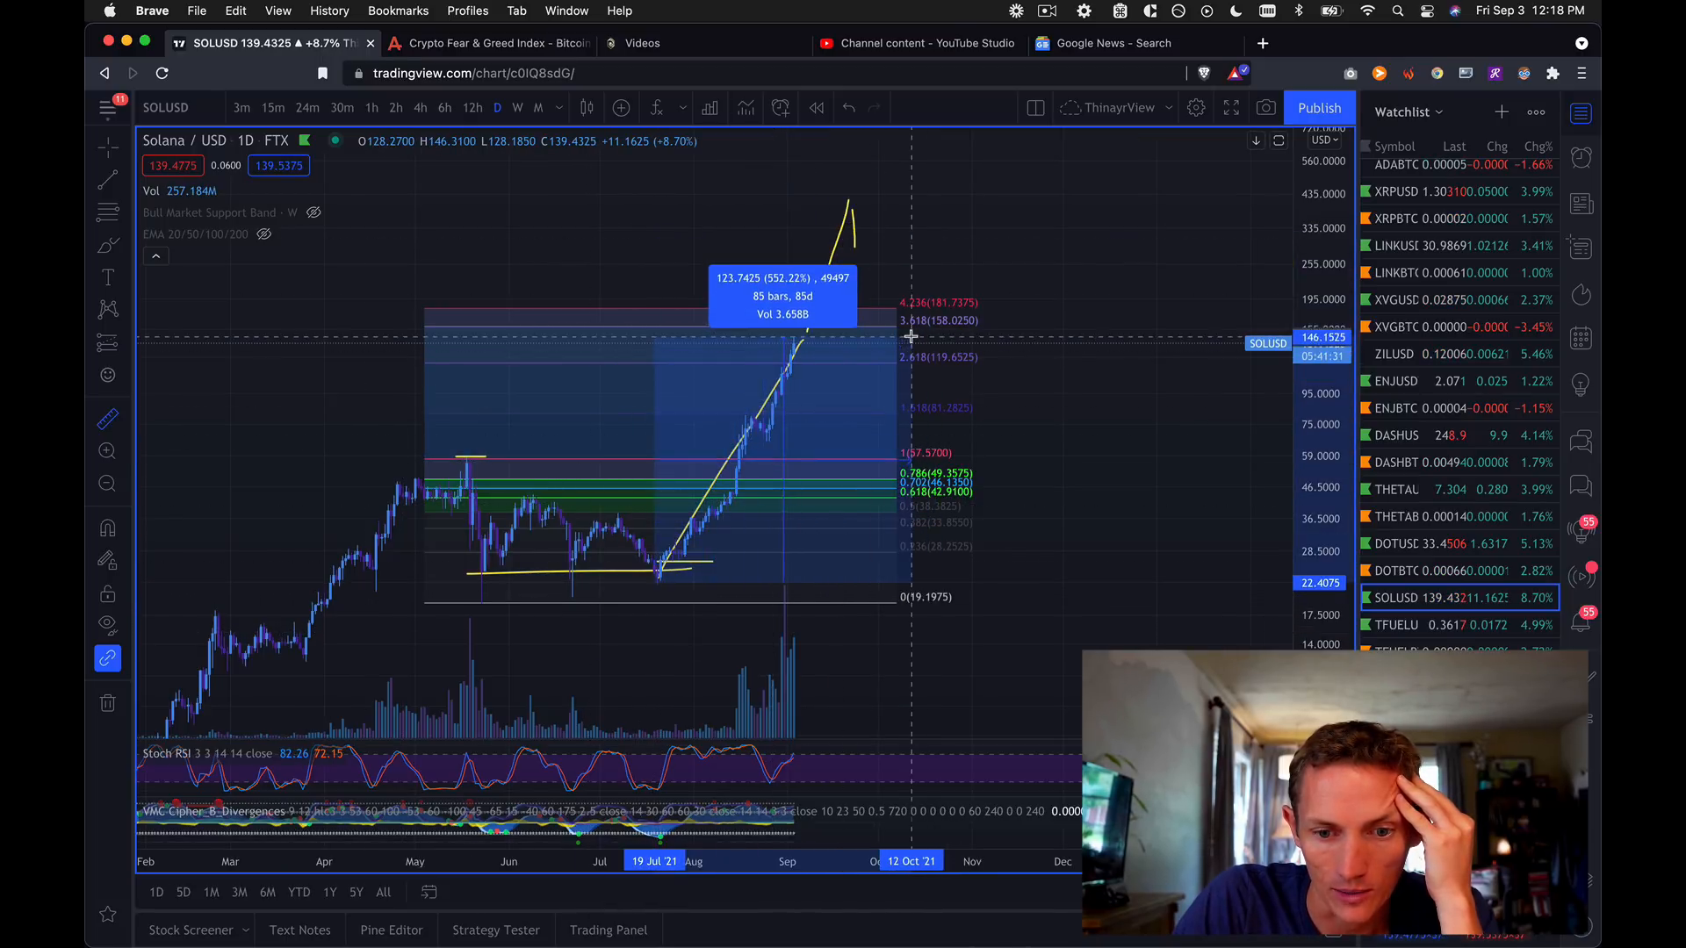
mouse_move(909, 336)
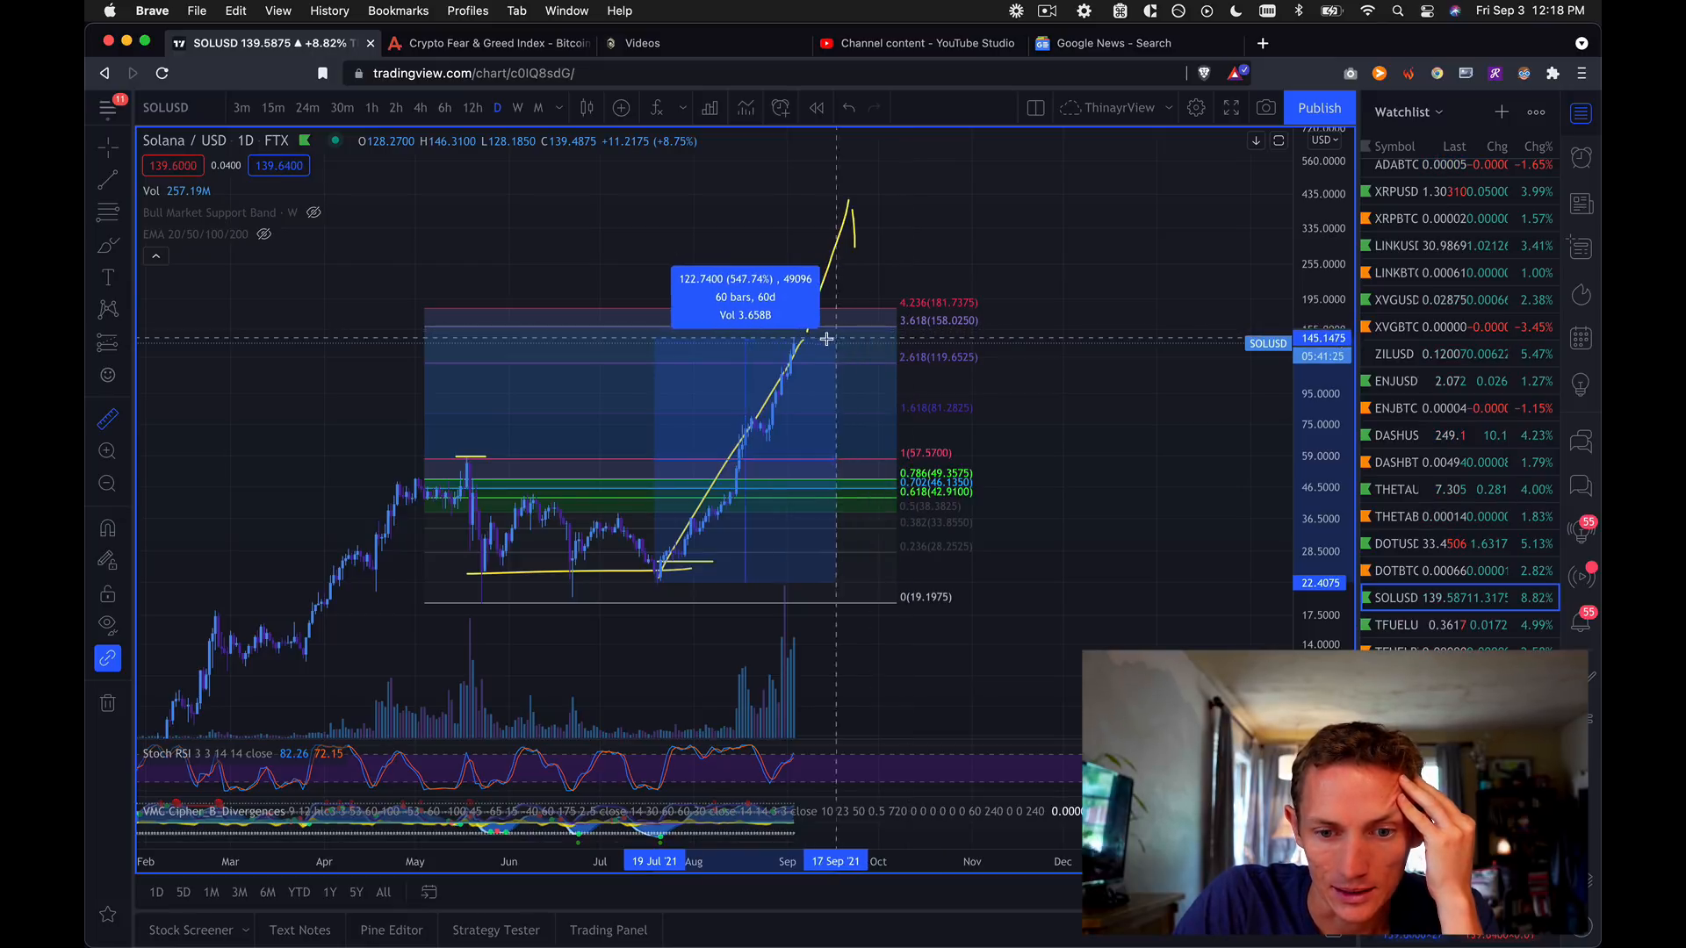
mouse_move(793, 340)
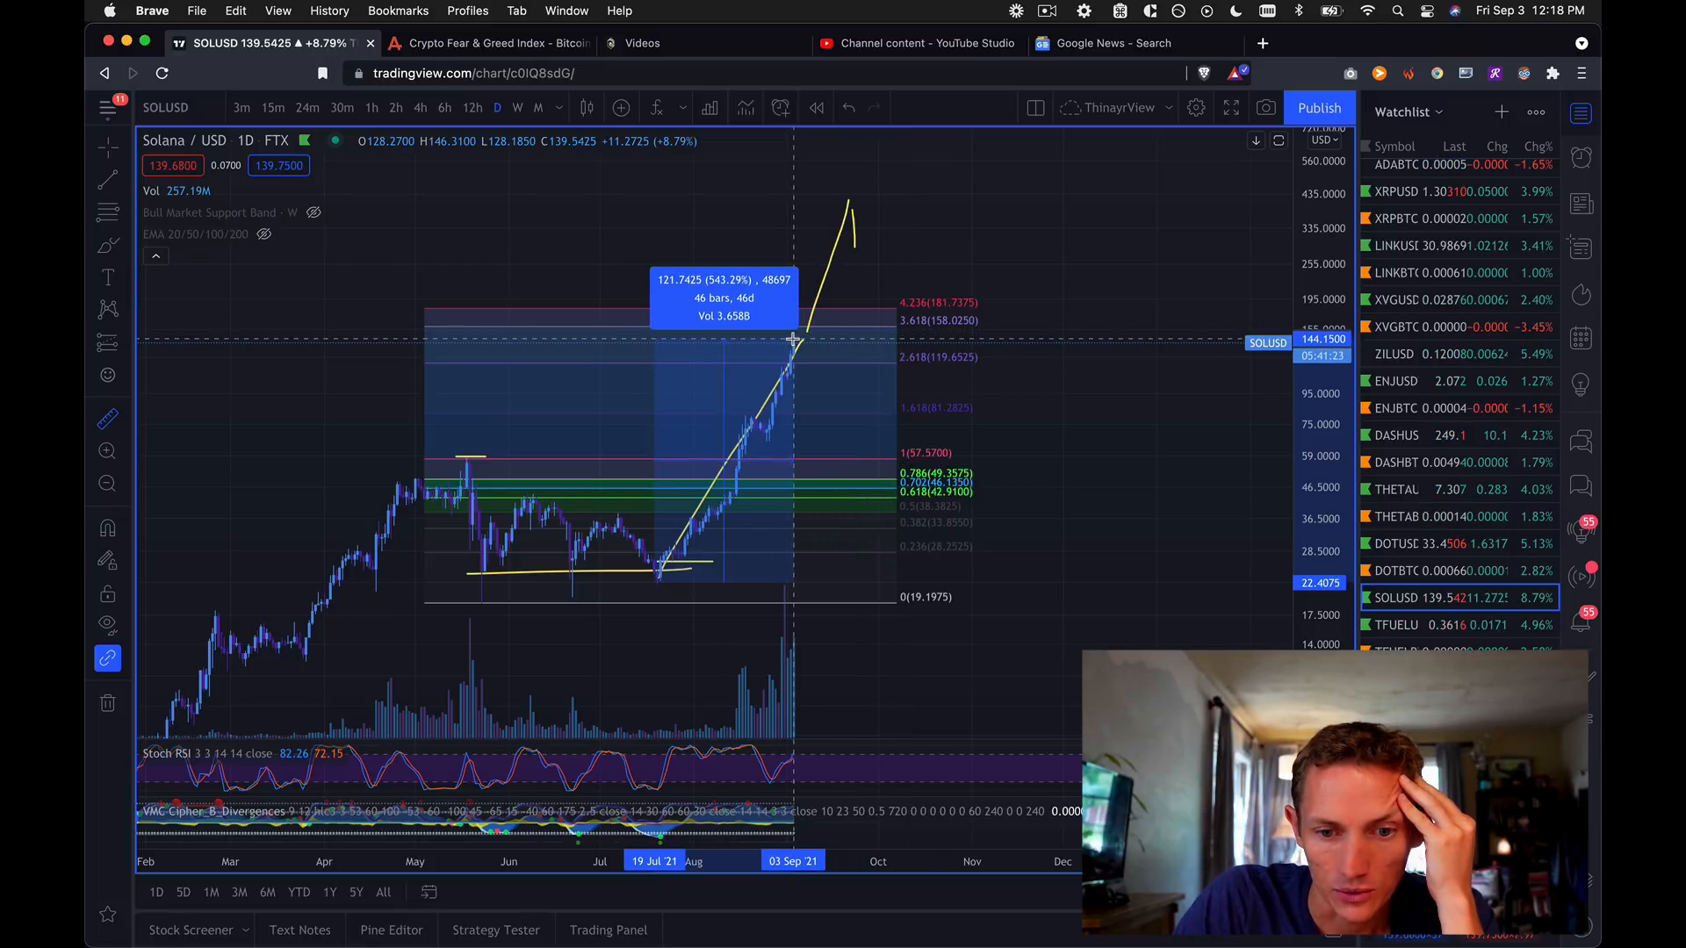
mouse_move(321, 295)
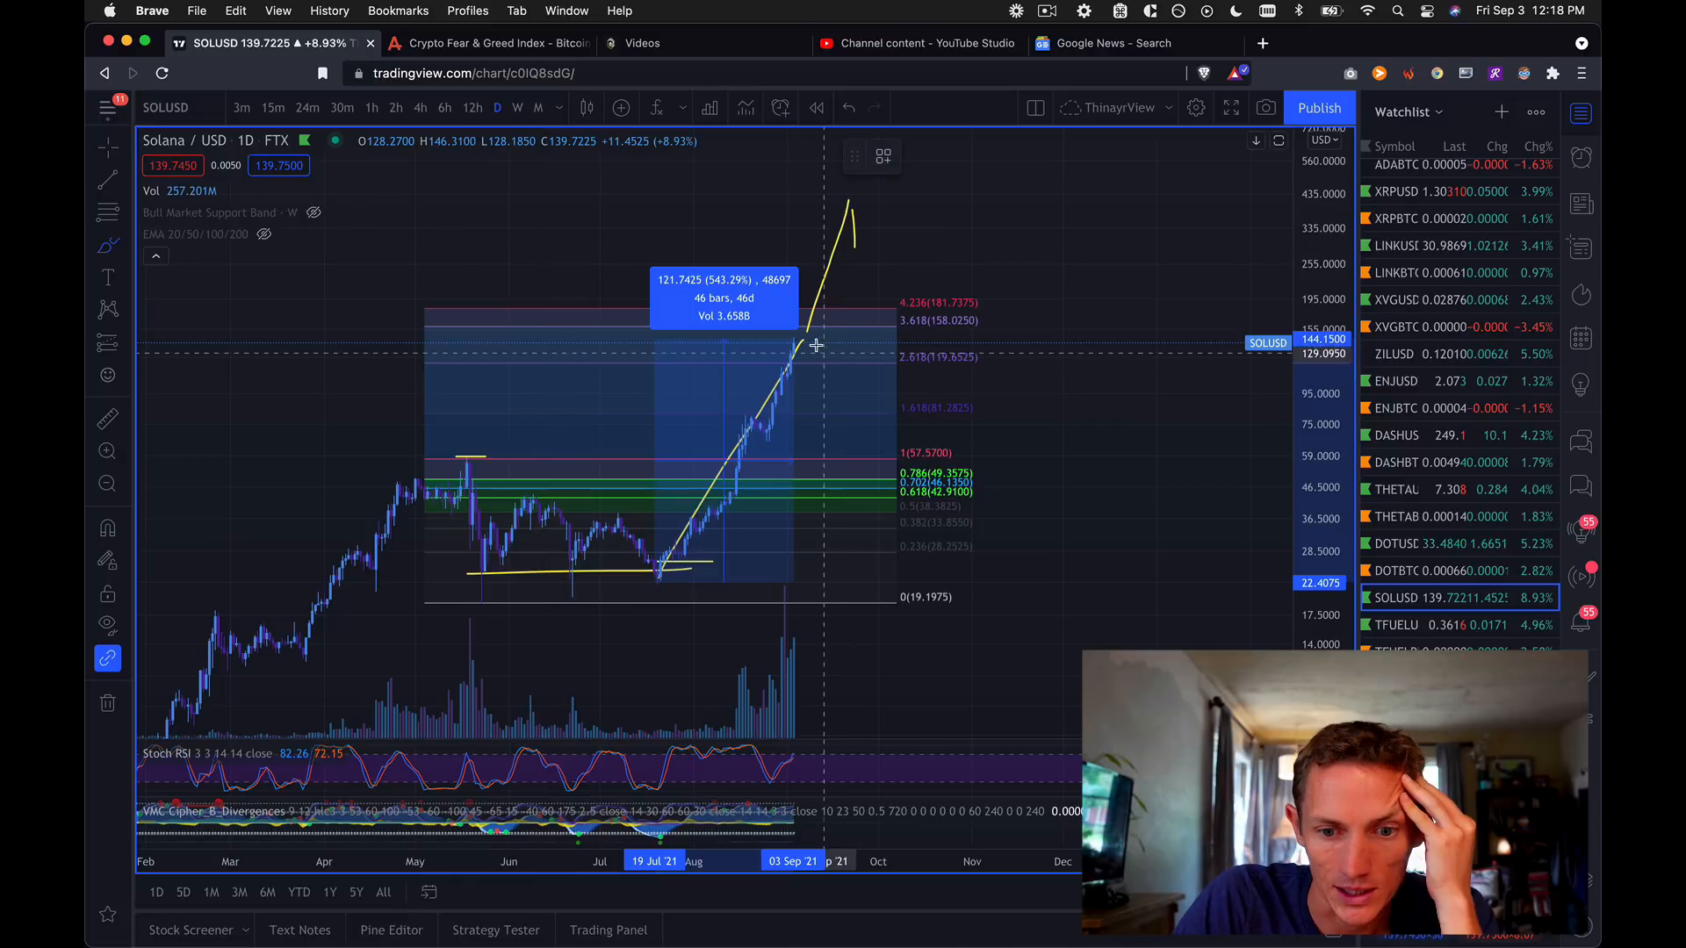
mouse_move(480, 272)
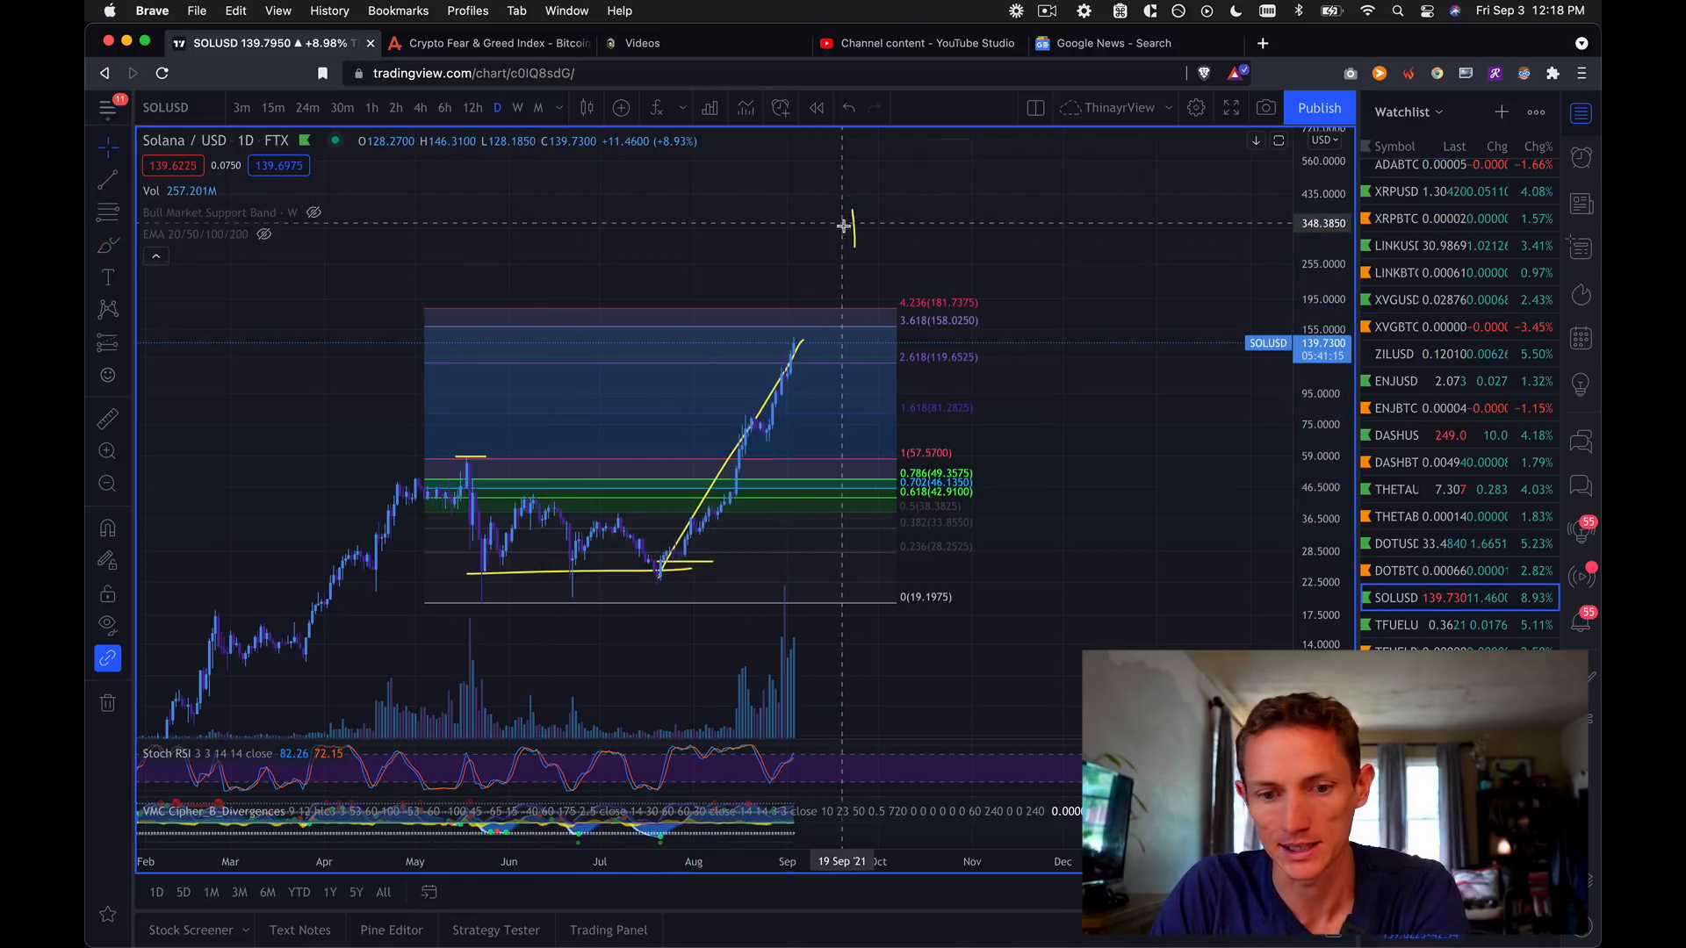
mouse_move(800, 346)
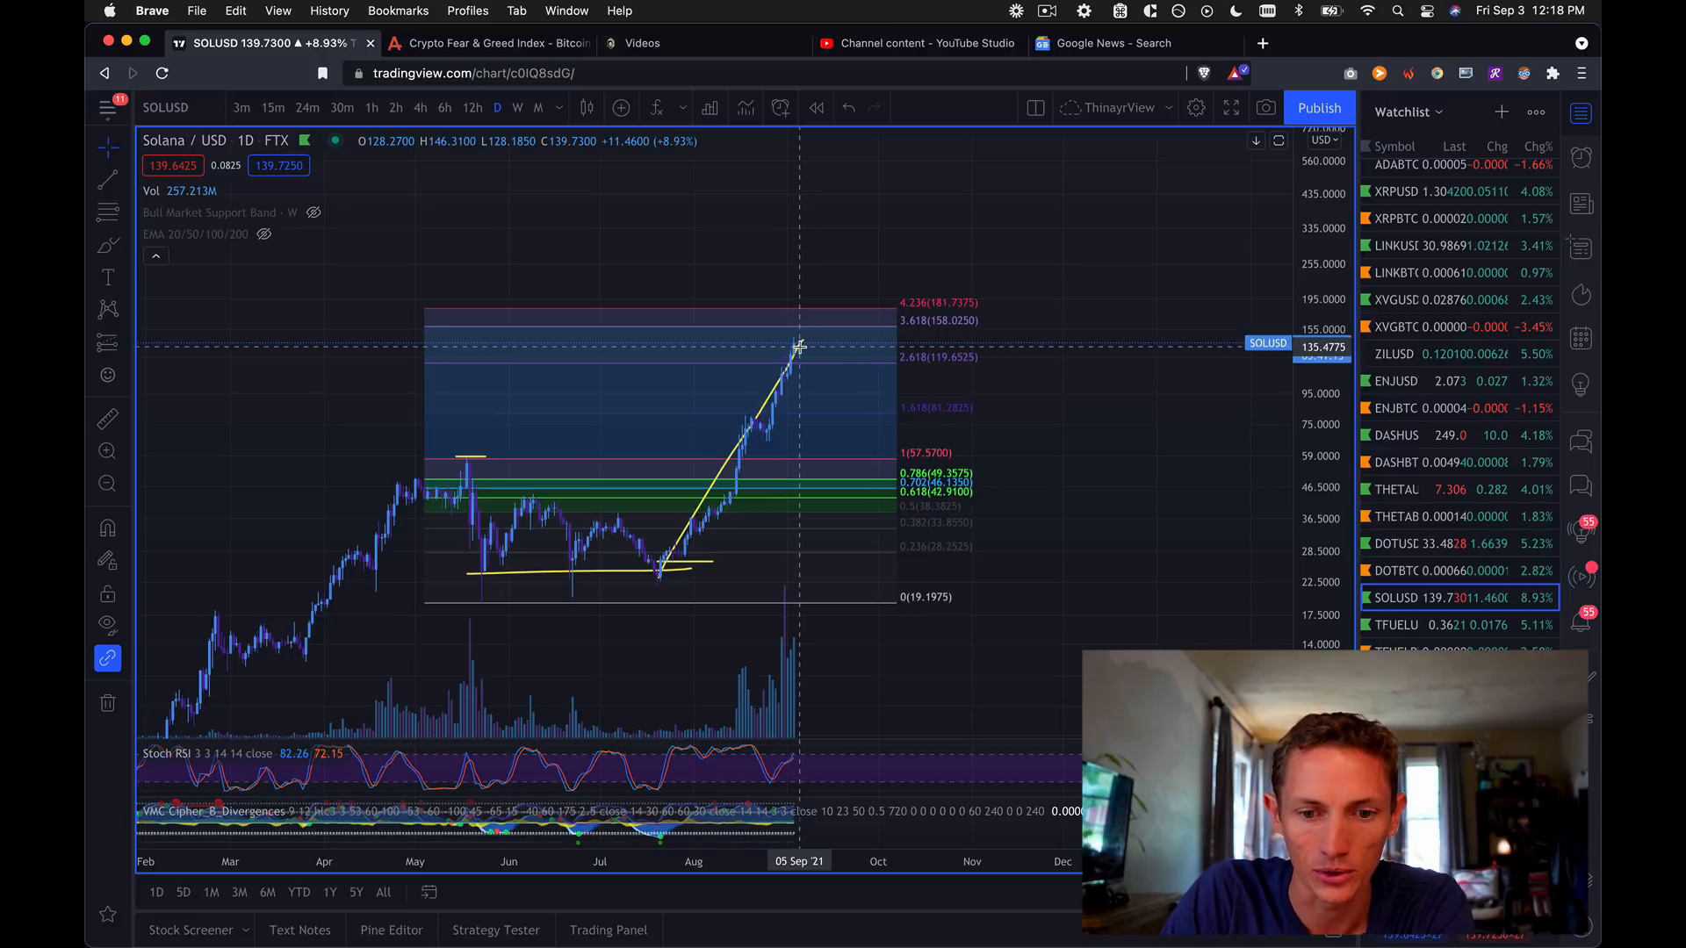
mouse_move(430, 387)
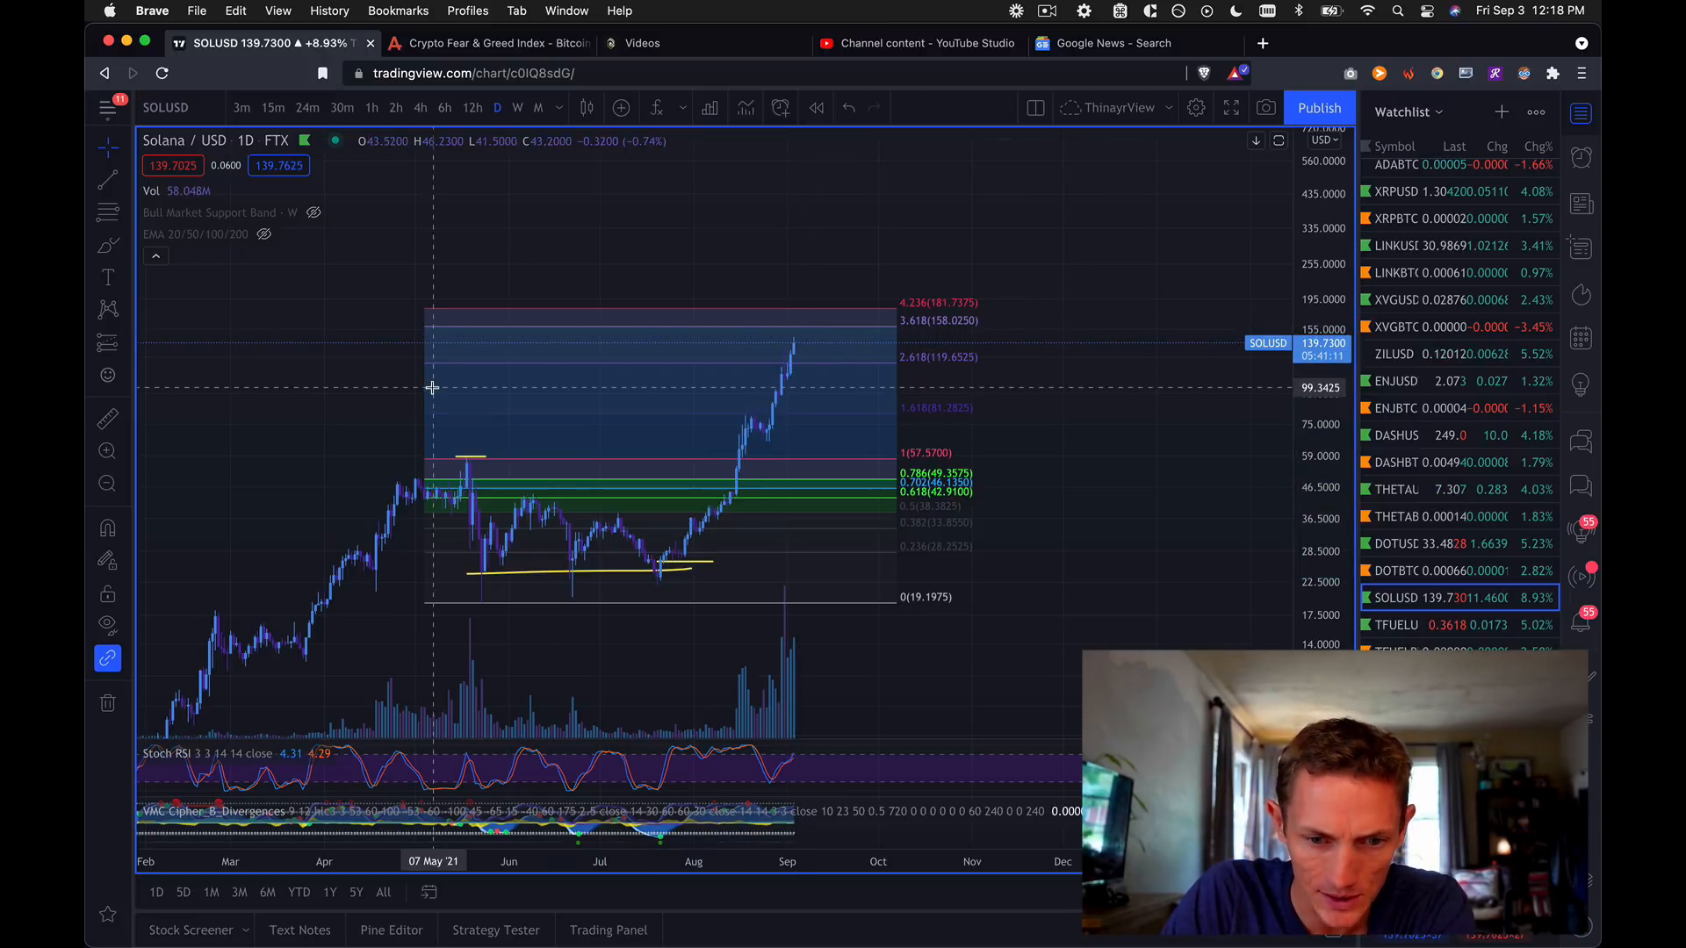
mouse_move(792, 355)
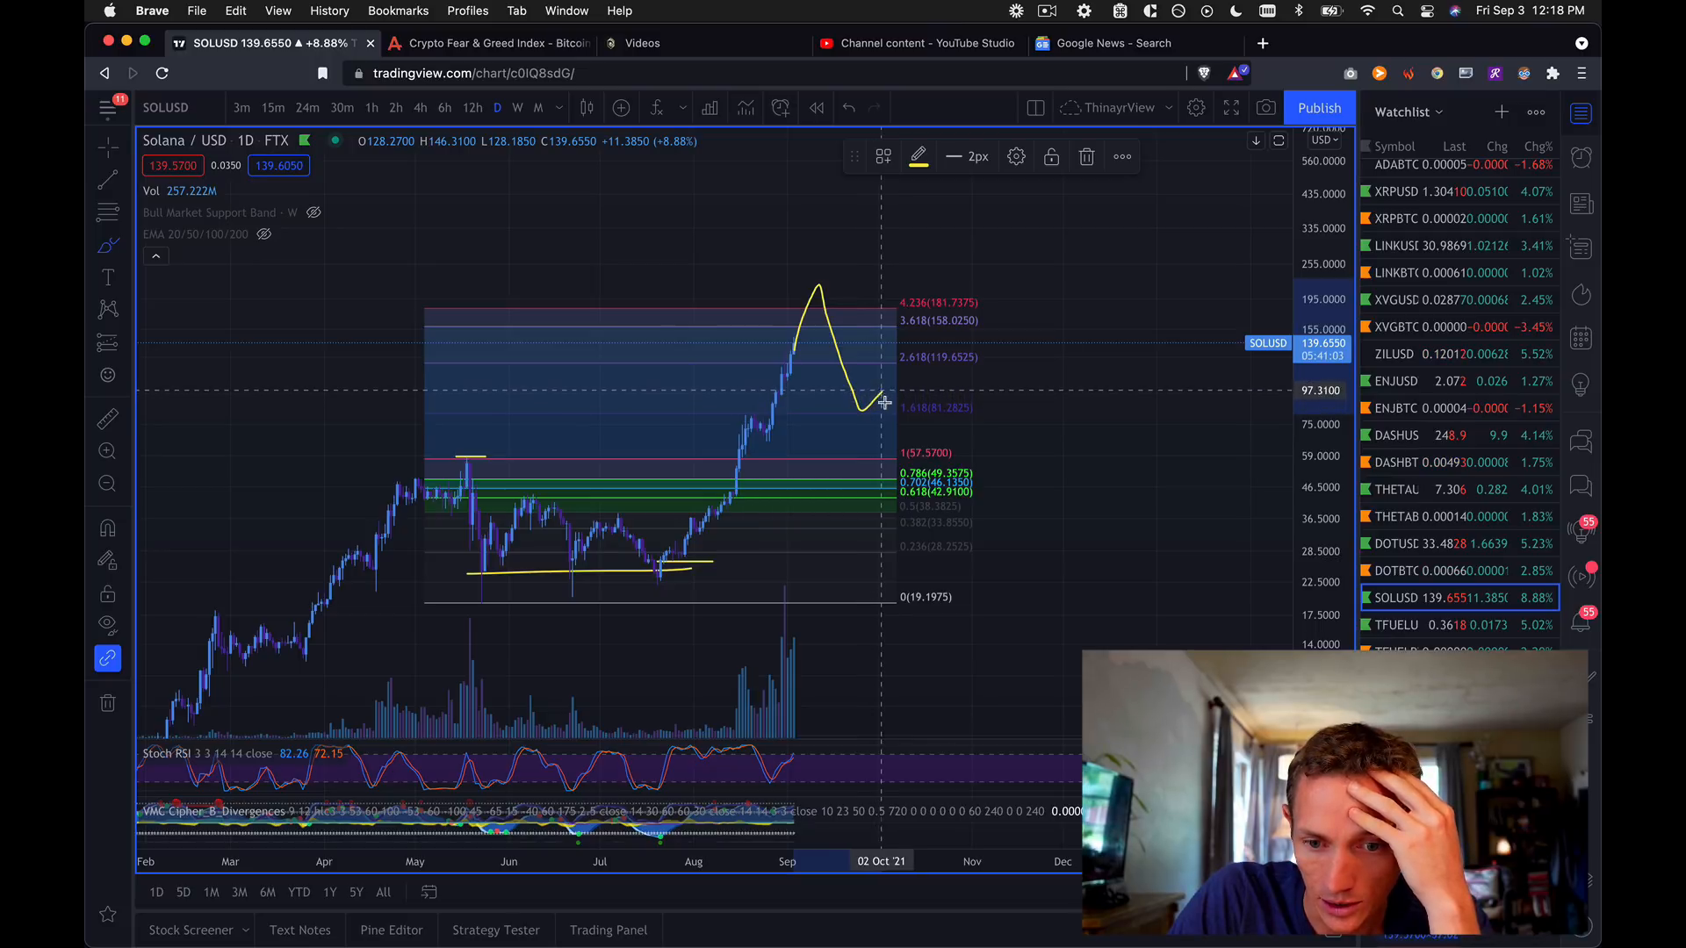
mouse_move(935, 422)
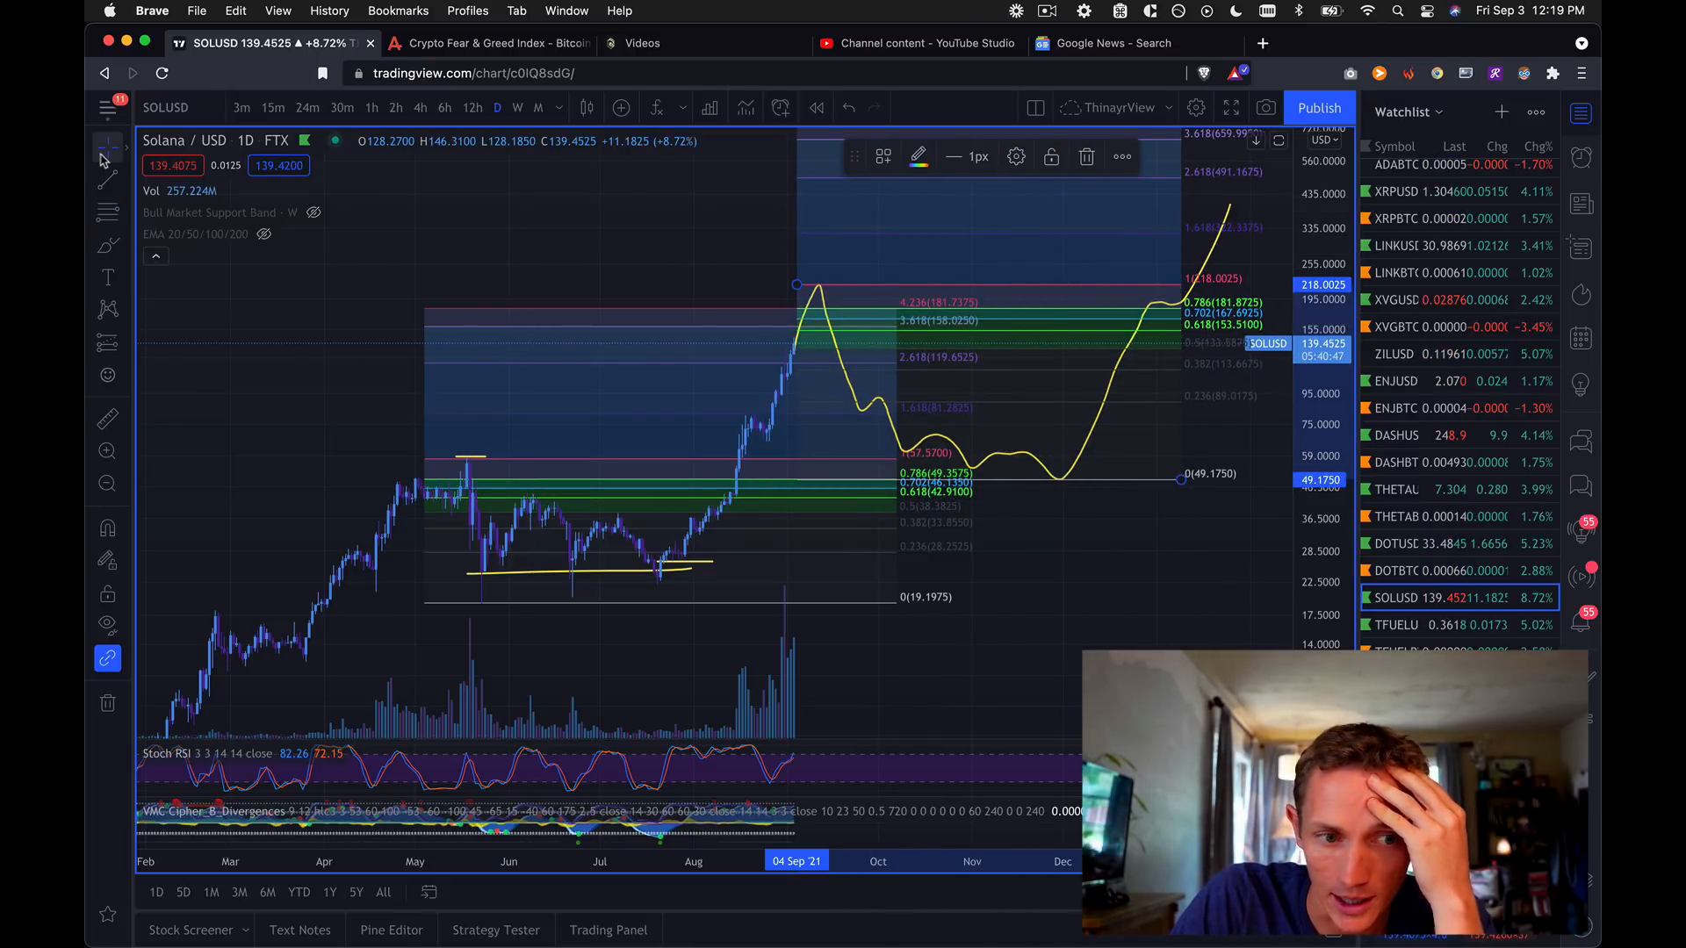
Select a left-toolbar drawing tool for the Solana projection and second Fib extension.
click(107, 161)
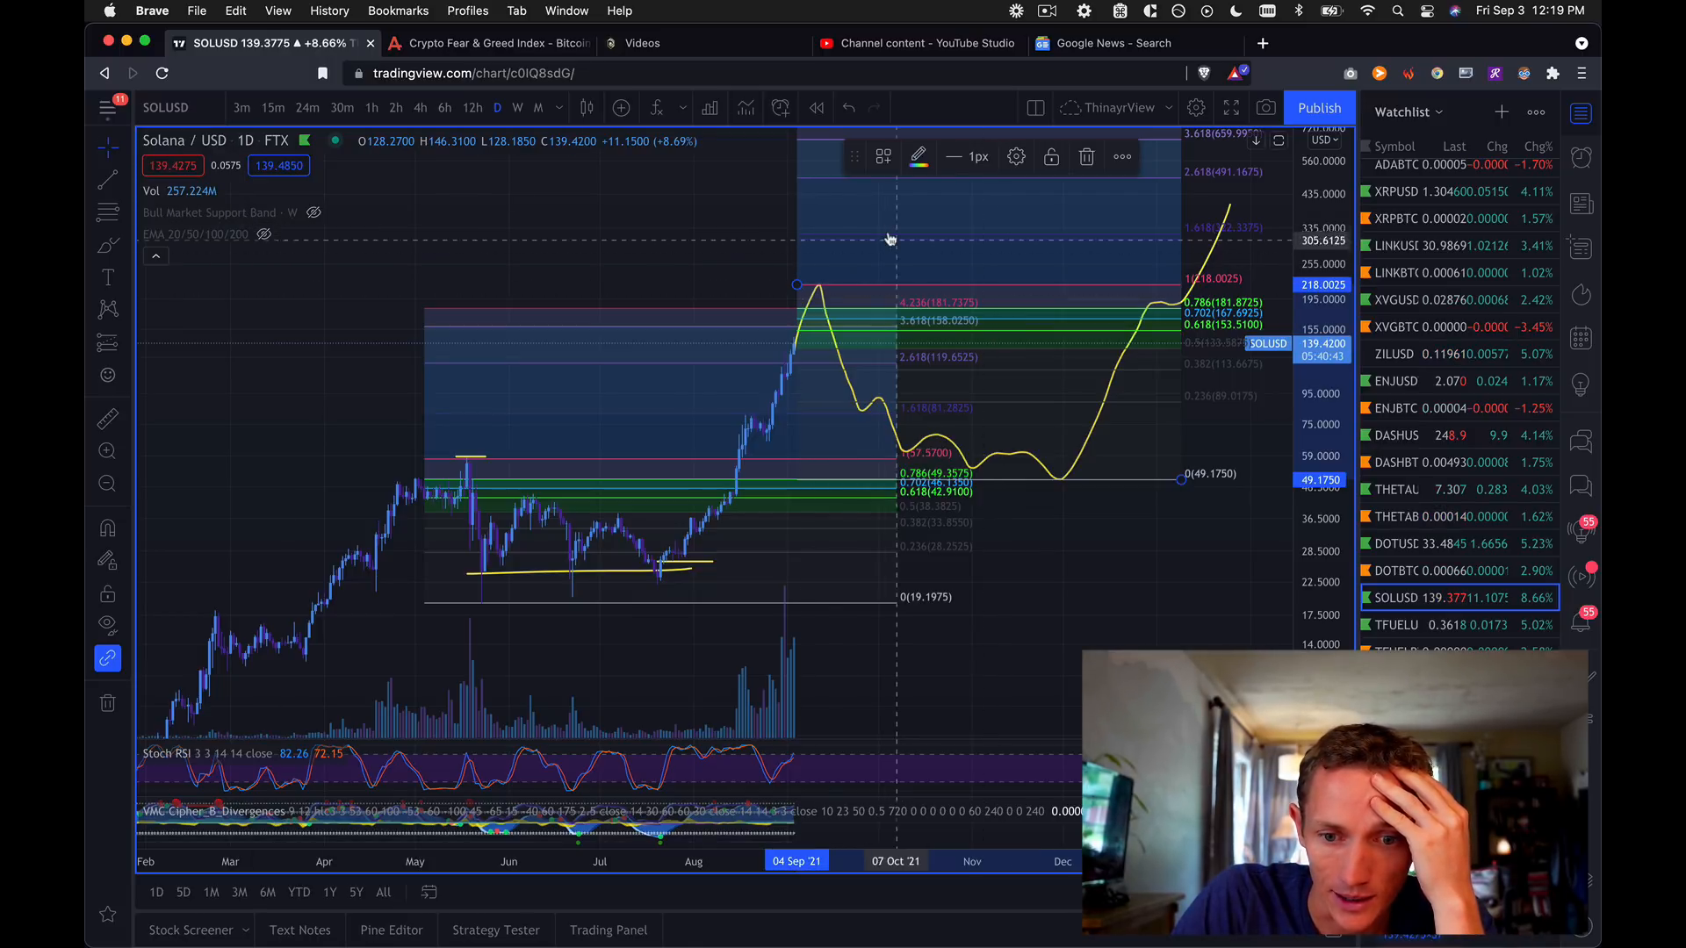
mouse_move(1156, 487)
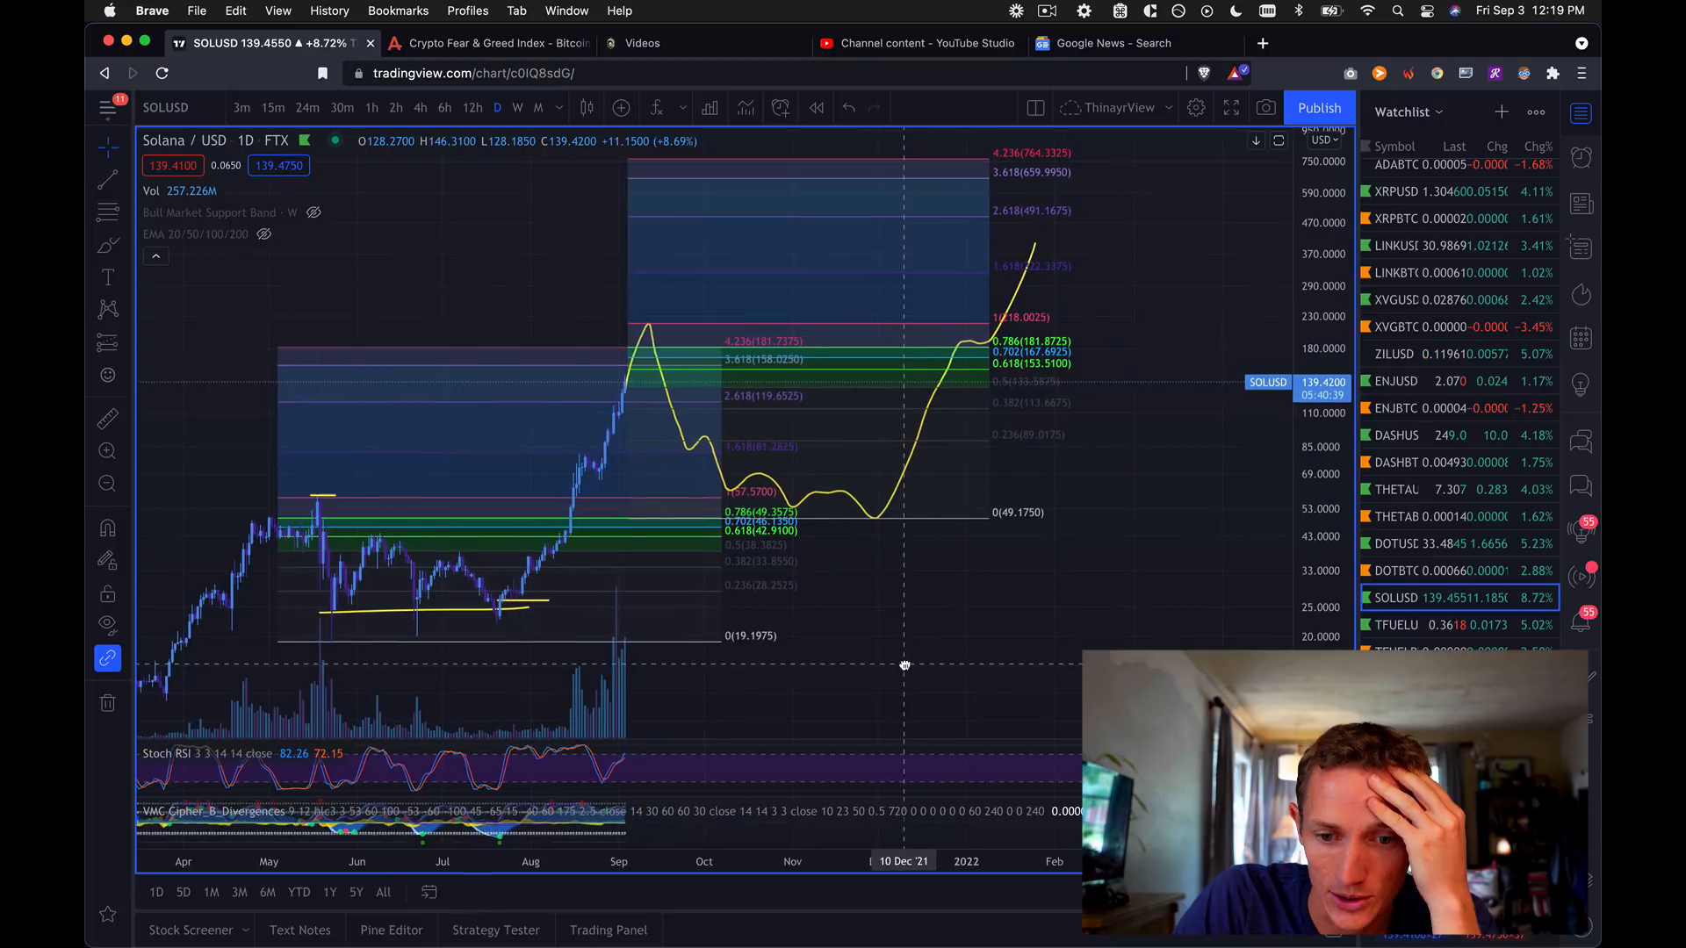
mouse_move(858, 168)
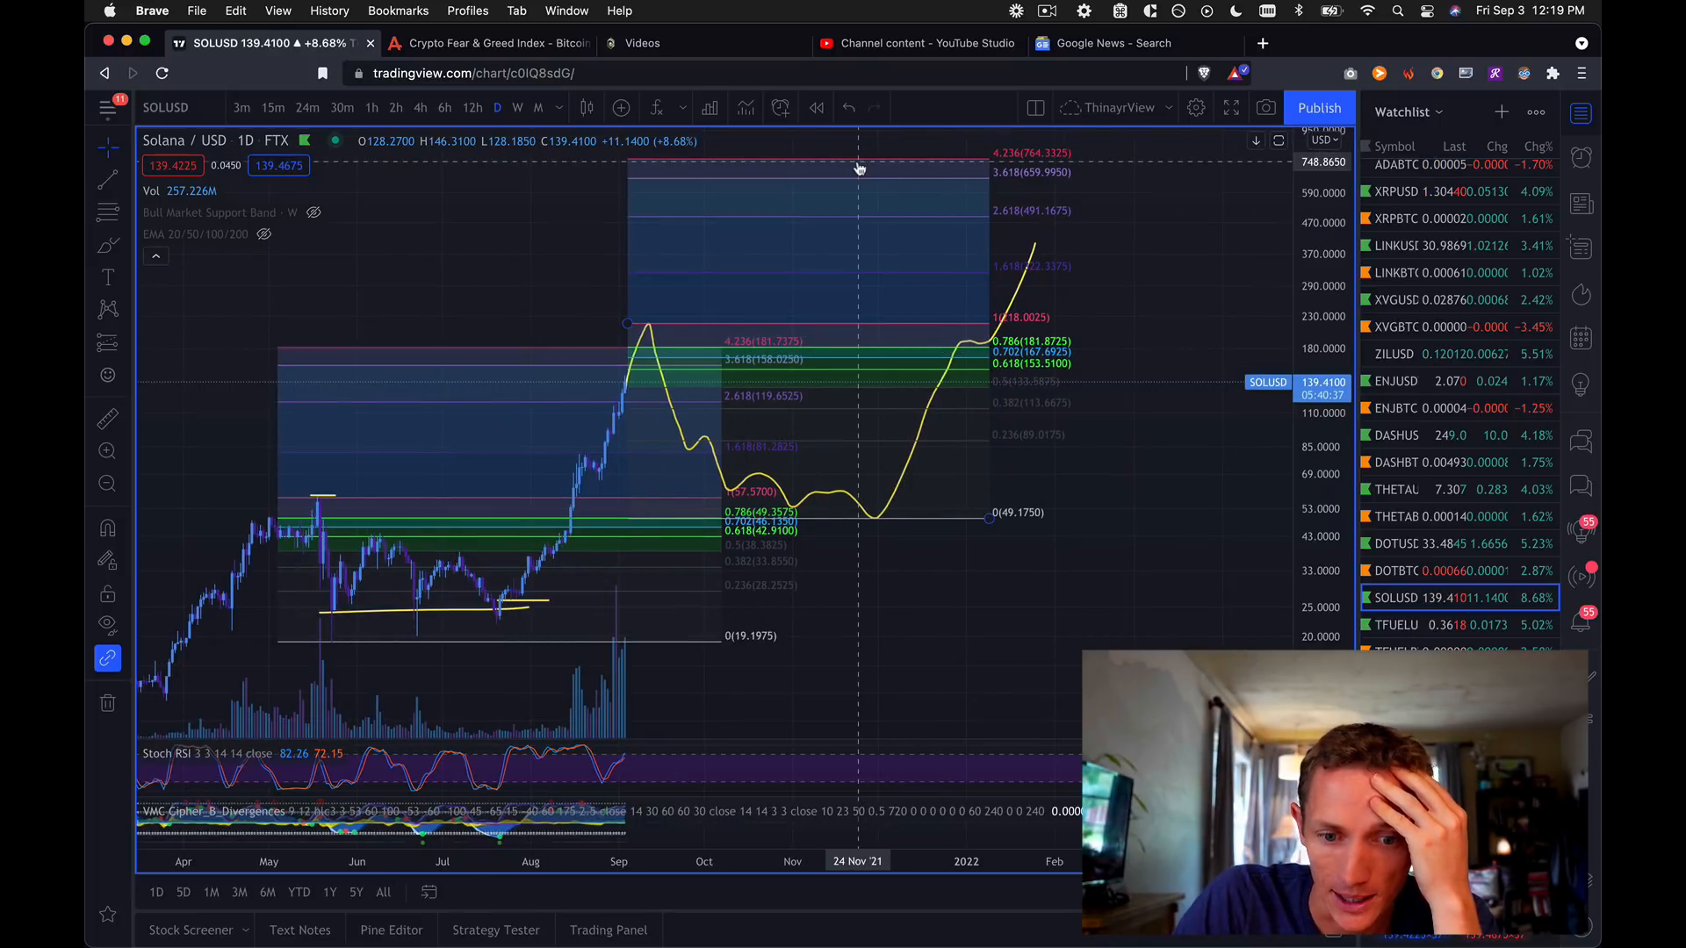
mouse_move(628, 478)
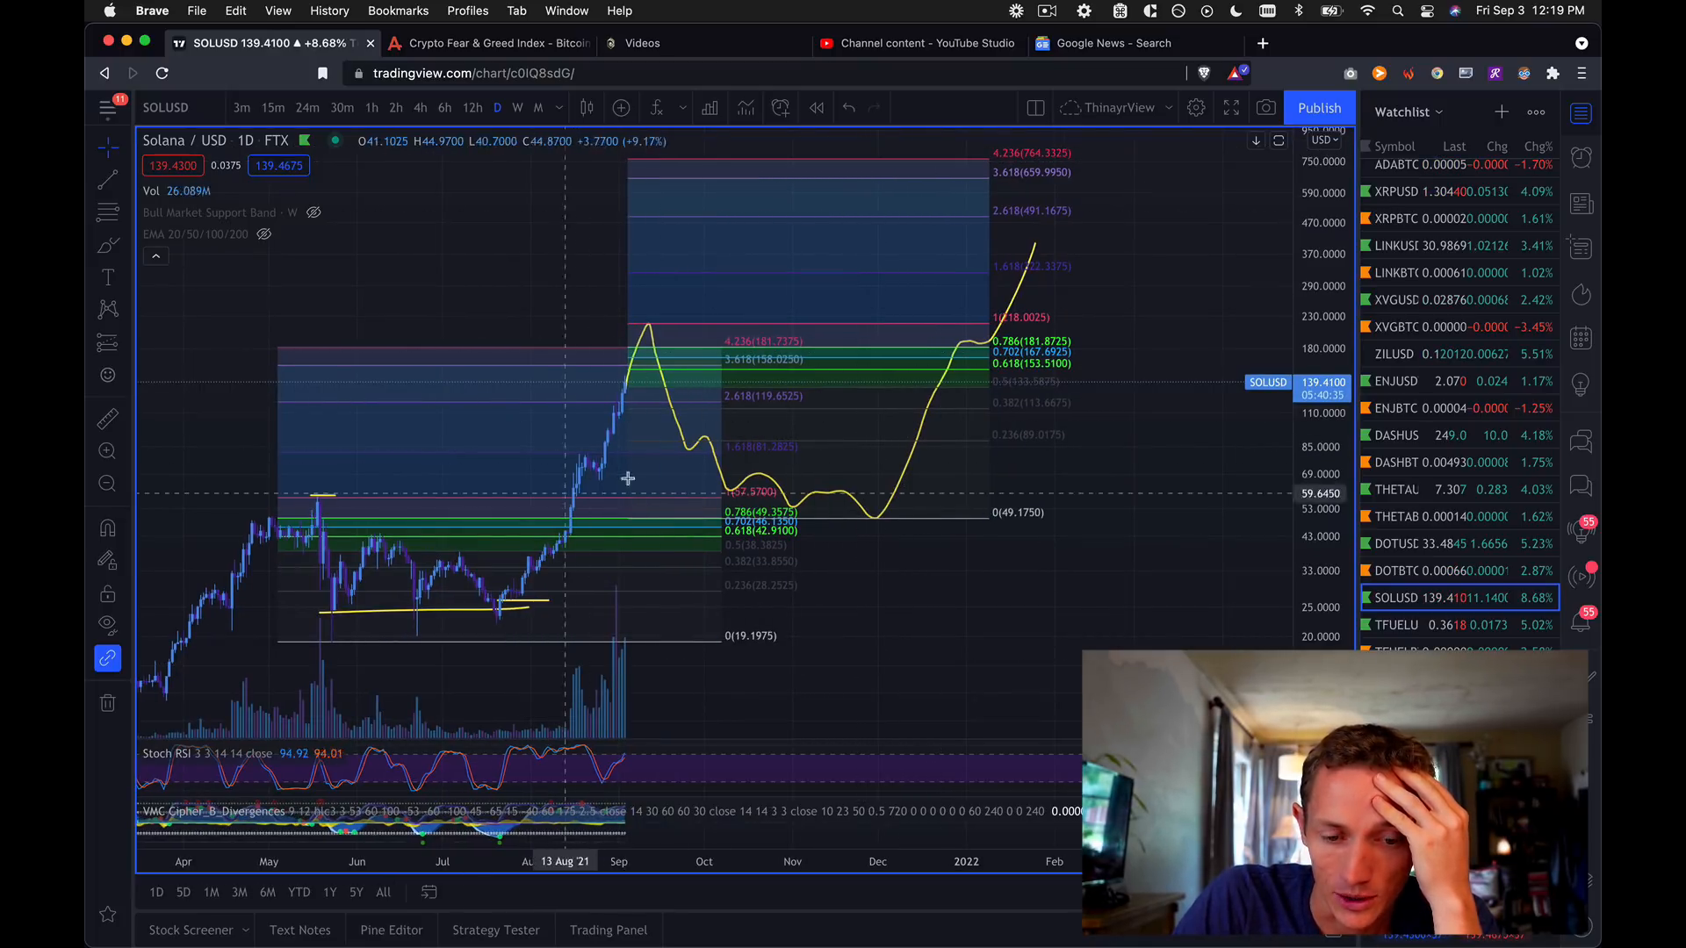
mouse_move(466, 617)
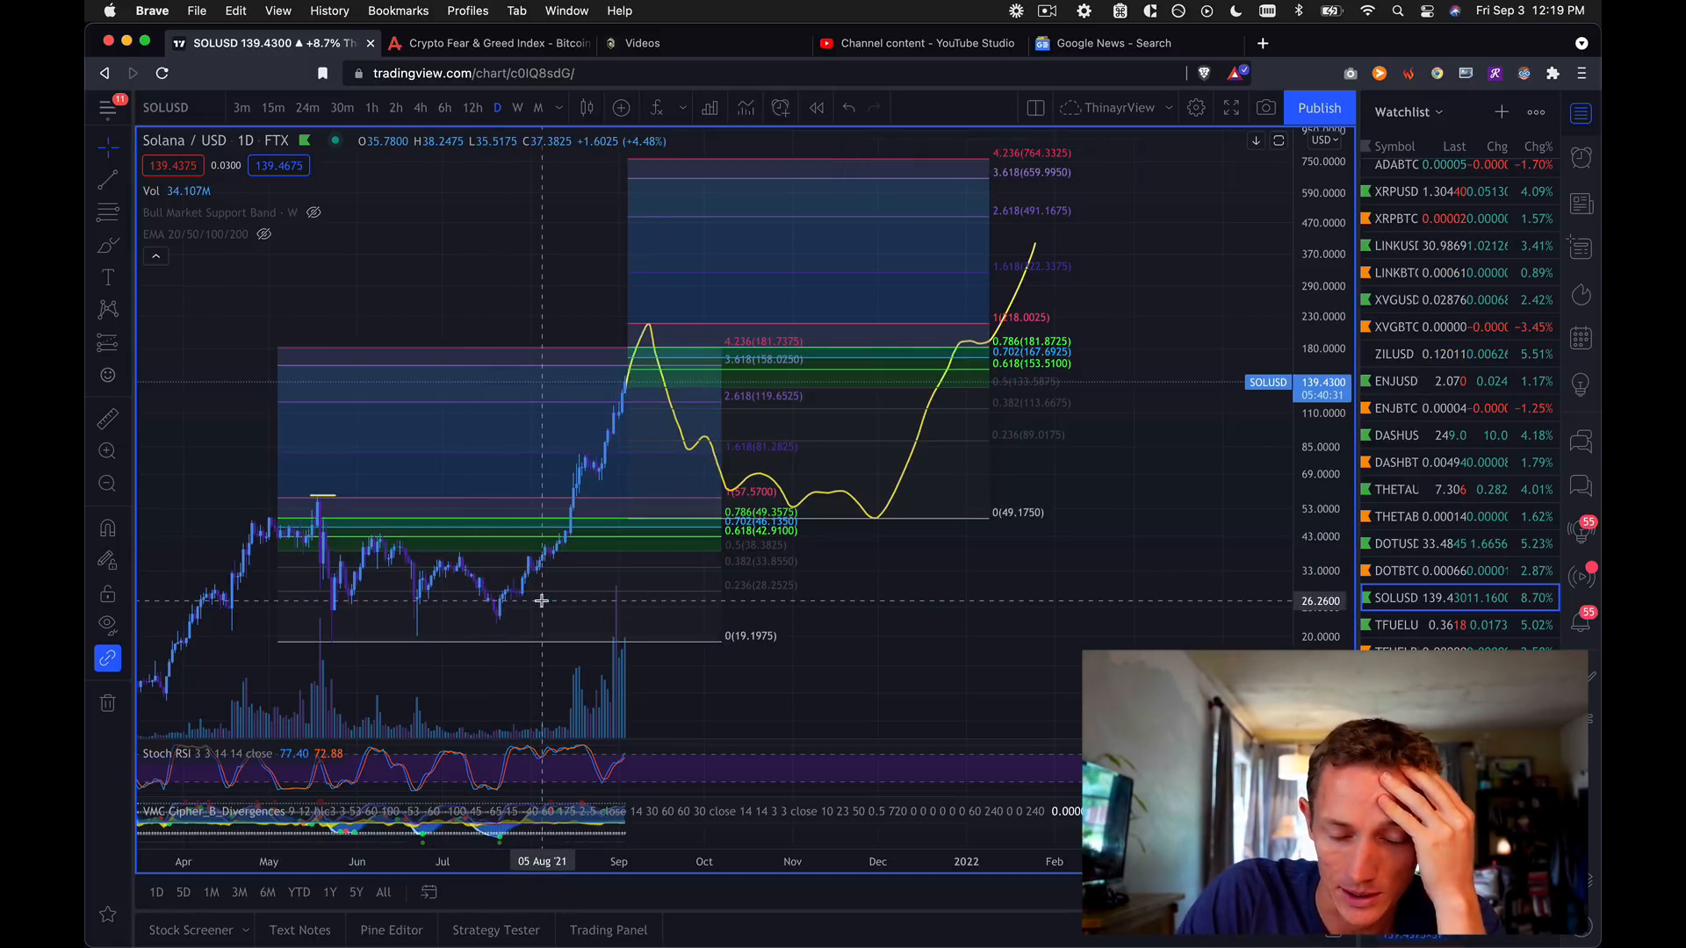
mouse_move(322, 503)
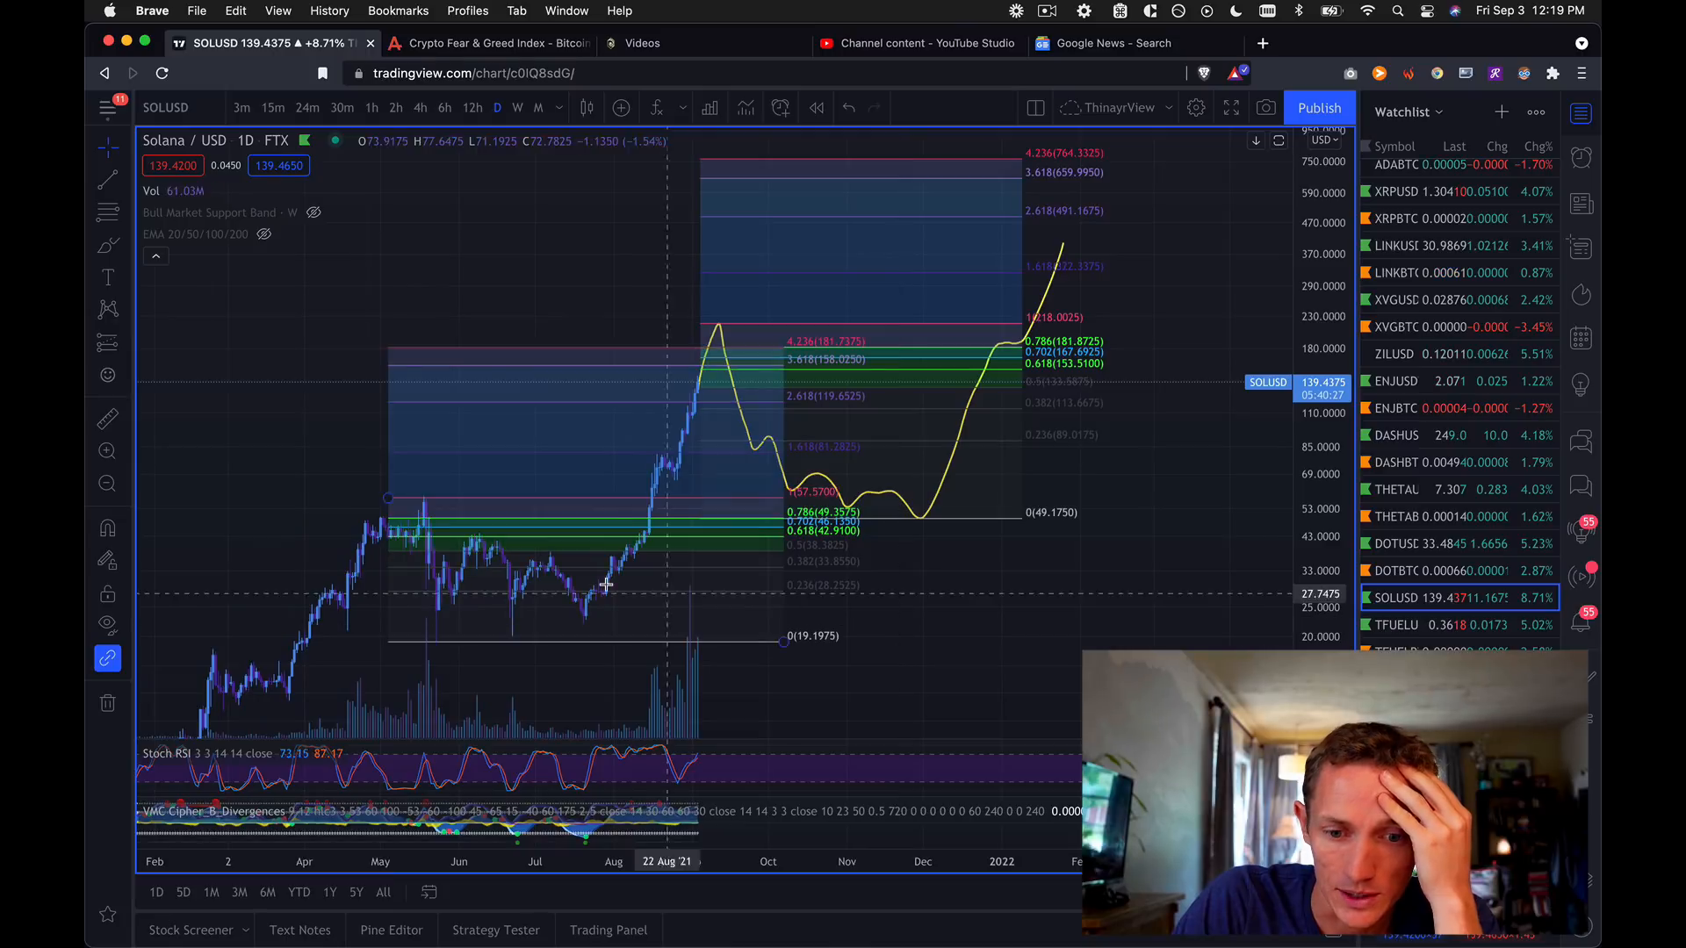
mouse_move(430, 506)
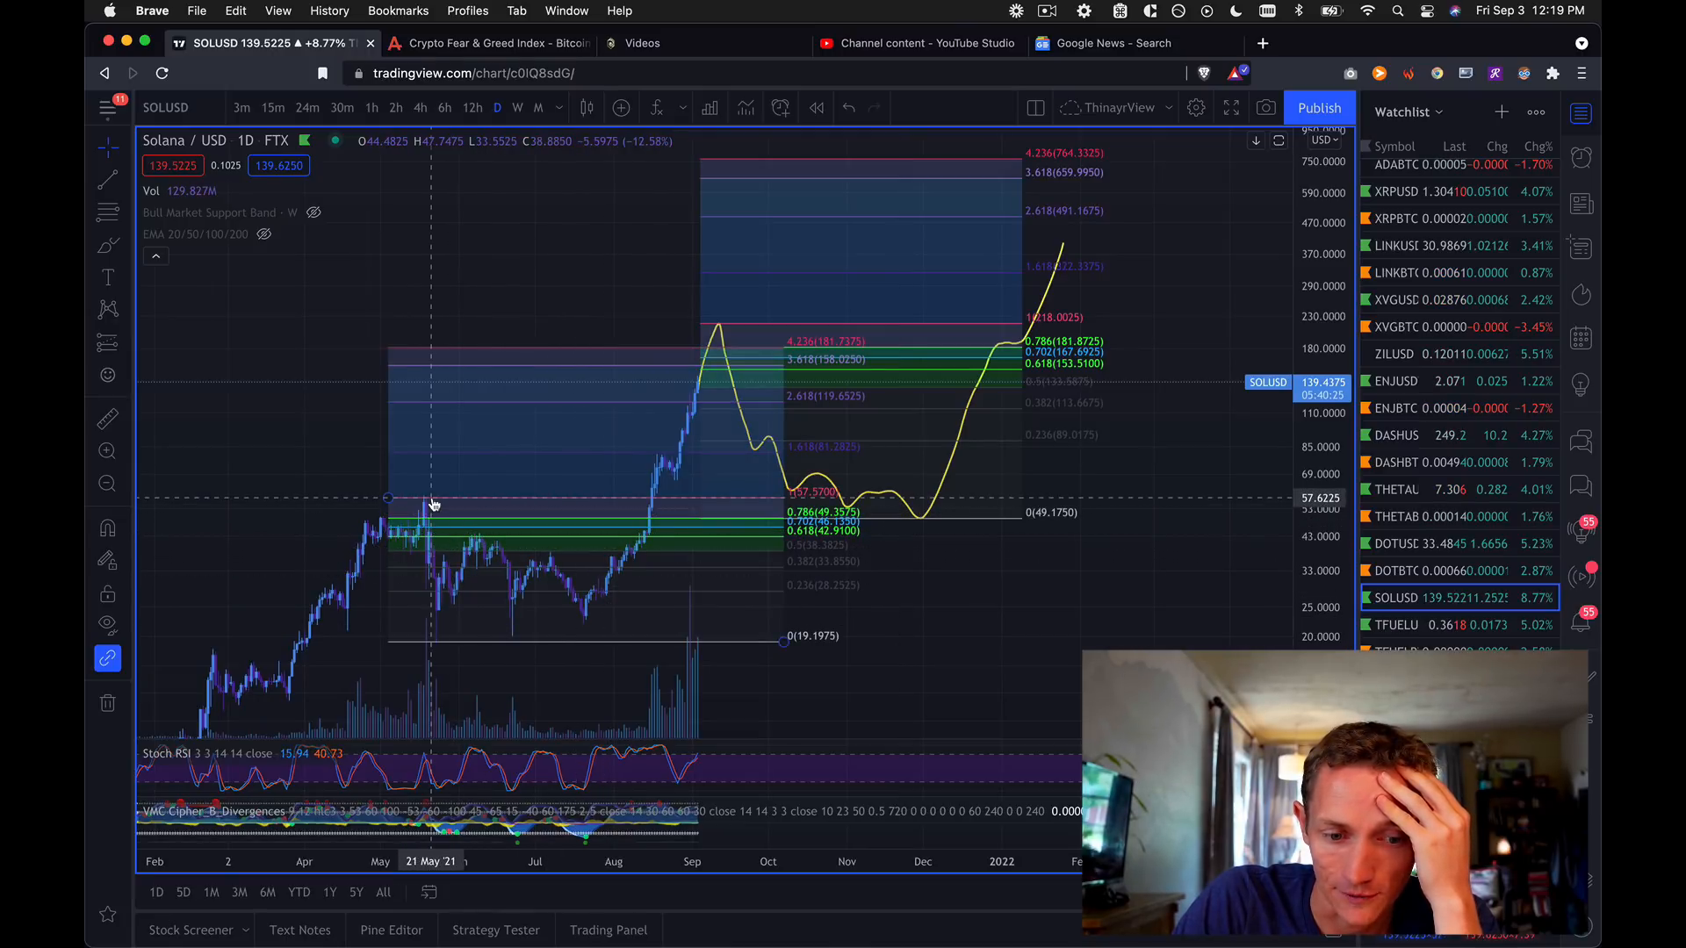
mouse_move(584, 623)
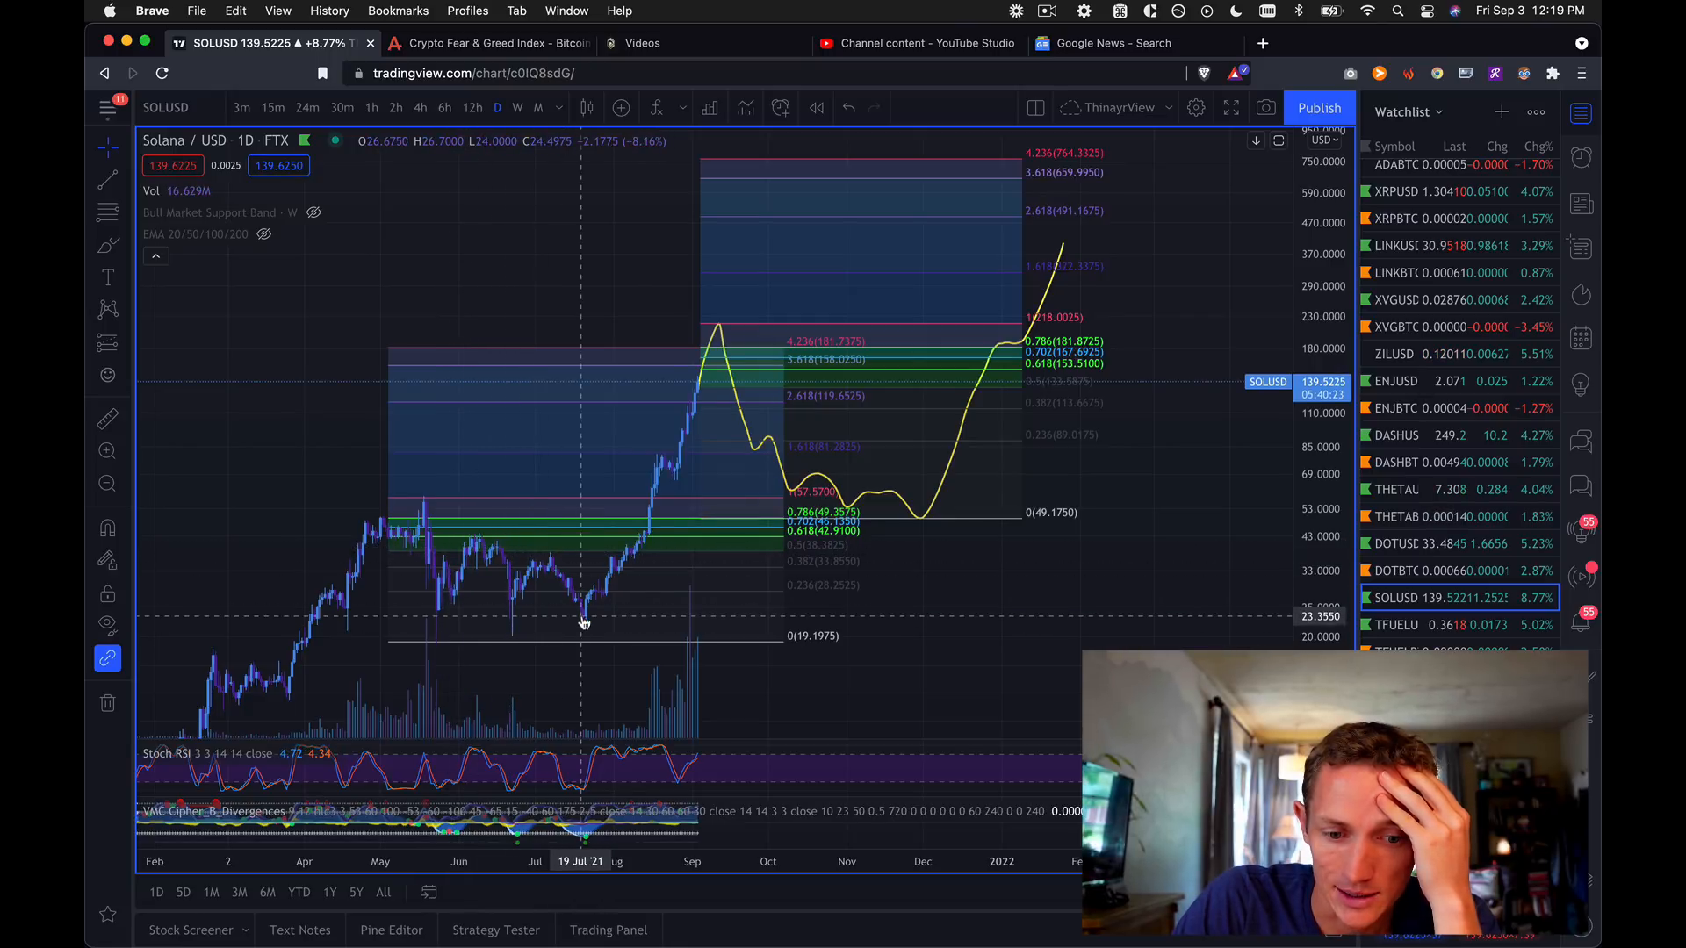
mouse_move(613, 559)
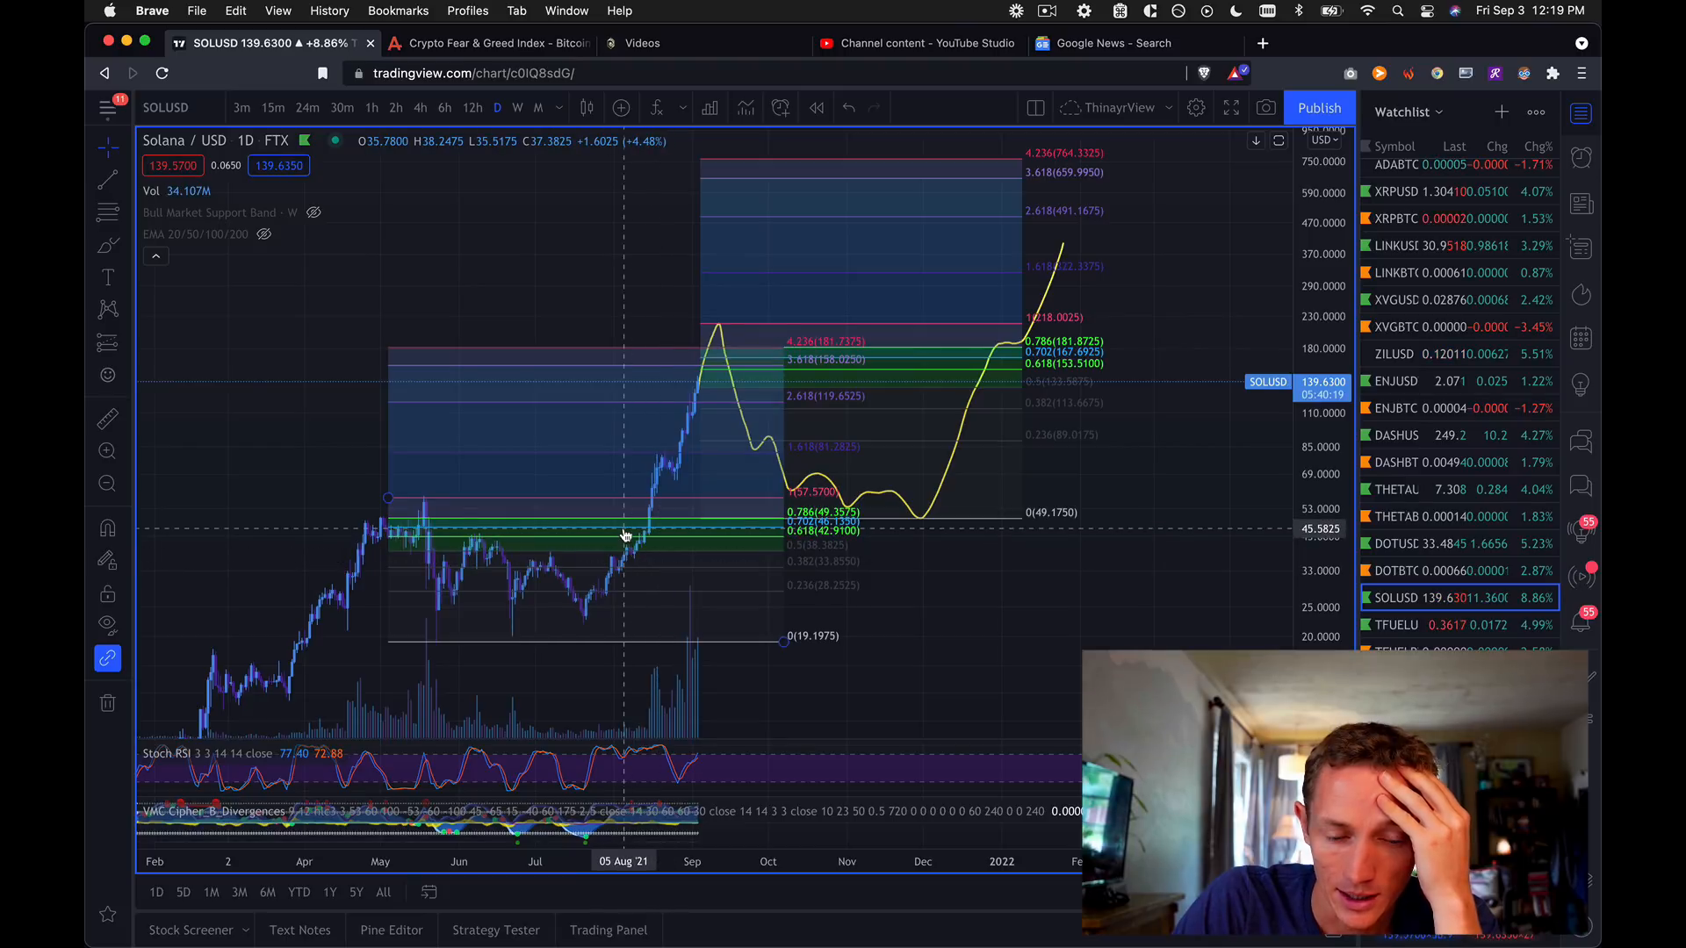
mouse_move(646, 513)
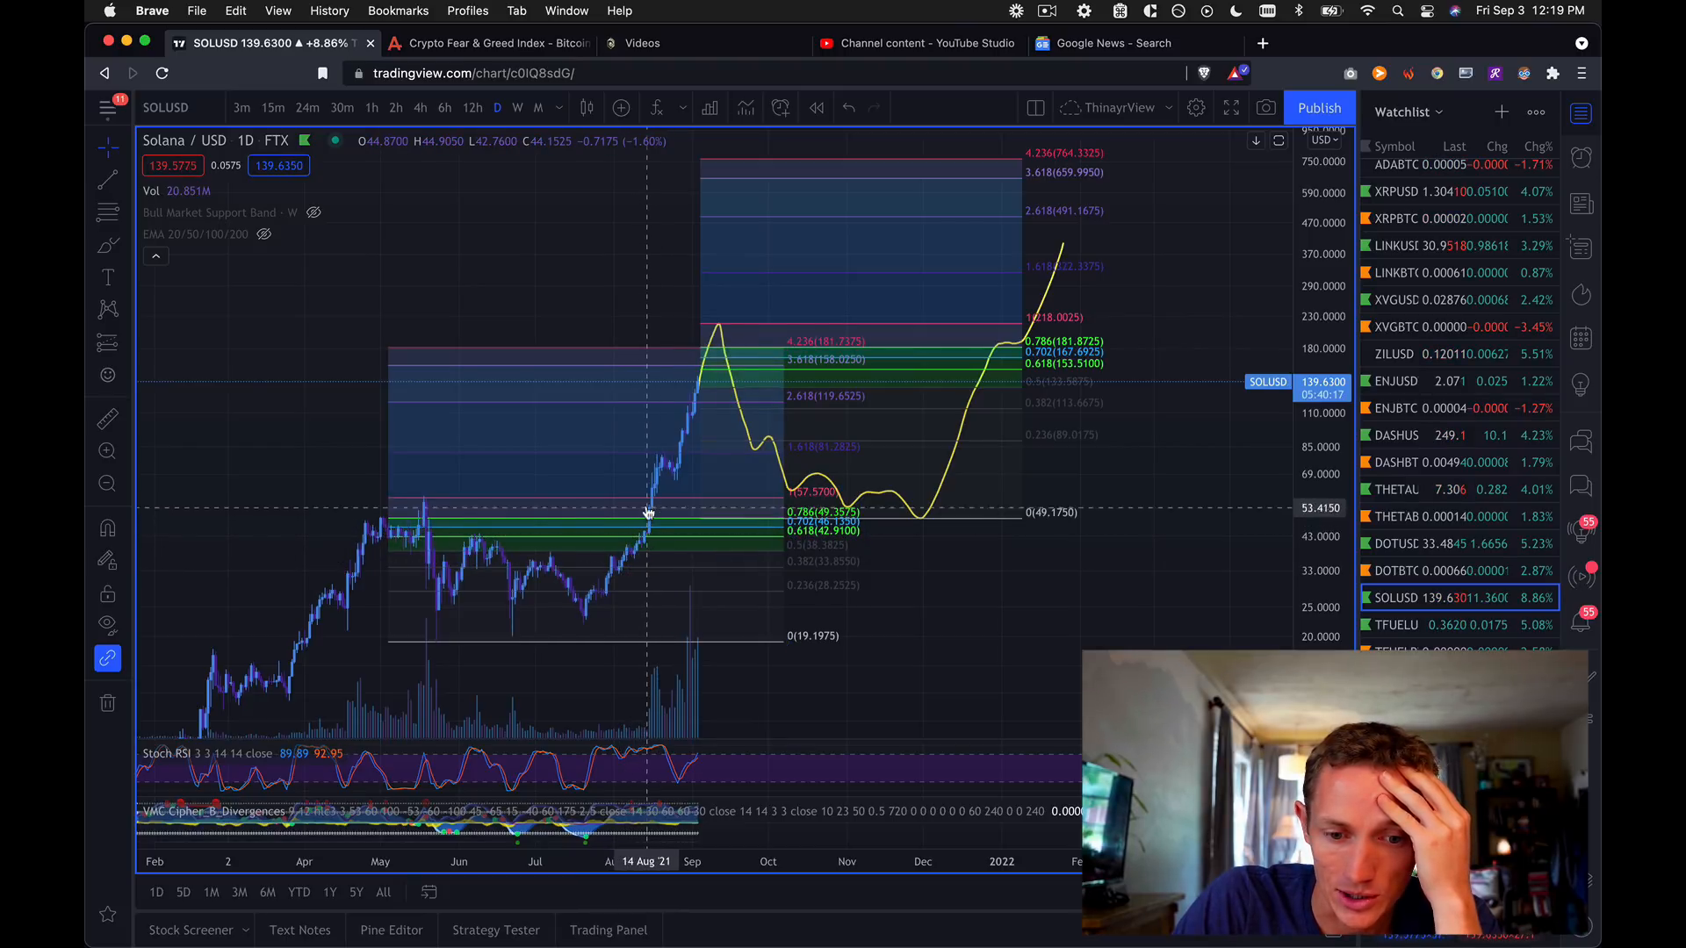
mouse_move(637, 505)
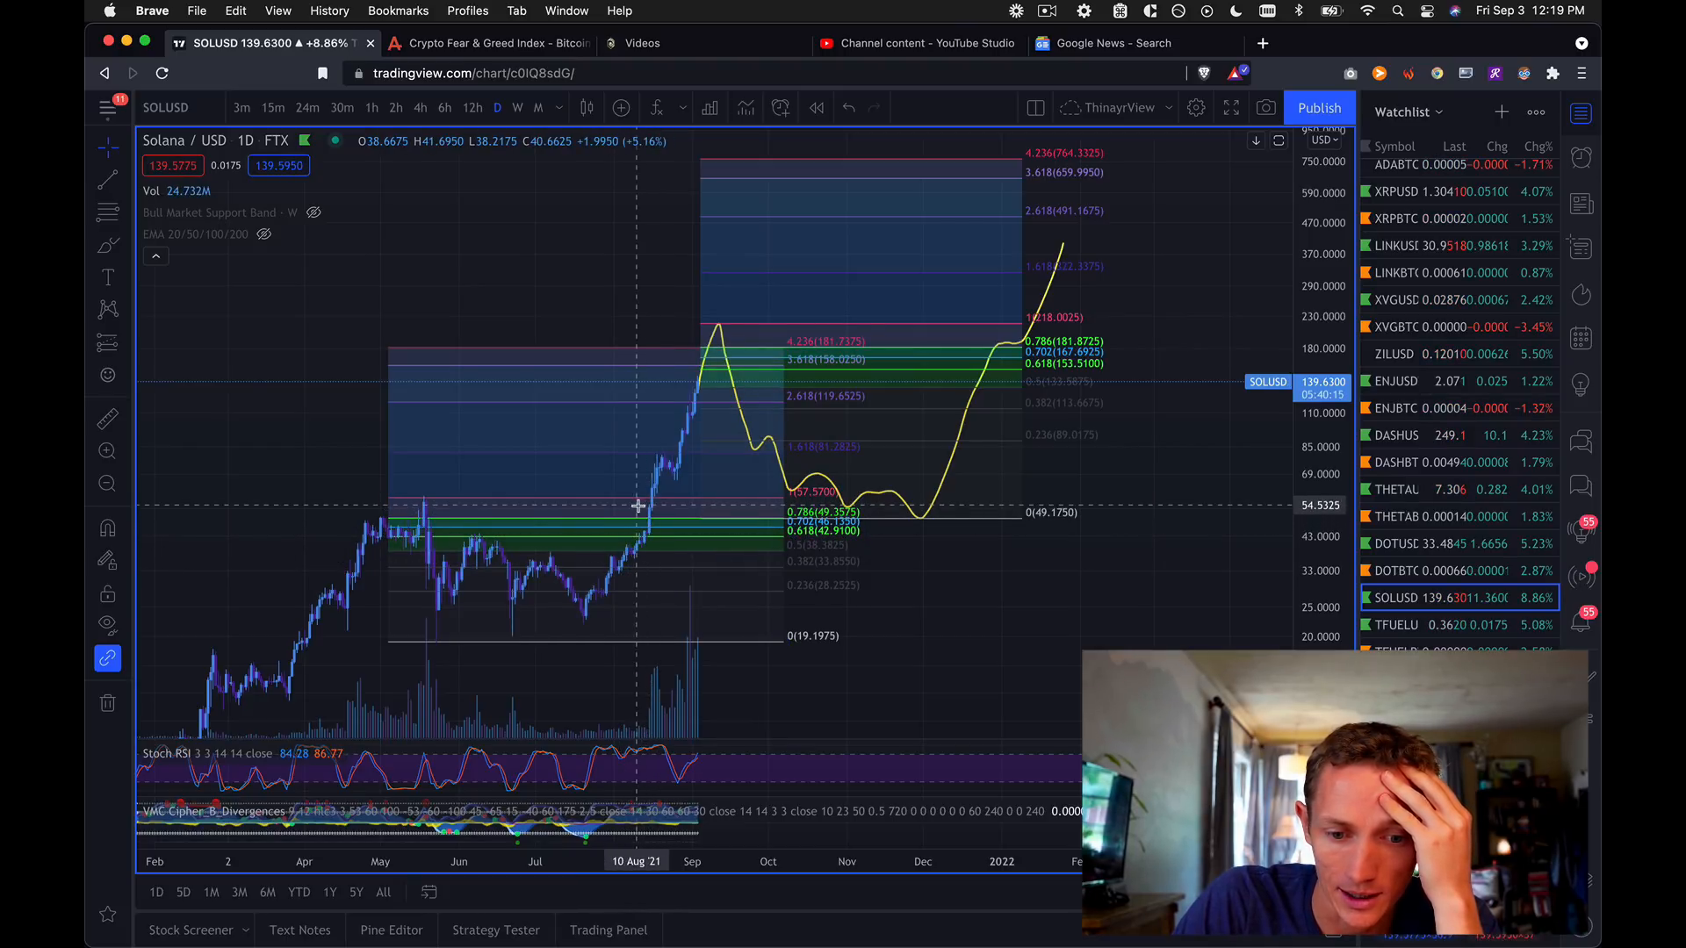
mouse_move(665, 475)
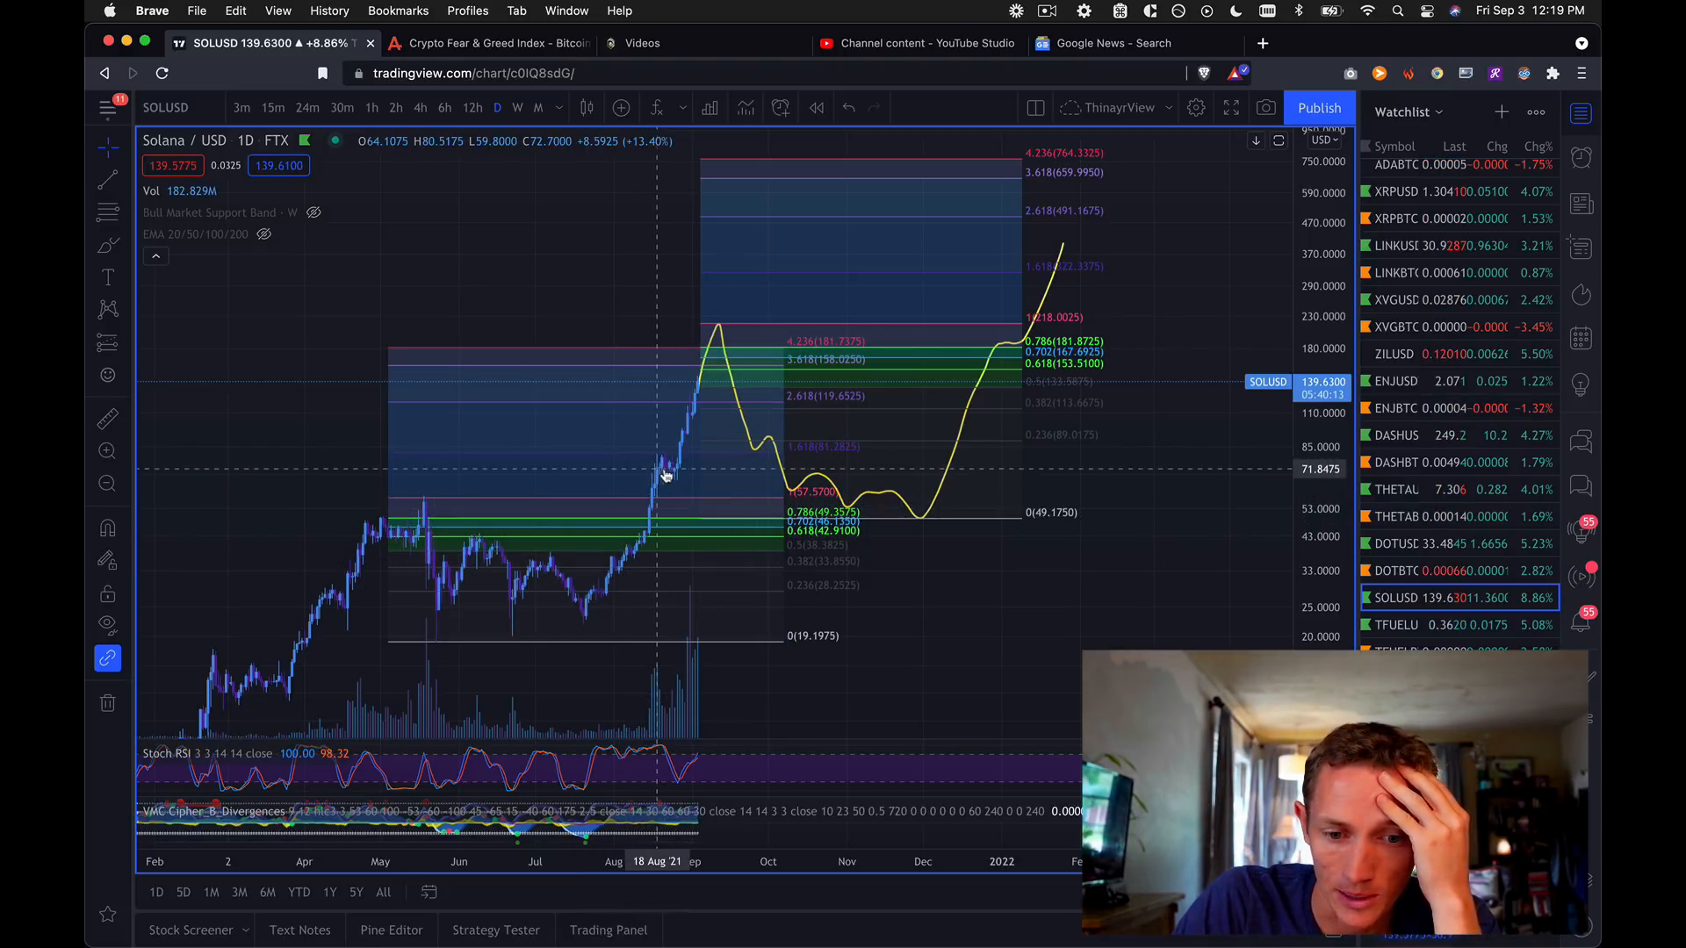
mouse_move(699, 370)
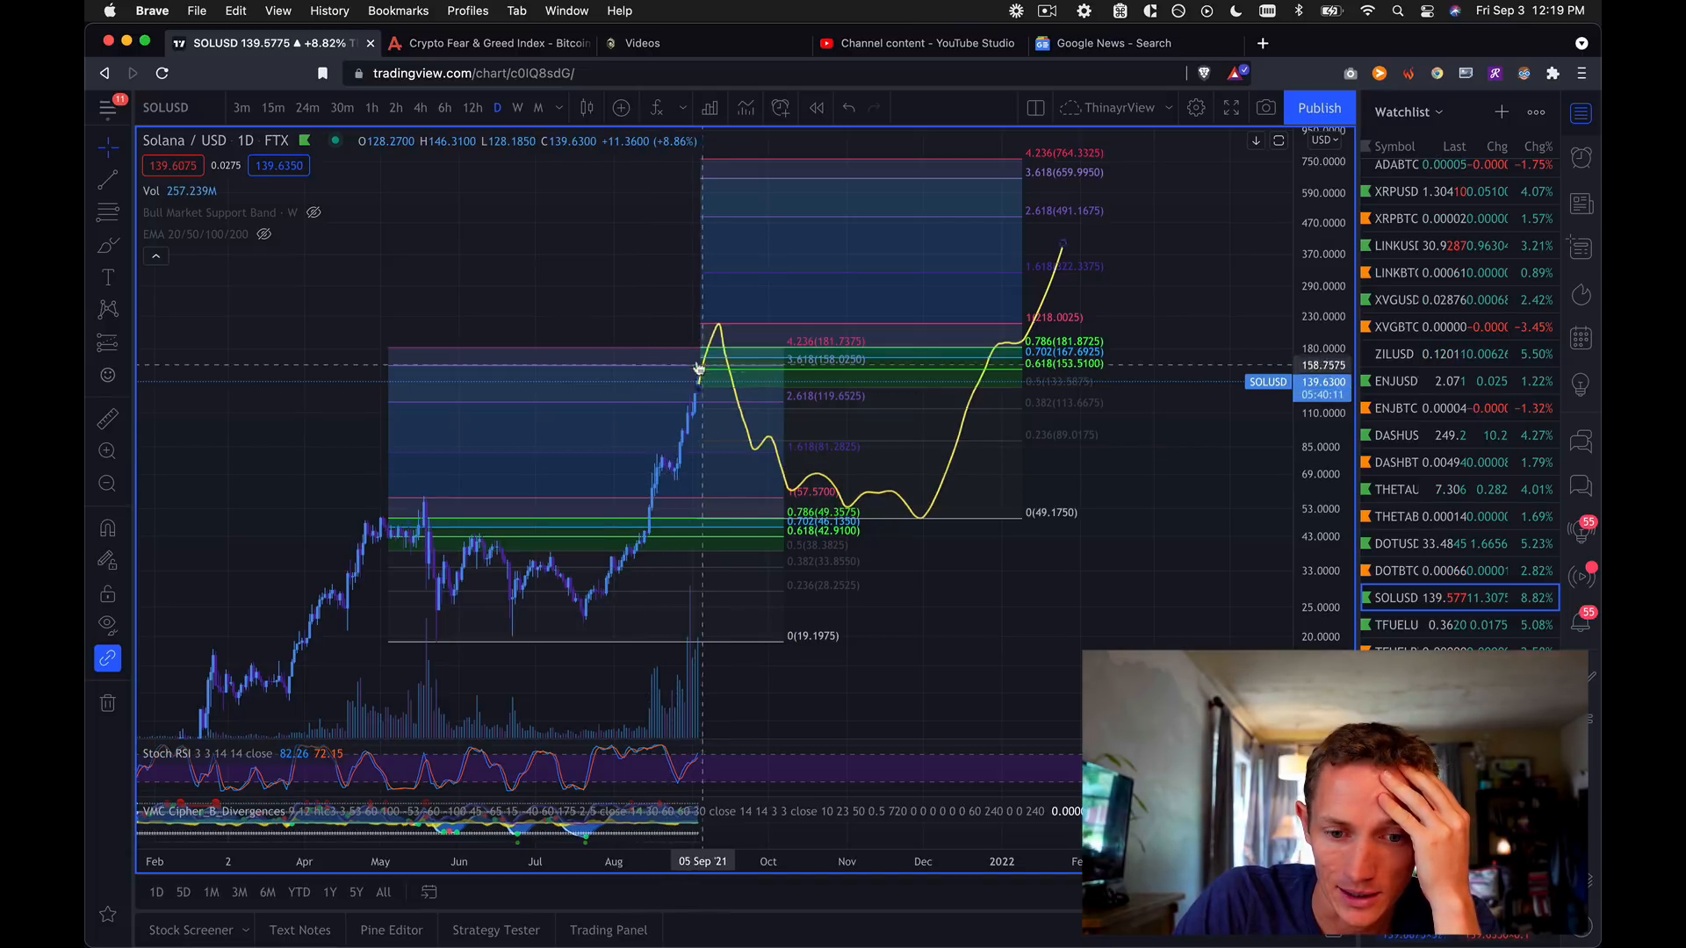
mouse_move(694, 370)
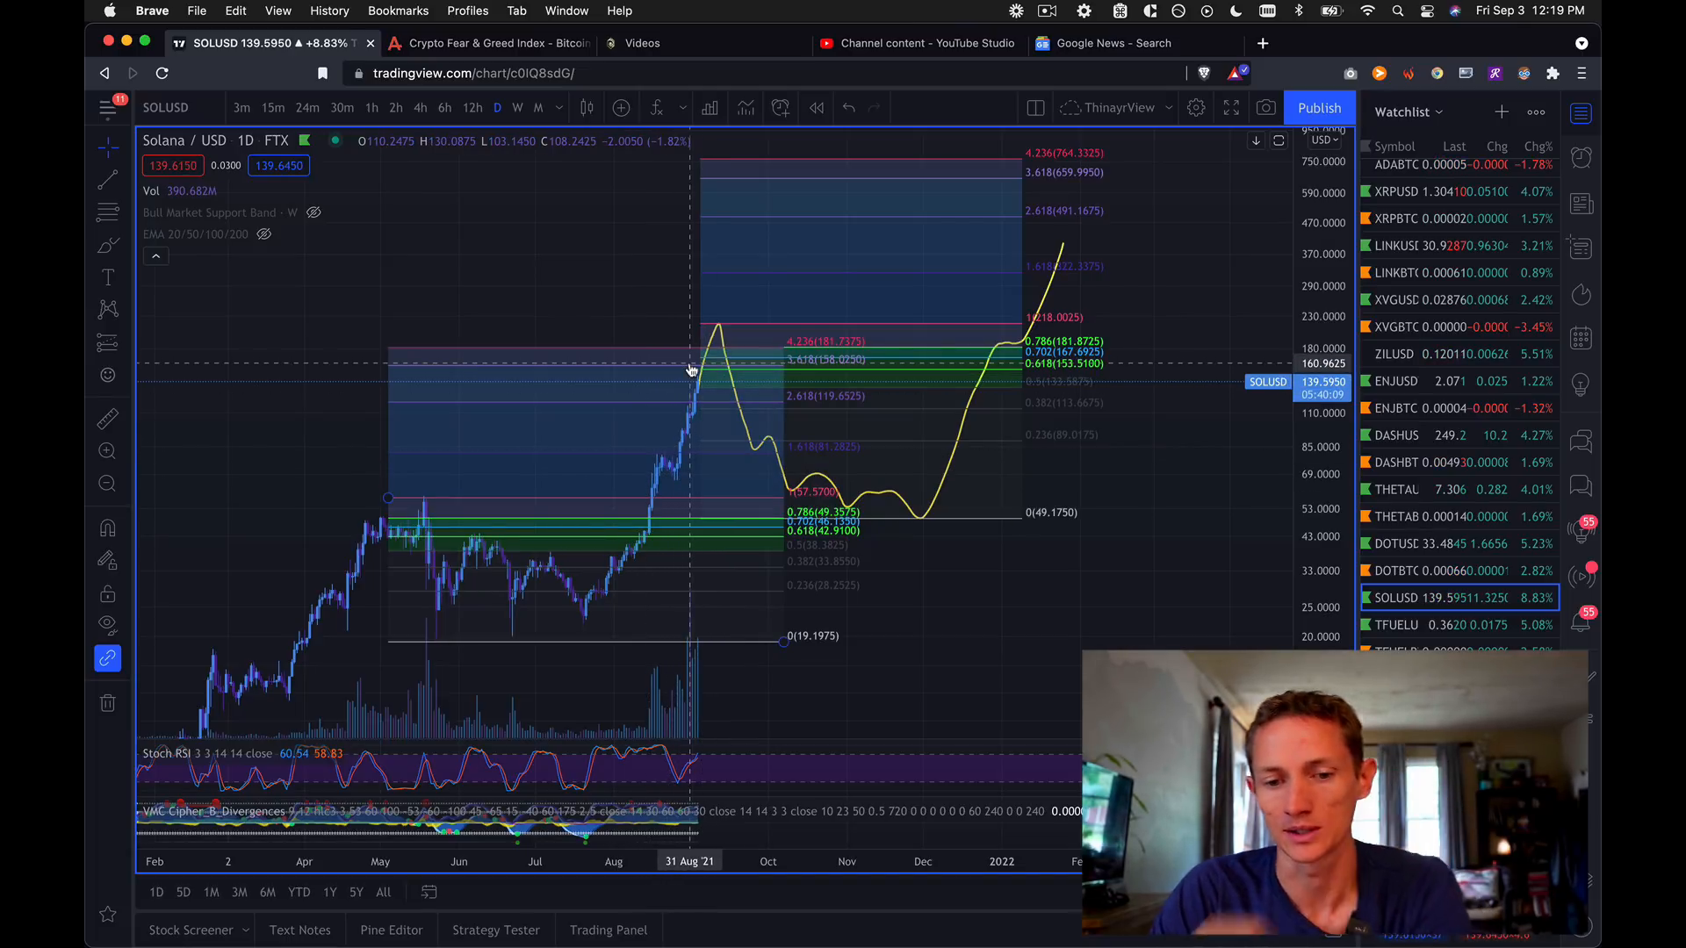
mouse_move(1045, 615)
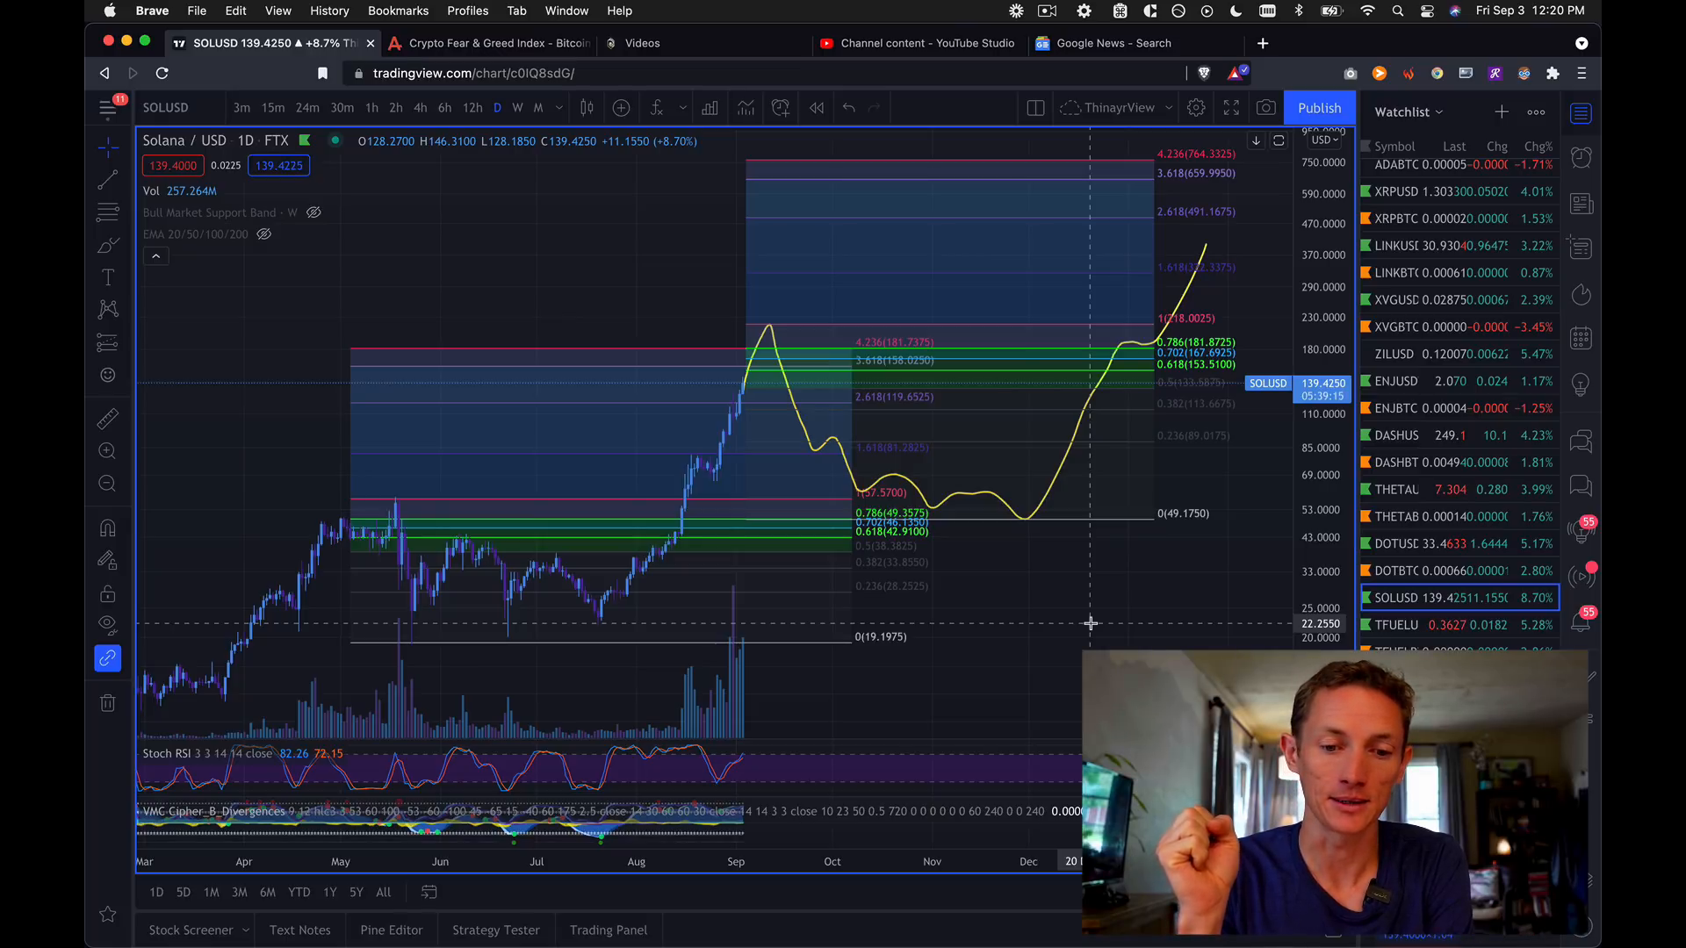
scroll(up, 3)
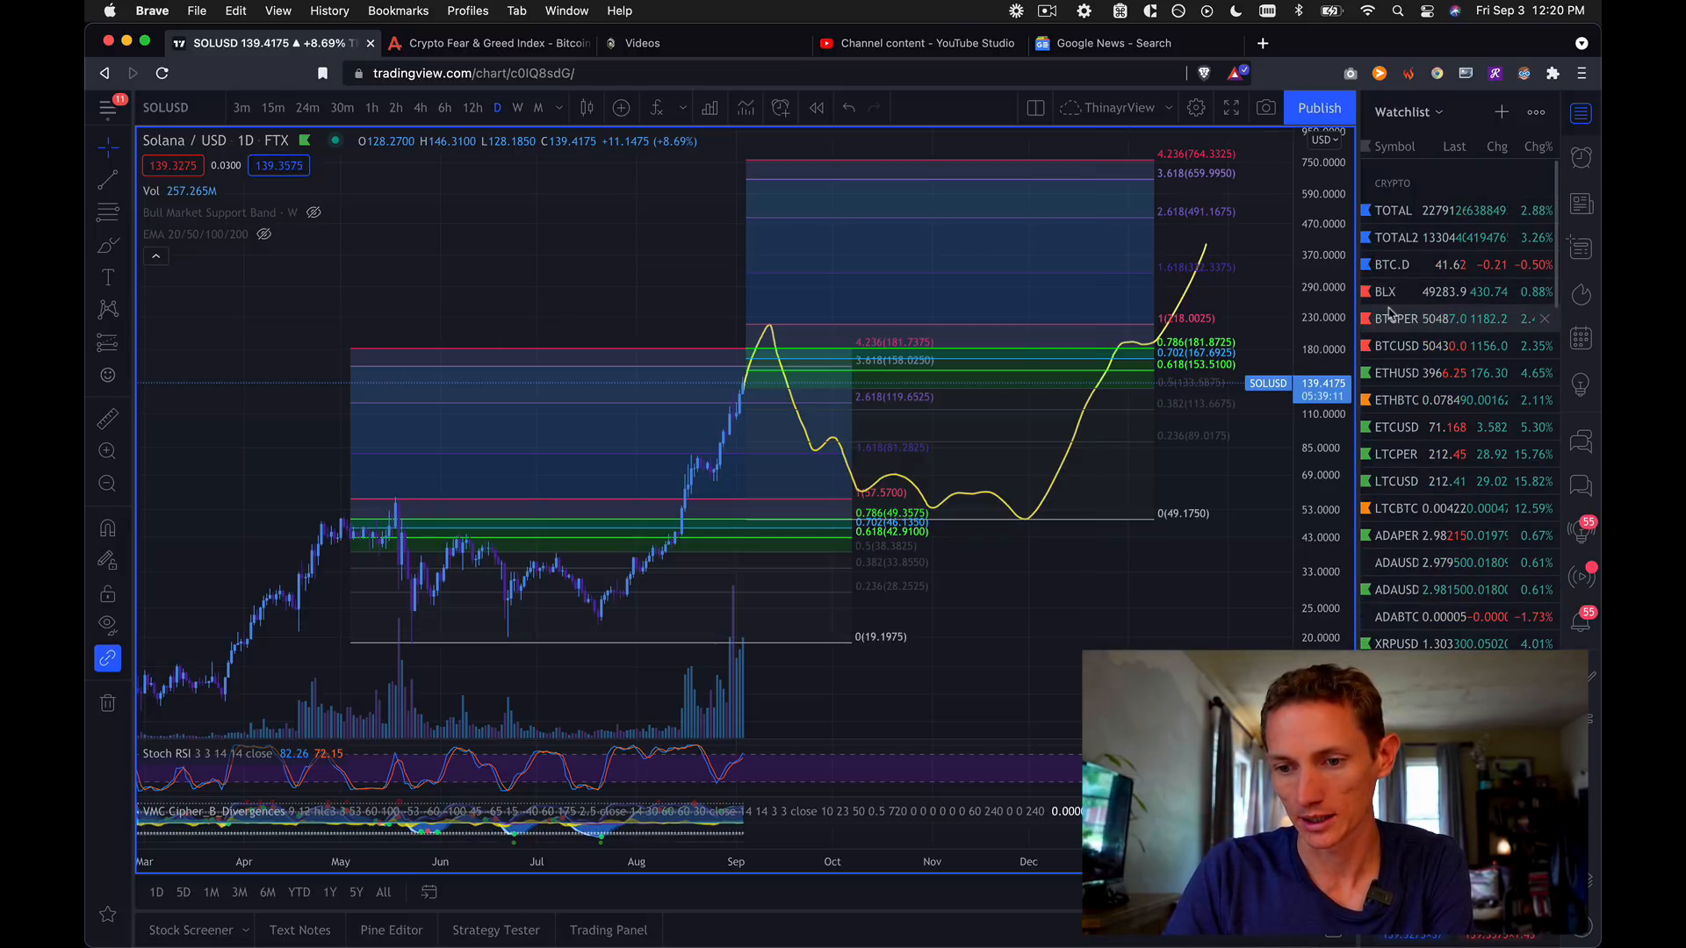
Visit BTC perpetual, hide all drawings, then load the BLX BraveNewCoin Liquid Index chart.
click(1419, 317)
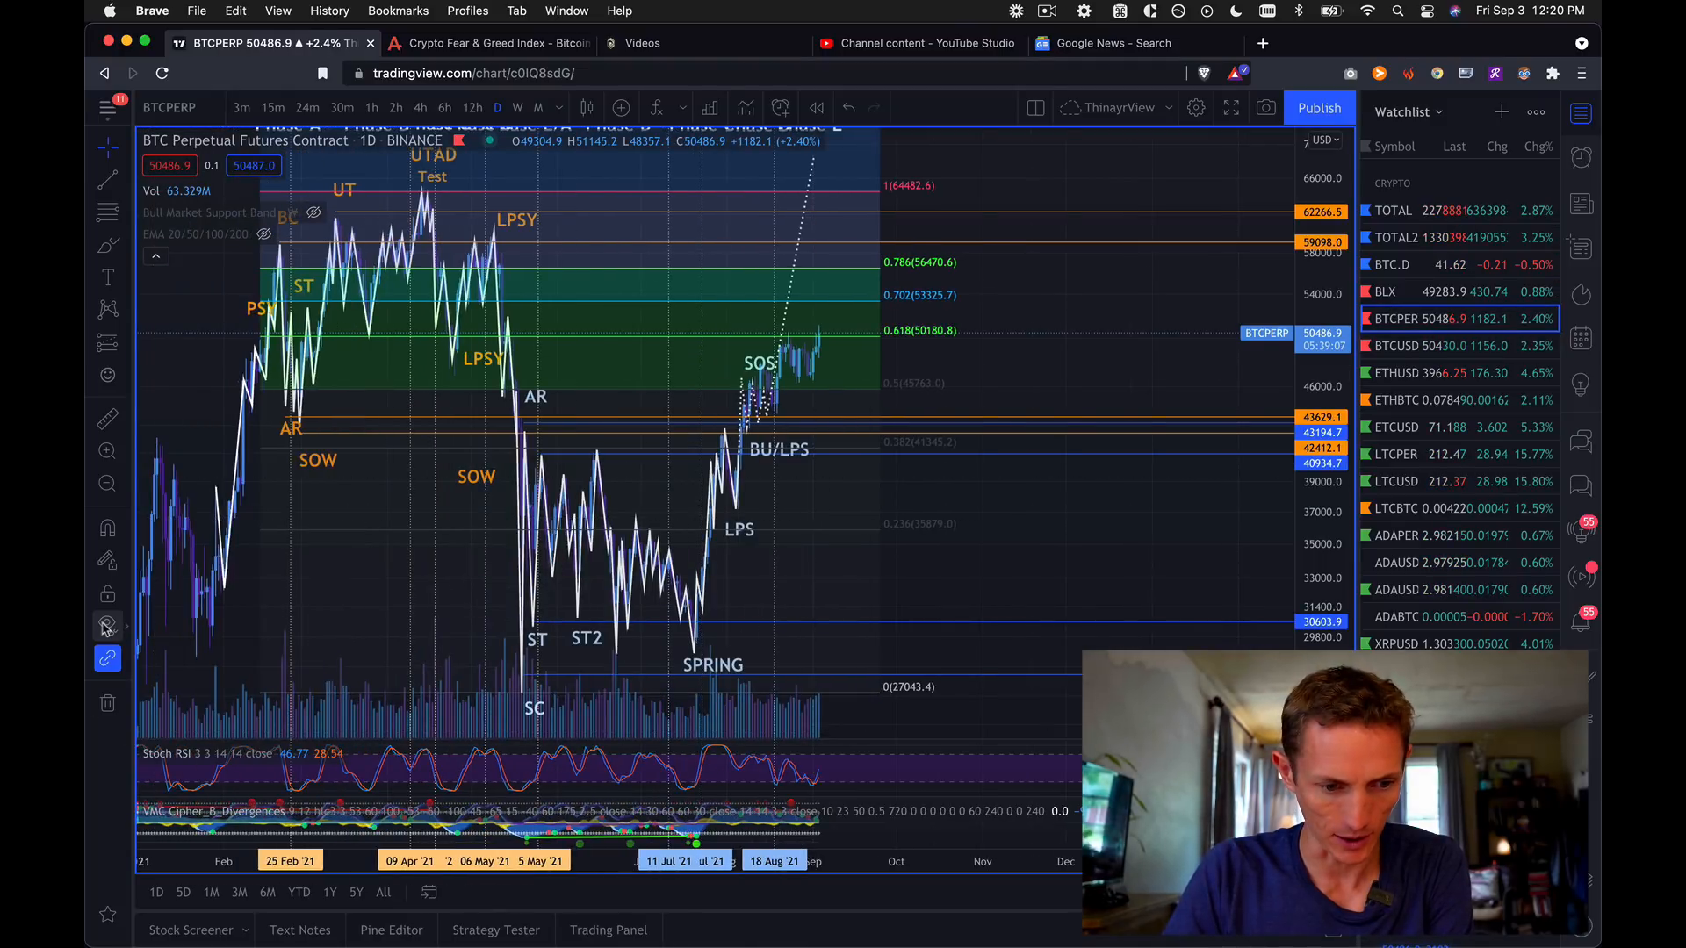
click(106, 626)
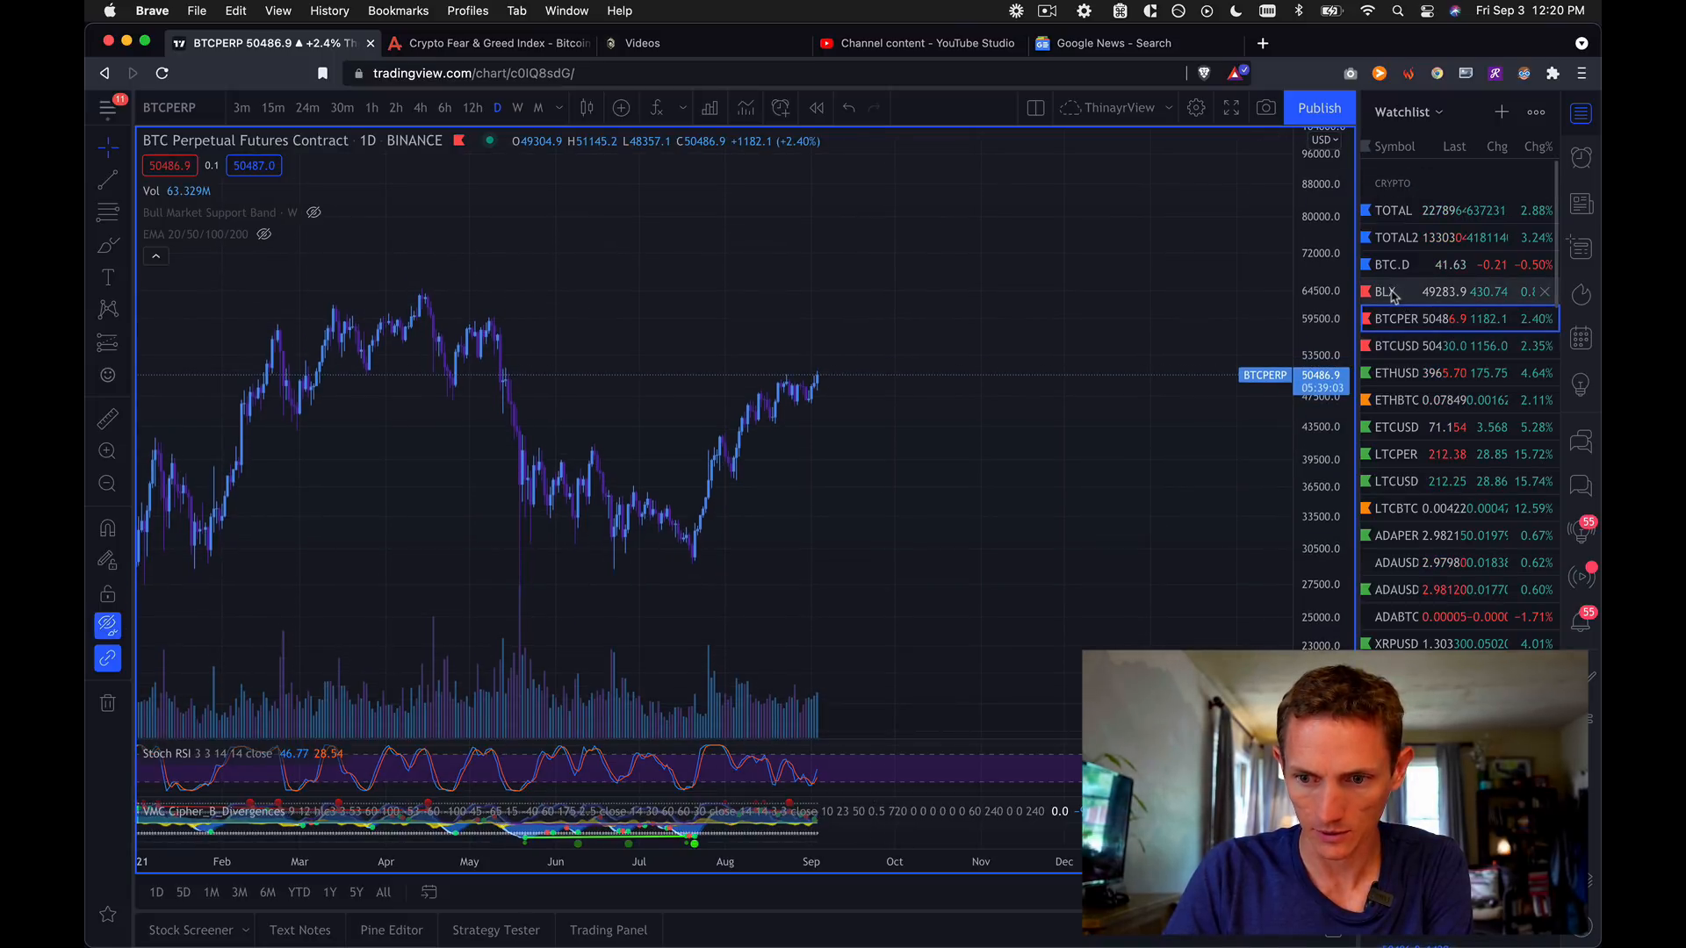
click(1387, 291)
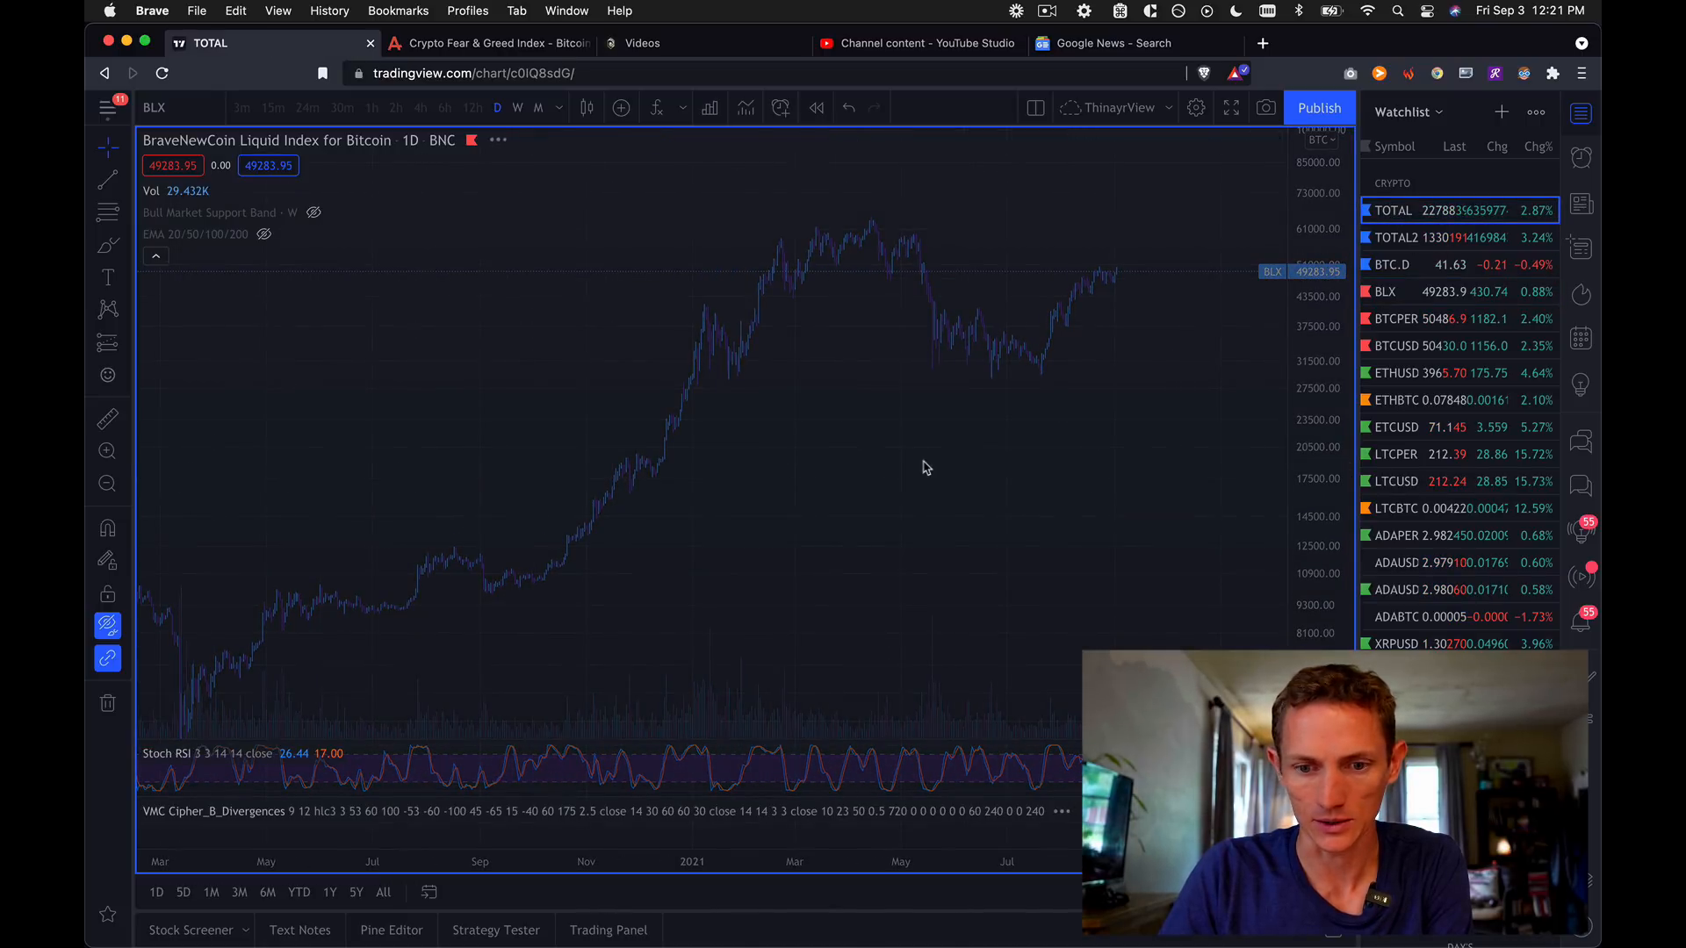
Open the Crypto Total Market Cap (TOTAL) daily chart from the watchlist.
click(1391, 210)
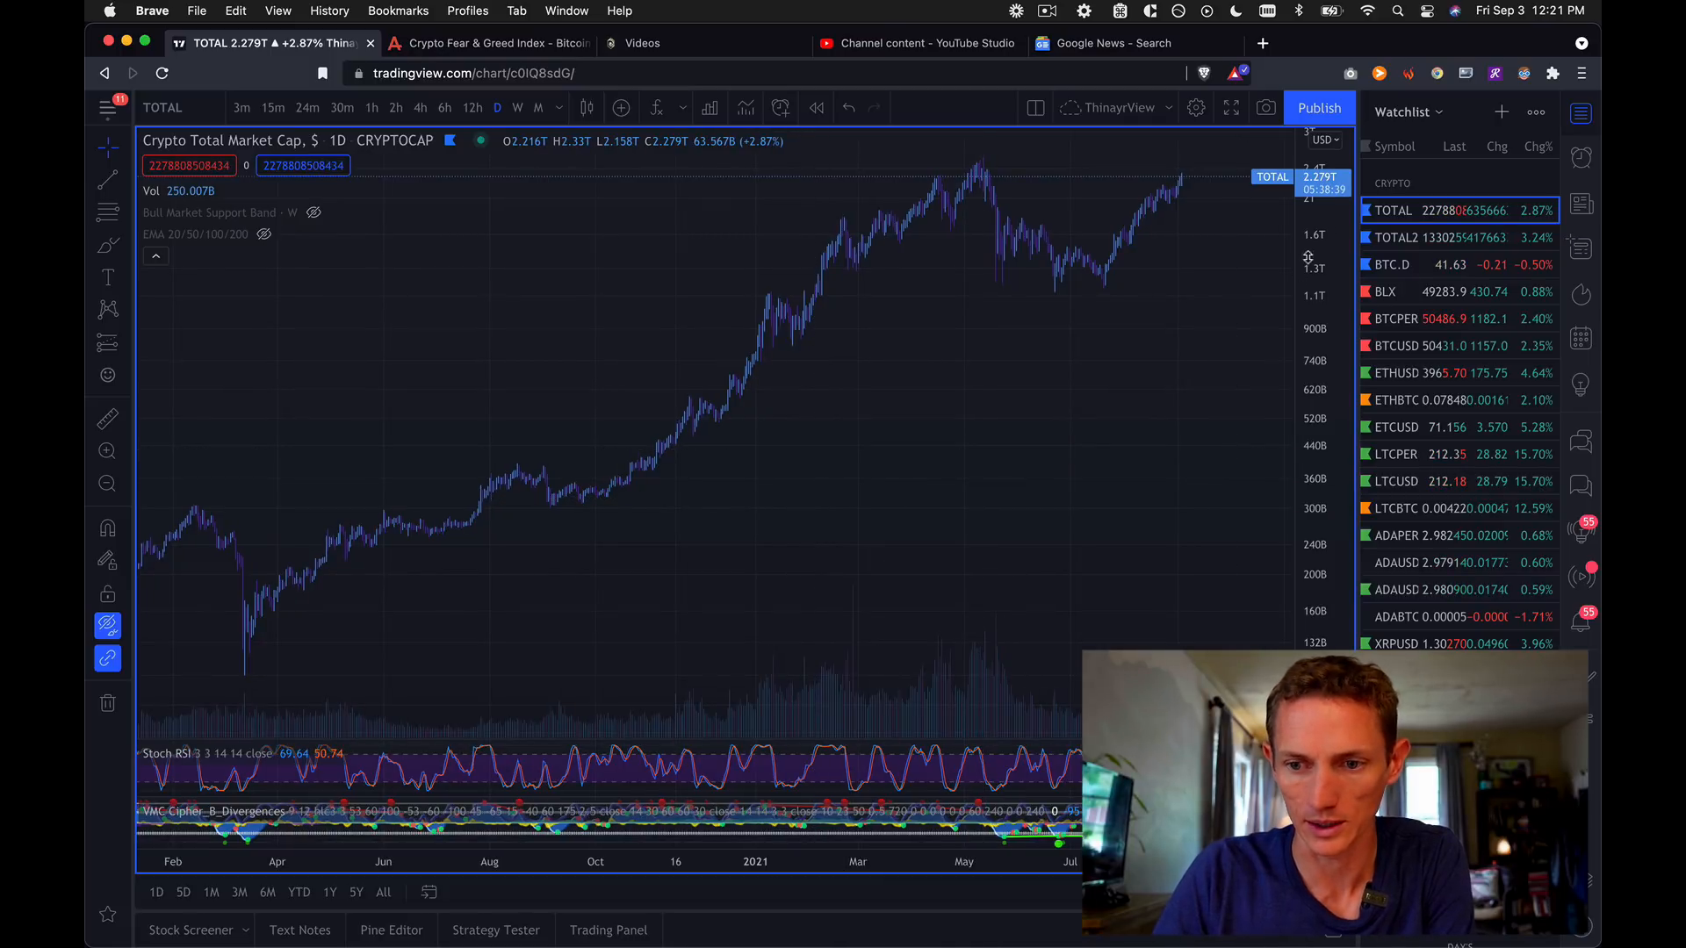
mouse_move(317, 594)
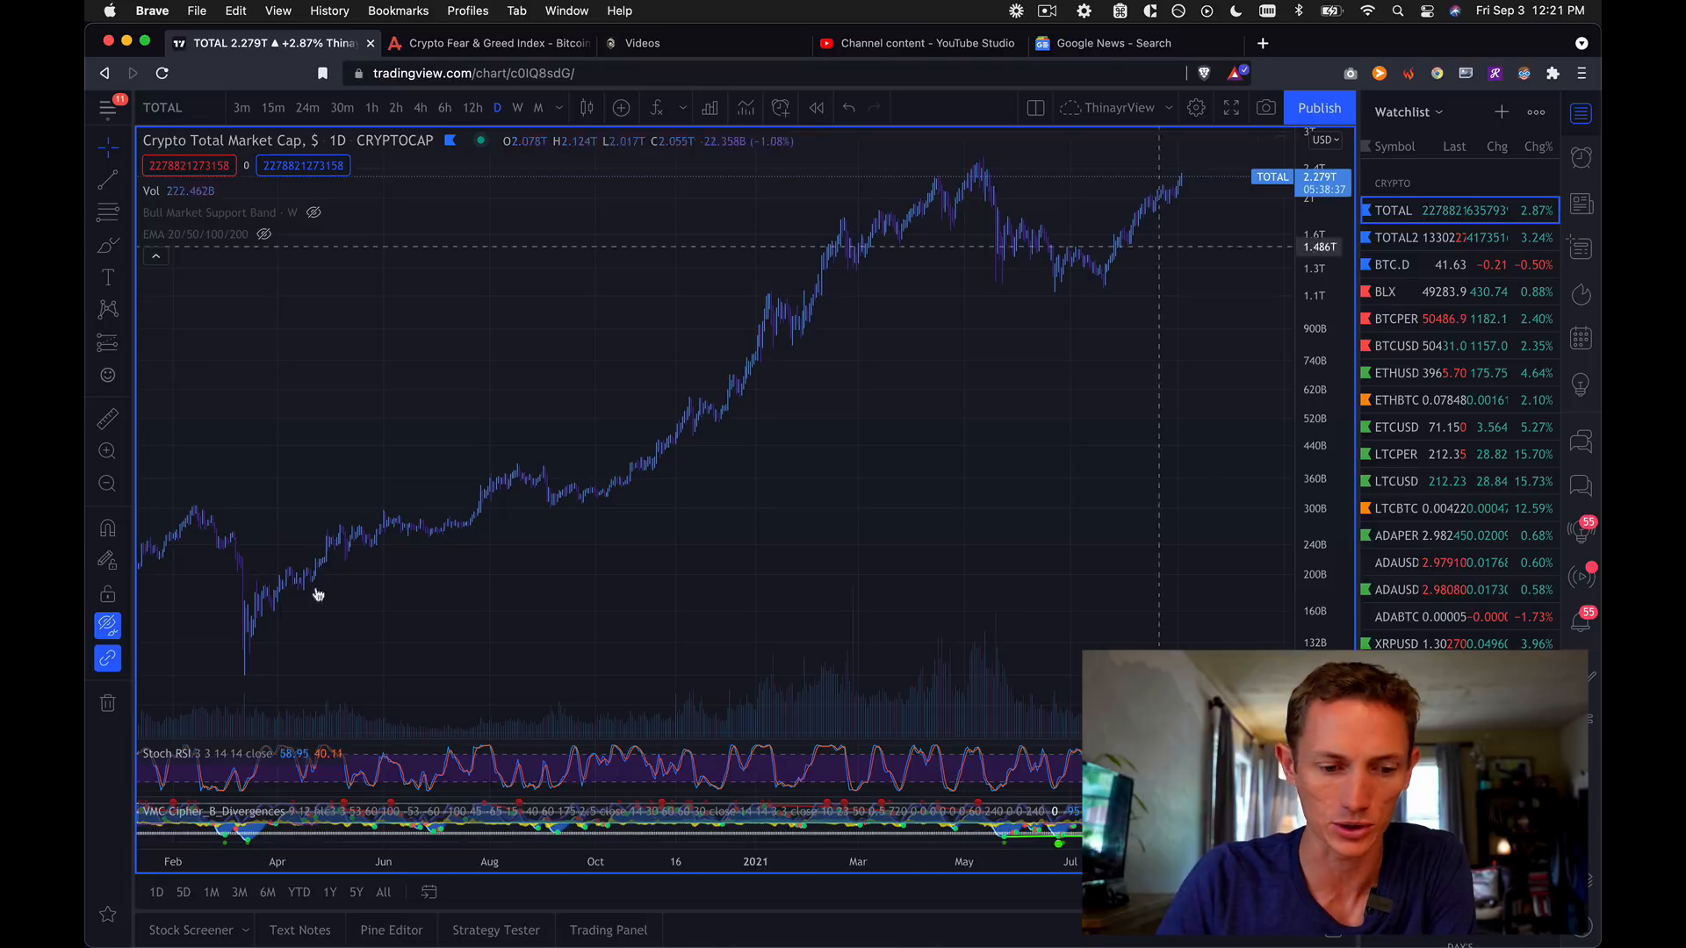
mouse_move(240, 677)
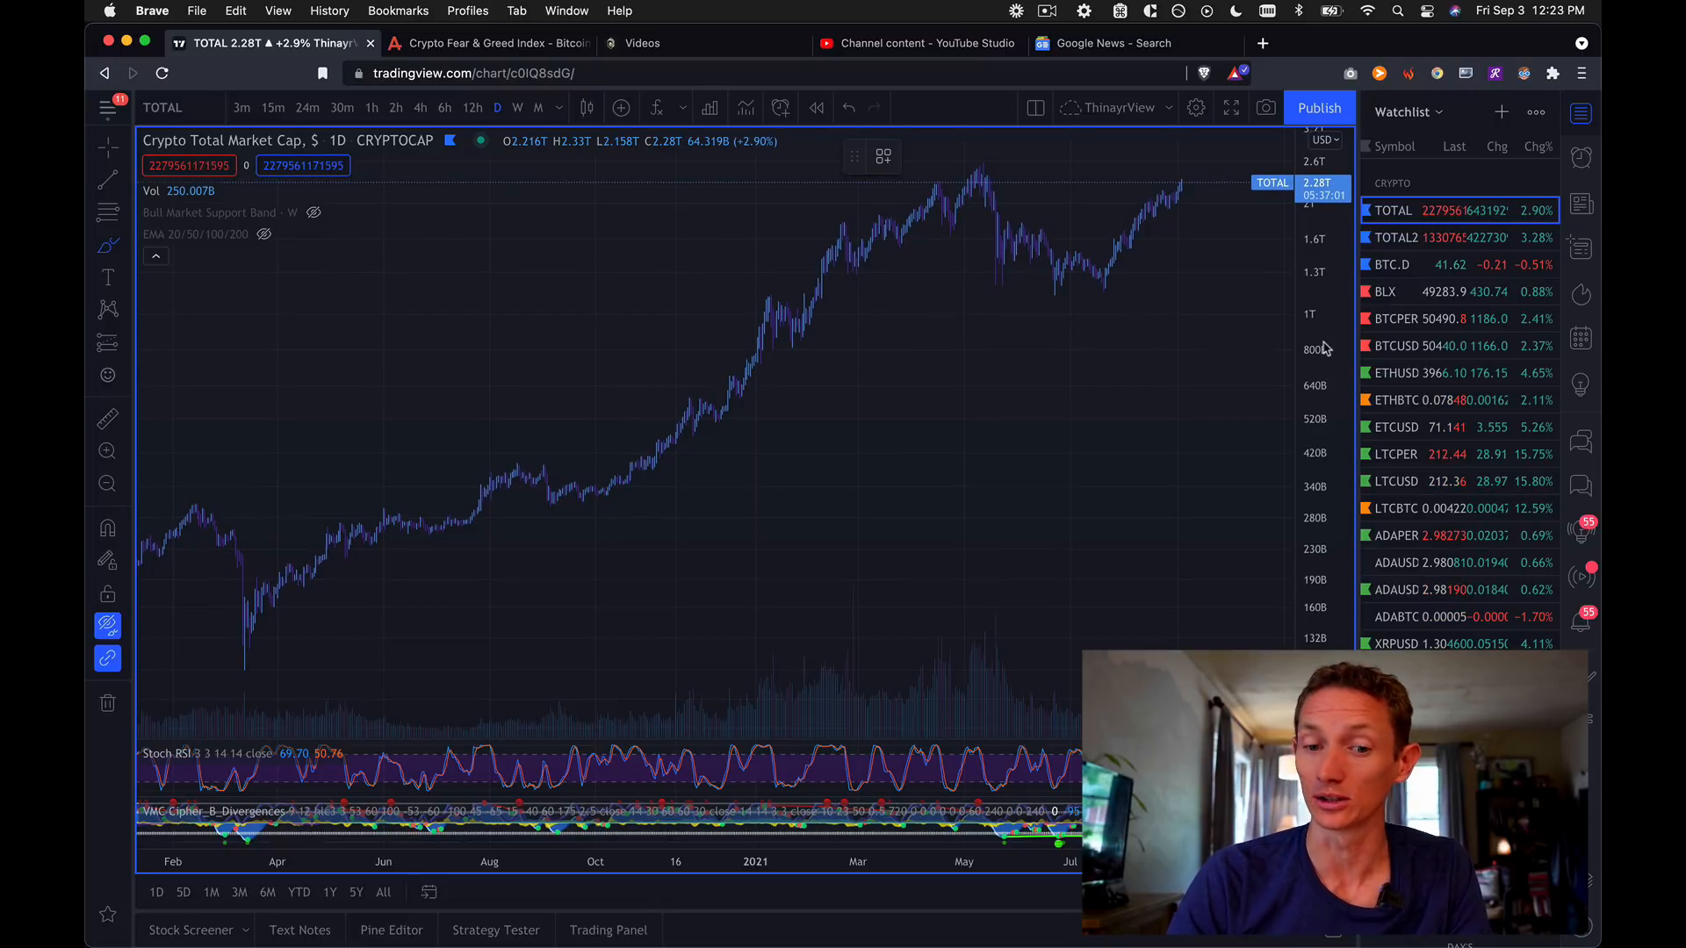
mouse_move(255, 383)
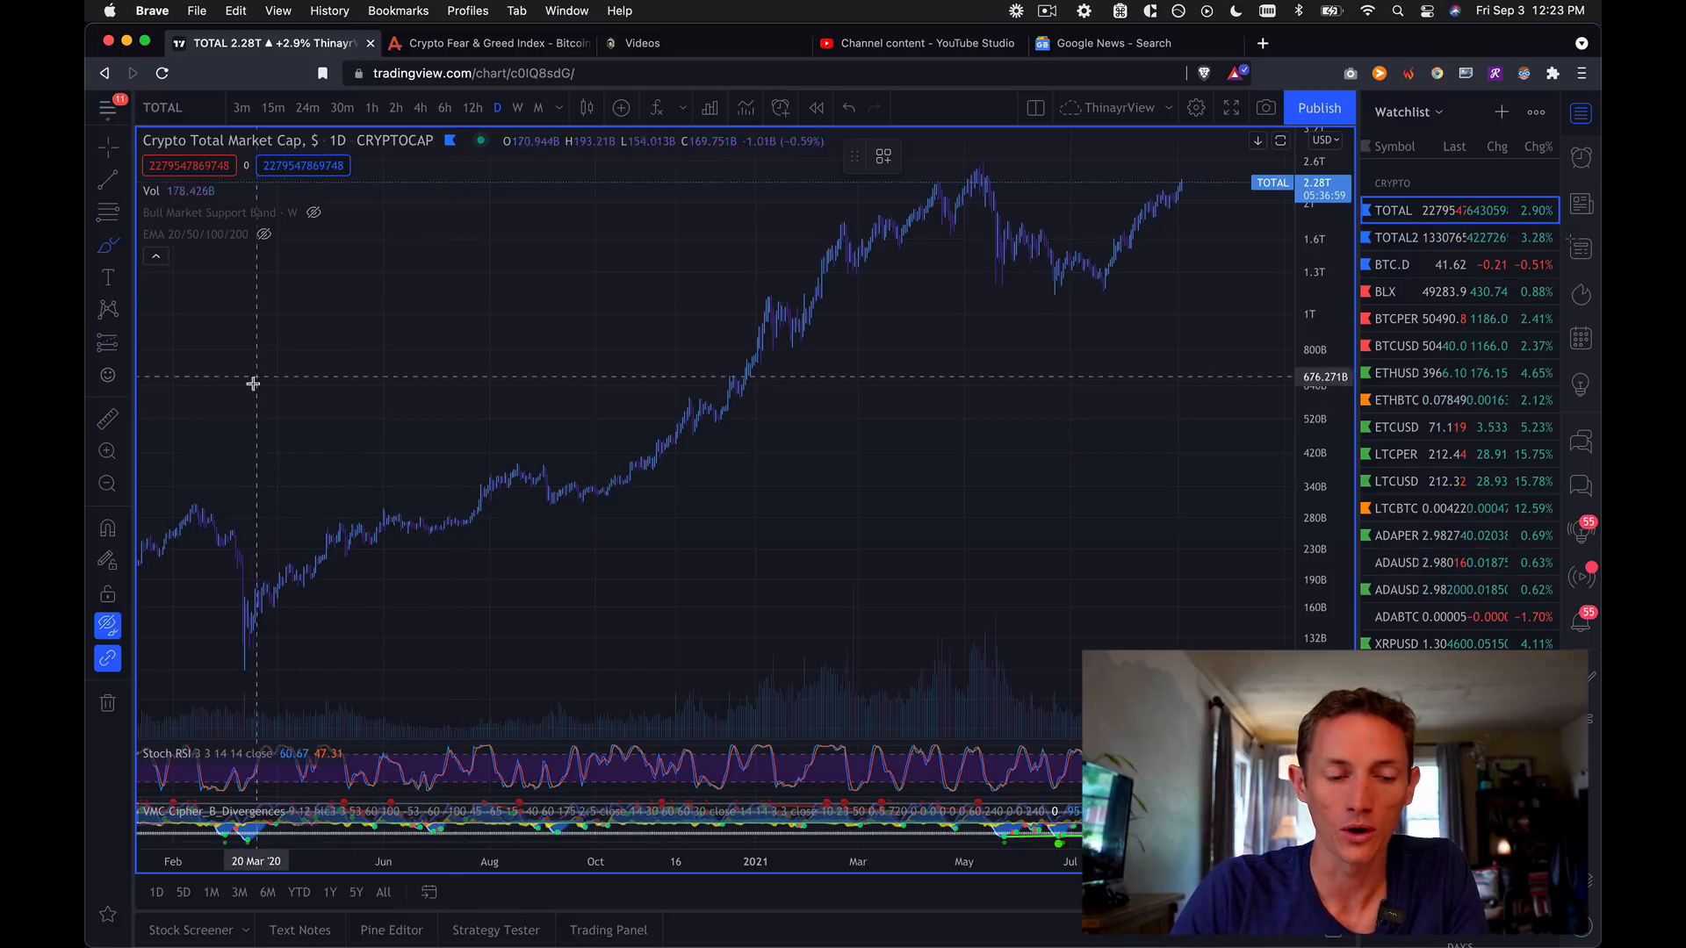
mouse_move(365, 346)
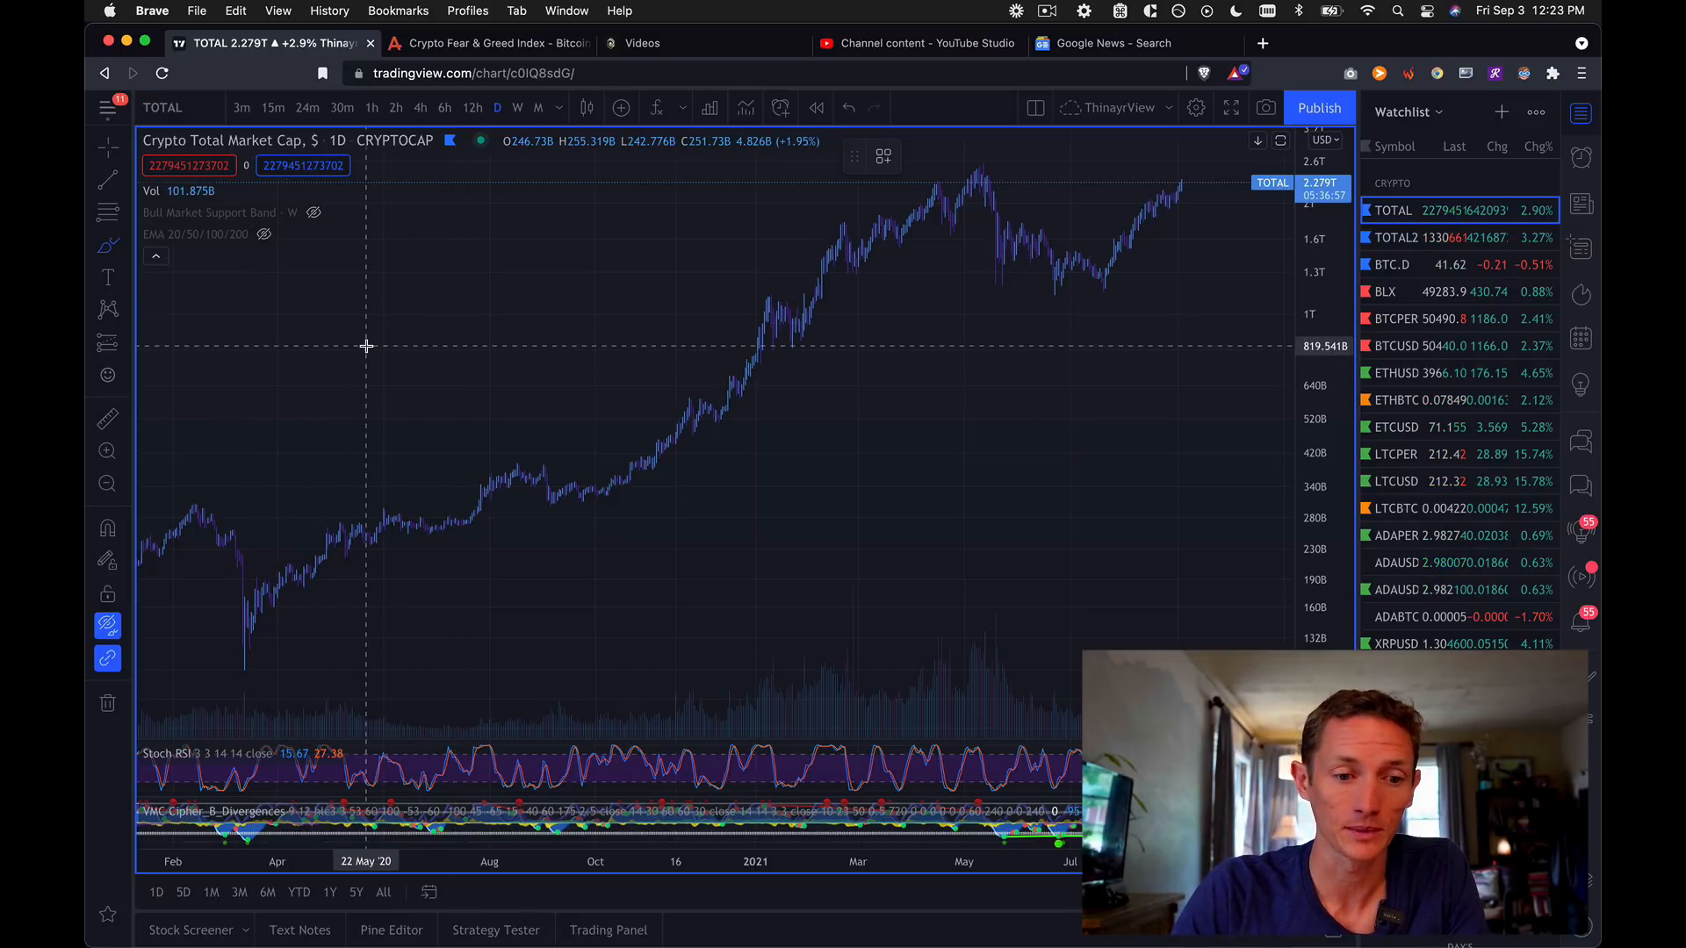
mouse_move(336, 312)
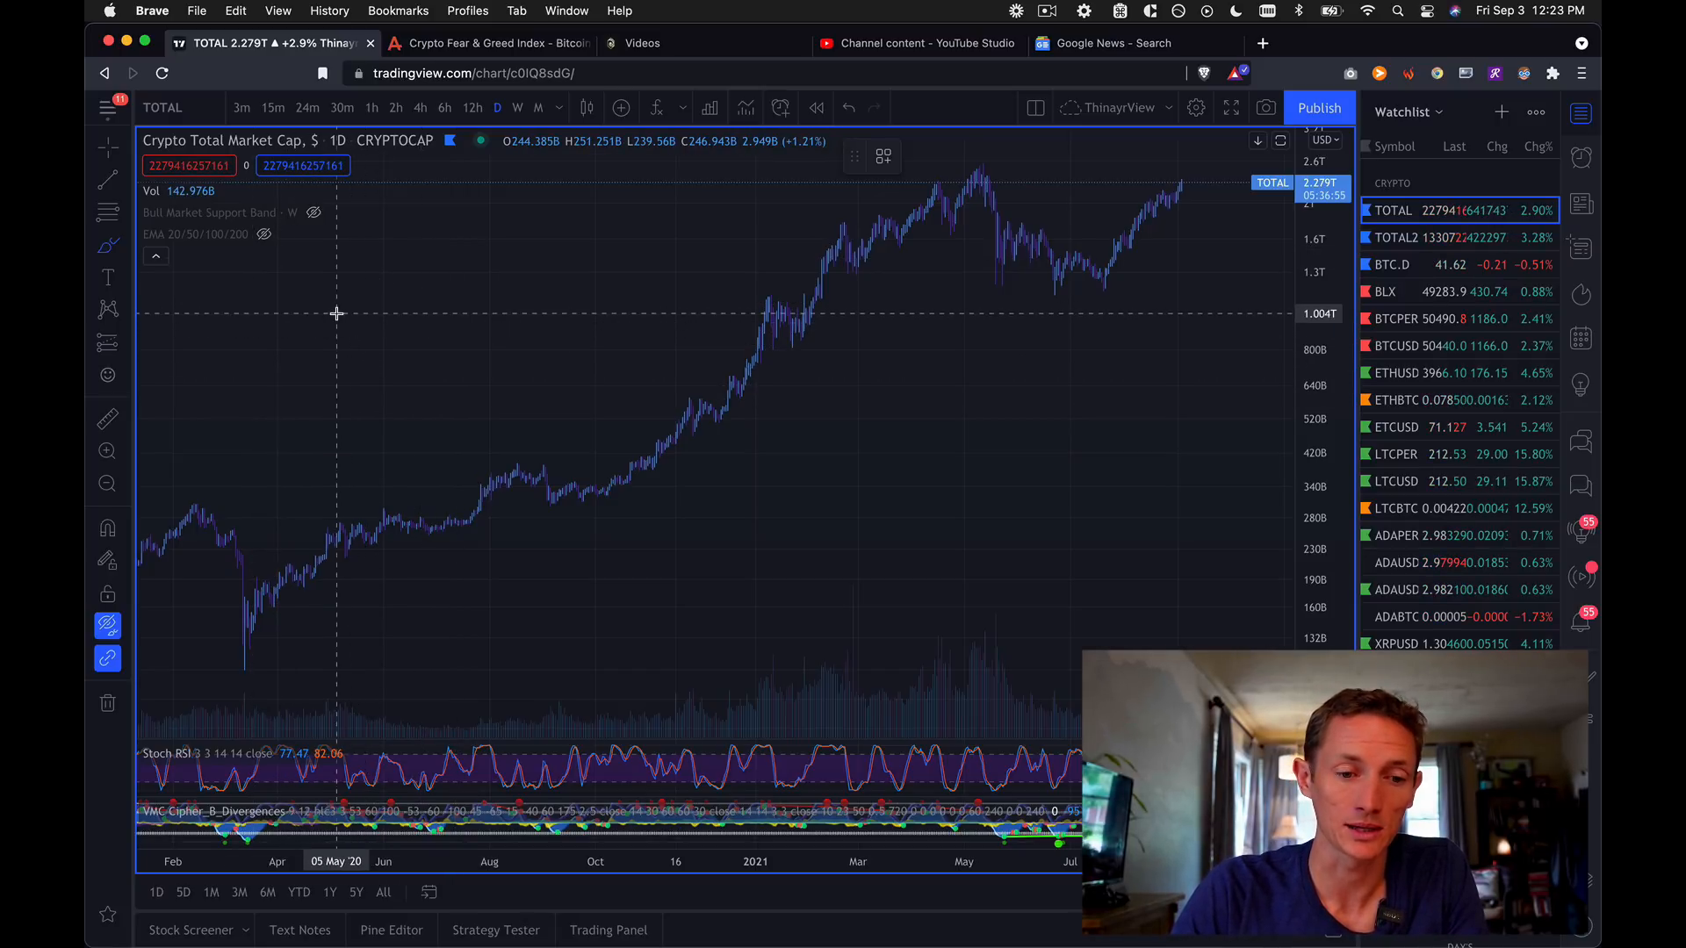
mouse_move(274, 313)
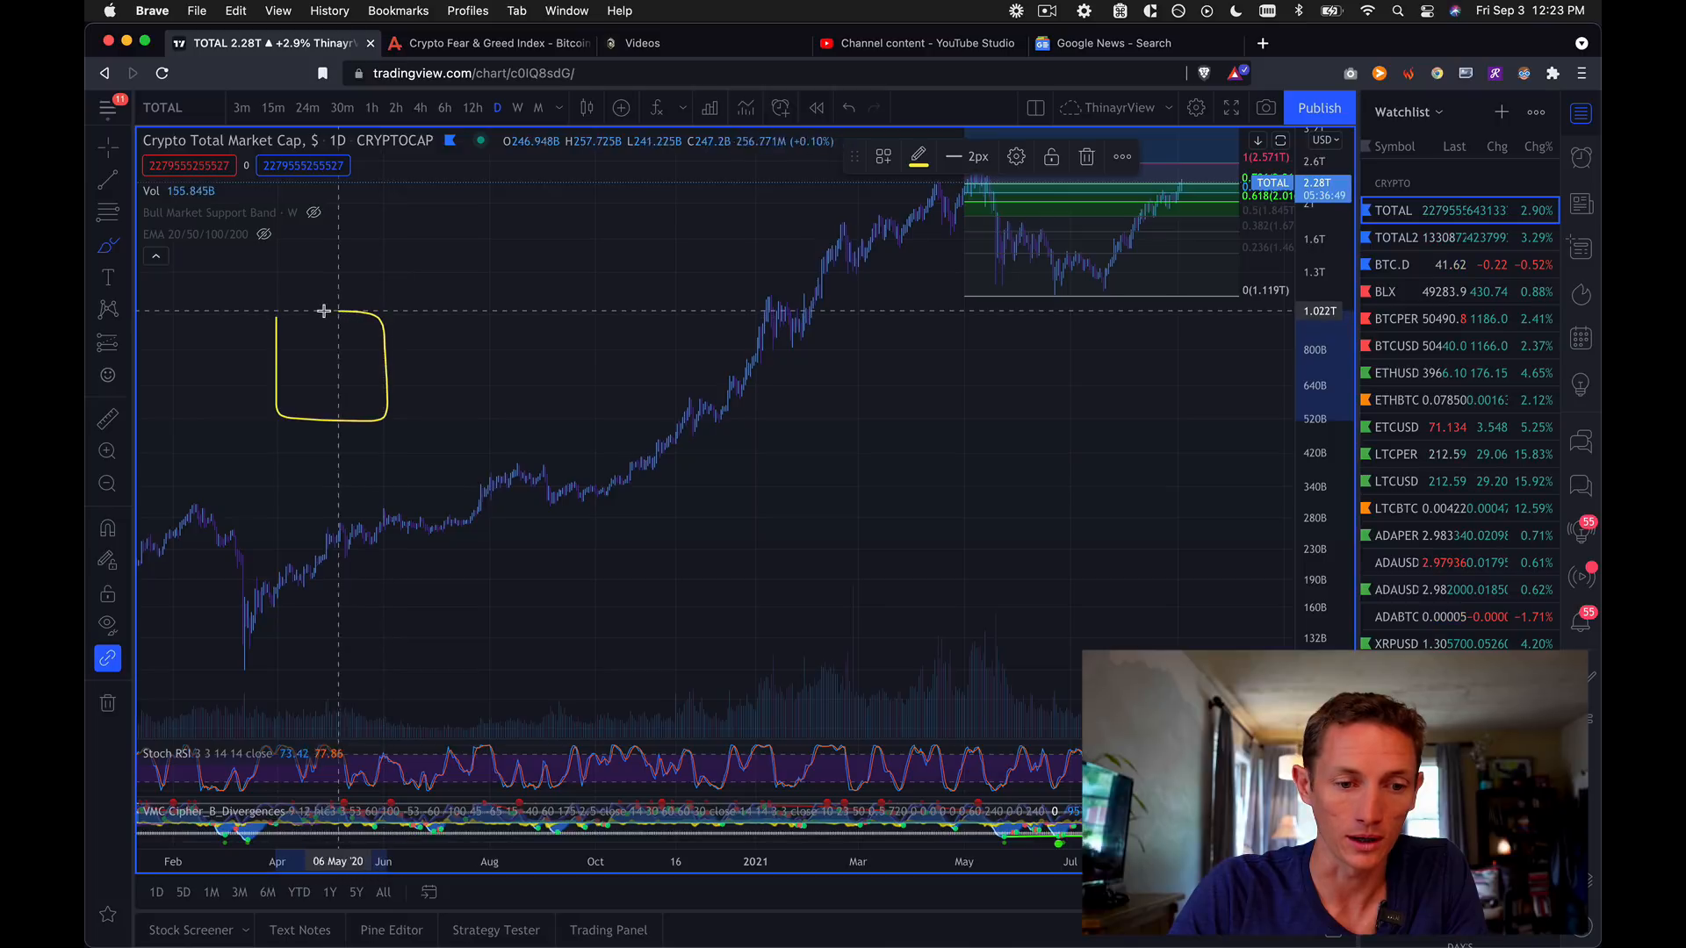
mouse_move(514, 503)
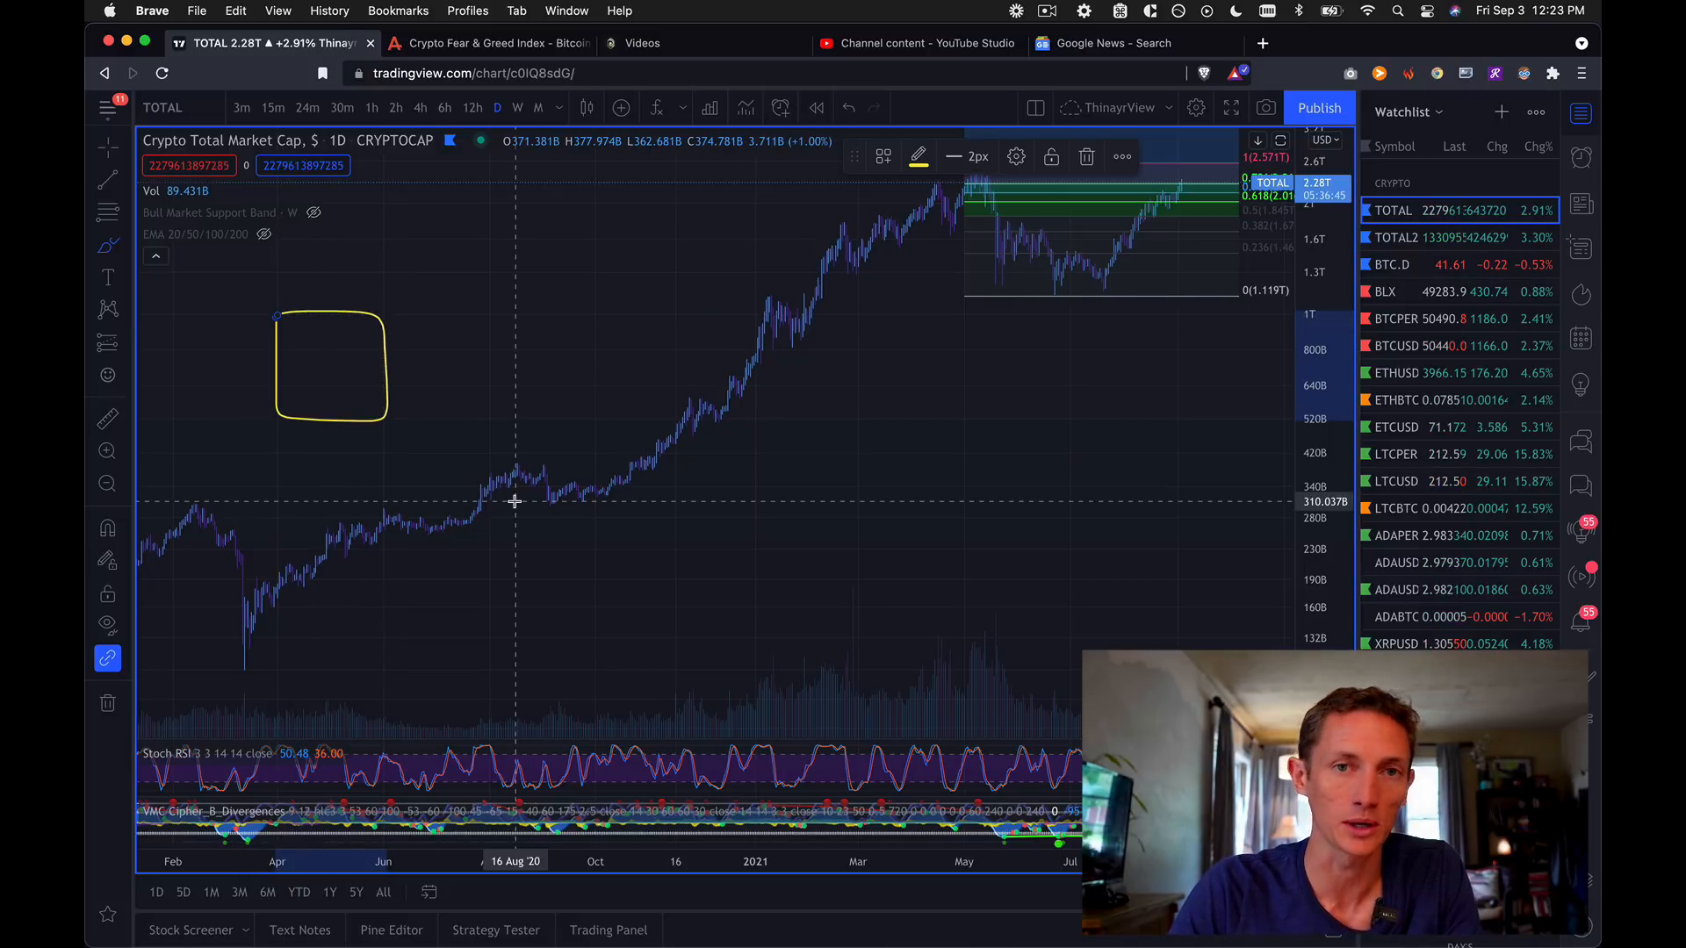
mouse_move(367, 413)
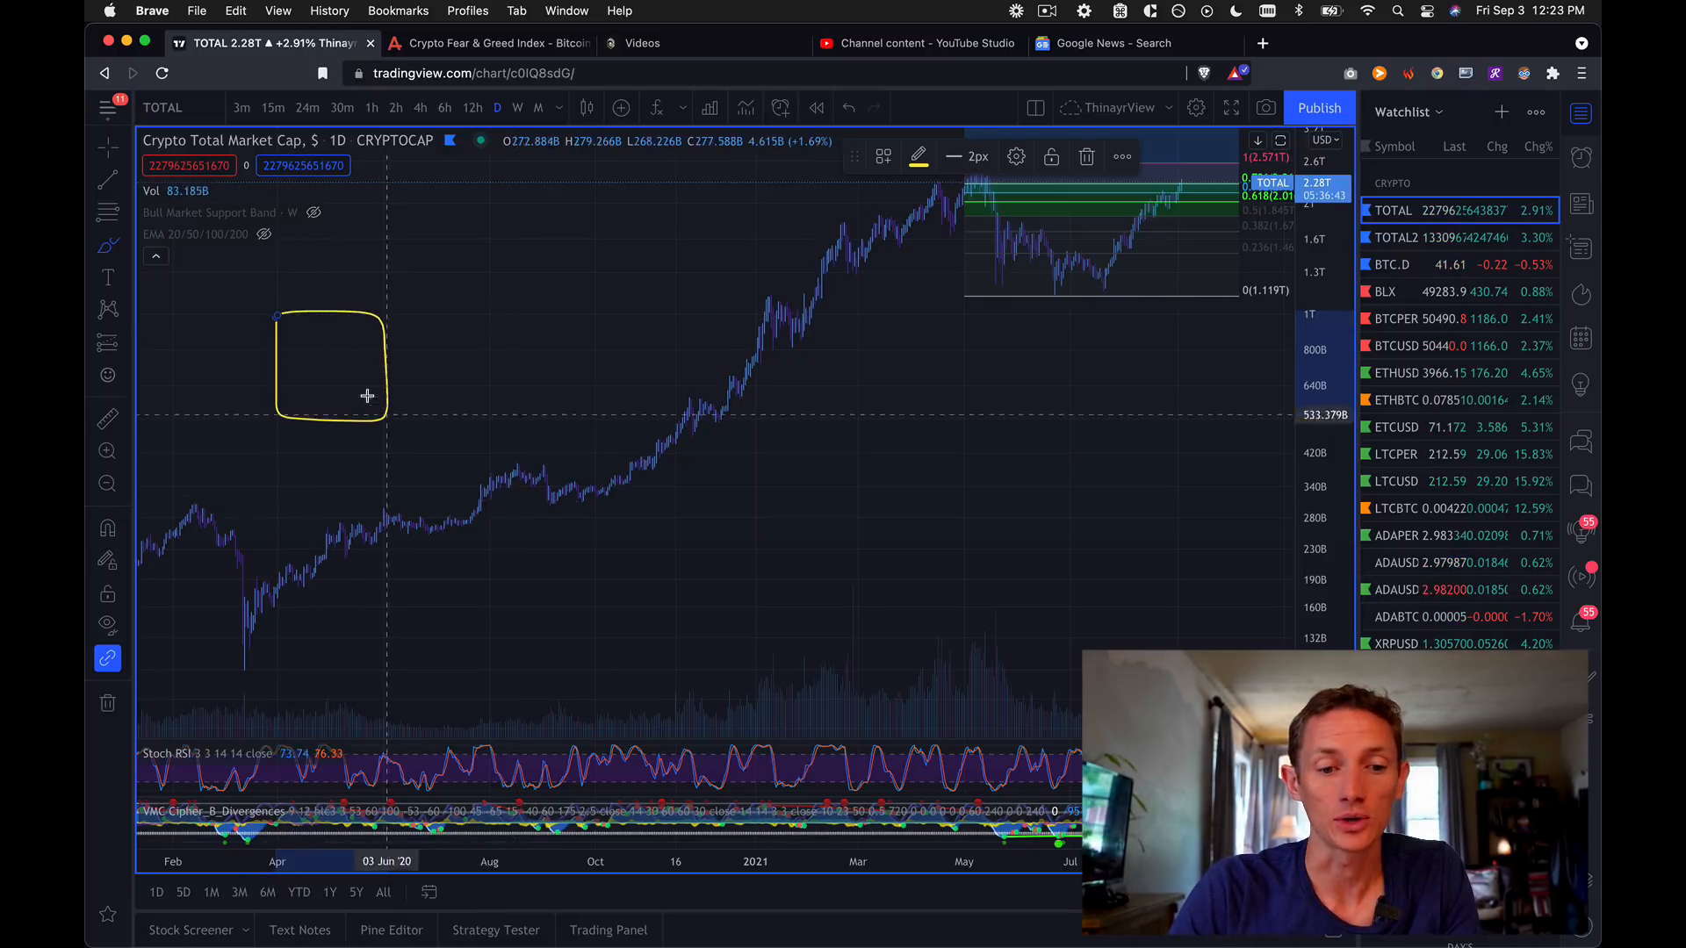
mouse_move(384, 293)
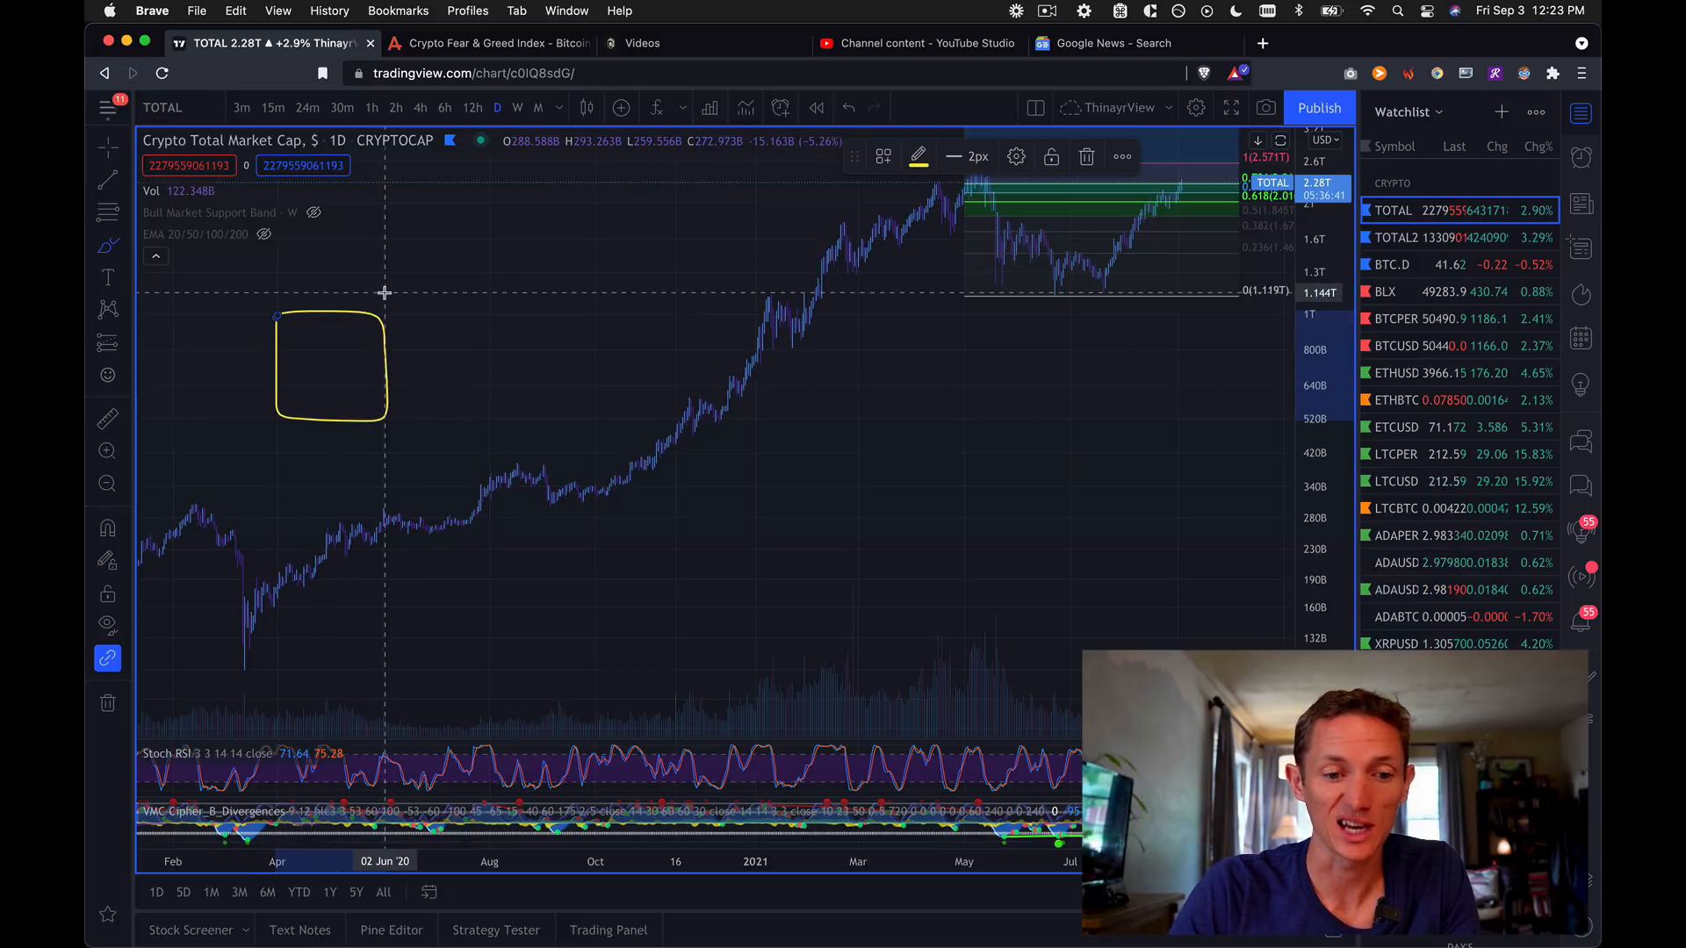
mouse_move(411, 296)
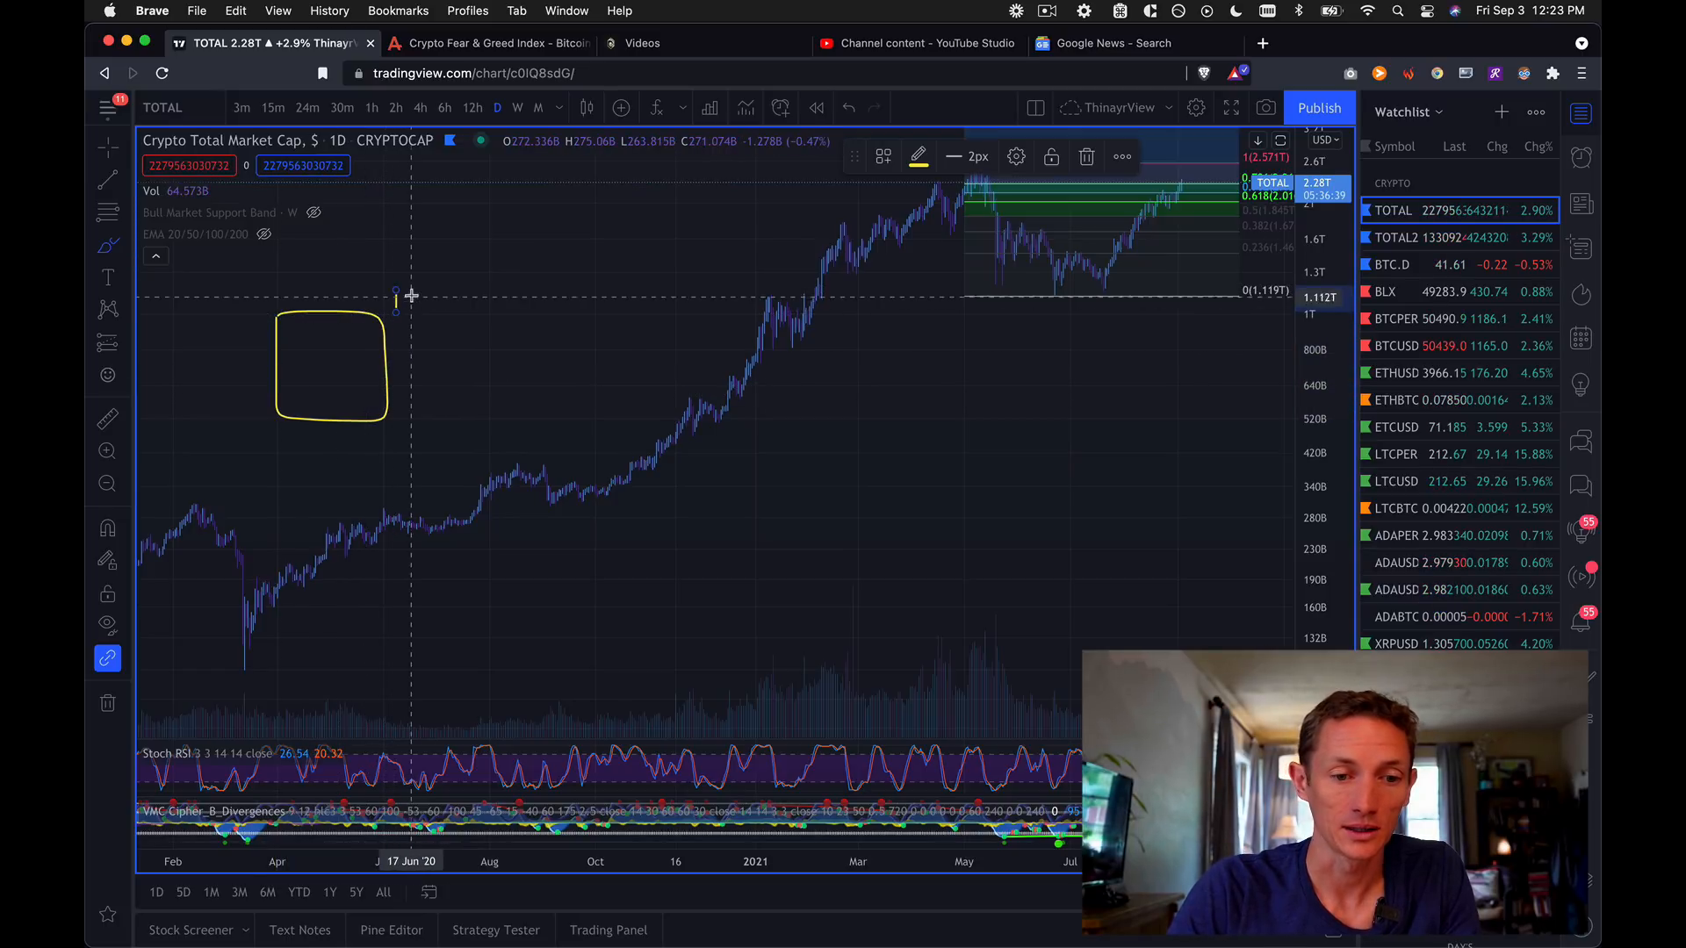
mouse_move(439, 292)
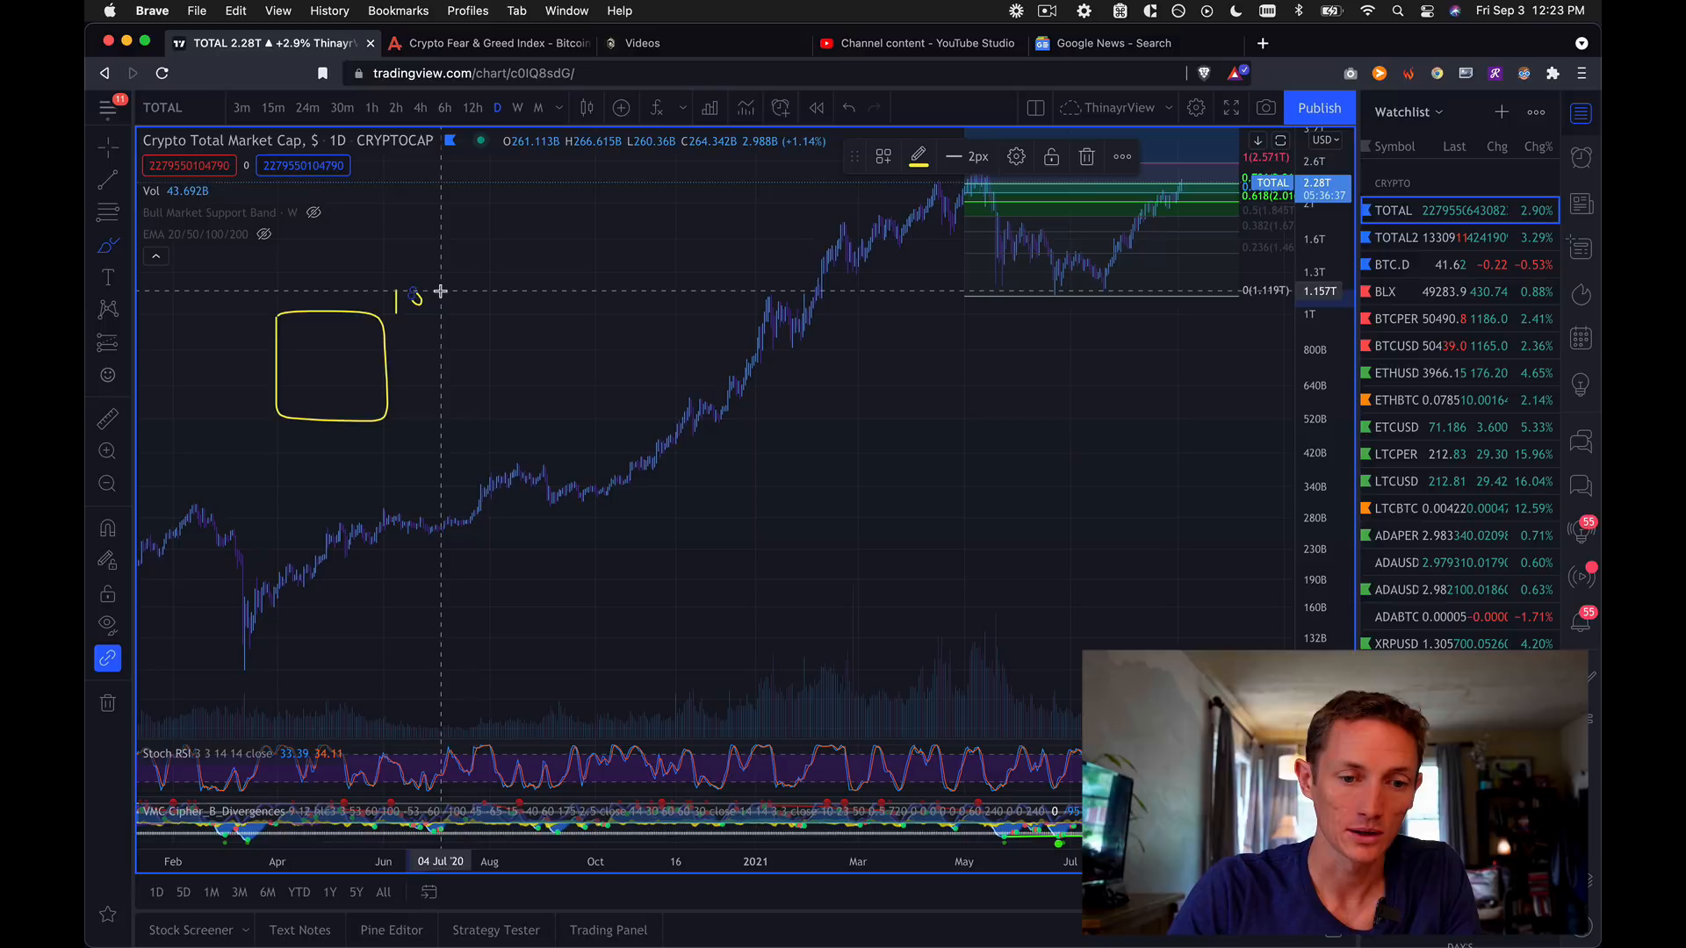
mouse_move(387, 279)
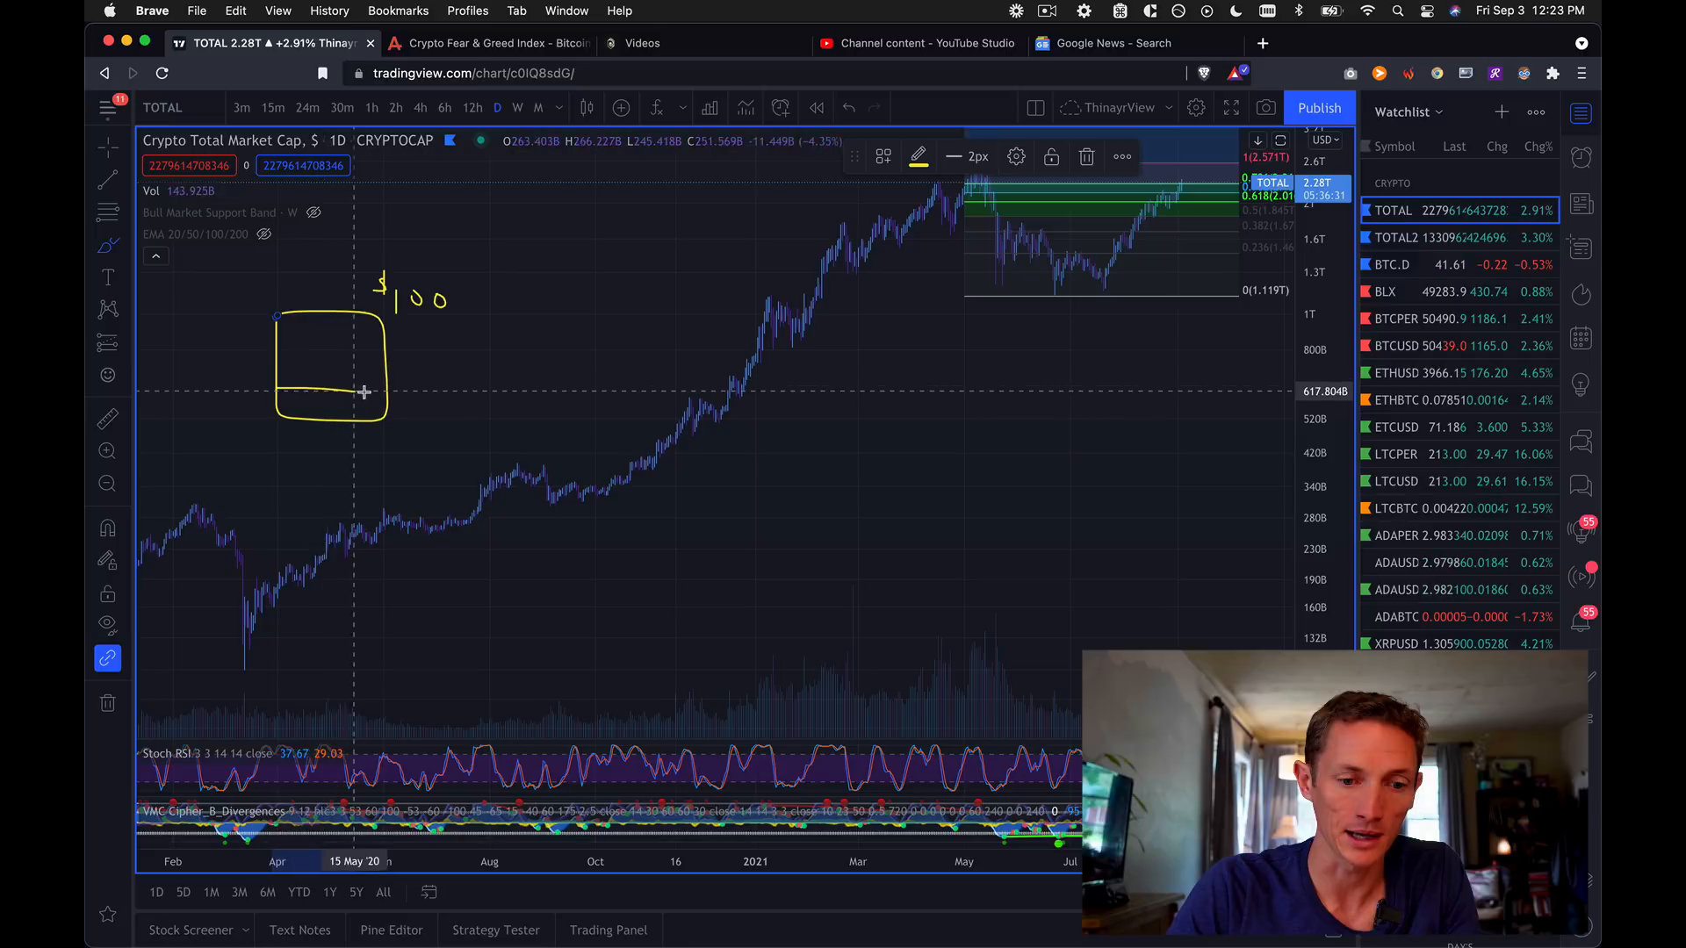
mouse_move(407, 394)
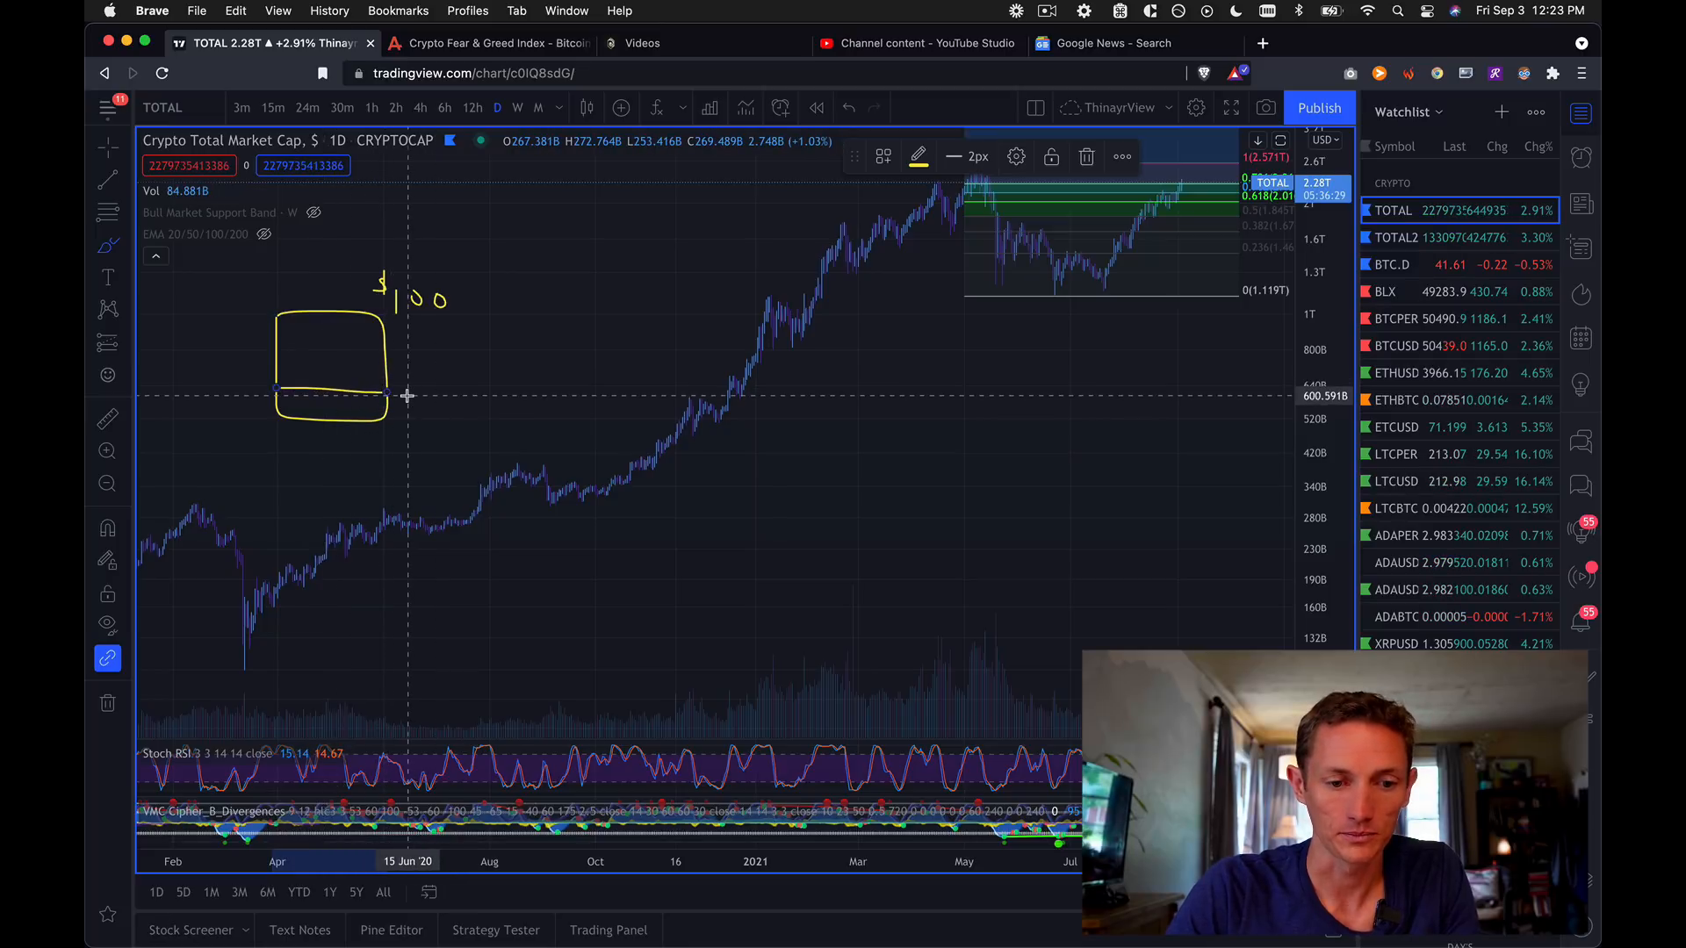
mouse_move(428, 393)
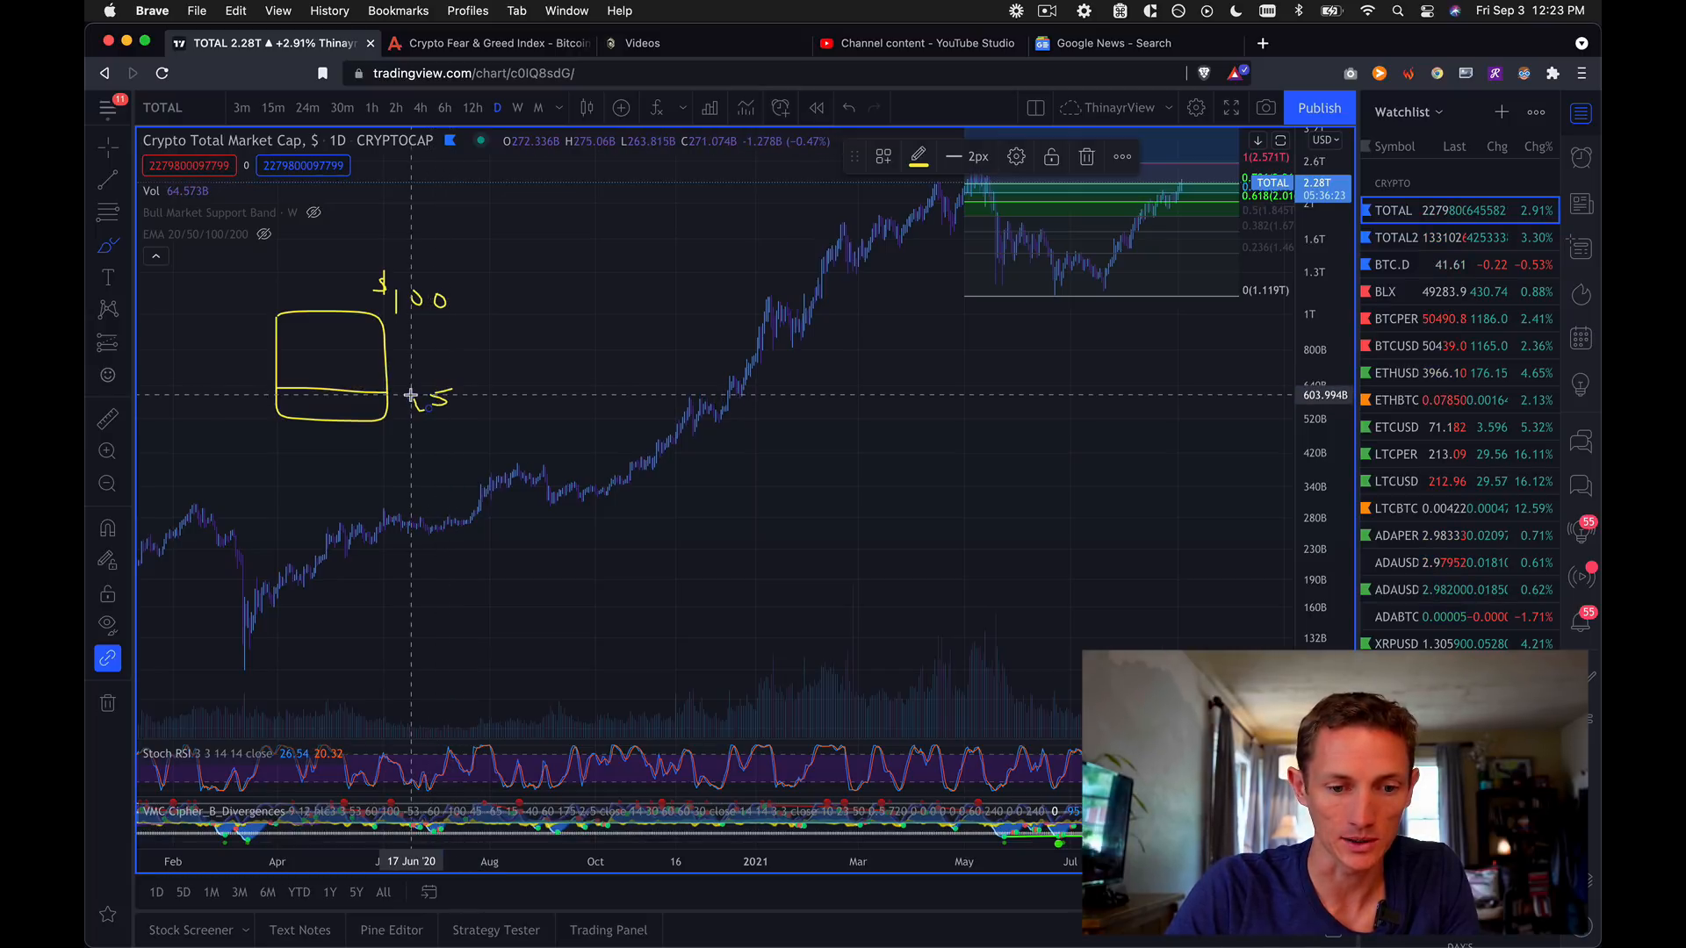
mouse_move(401, 449)
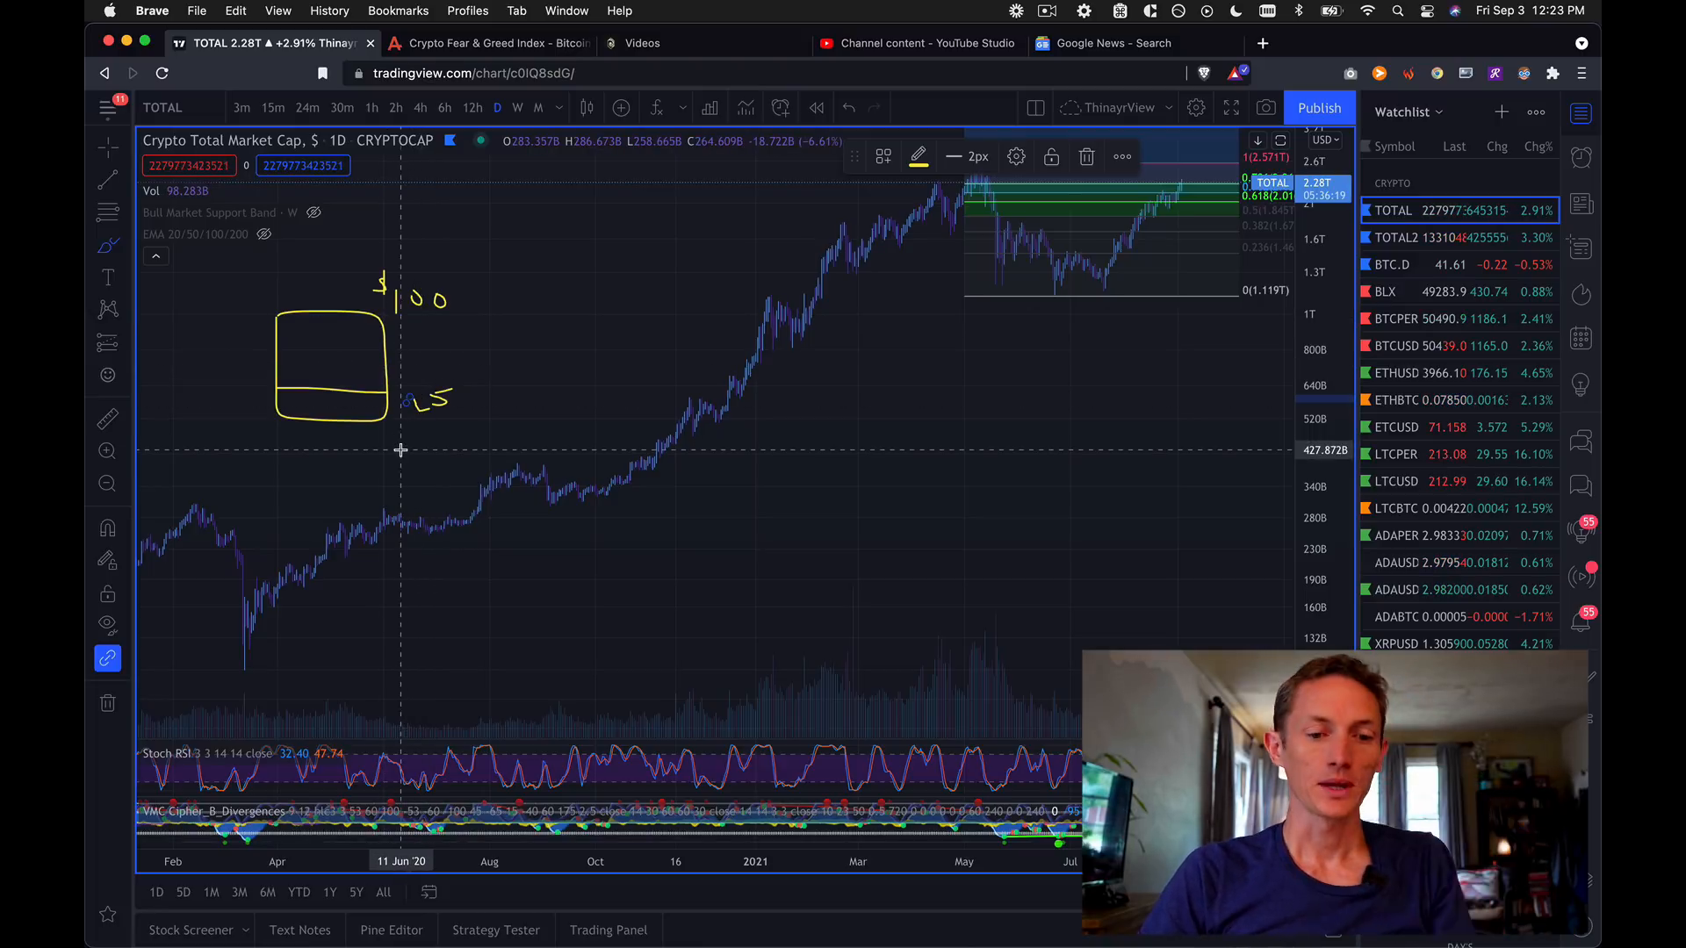
mouse_move(455, 291)
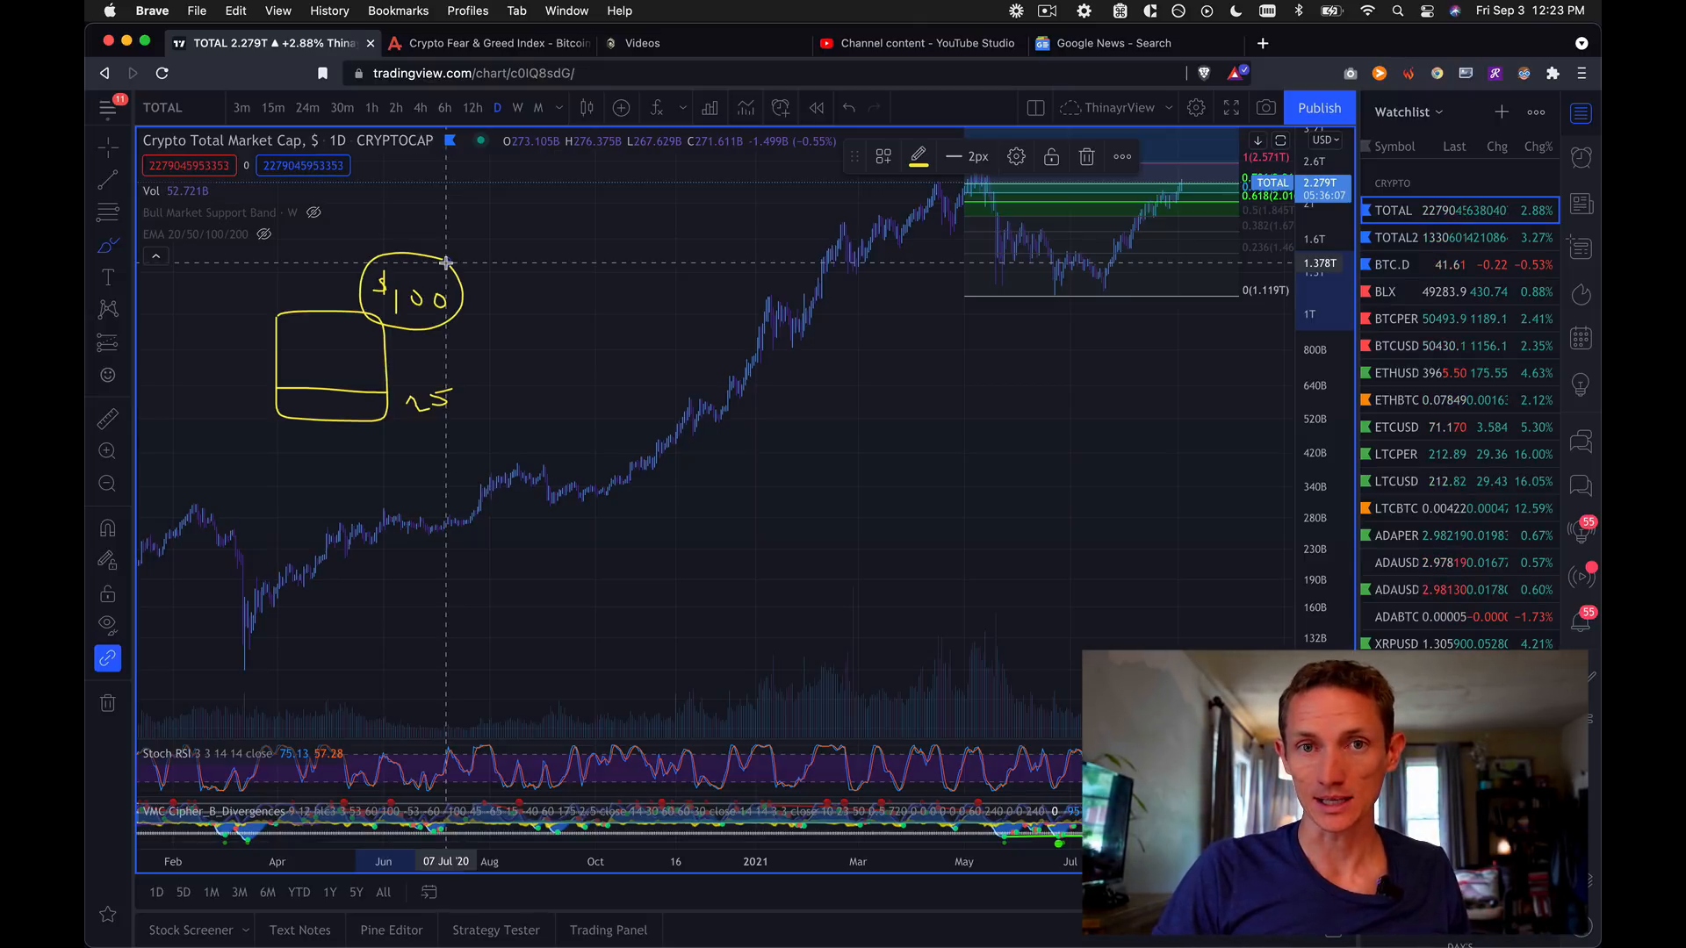
mouse_move(550, 280)
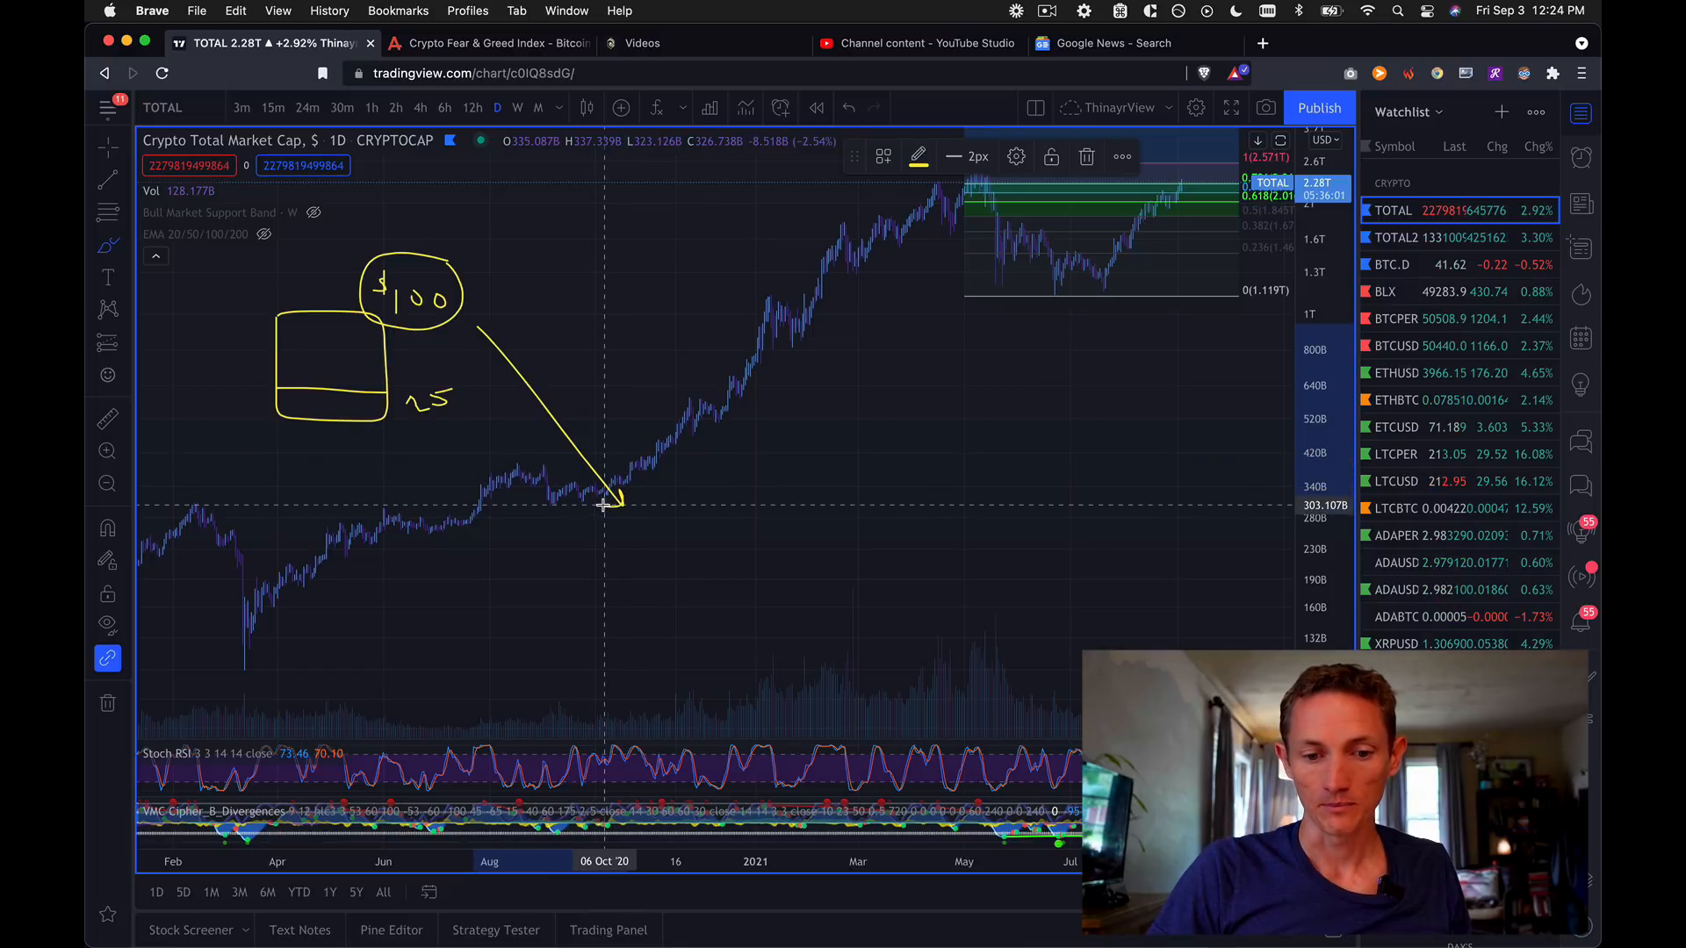
mouse_move(748, 641)
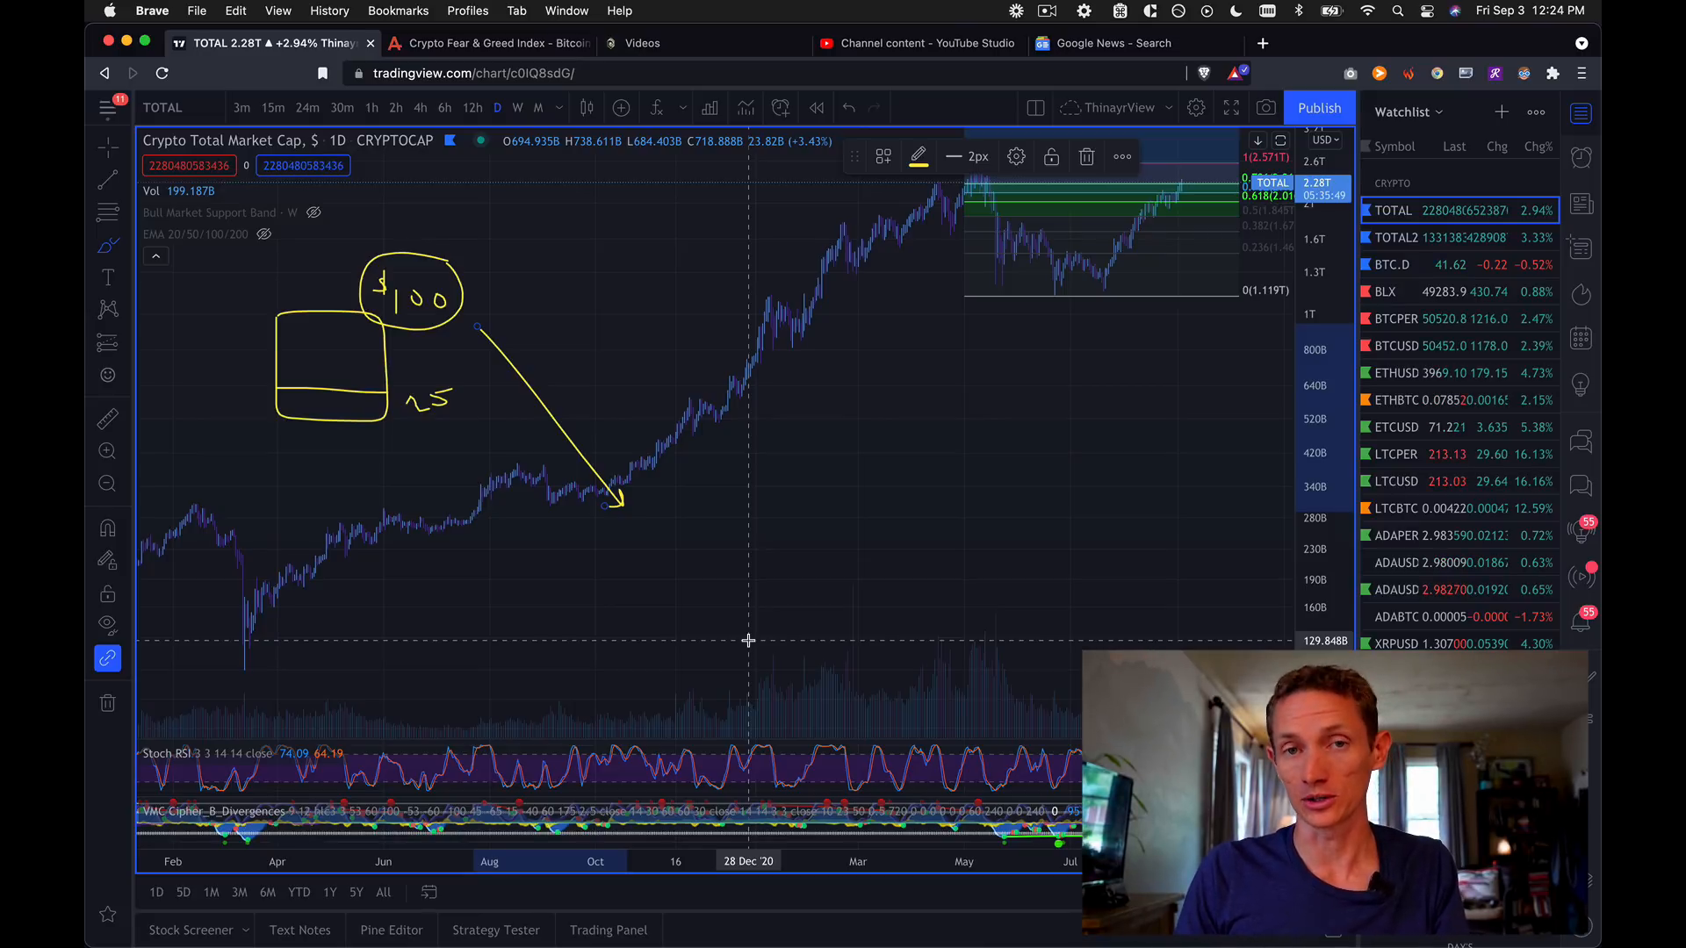
mouse_move(1113, 516)
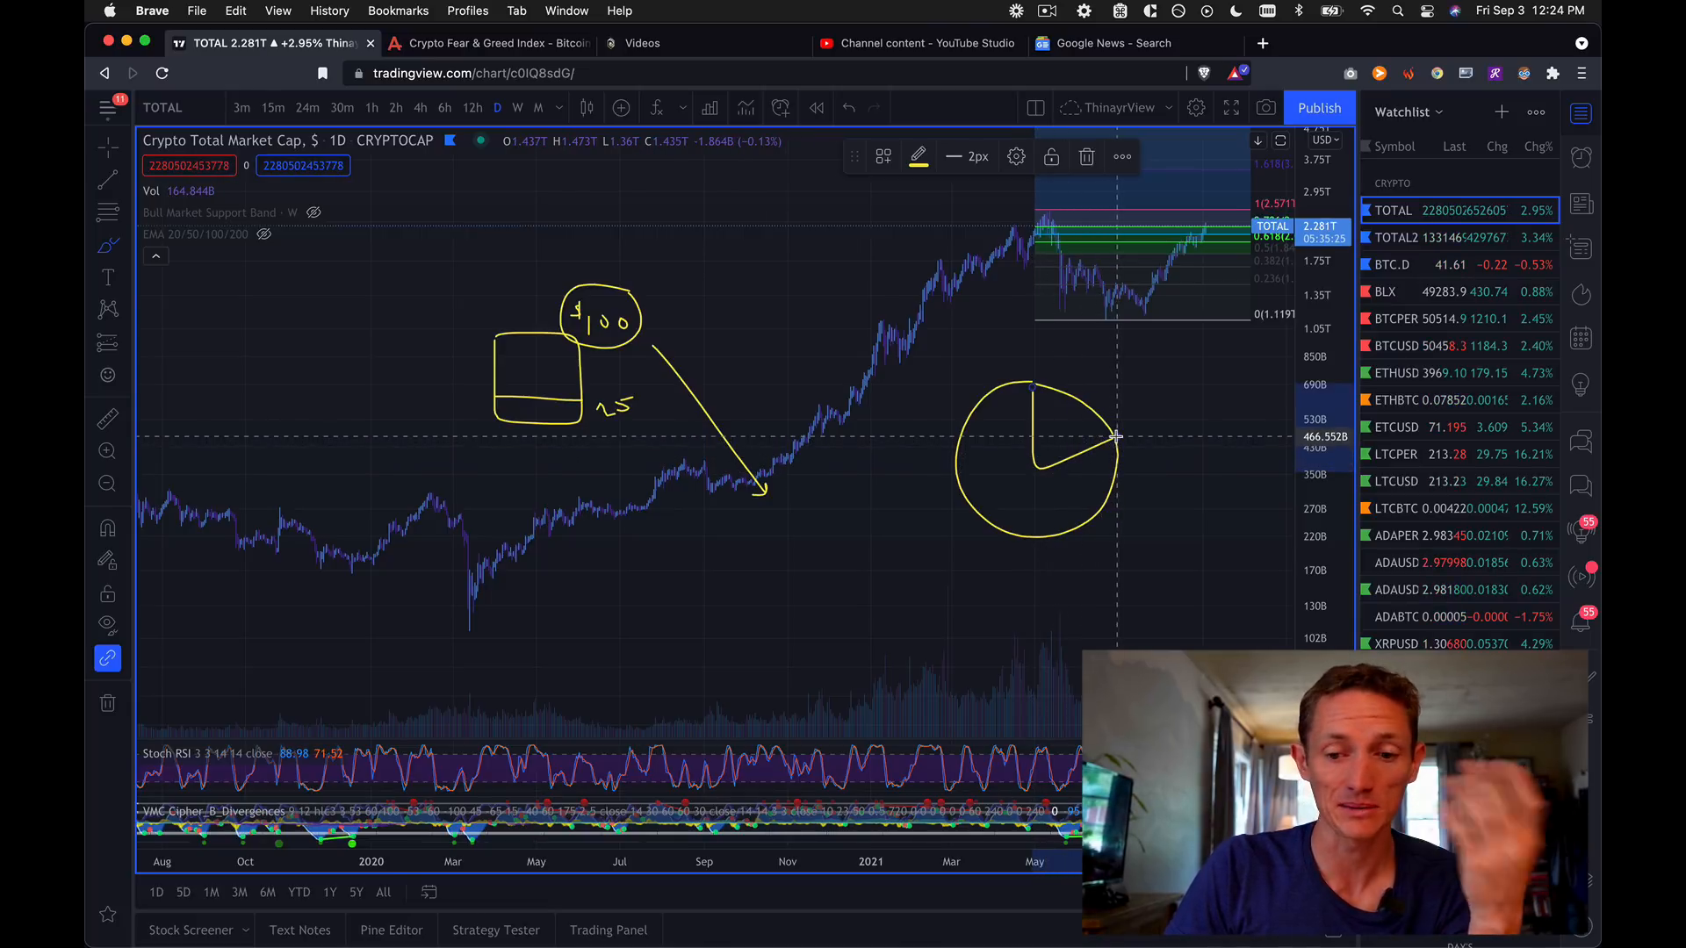
mouse_move(1128, 383)
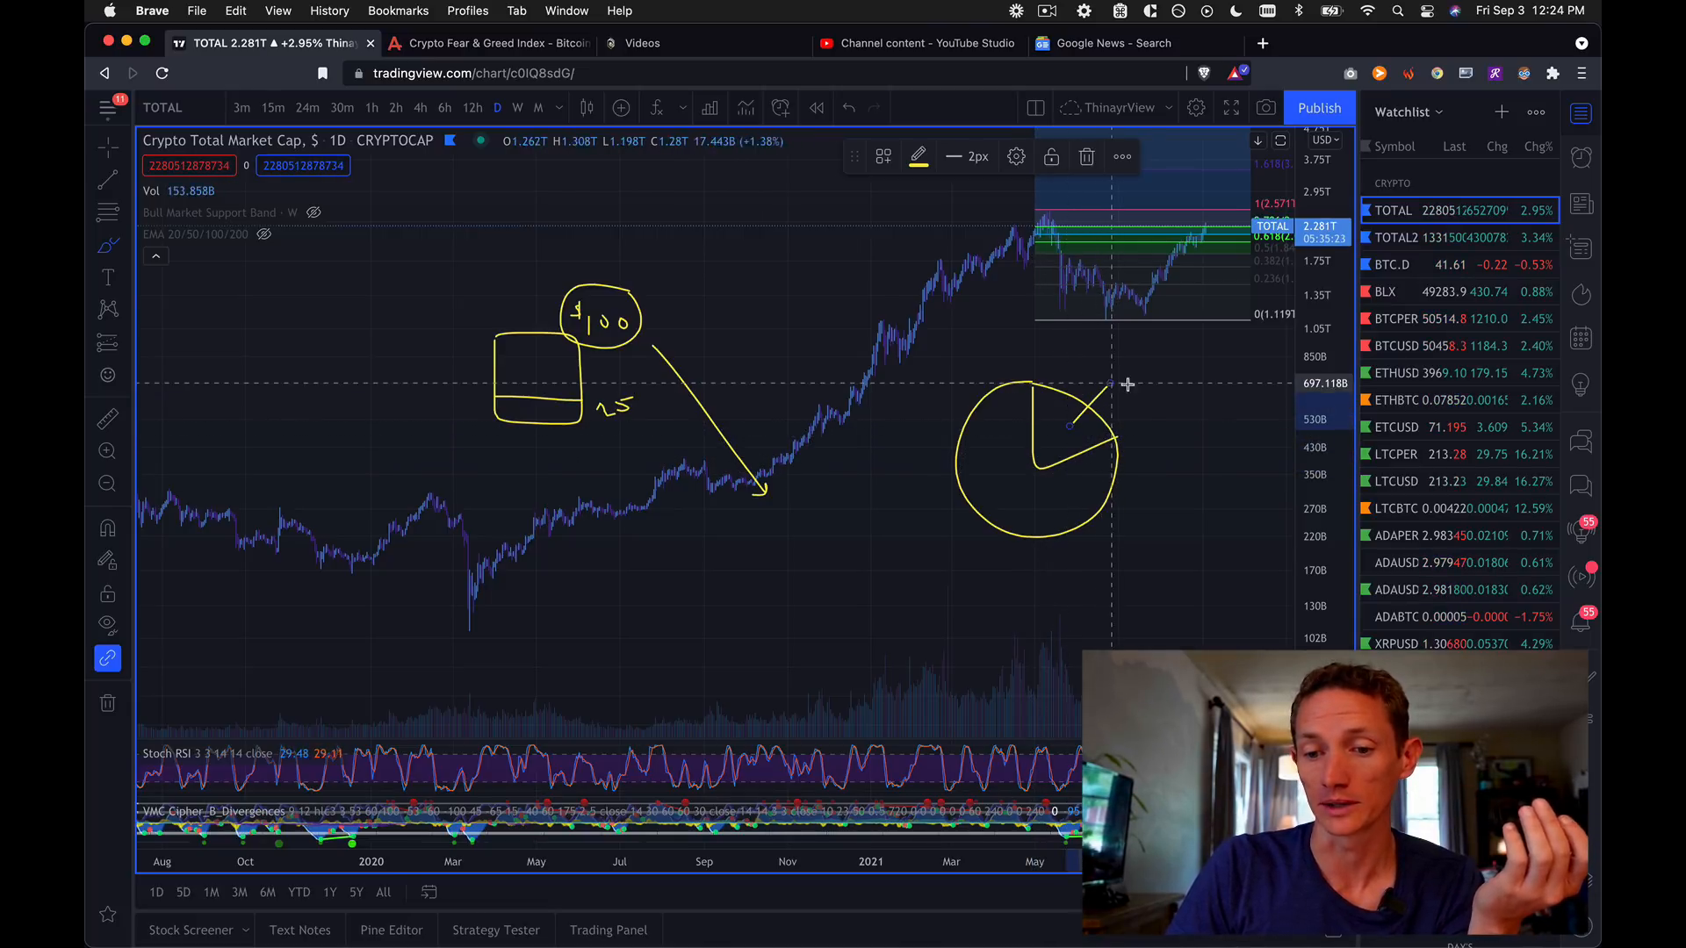
mouse_move(1136, 383)
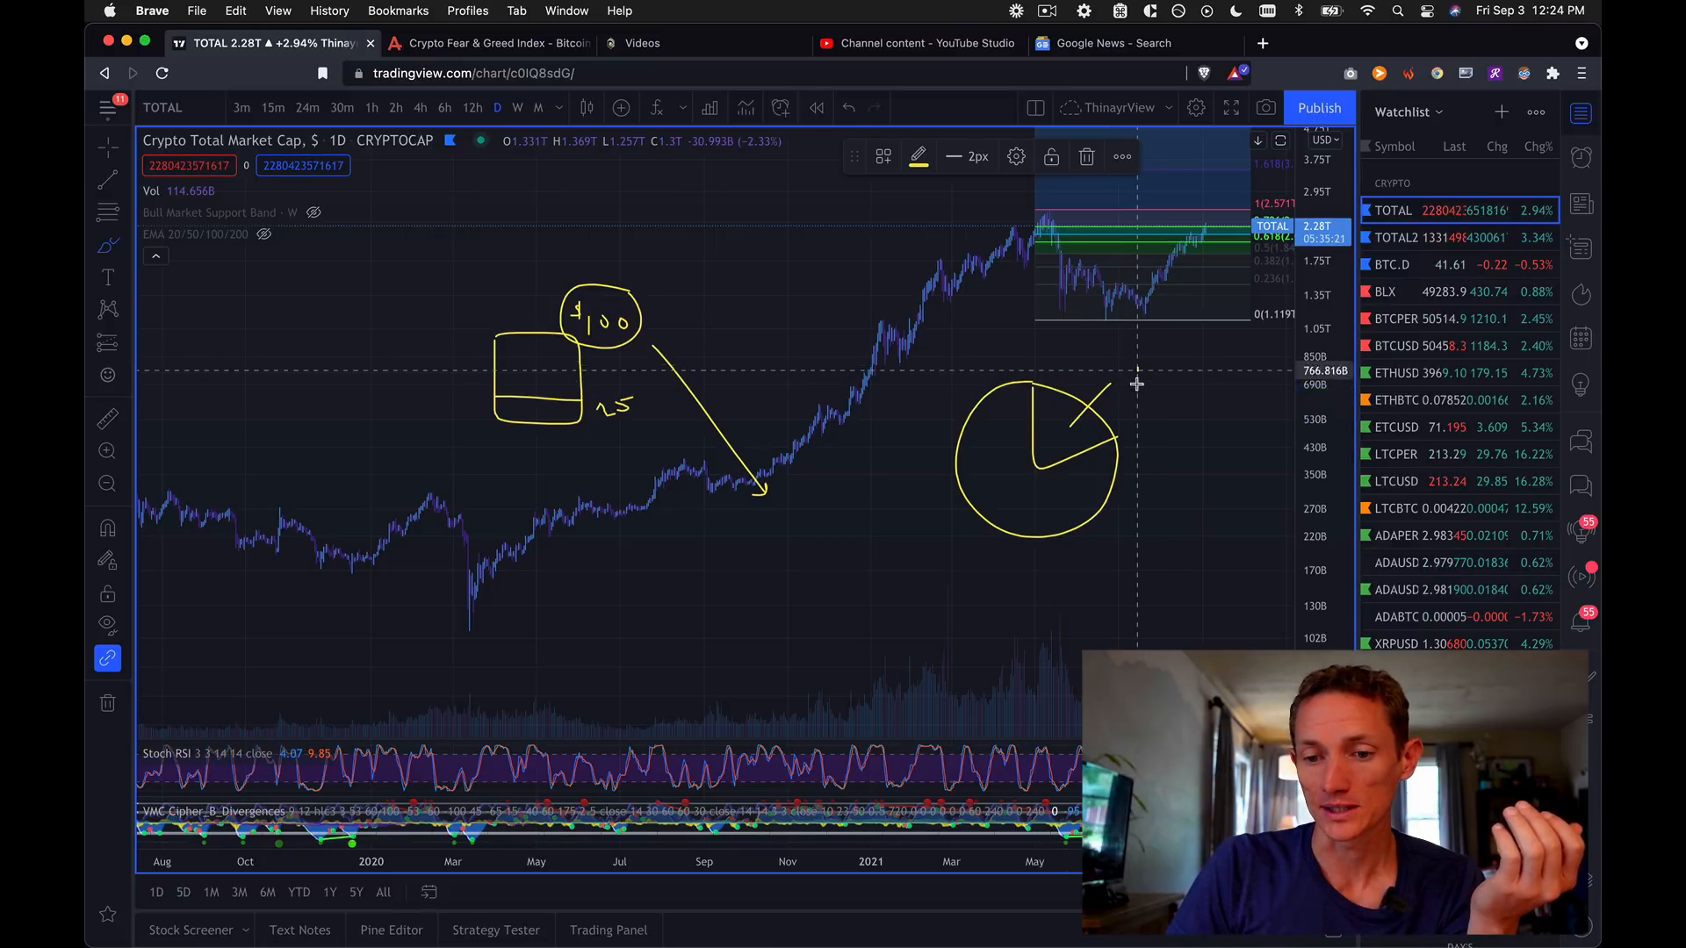
mouse_move(1148, 370)
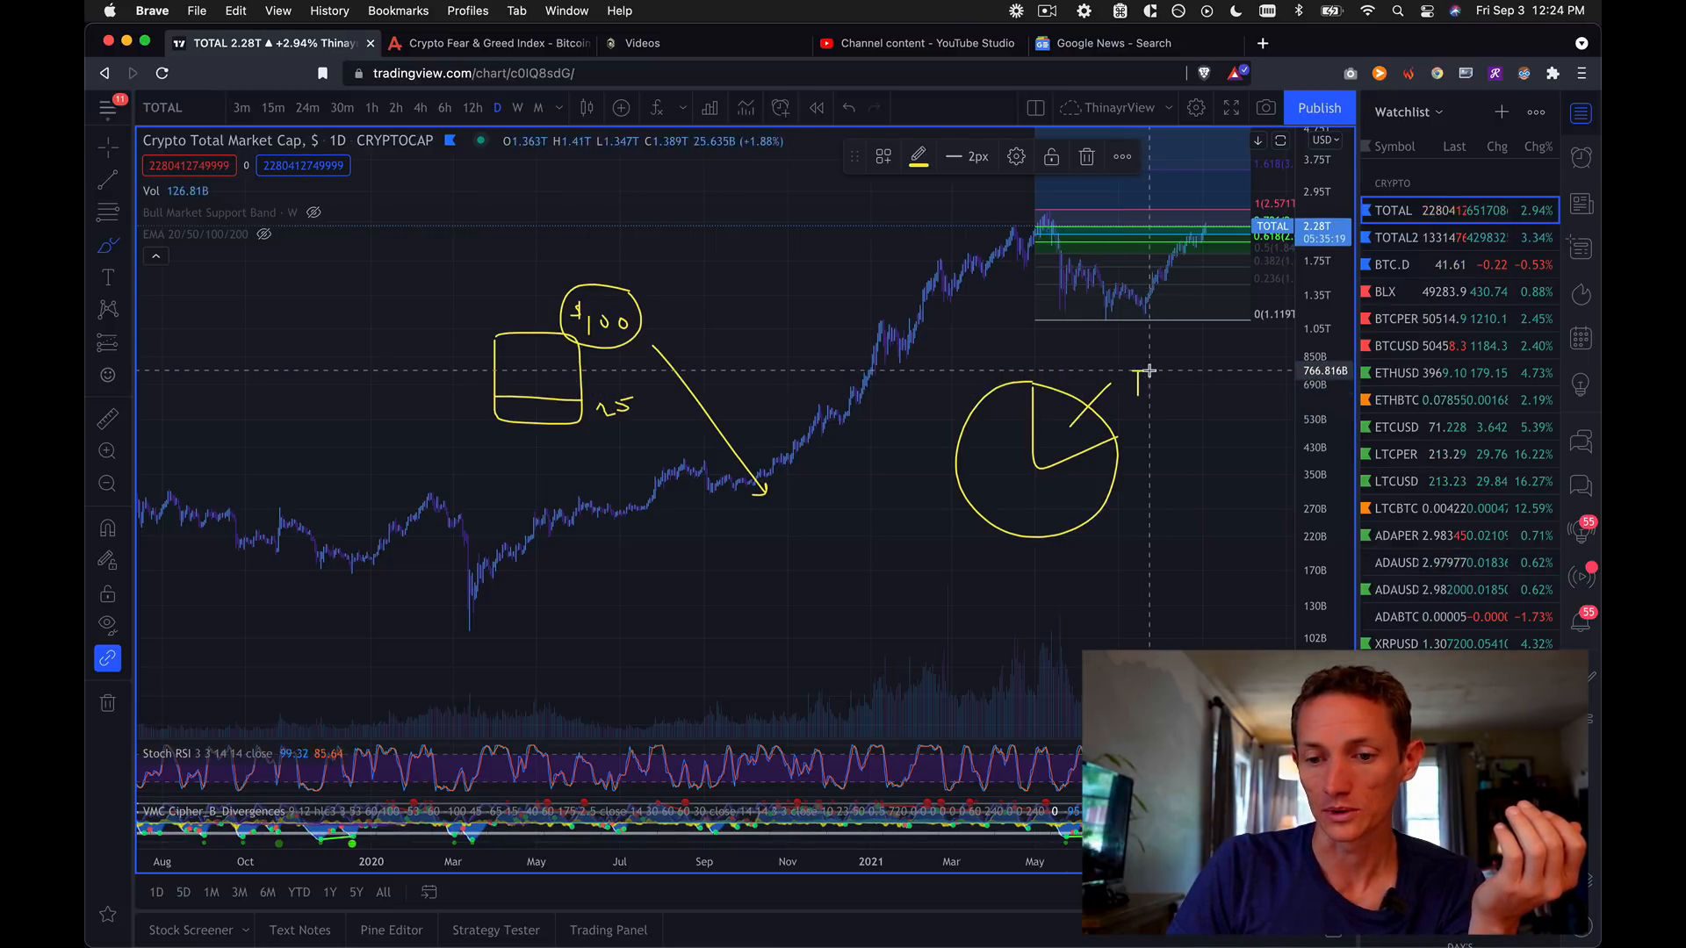
mouse_move(1137, 380)
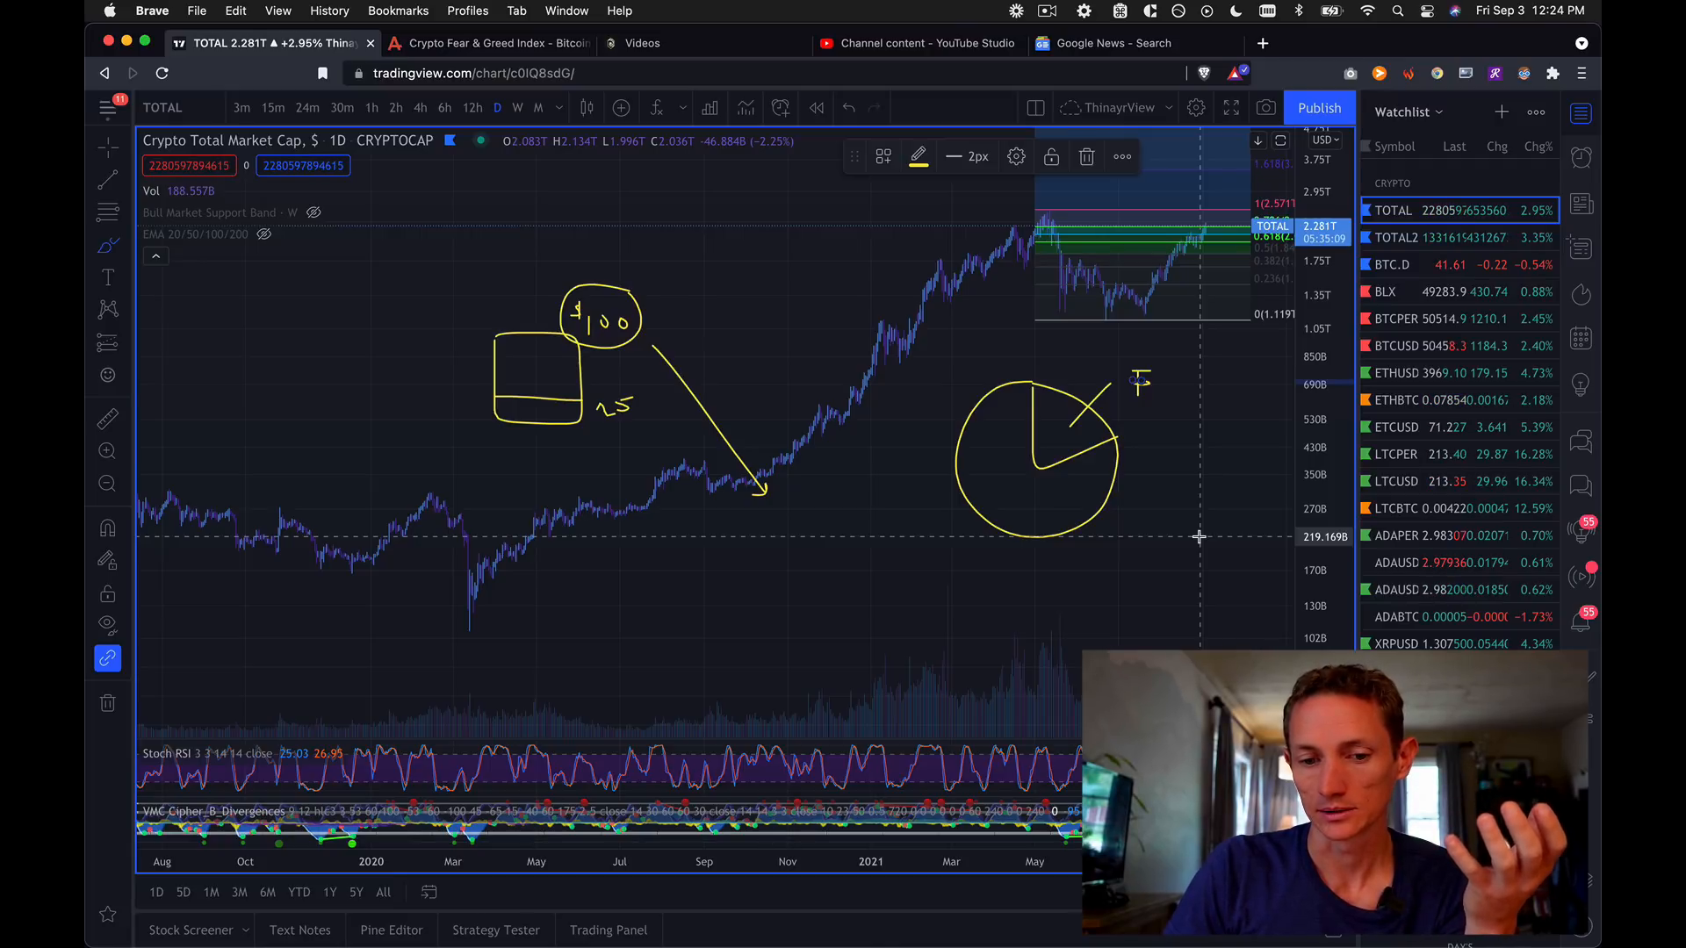
mouse_move(604, 323)
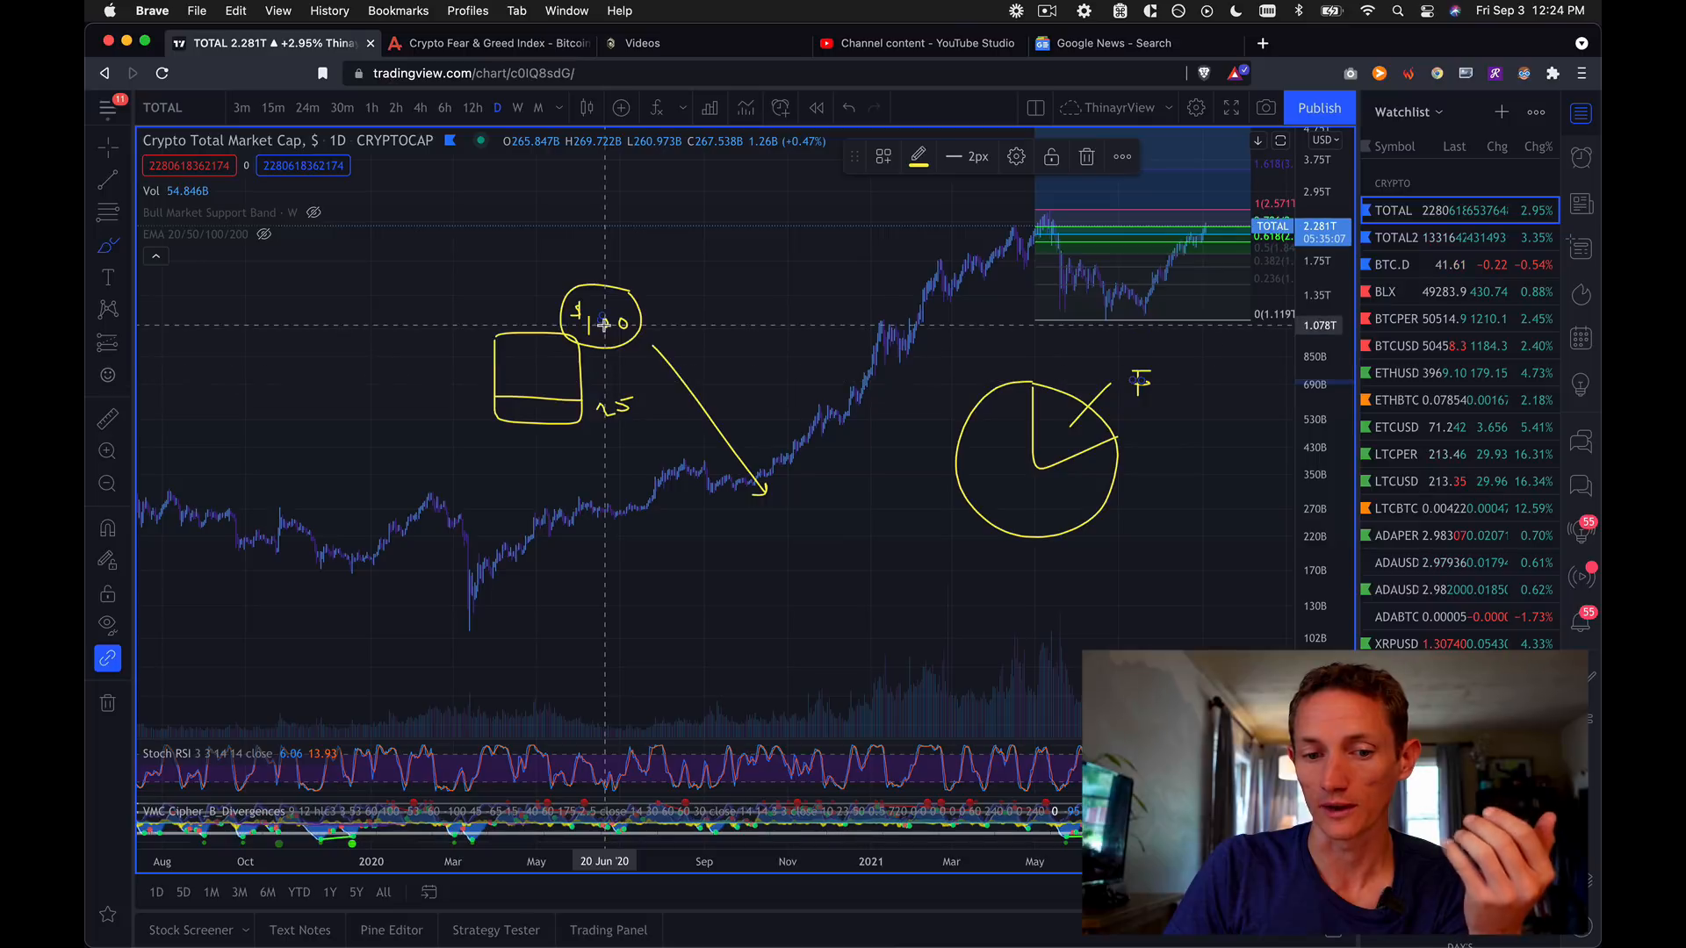
mouse_move(597, 392)
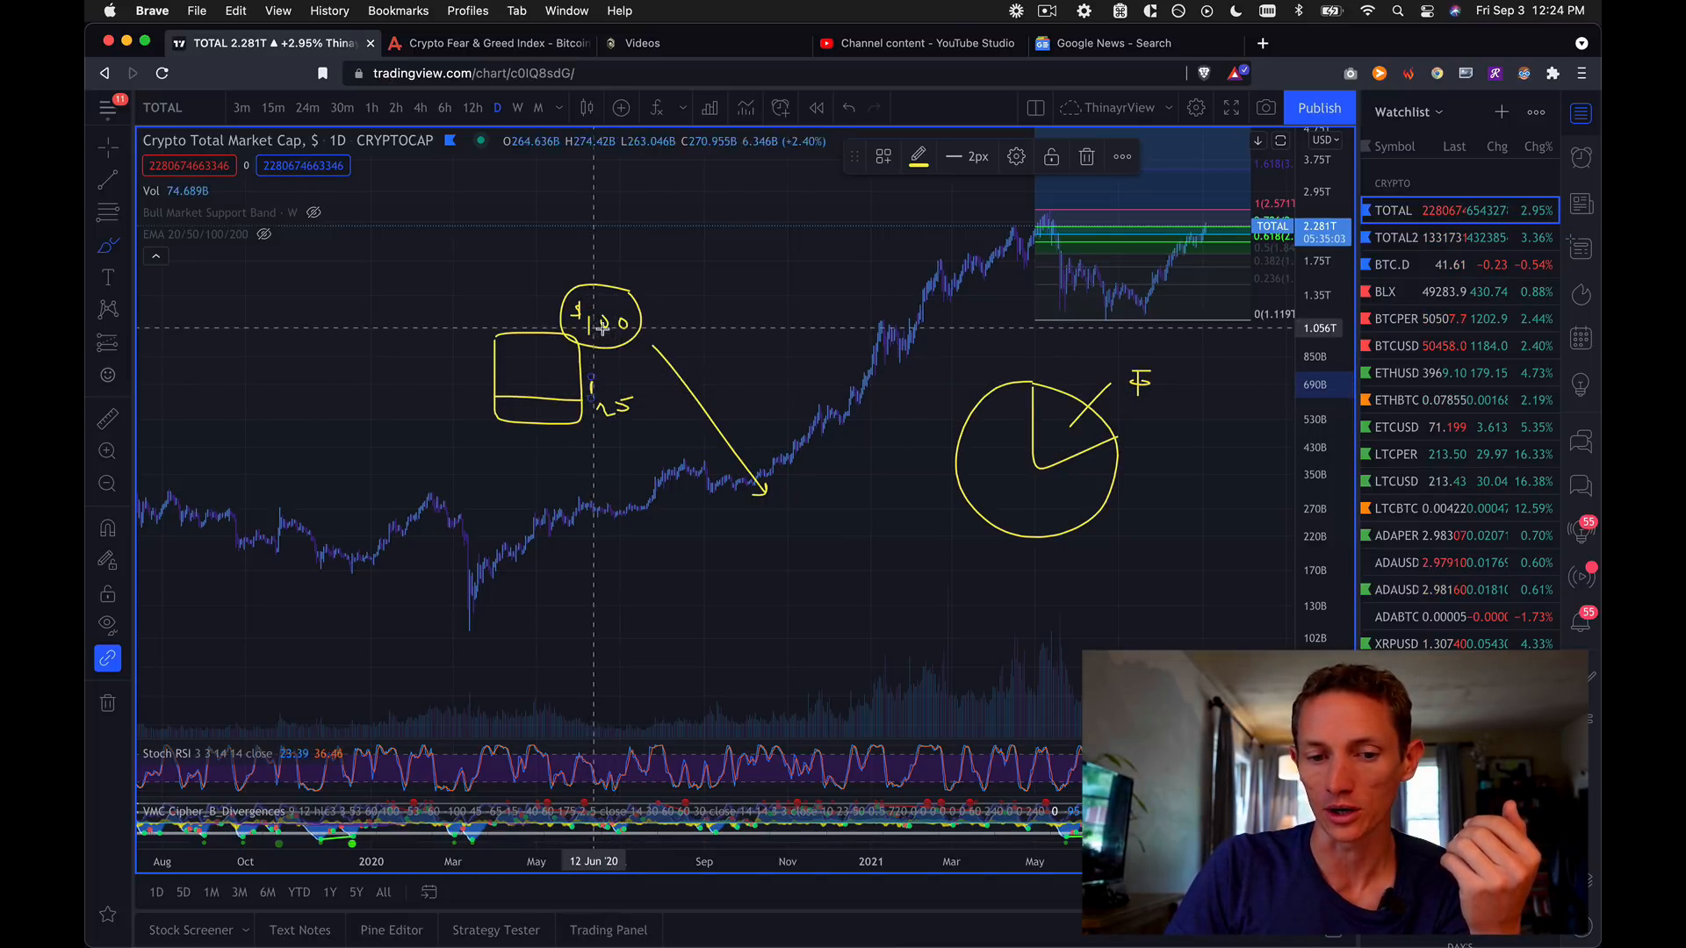
mouse_move(670, 431)
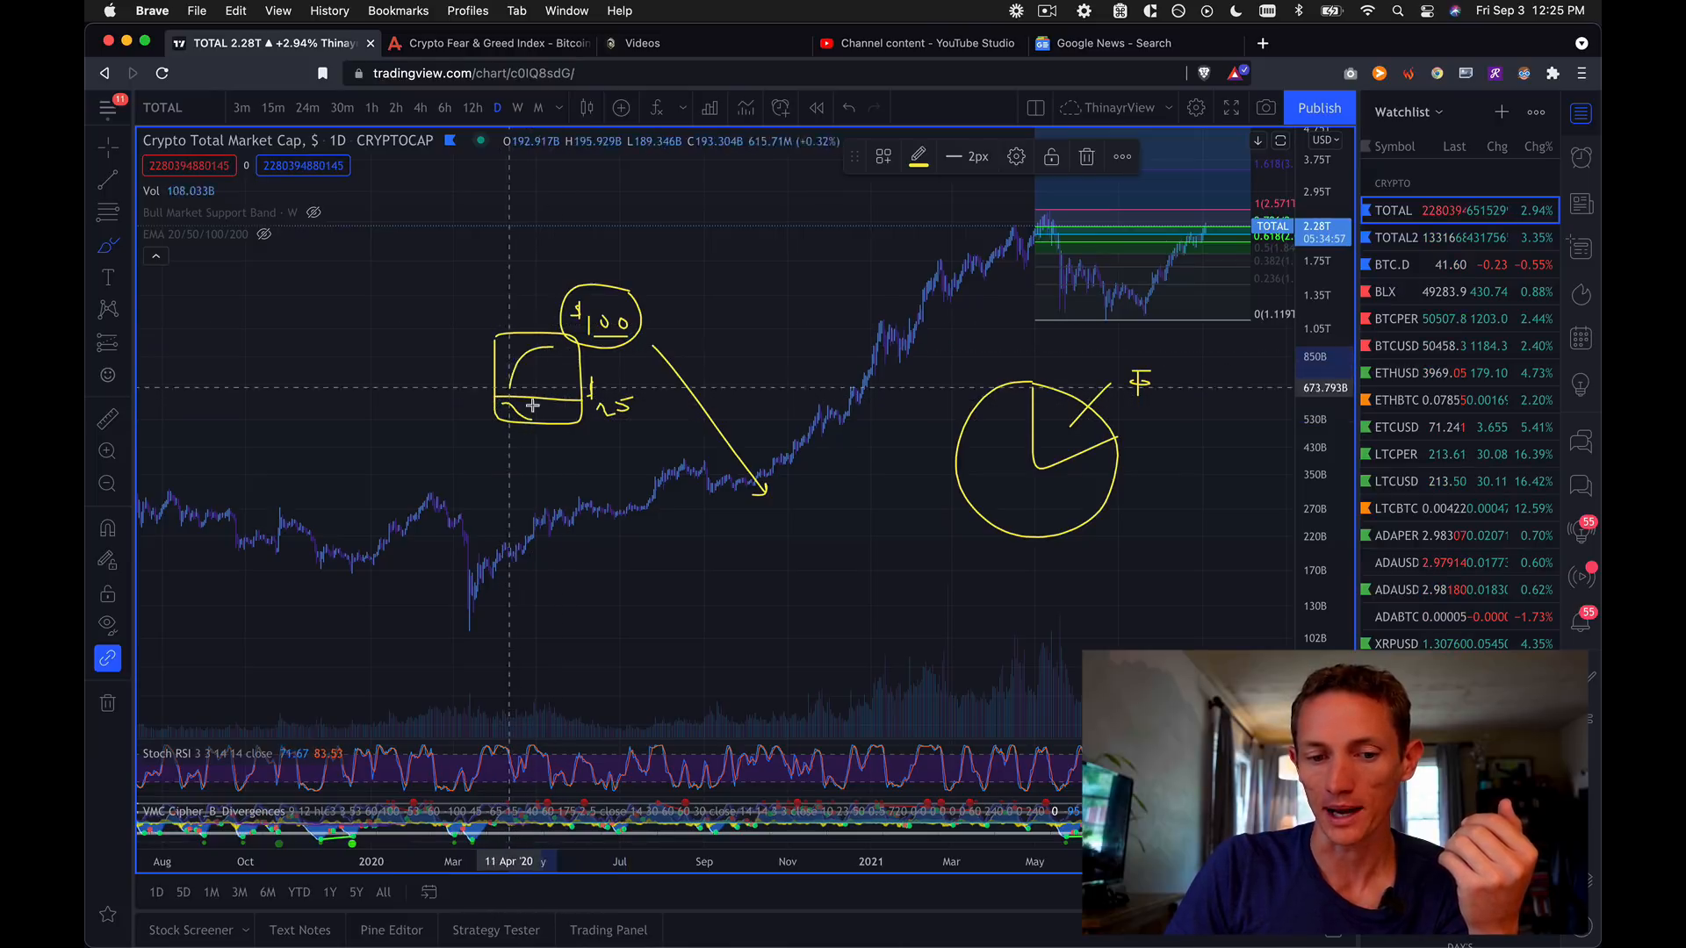
mouse_move(539, 384)
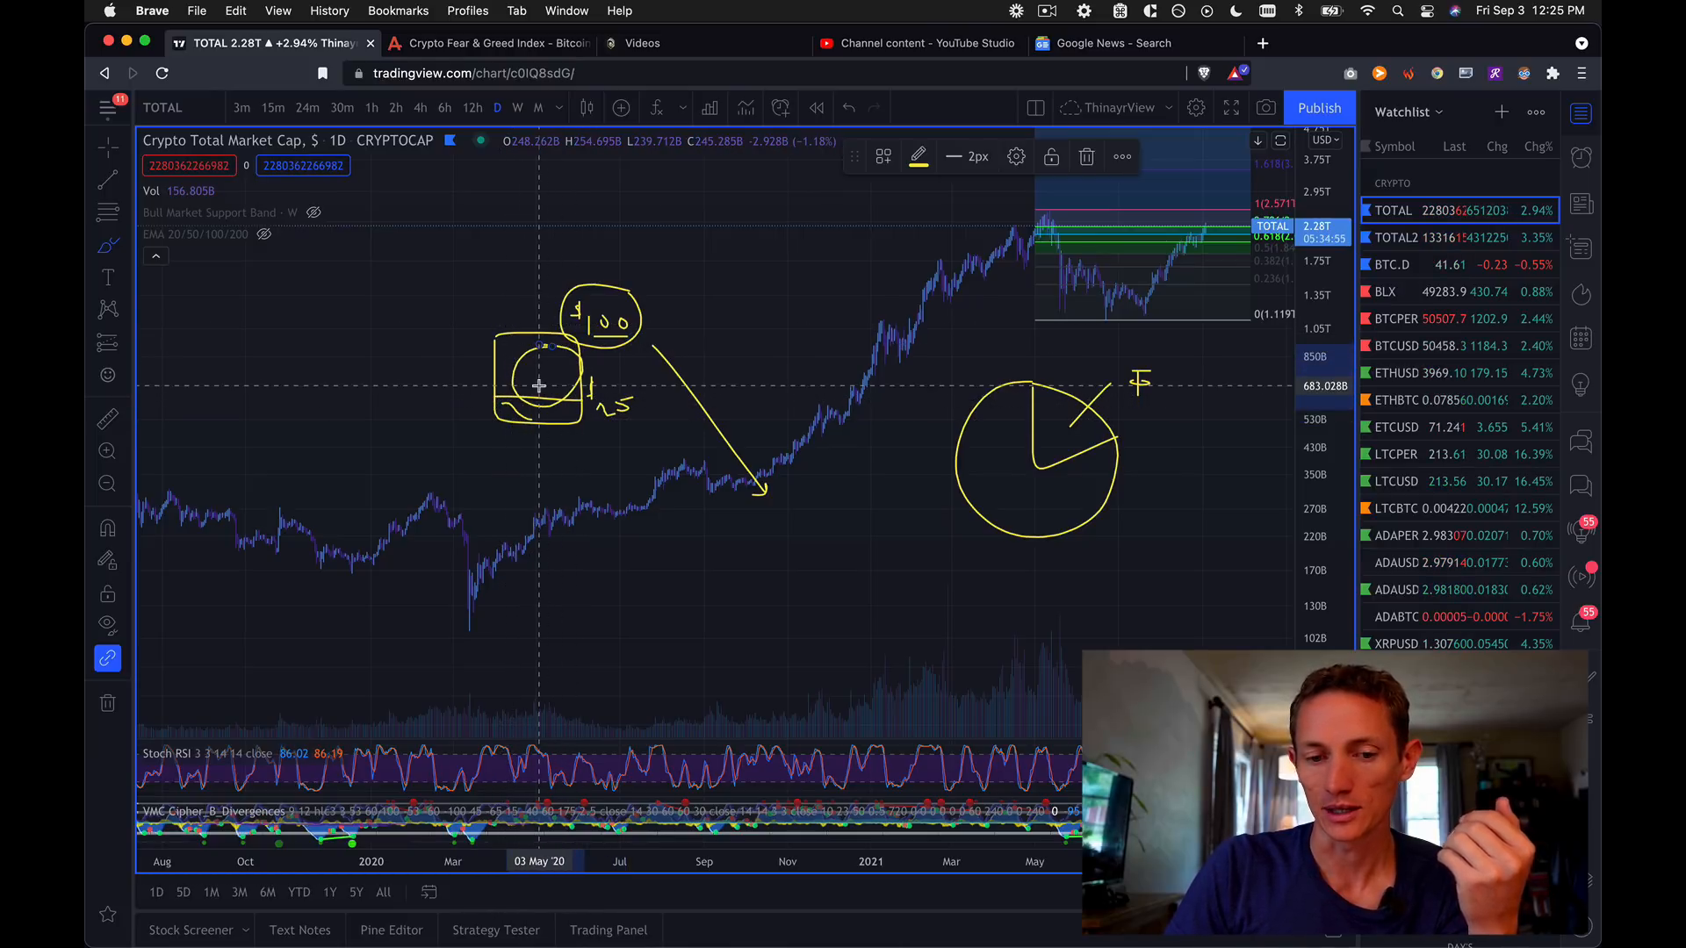
mouse_move(946, 494)
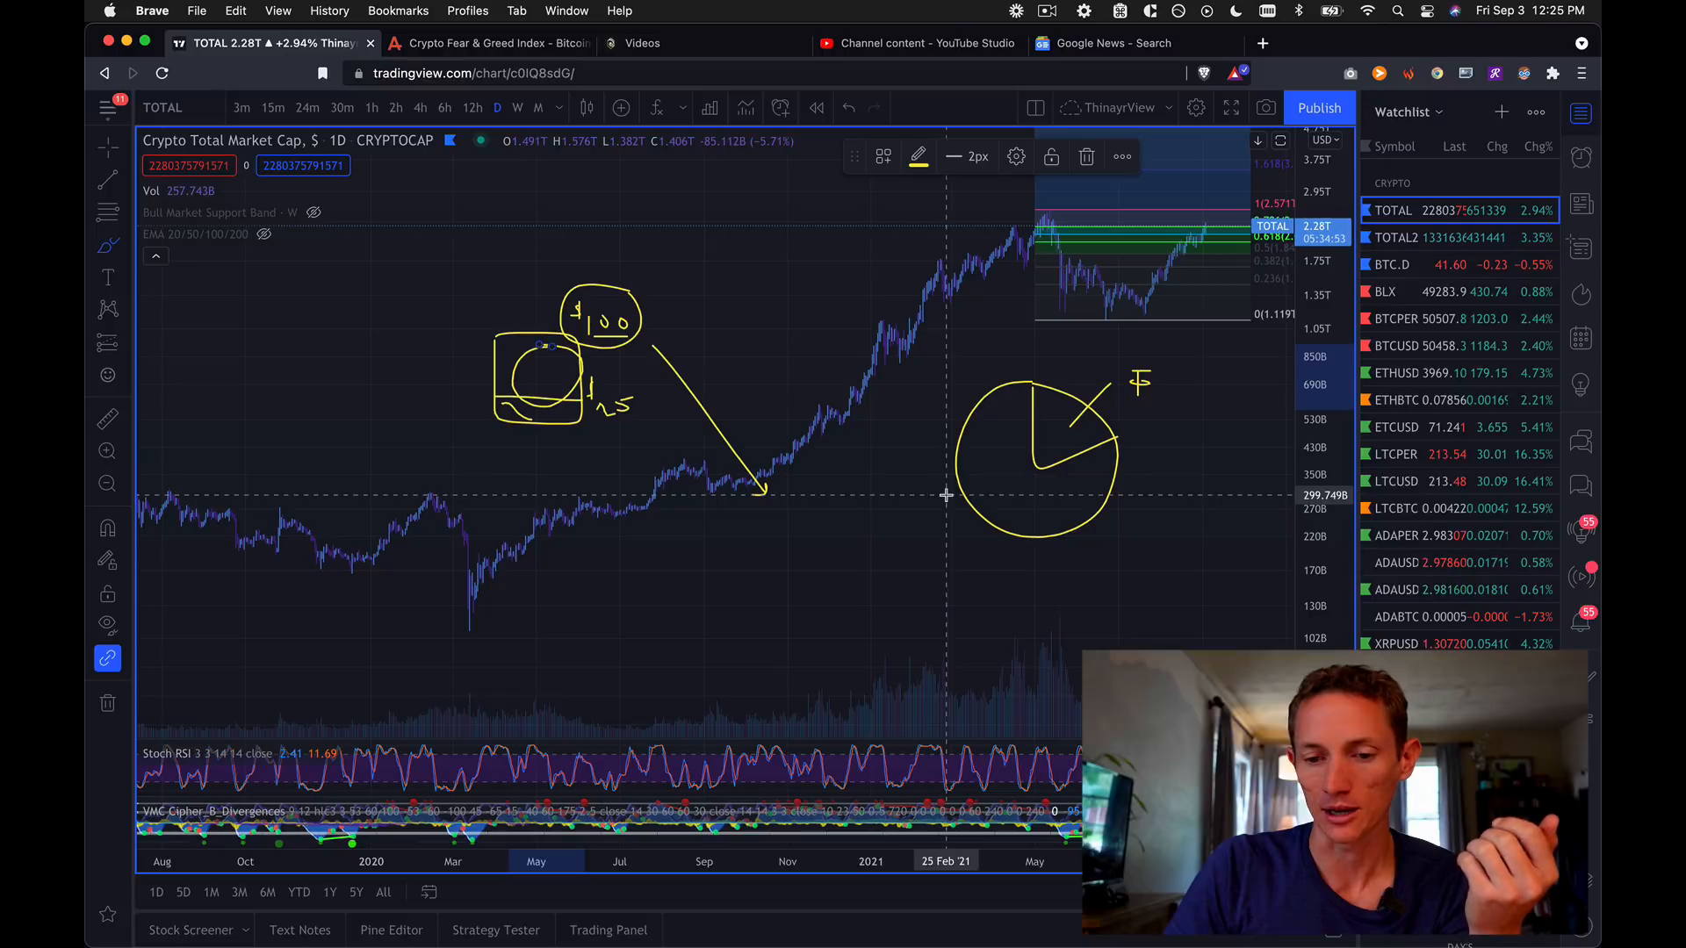
mouse_move(845, 489)
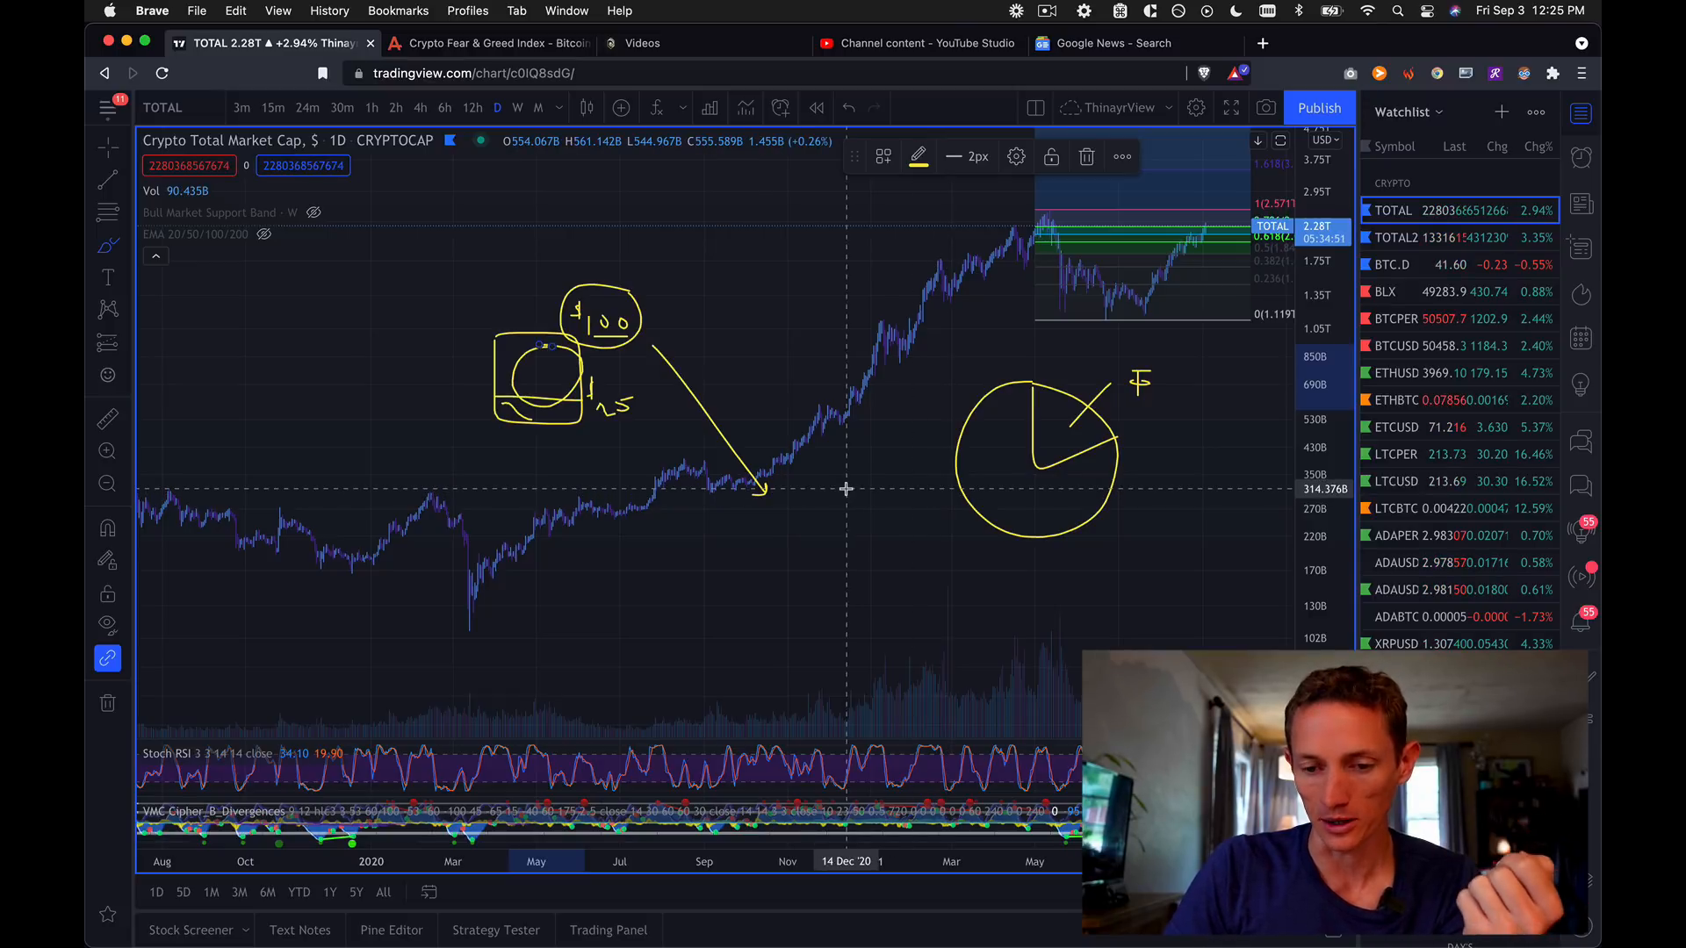
mouse_move(1202, 537)
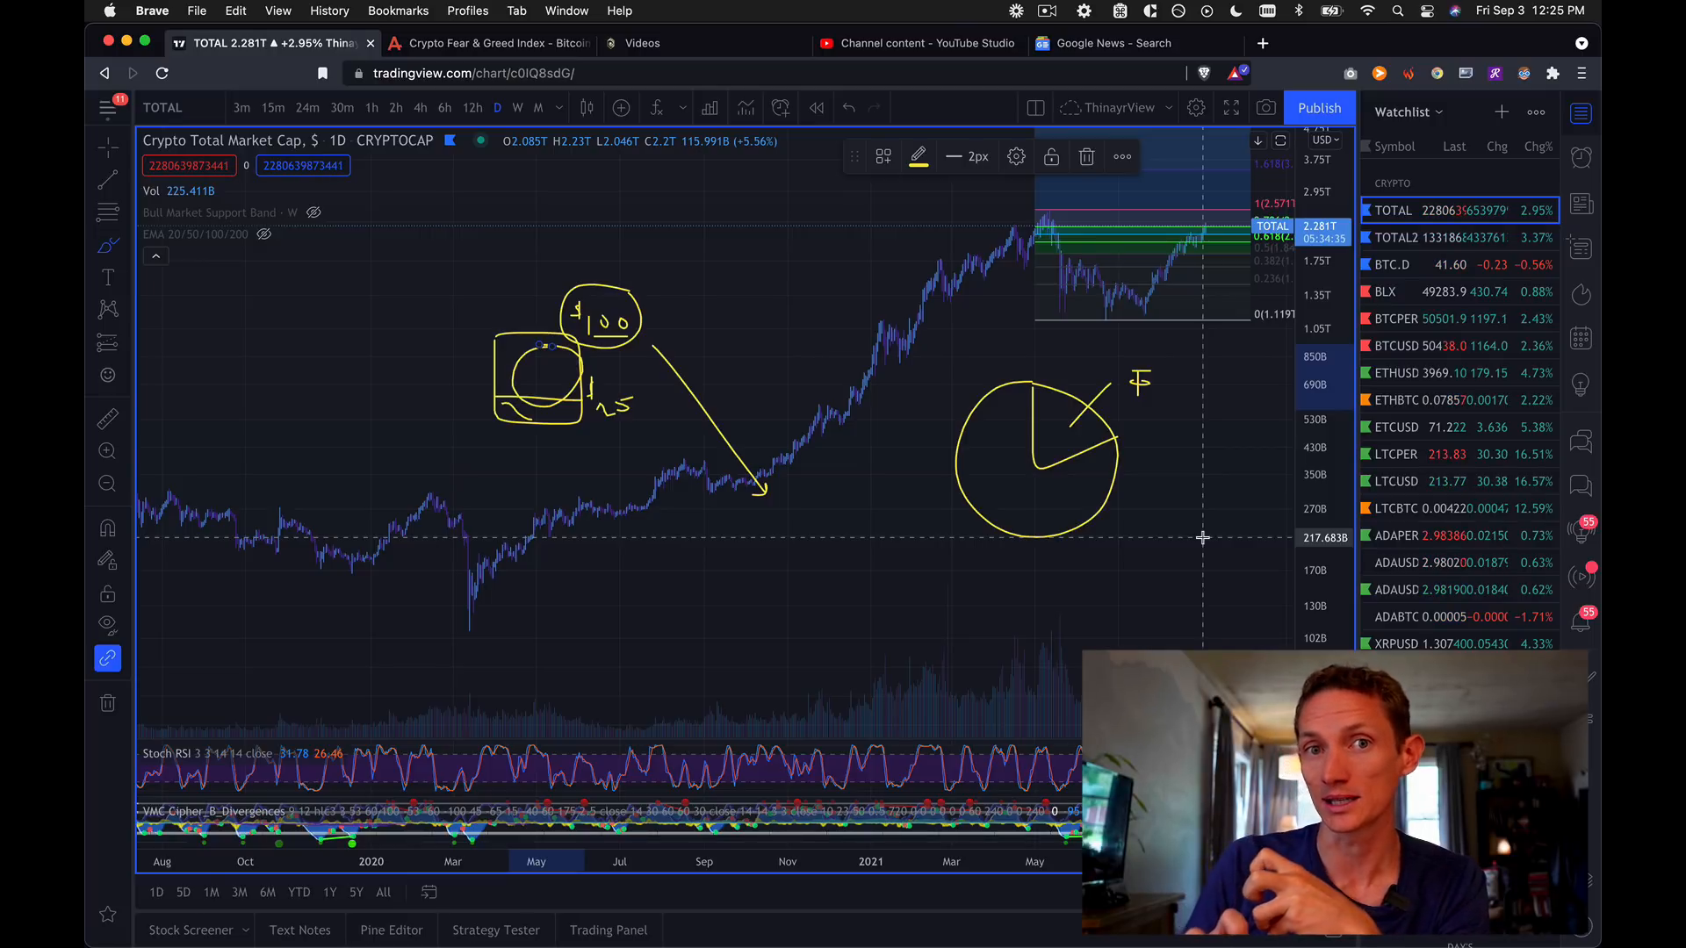
mouse_move(452, 634)
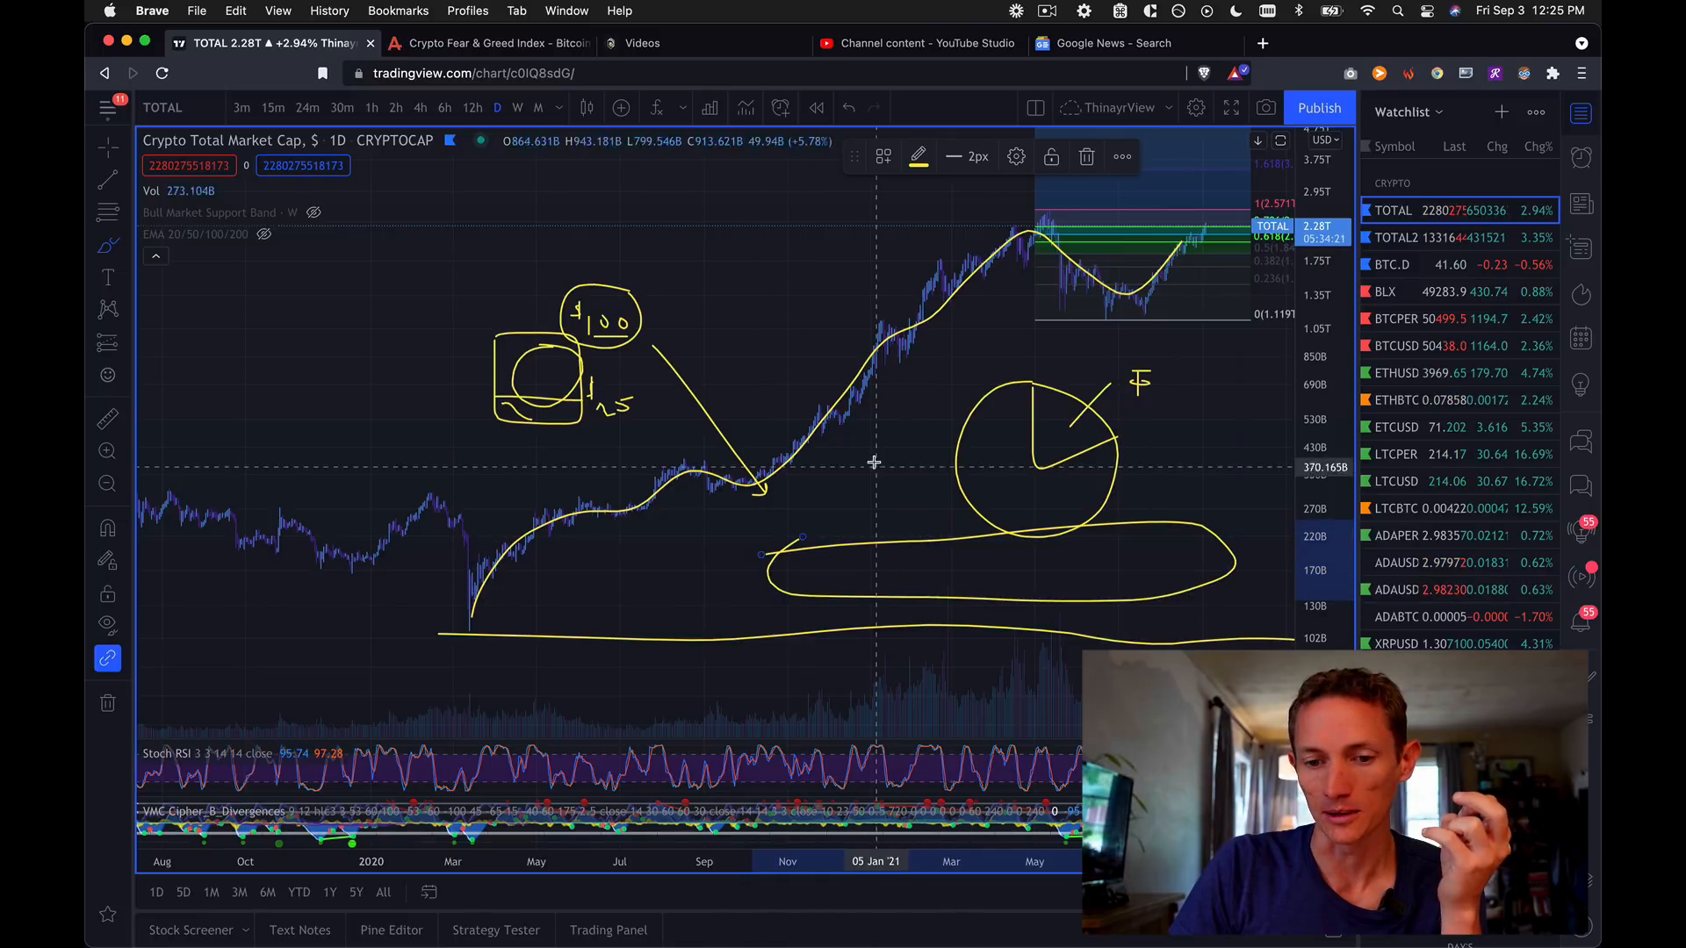
mouse_move(955, 513)
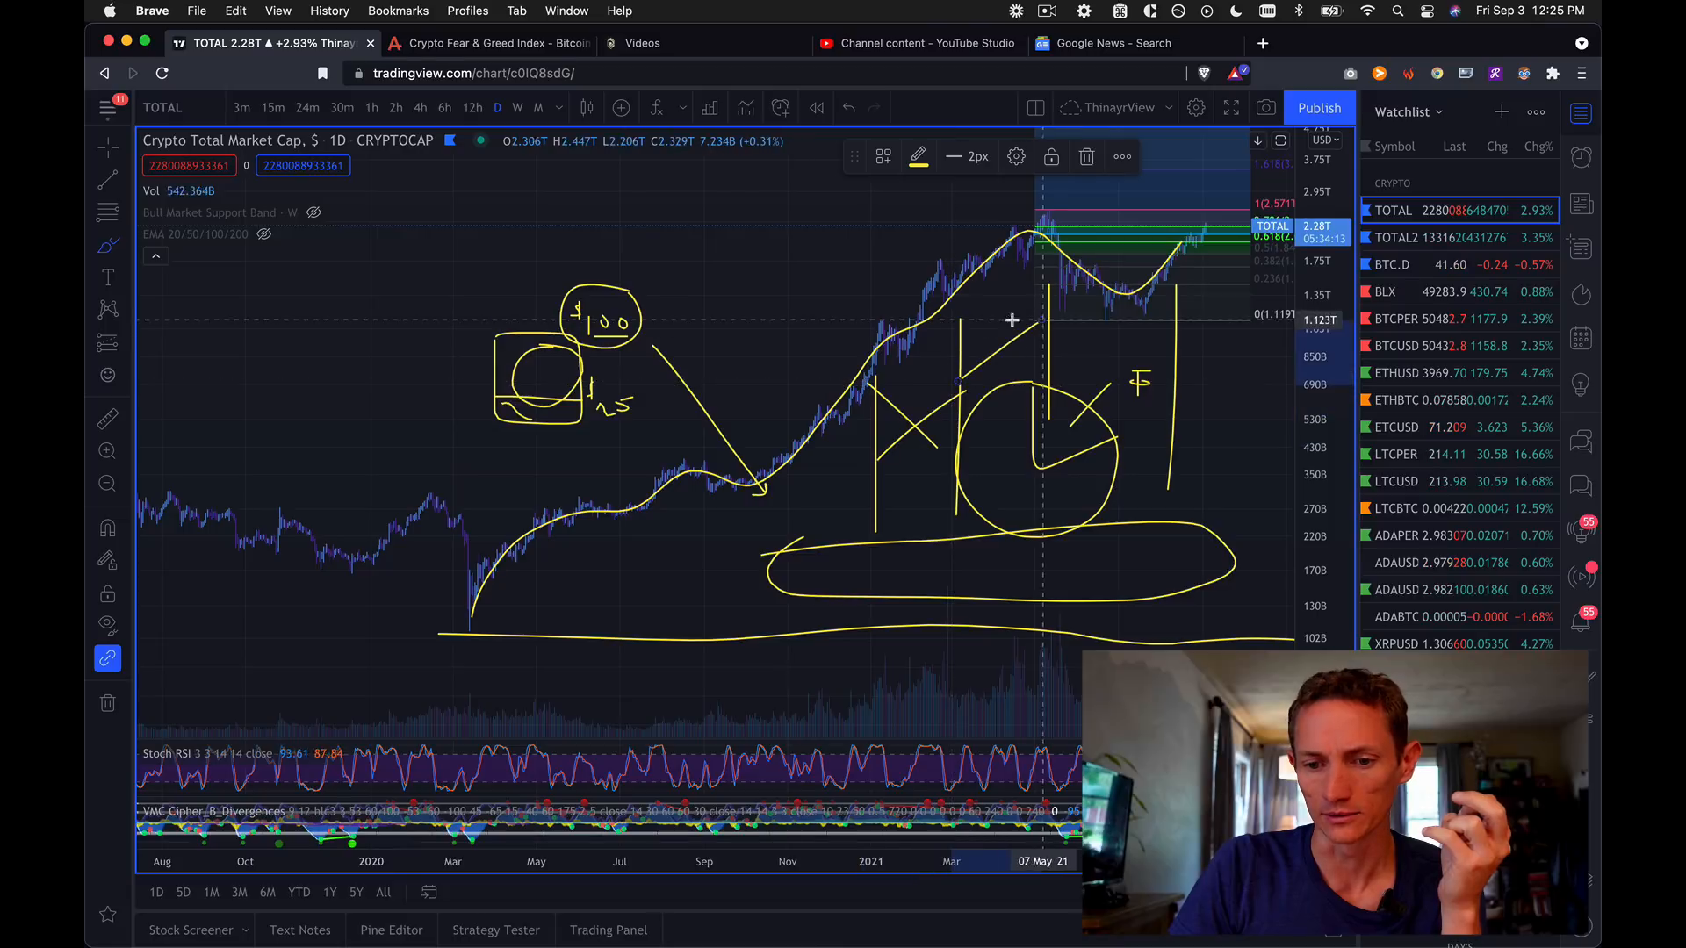
mouse_move(1059, 312)
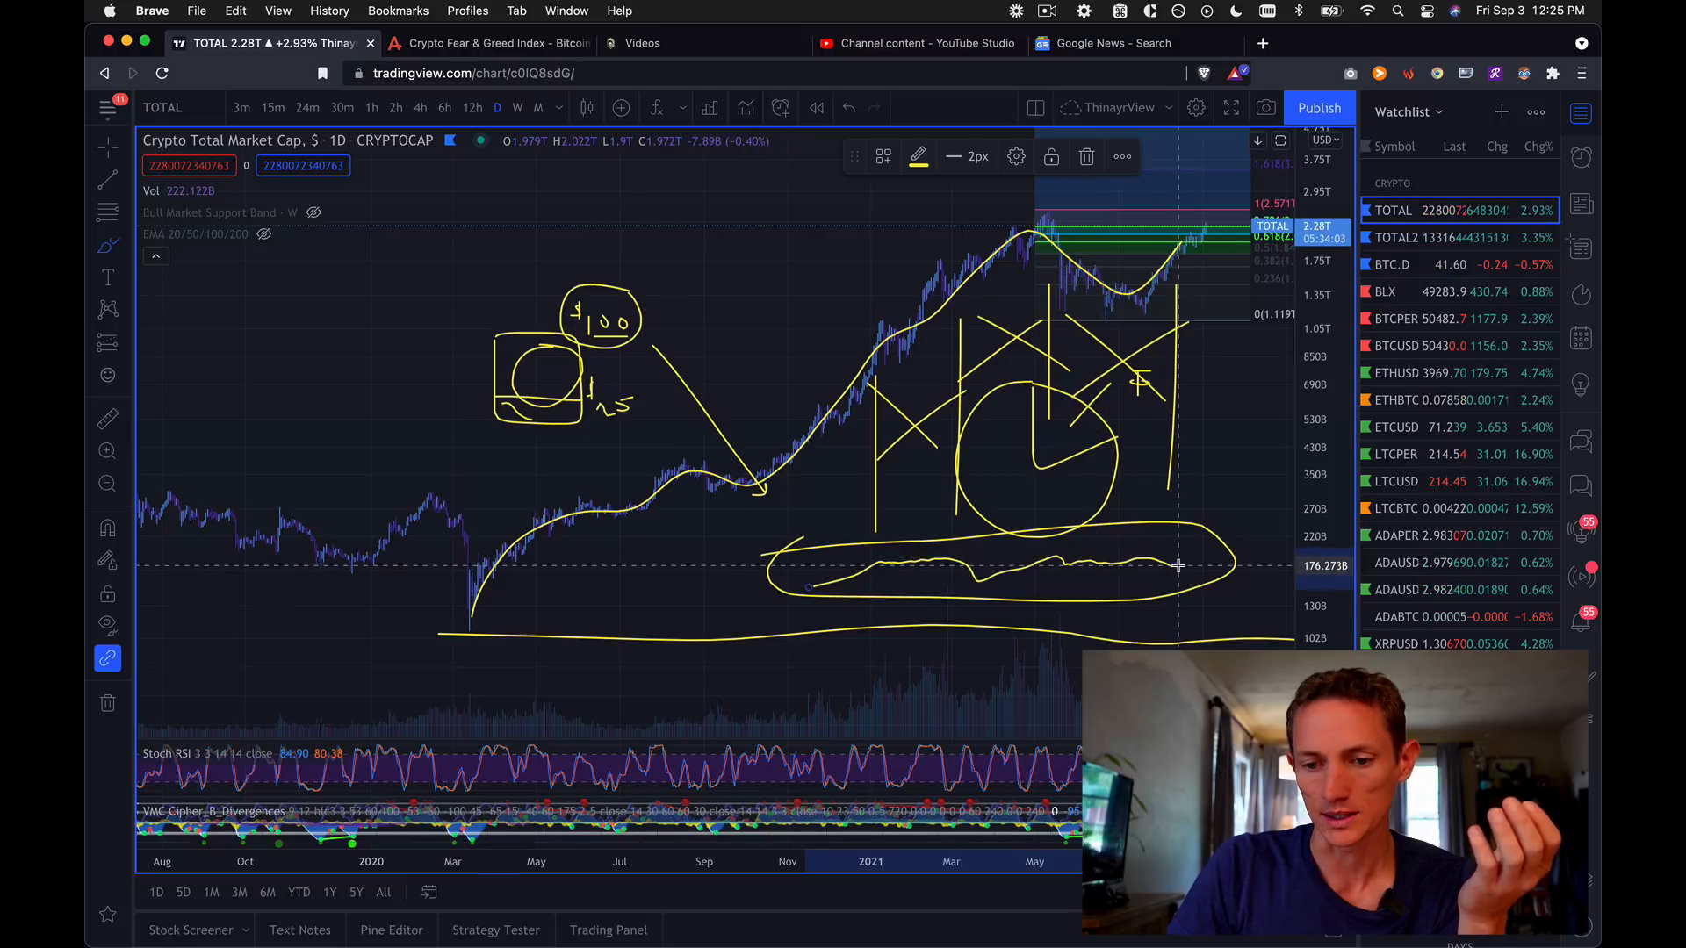
mouse_move(920, 328)
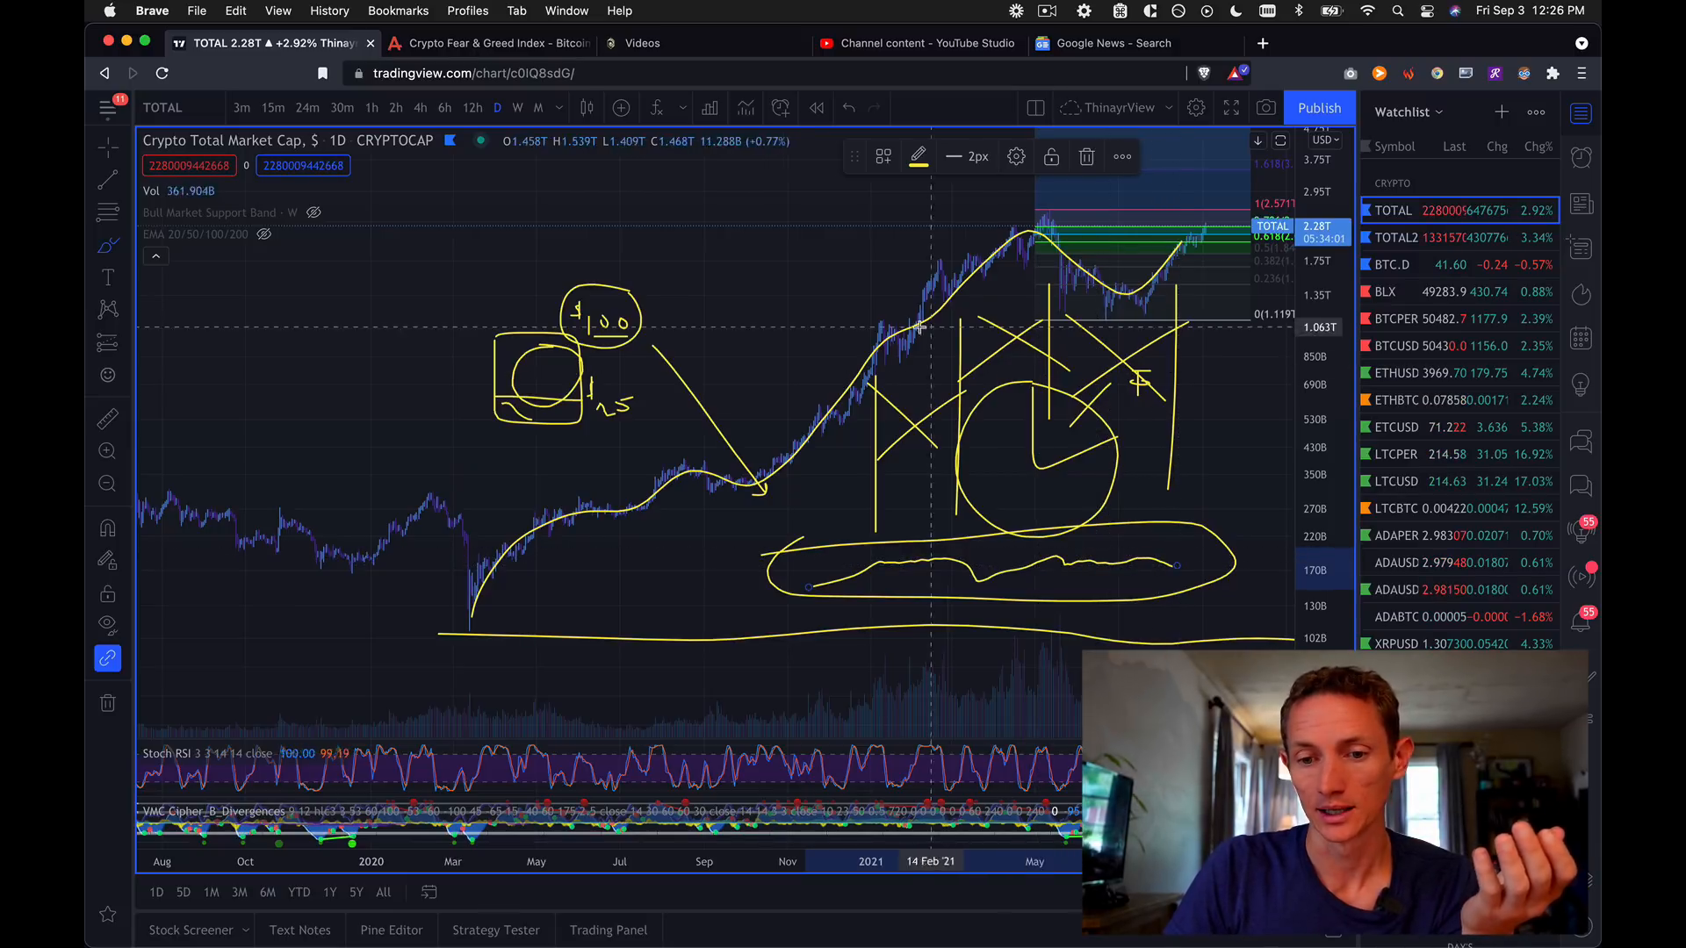
mouse_move(822, 439)
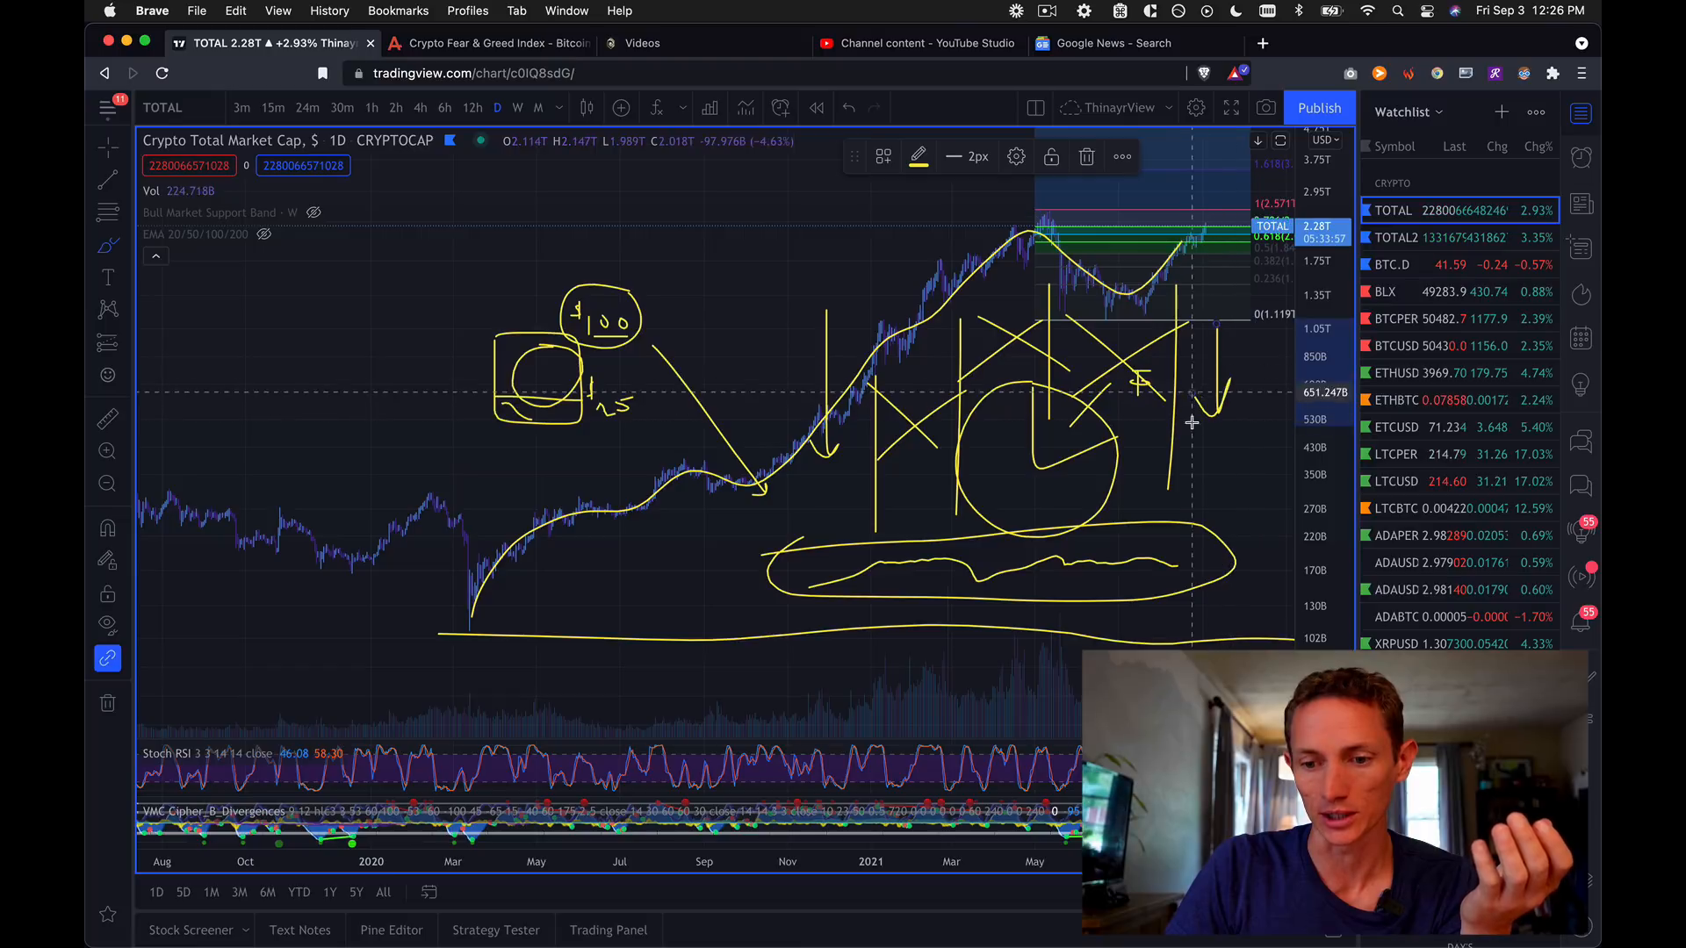
mouse_move(1207, 605)
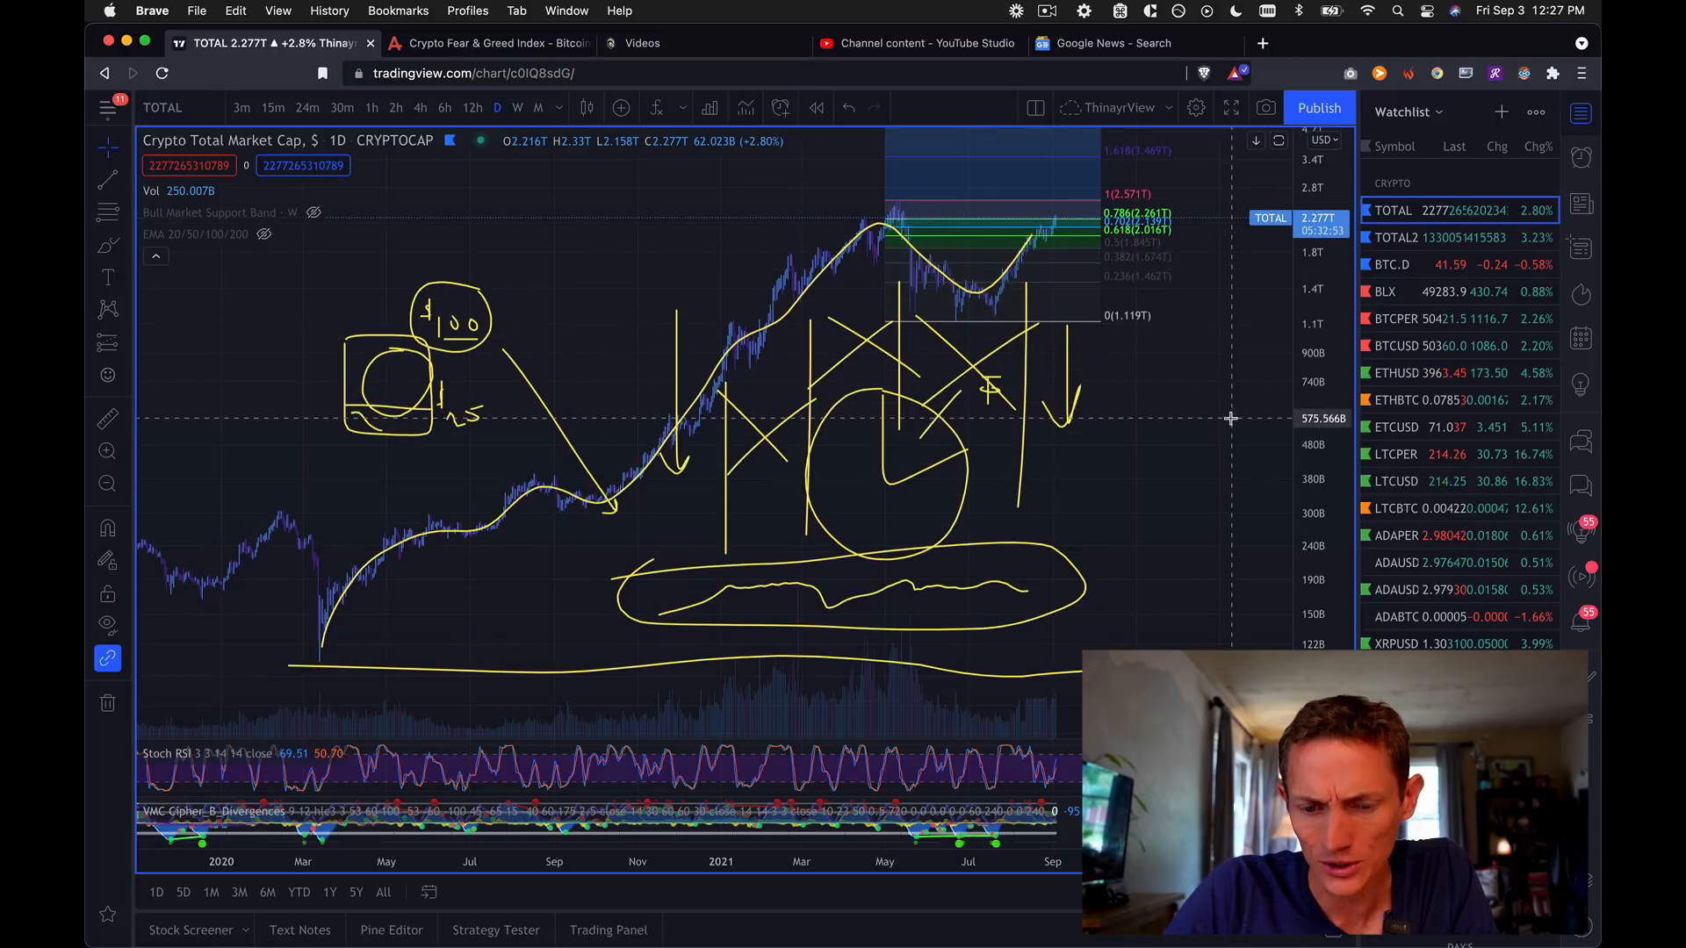
mouse_move(1048, 371)
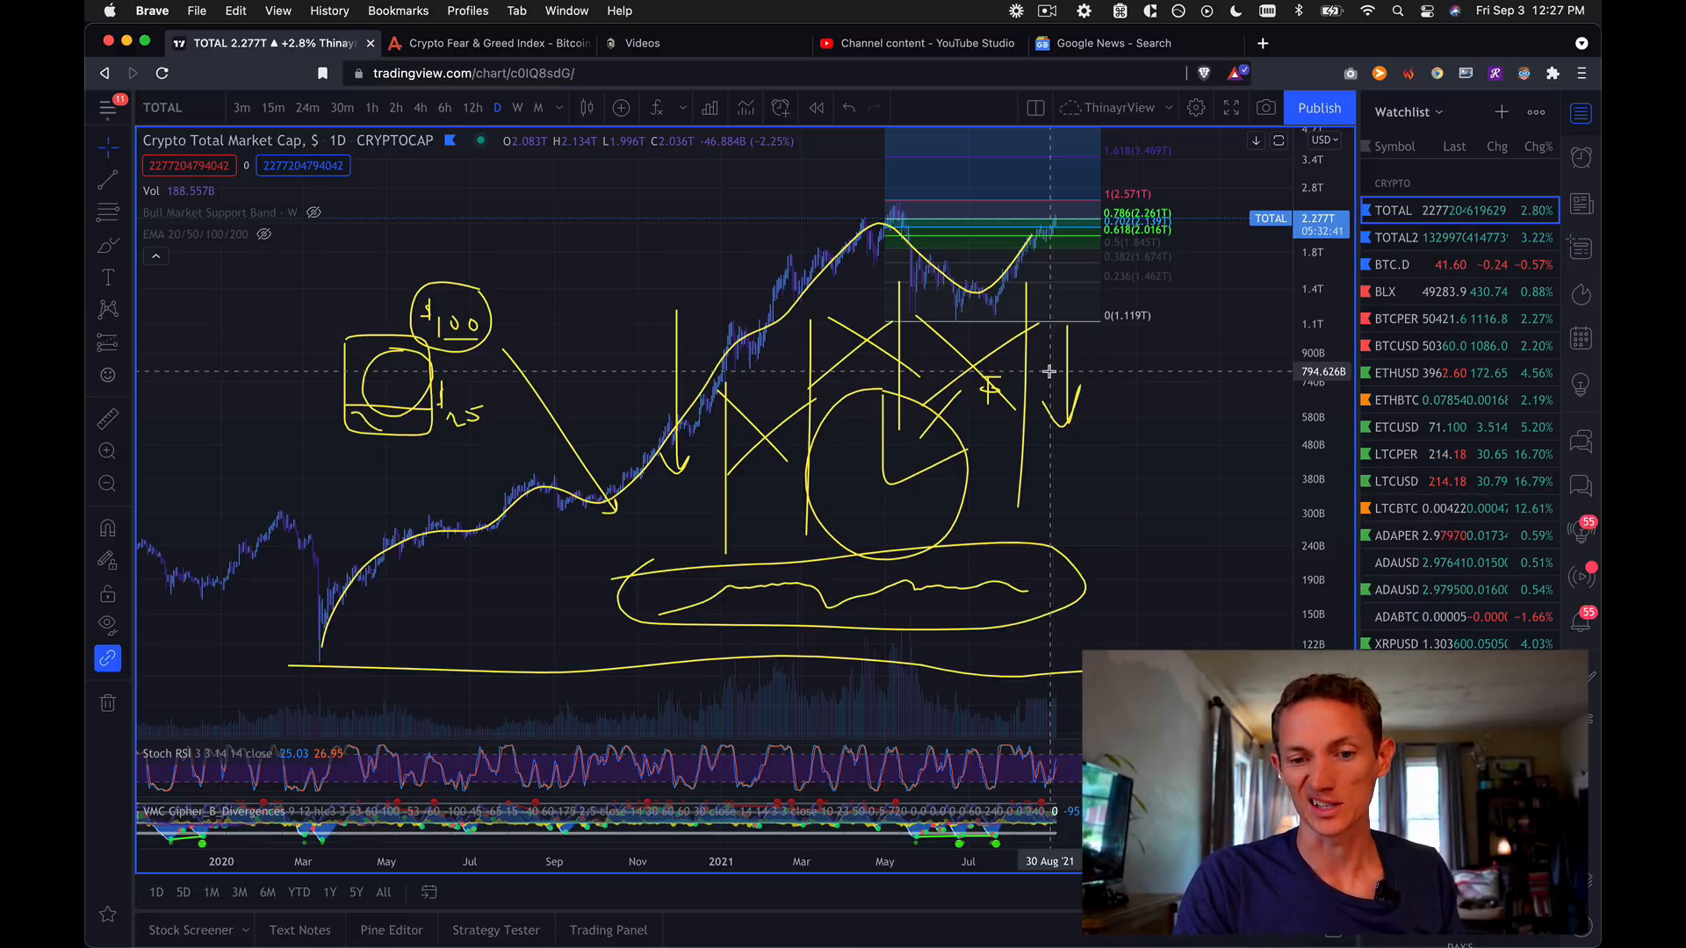
mouse_move(747, 350)
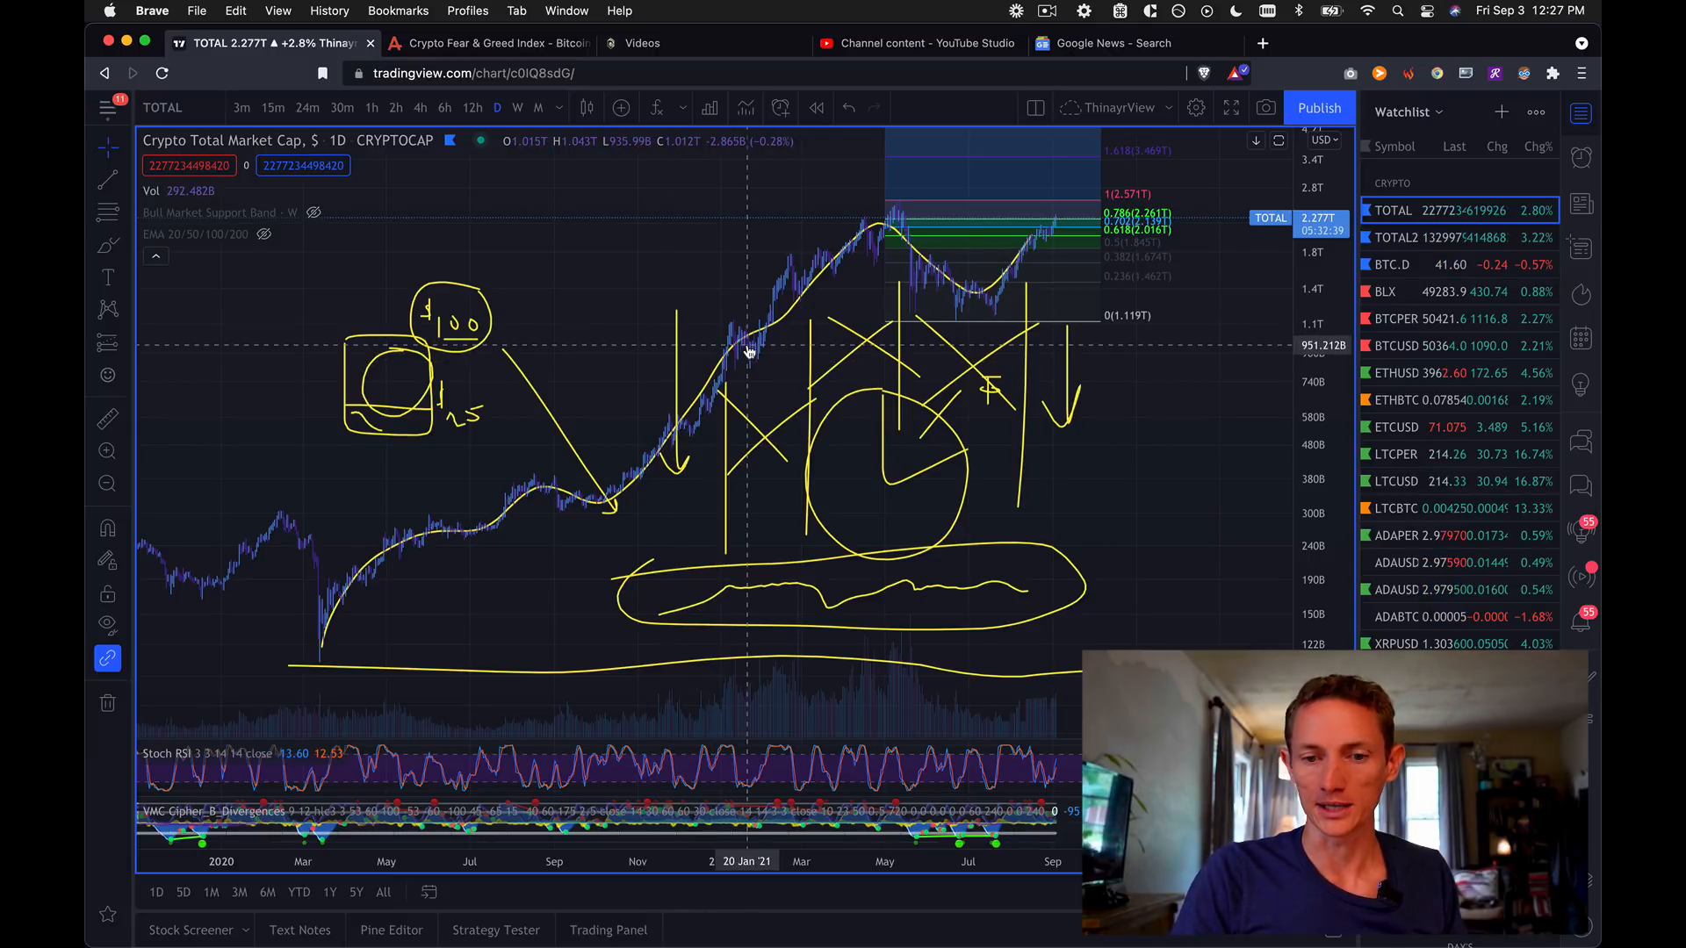